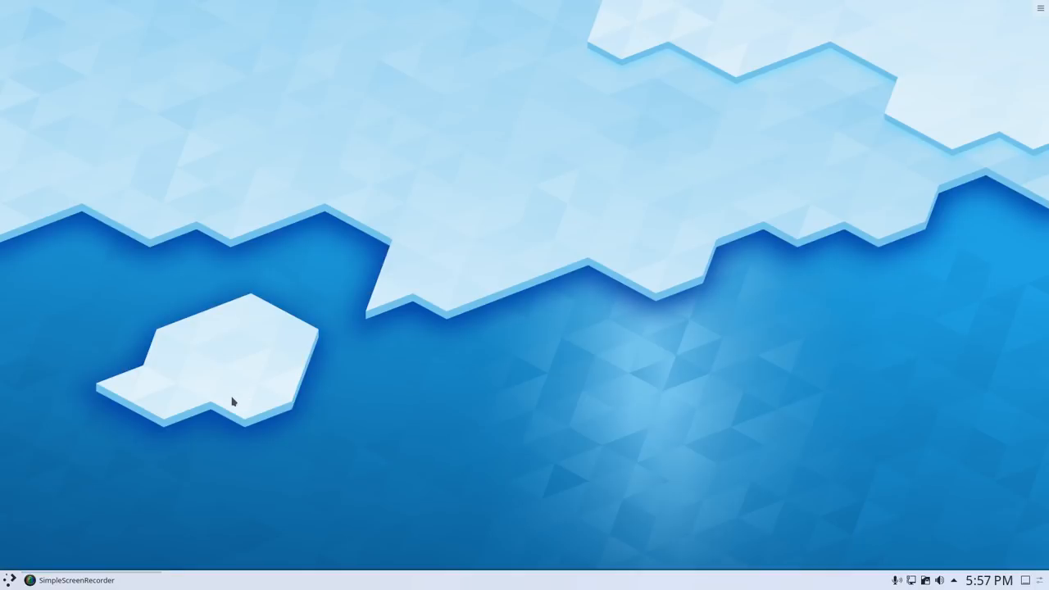
mouse_move(240, 394)
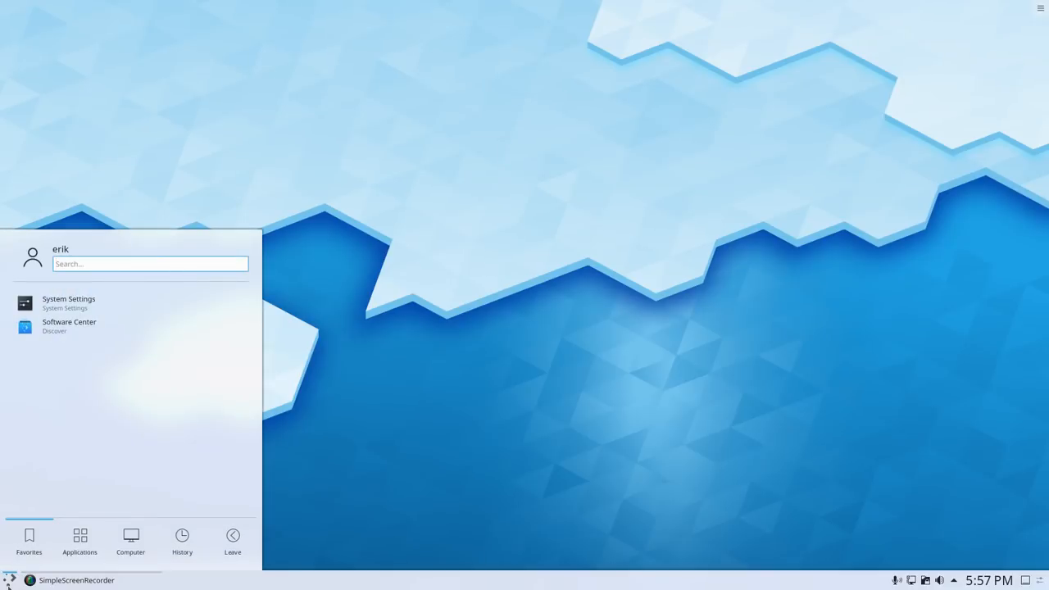
Browse the launcher's Applications and Computer tabs and the Development category
left_click(80, 541)
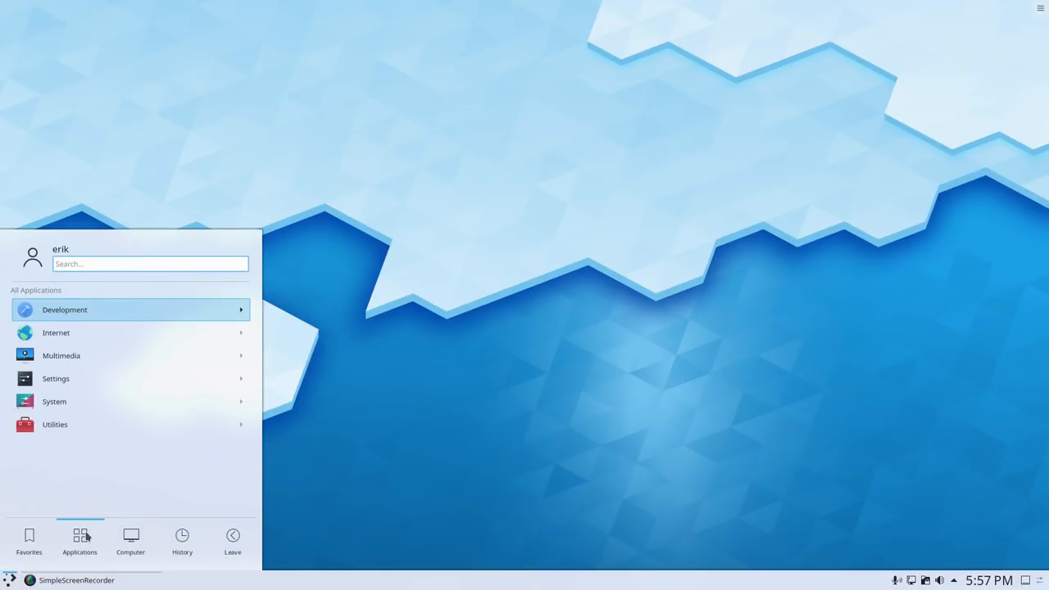
left_click(130, 541)
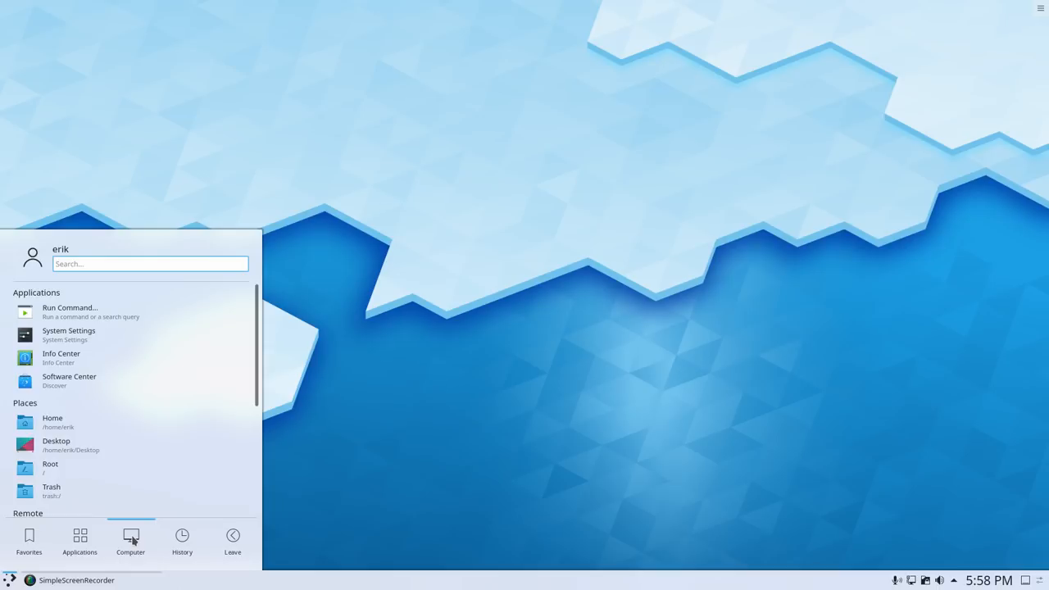
left_click(79, 541)
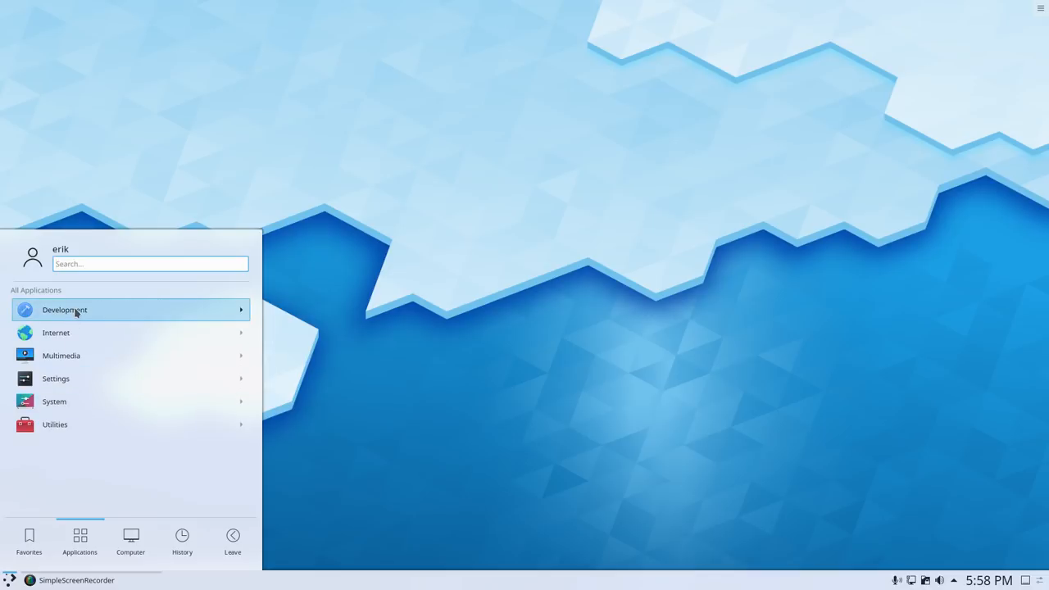
left_click(64, 310)
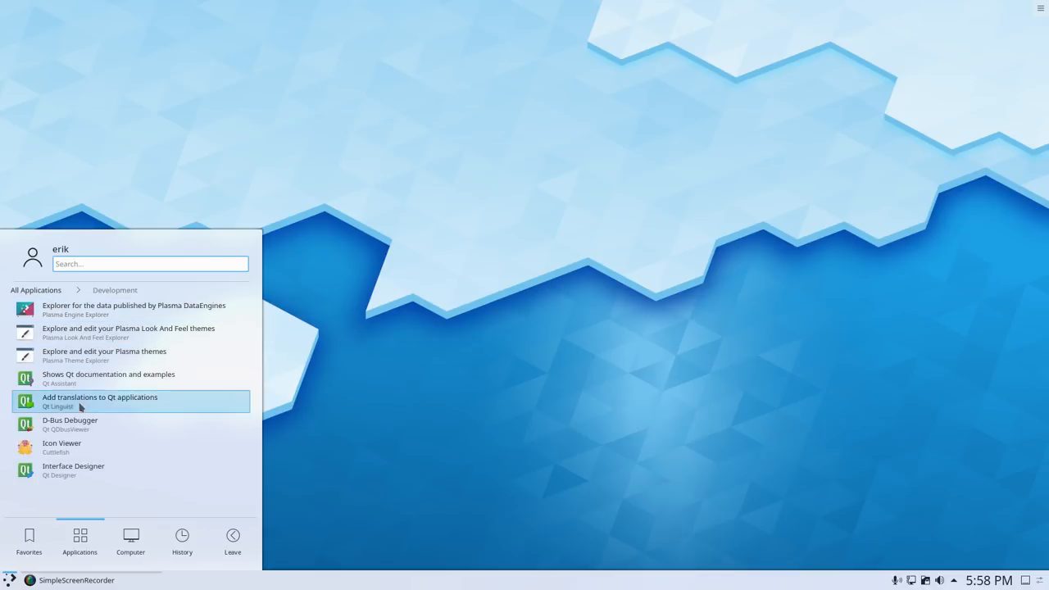
left_click(35, 290)
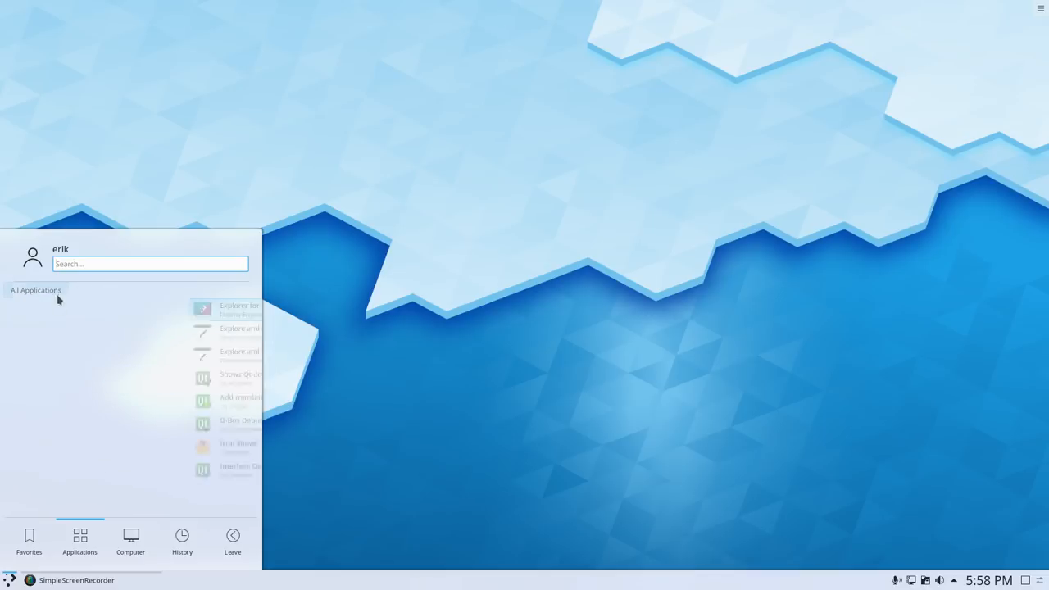
Browse the Multimedia and System categories, then reopen the launcher on Favorites
left_click(36, 290)
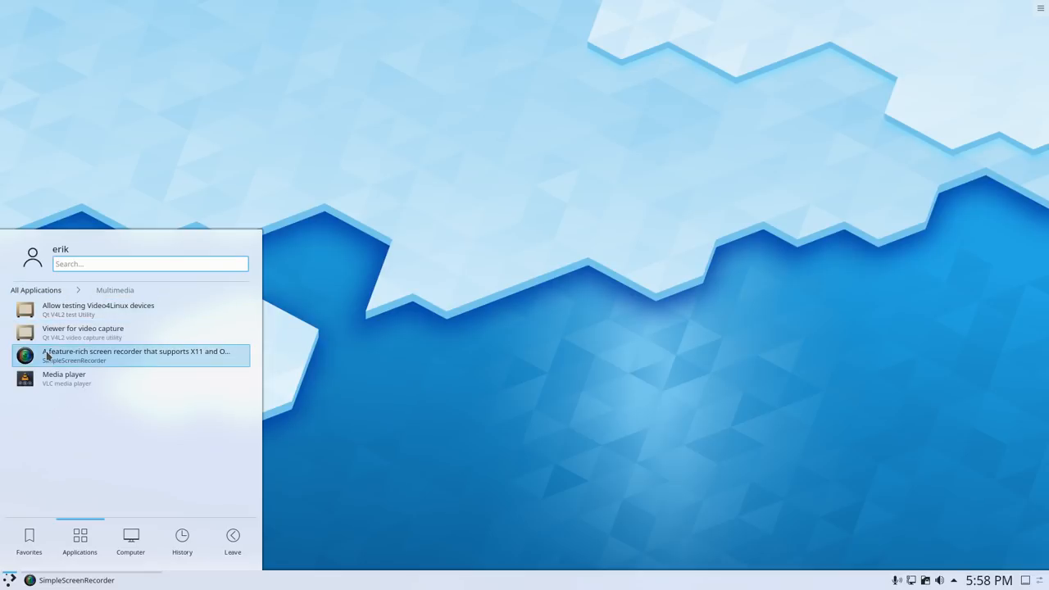
mouse_move(92, 361)
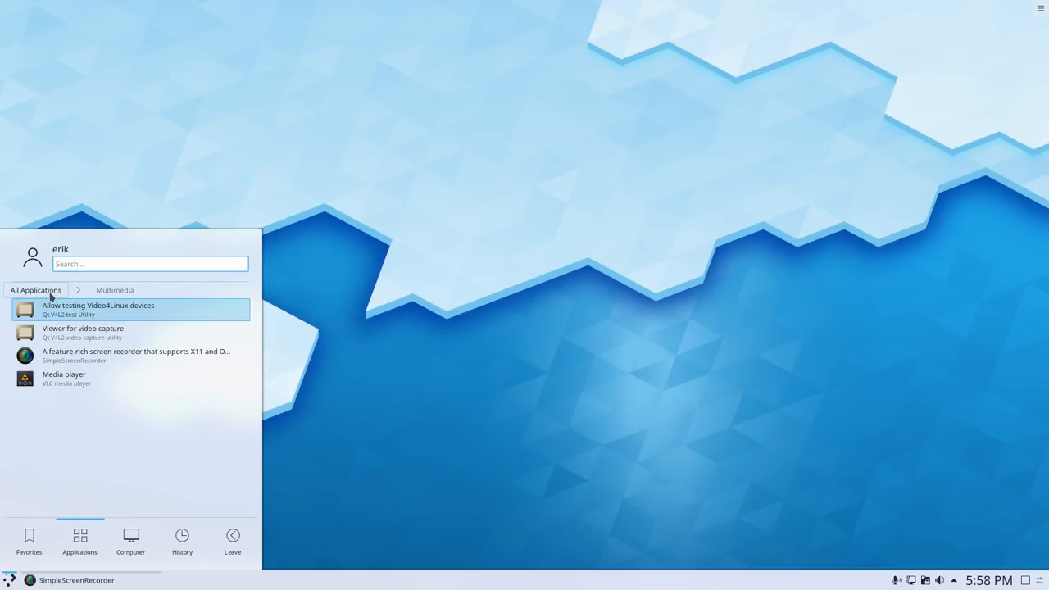
left_click(35, 289)
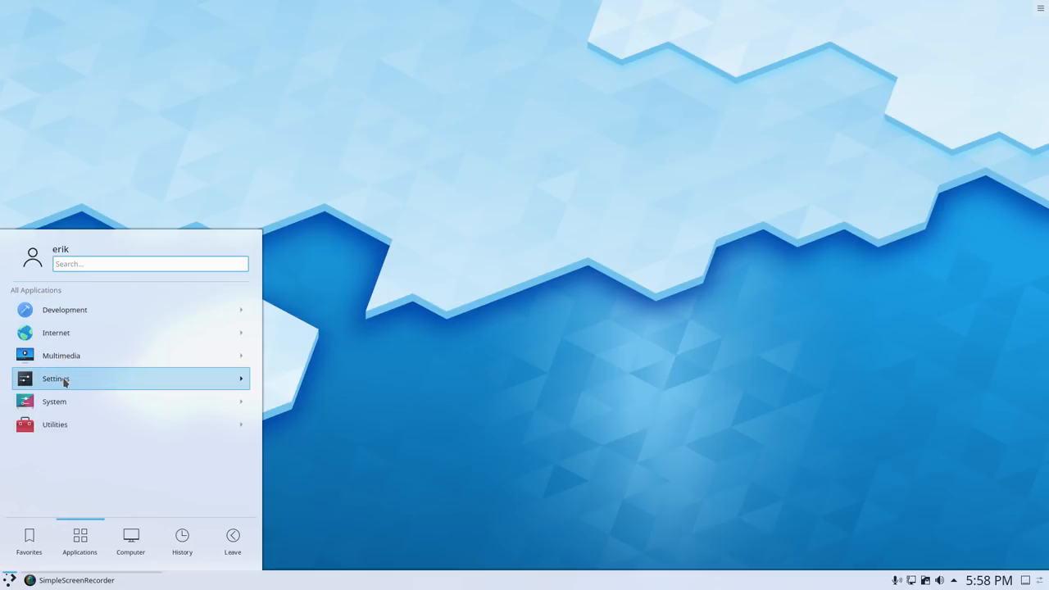
left_click(55, 379)
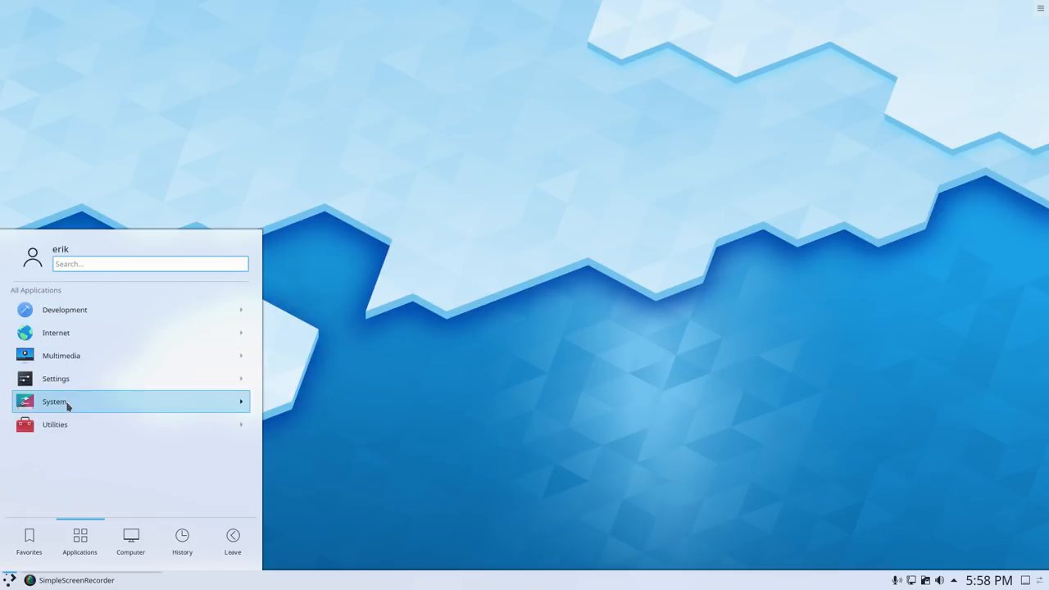
left_click(55, 401)
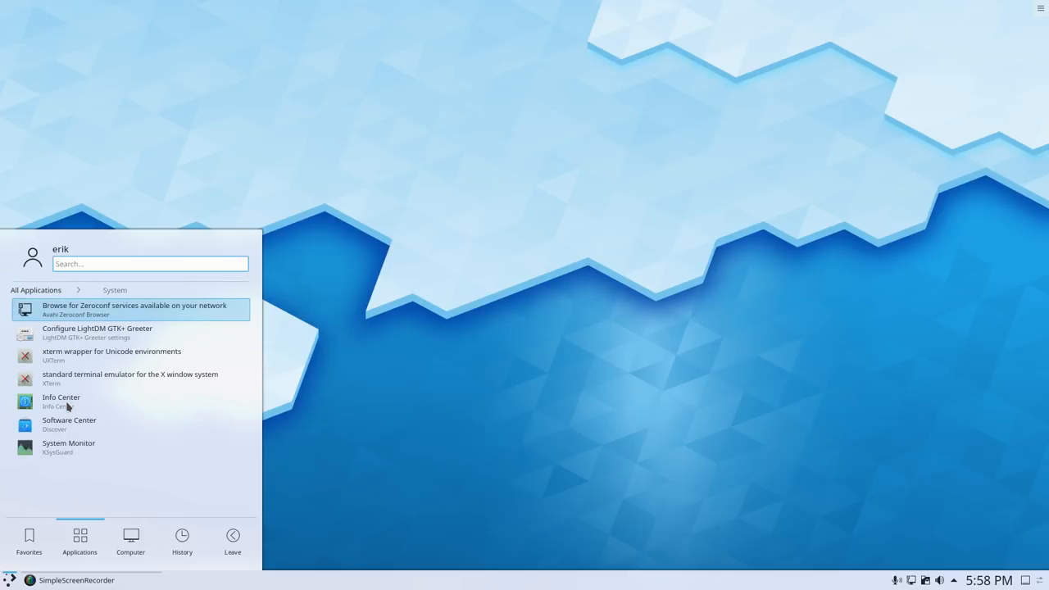
mouse_move(96, 355)
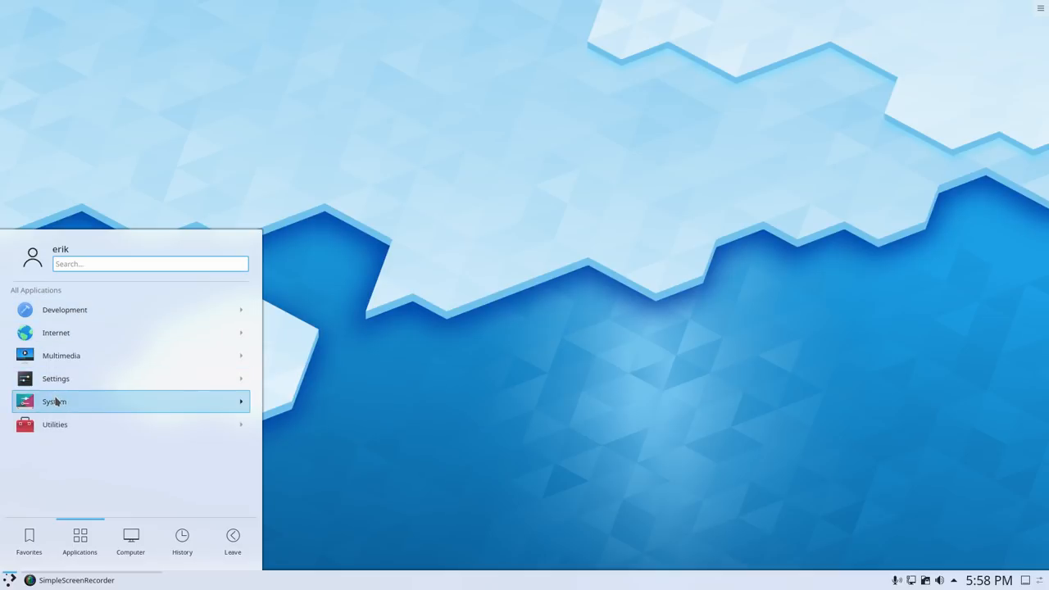
left_click(53, 402)
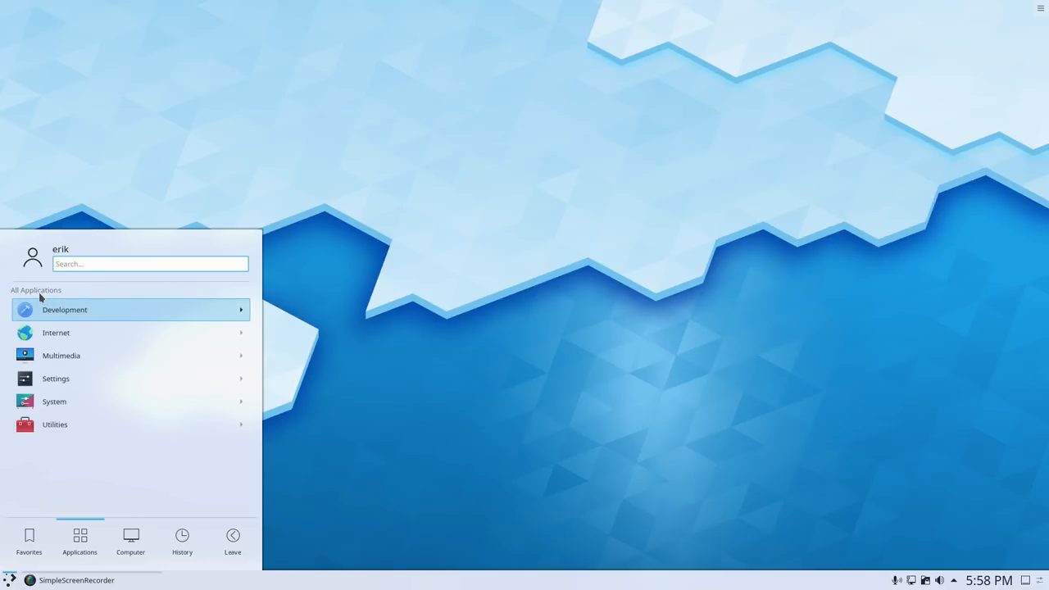
mouse_move(123, 300)
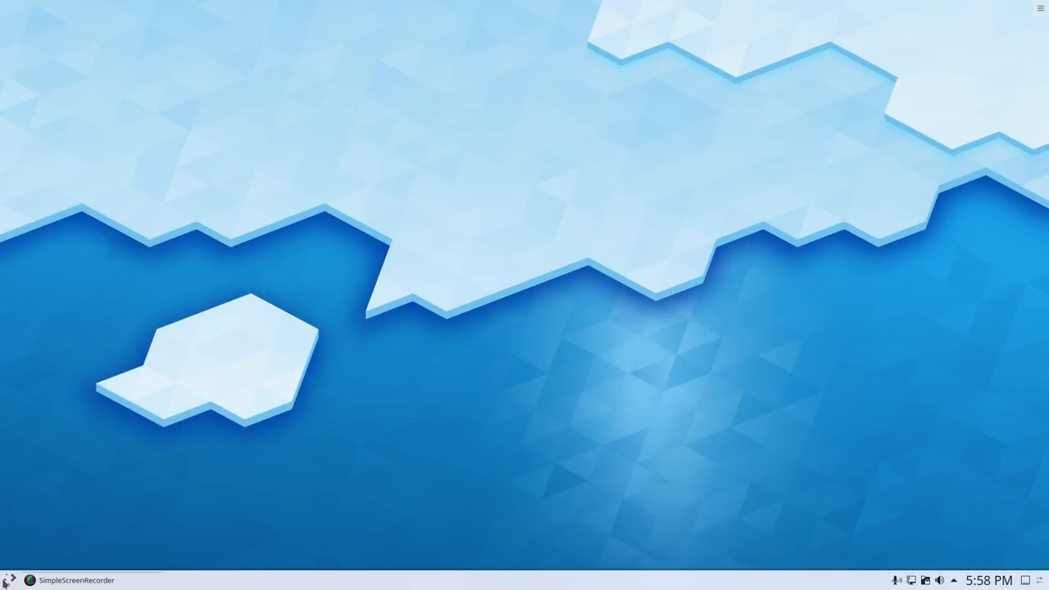
left_click(9, 580)
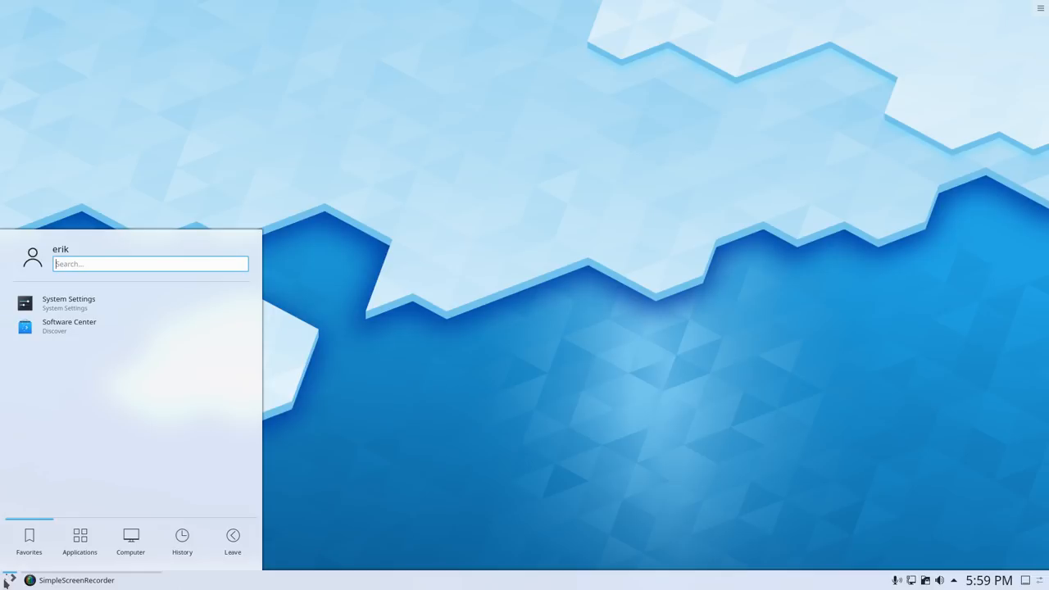
Launch XTerm, centre its window, and install termite with sudo pacman -S termite
type("ter")
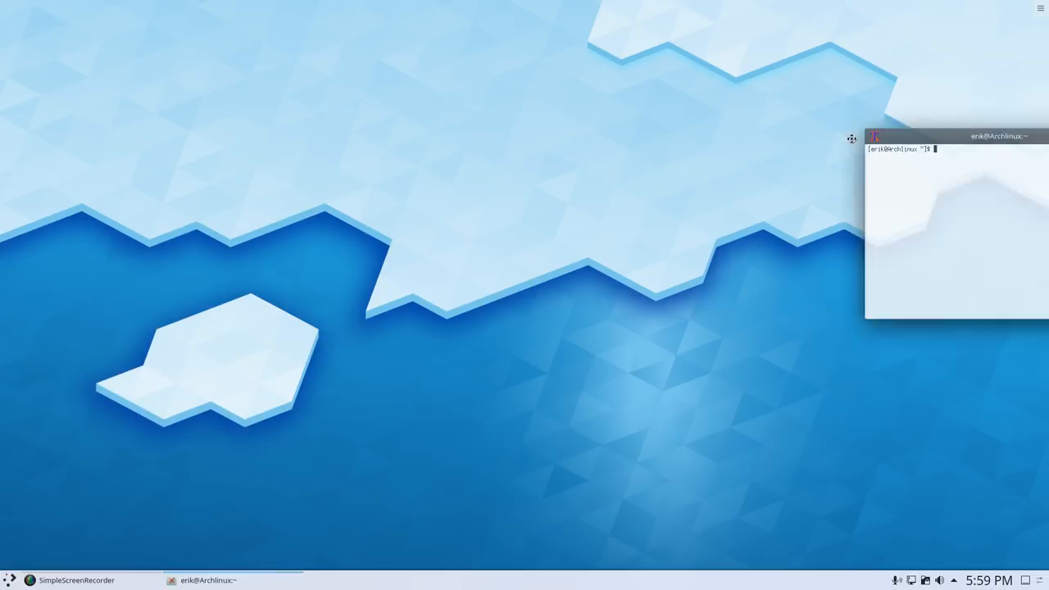
left_click_drag(950, 136, 371, 162)
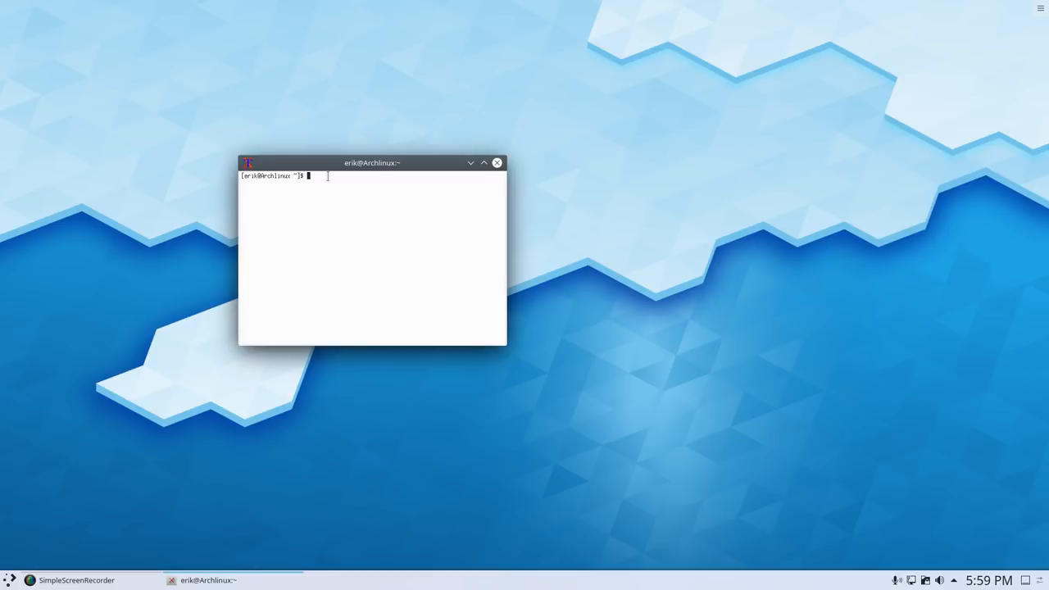
type("sud")
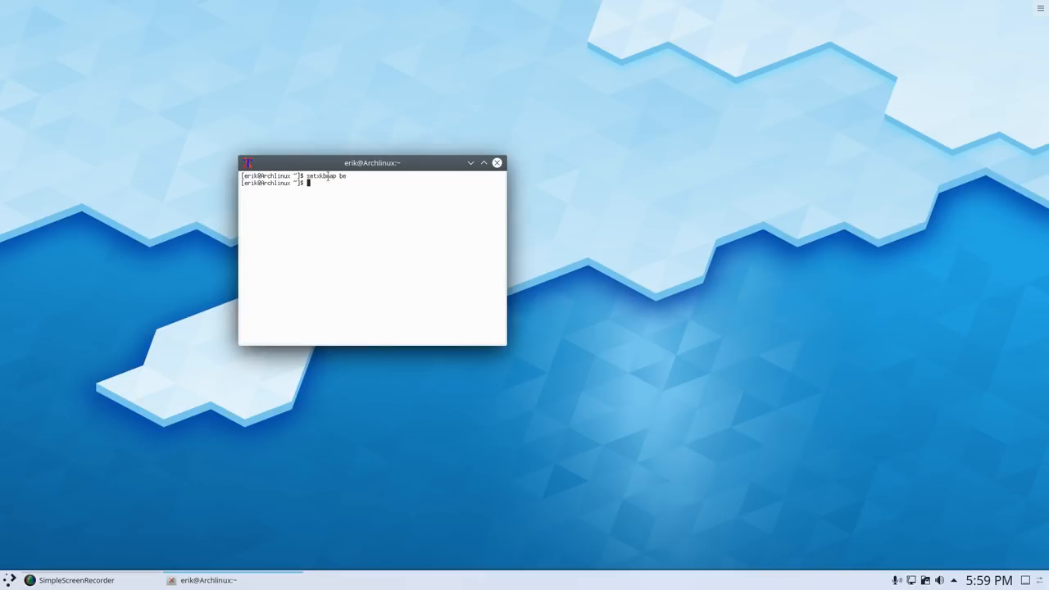
type("sudo pac")
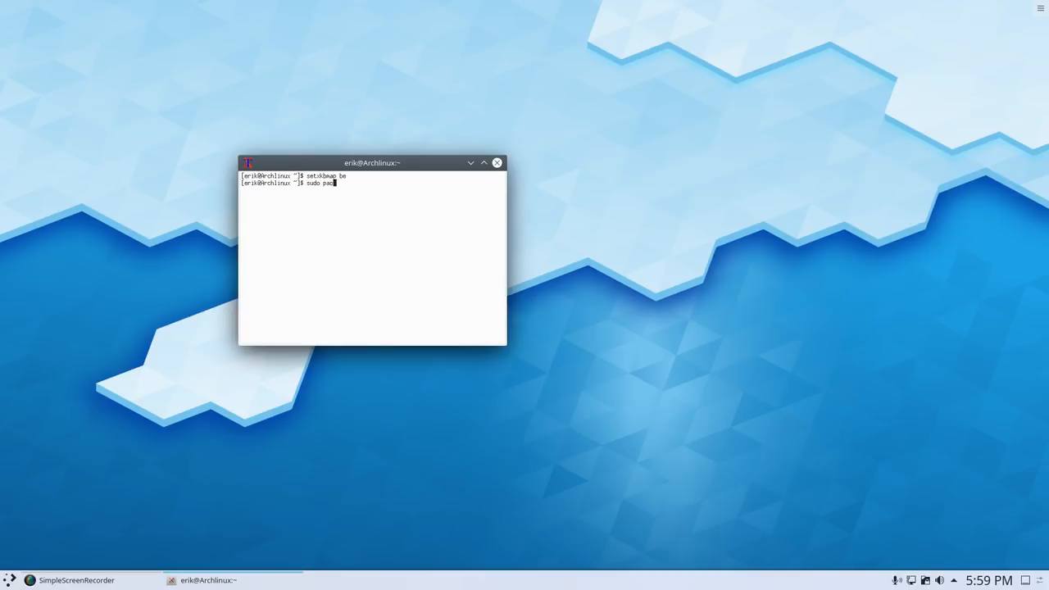
type("man -S termit")
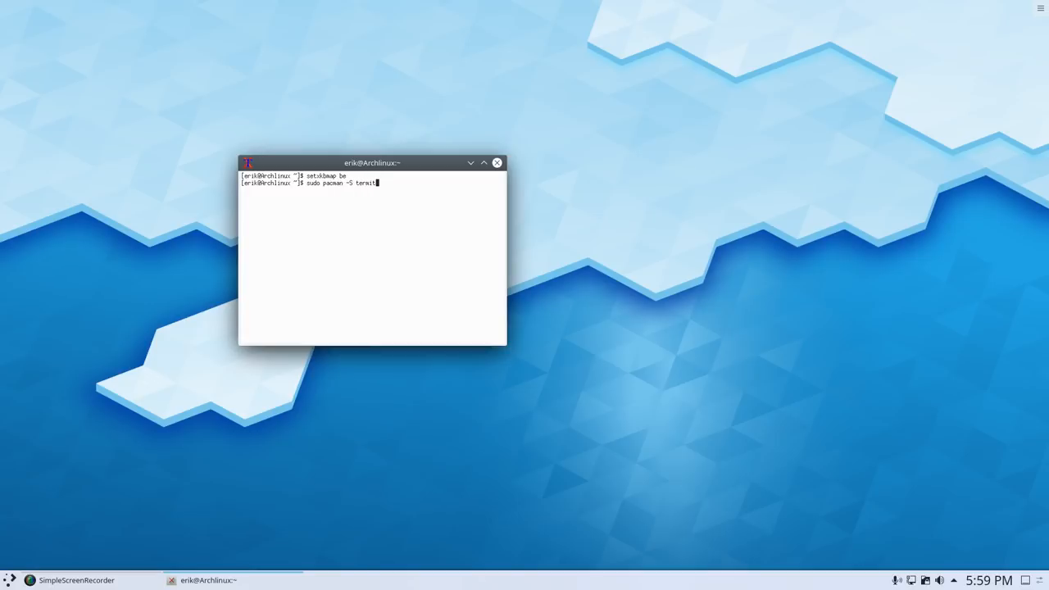
key("Return")
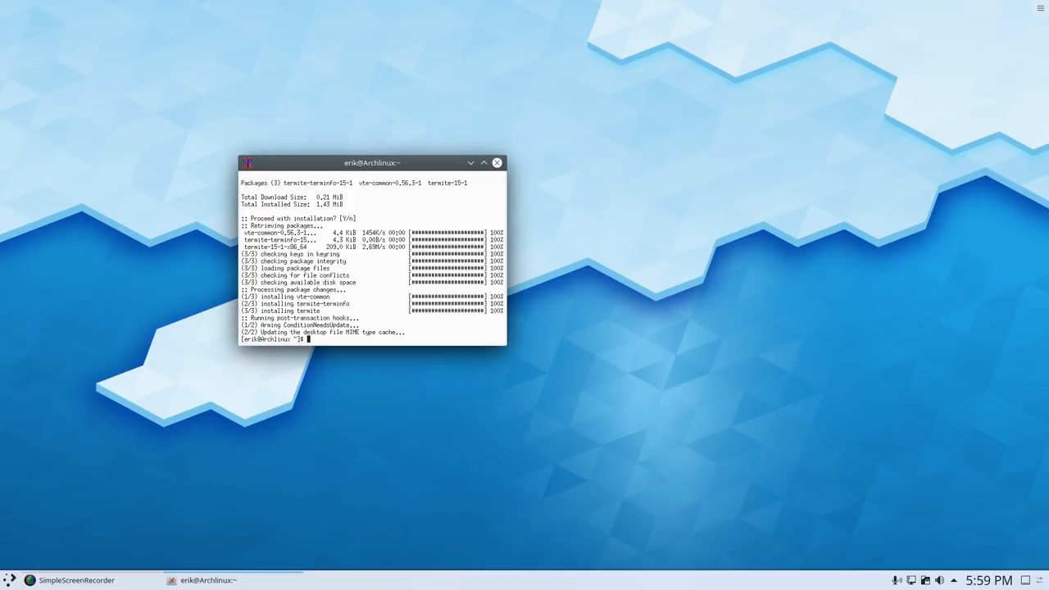
type("sudo")
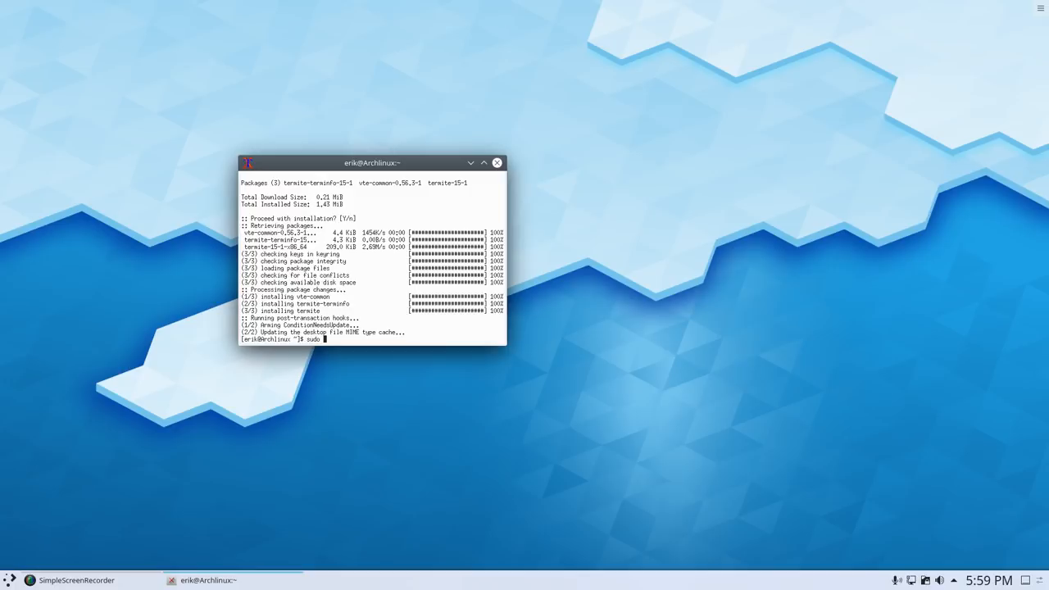
type("packa")
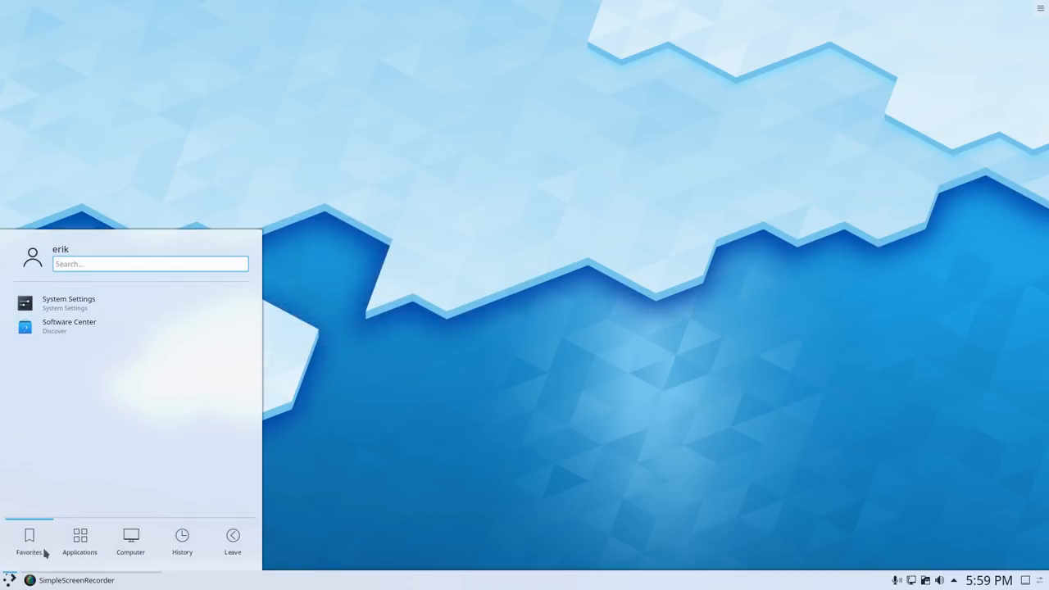
Launch Firefox as the Web Browser from the launcher's Internet category
left_click(79, 541)
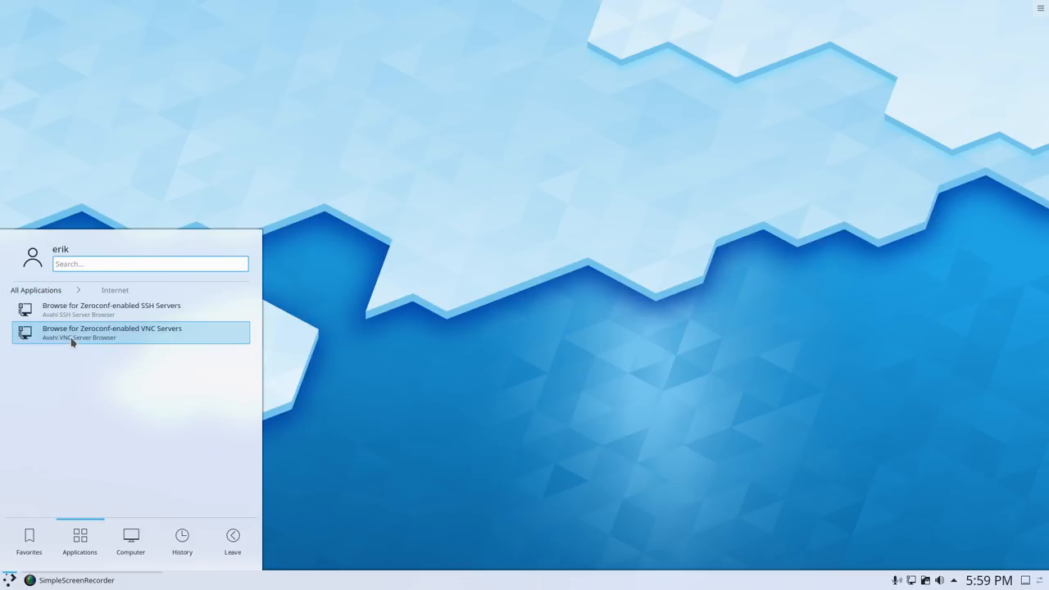
mouse_move(68, 344)
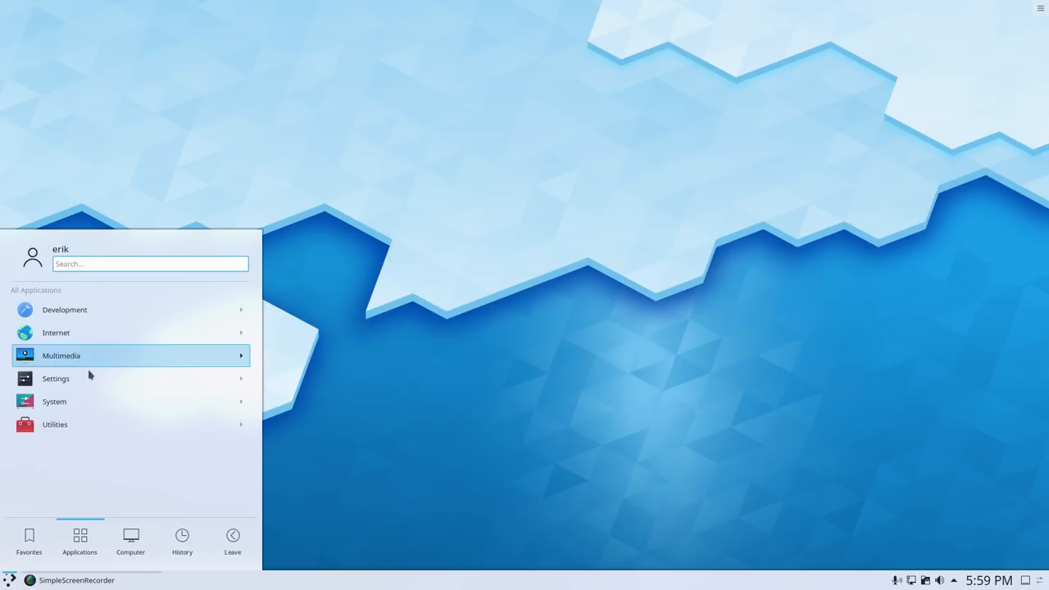
left_click(61, 355)
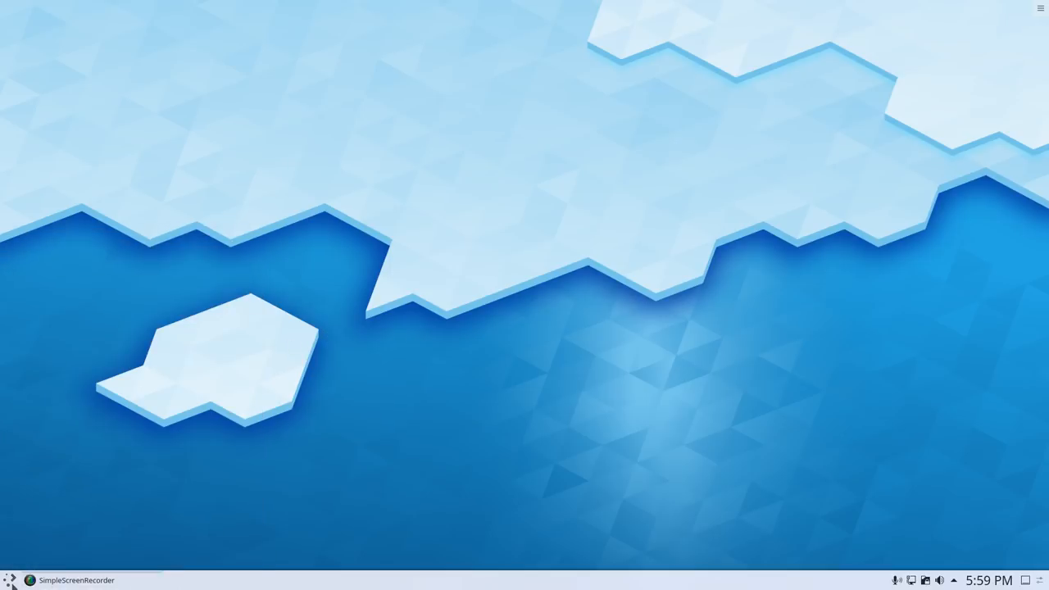
left_click(10, 580)
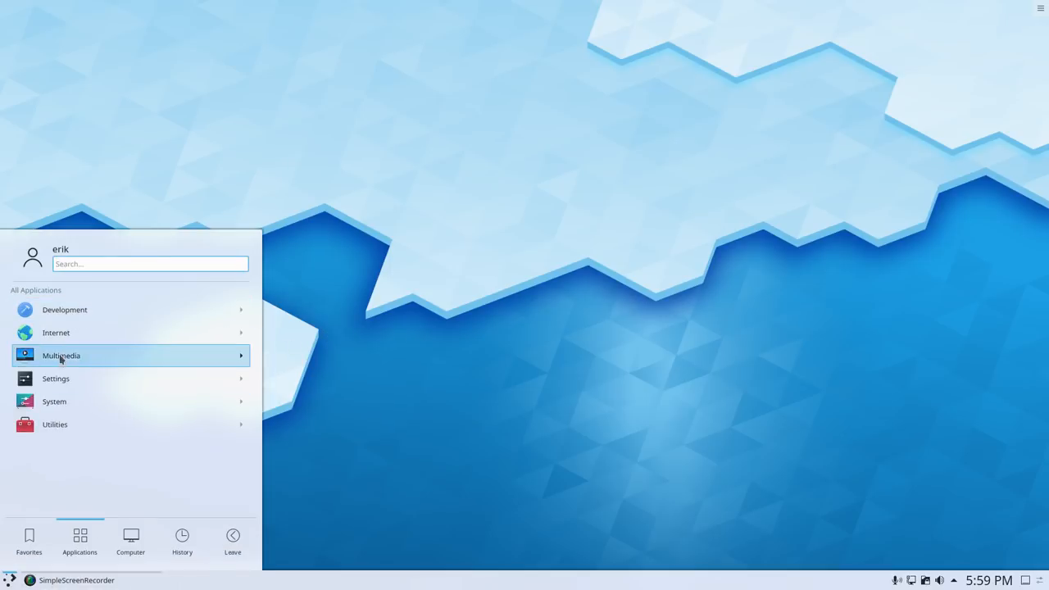
left_click(56, 332)
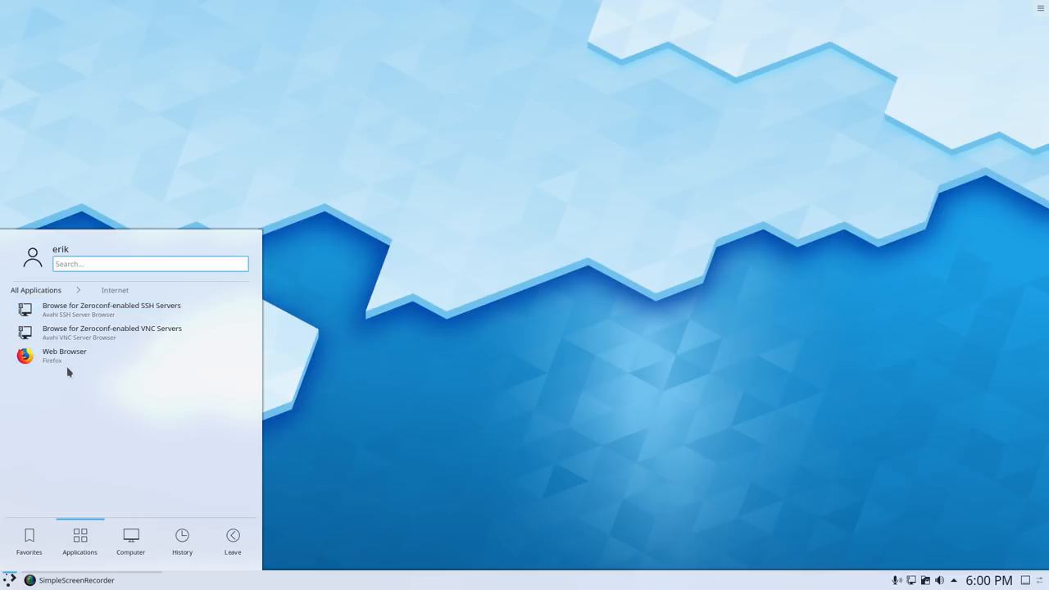
left_click(64, 356)
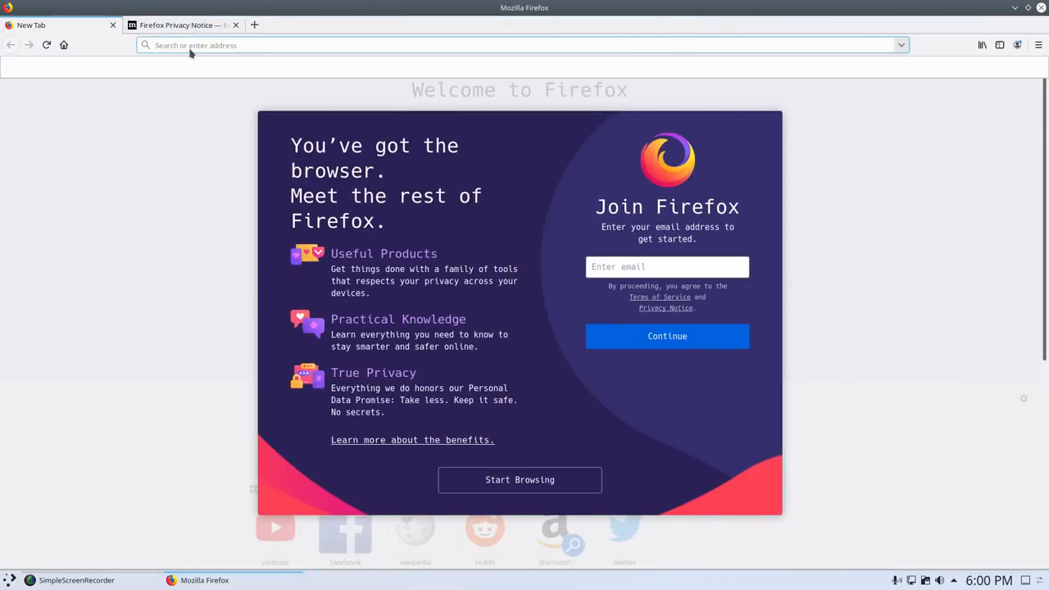
type("arcolinuxd.com")
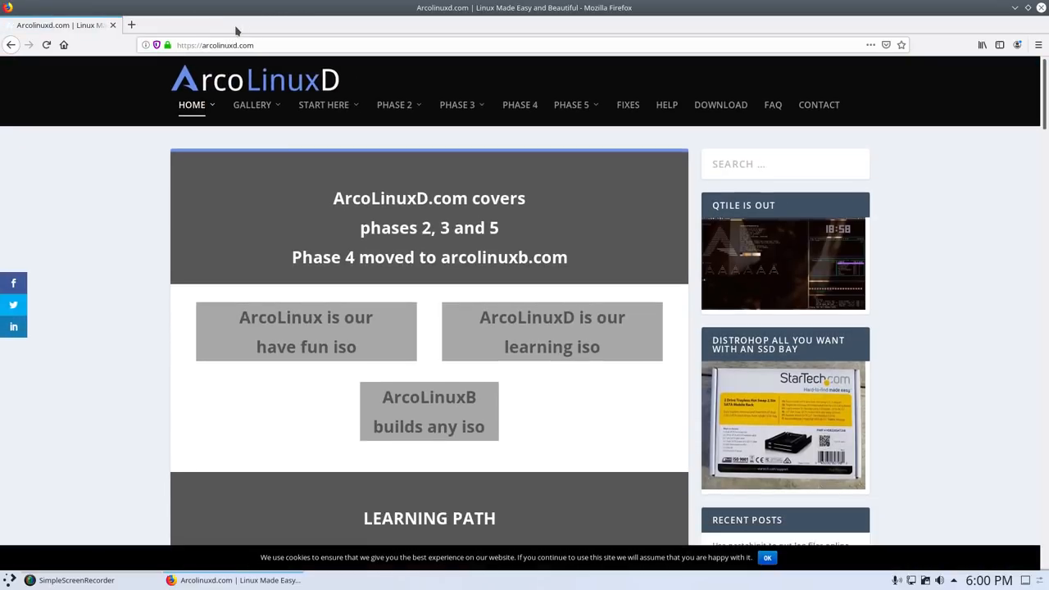
left_click(571, 105)
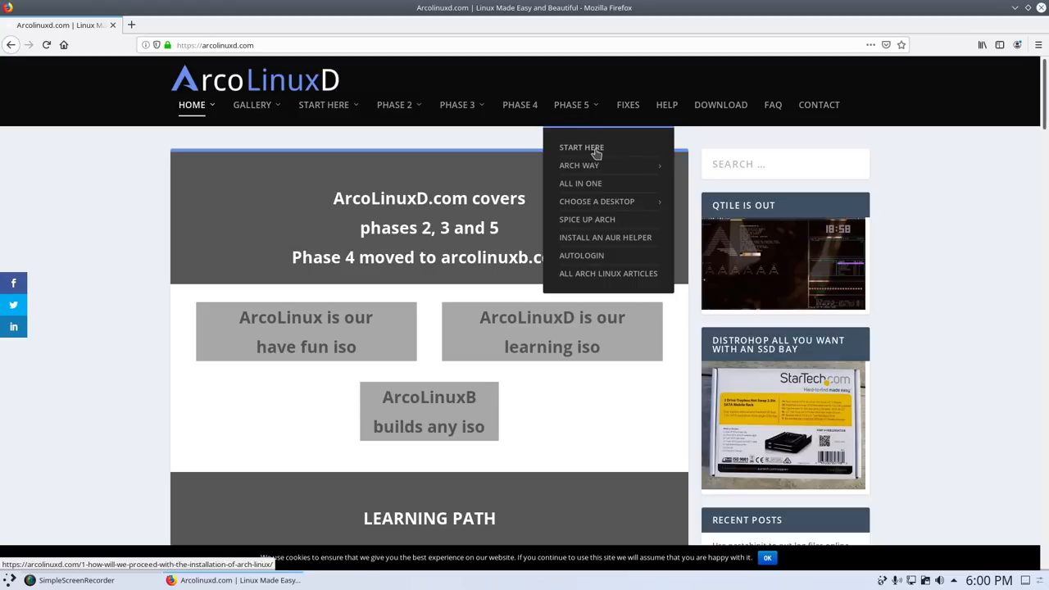
mouse_move(579, 165)
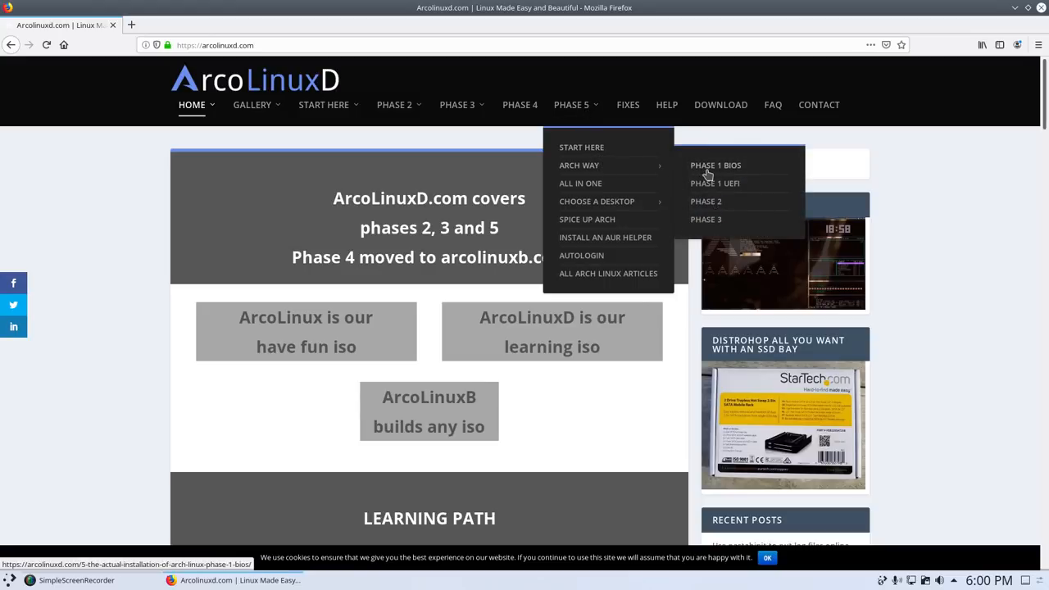
mouse_move(710, 180)
type("termite")
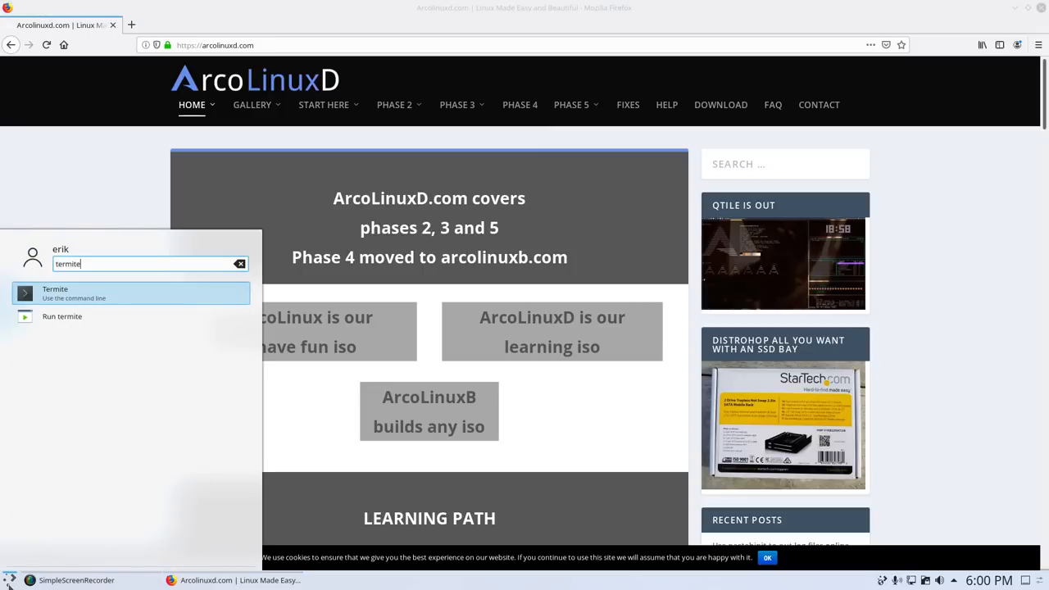
Install GParted in Termite with the sudo password, then launch it from a launcher search
left_click(55, 293)
type("sudo pacman -S gparted")
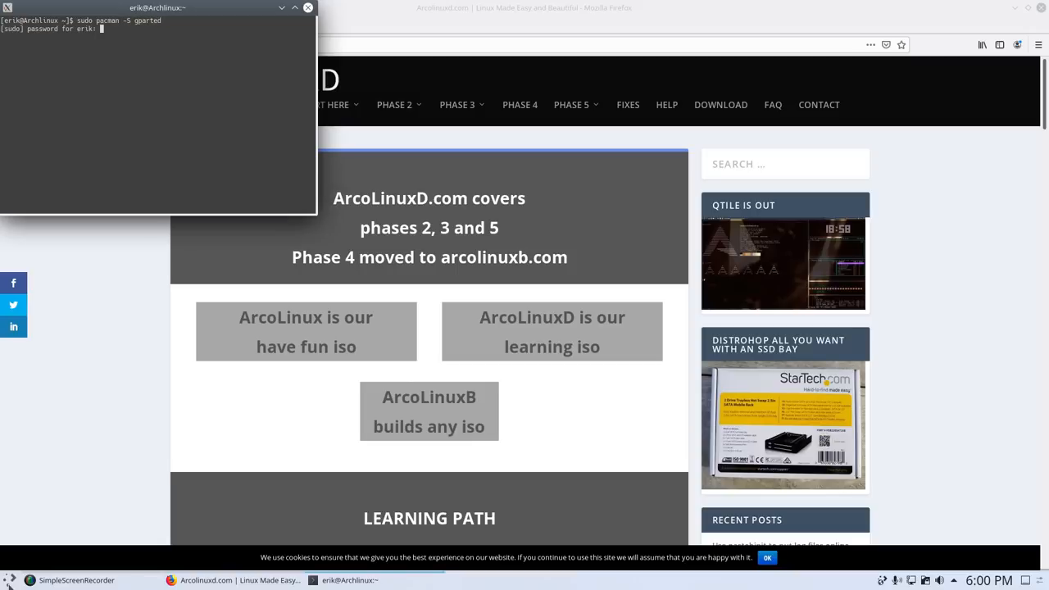
key("Return")
type("ge")
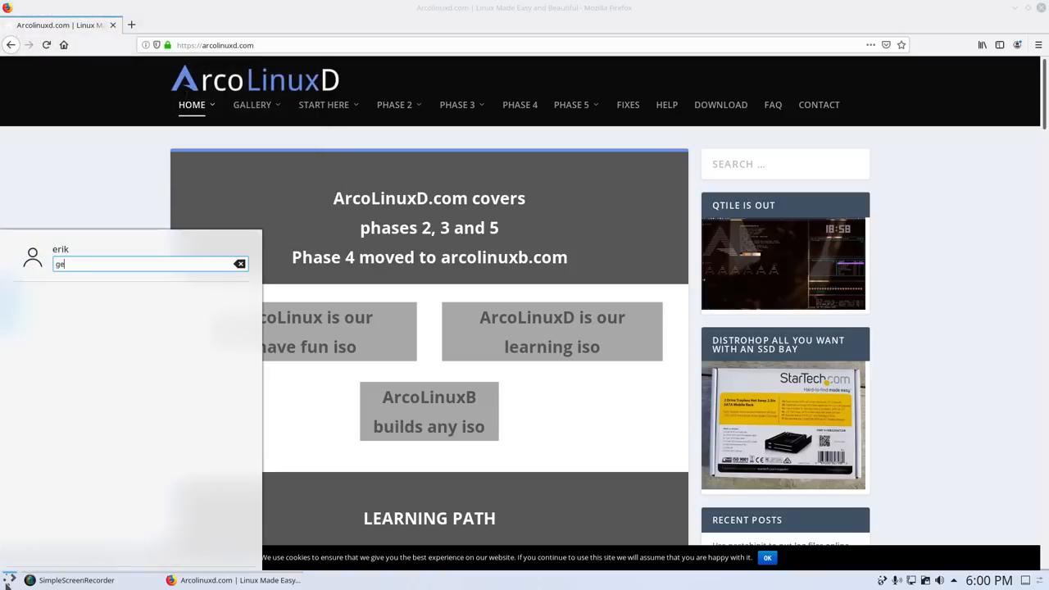
type("par")
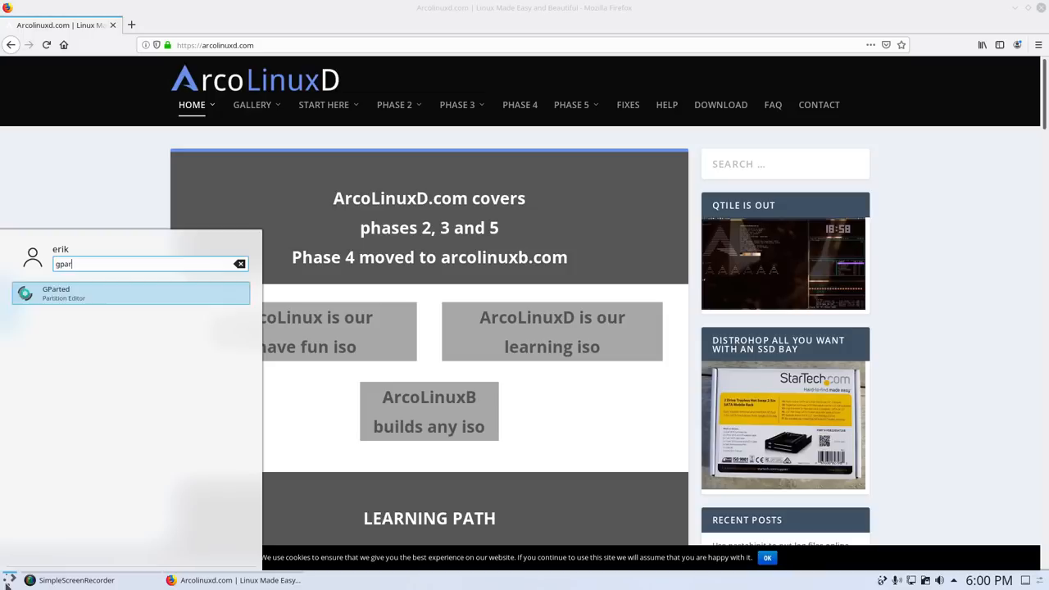
left_click(131, 293)
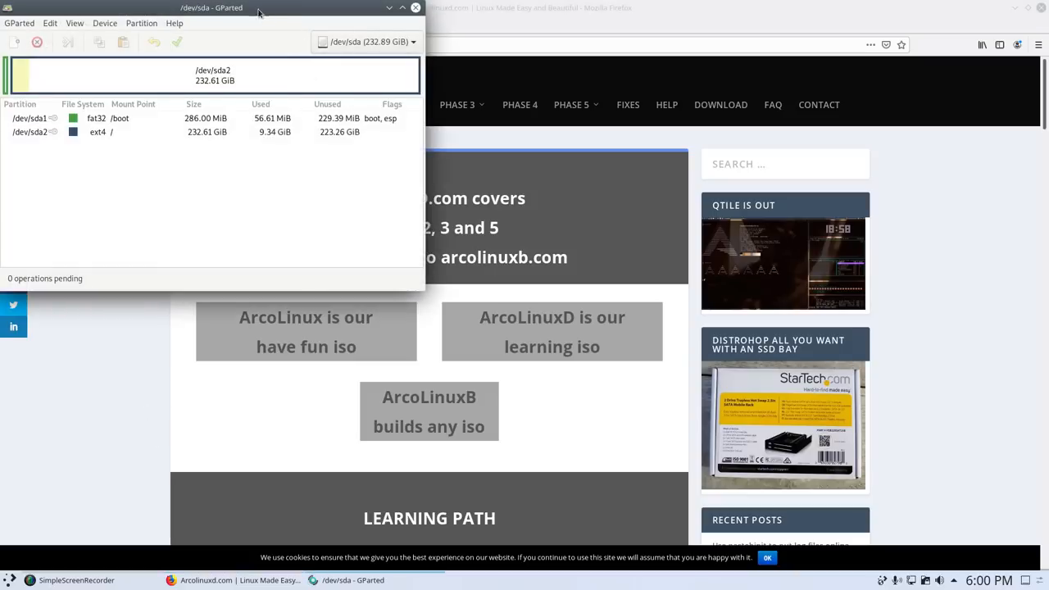
Maximize the GParted window and select the ext4 root partition sda2
left_click(402, 8)
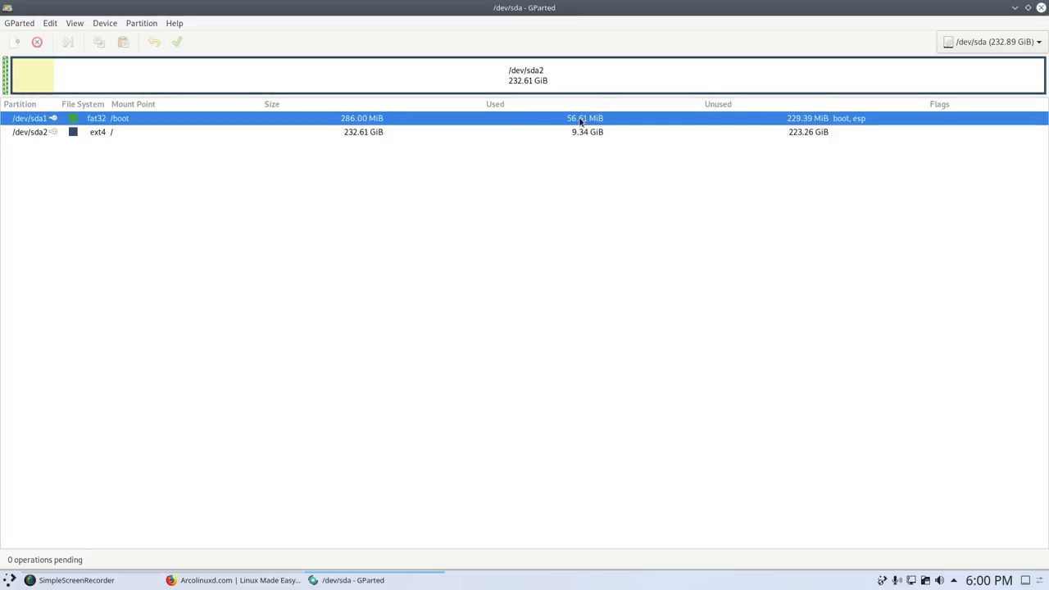
mouse_move(113, 127)
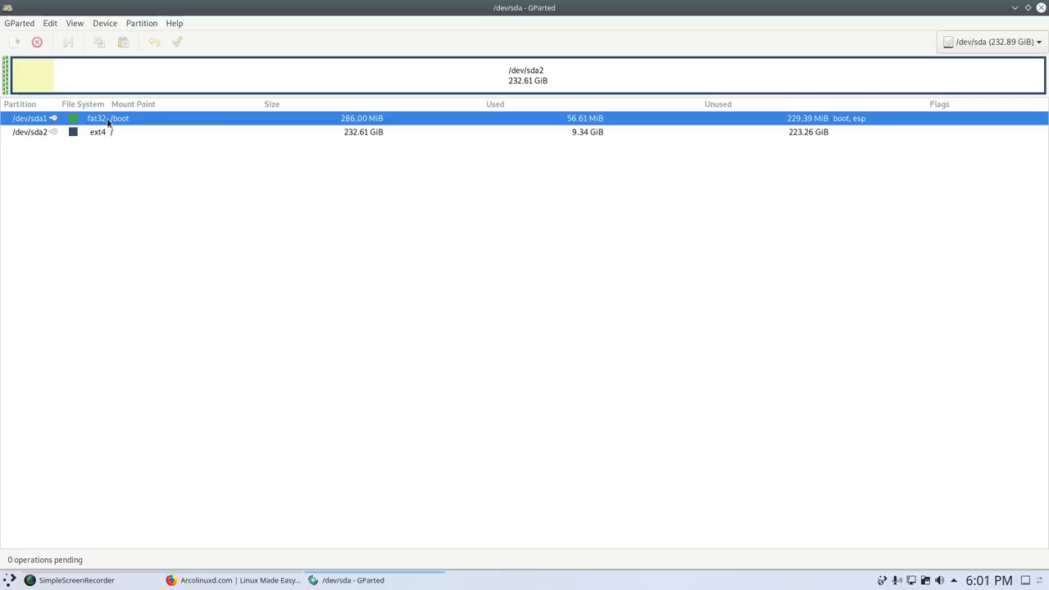
mouse_move(558, 125)
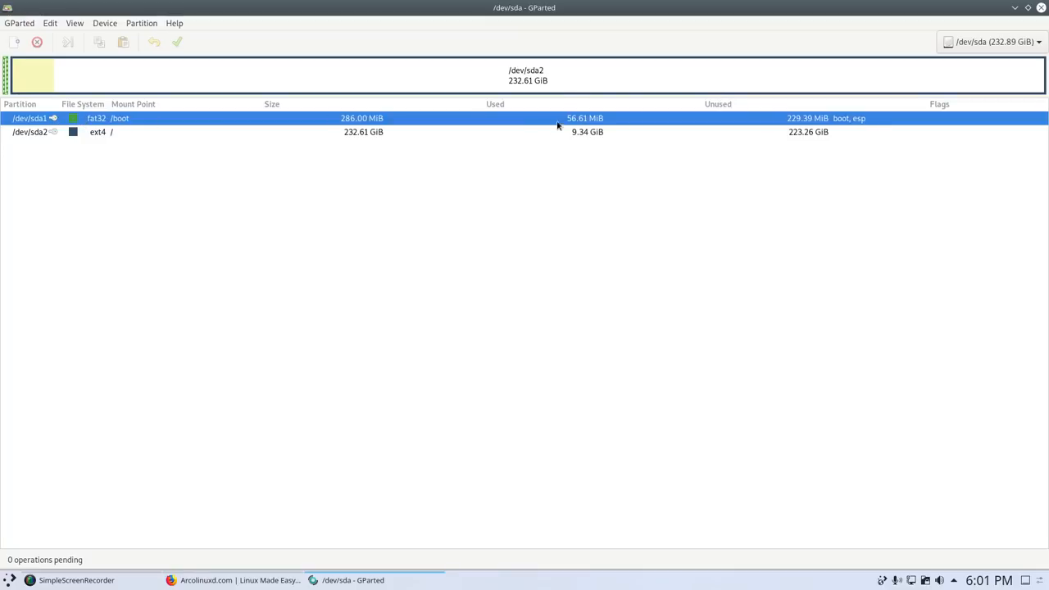
left_click(246, 132)
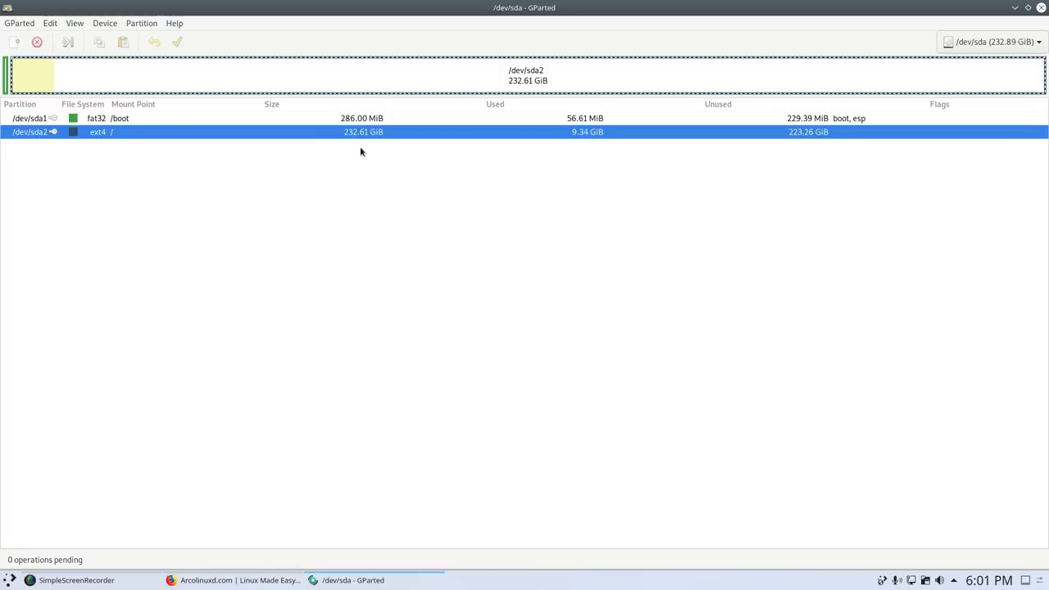
mouse_move(604, 76)
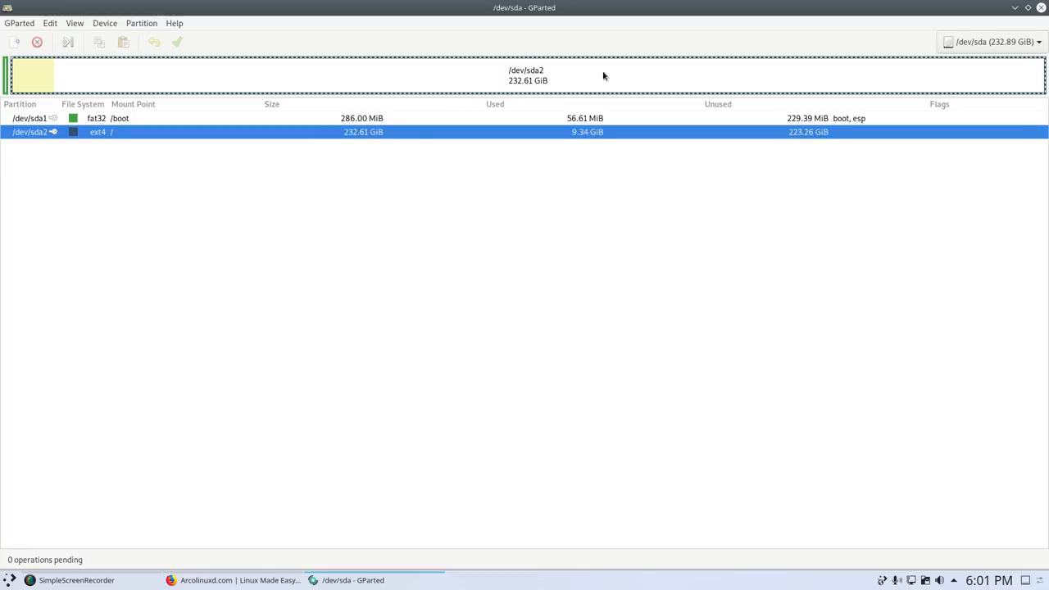
mouse_move(1042, 9)
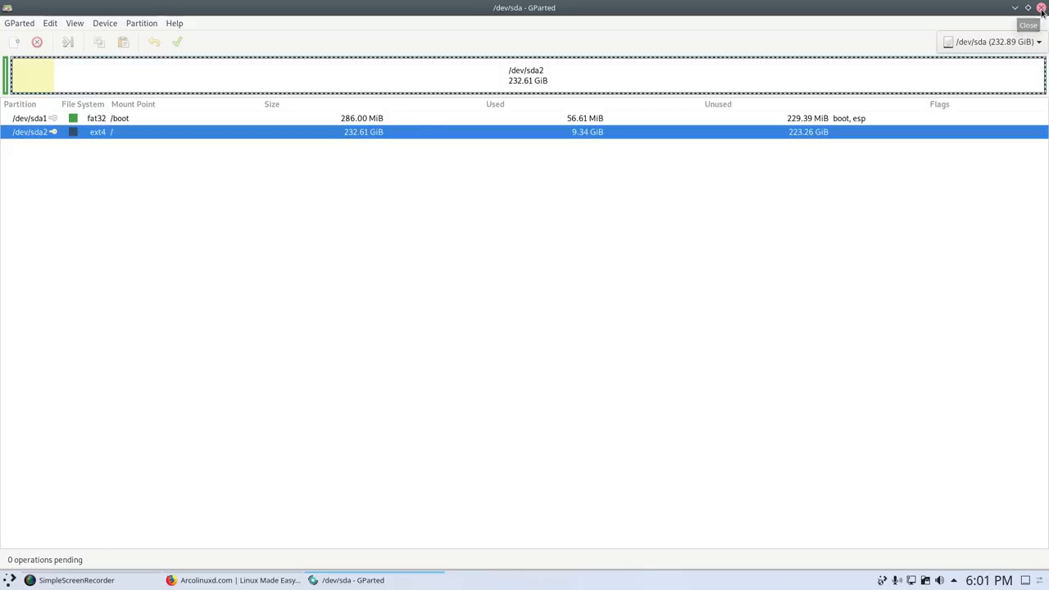
Close GParted and open the Phase 1 UEFI installation article in Firefox
left_click(237, 580)
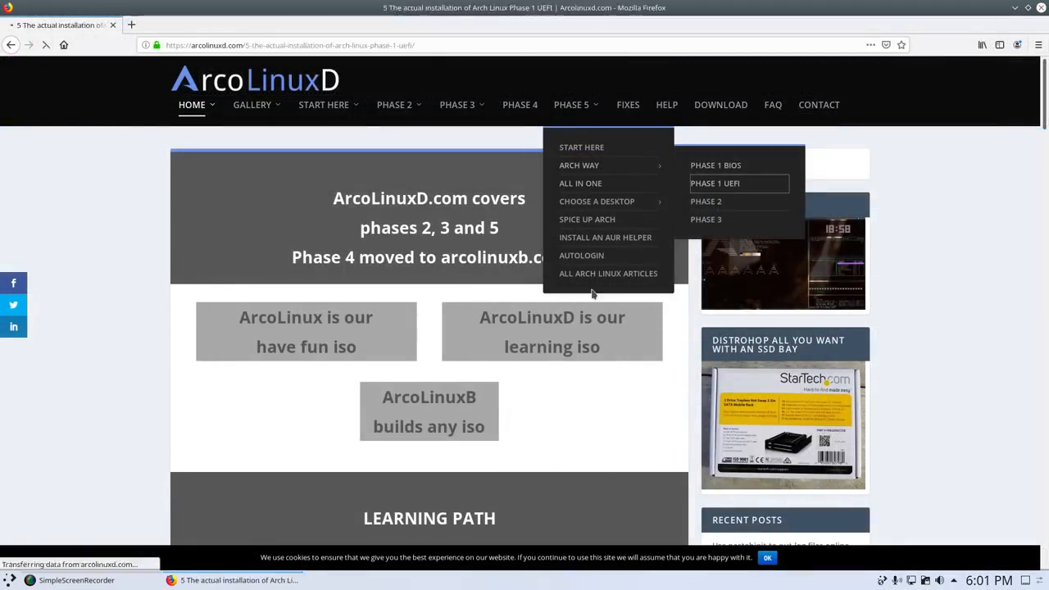
left_click(714, 182)
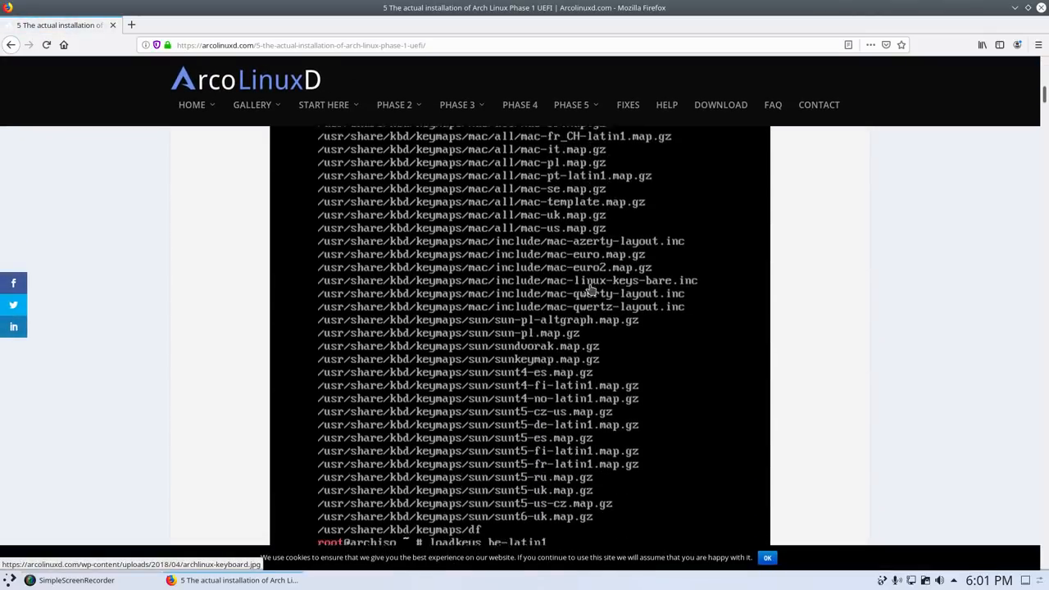
scroll("down", 3)
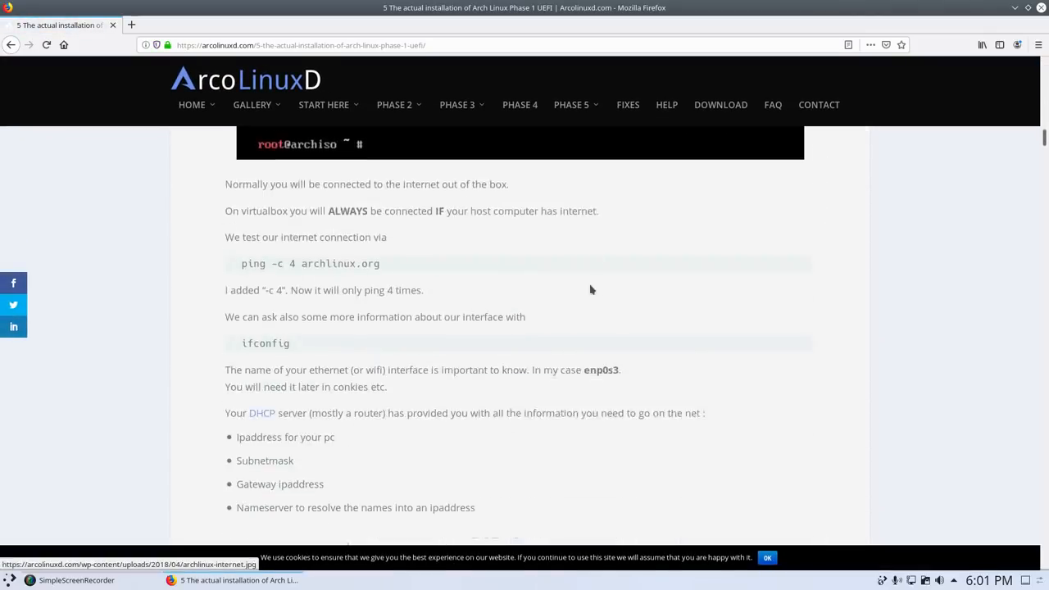
scroll("down", 3)
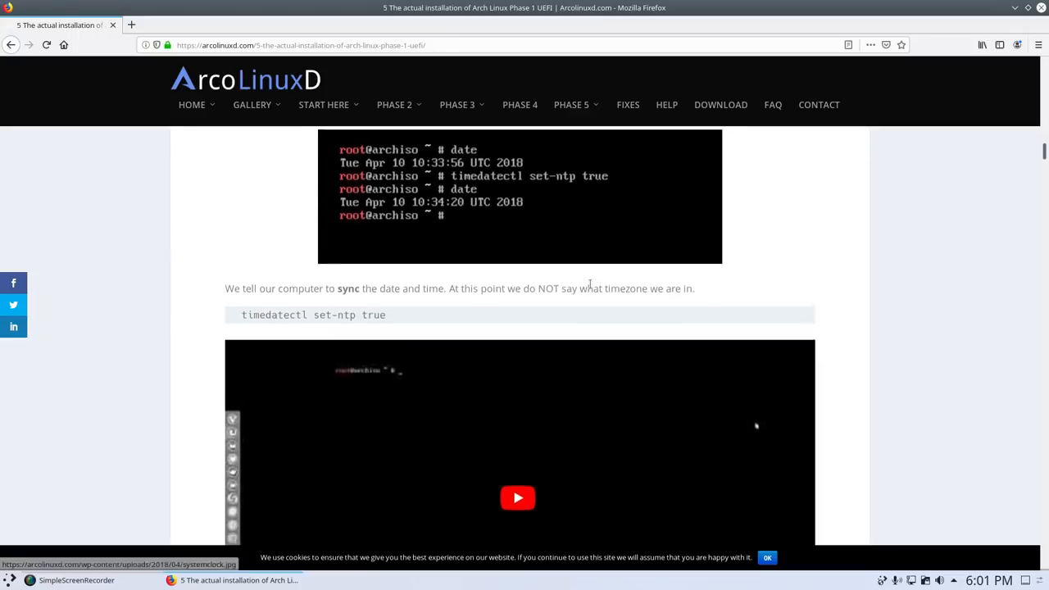
scroll("down", 3)
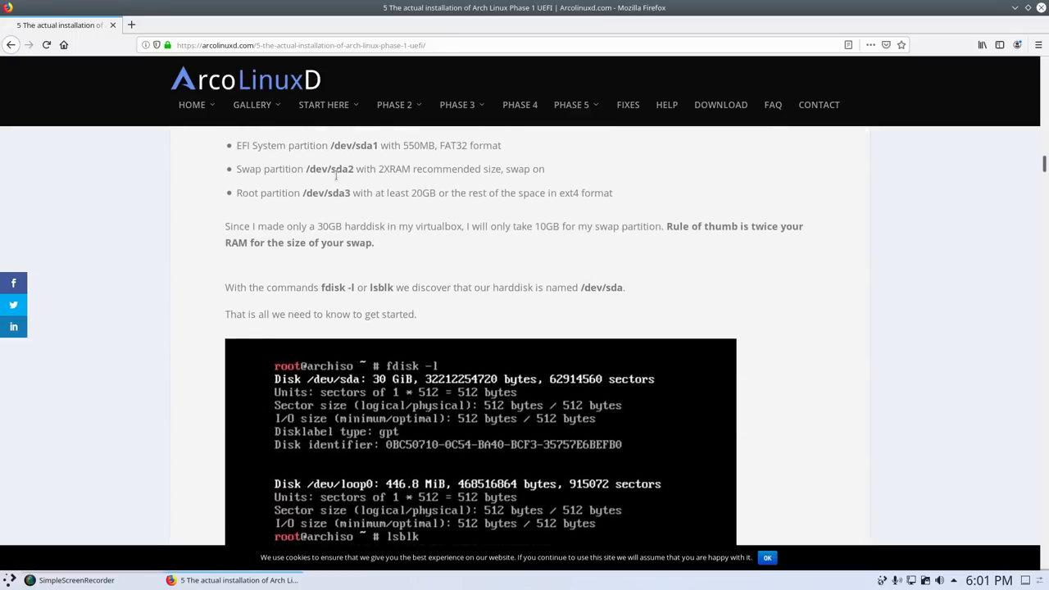
Scroll further through the Phase 1 UEFI installation guide
left_click_drag(270, 169, 409, 169)
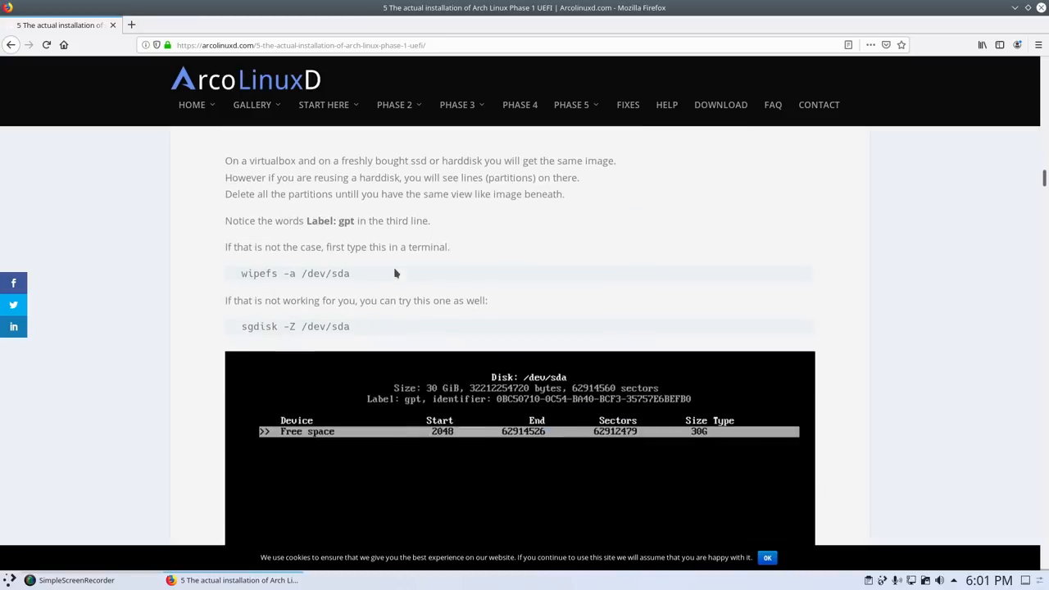
scroll("down", 3)
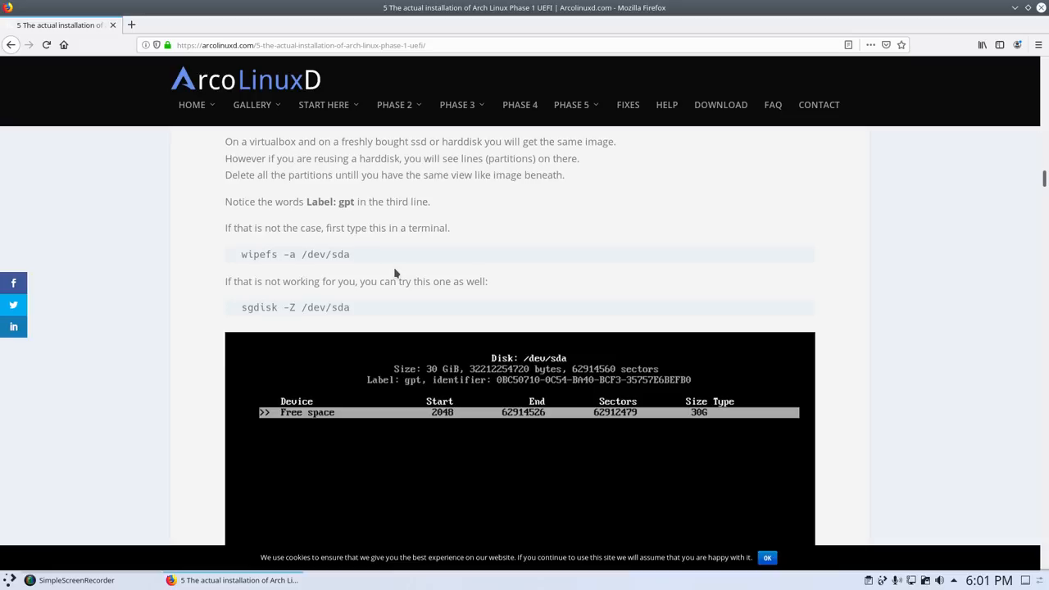
scroll("down", 3)
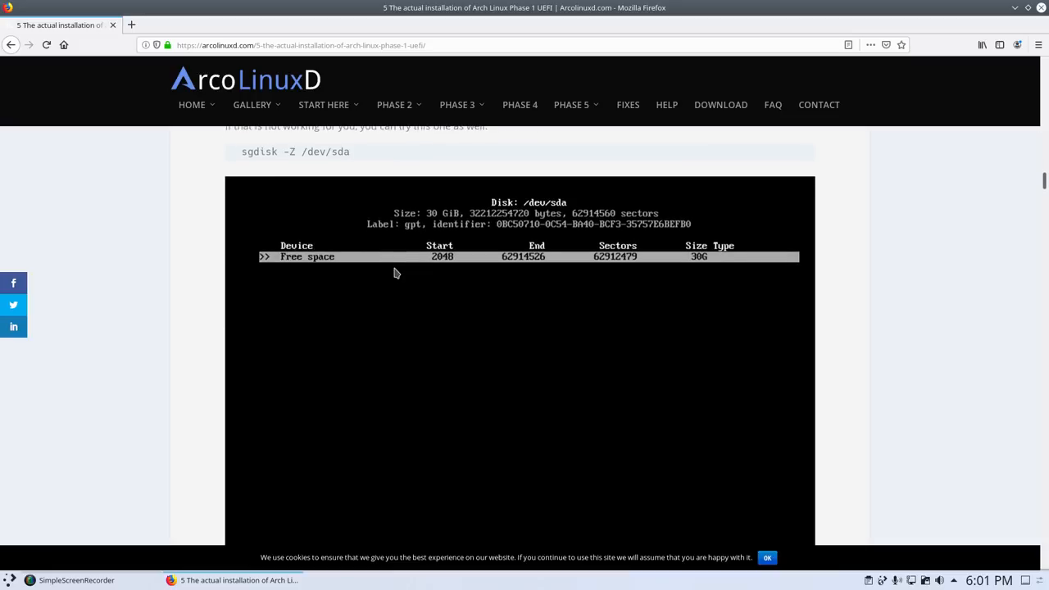
scroll("down", 3)
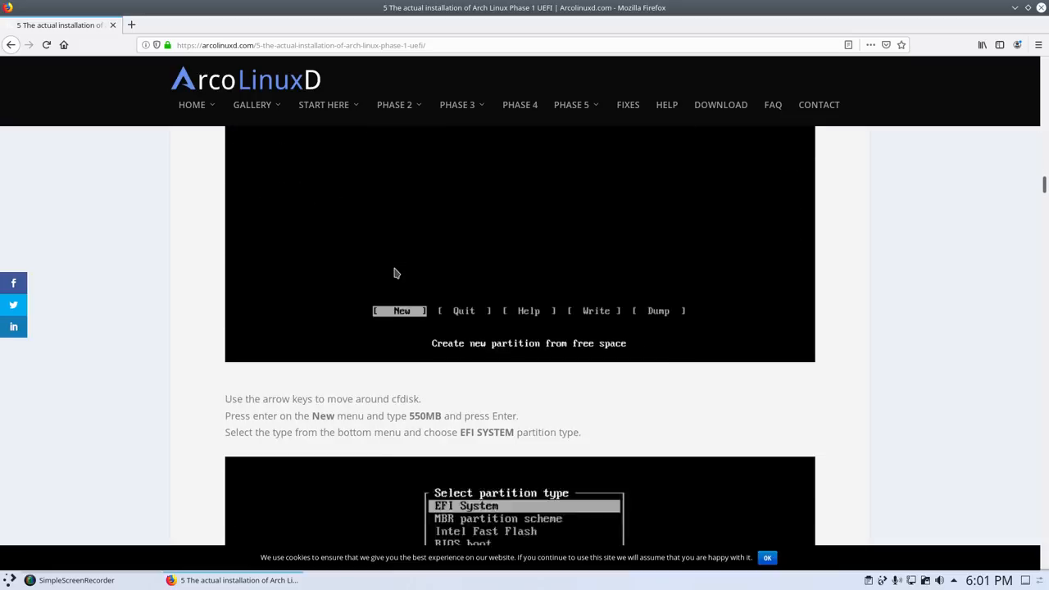
scroll("down", 3)
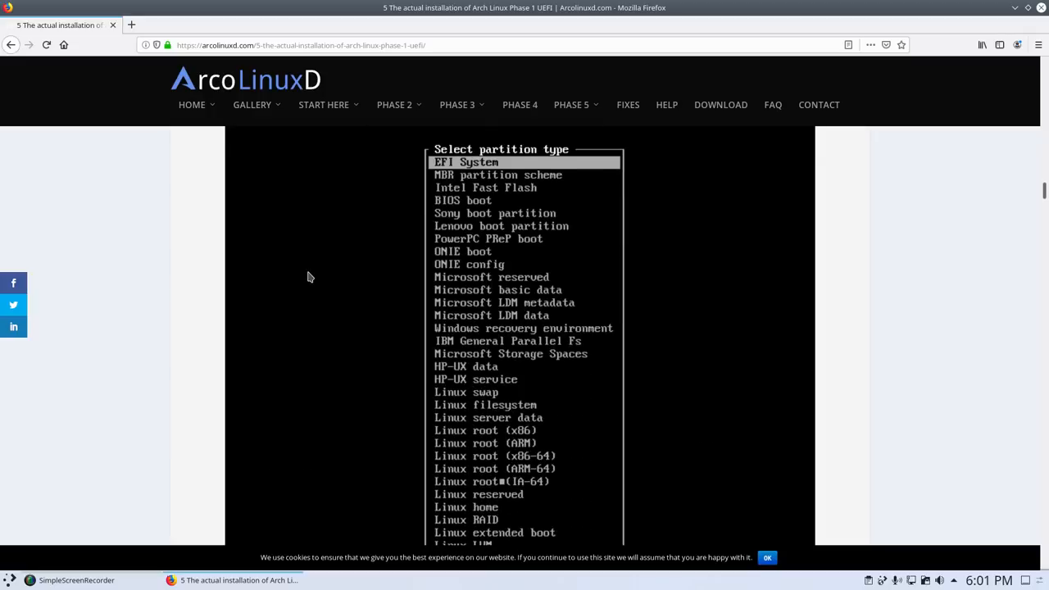
scroll("down", 3)
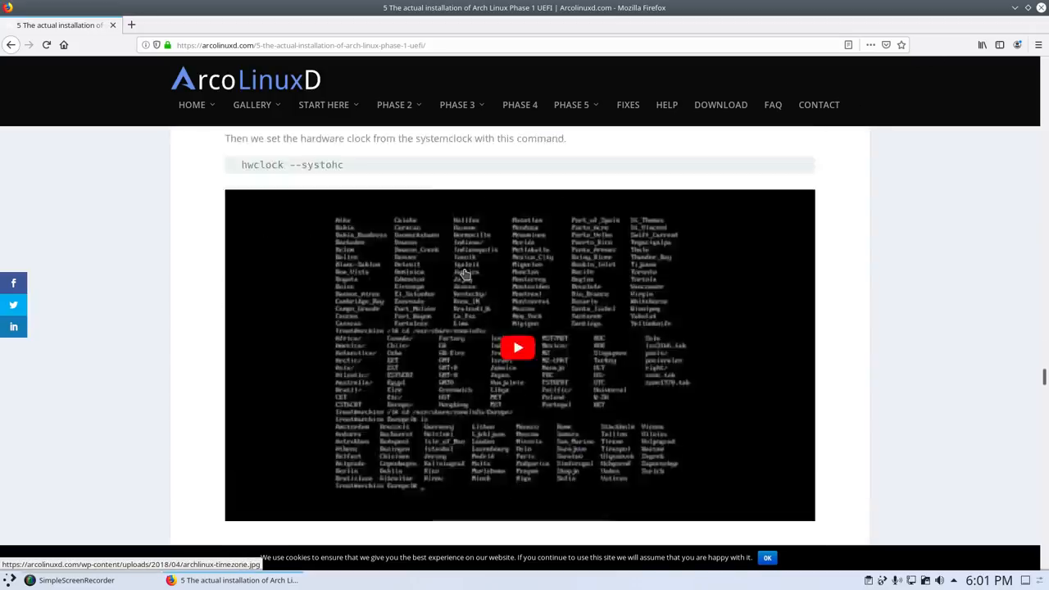
scroll("down", 3)
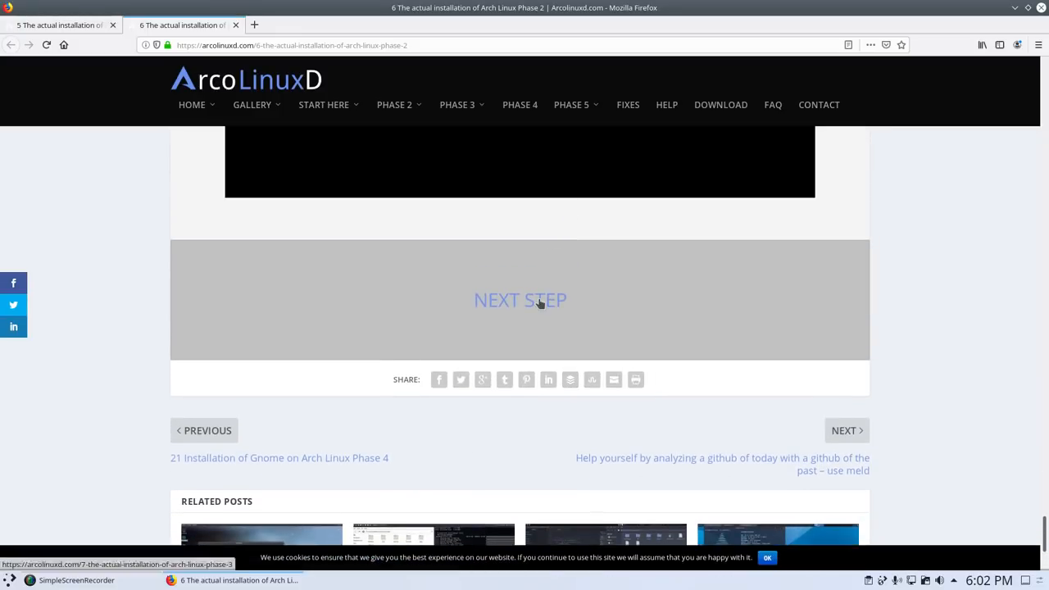
Open the Phase 3 article via NEXT STEP and scroll to its desktop list
left_click(520, 300)
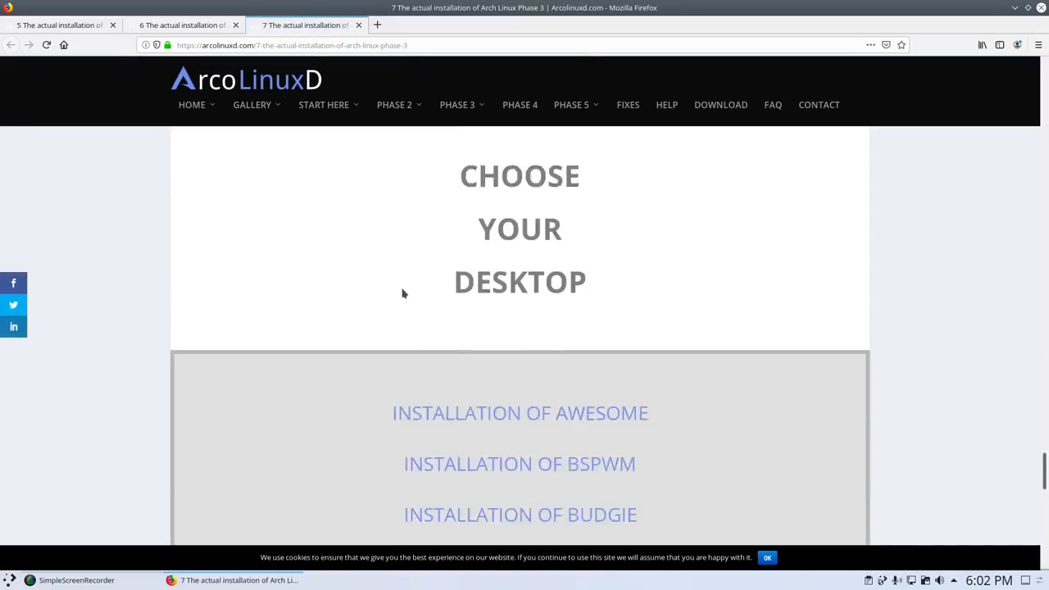
scroll("down", 3)
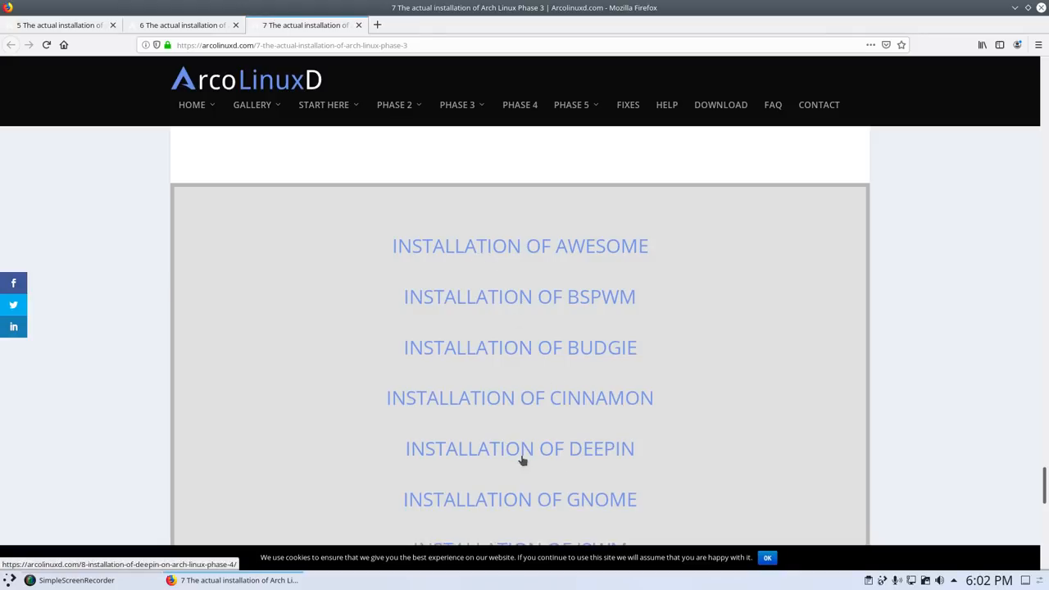
scroll("down", 3)
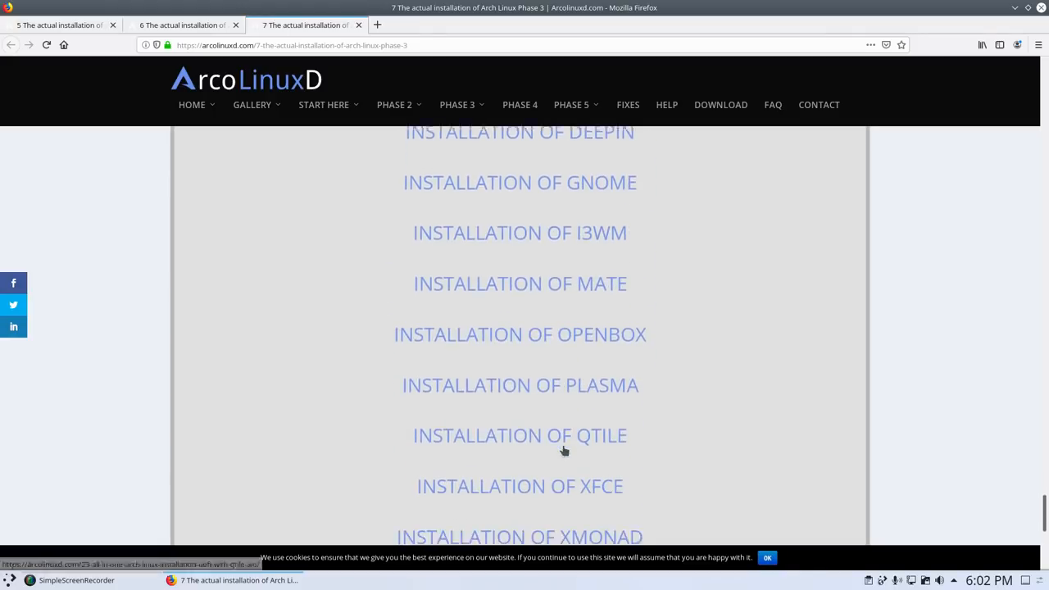
scroll("down", 3)
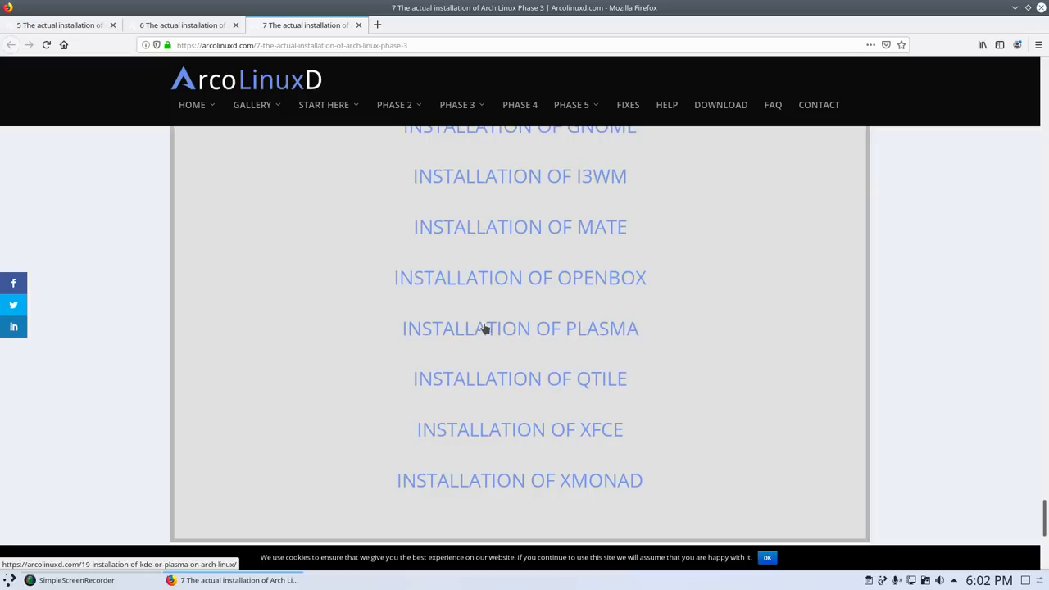
mouse_move(564, 335)
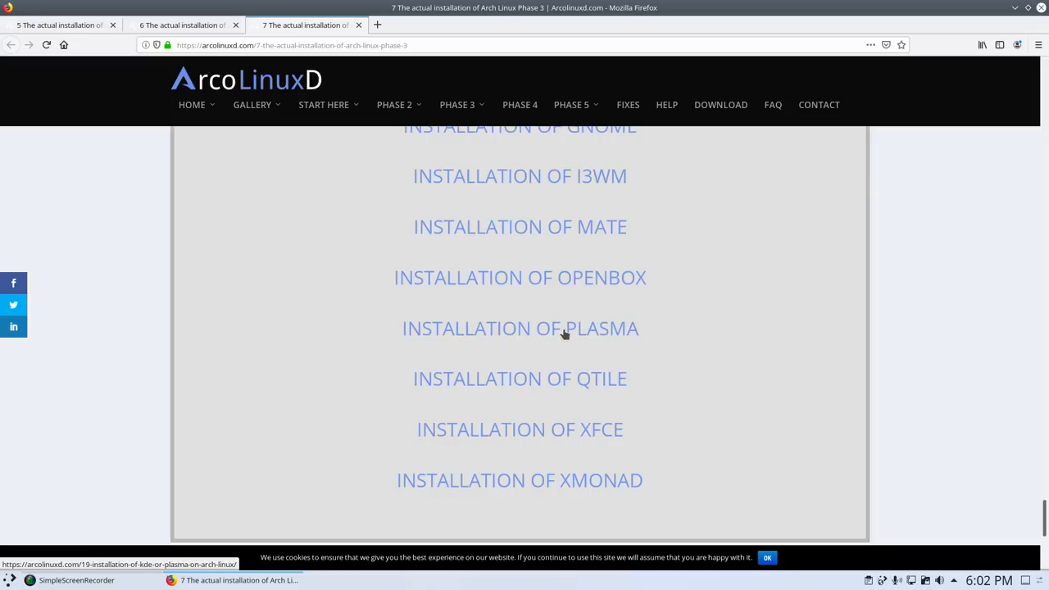
scroll("down", 3)
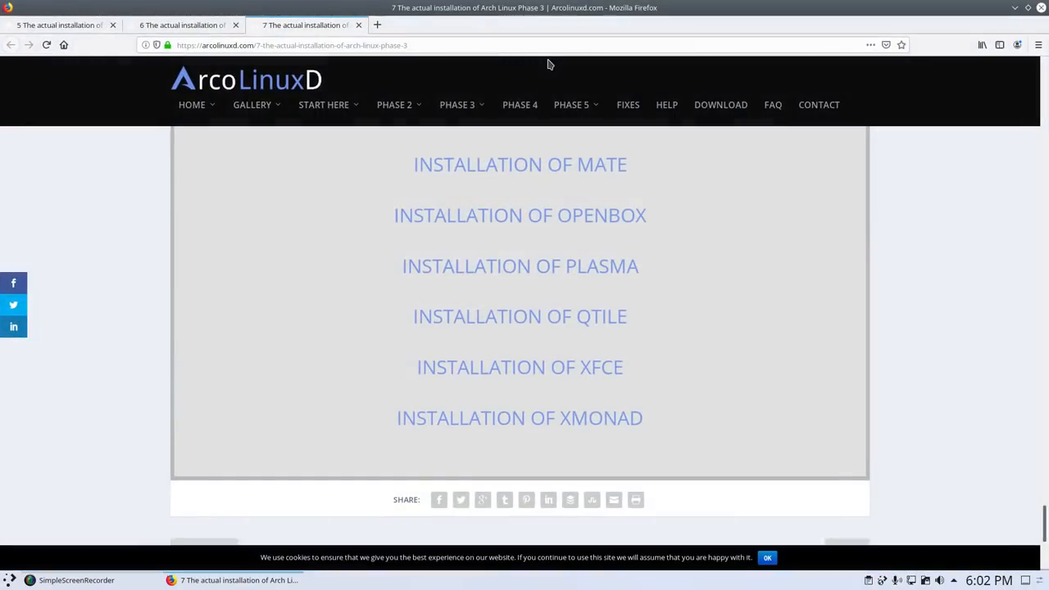
mouse_move(563, 276)
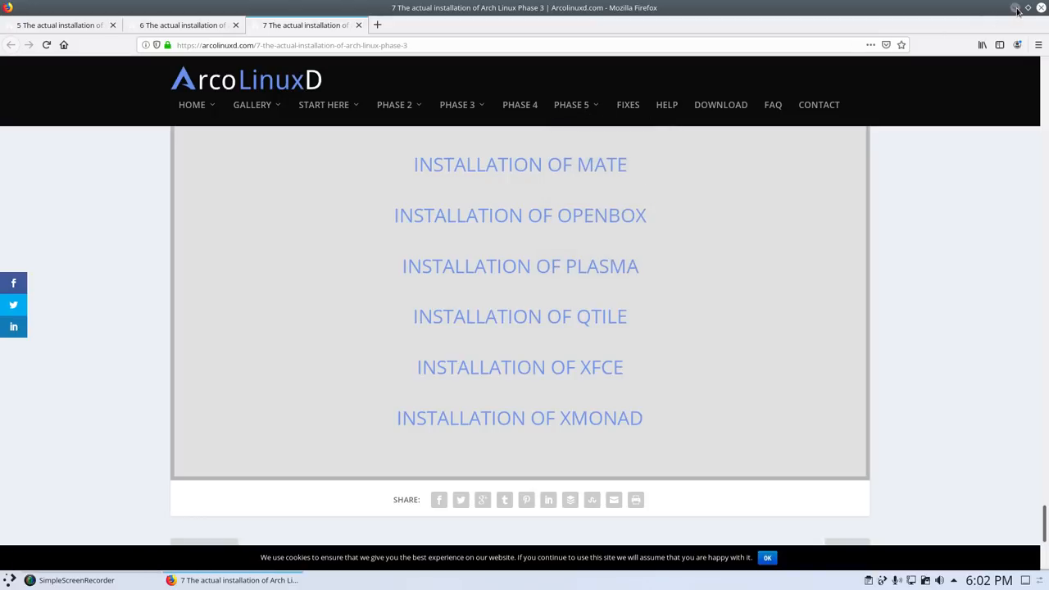
scroll("up", 3)
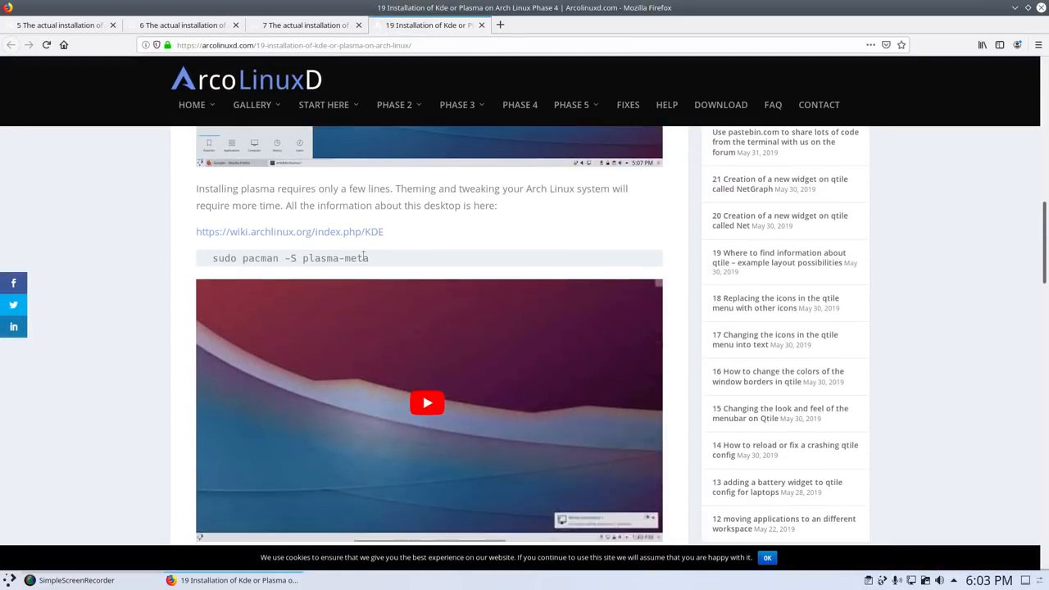
Scroll the Plasma guide down and select the 'sudo pacman -S kde-applications-meta' line
triple_click(290, 258)
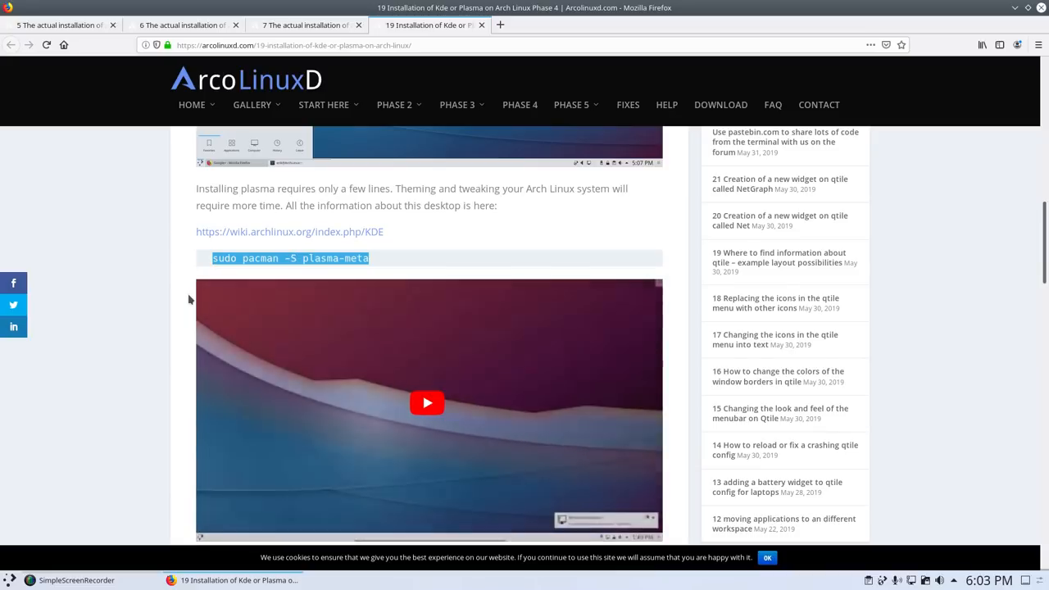
scroll("down", 3)
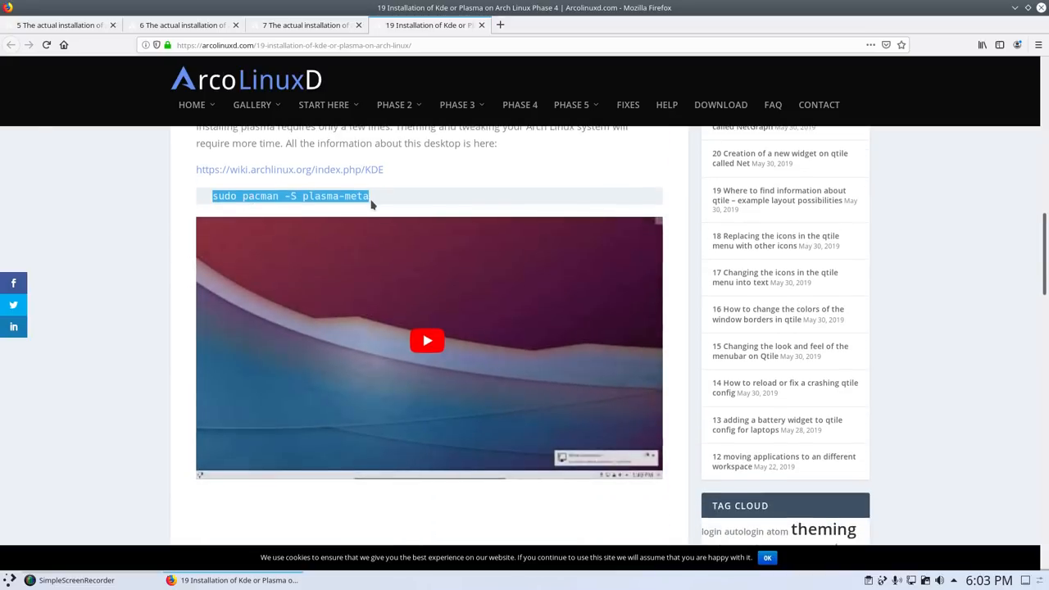
scroll("down", 3)
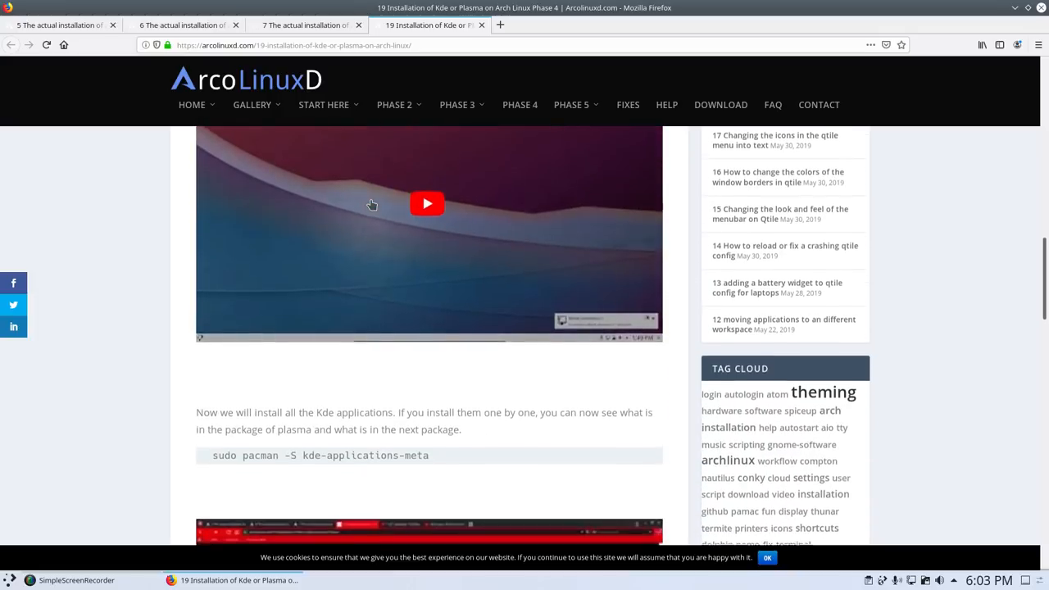
scroll("down", 3)
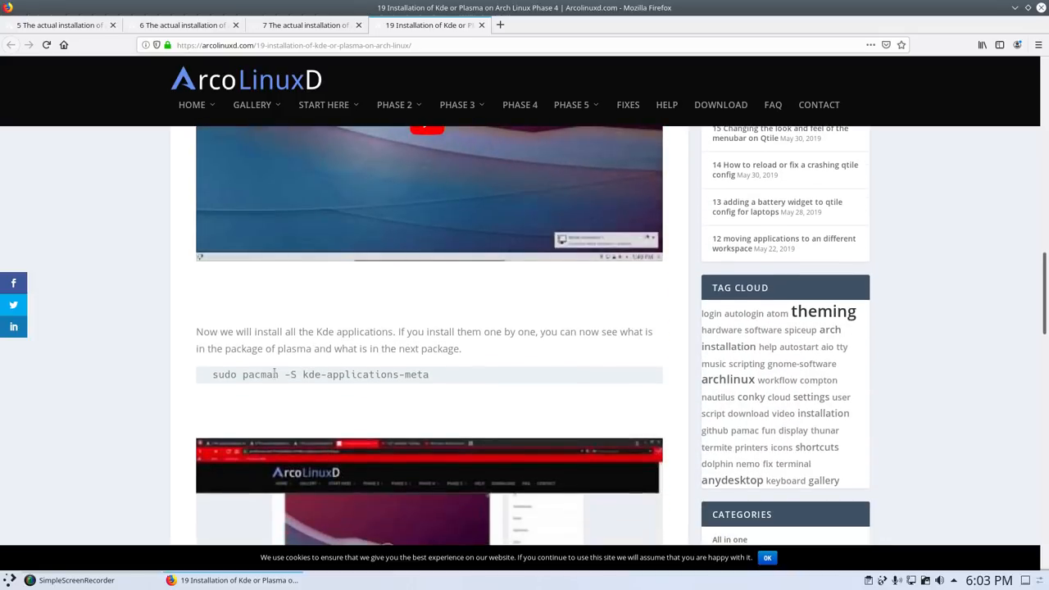
left_click(8, 579)
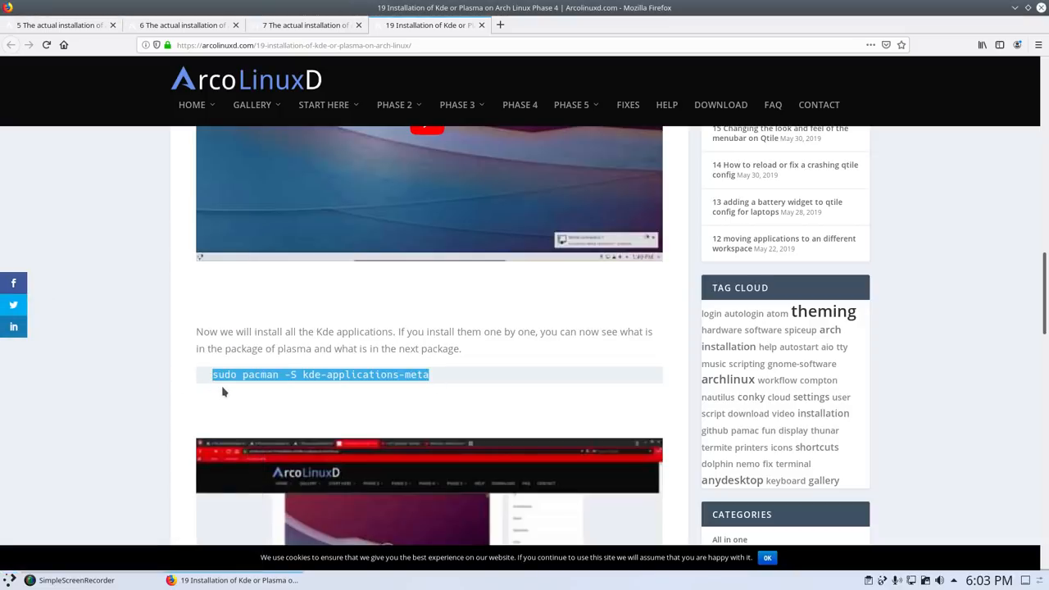
mouse_move(10, 580)
type("termi")
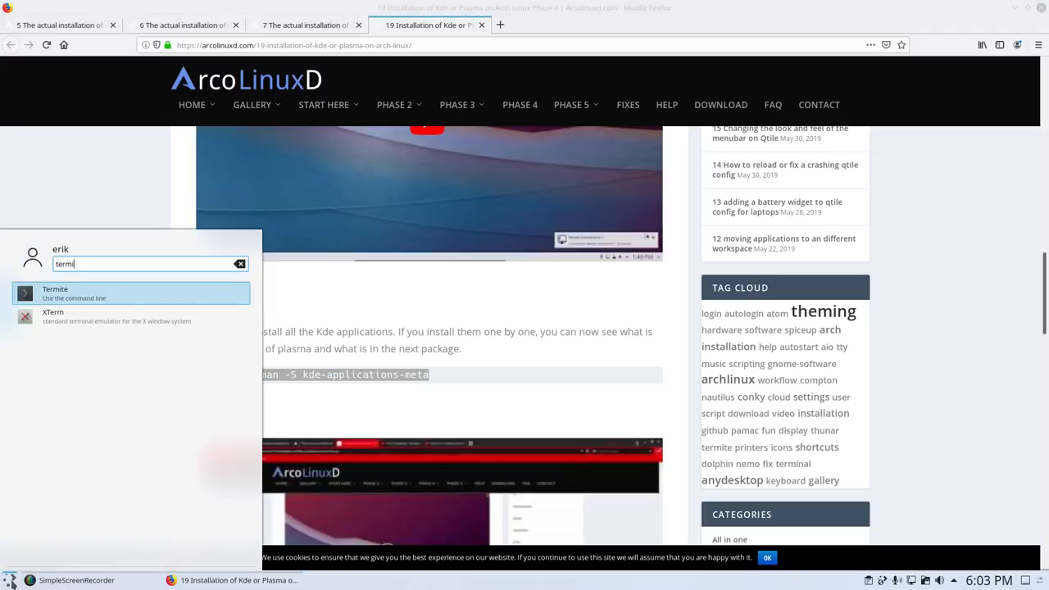
Launch Termite beside the guide, enter the sudo password, and accept the default cron provider
left_click(54, 293)
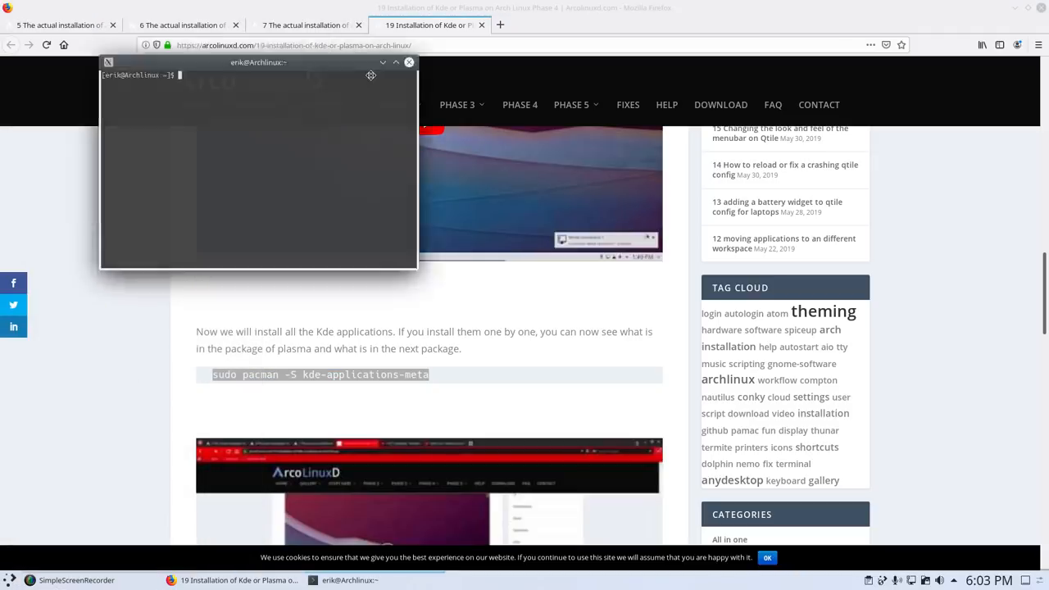
left_click_drag(258, 62, 589, 174)
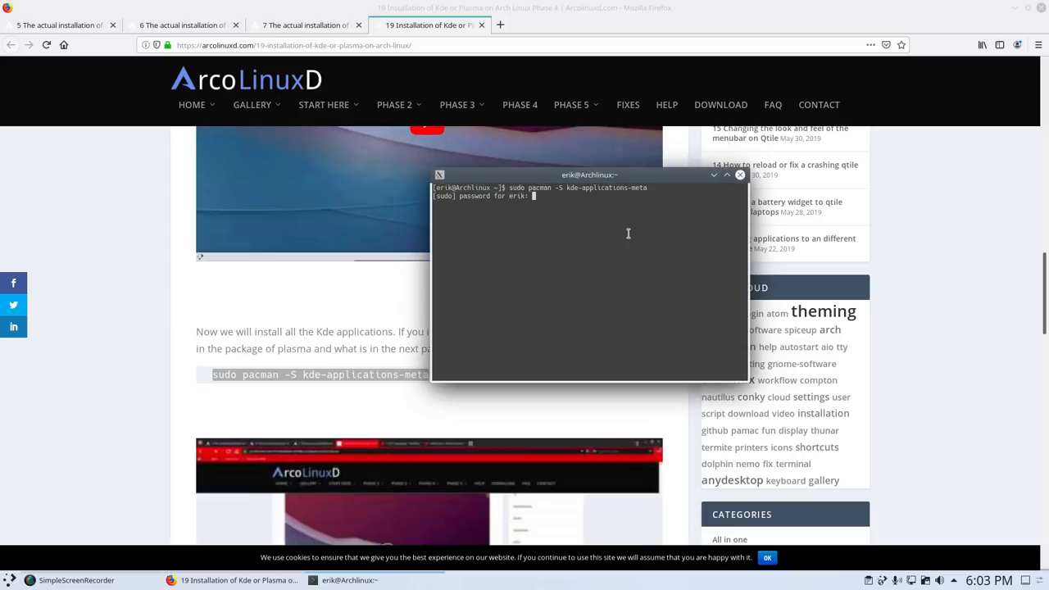
key("enter")
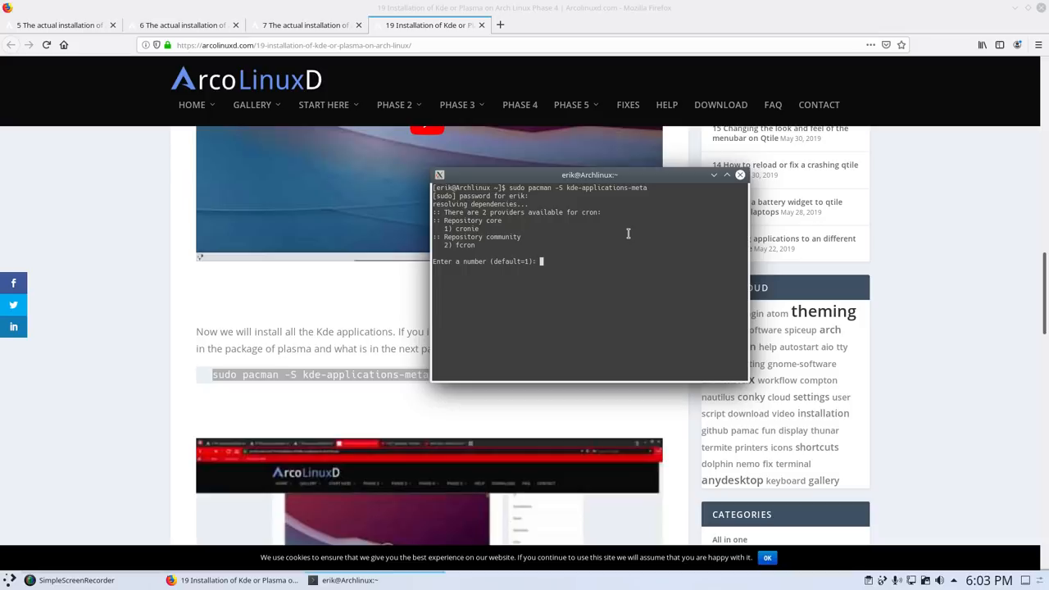
key("Return")
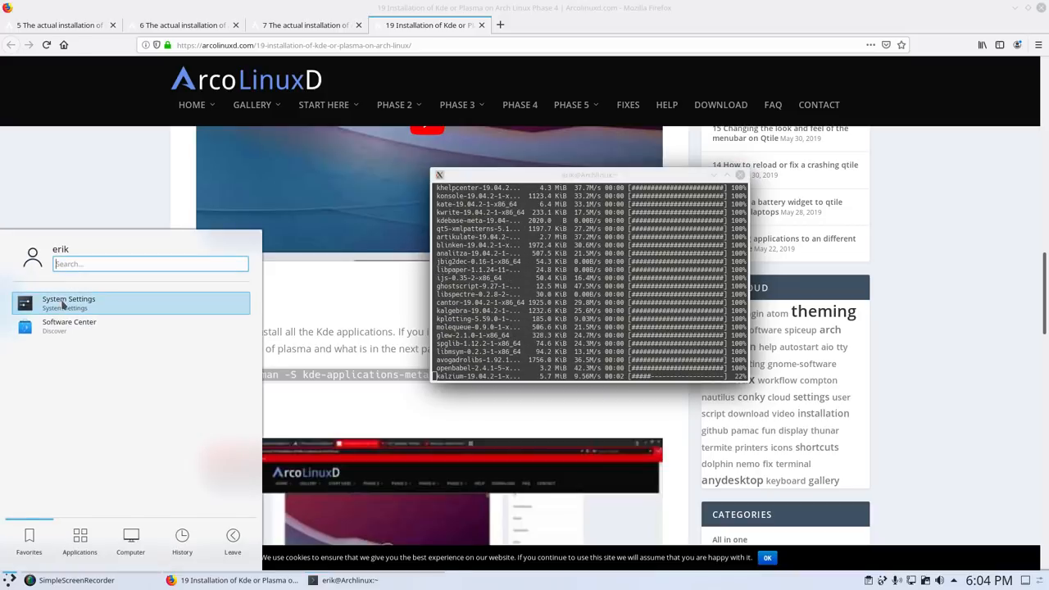
left_click(69, 303)
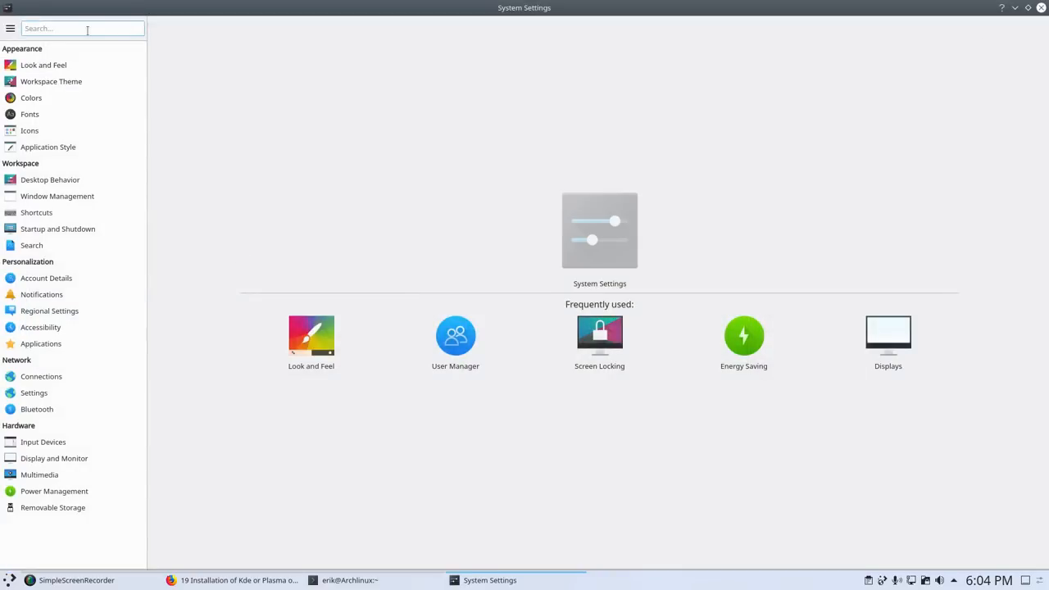
type("num")
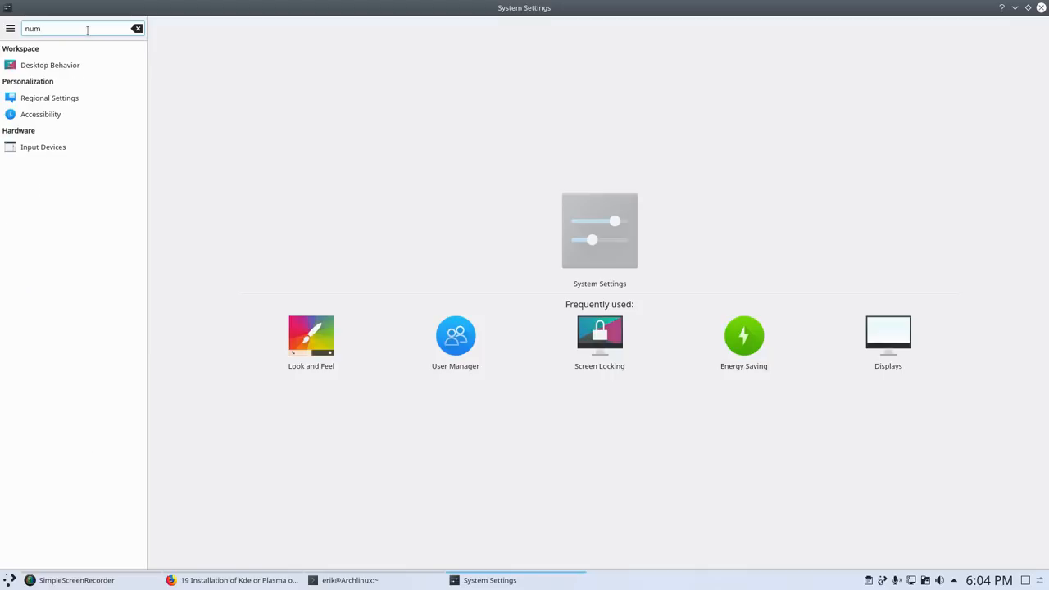
mouse_move(69, 144)
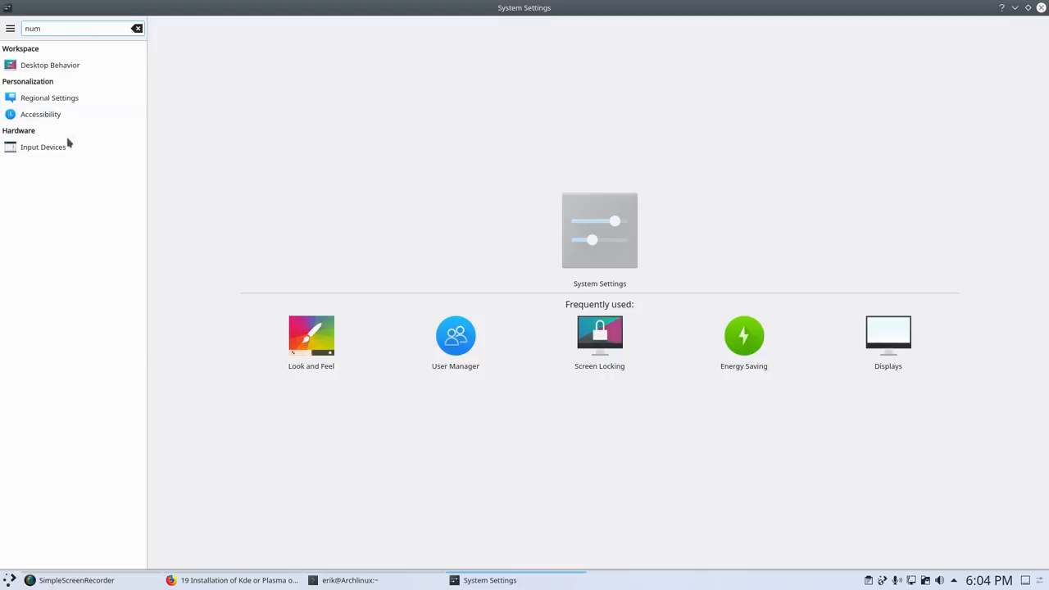
left_click(42, 147)
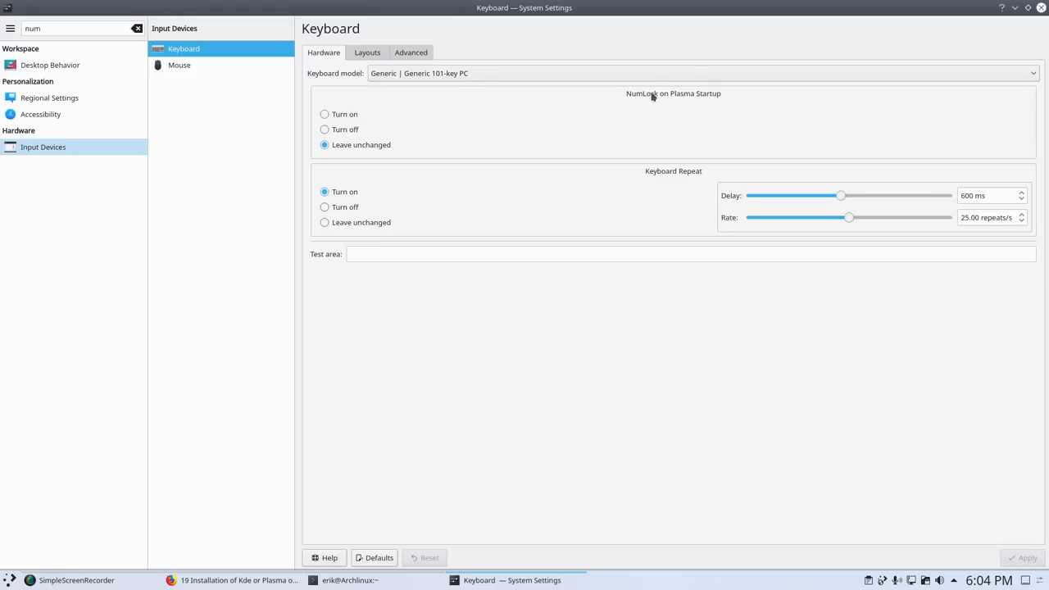
left_click(325, 114)
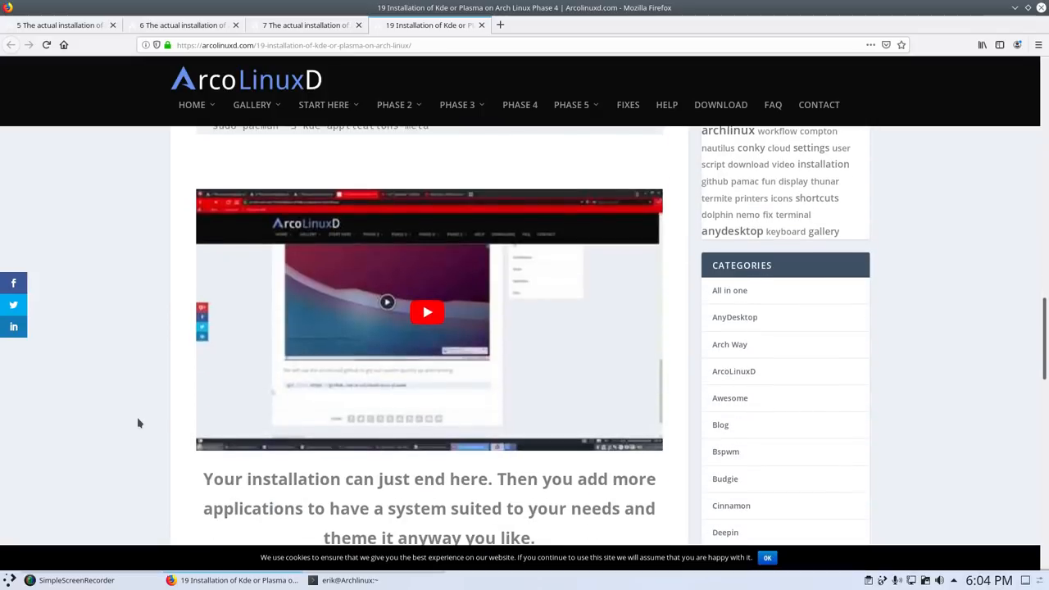
Bring the installing Termite window to the front and wait for all 388 packages to install
scroll("down", 3)
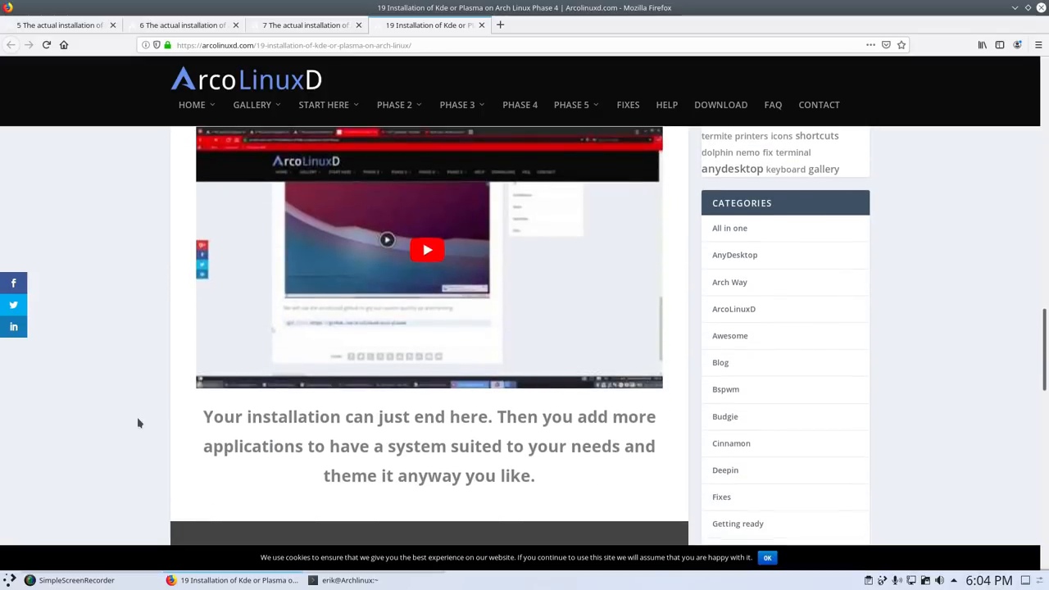
left_click(350, 581)
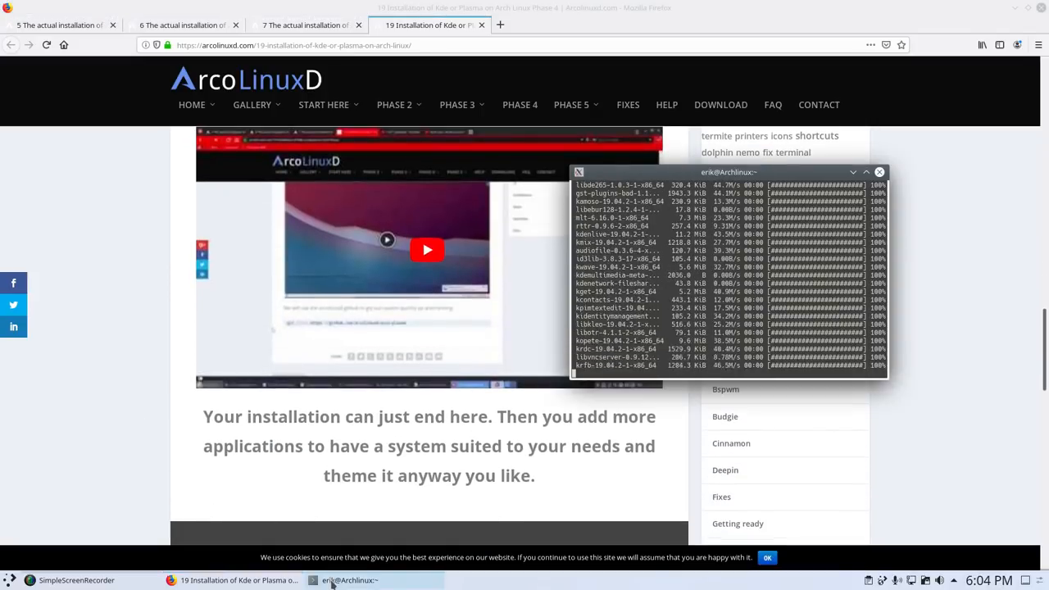
right_click(349, 580)
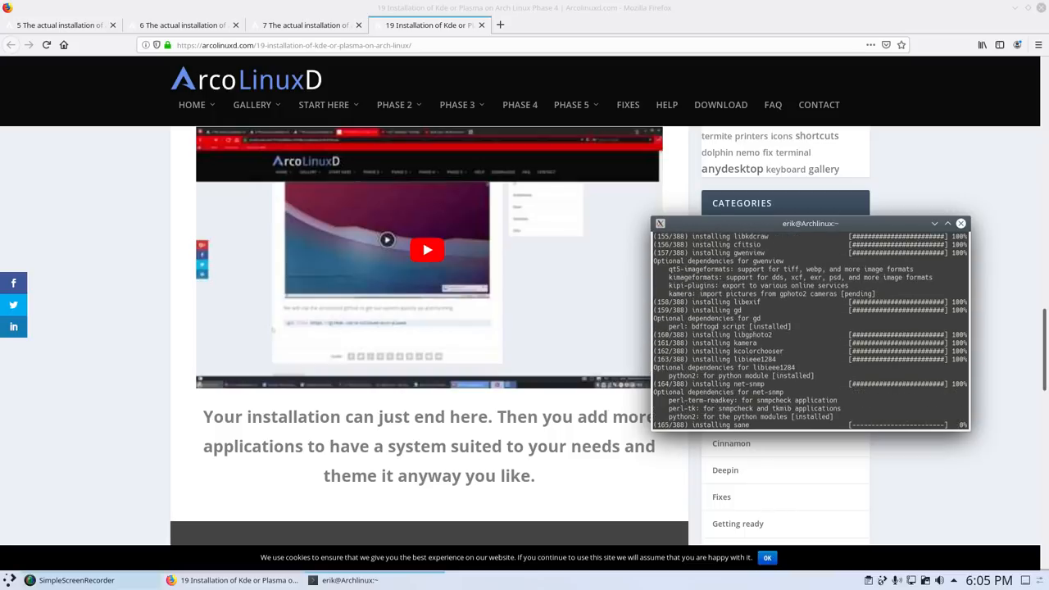
left_click(10, 581)
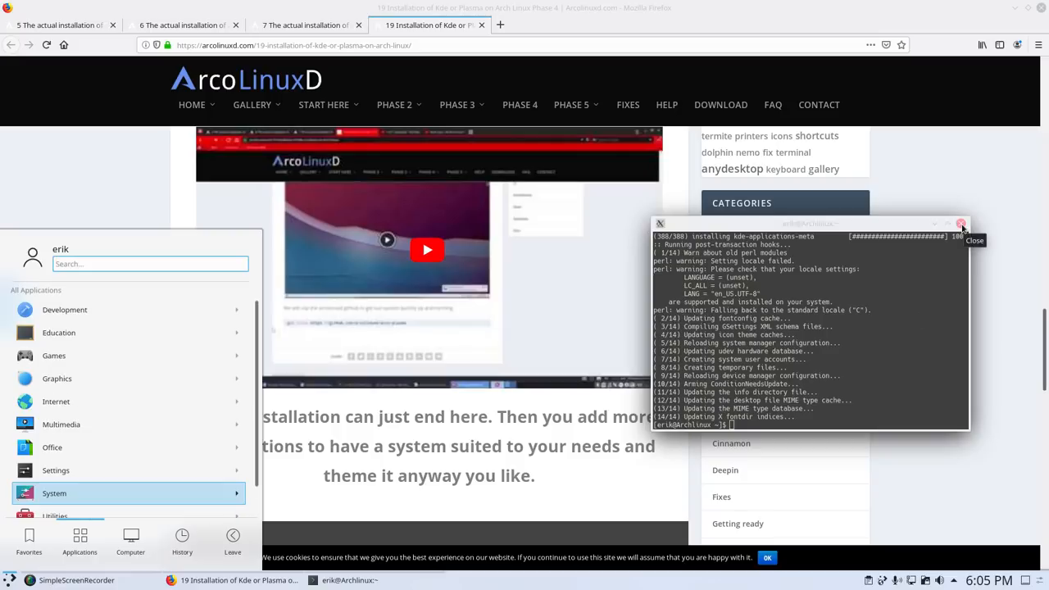
mouse_move(784, 442)
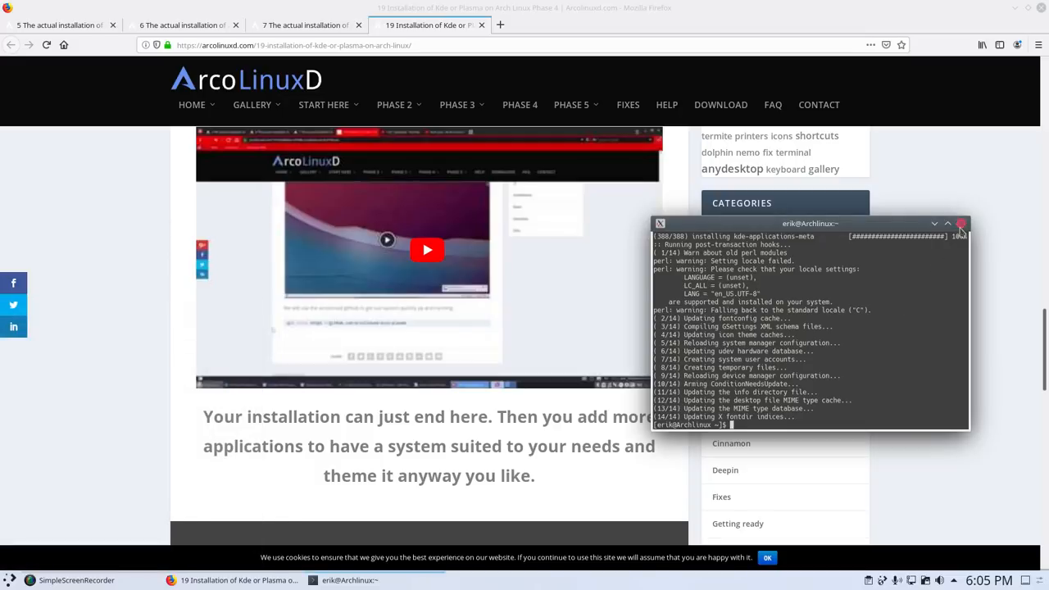
Close the finished installation terminal and minimize Firefox to reveal the desktop
left_click(960, 222)
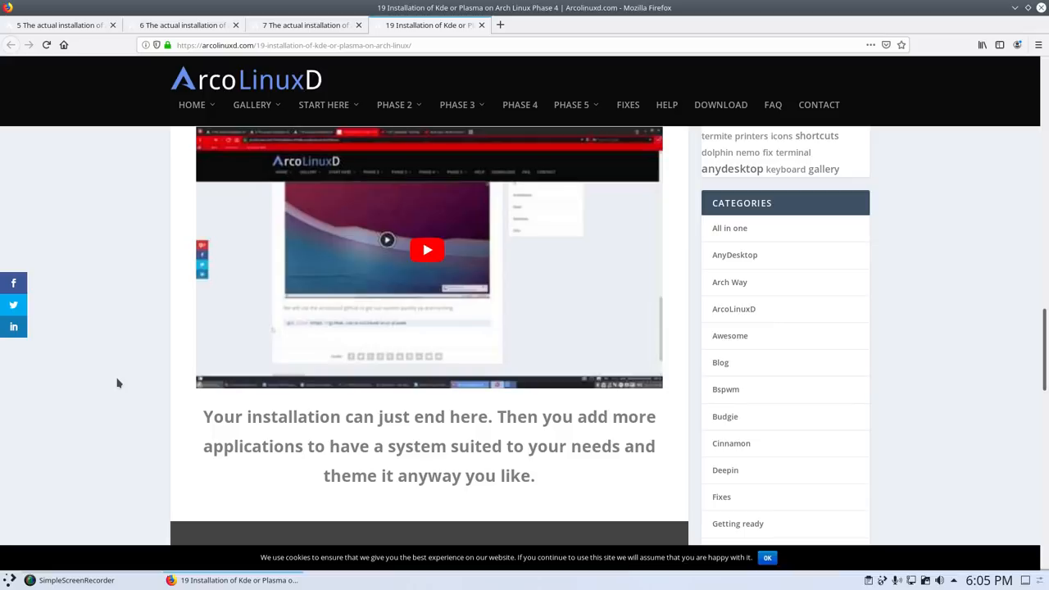
mouse_move(36, 514)
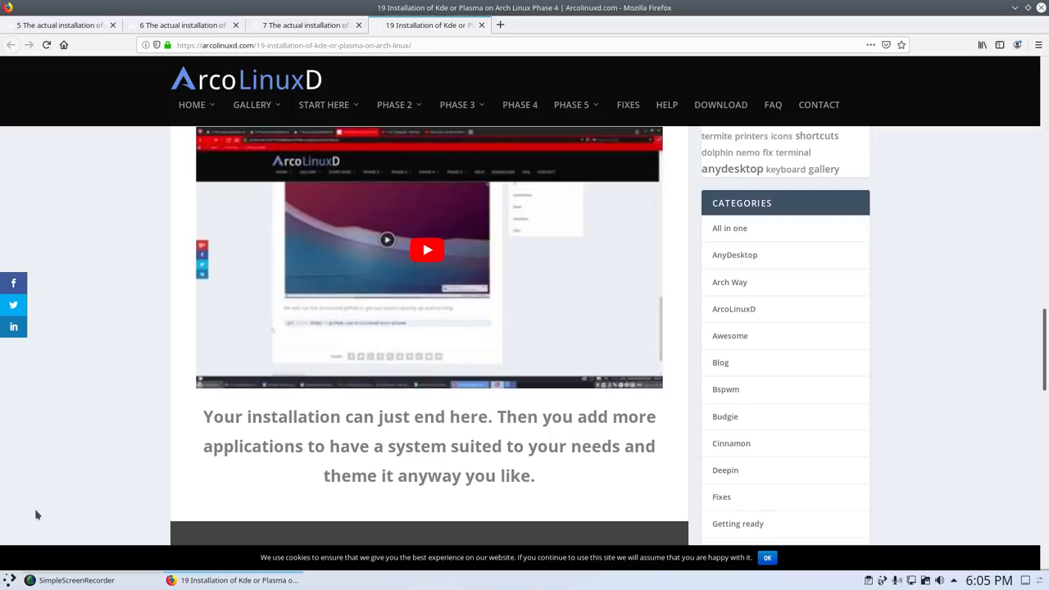
mouse_move(20, 569)
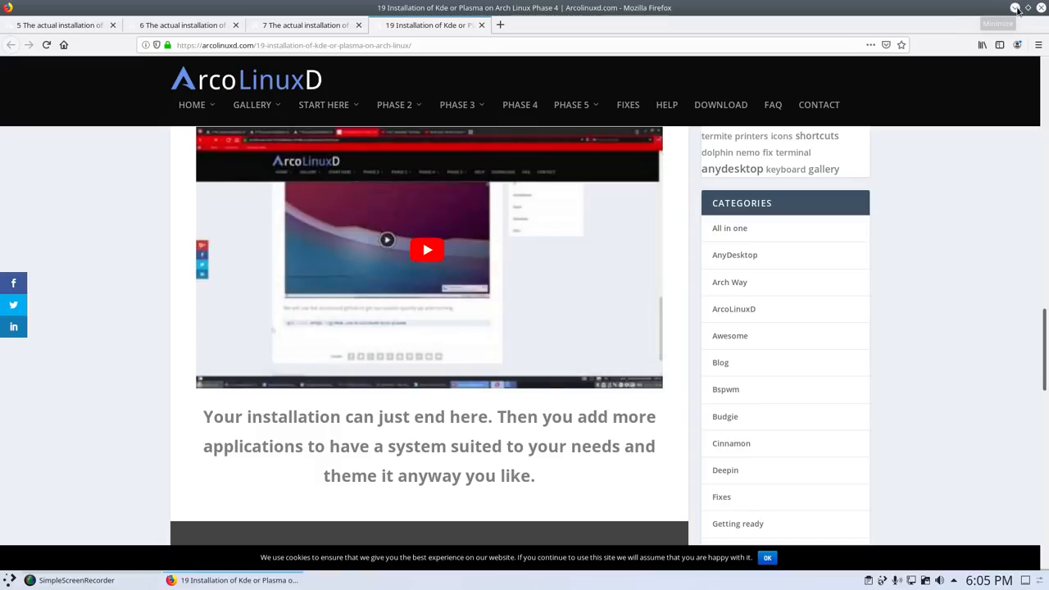
left_click(1016, 9)
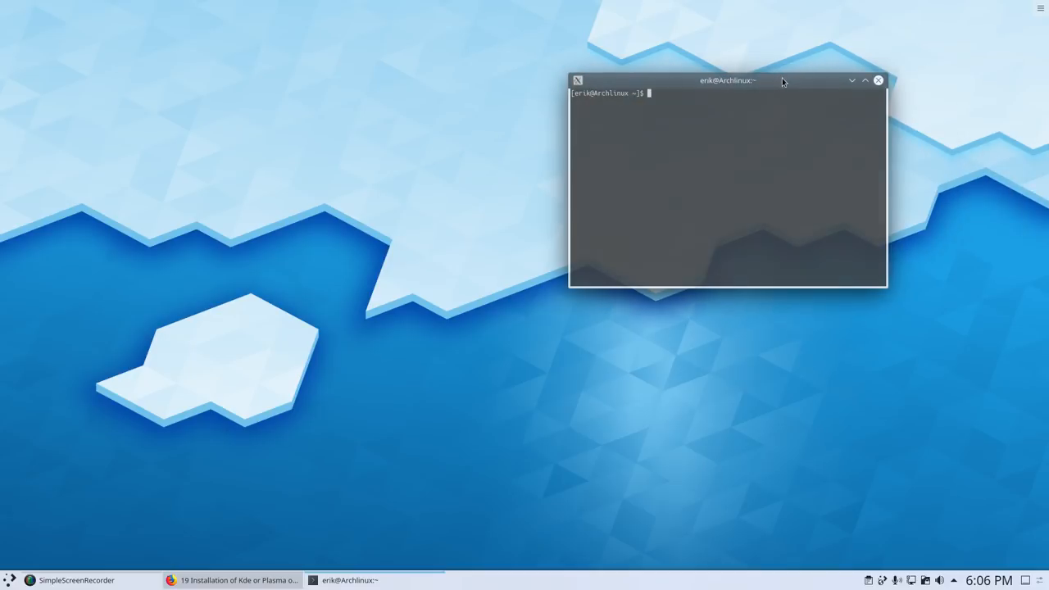
Enter 'sudo pacman -S kde-applications-meta' at the Termite prompt without running it
type("sudo pacman -S kde-applications-meta")
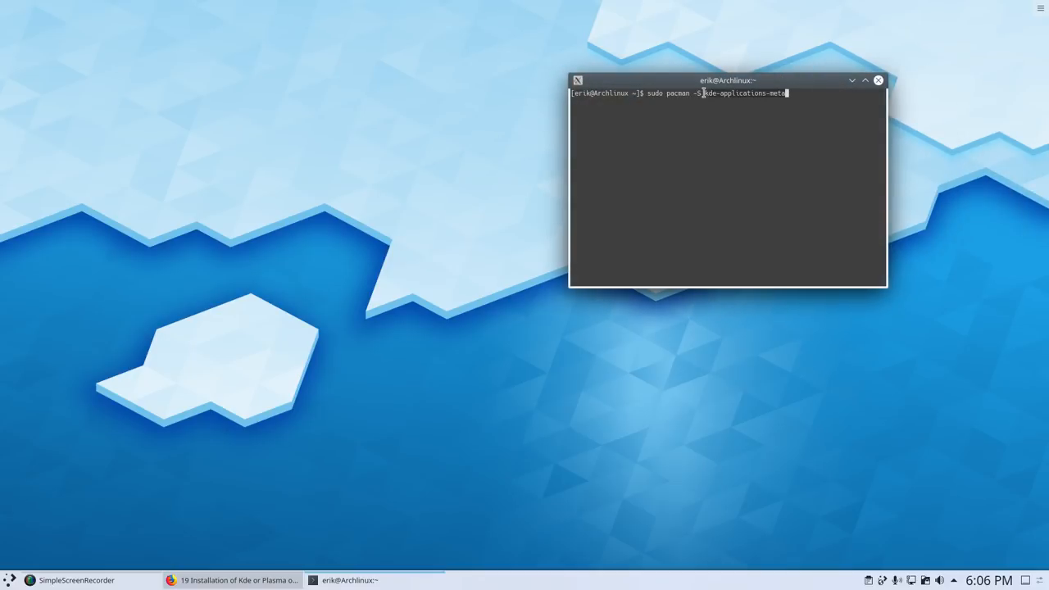
mouse_move(764, 194)
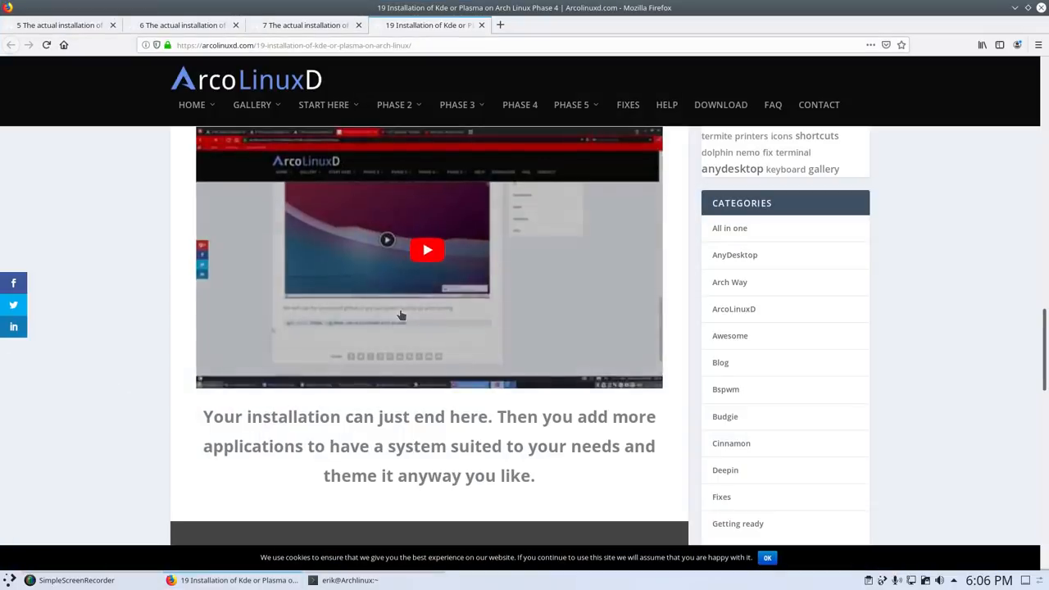
scroll("down", 3)
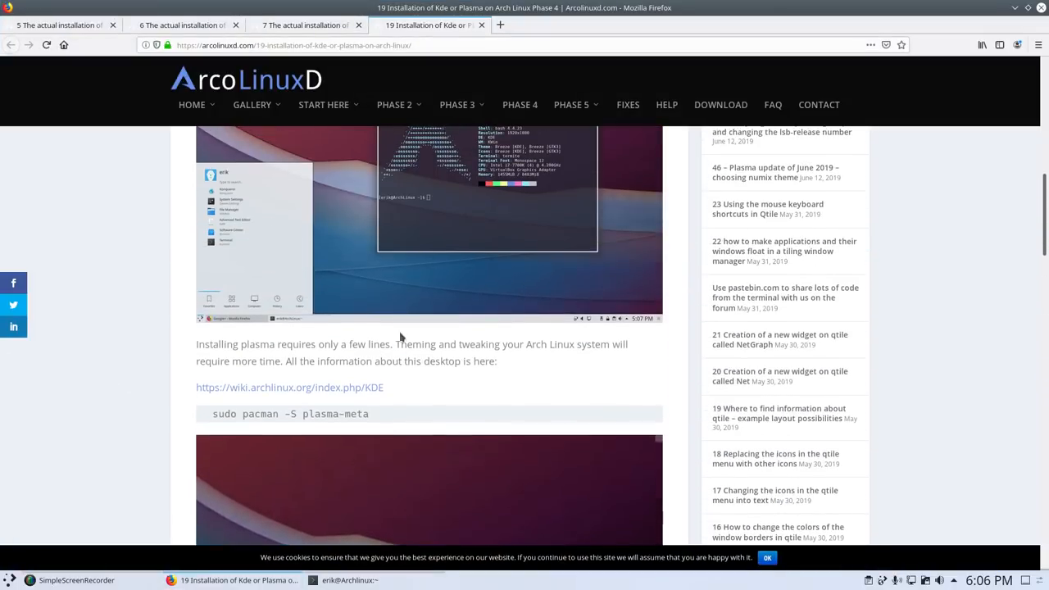
mouse_move(212, 416)
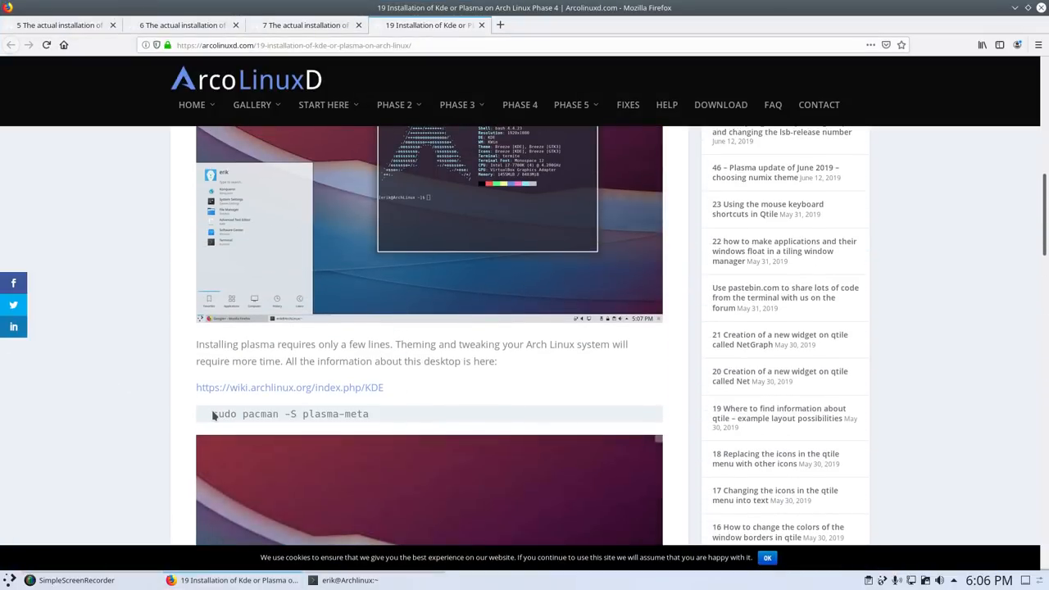
scroll("down", 3)
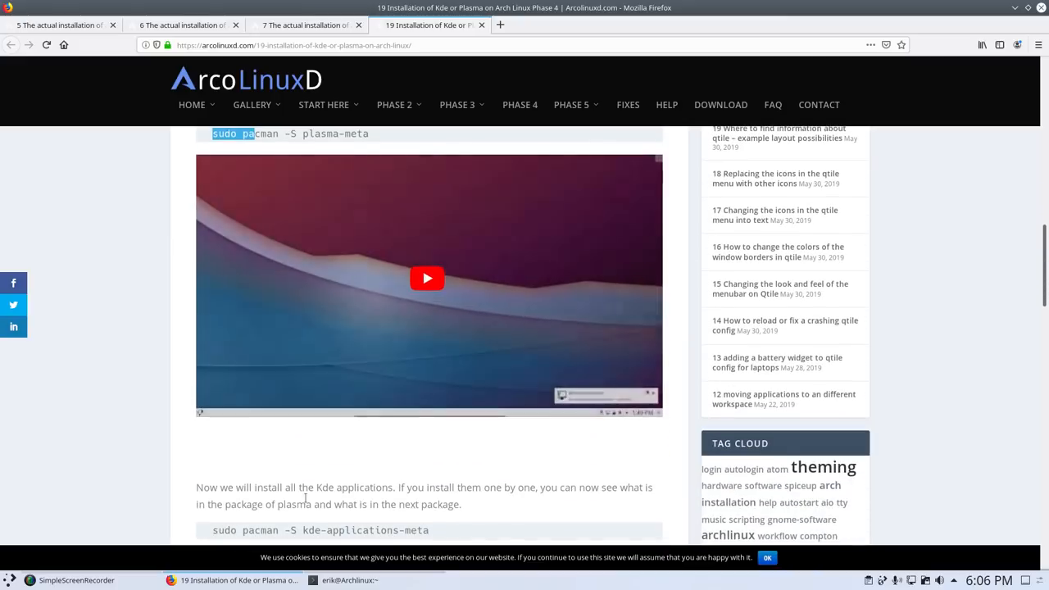
scroll("down", 3)
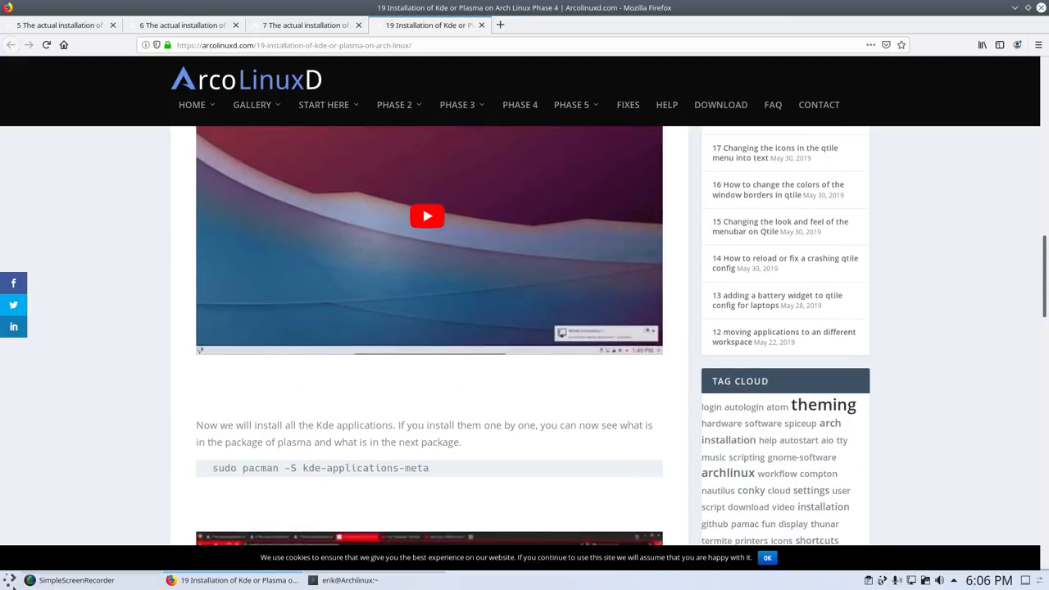
type("dol")
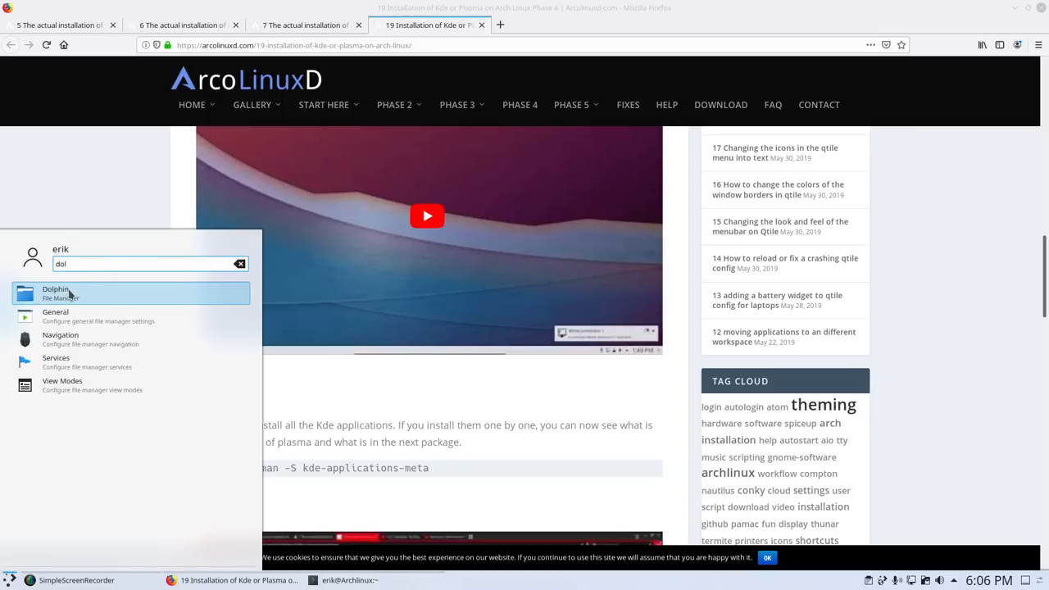
right_click(55, 293)
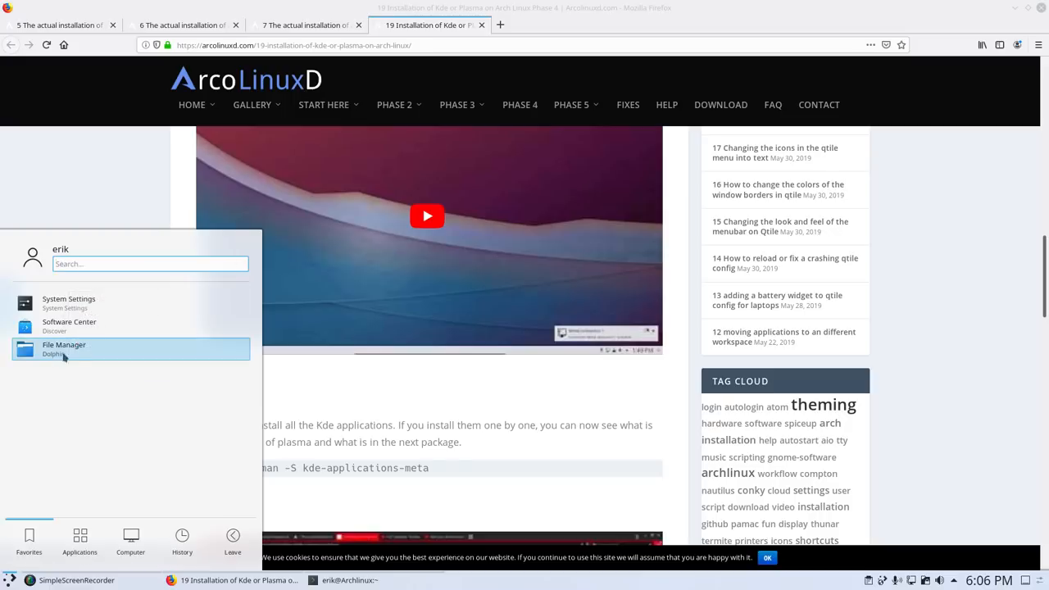
mouse_move(70, 354)
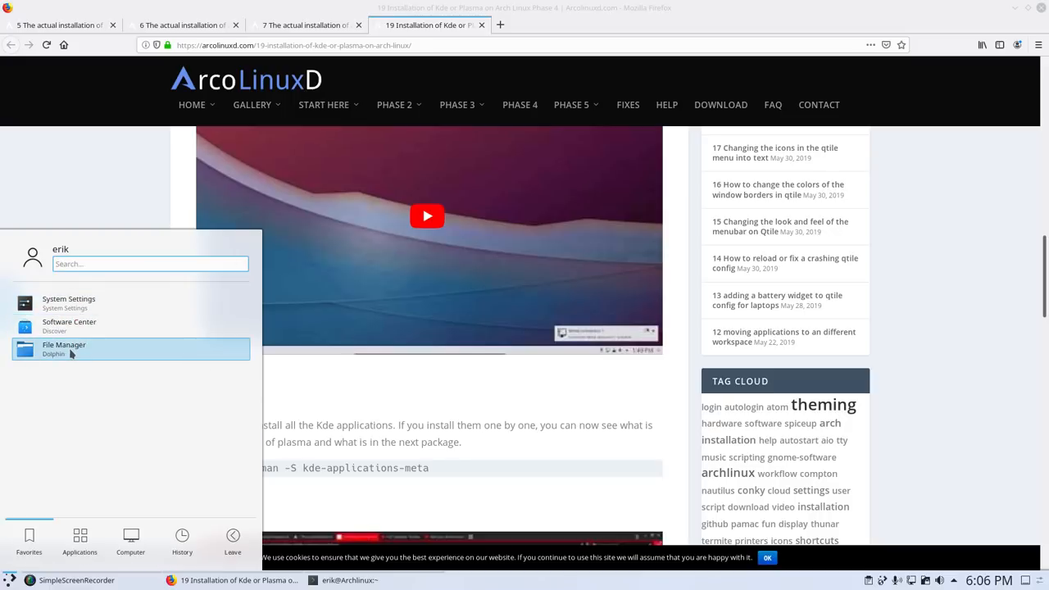
left_click(64, 348)
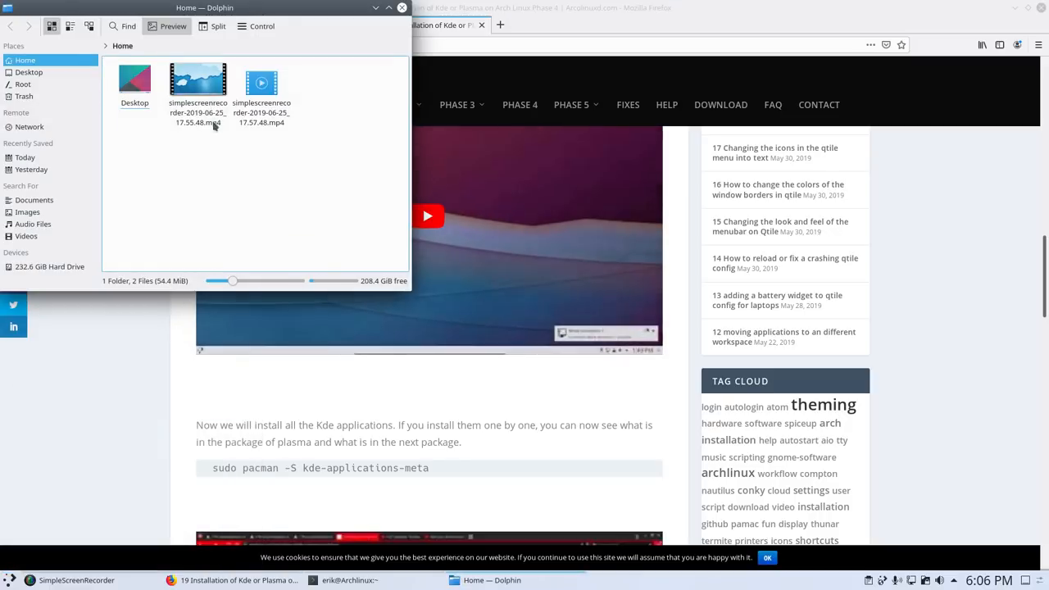
left_click(262, 82)
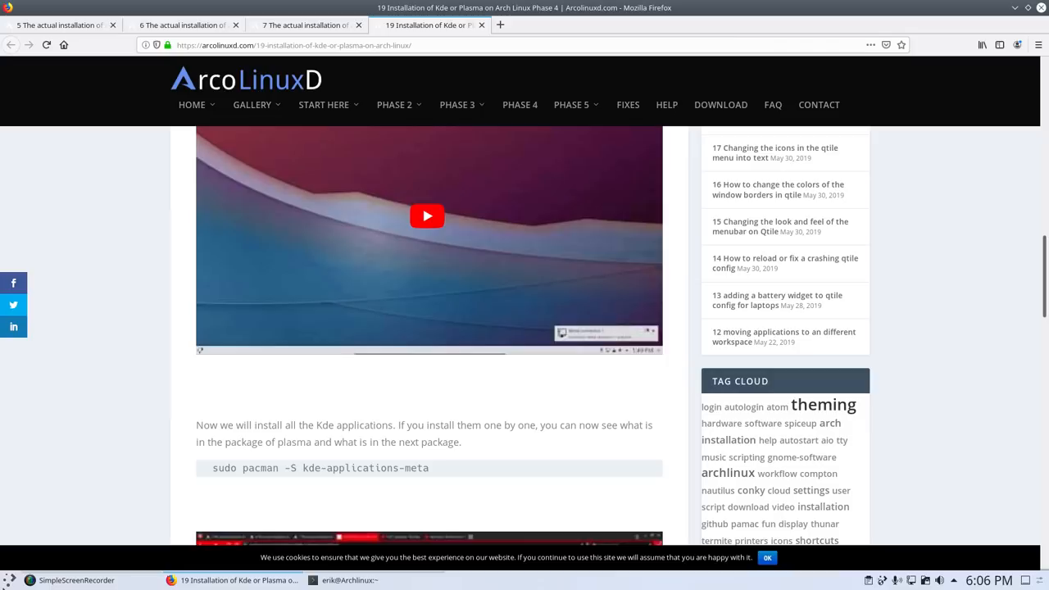
In System Settings' Display and Monitor > Compositor page, keep tearing prevention at Never
left_click(489, 581)
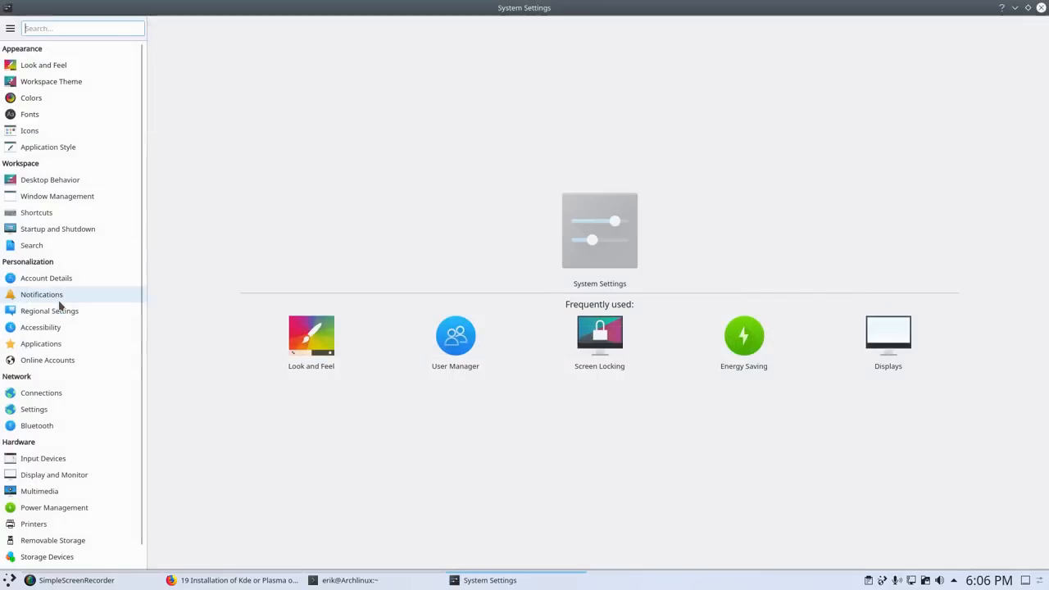
mouse_move(43, 458)
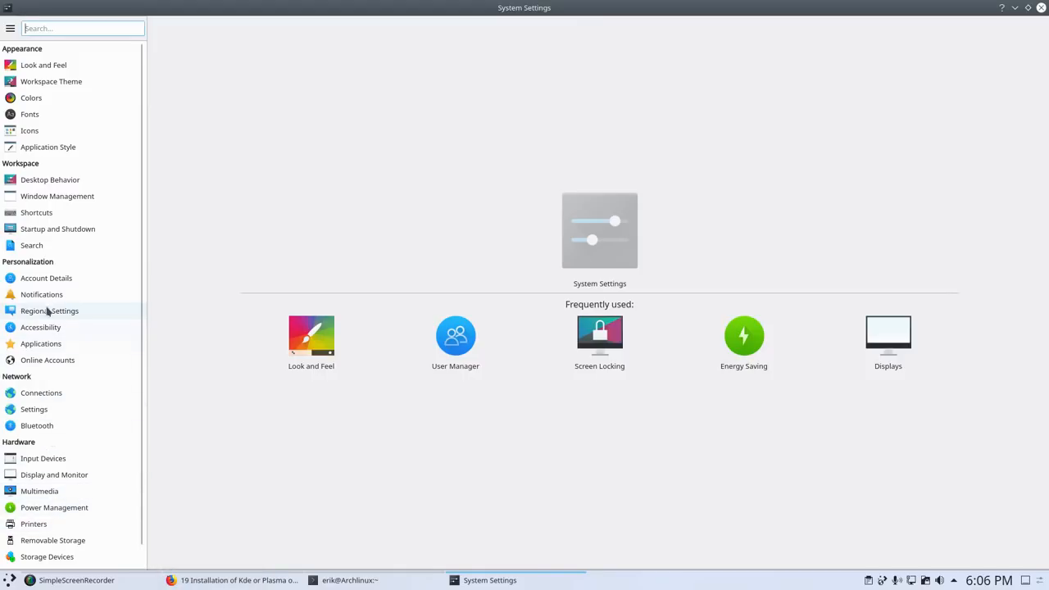
left_click(54, 474)
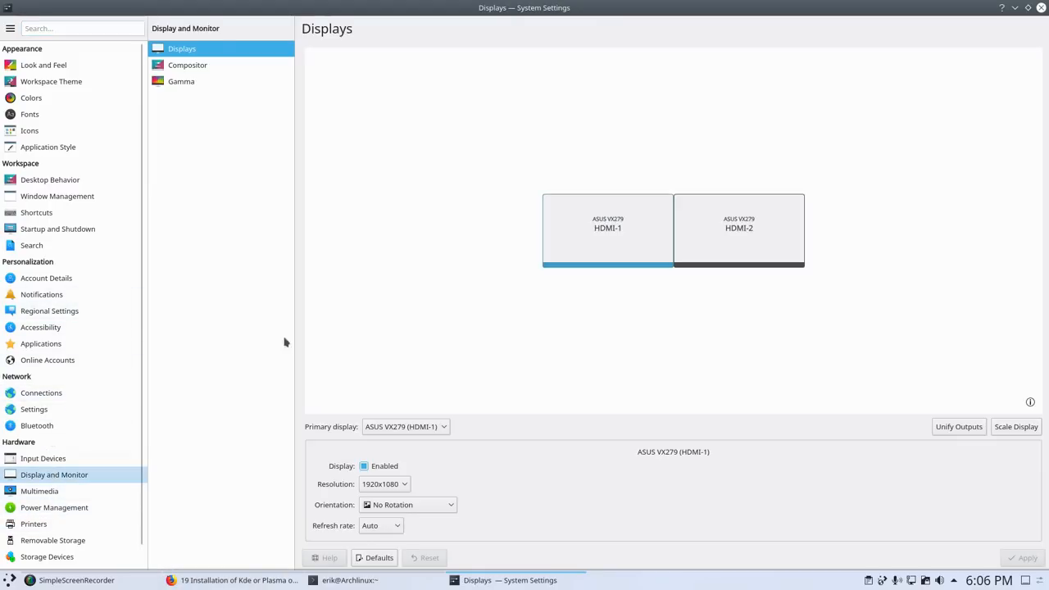
left_click(187, 65)
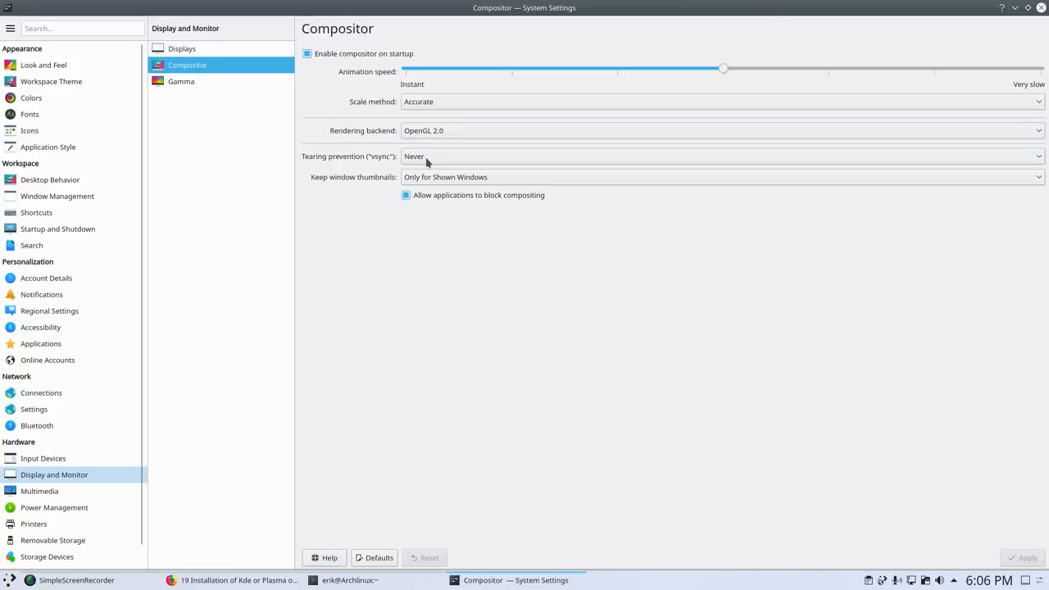
left_click(721, 157)
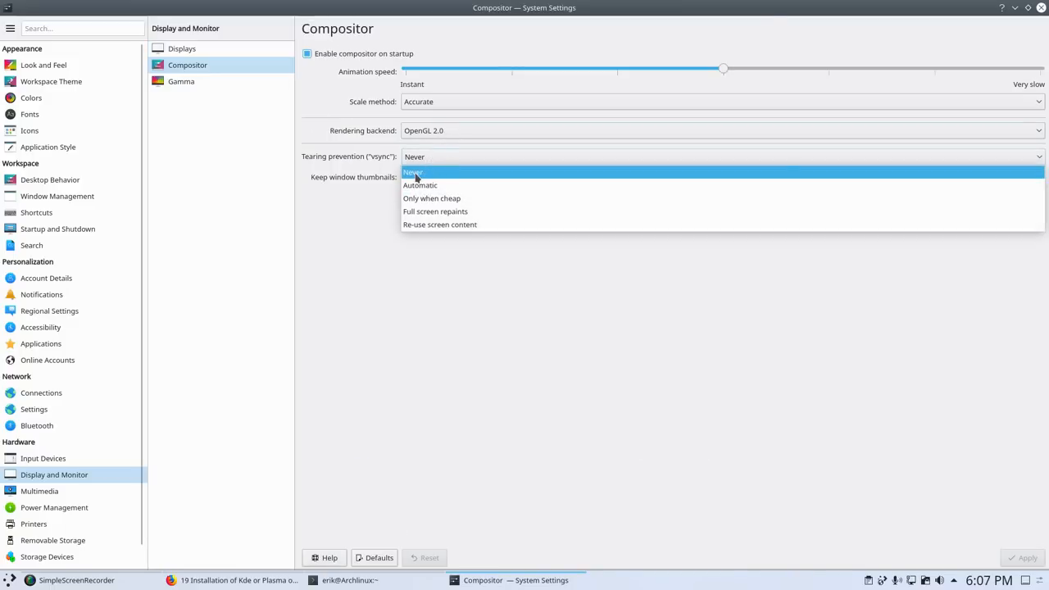
left_click(413, 172)
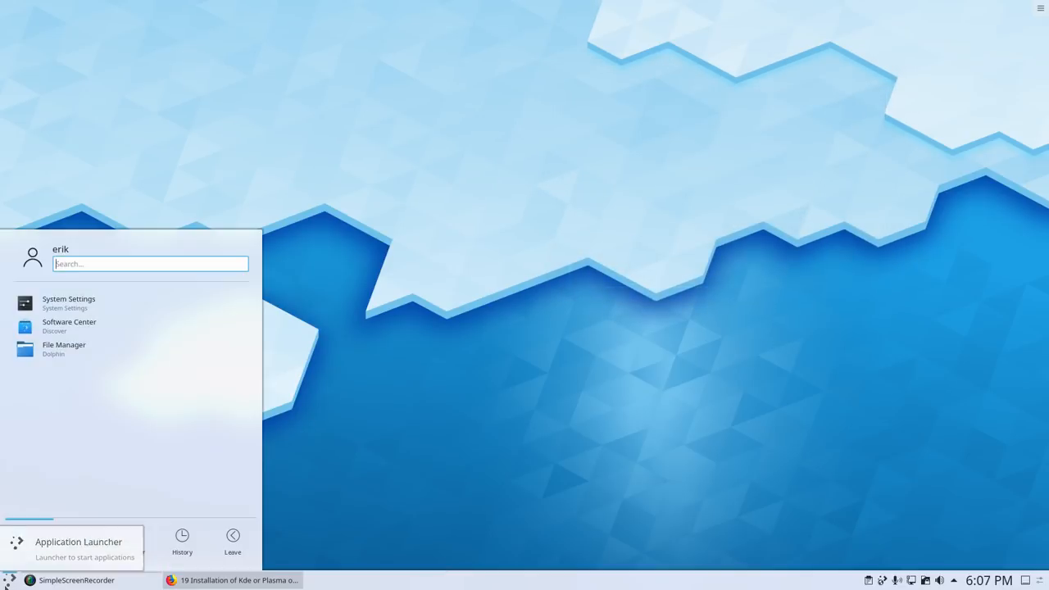
Browse the Education and Games > Arcade categories in the application launcher
left_click(79, 541)
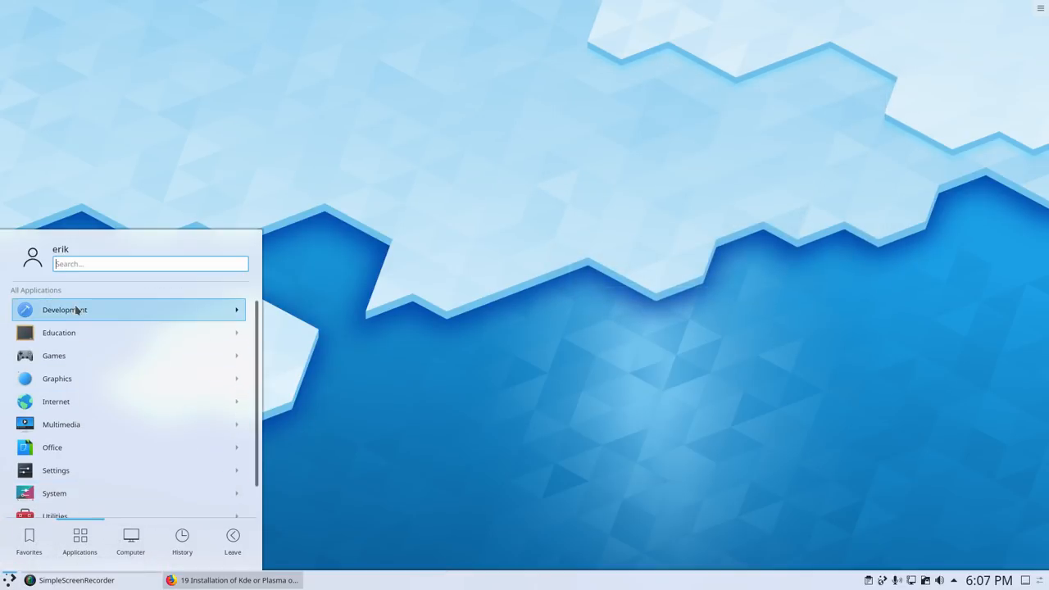
left_click(64, 309)
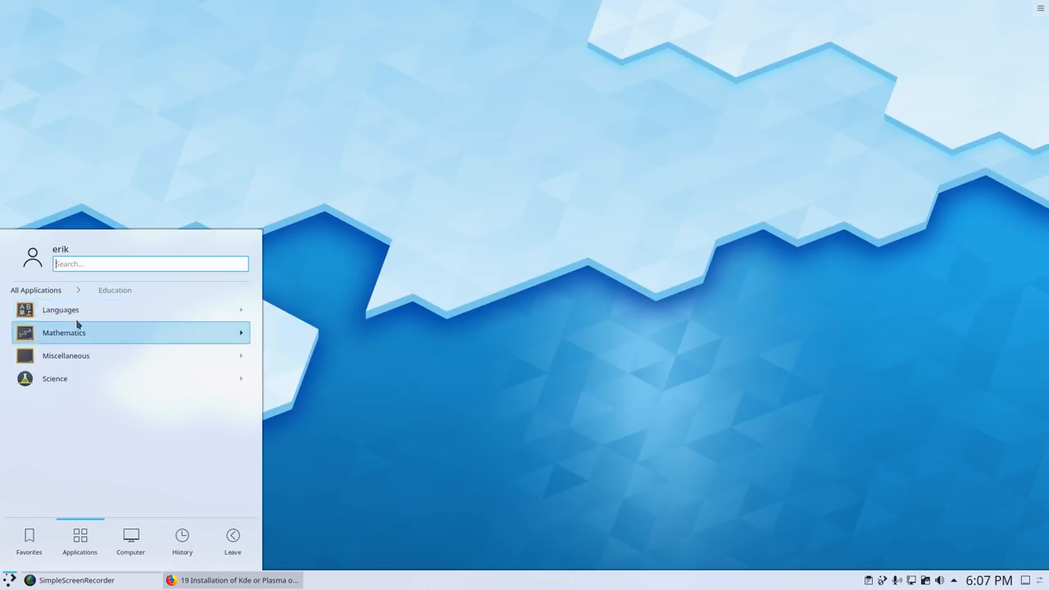
left_click(60, 310)
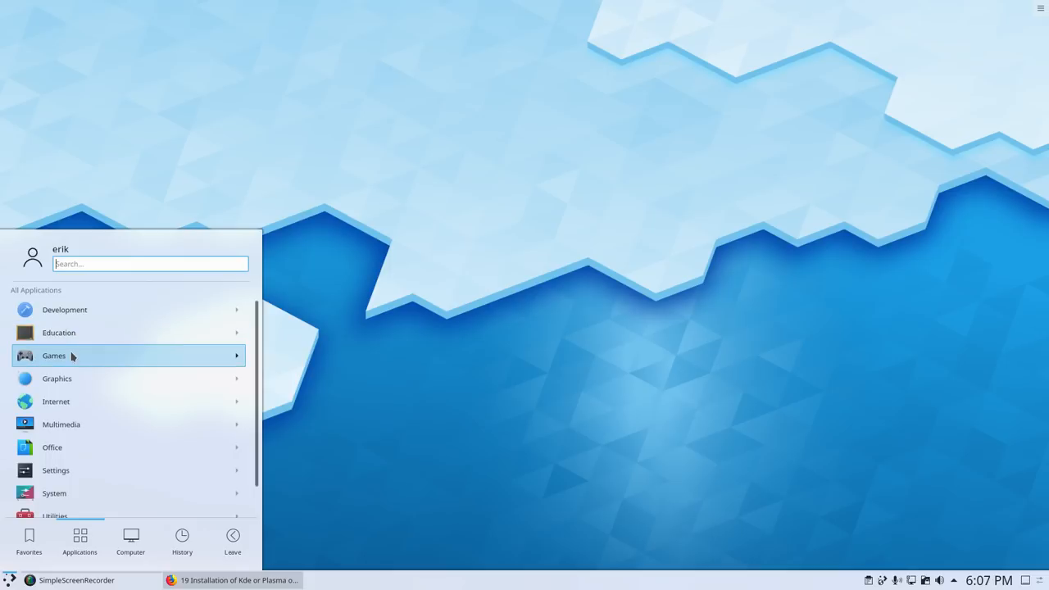
left_click(59, 332)
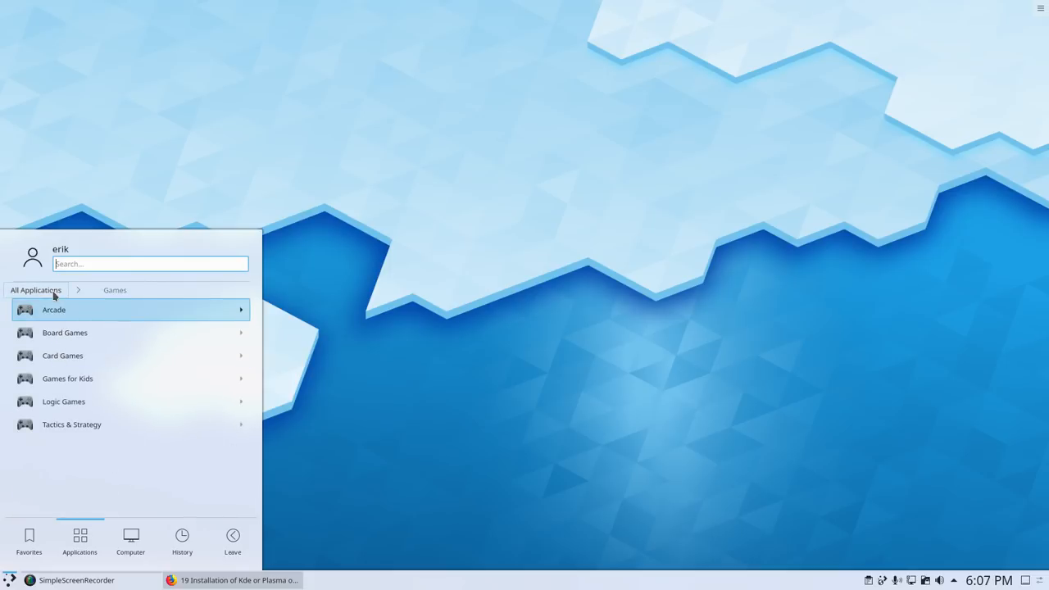
left_click(53, 310)
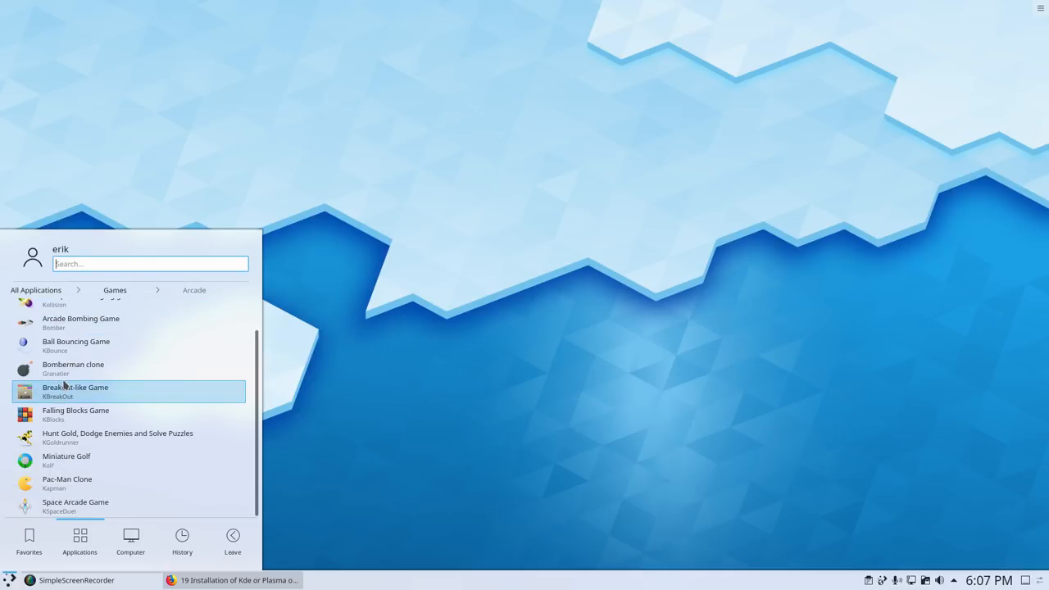
left_click(194, 289)
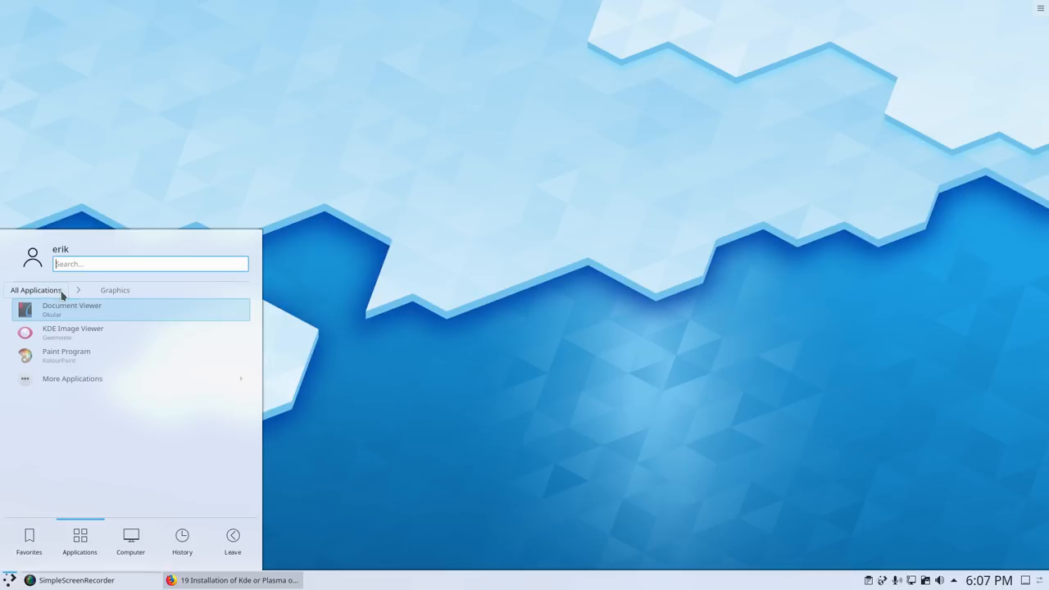
left_click(36, 290)
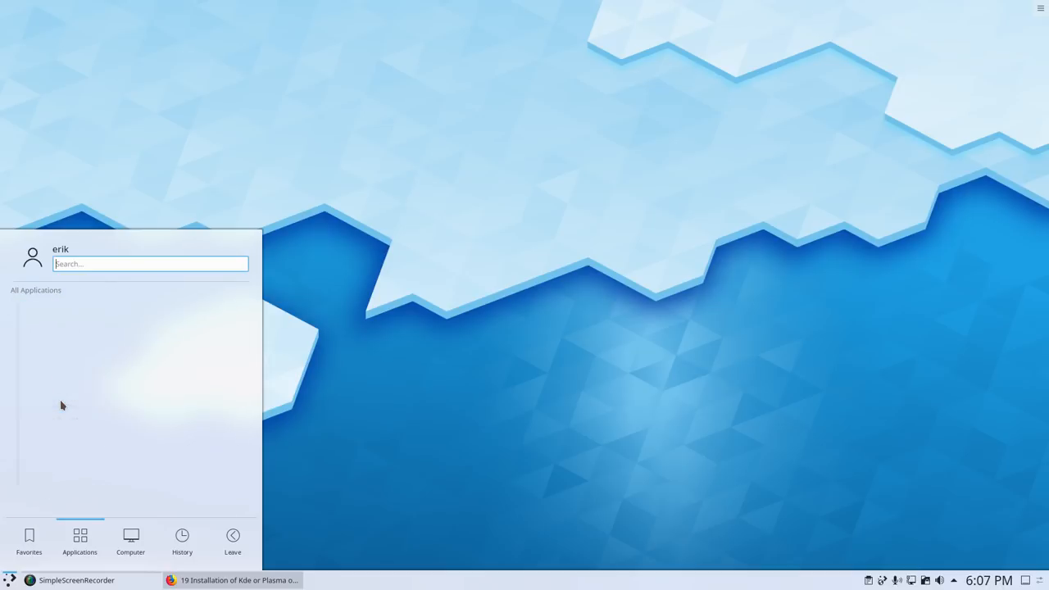
Browse the Internet, Office and System application categories
left_click(115, 289)
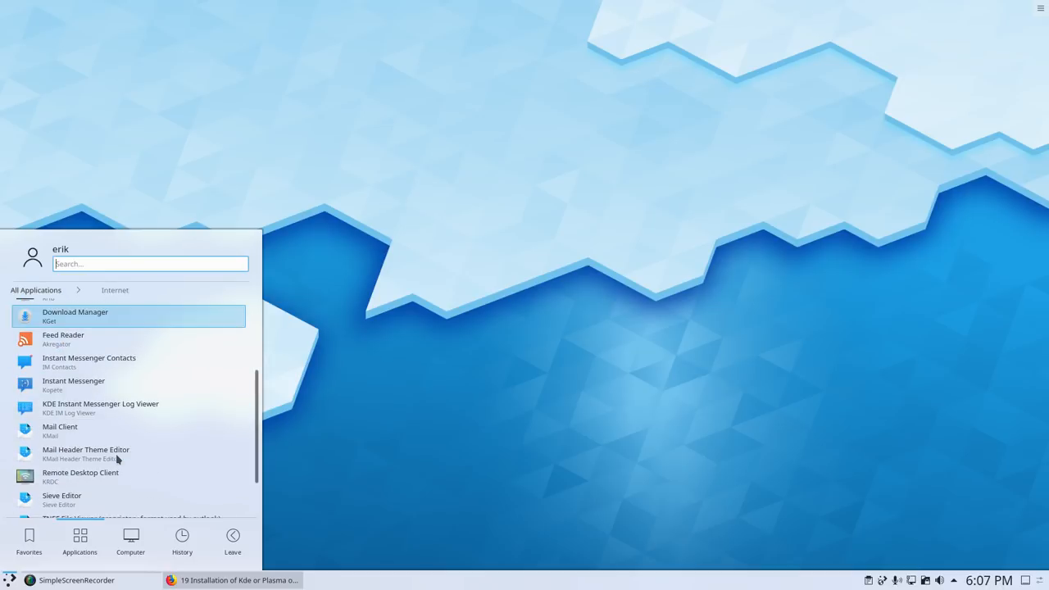
mouse_move(138, 408)
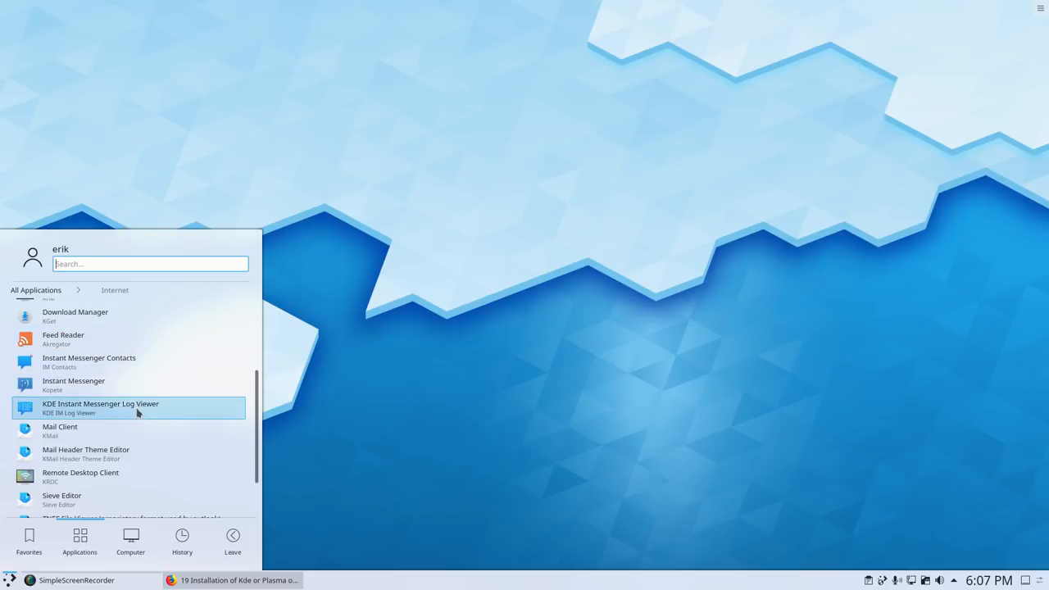
scroll("down", 3)
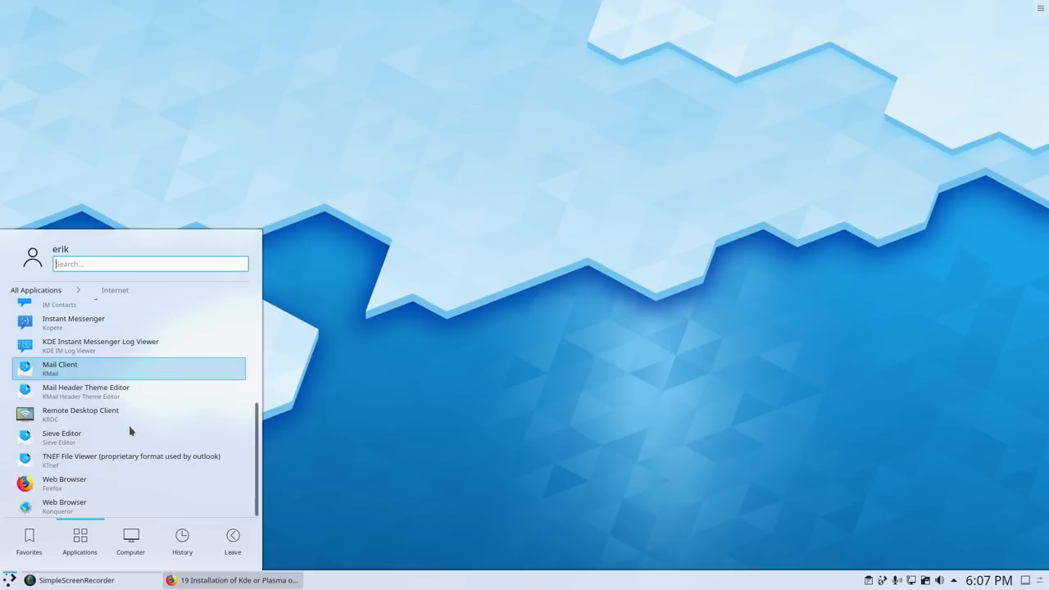
mouse_move(125, 460)
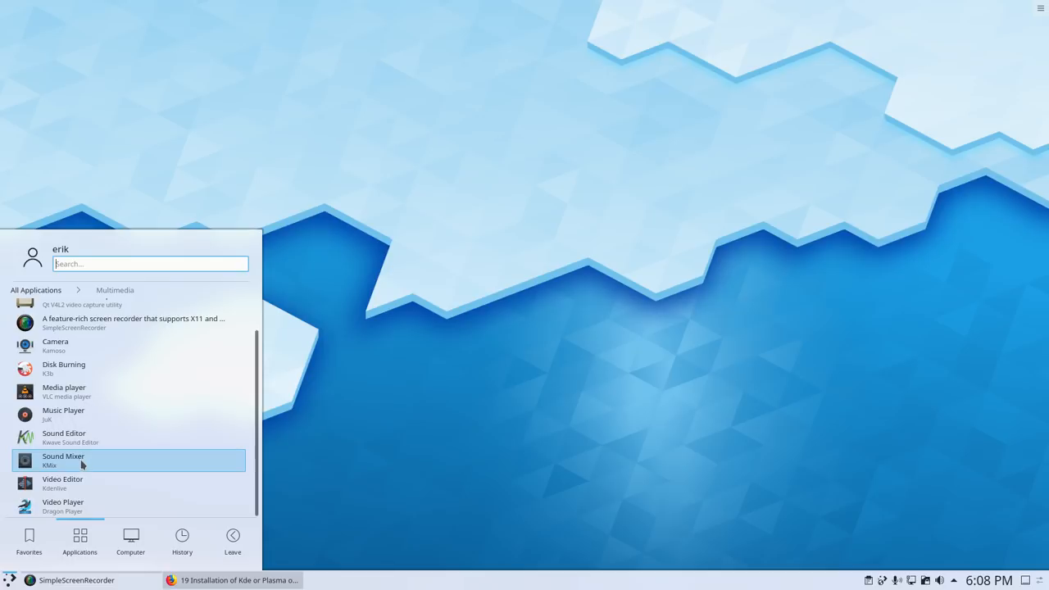
mouse_move(78, 475)
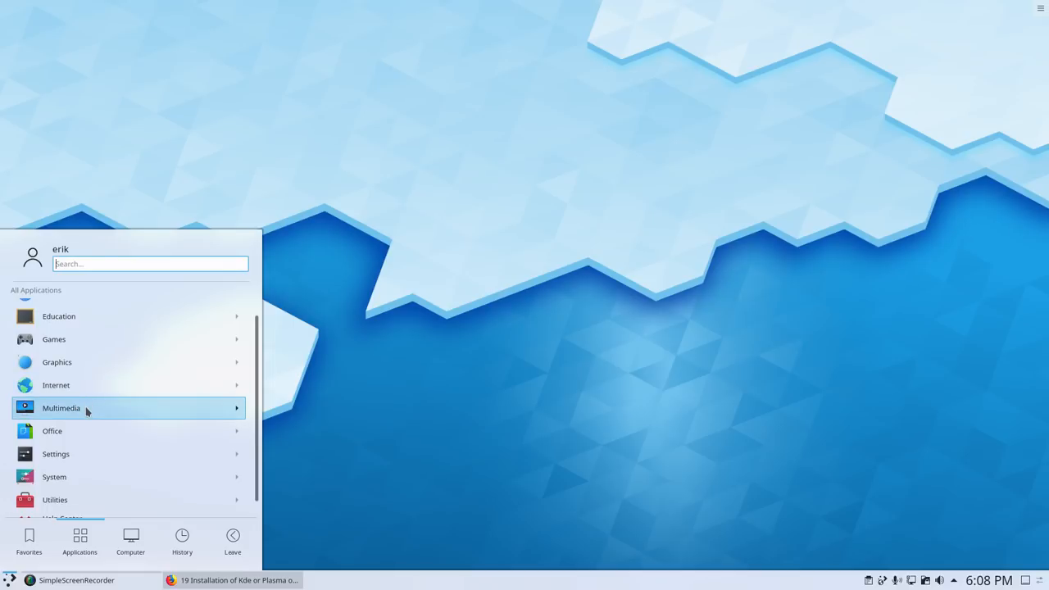
left_click(60, 407)
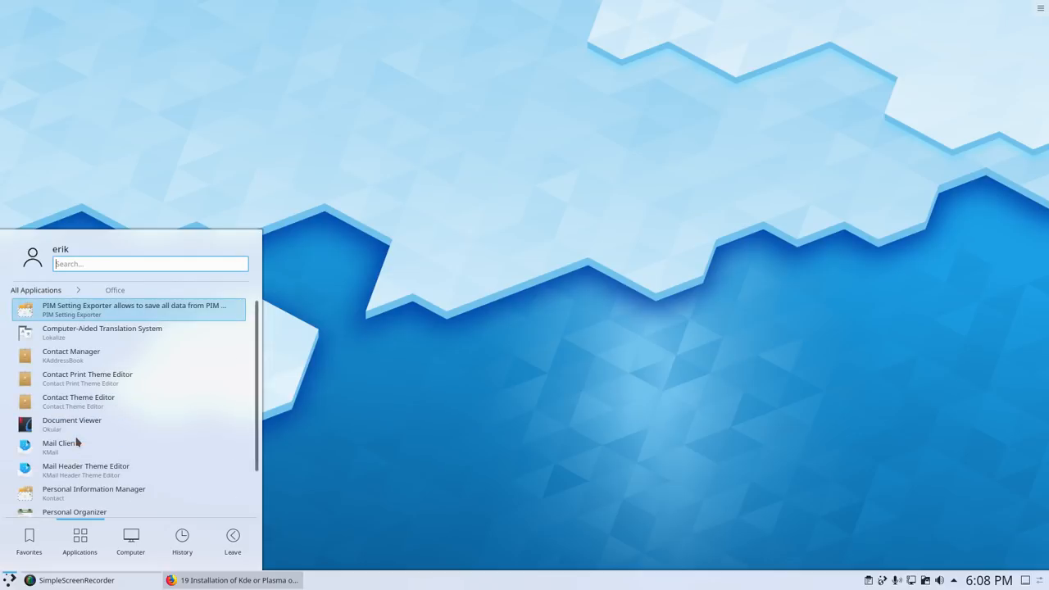
scroll("down", 3)
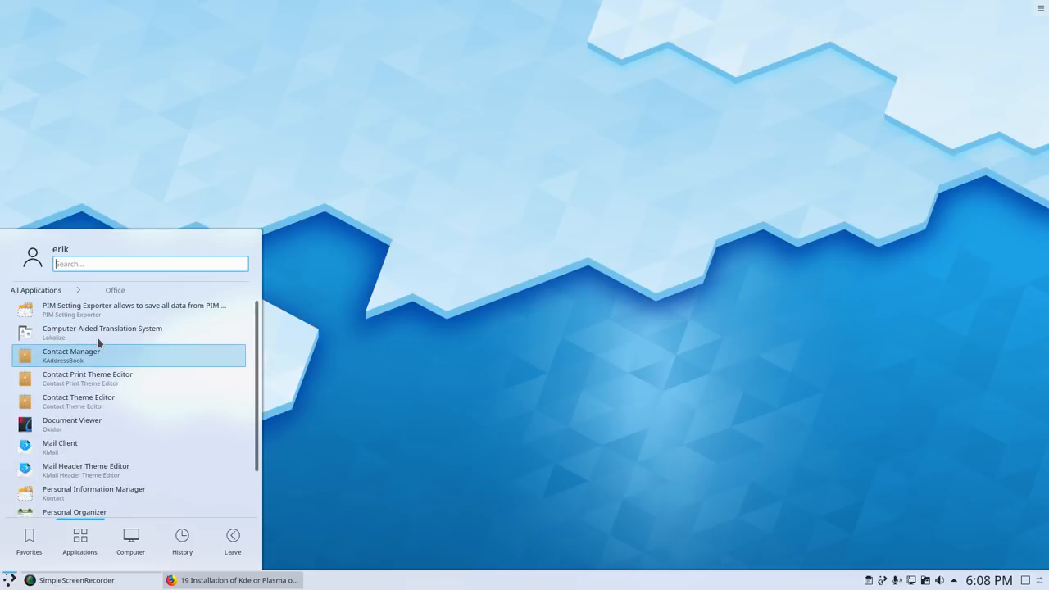
mouse_move(83, 443)
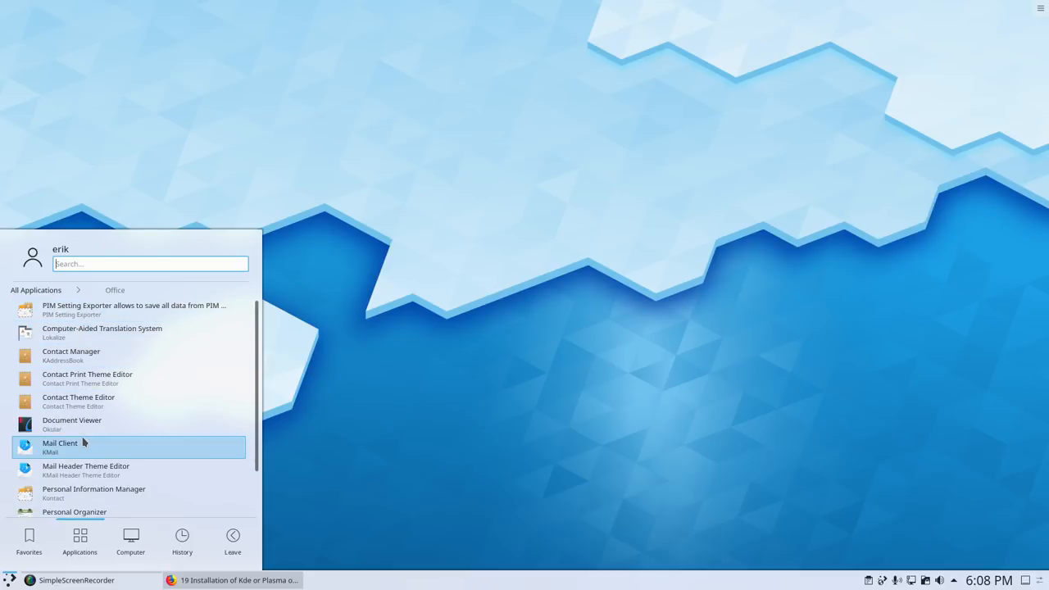
left_click(35, 289)
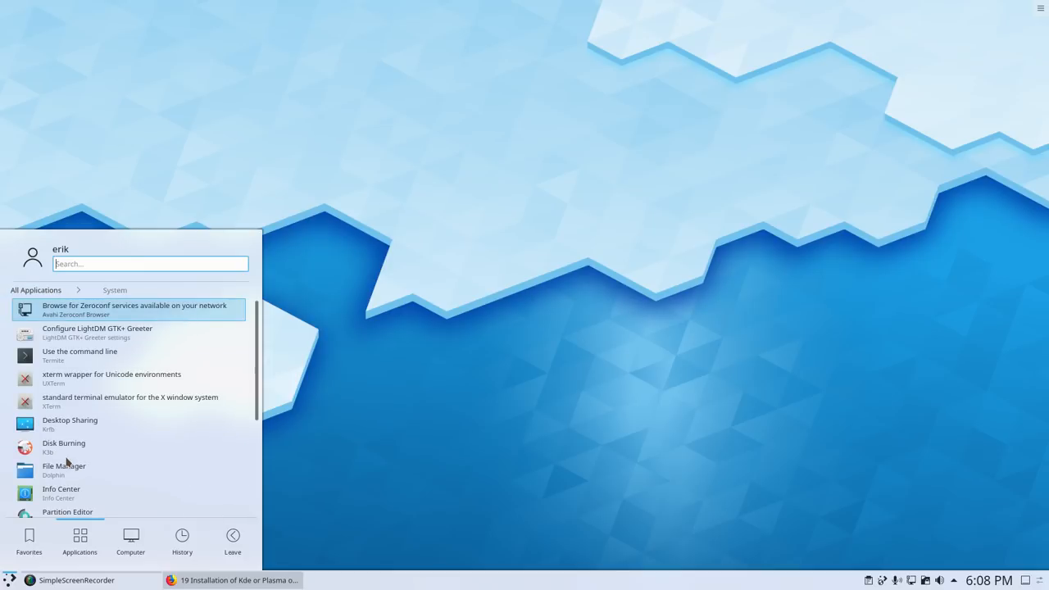
scroll("down", 3)
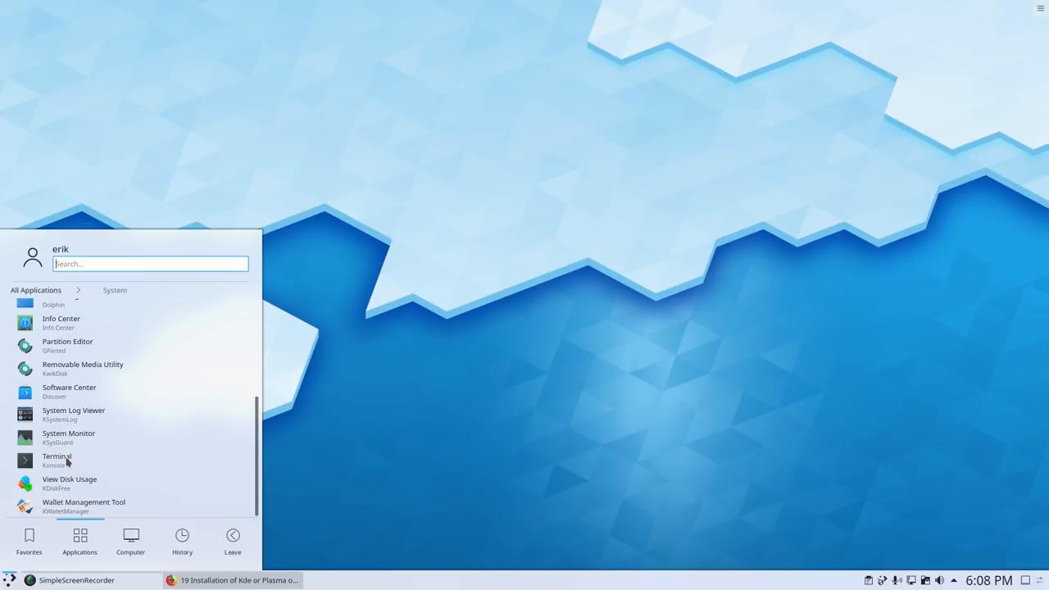
mouse_move(79, 436)
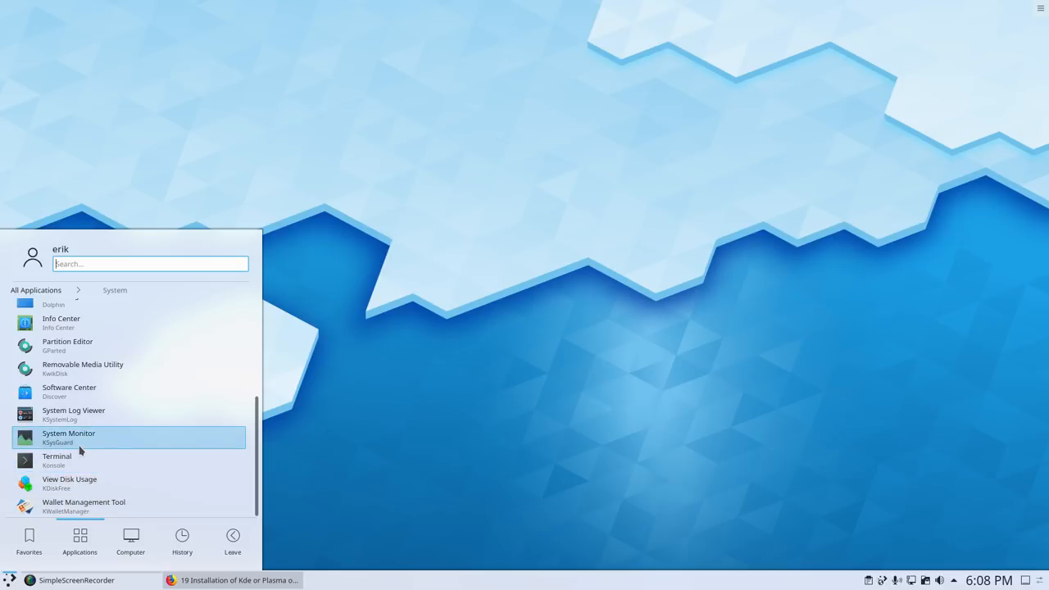
Launch System Monitor, look through its Settings, View and File menus, then close it
left_click(68, 437)
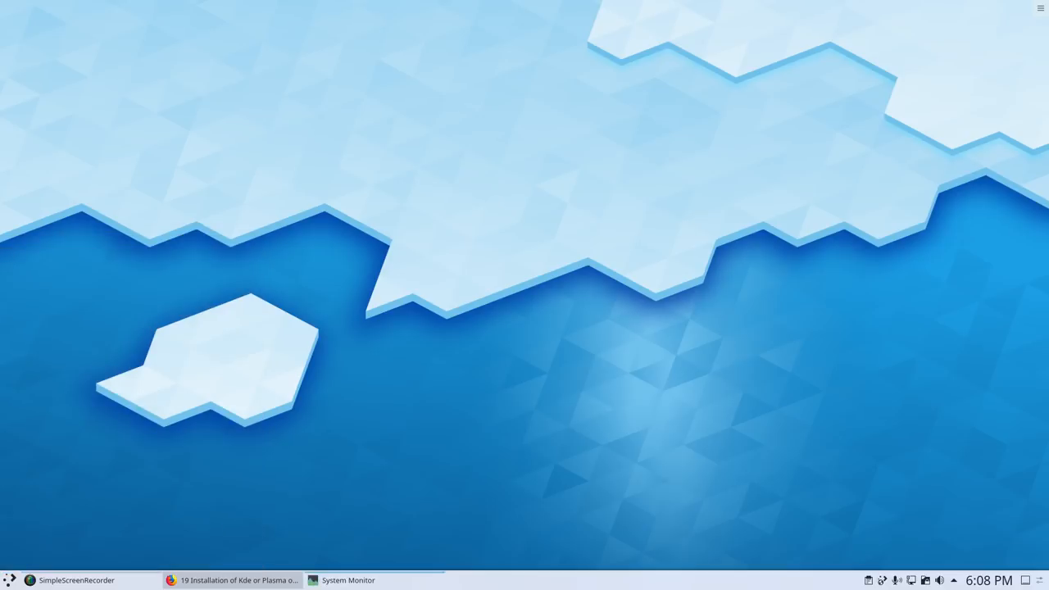
left_click(347, 580)
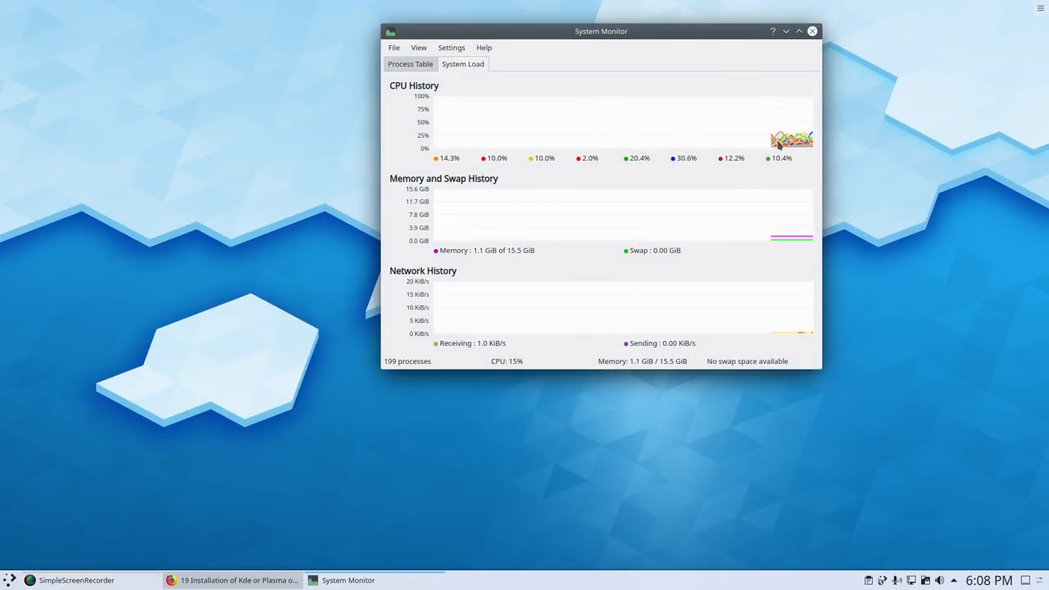
left_click(451, 47)
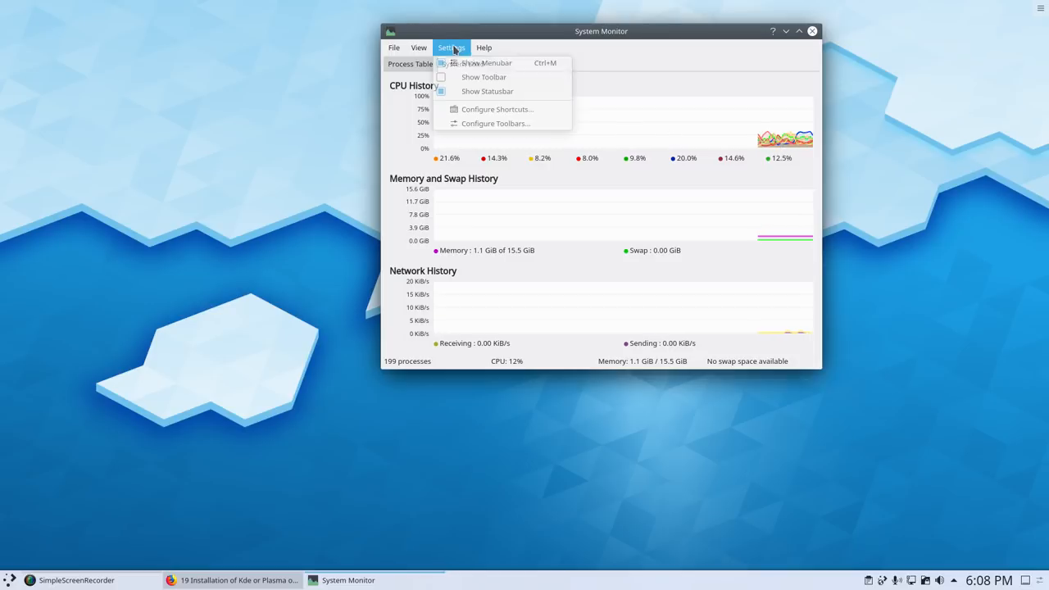
left_click(418, 47)
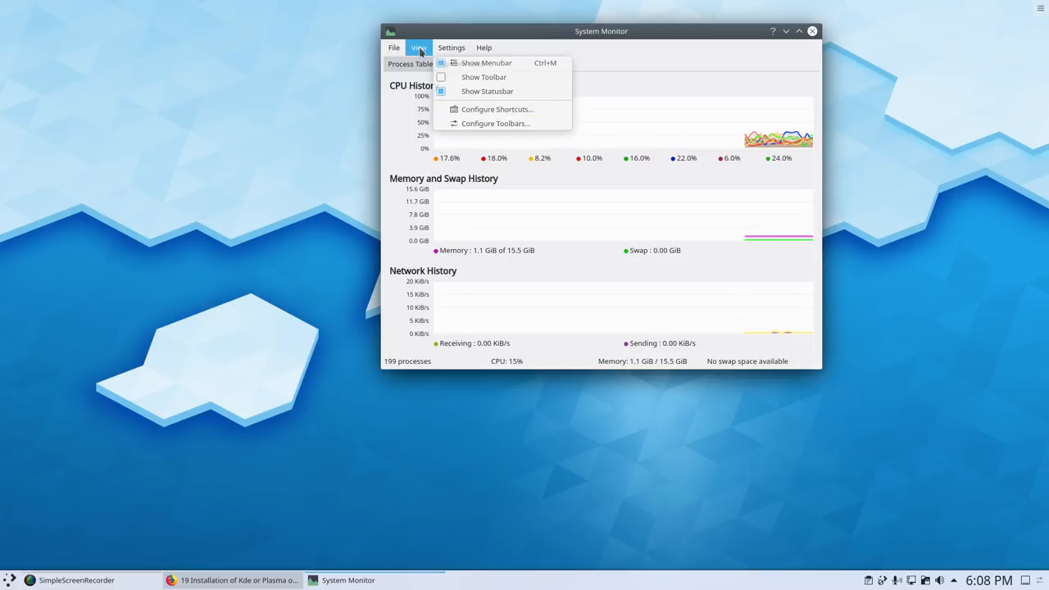
left_click(393, 47)
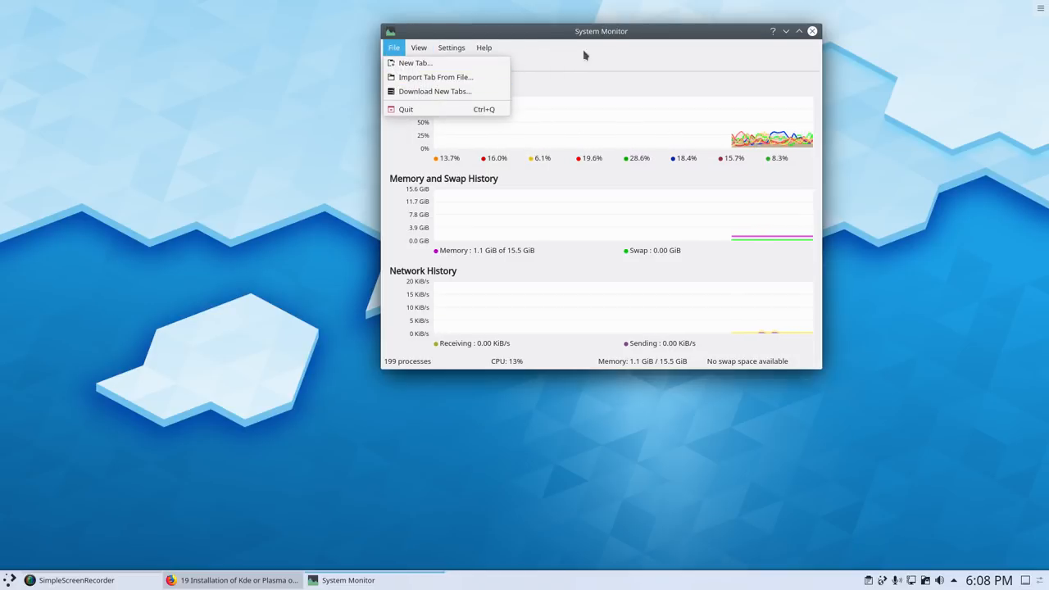
left_click(405, 109)
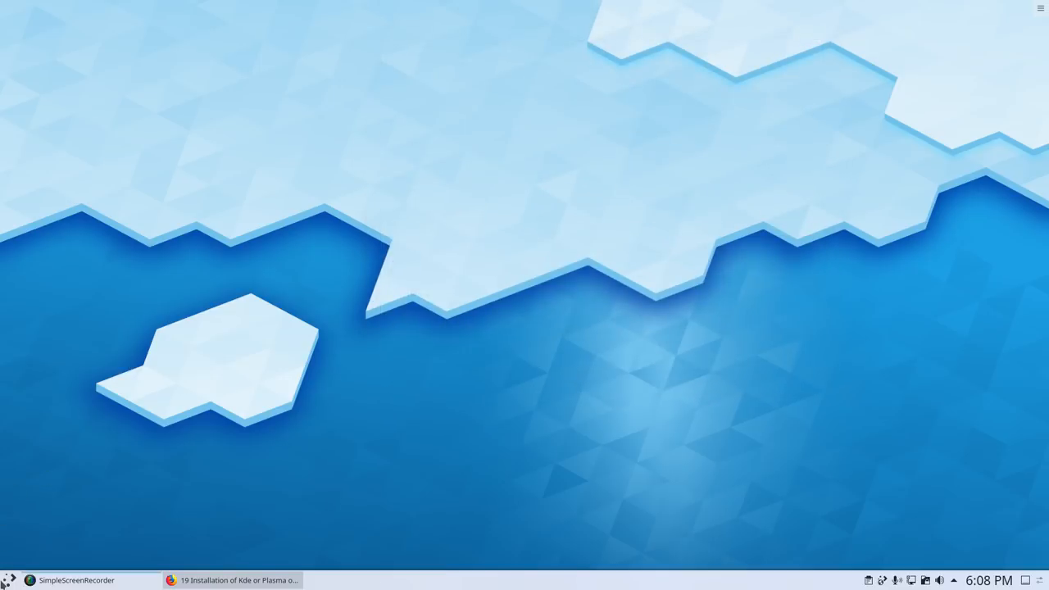
Scroll through the Utilities applications, then launch Dolphin from All Applications
left_click(10, 580)
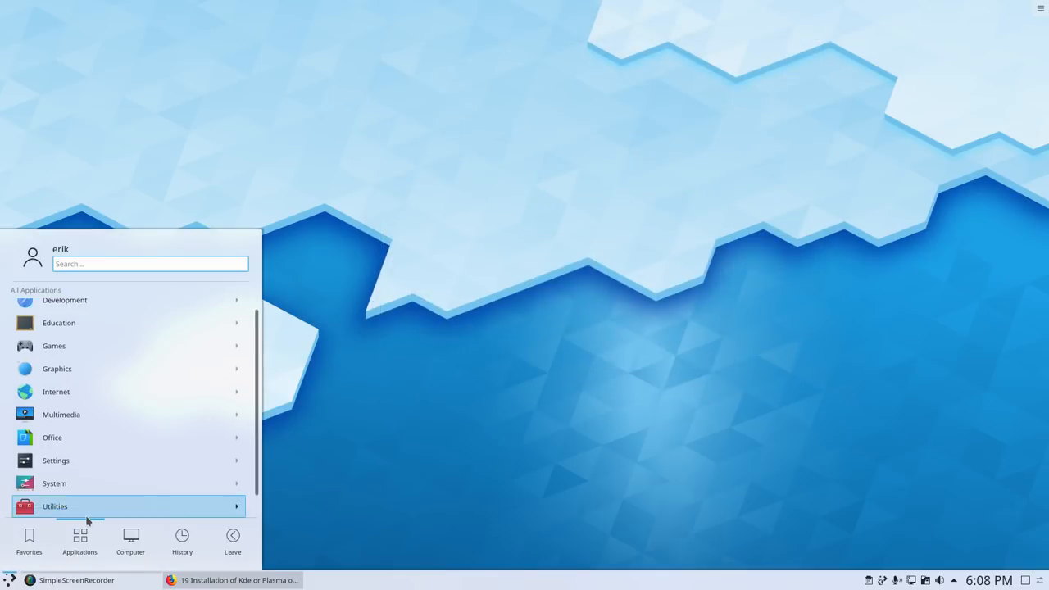
left_click(55, 506)
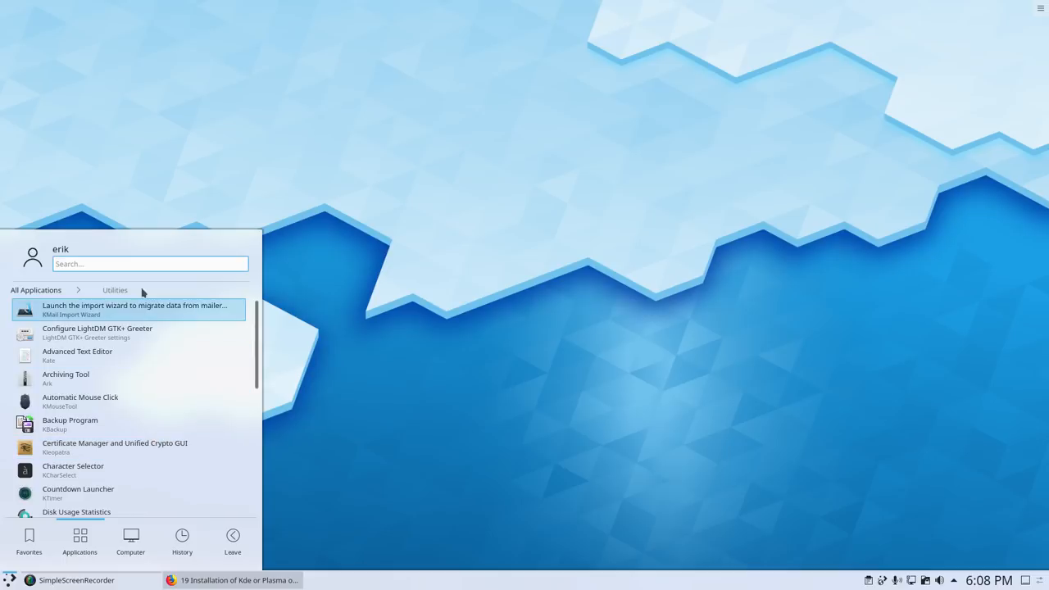
scroll("down", 3)
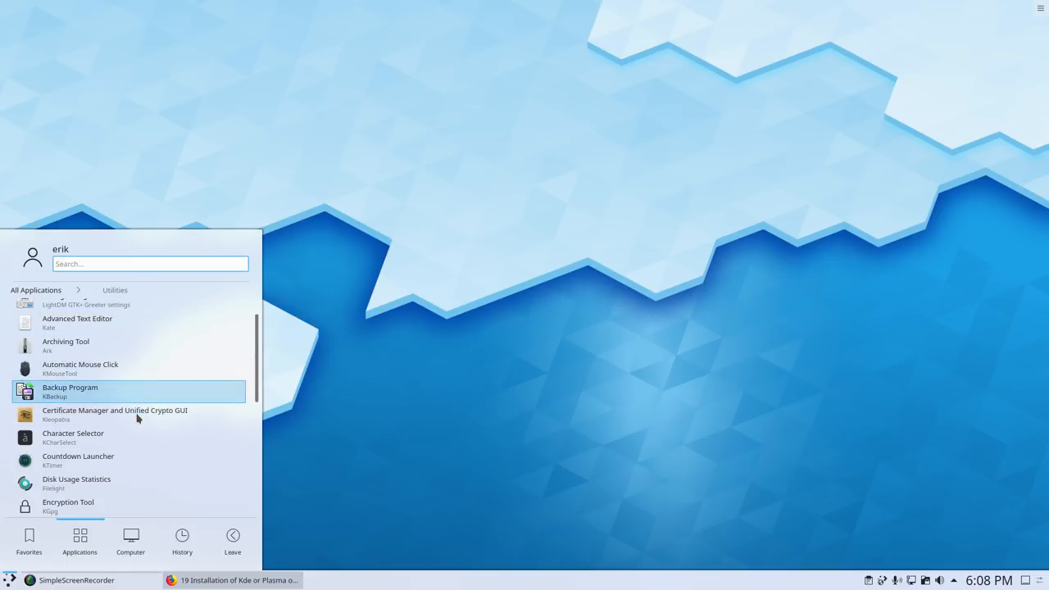
scroll("down", 3)
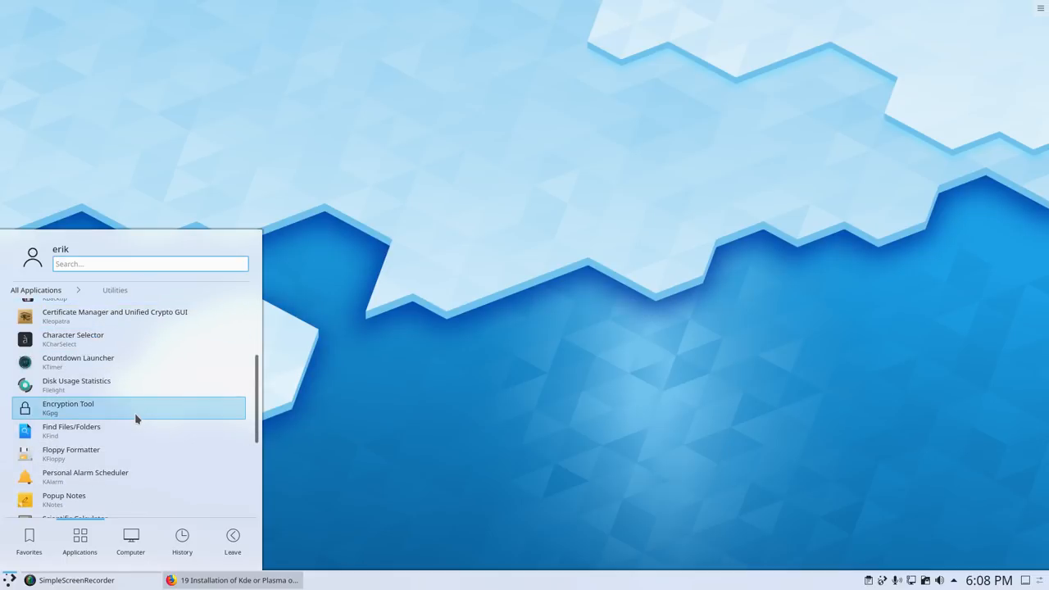
scroll("down", 3)
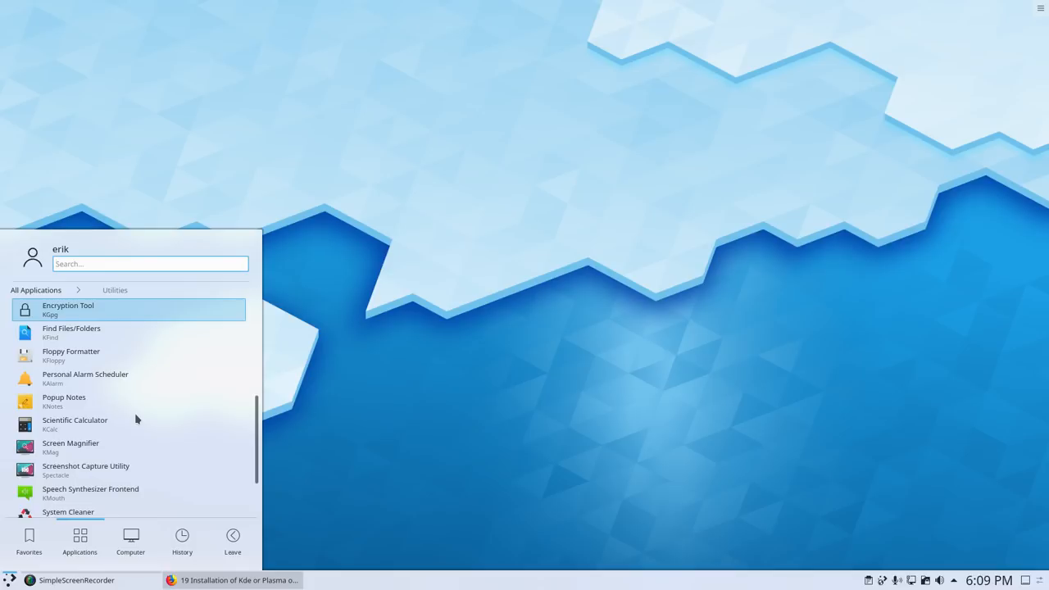
scroll("down", 3)
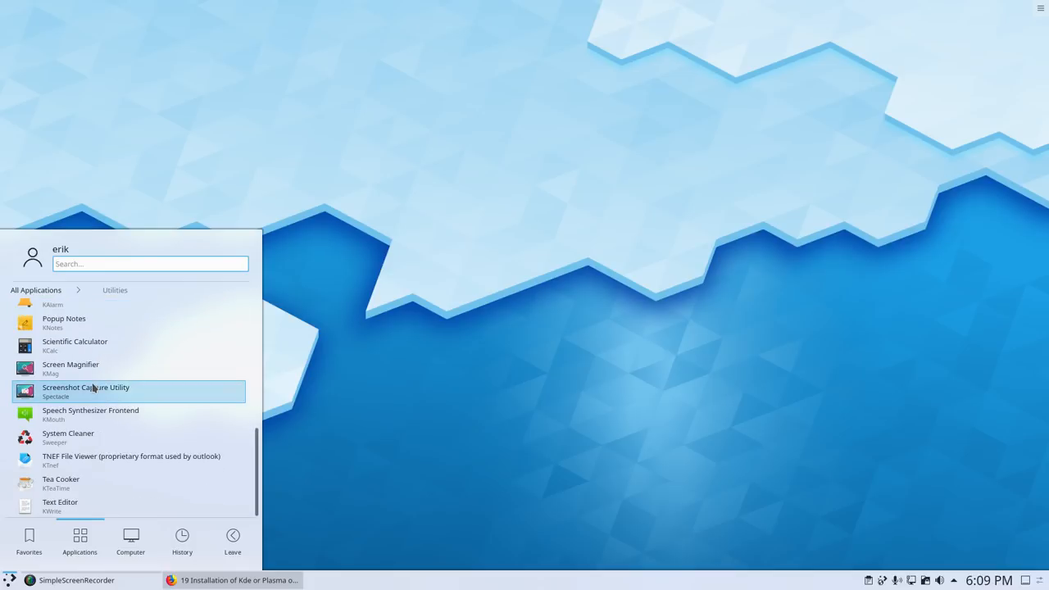
mouse_move(96, 437)
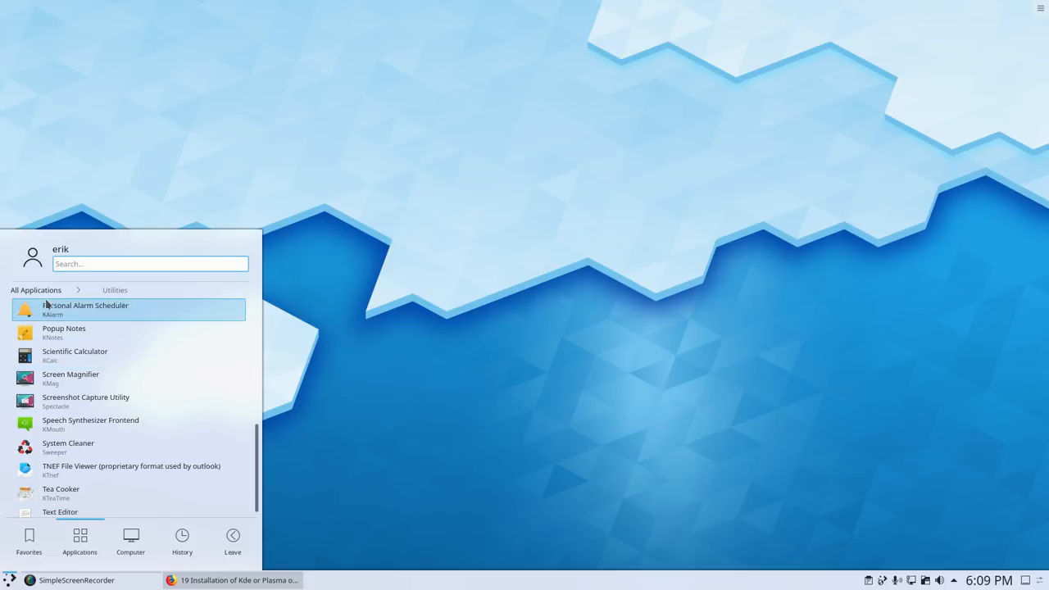
left_click(36, 289)
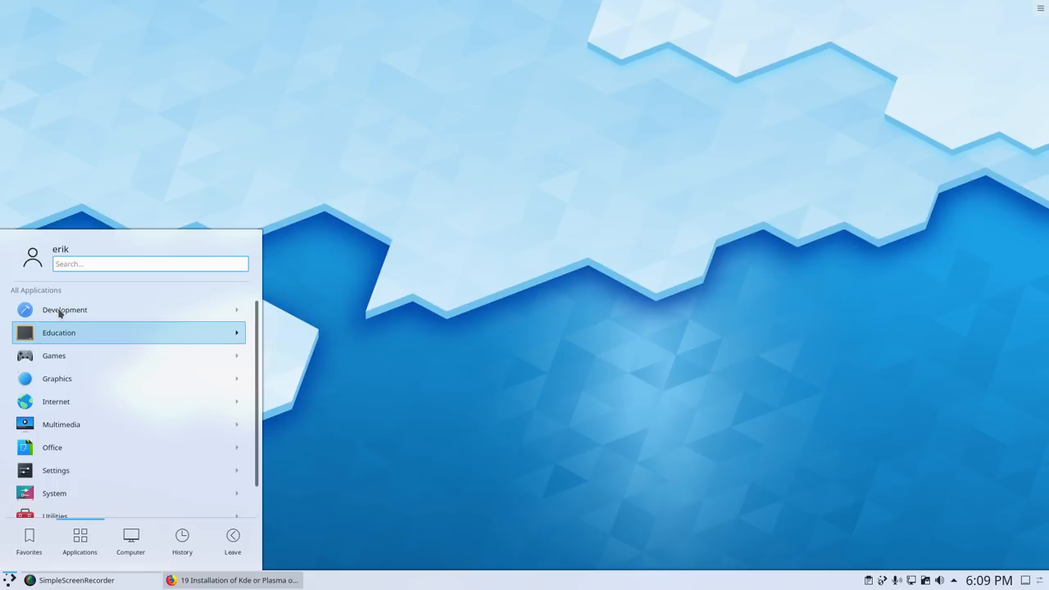
left_click(28, 541)
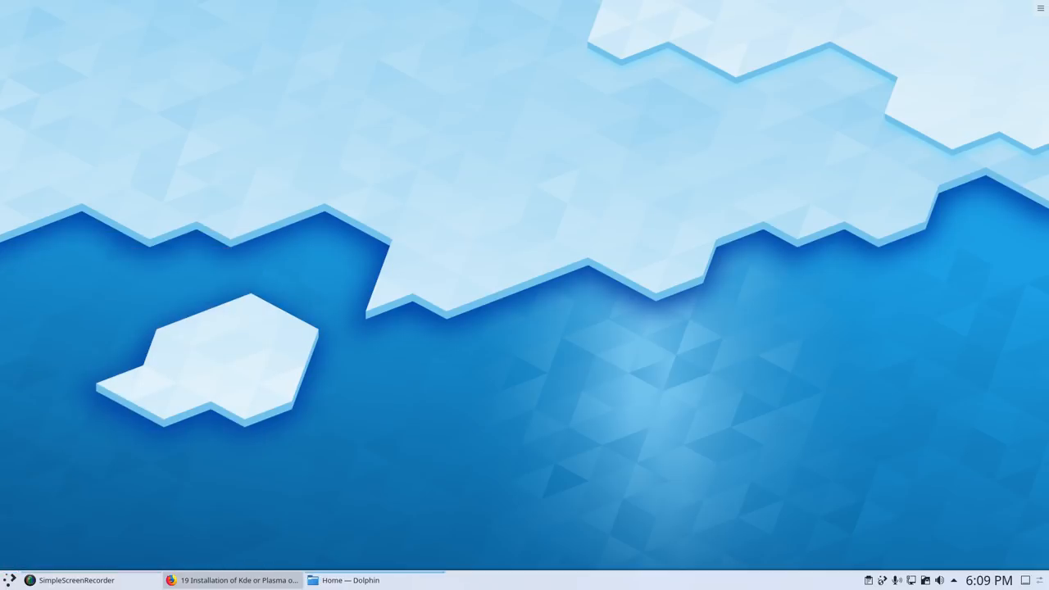
Review the Home folder's context menu in Dolphin, dismiss it, and close Dolphin
left_click(351, 580)
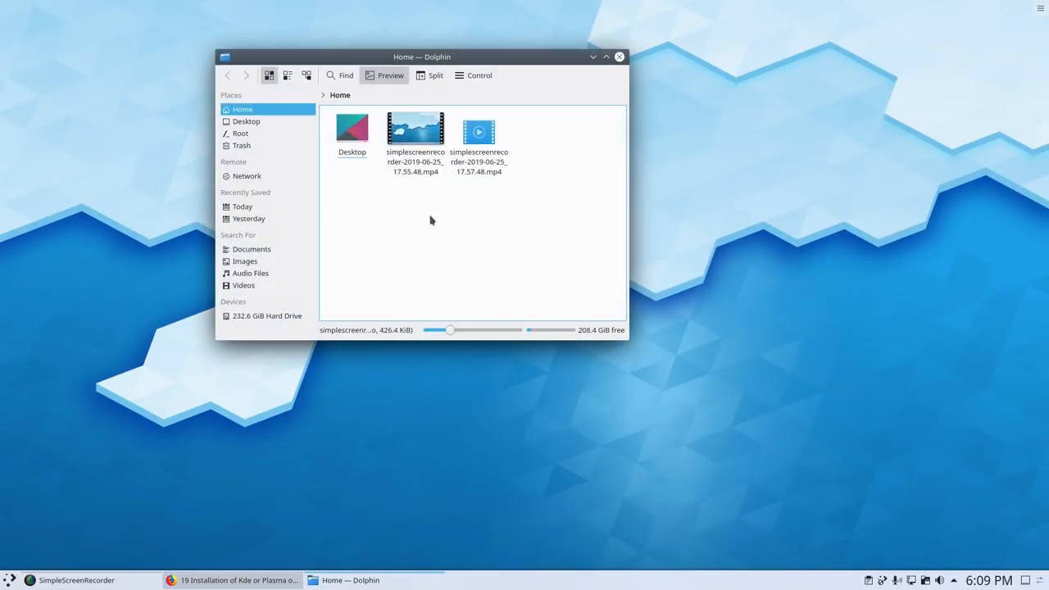
right_click(431, 219)
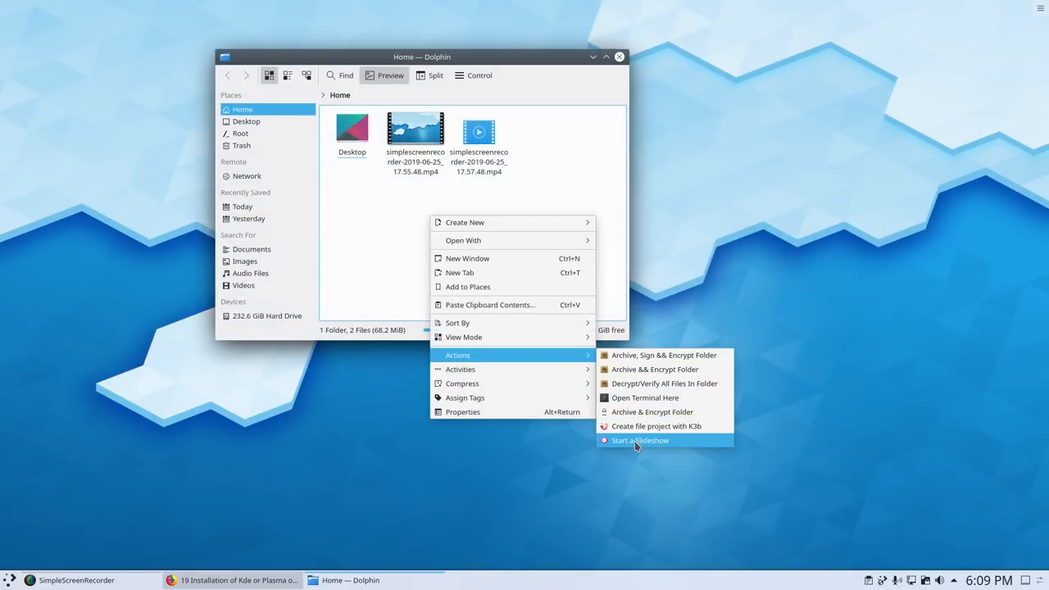
mouse_move(464, 337)
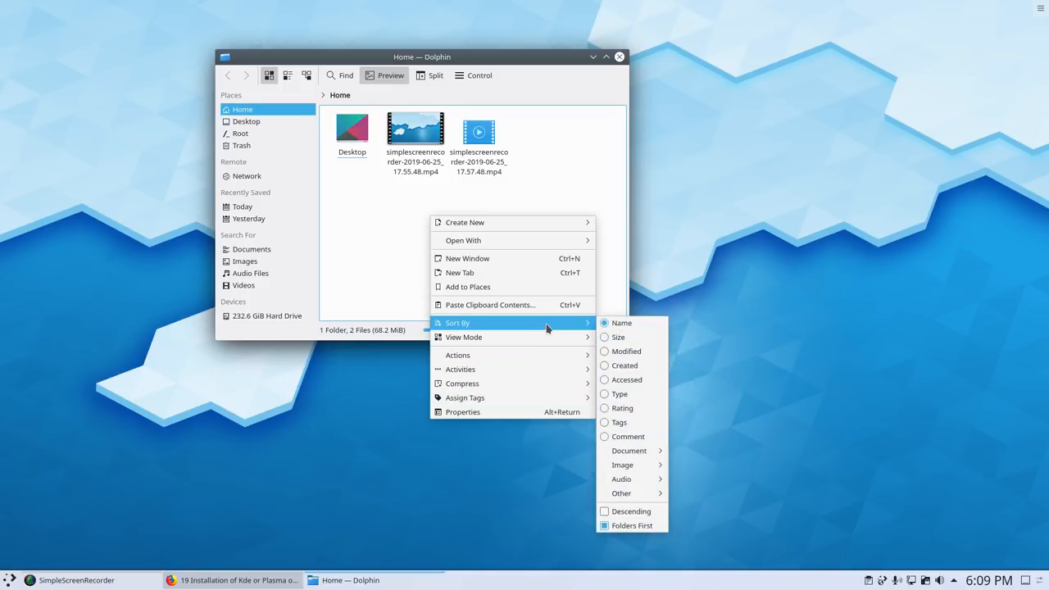
left_click(558, 171)
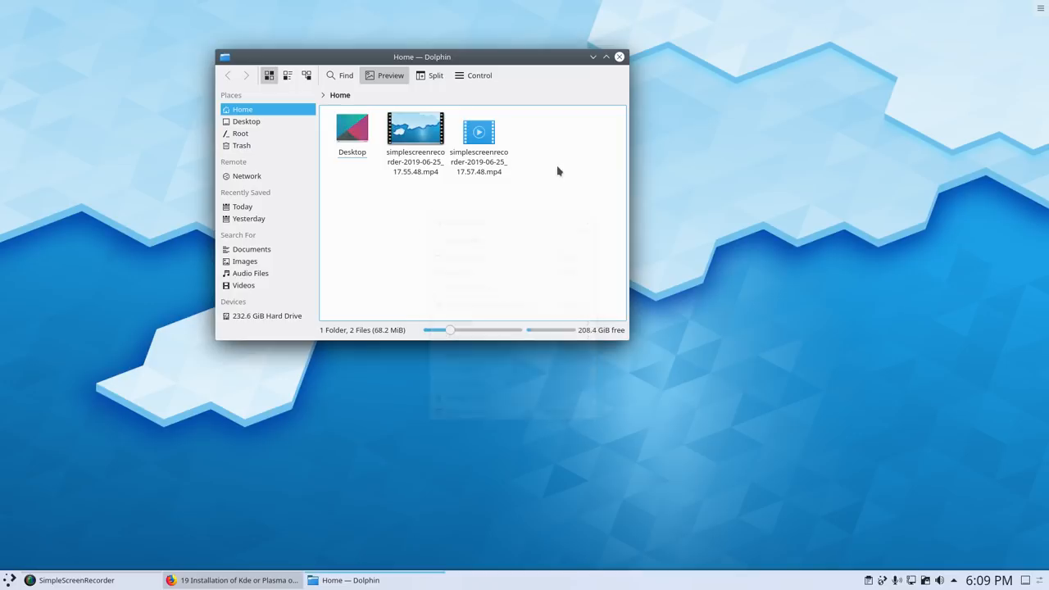
mouse_move(620, 57)
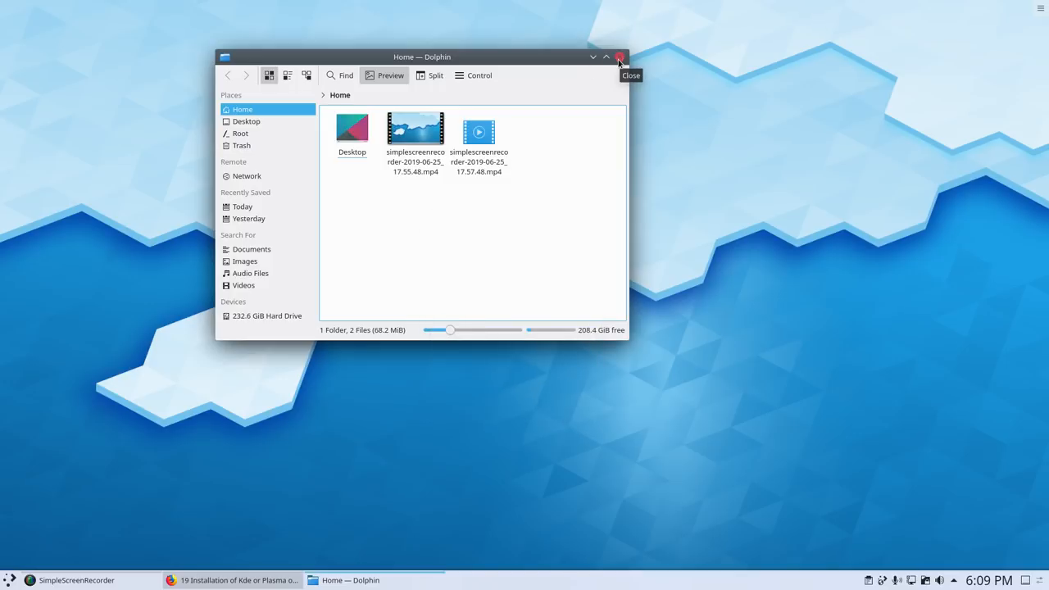
left_click(621, 57)
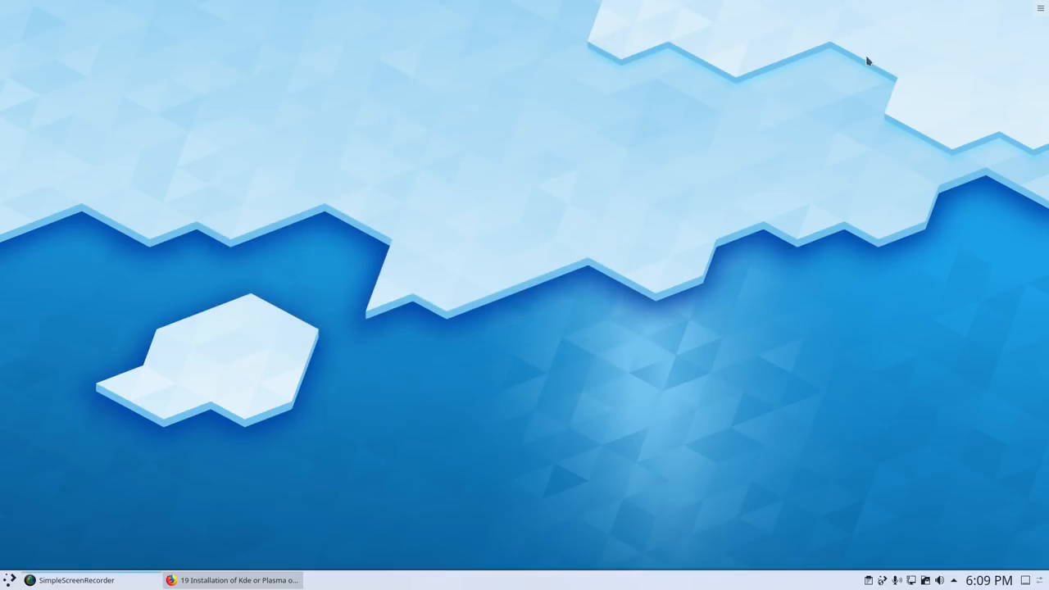
mouse_move(264, 442)
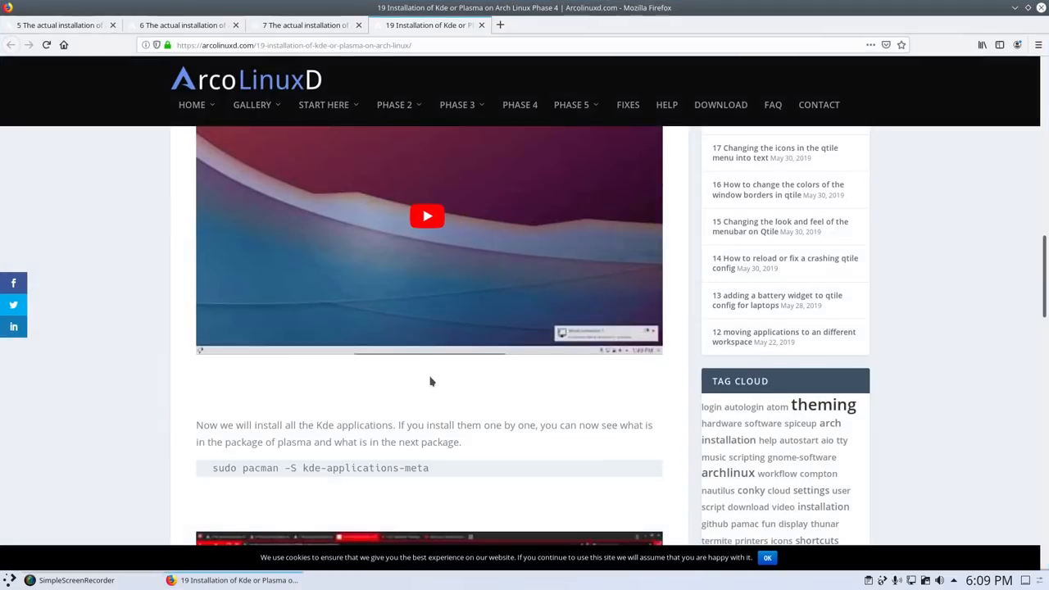
Scroll through the Phase 4 Plasma installation article to its end
scroll("down", 3)
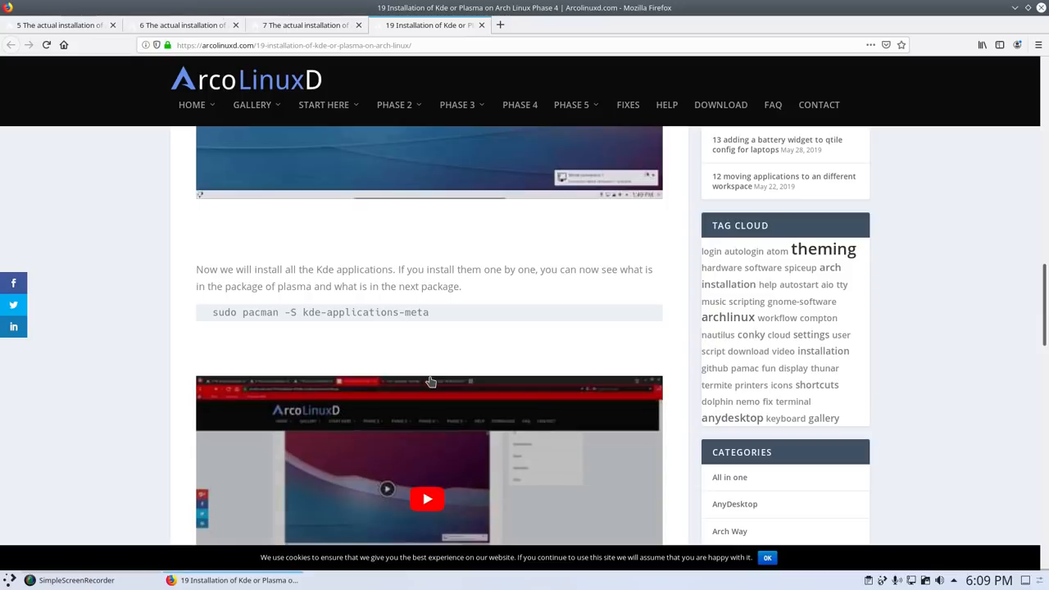
scroll("down", 3)
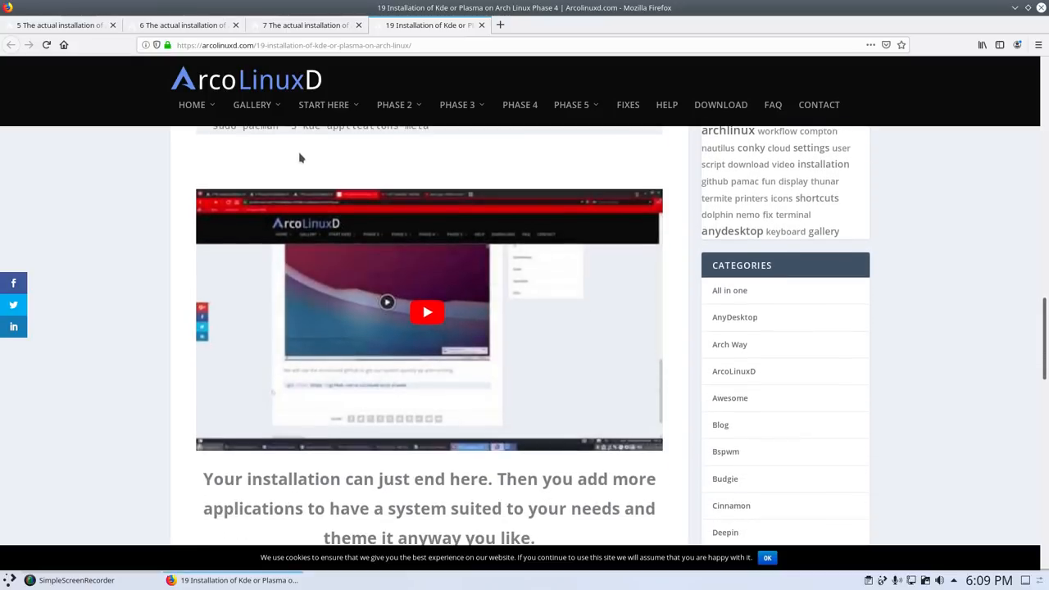
scroll("down", 3)
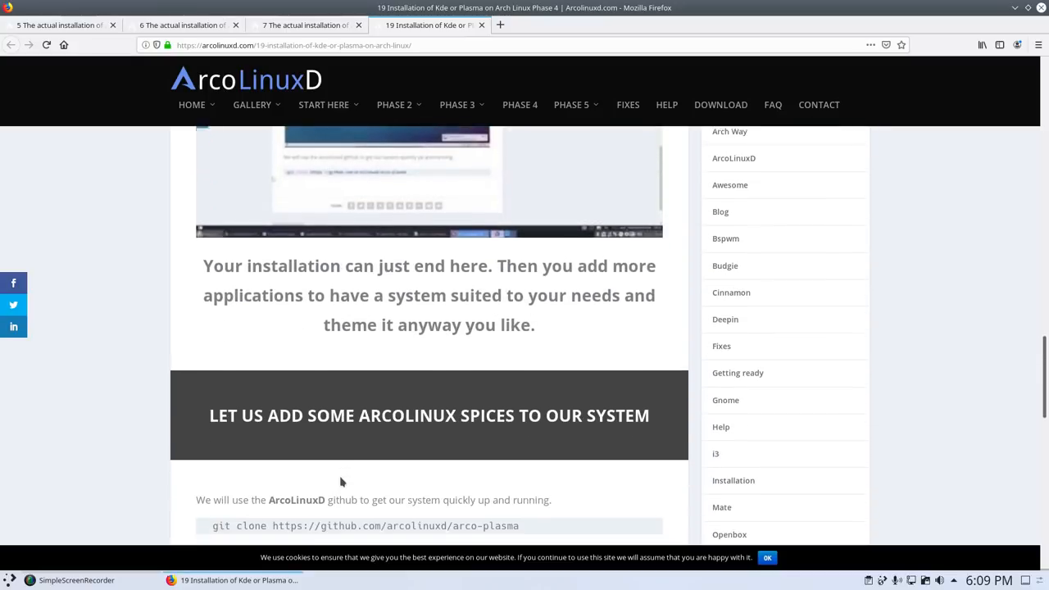
scroll("down", 3)
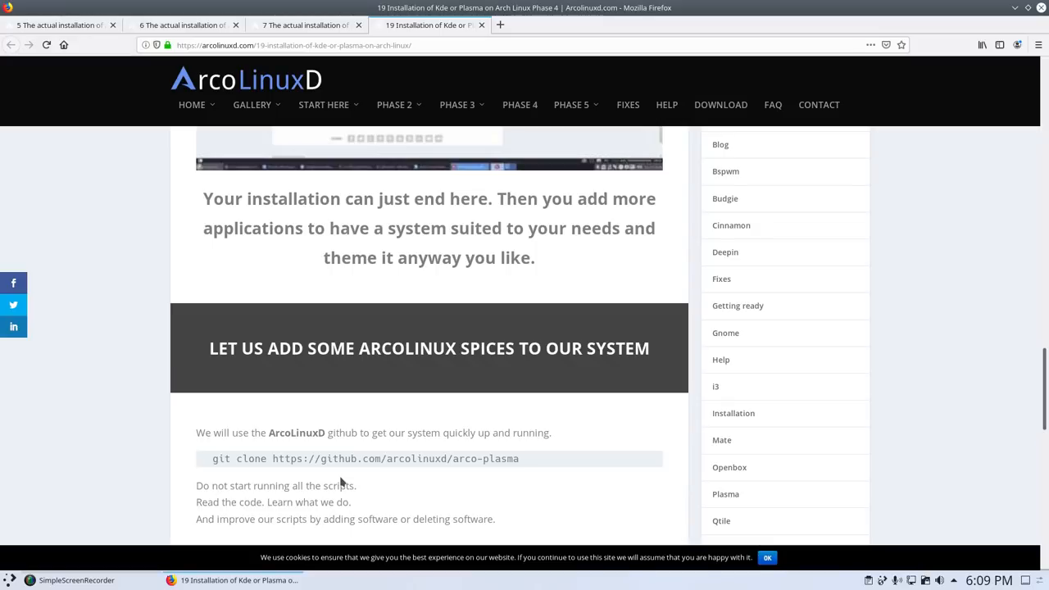
mouse_move(355, 484)
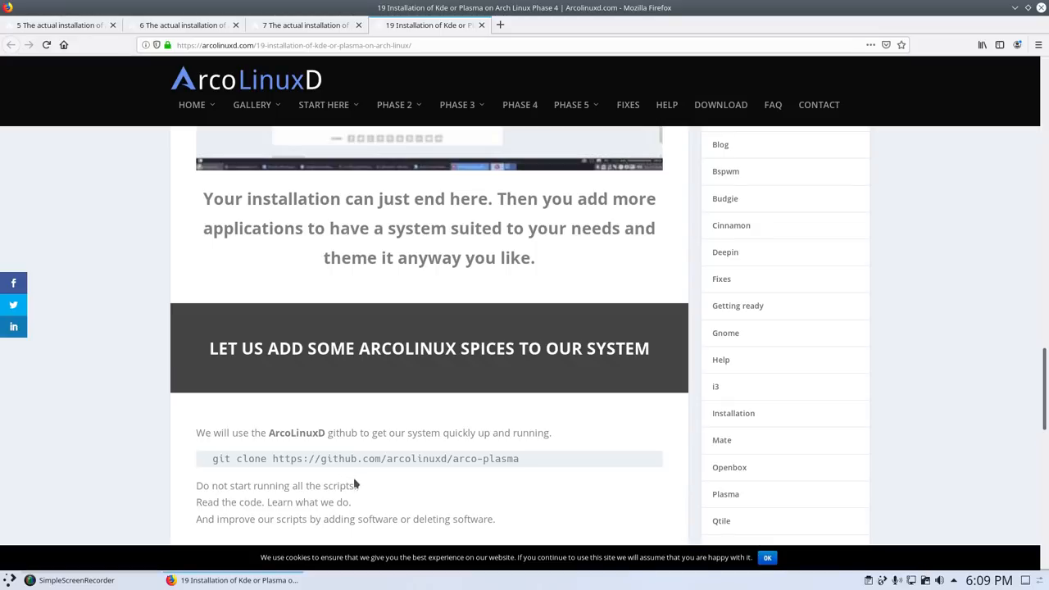
scroll("down", 3)
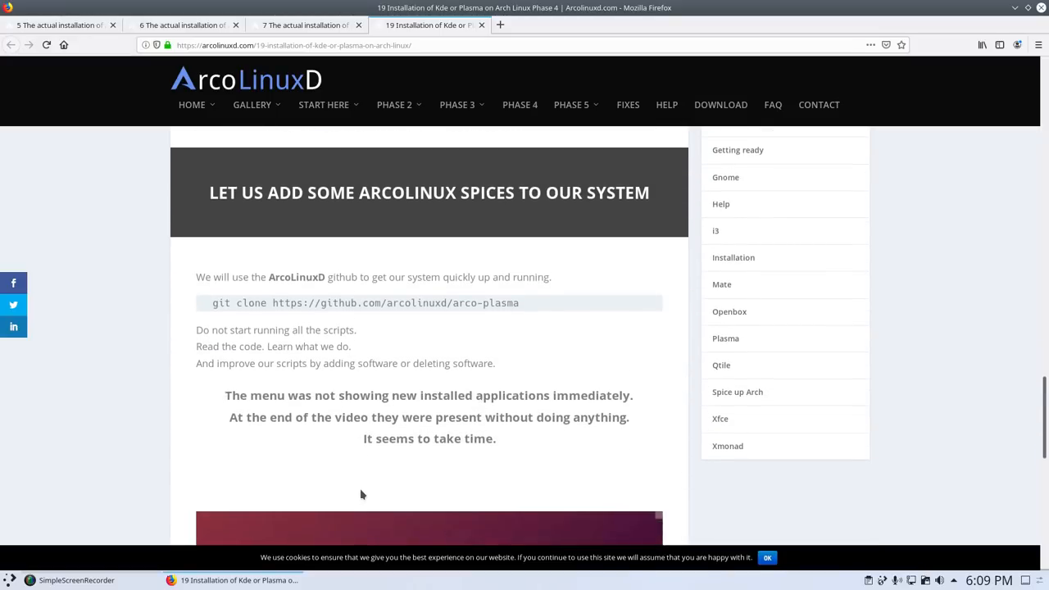
left_click(767, 557)
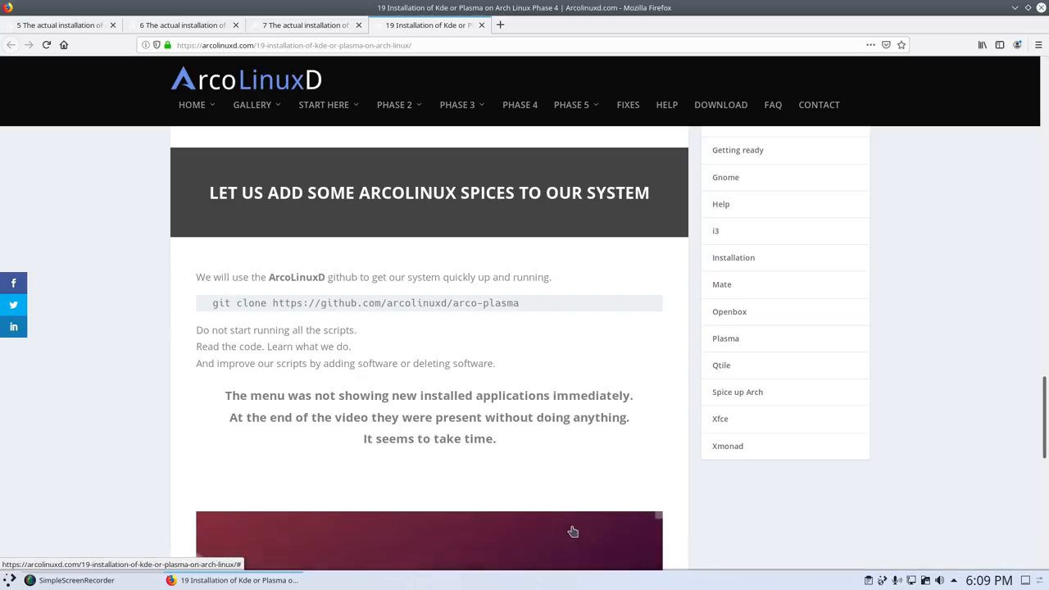
scroll("down", 3)
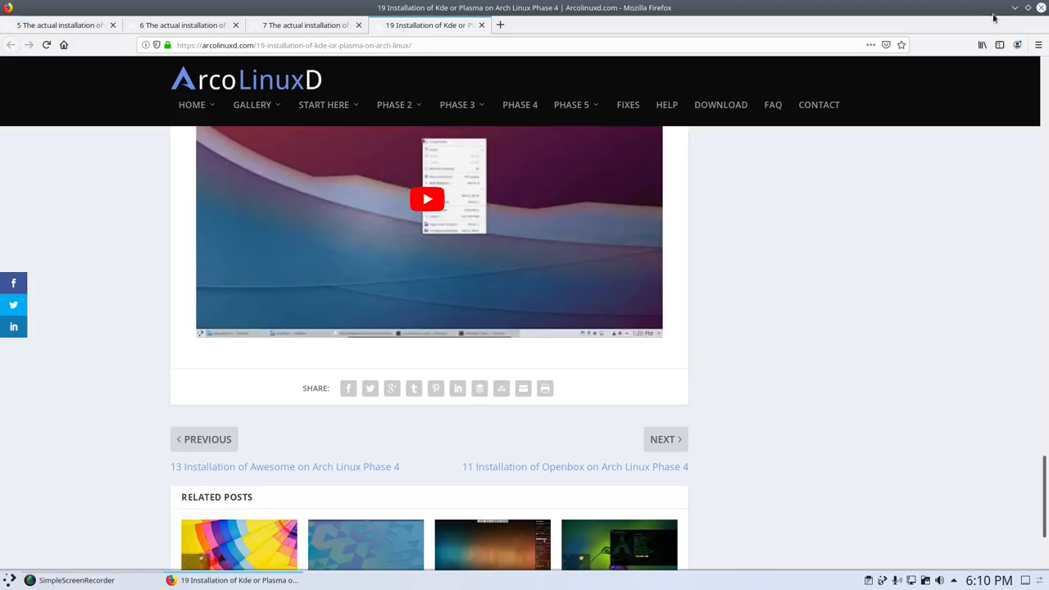
mouse_move(1015, 8)
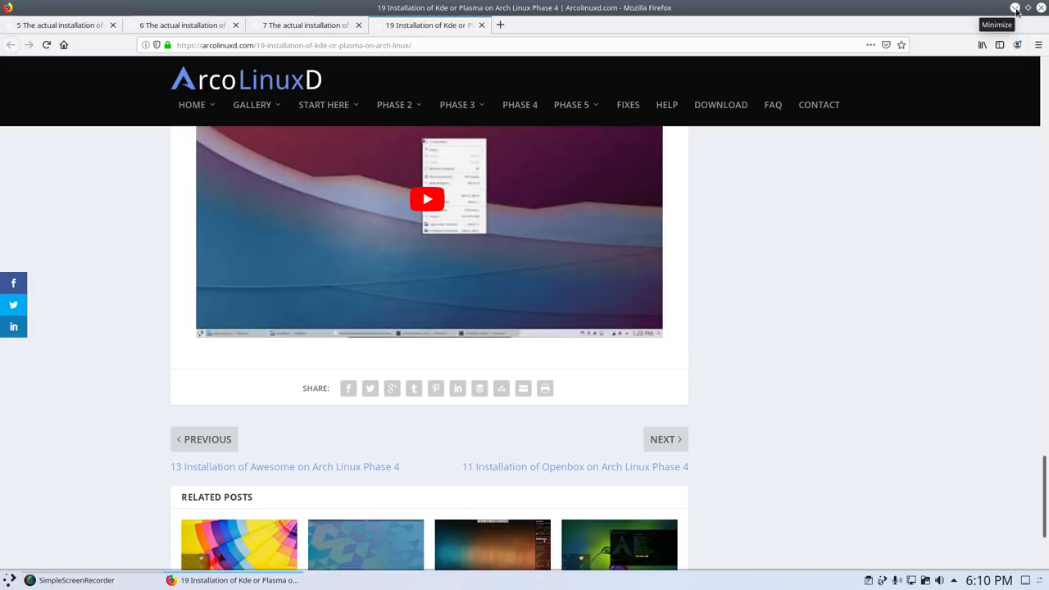
Minimize and restore Firefox, then start a new tab for a web search
left_click(1015, 8)
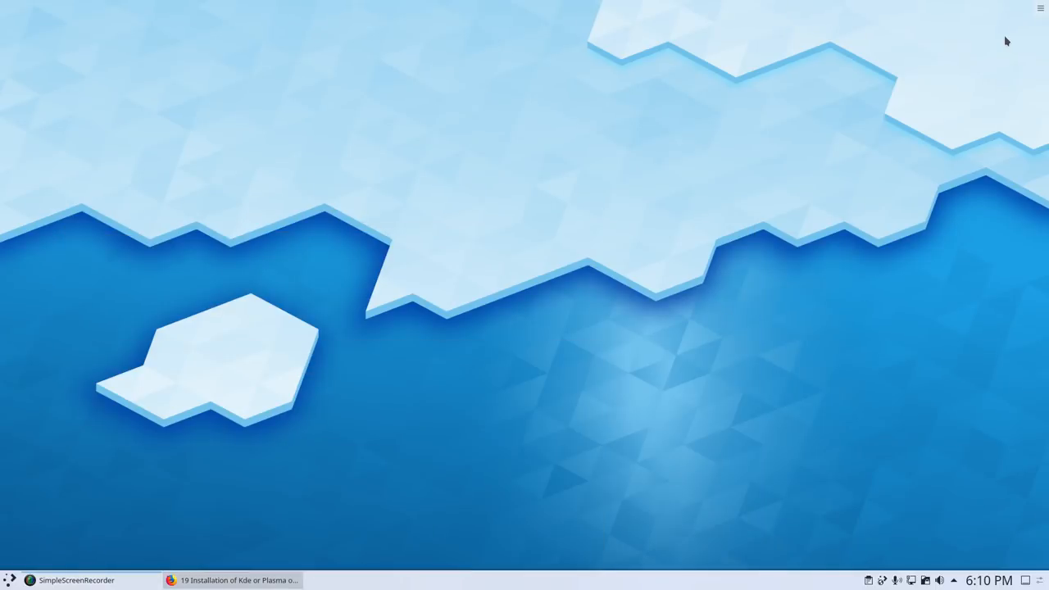
mouse_move(259, 463)
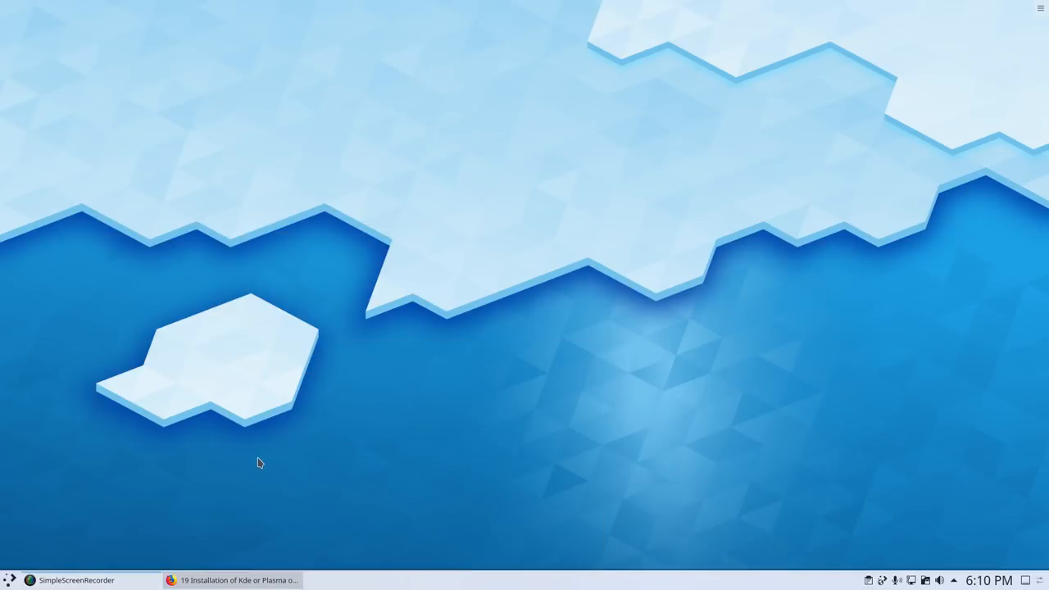
left_click(235, 579)
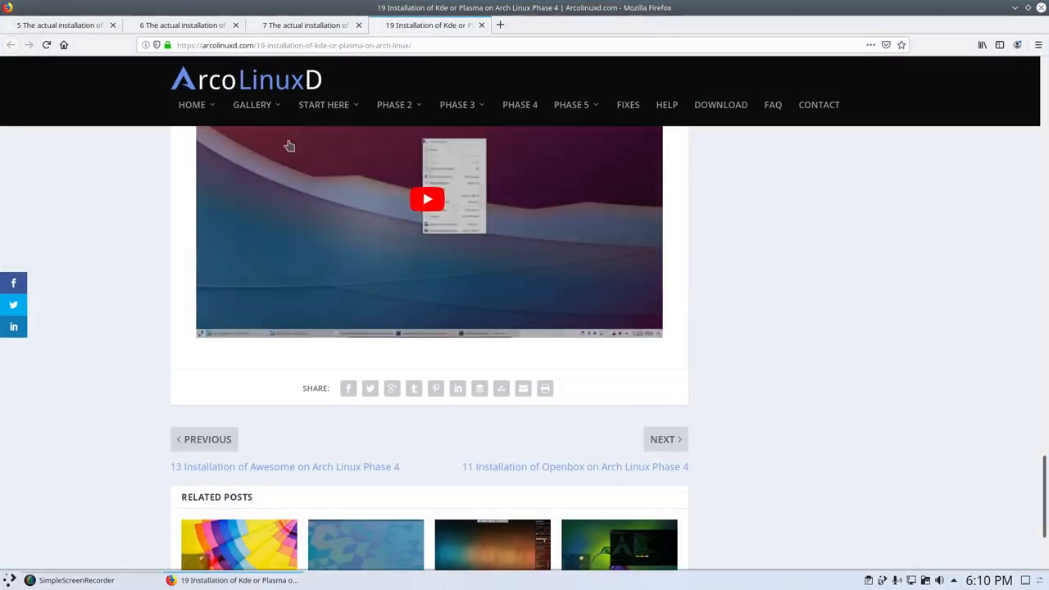
left_click(622, 24)
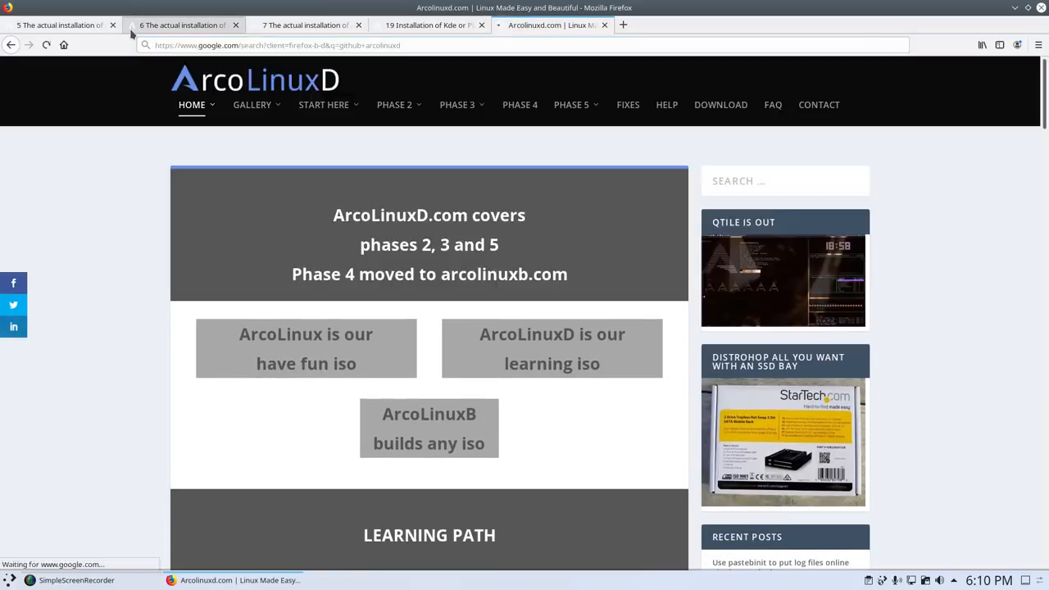
Open the 'arcolinuxd · GitHub' result from the github arcolinuxd search
left_click(553, 24)
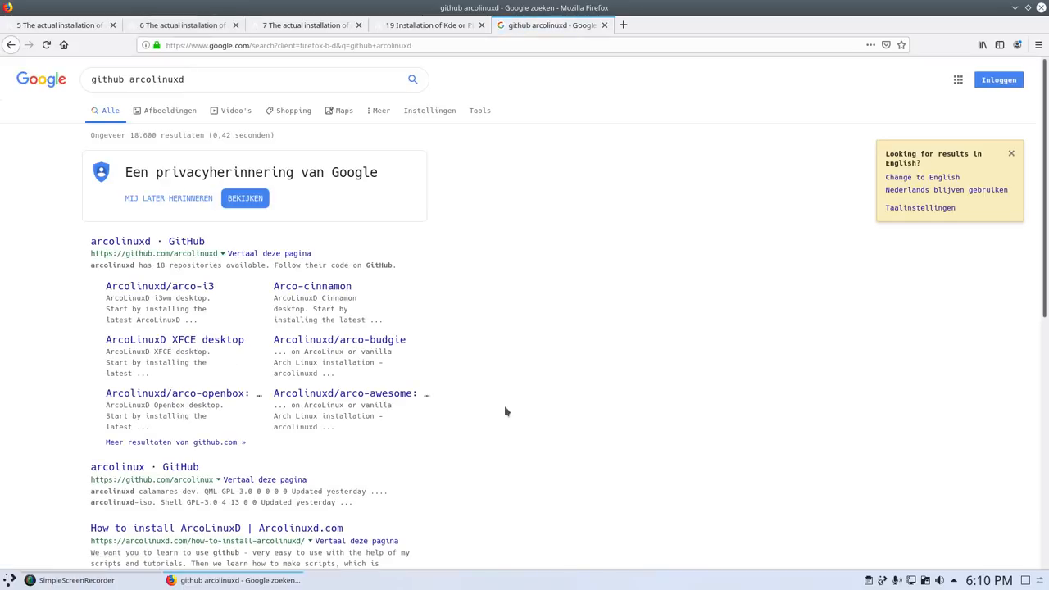
scroll("down", 3)
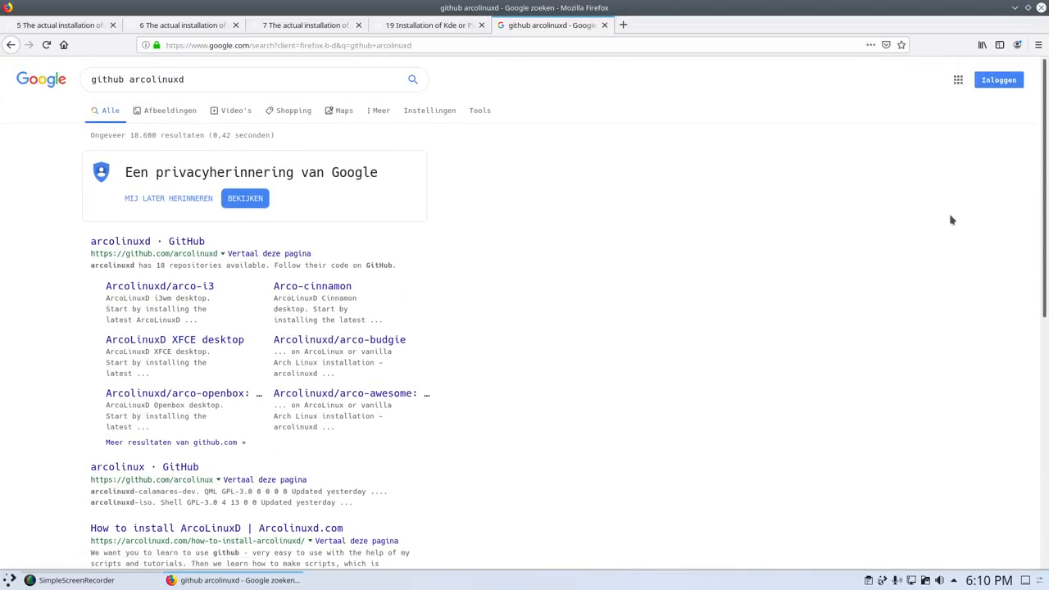
scroll("down", 3)
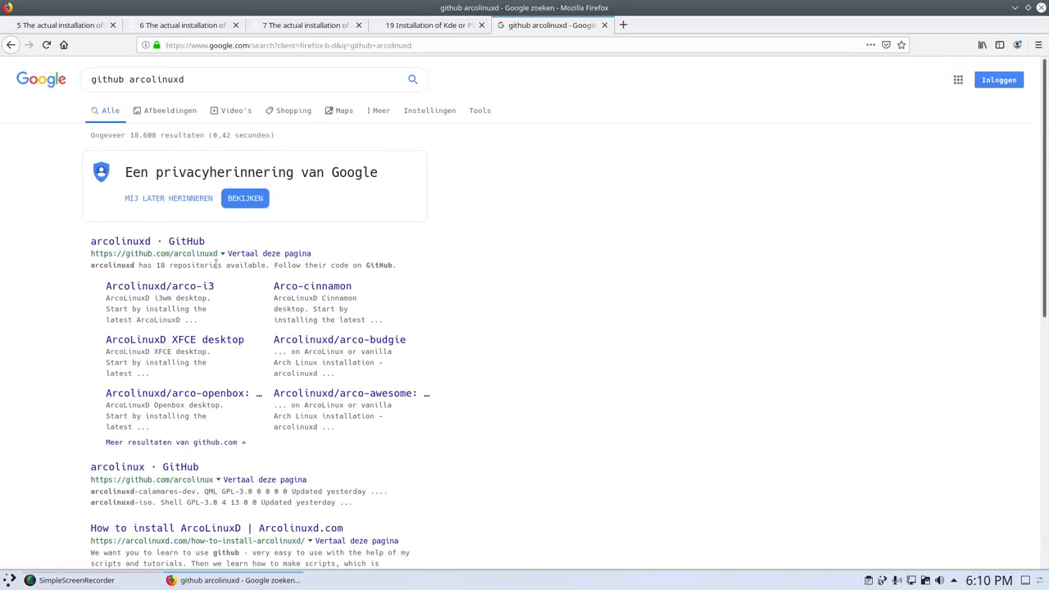
left_click(146, 240)
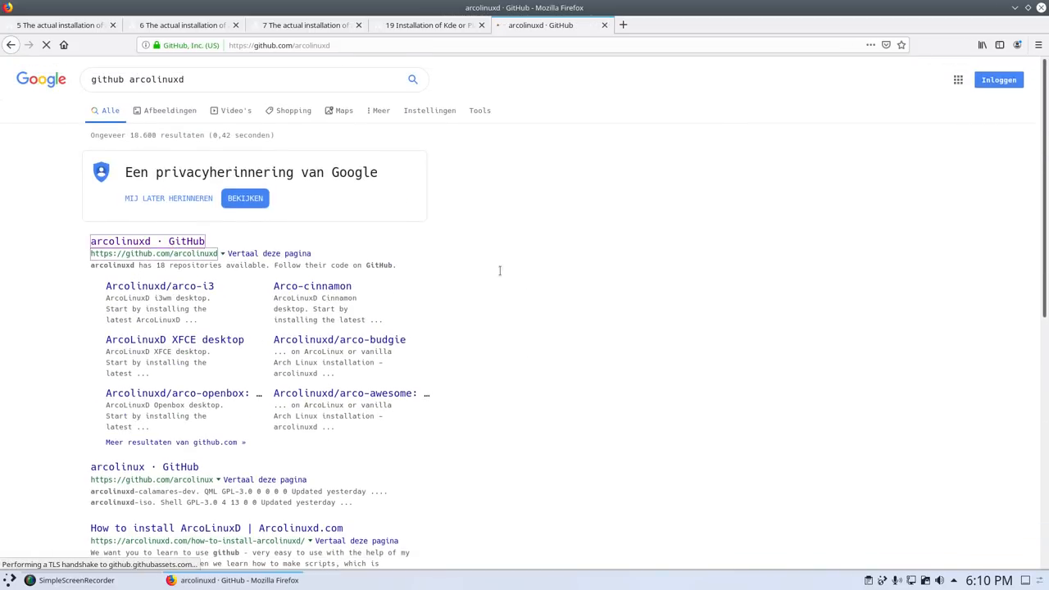
left_click(147, 241)
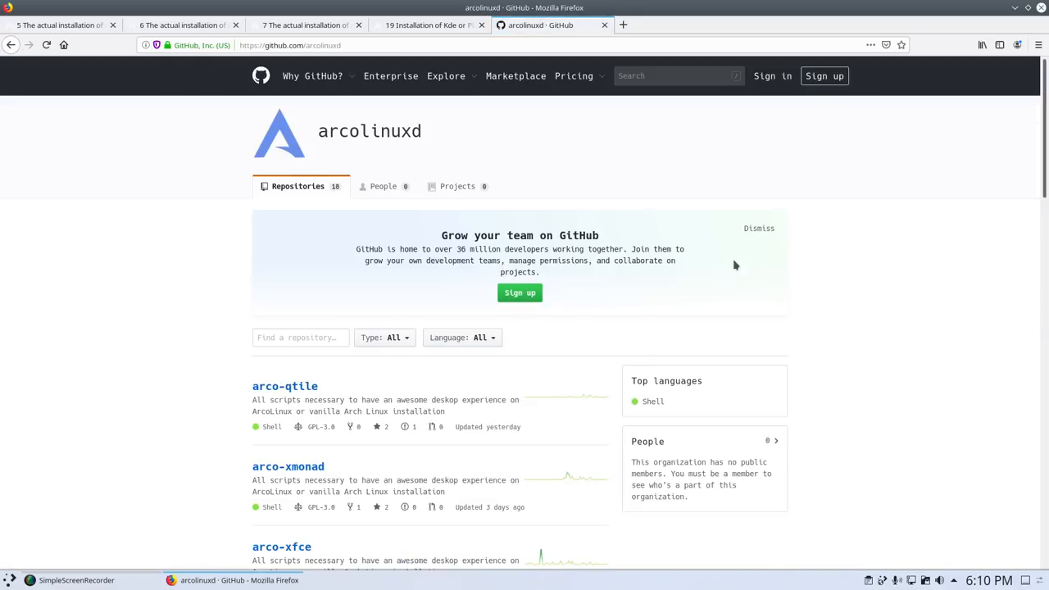
Filter arcolinuxd repositories for 'plas', open arco-plasma, and enter its ArchWay folder
left_click(758, 228)
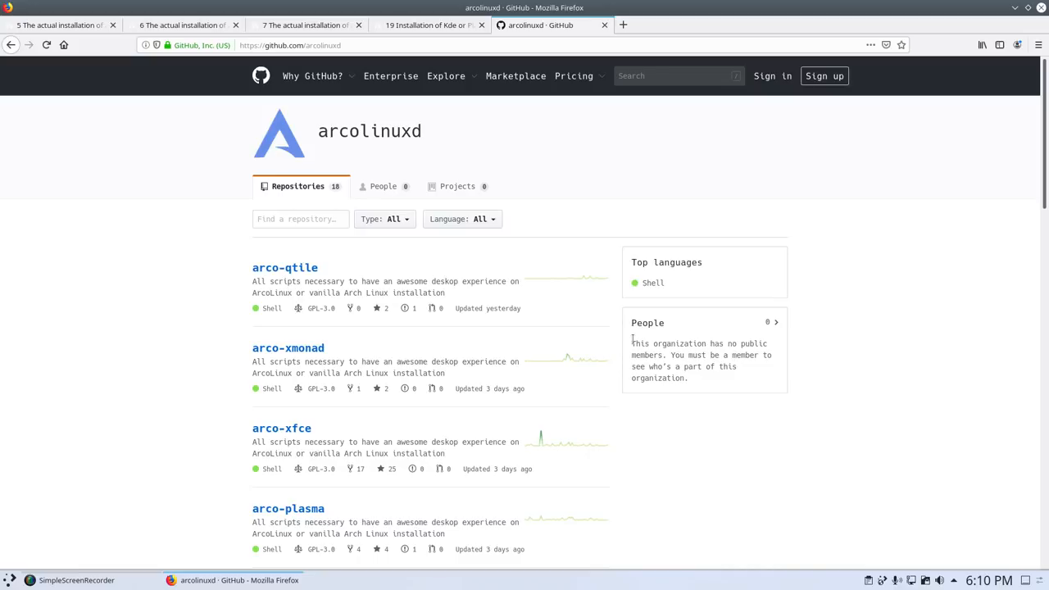
mouse_move(295, 260)
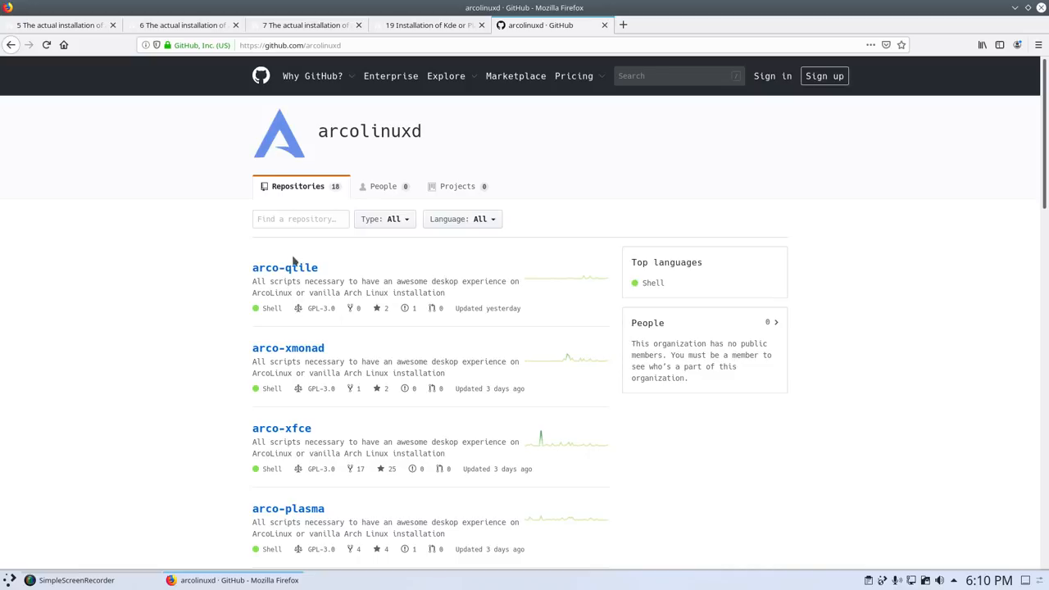
type("plasma")
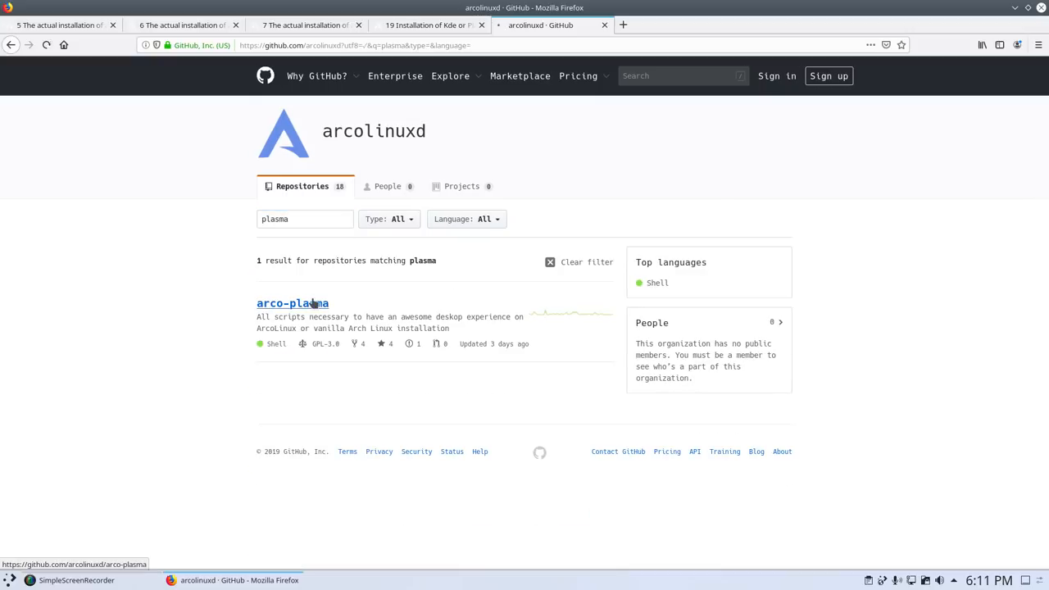
left_click(293, 303)
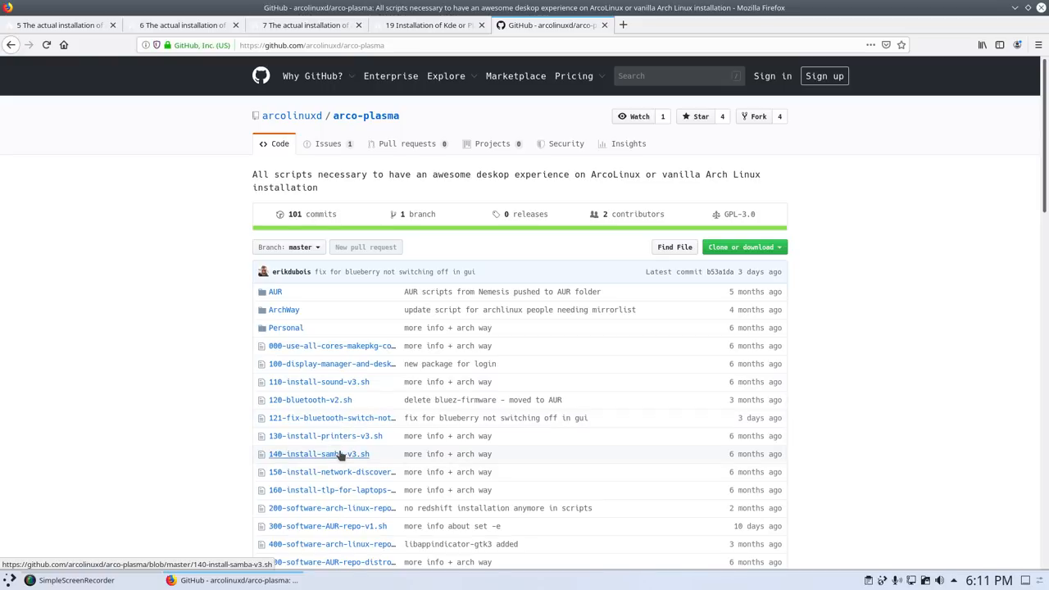
scroll("down", 3)
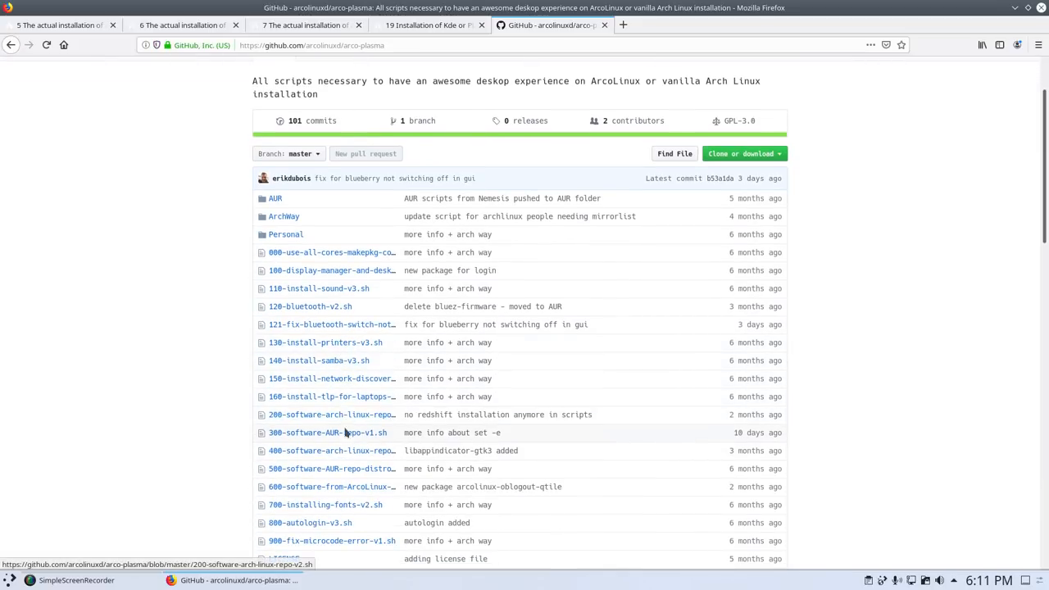
scroll("down", 3)
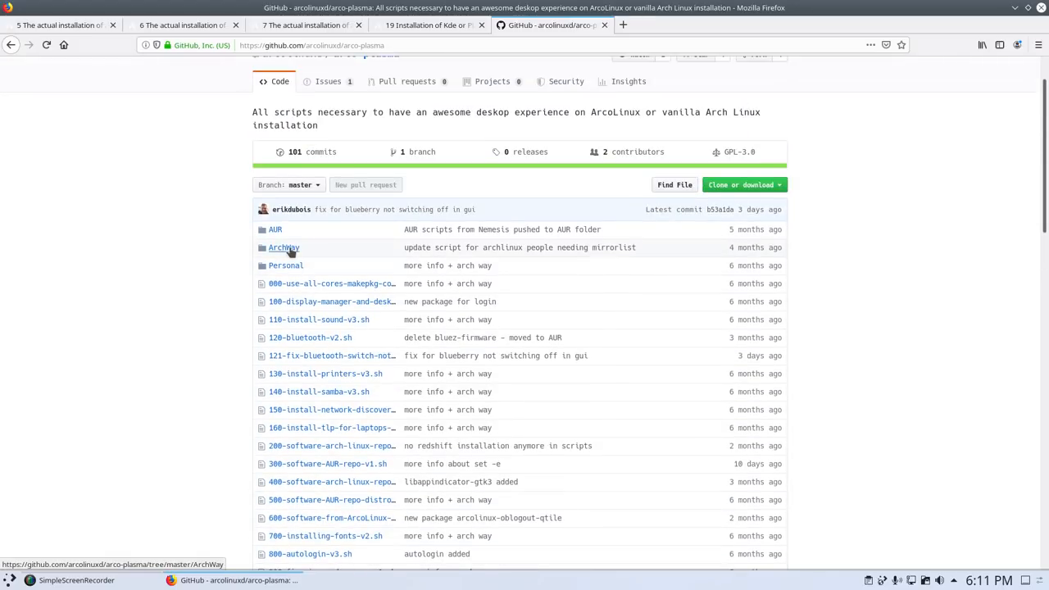
left_click(283, 247)
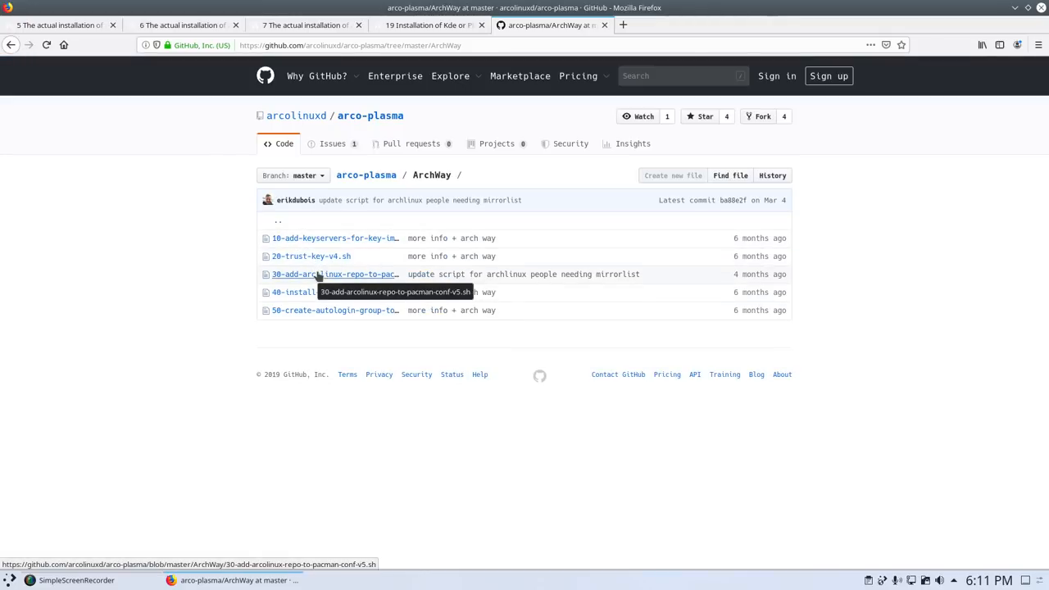
mouse_move(471, 344)
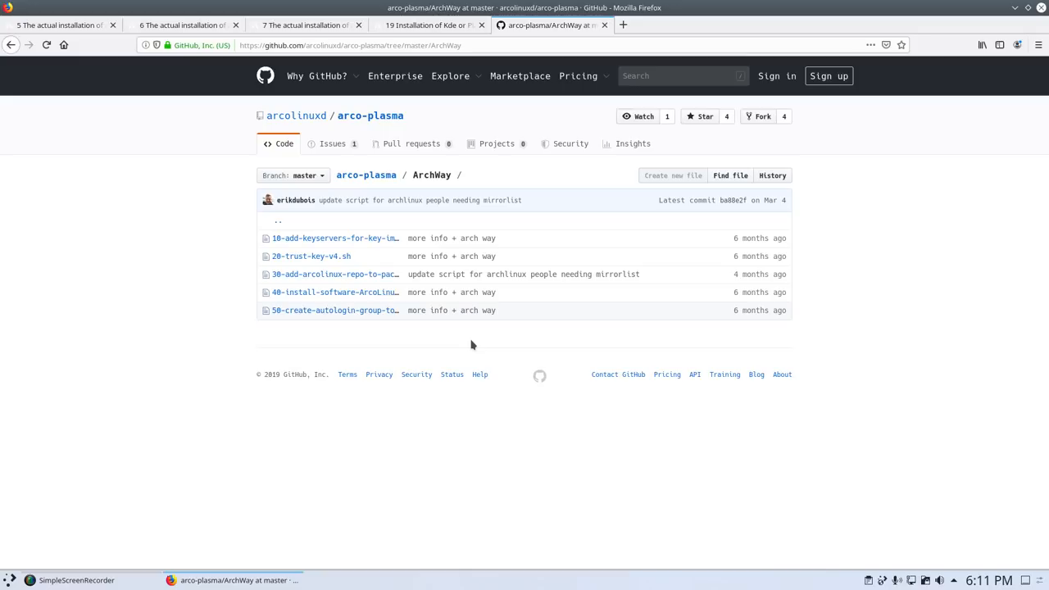
mouse_move(528, 117)
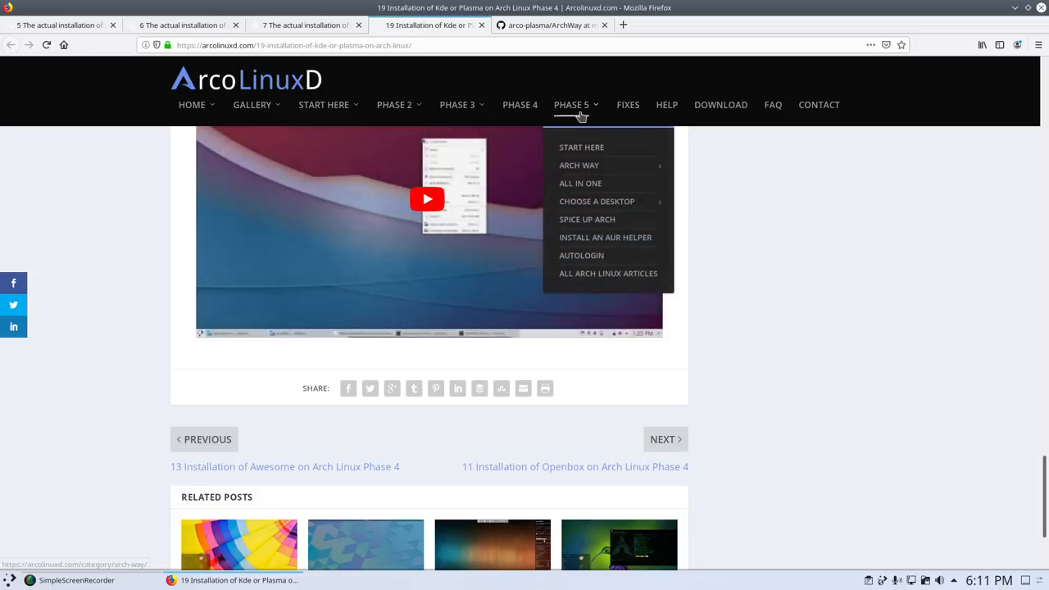
mouse_move(578, 165)
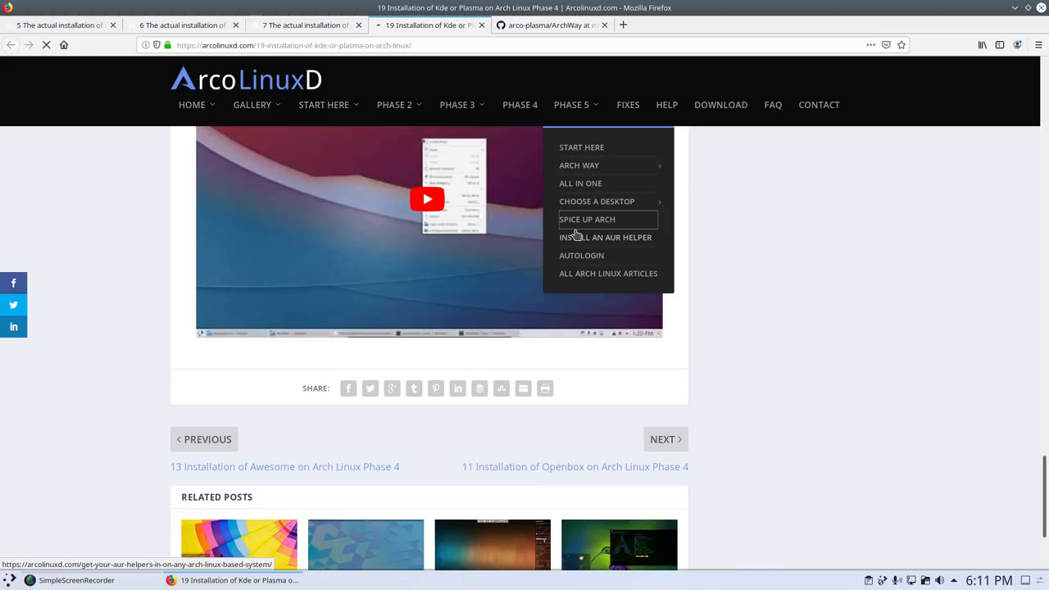
Open the Spice up Arch category and scroll down to its Phase 4 GNOME and KDE Plasma articles
left_click(587, 219)
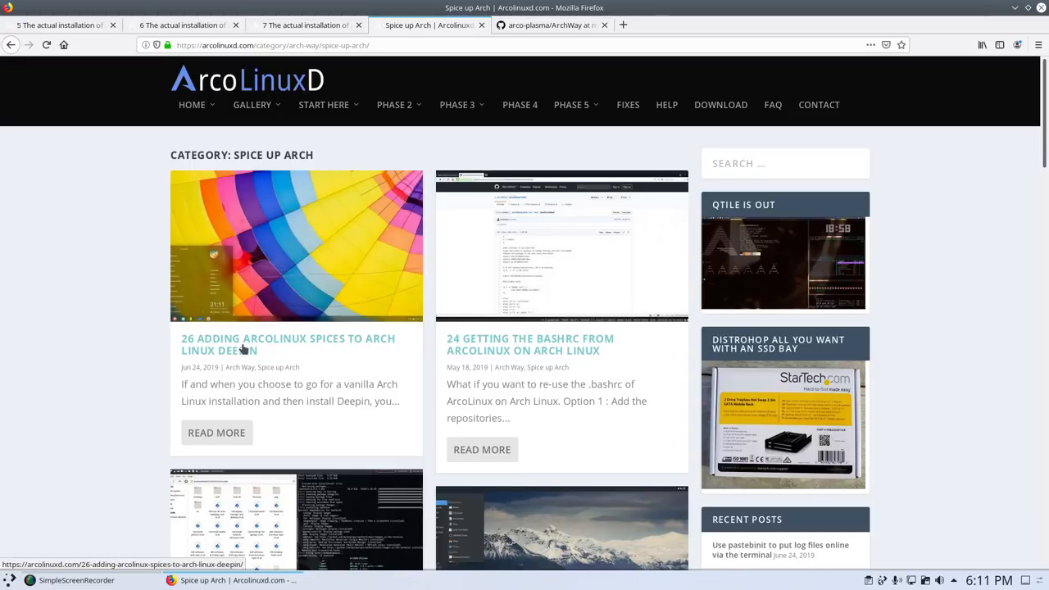
scroll("down", 3)
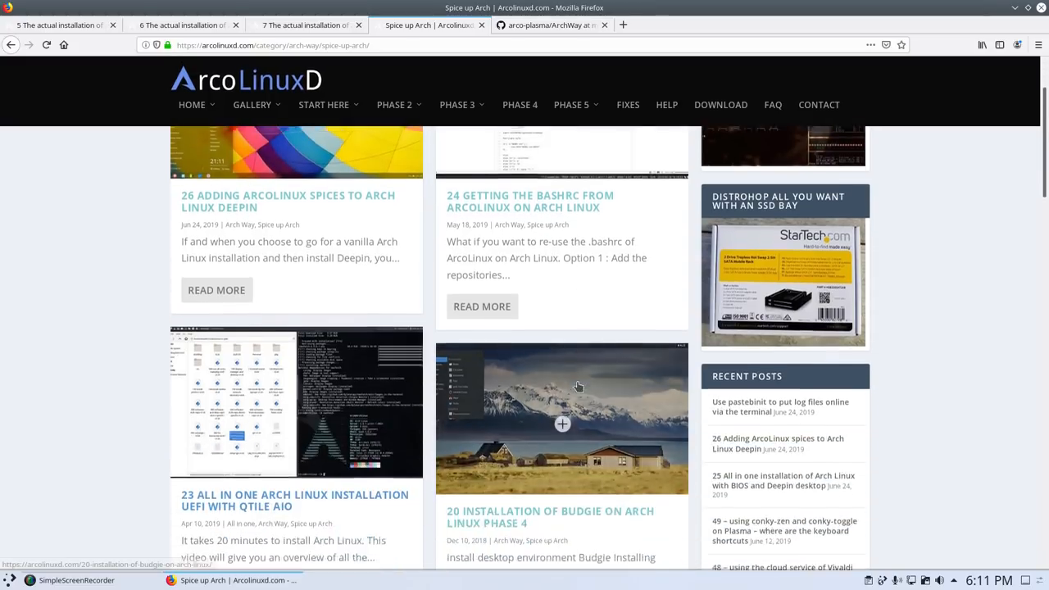
scroll("down", 3)
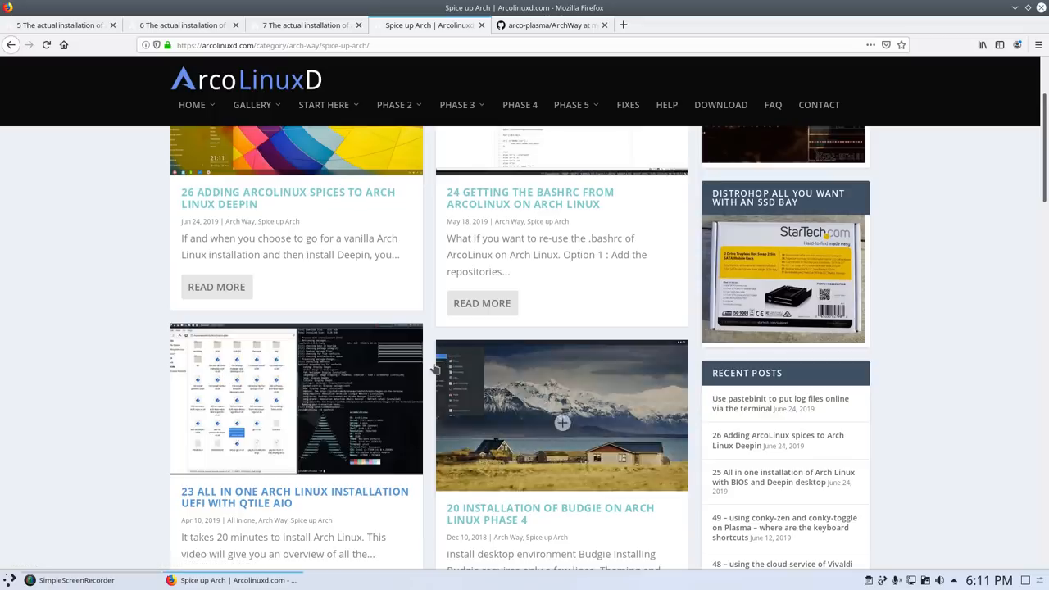
scroll("down", 3)
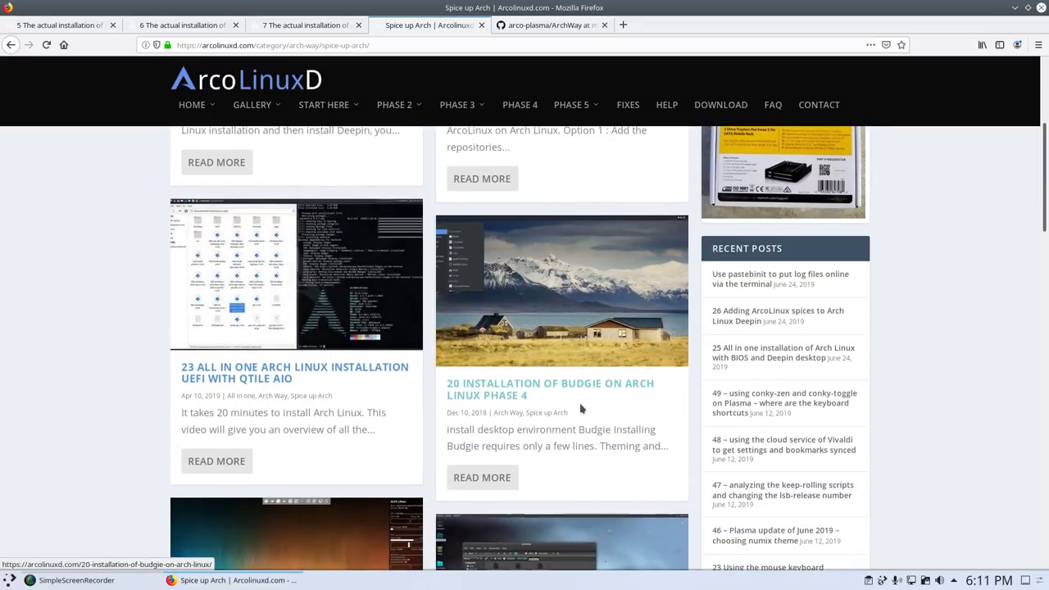
scroll("down", 3)
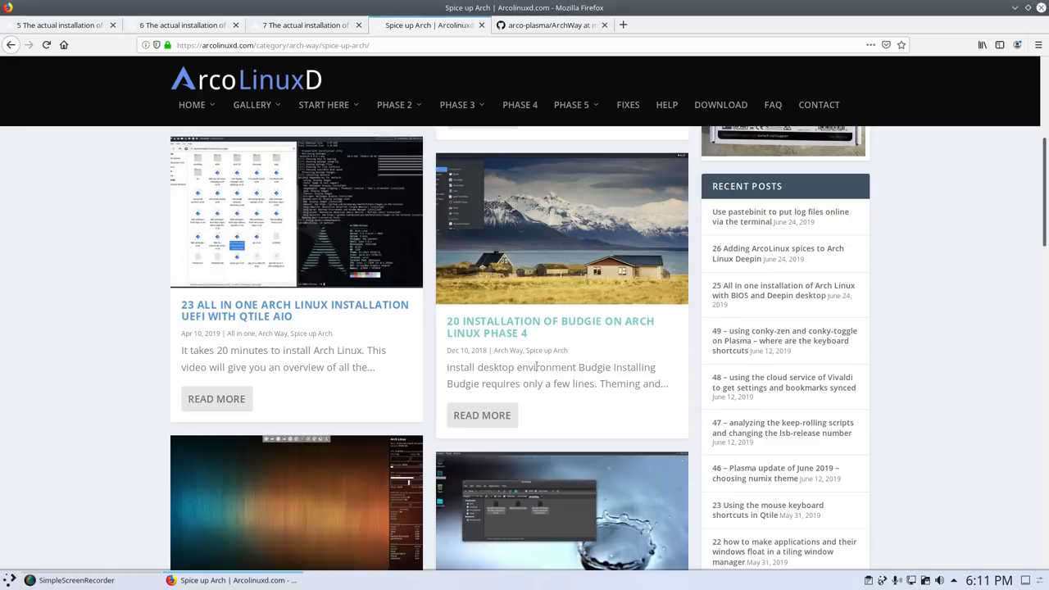
scroll("down", 3)
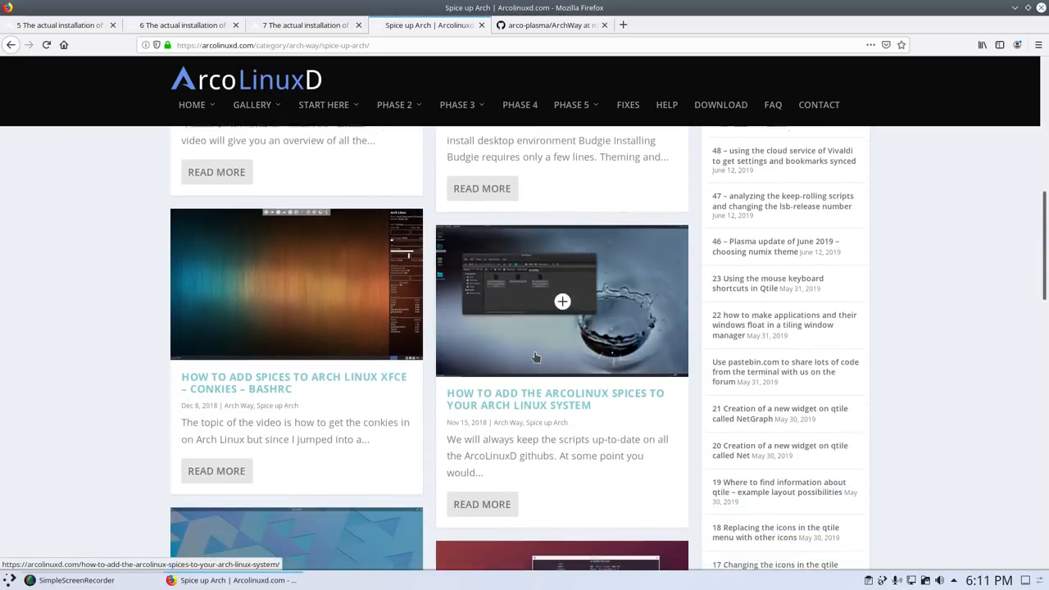
scroll("down", 3)
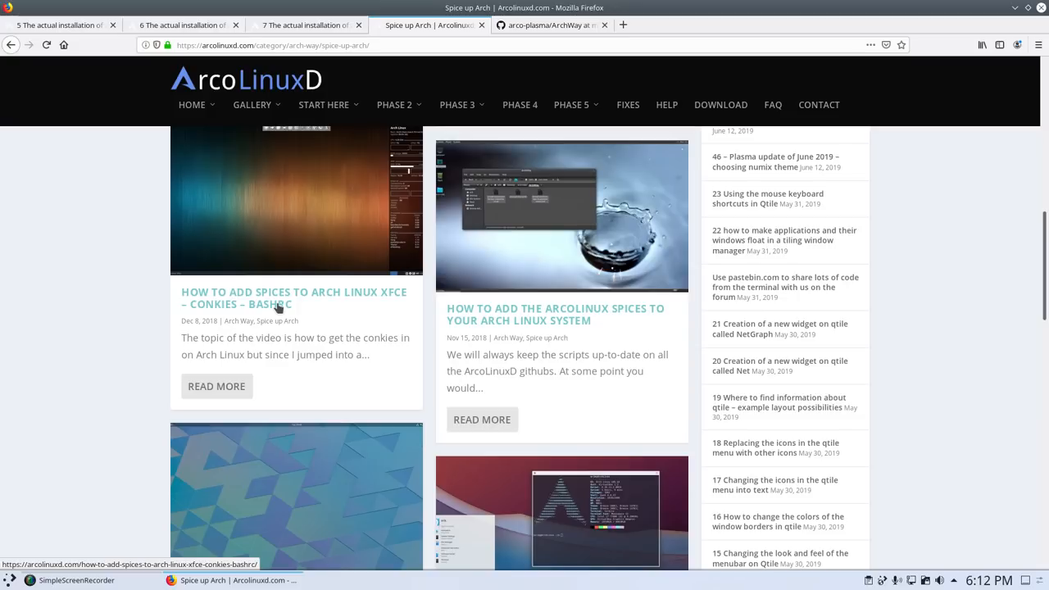
scroll("down", 3)
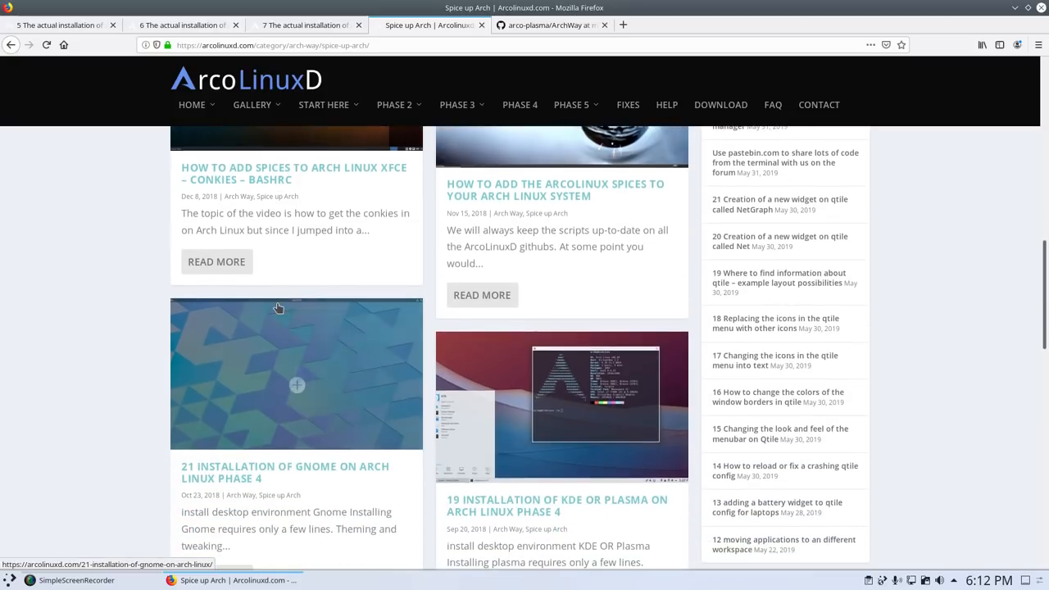
scroll("down", 3)
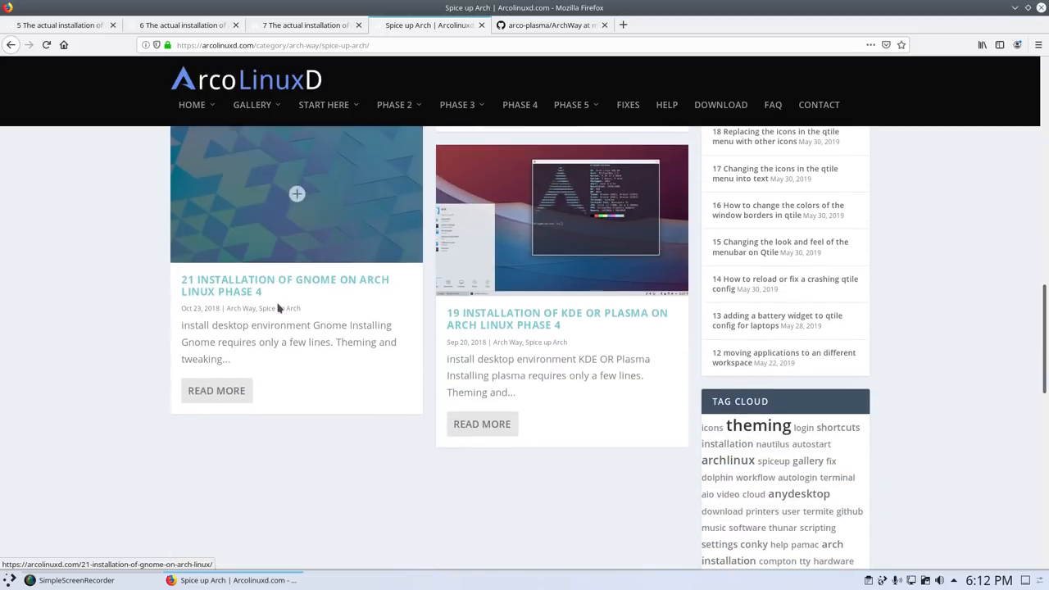
mouse_move(1020, 10)
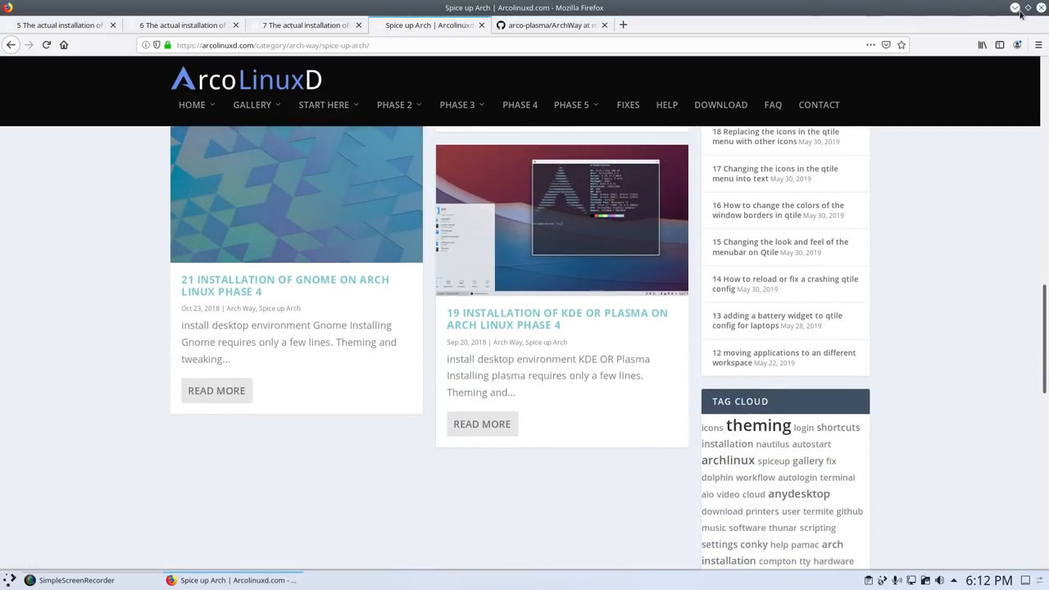
mouse_move(1014, 7)
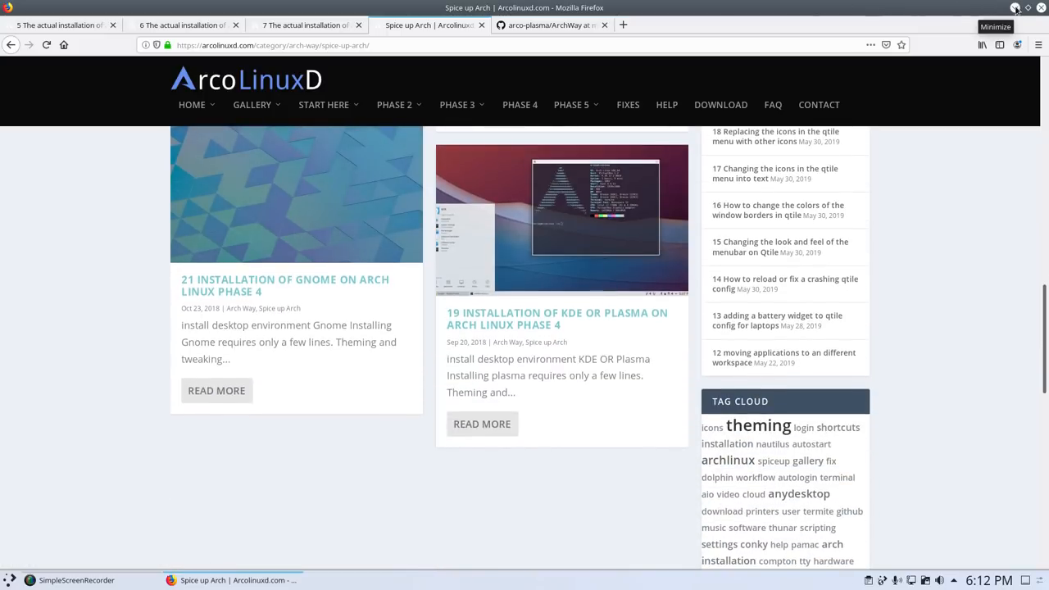
Minimize Firefox and search the launcher for 'key' to open Custom Shortcuts
left_click(1015, 7)
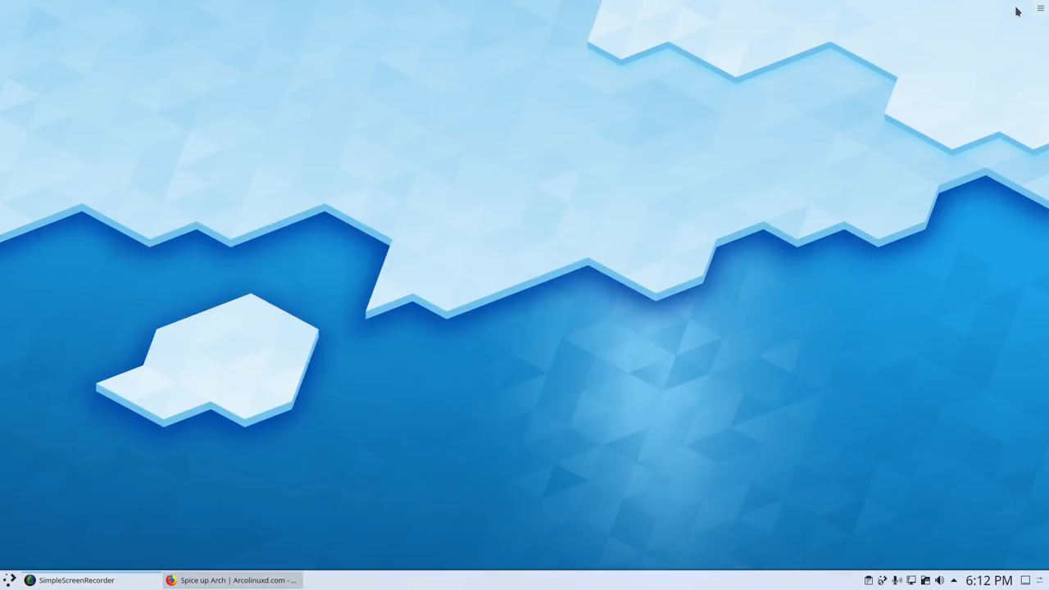
mouse_move(863, 72)
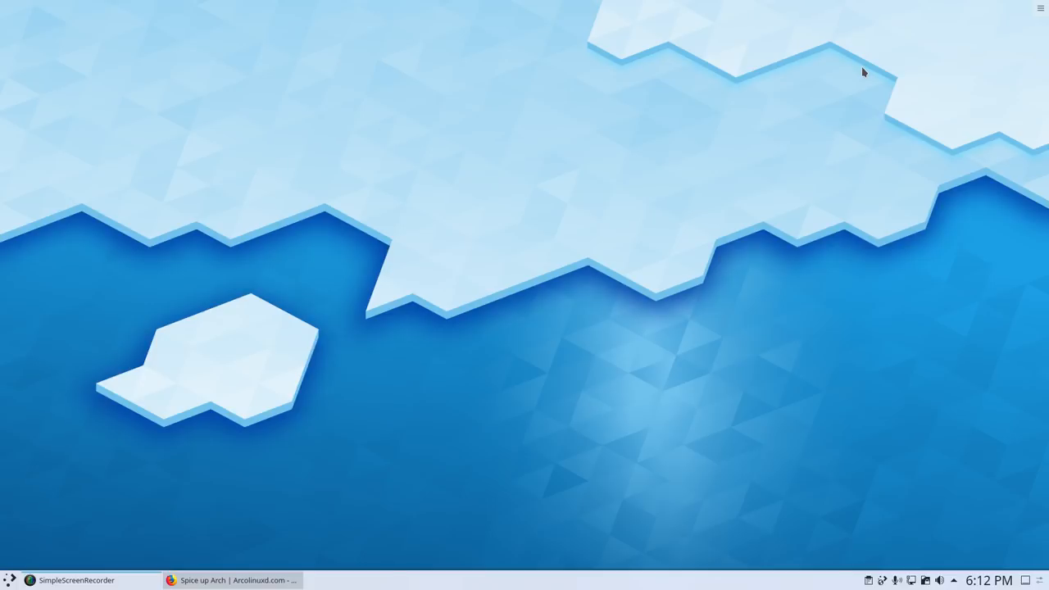
left_click(11, 579)
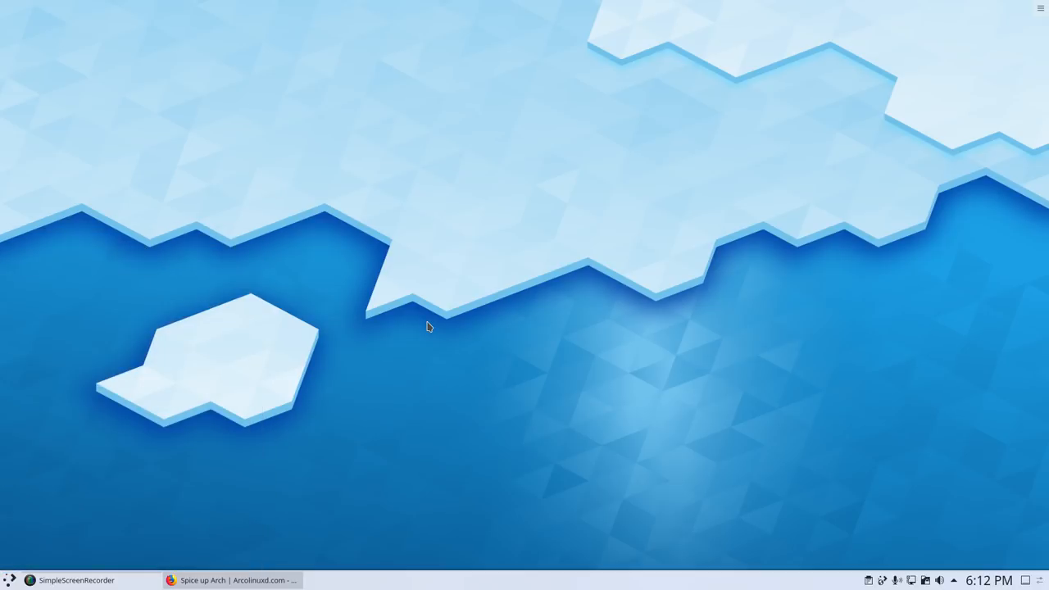
left_click(10, 580)
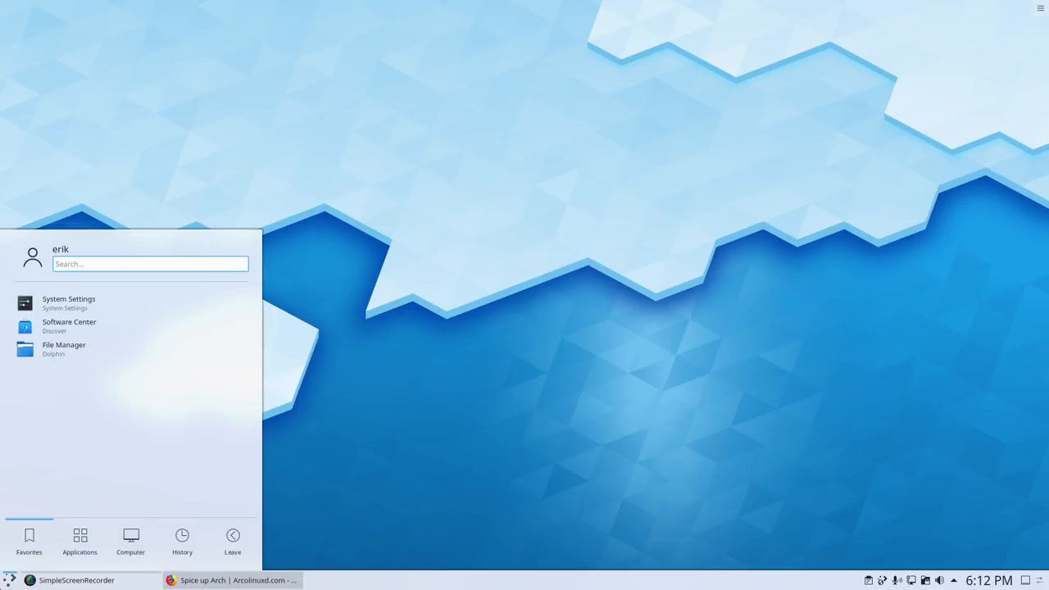
type("key")
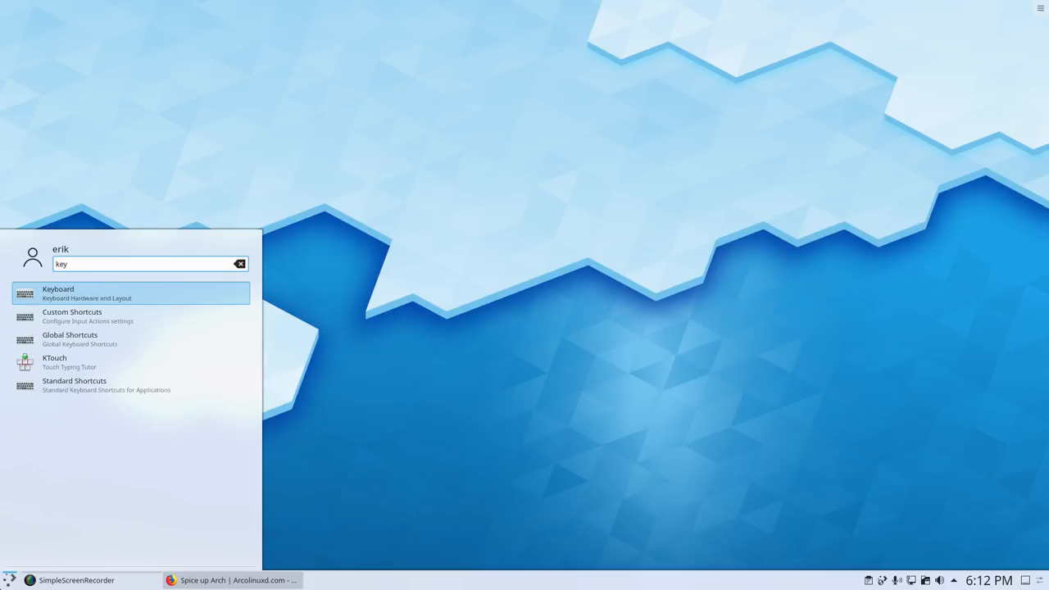
mouse_move(82, 319)
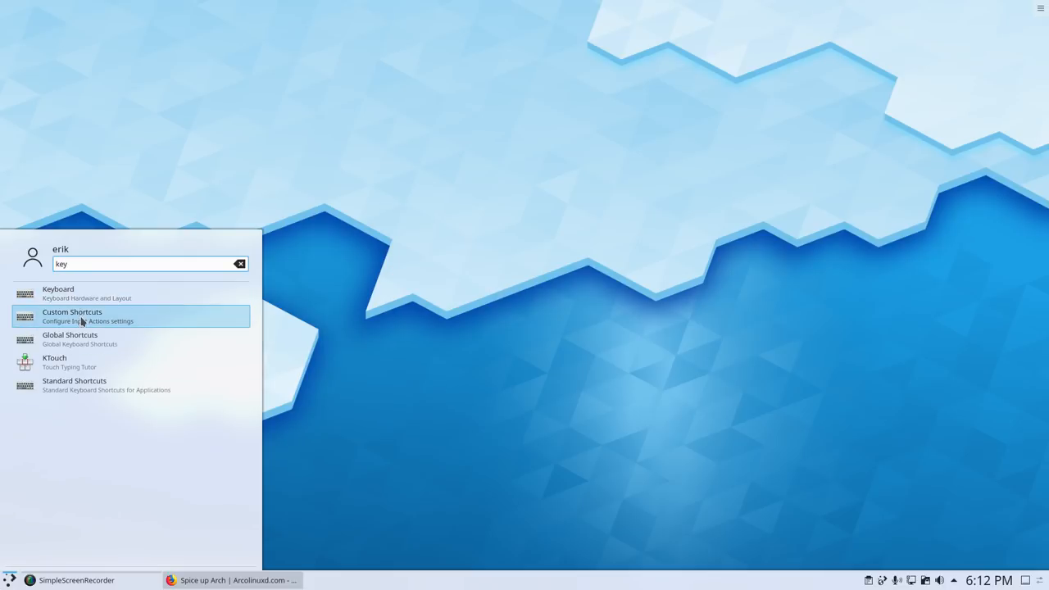
left_click(72, 316)
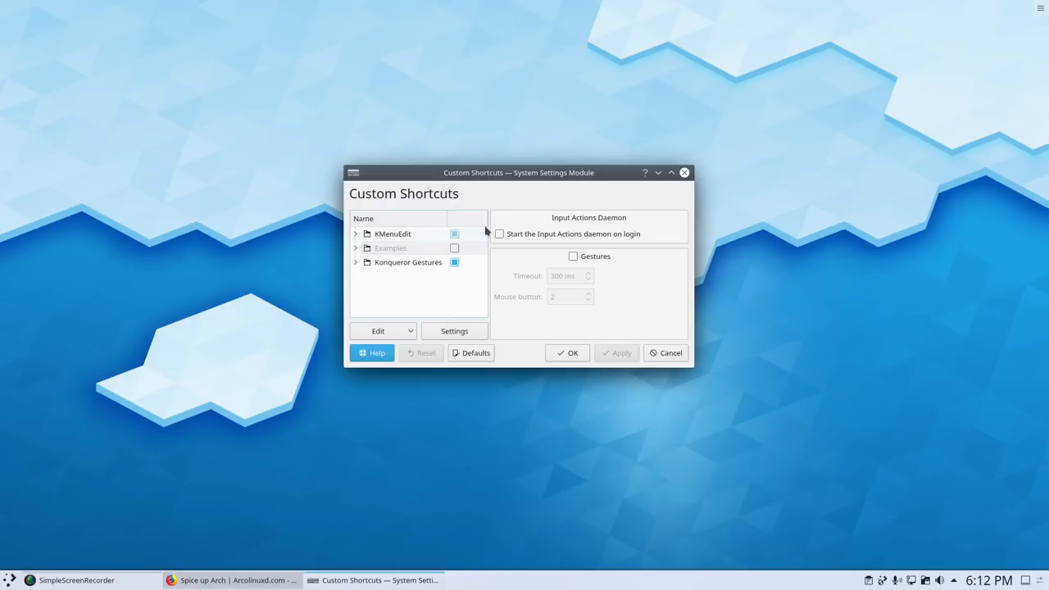
Expand the Konqueror Gestures group, then launch System Settings from the applications list
left_click(356, 262)
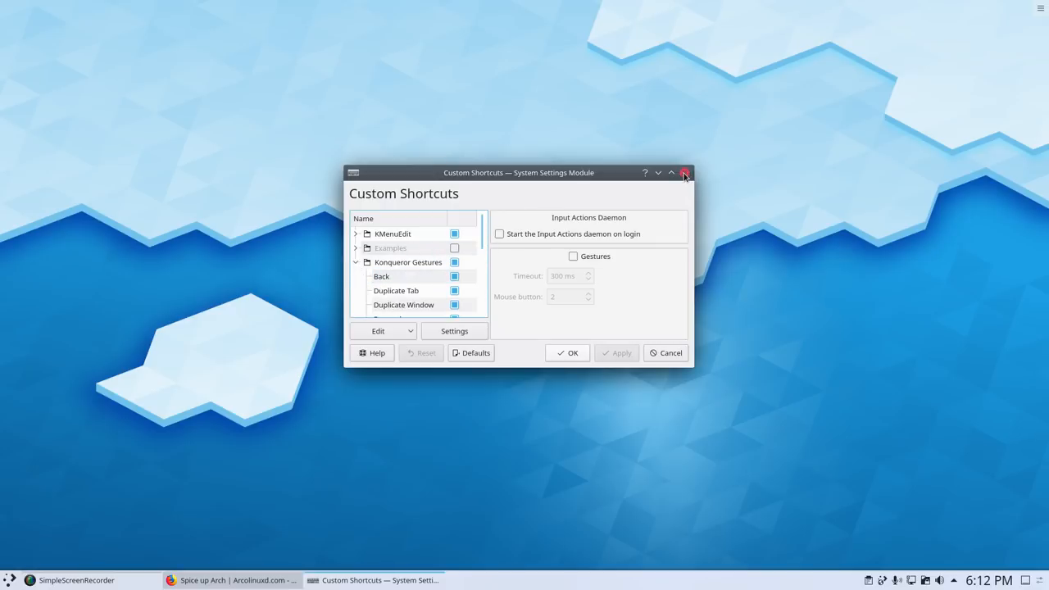
left_click(685, 173)
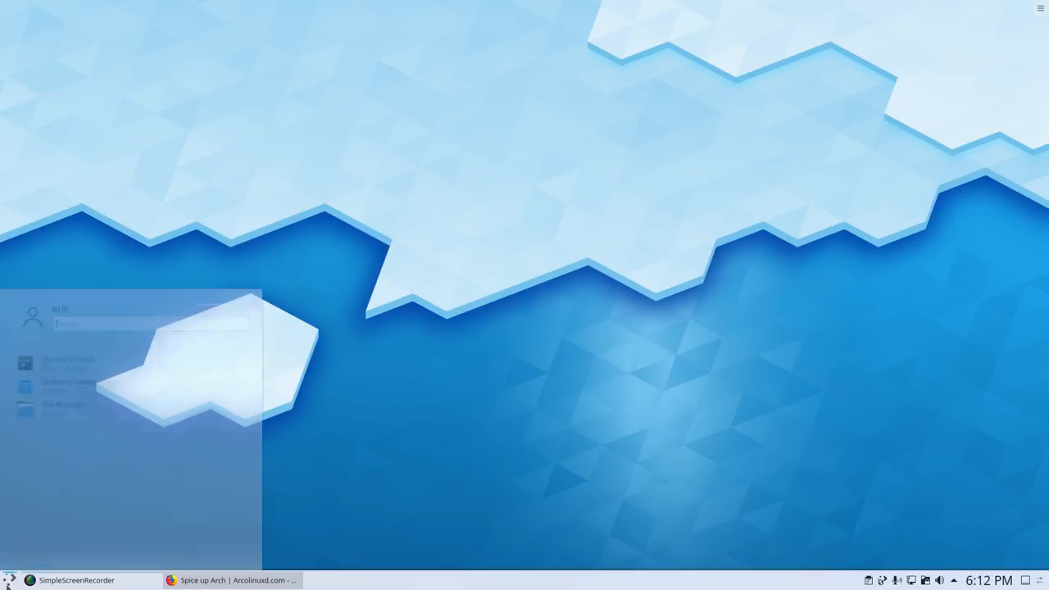
left_click(68, 359)
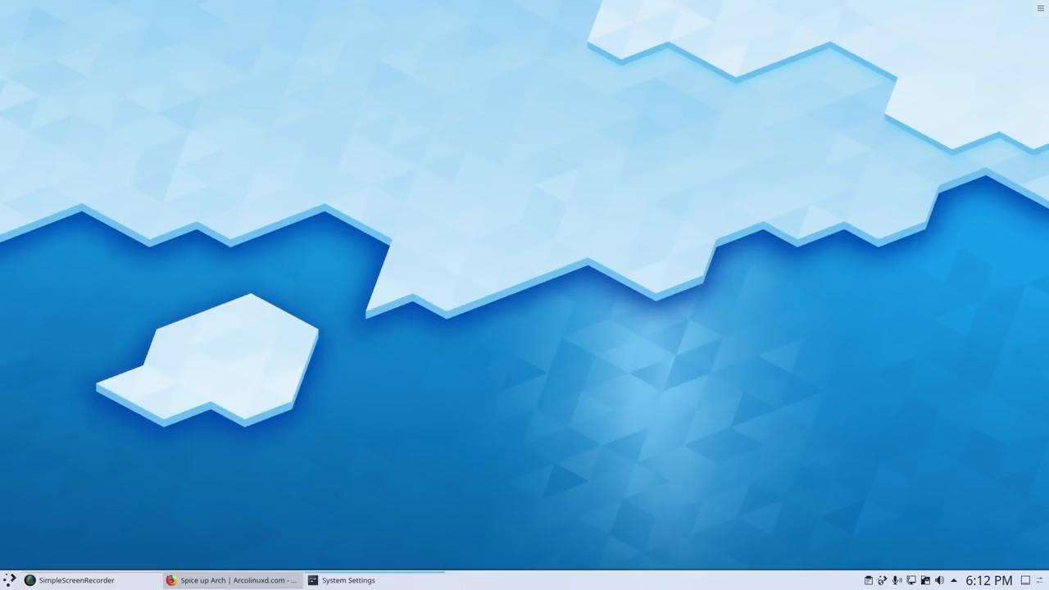
Go to the Custom Shortcuts page under Shortcuts in System Settings
left_click(348, 580)
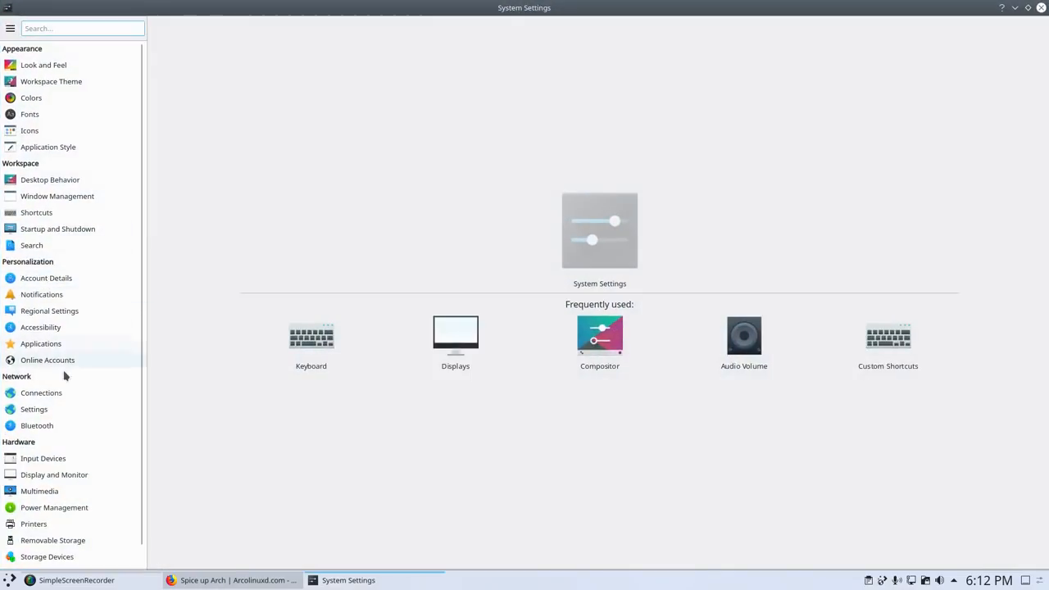
mouse_move(64, 233)
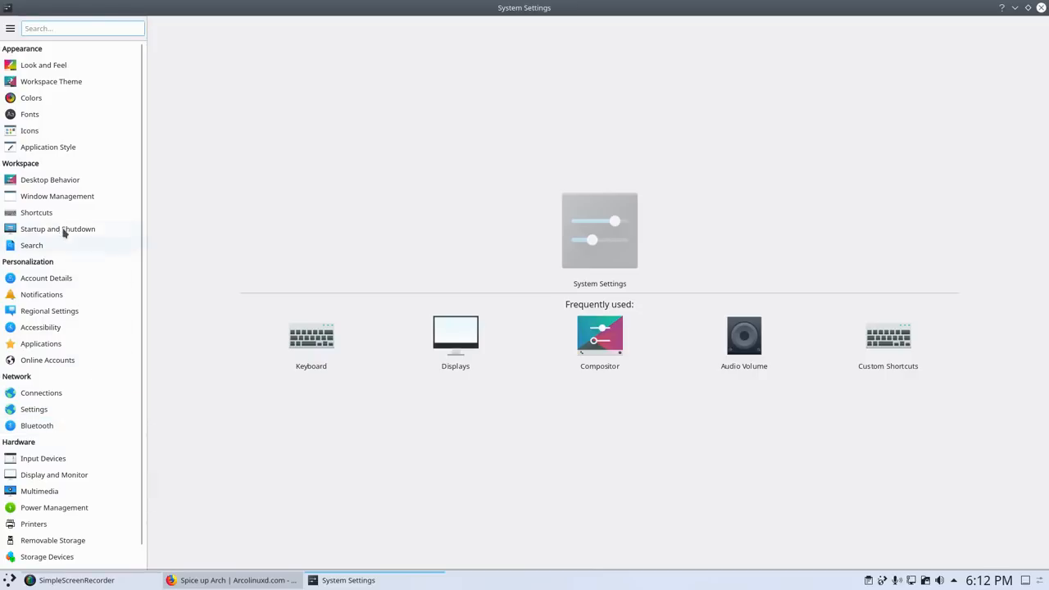
left_click(36, 213)
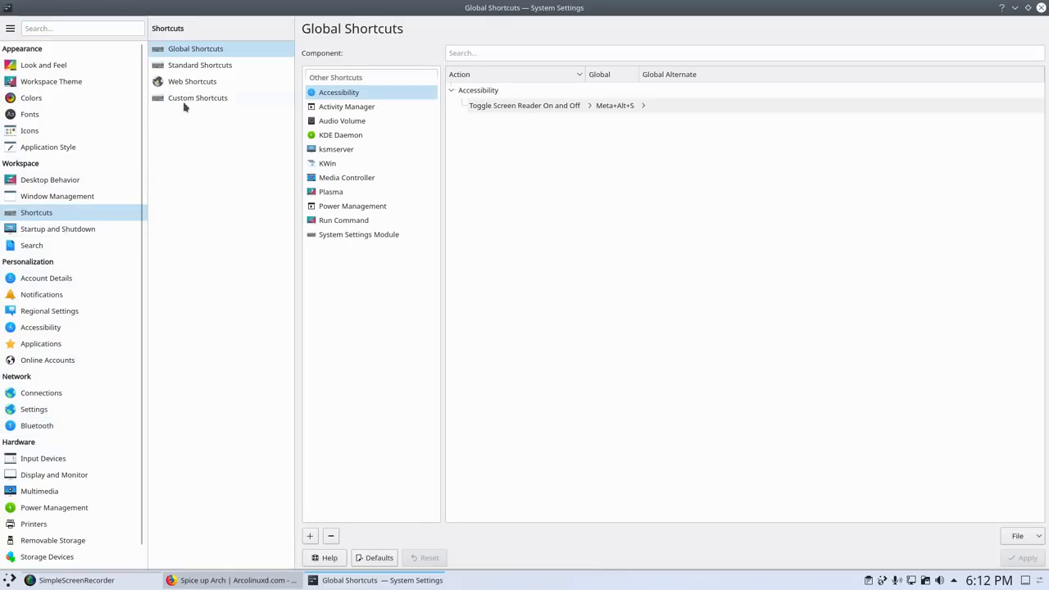
left_click(197, 97)
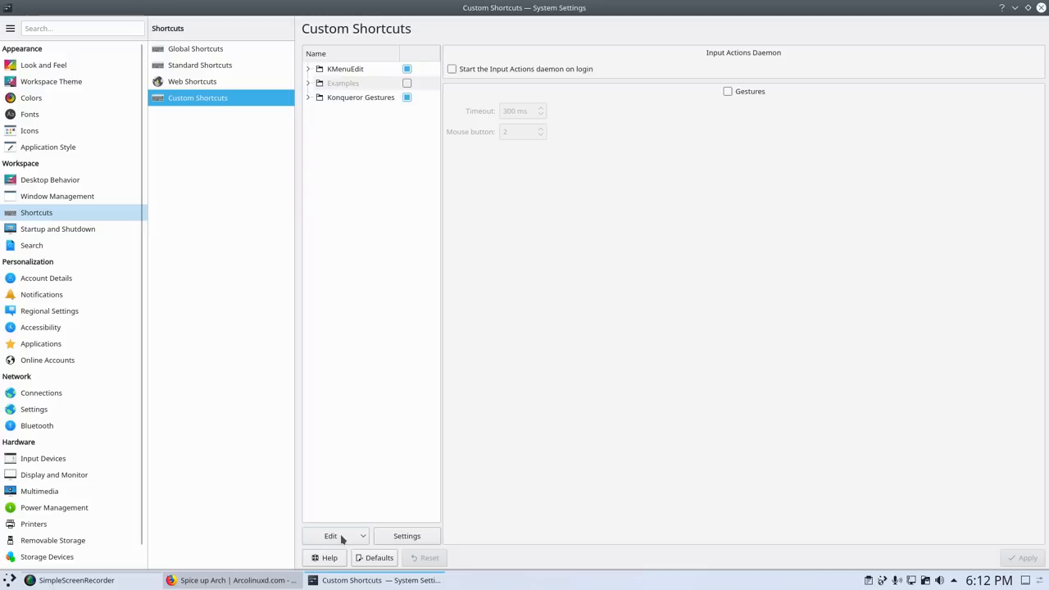
Create a new shortcut group and name it ArcoLinux
left_click(331, 536)
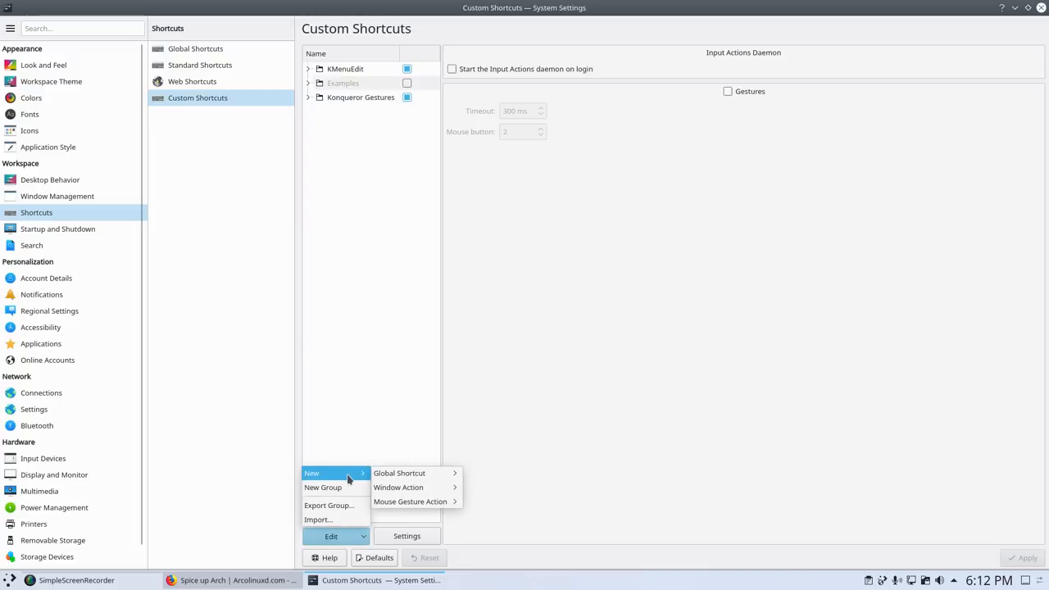
left_click(323, 488)
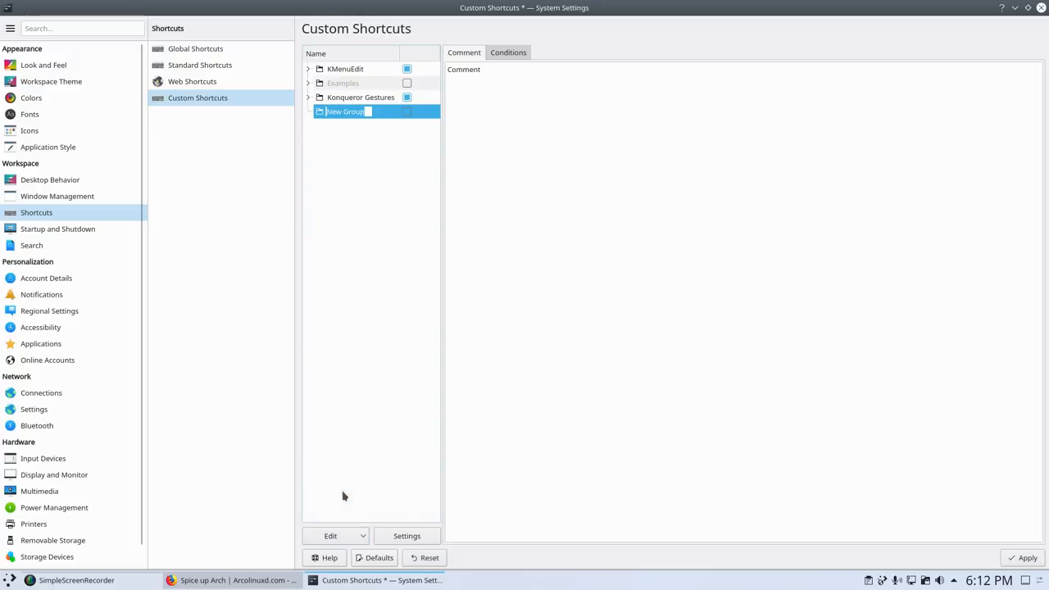
type("AR")
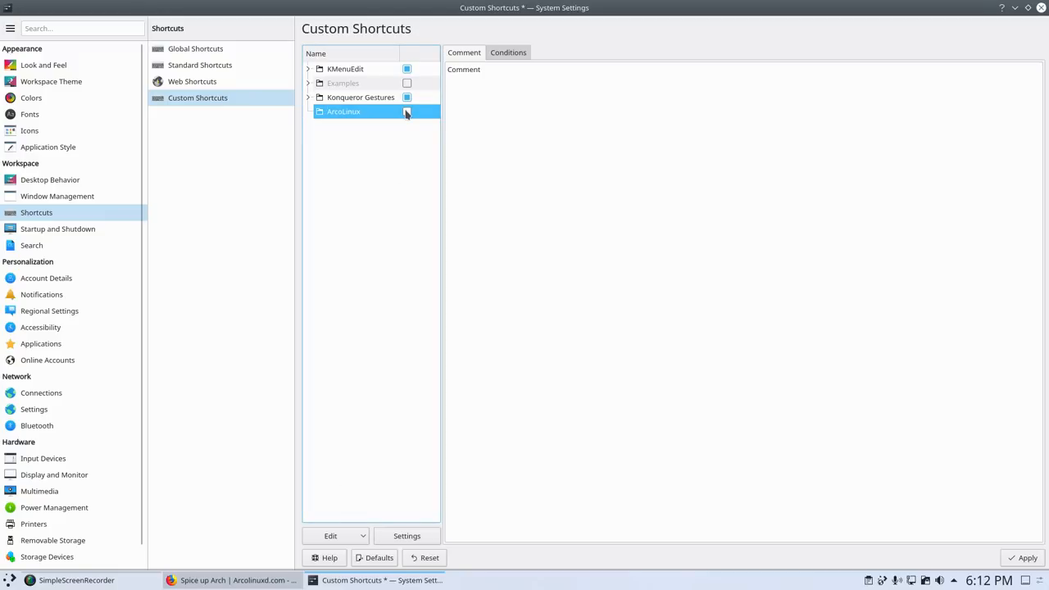
left_click(407, 111)
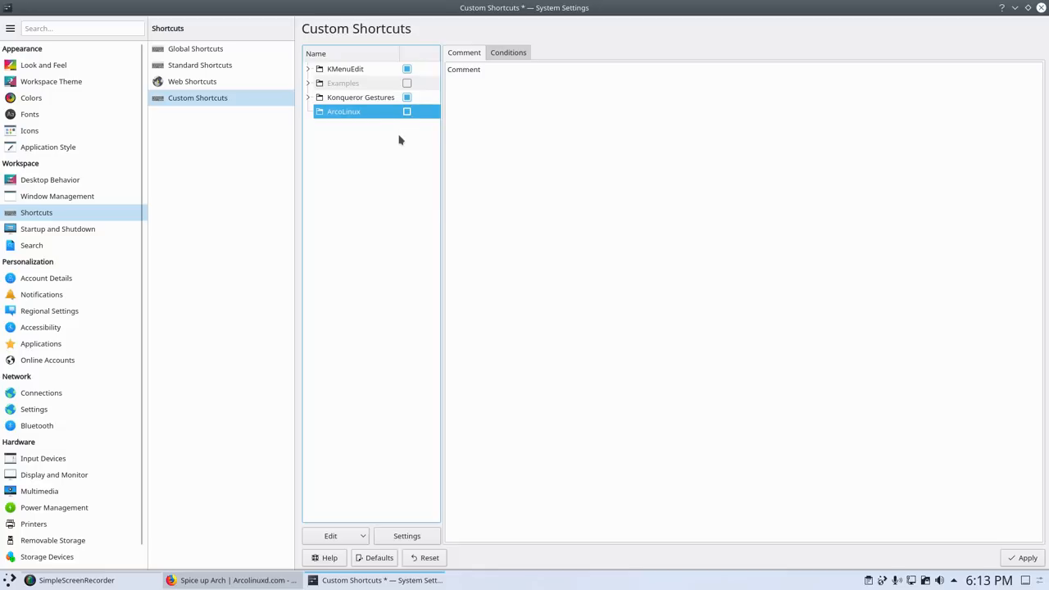
left_click(407, 111)
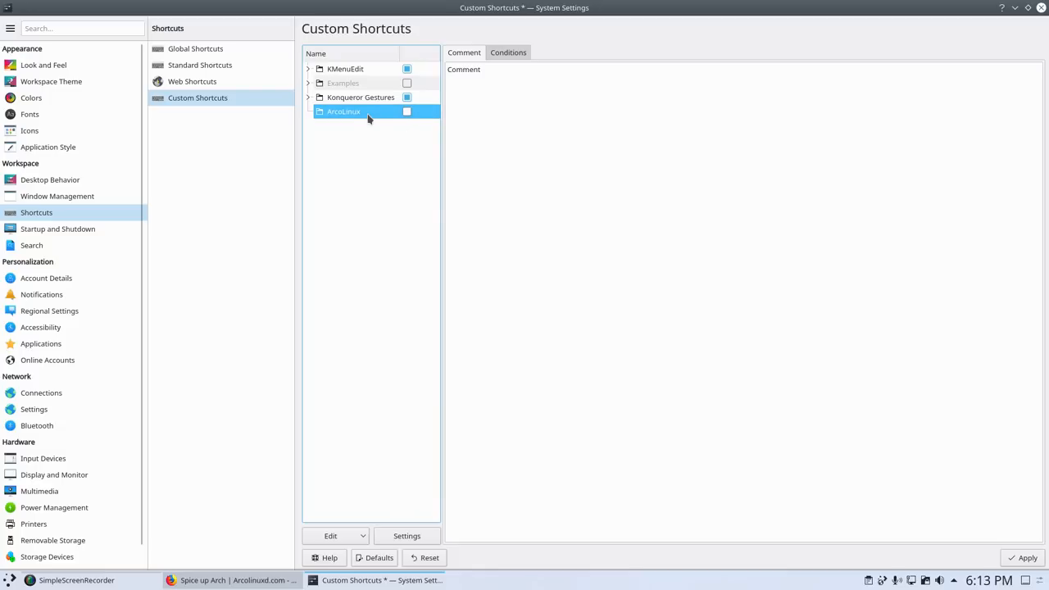
left_click(331, 536)
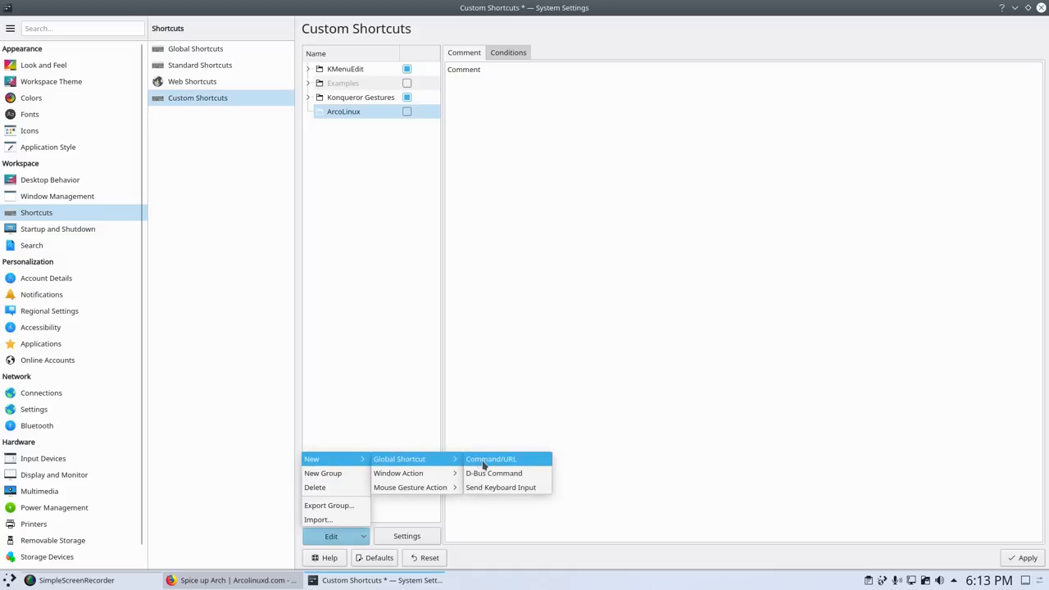
Add a Termite command shortcut with trigger Ctrl+Alt+T and command termite
left_click(490, 458)
type("Rter")
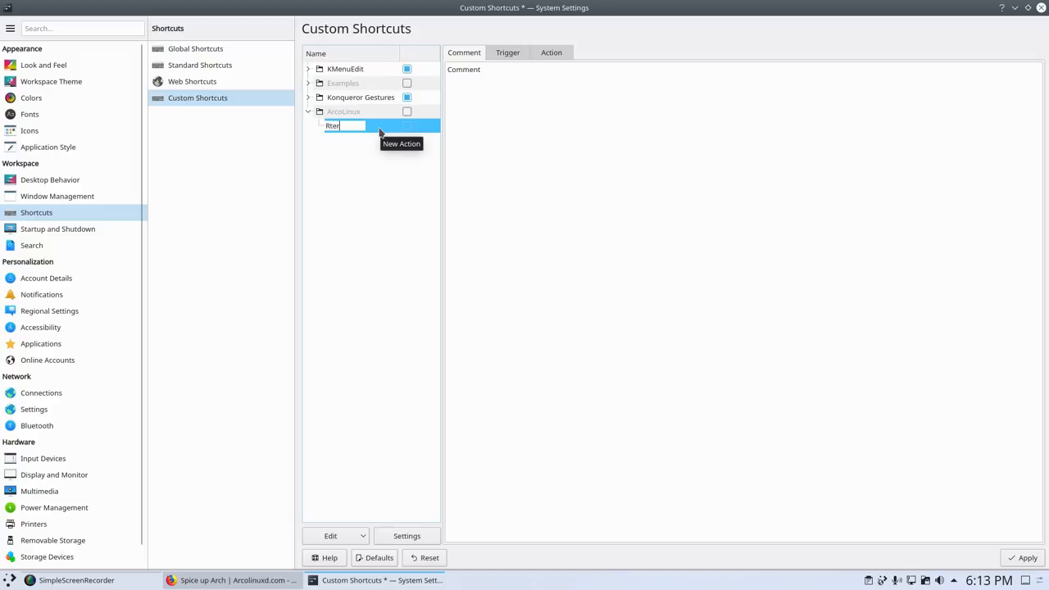
type("Termite")
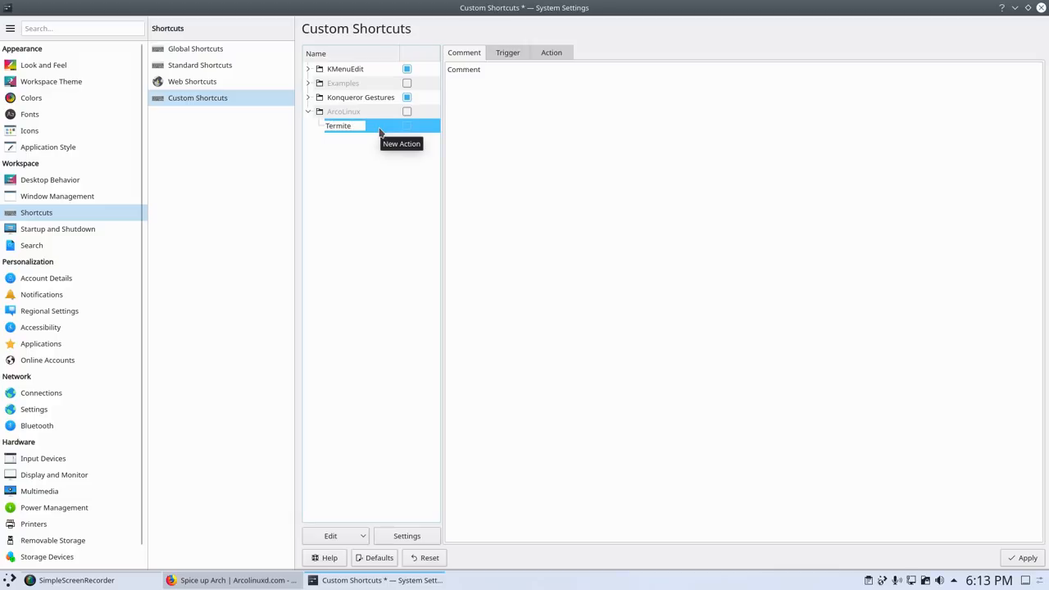
left_click(506, 52)
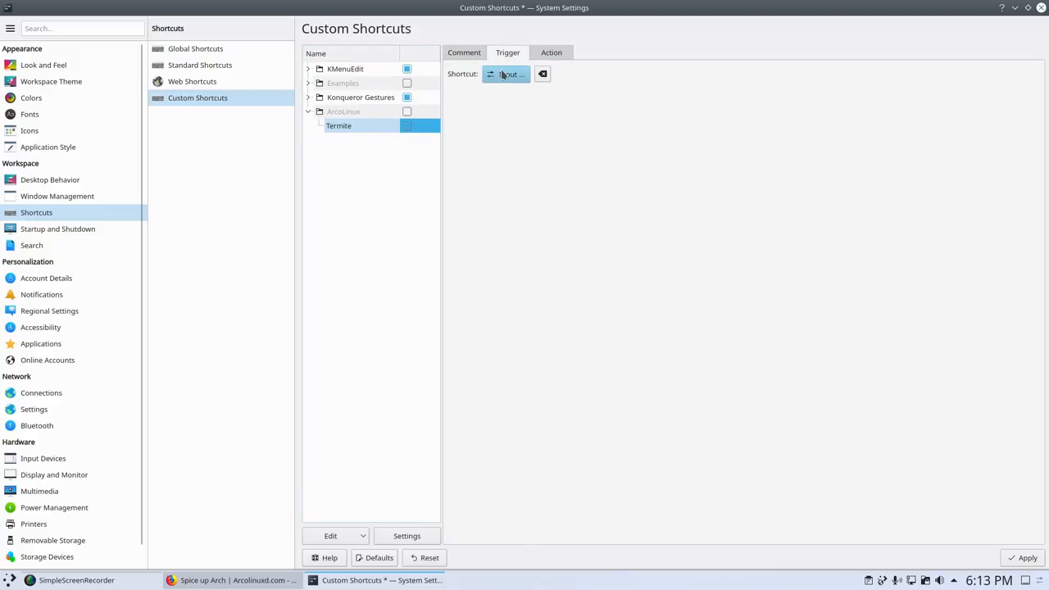
left_click(508, 74)
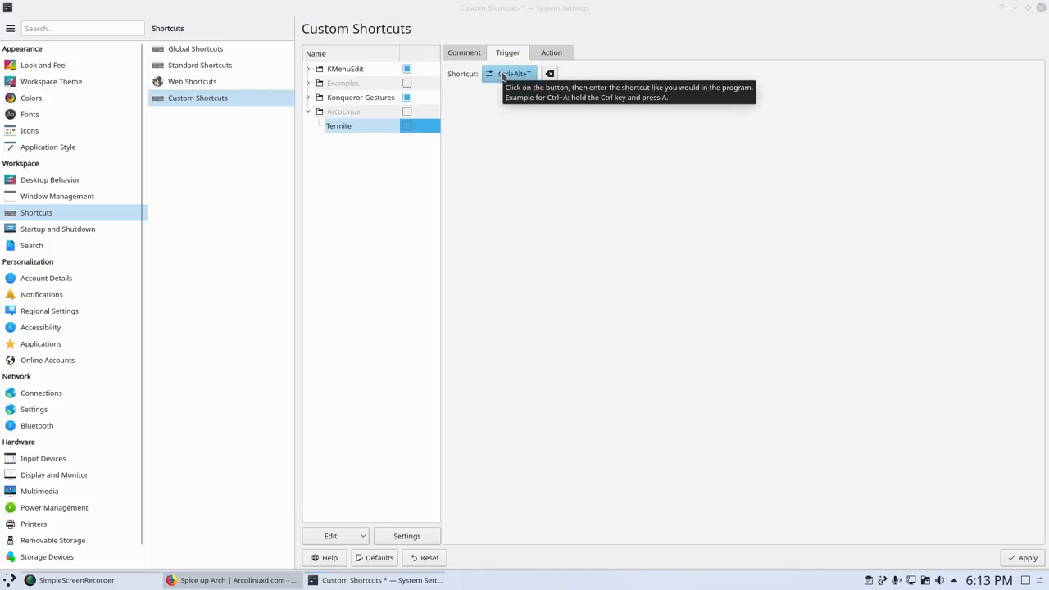
type("ter")
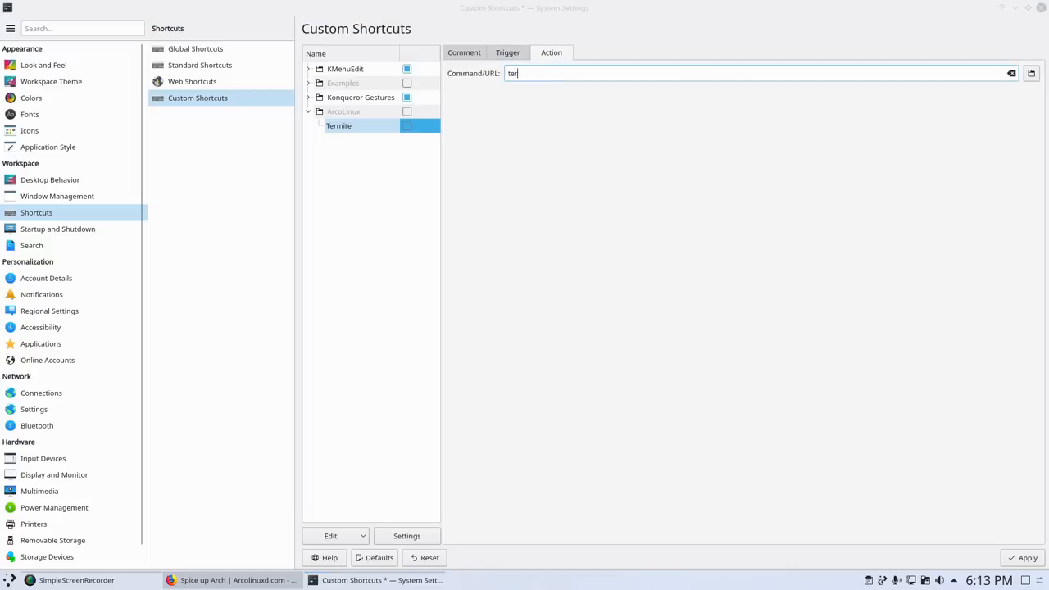
type("mite")
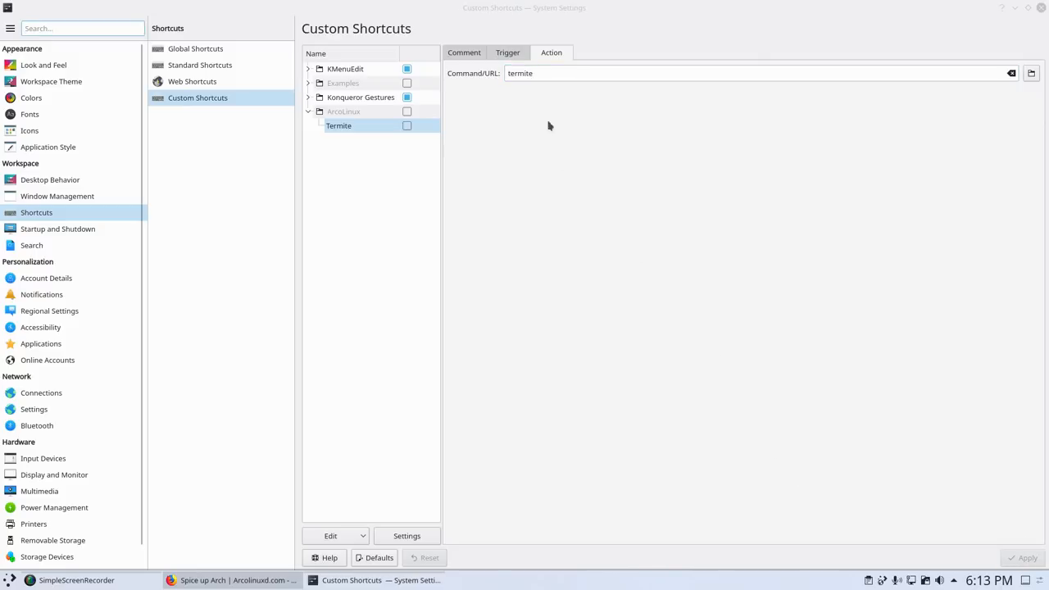
left_click(507, 53)
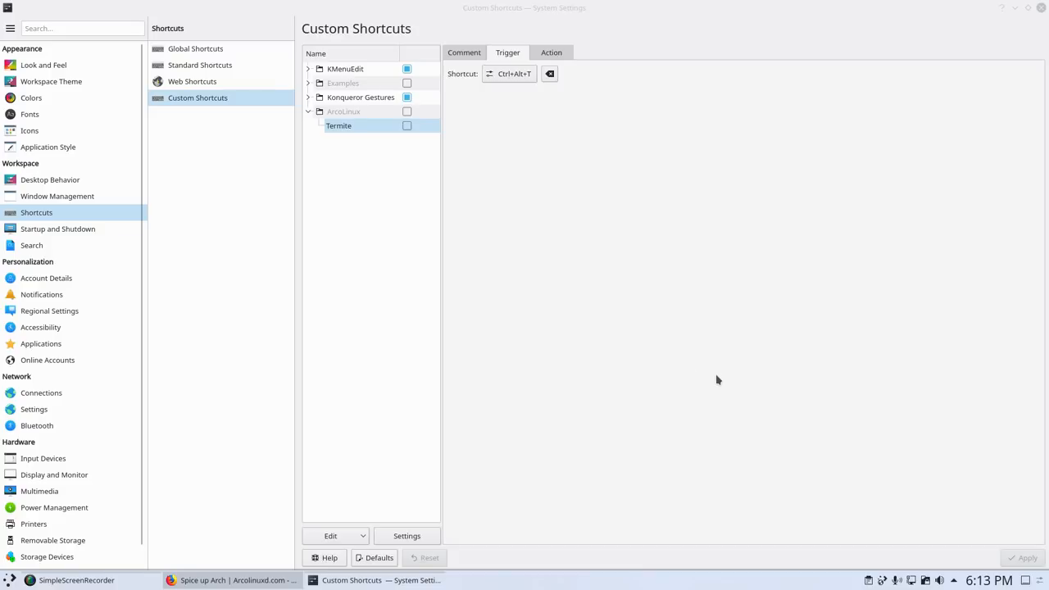
Enable the Termite shortcut and apply the changes
left_click(338, 125)
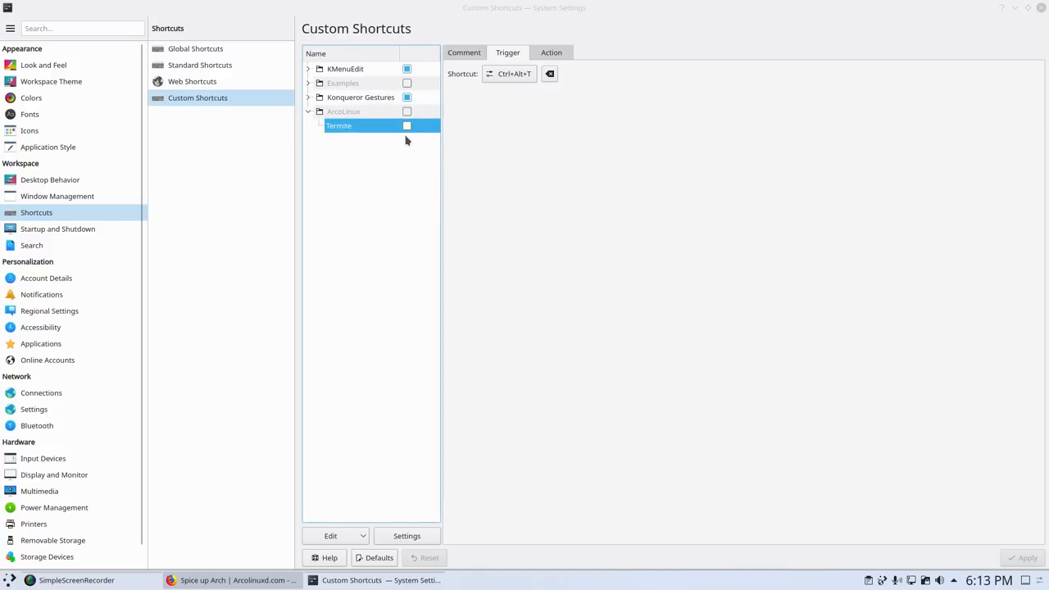
left_click(407, 111)
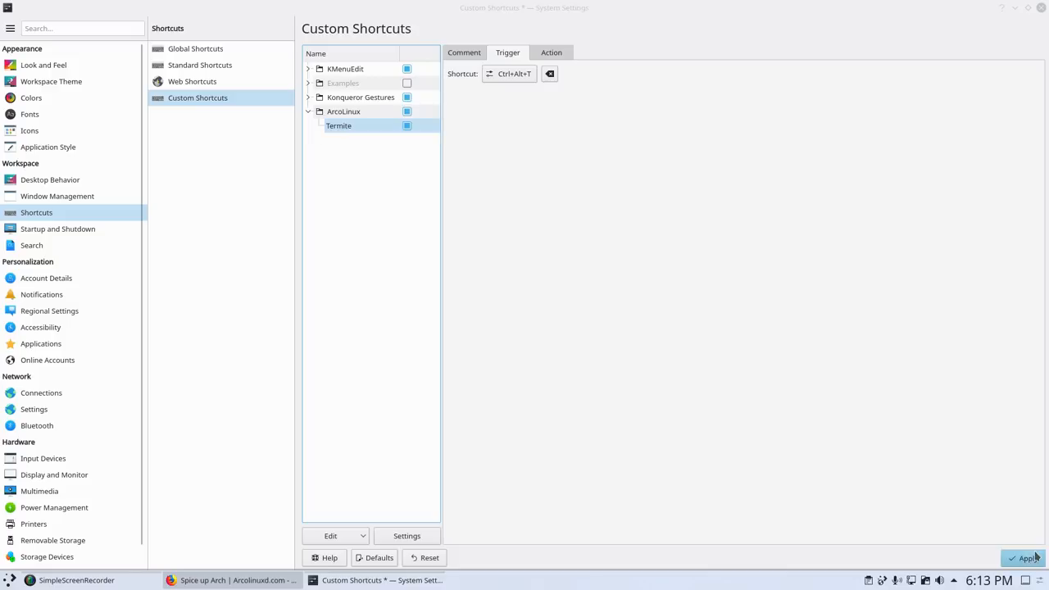
left_click(1024, 557)
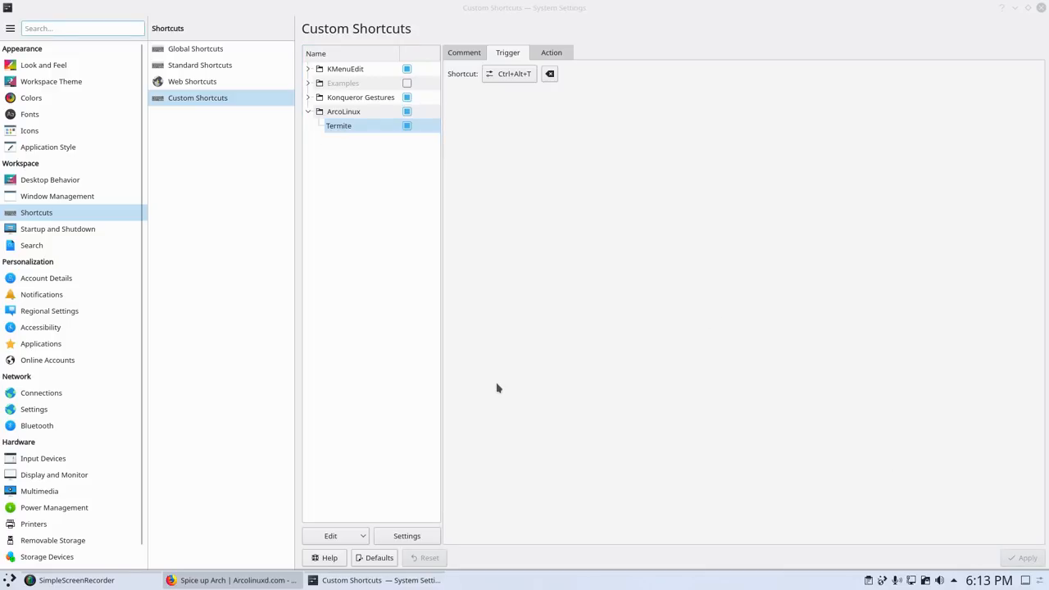
mouse_move(356, 365)
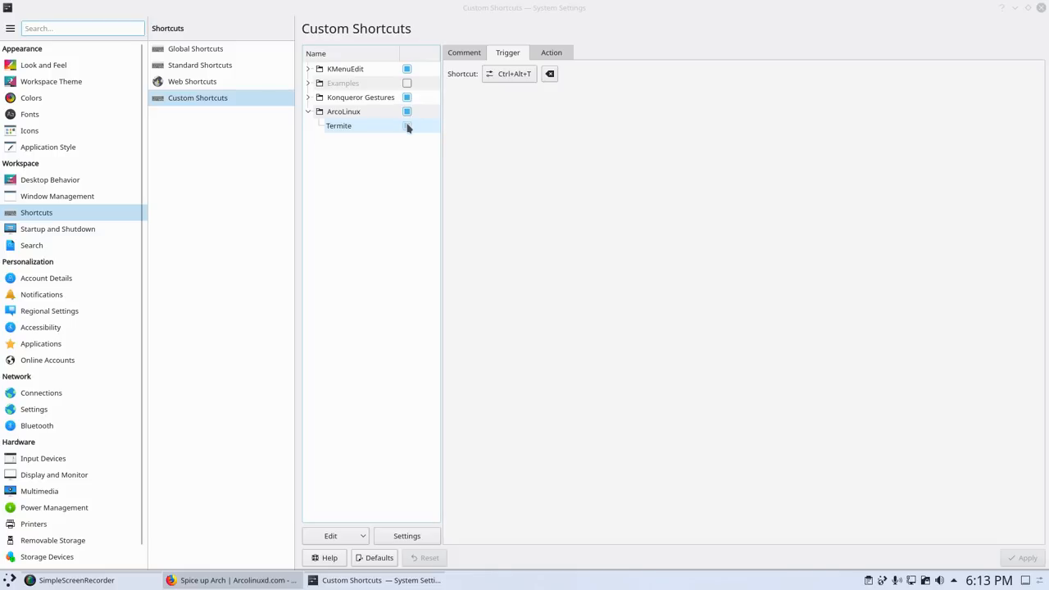
left_click(407, 126)
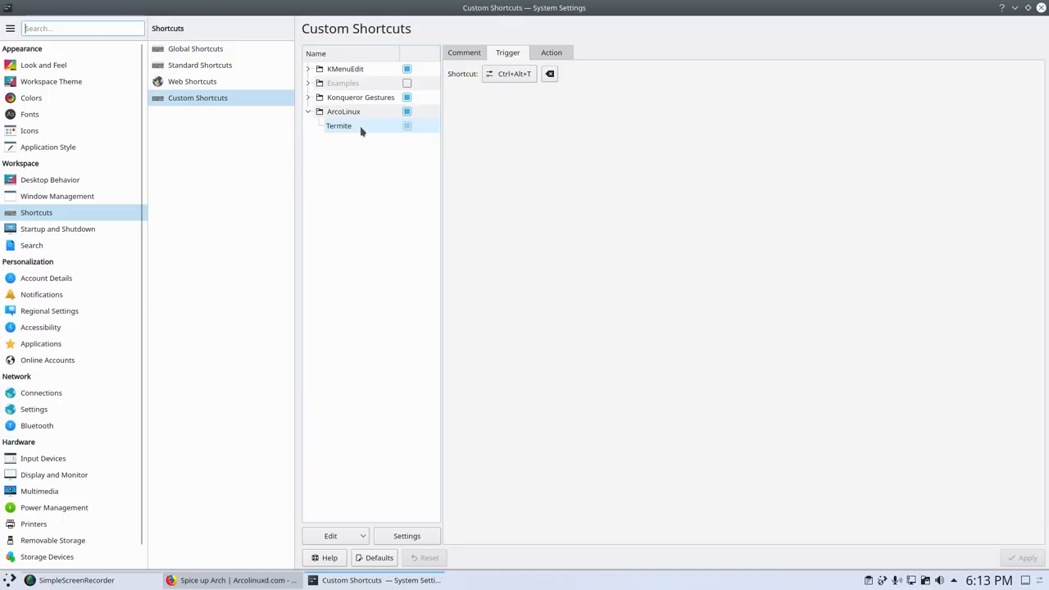
left_click(339, 126)
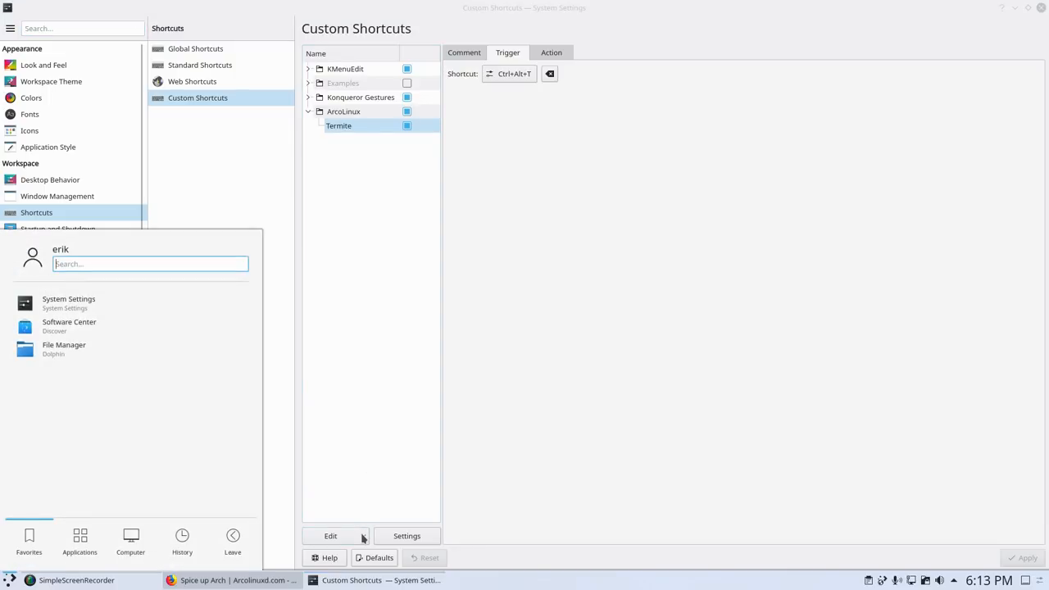
left_click(331, 536)
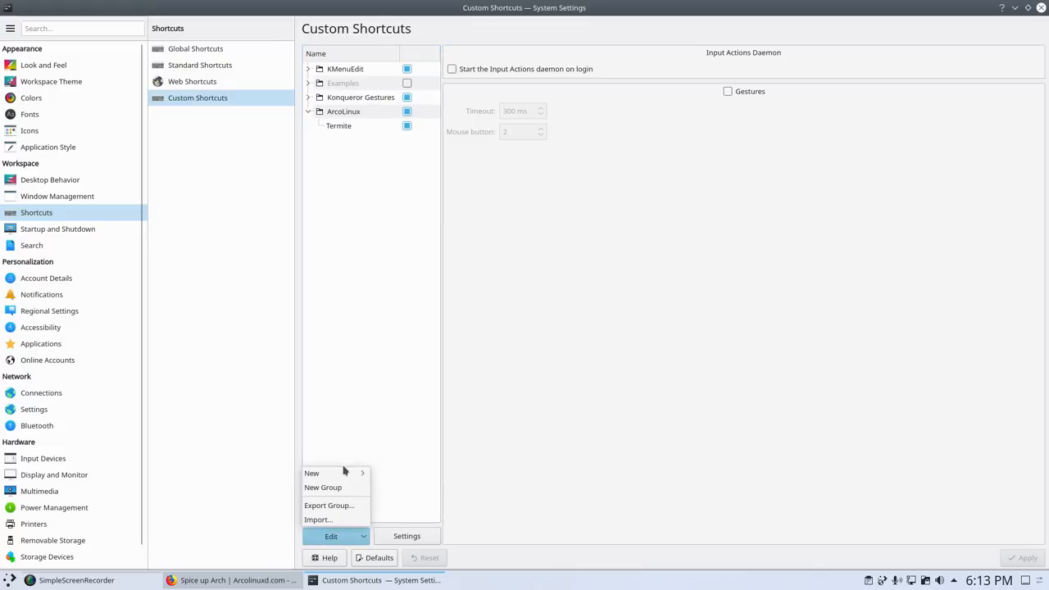
Add a second action named Termite running termite to ArcoLinux and apply it
left_click(312, 473)
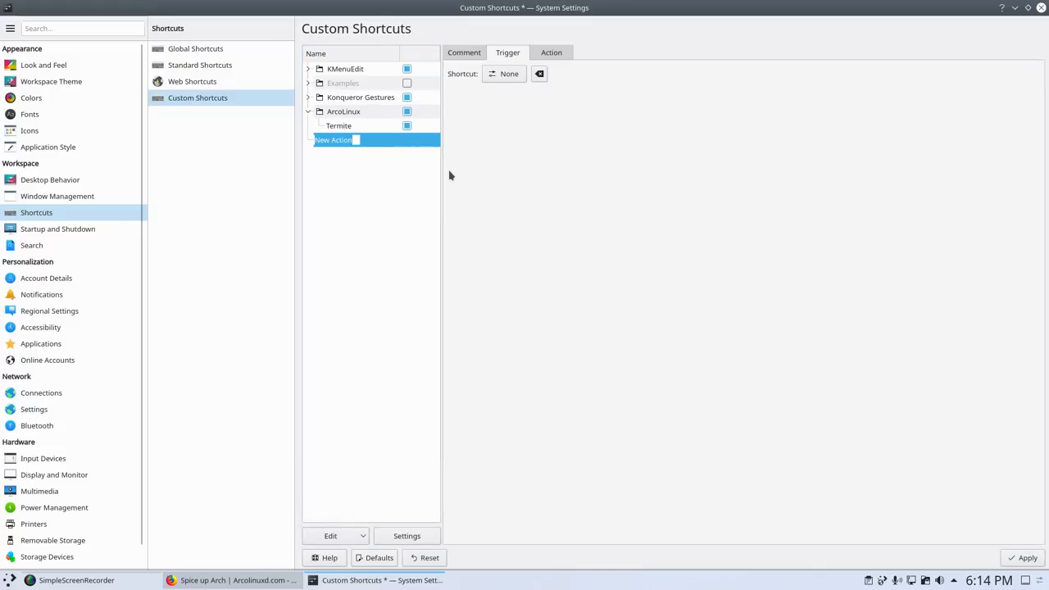
type("Termite")
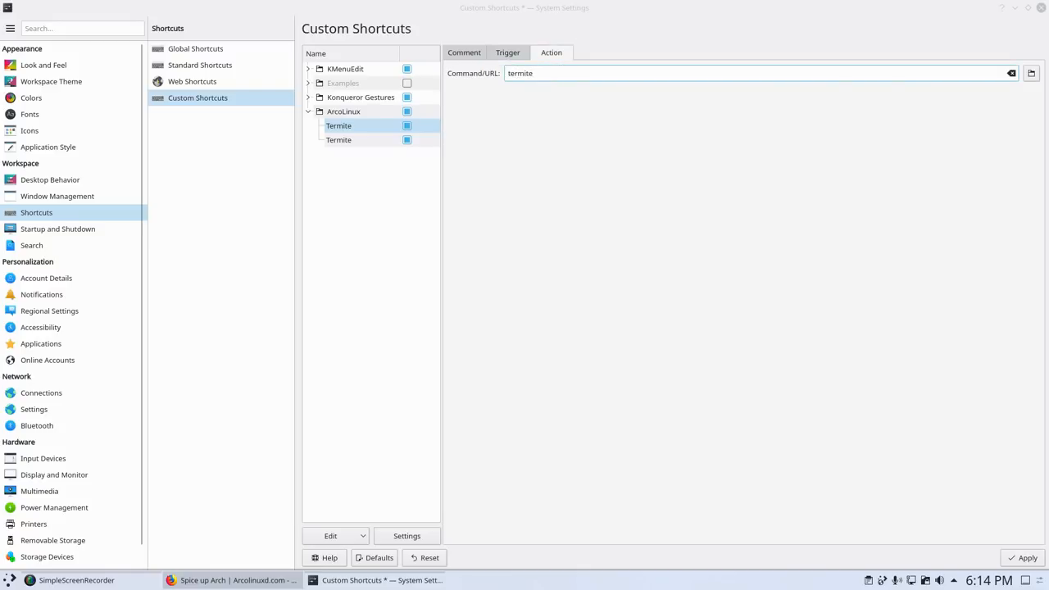
left_click(1024, 558)
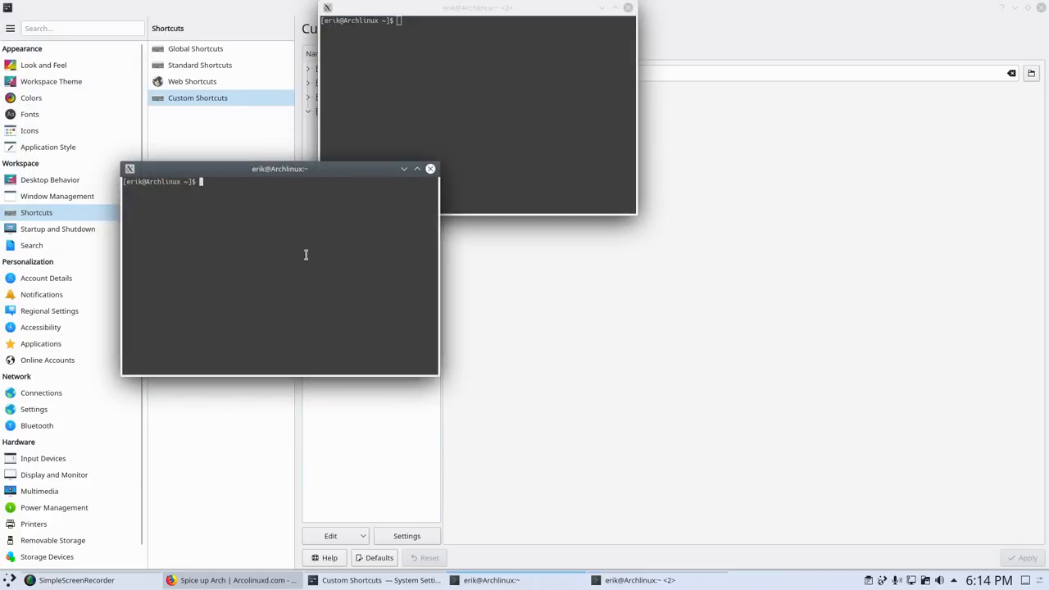
mouse_move(319, 298)
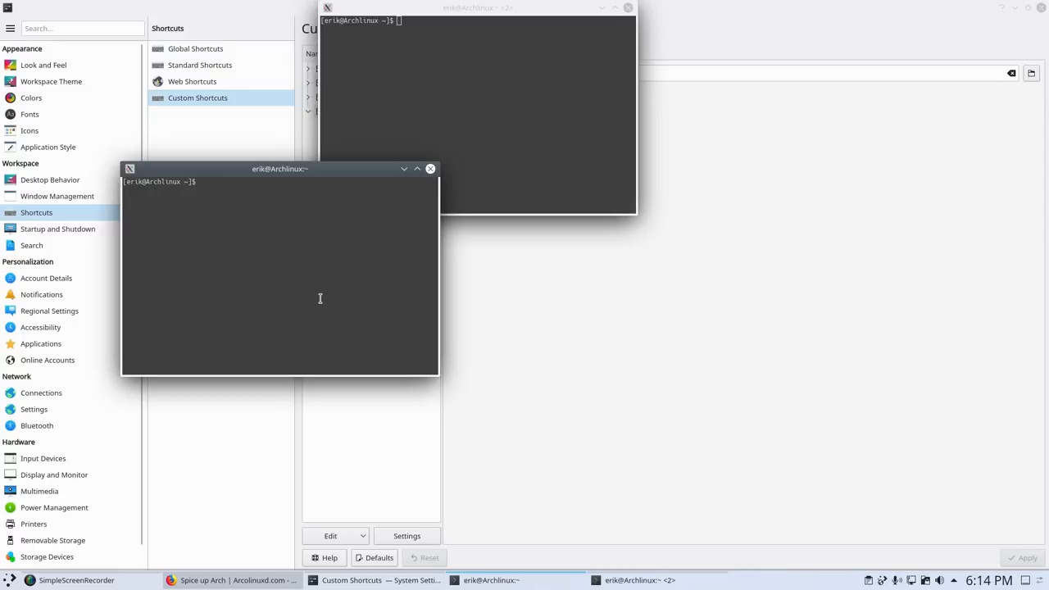
Install and run neofetch in Termite with sudo pacman -S neofetch
type("sudo p")
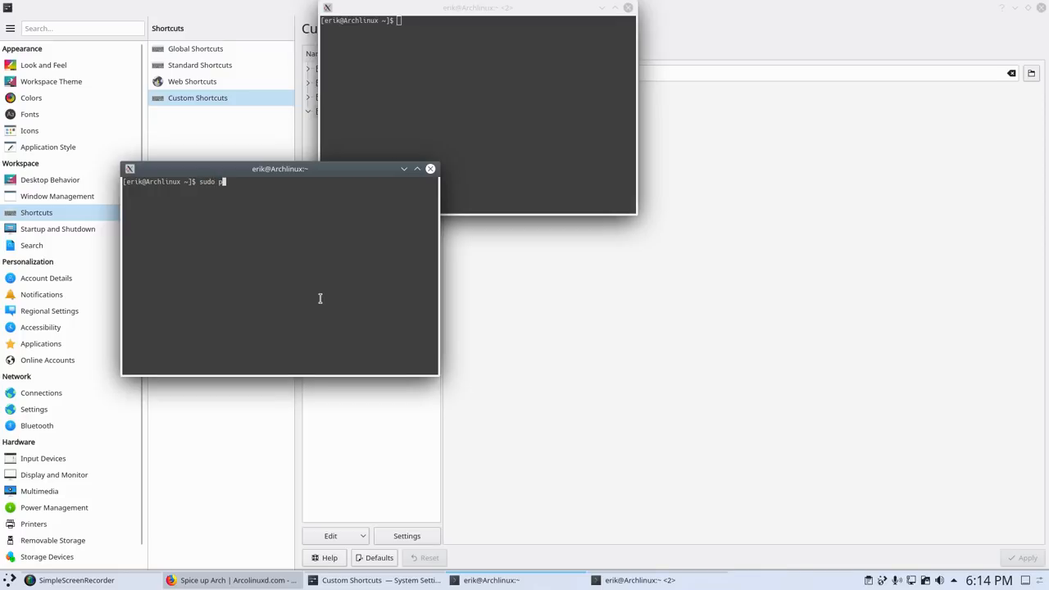
type("acman -S")
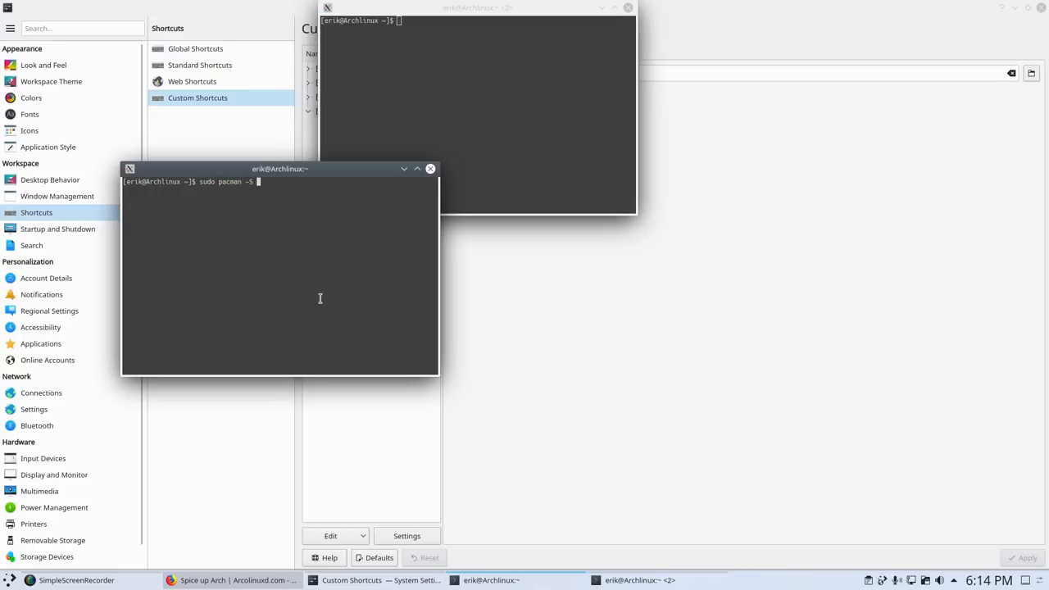
type("neofetch")
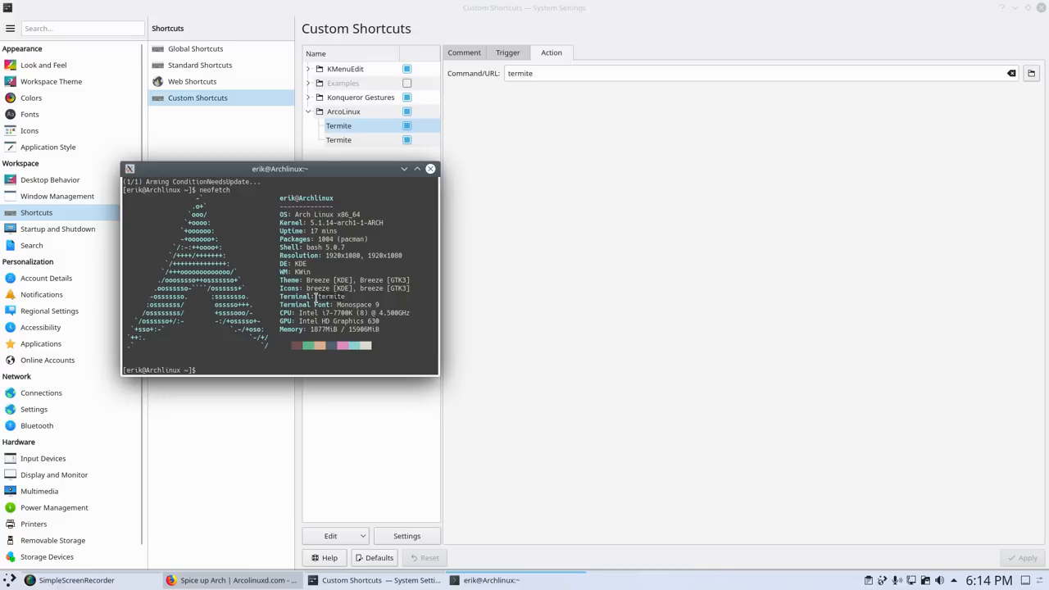
Move the neofetch terminal to the centre, then close it and System Settings
left_click_drag(280, 168, 512, 163)
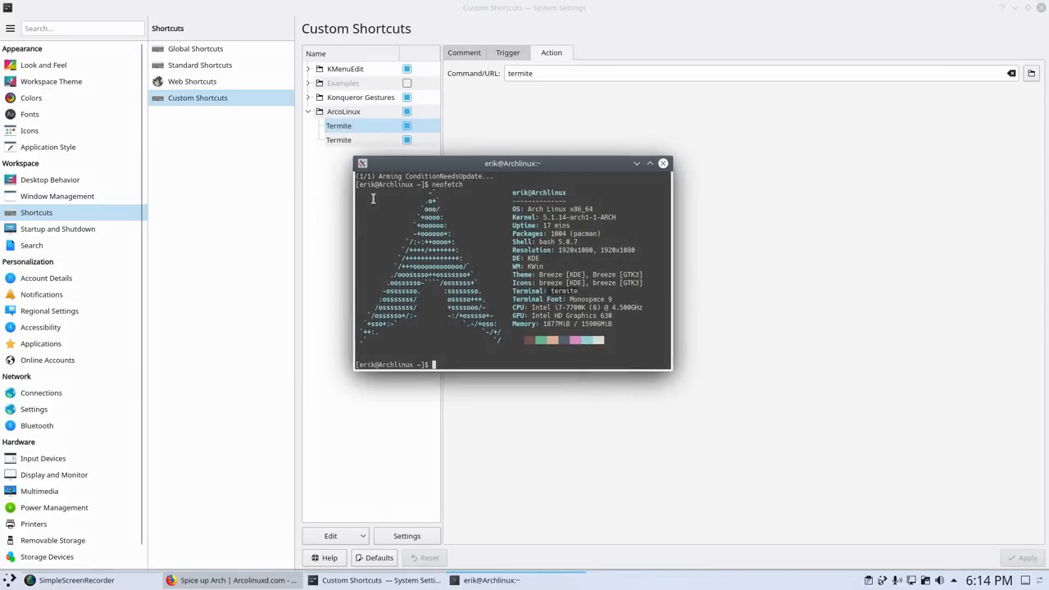
mouse_move(362, 163)
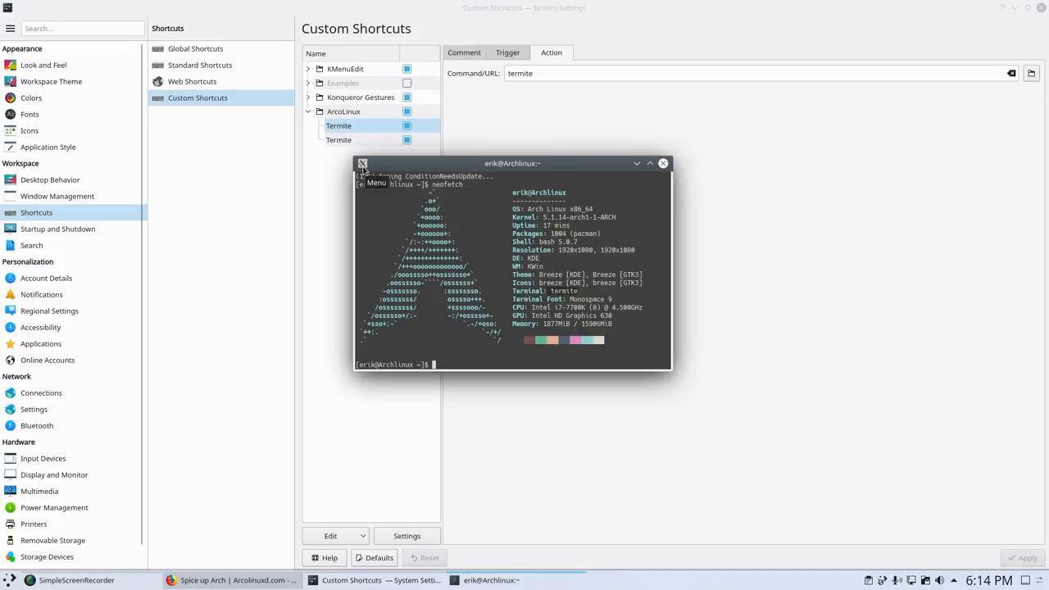
mouse_move(533, 287)
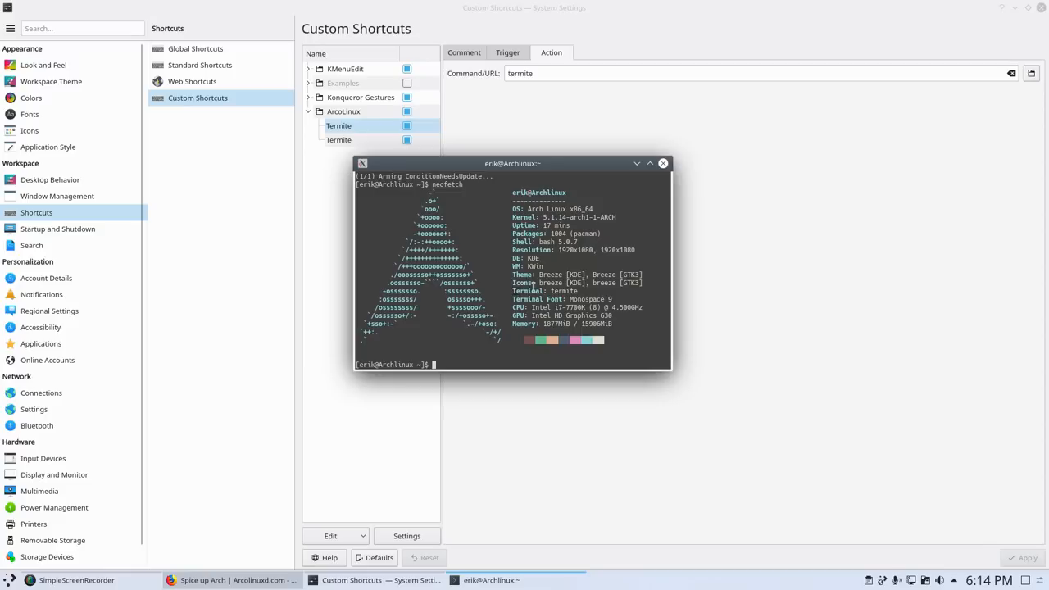
mouse_move(594, 292)
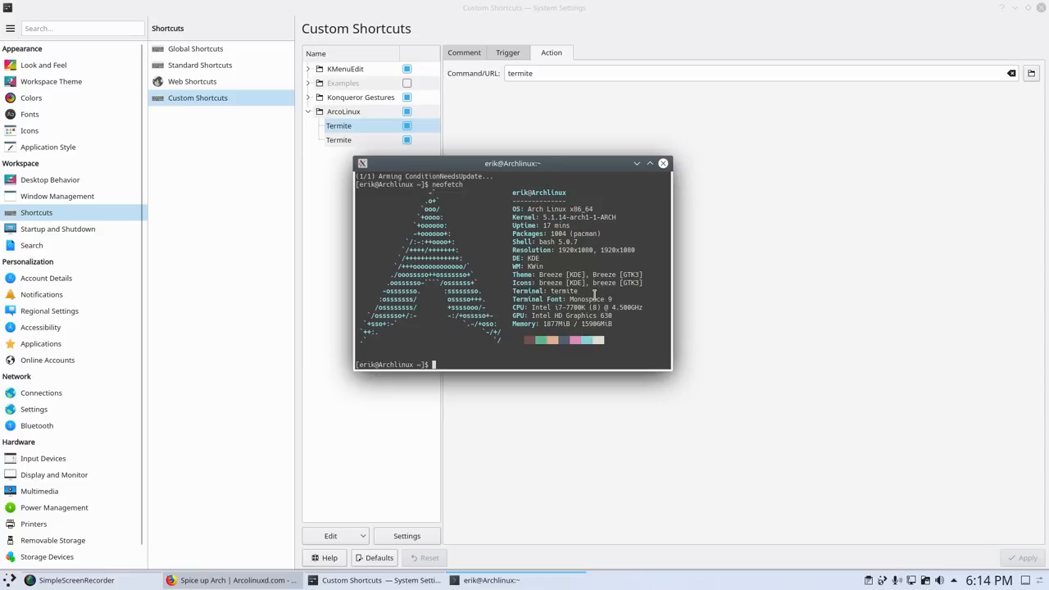
left_click(663, 163)
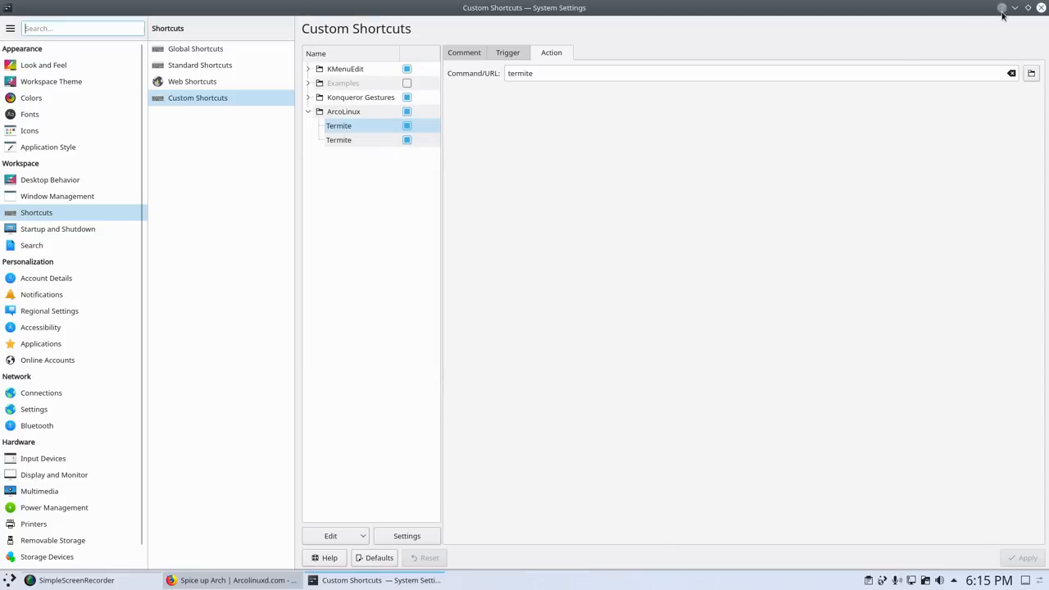
left_click(1041, 7)
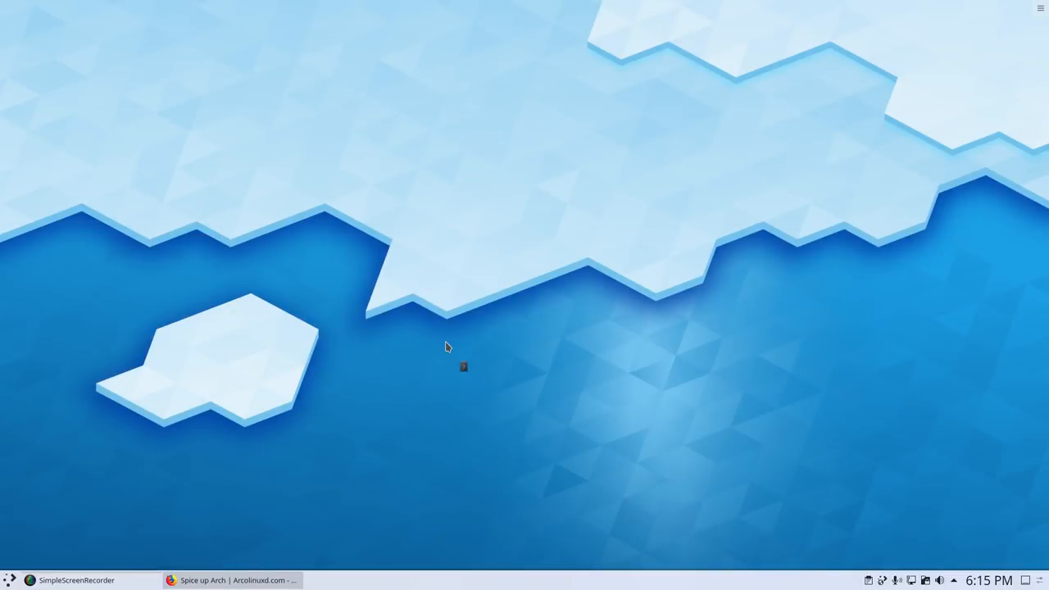
Try sudo pacman -S sardi-icons (target not found), then type yay sardi-icons
type("sudo a")
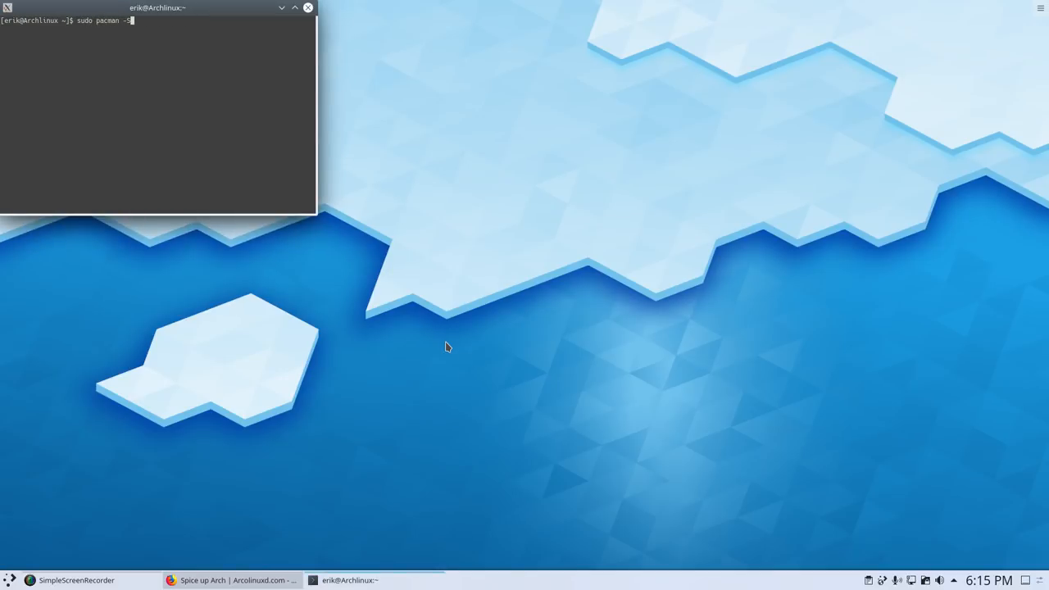
type("sardi-icons")
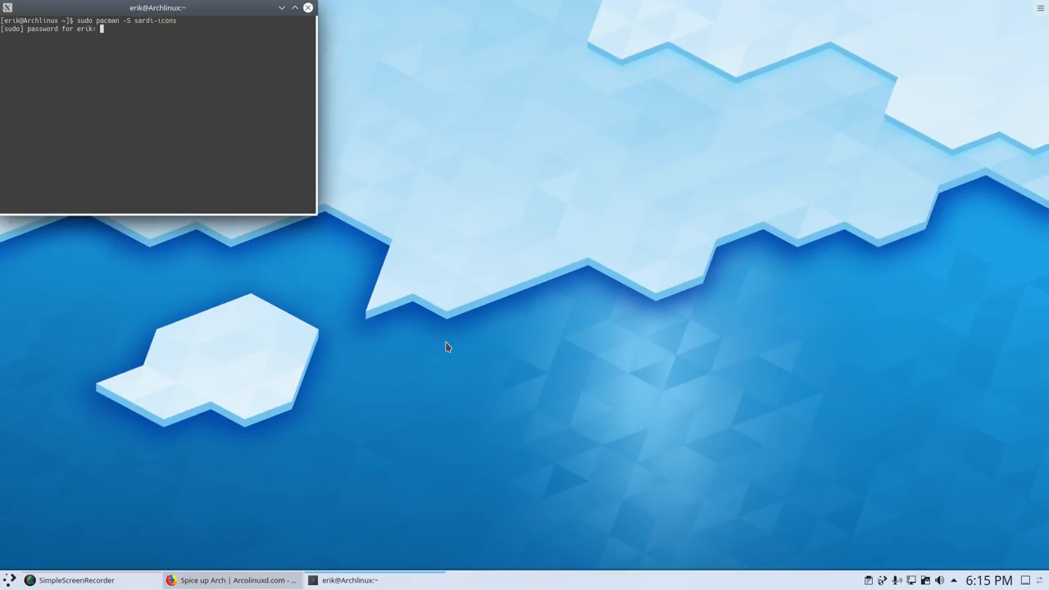
key("Return")
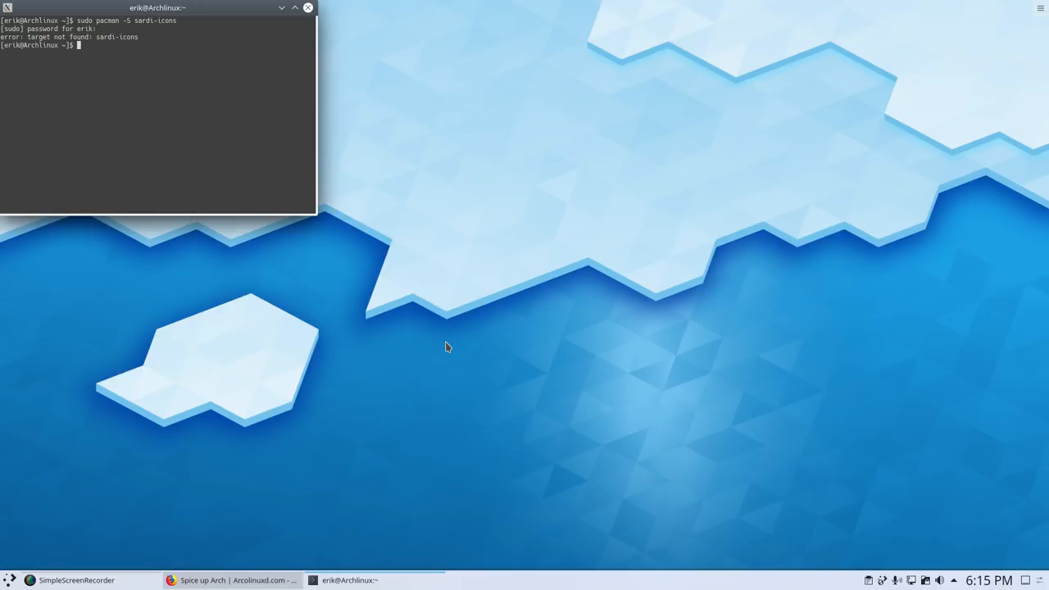
type("yay sar")
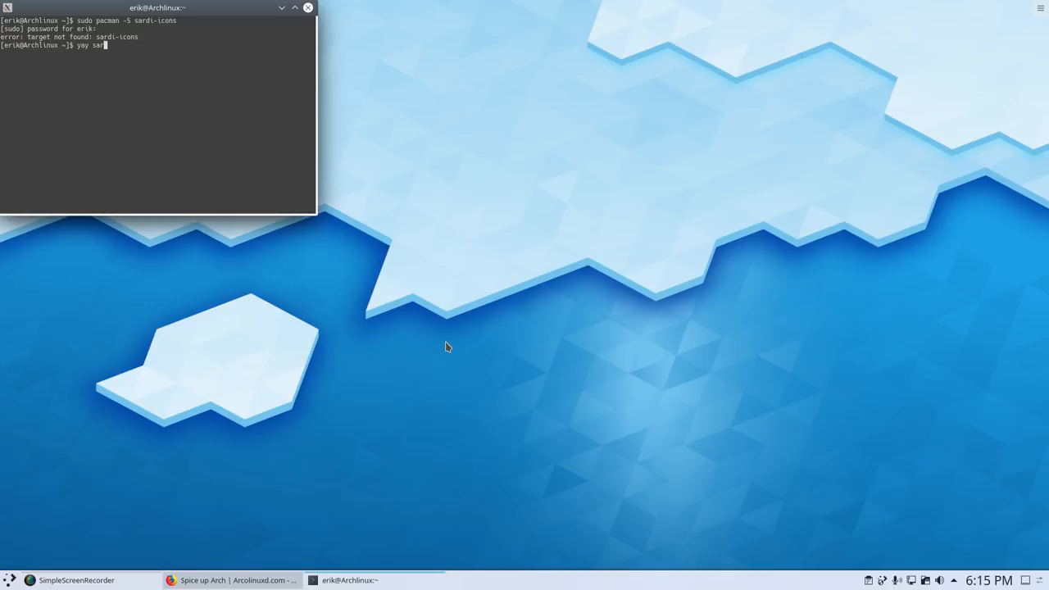
type("di-icons")
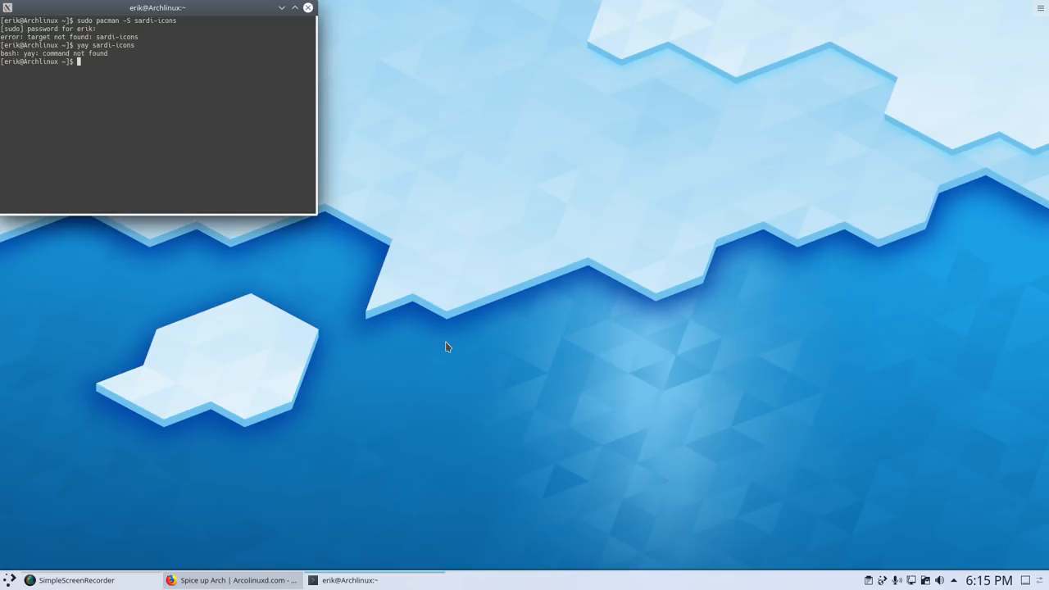
Open ArcoLinuxD's Install an AUR helper article and follow its yay-bin PKGBUILD link
left_click(234, 580)
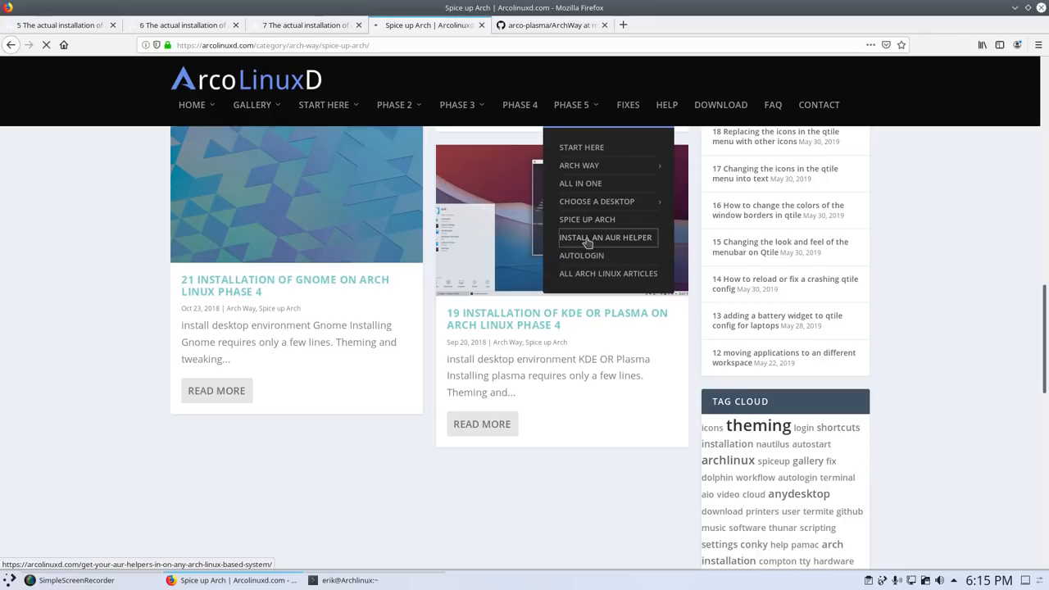
left_click(606, 237)
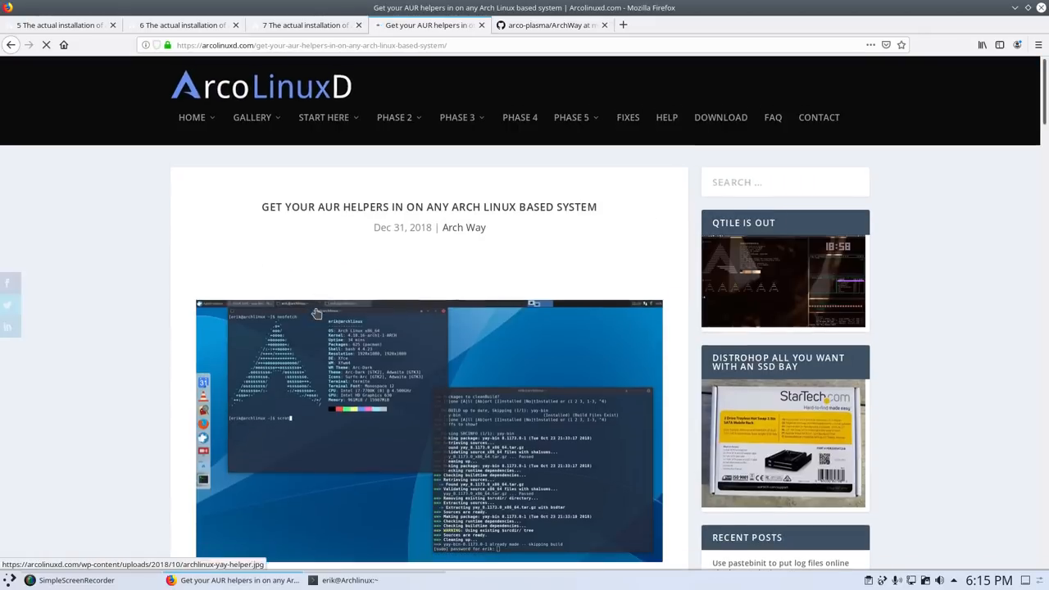
scroll("down", 3)
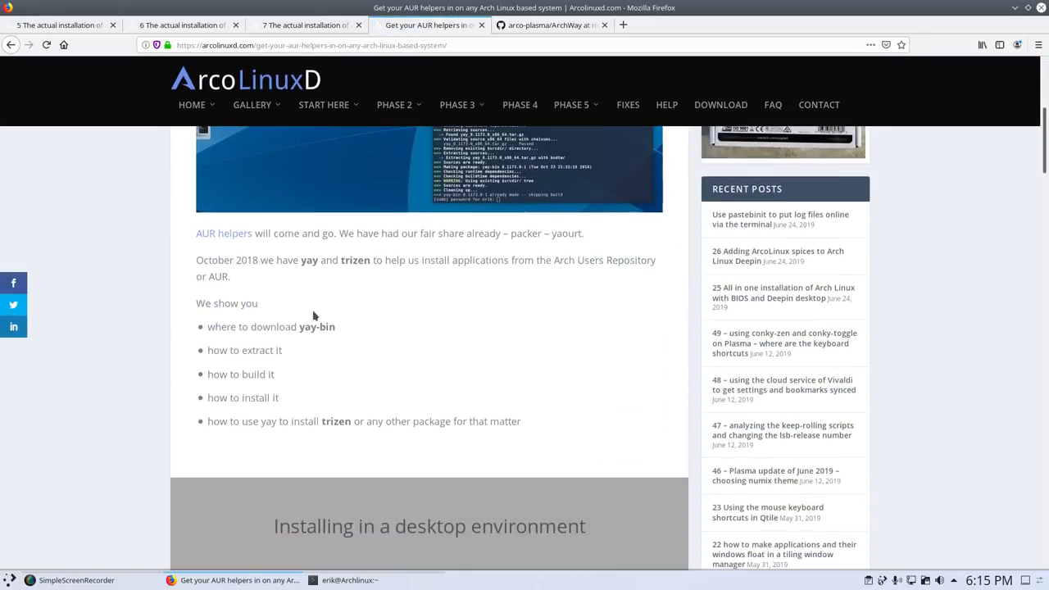
scroll("down", 3)
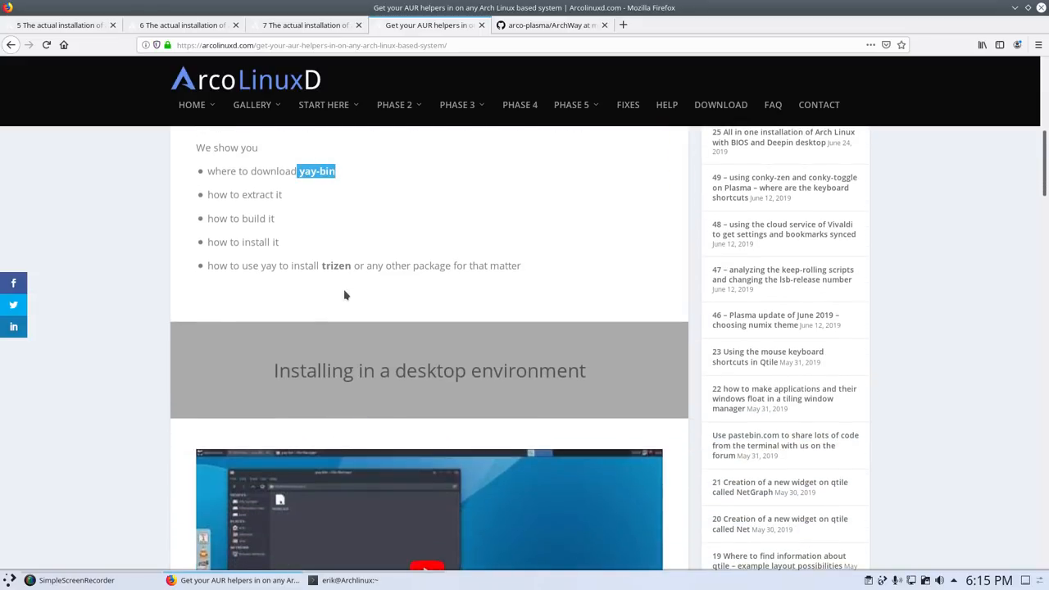
scroll("down", 3)
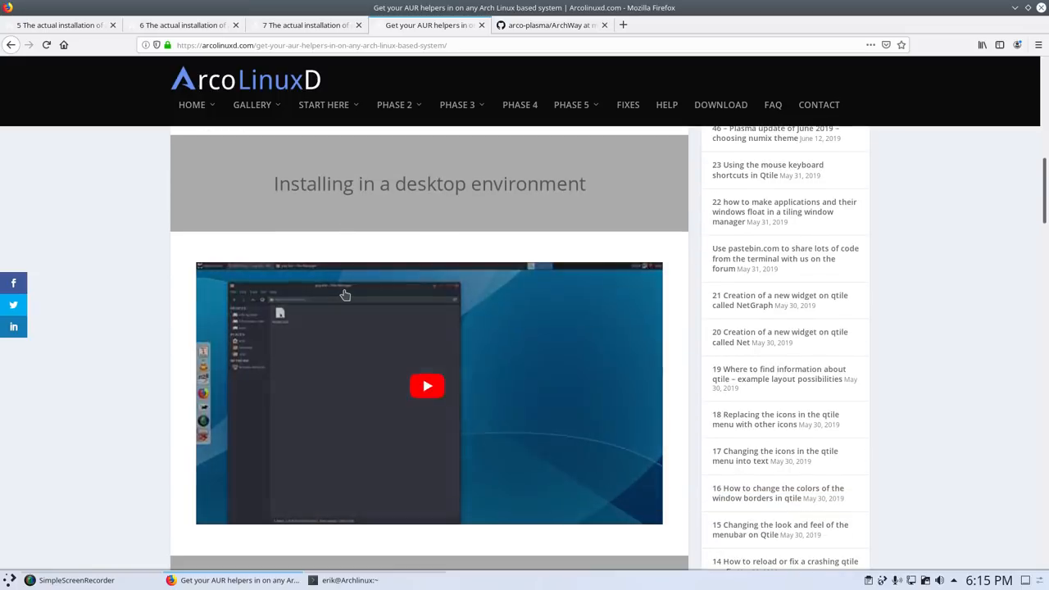
scroll("down", 3)
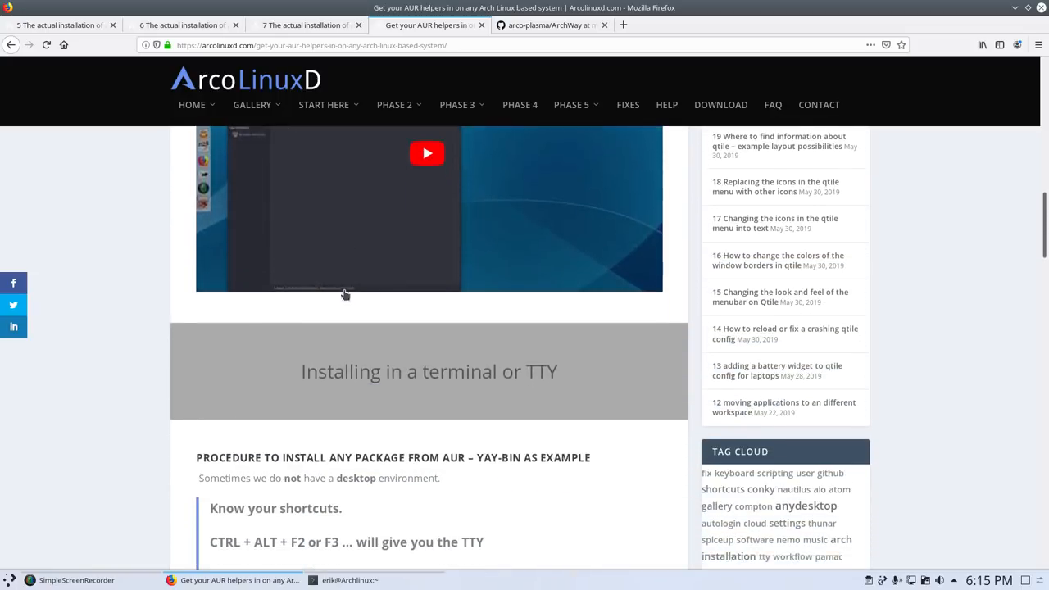
scroll("down", 3)
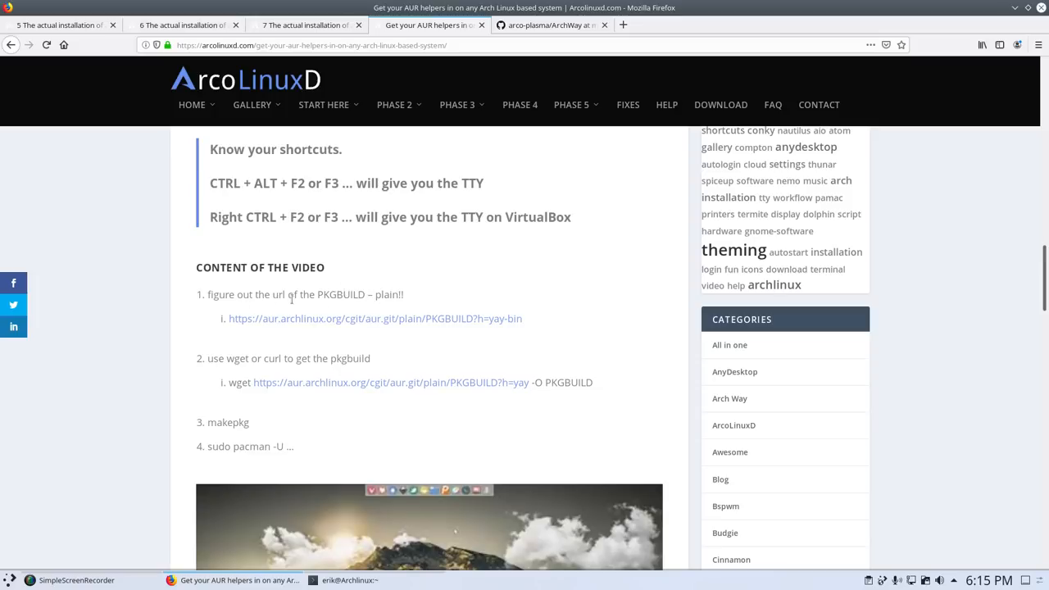
left_click(376, 318)
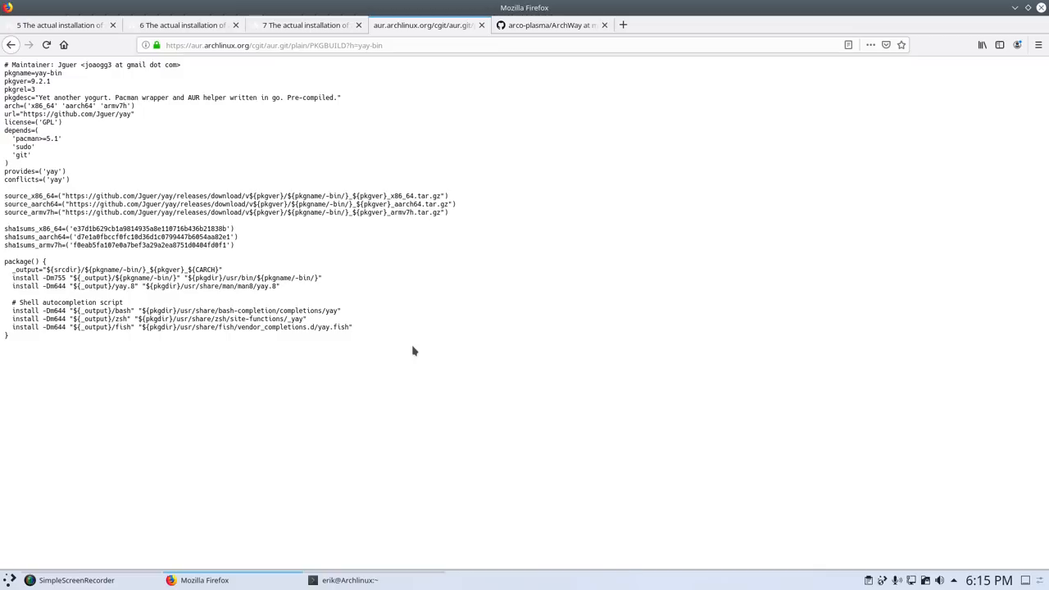
mouse_move(409, 130)
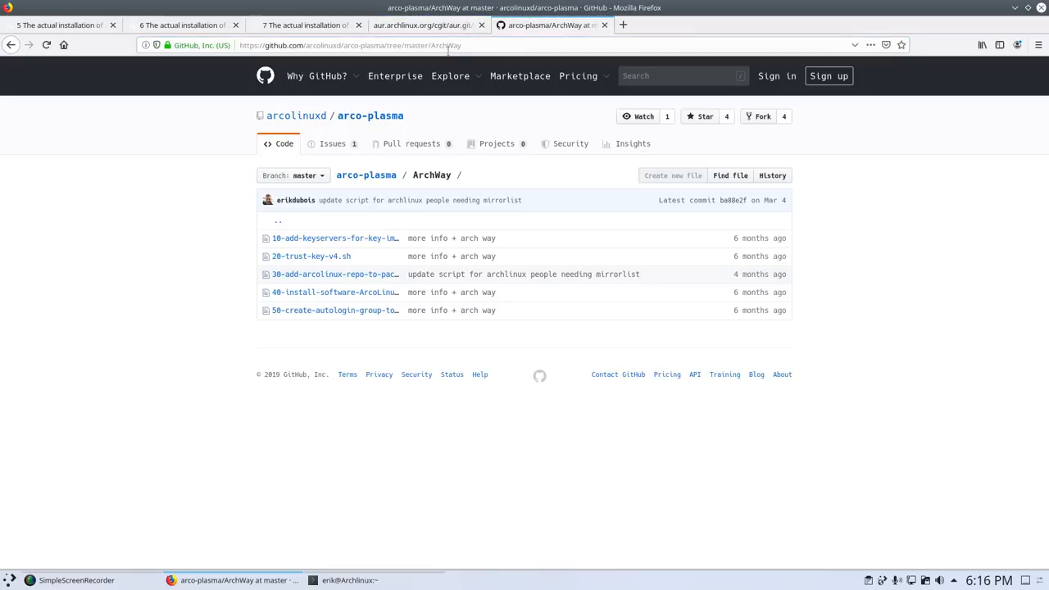
Search 'aur yay-bin' in a new tab, save the yay-bin.tar.gz snapshot, open its folder
left_click(622, 25)
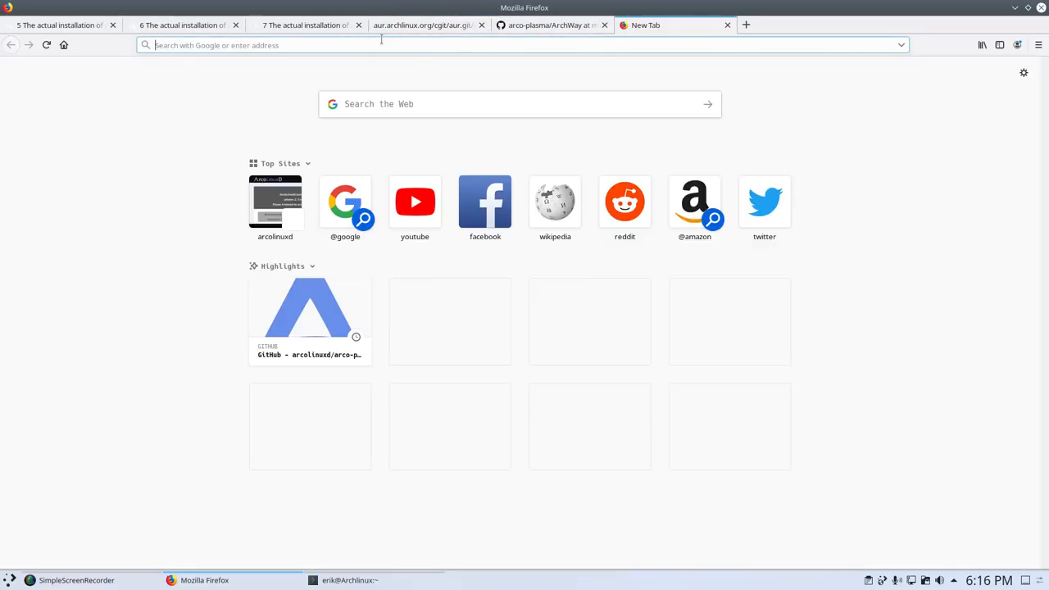
type("aur ya")
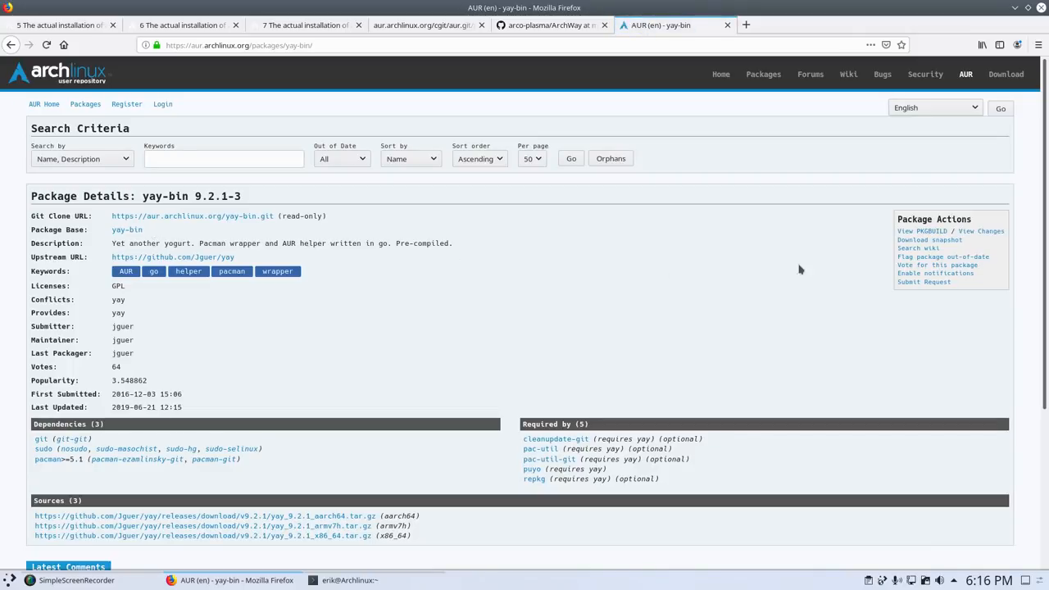
left_click(205, 535)
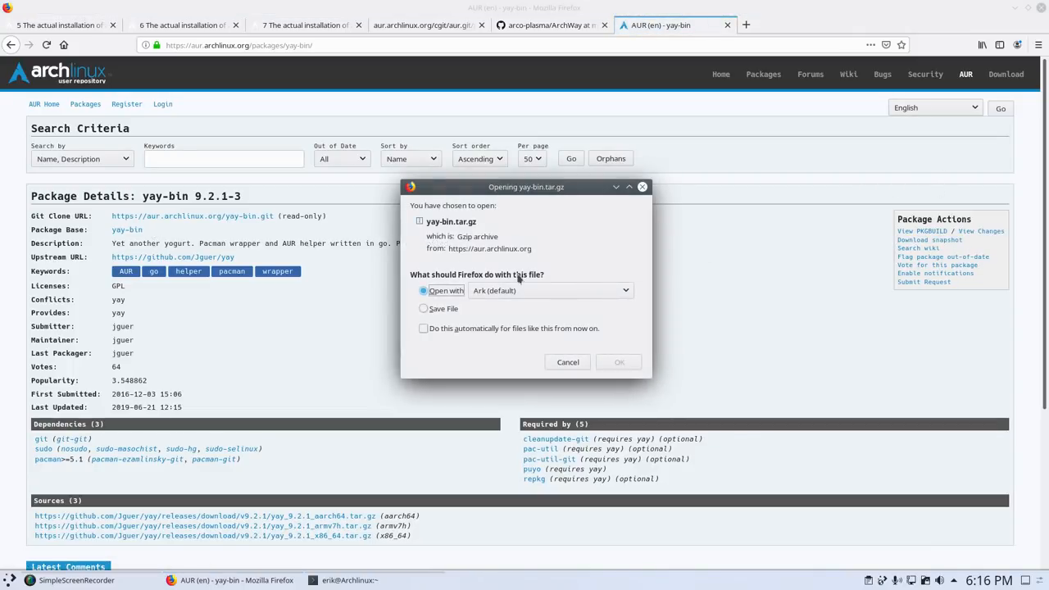
left_click(424, 308)
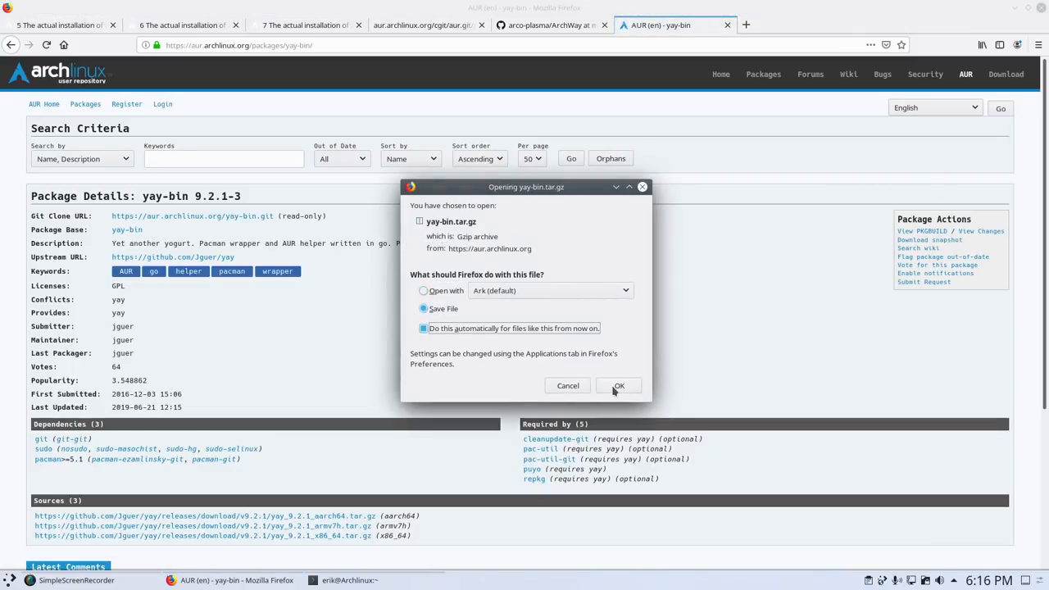
left_click(618, 385)
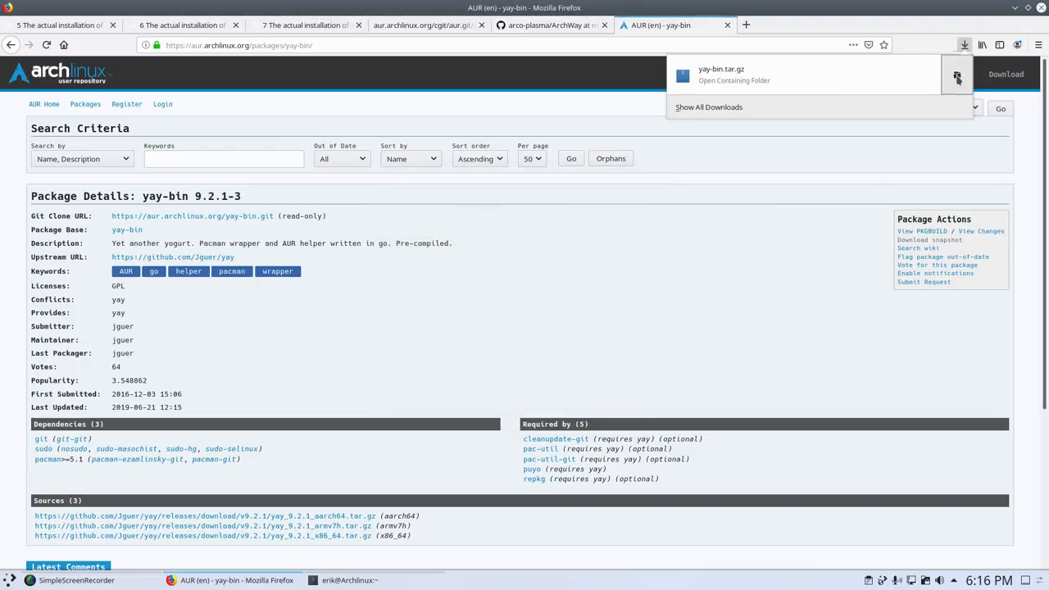
left_click(734, 81)
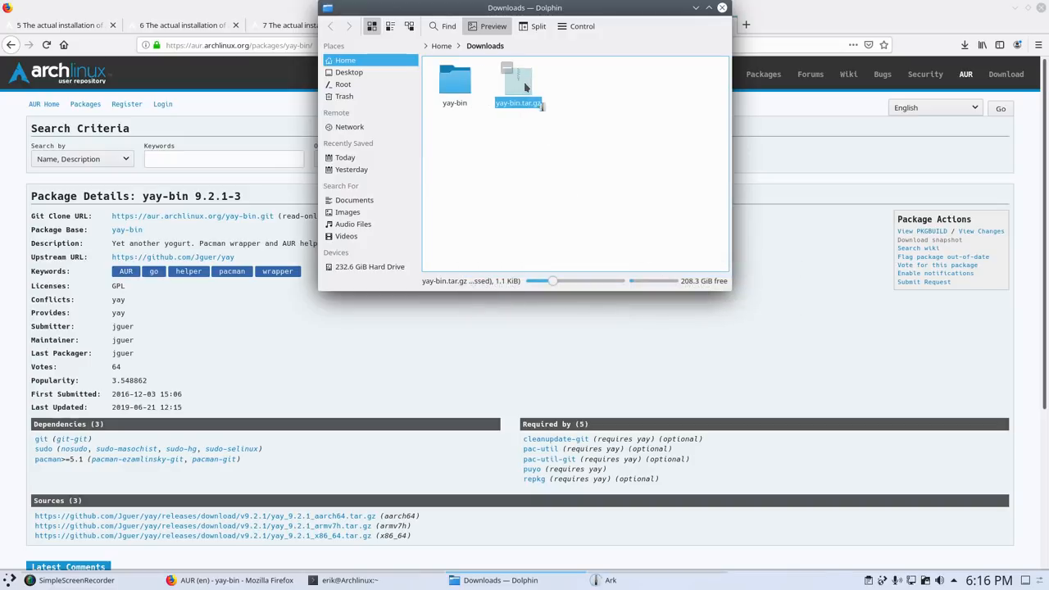
Open a terminal in the yay-bin folder, run makepkg, and install git
double_click(518, 81)
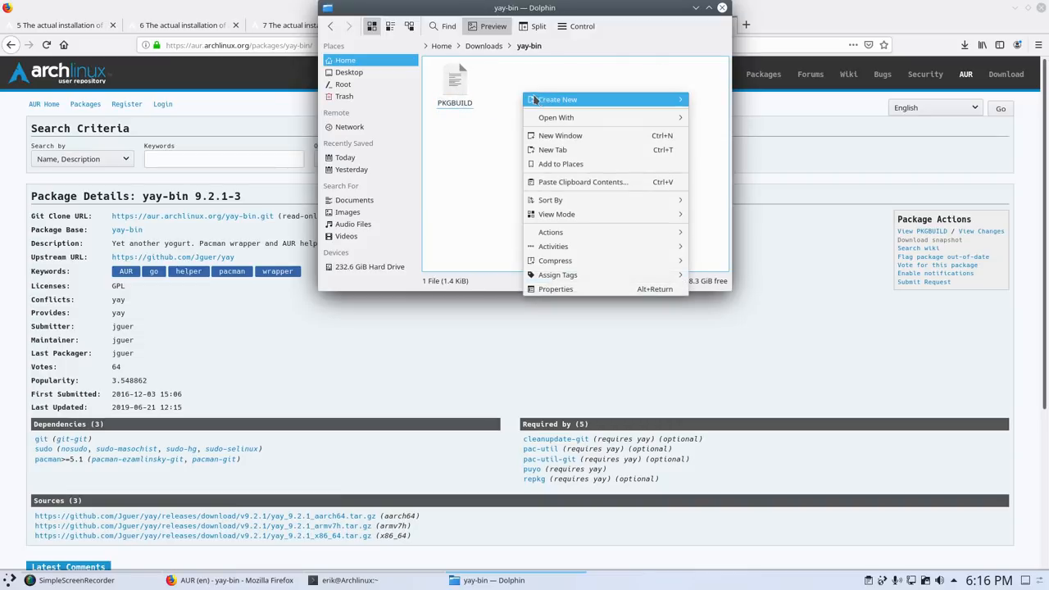
mouse_move(550, 232)
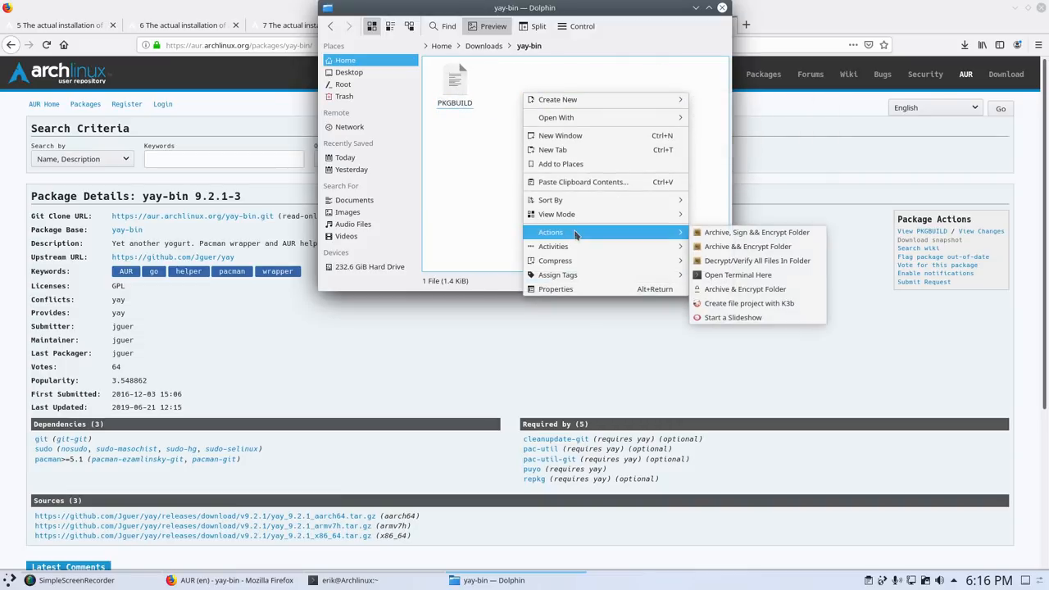
left_click(737, 275)
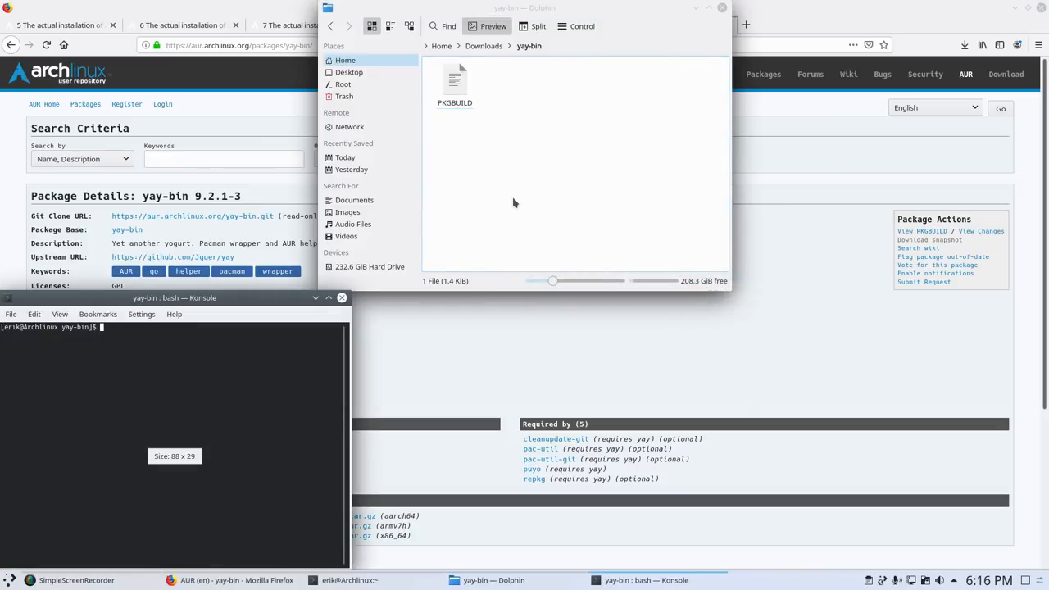
type("makepkg")
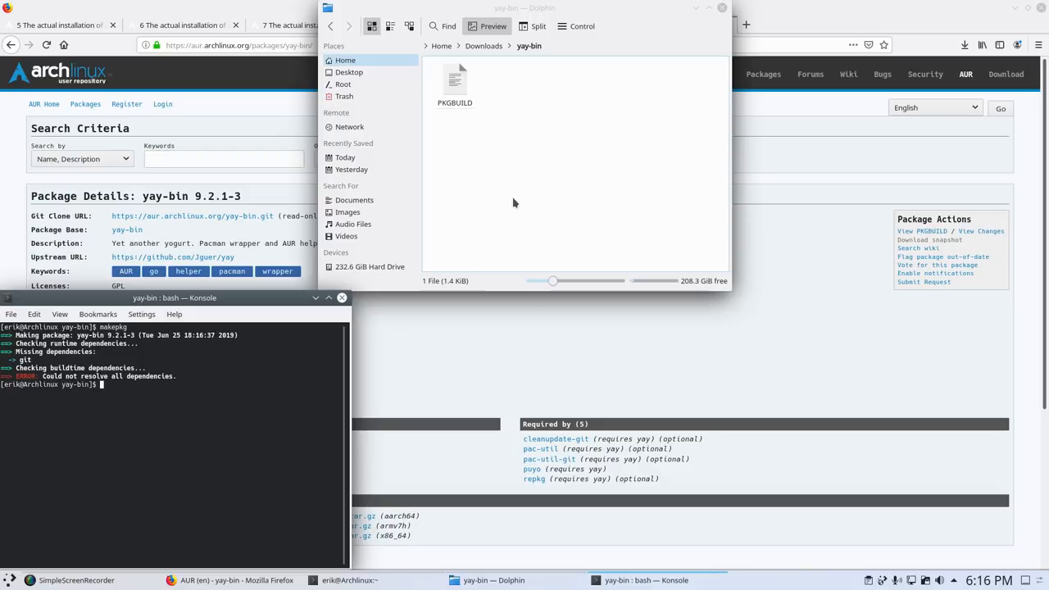
left_click_drag(174, 297, 356, 267)
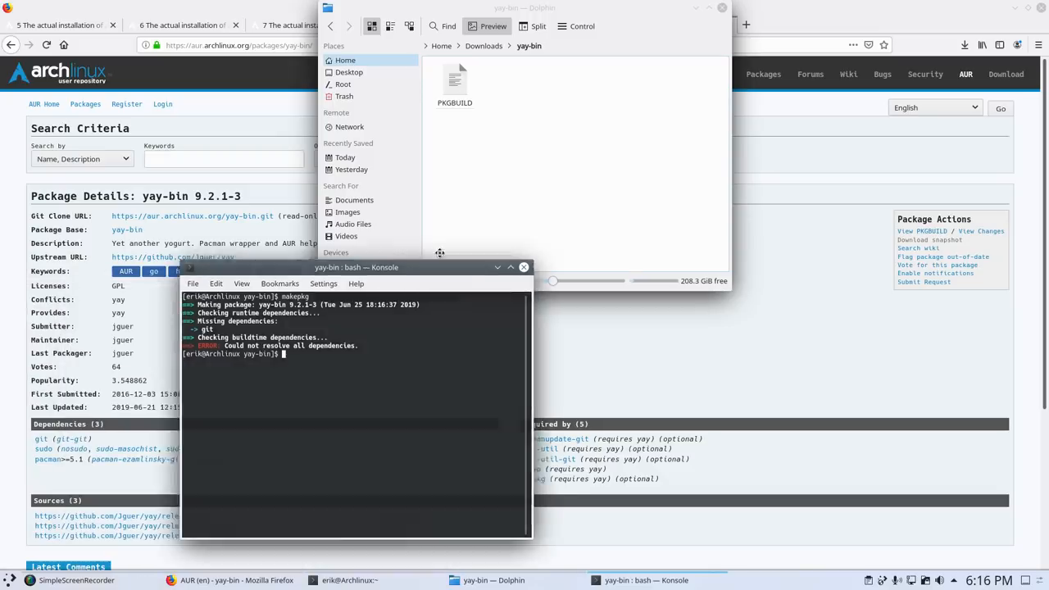
left_click_drag(355, 267, 646, 164)
type("sudo pacman")
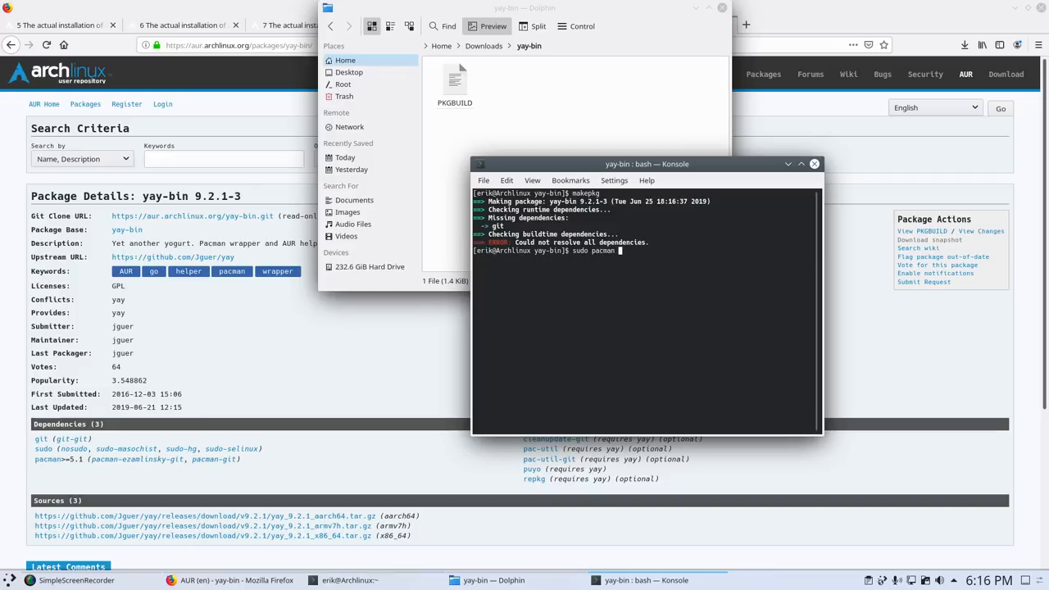
type("-S git")
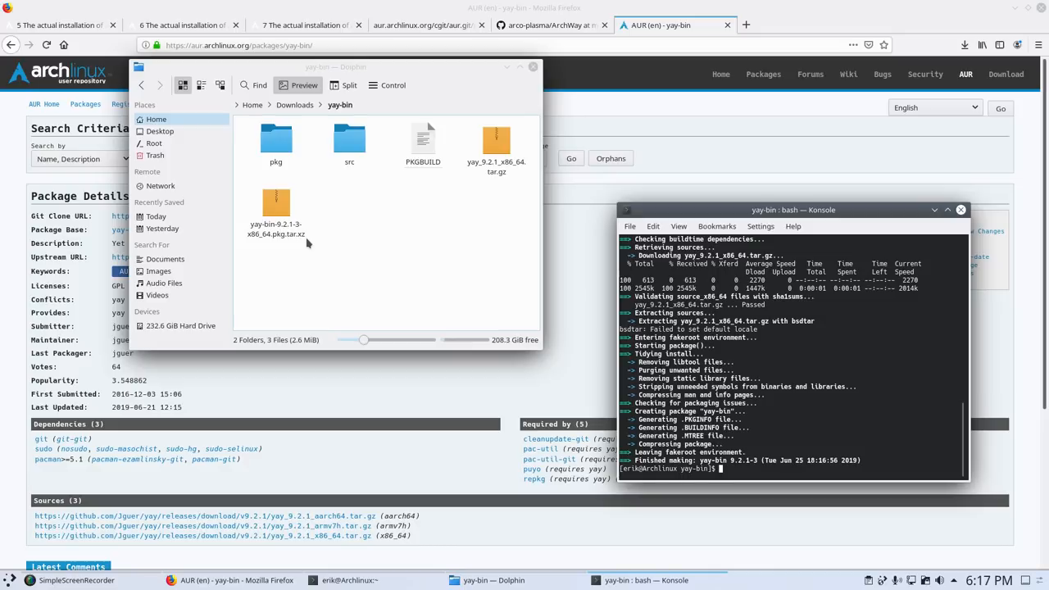
mouse_move(363, 213)
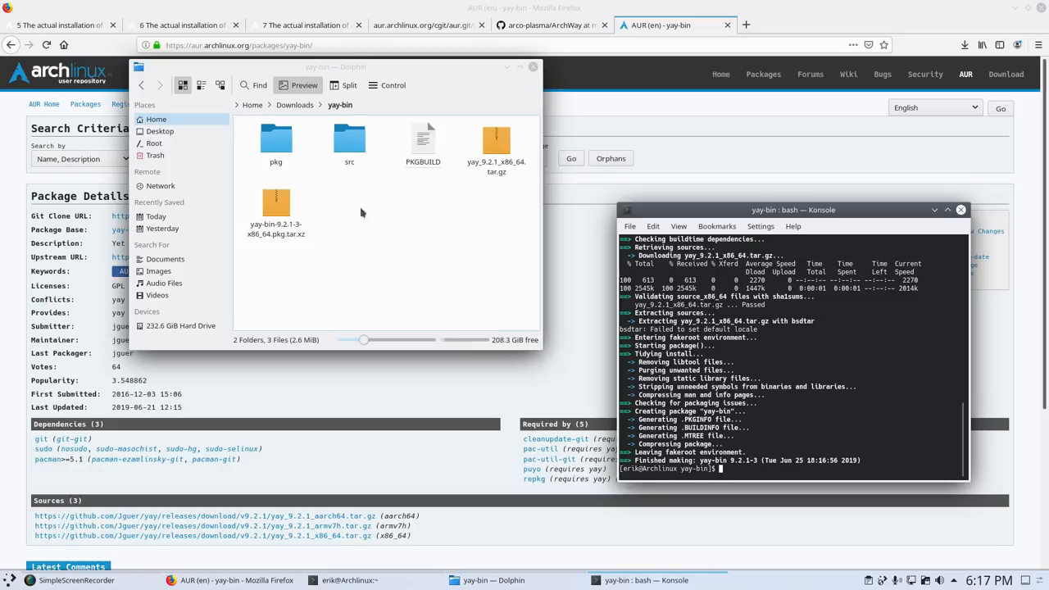
Install the built yay-bin package with sudo pacman -U, then attempt a yay Spotify install
left_click(276, 202)
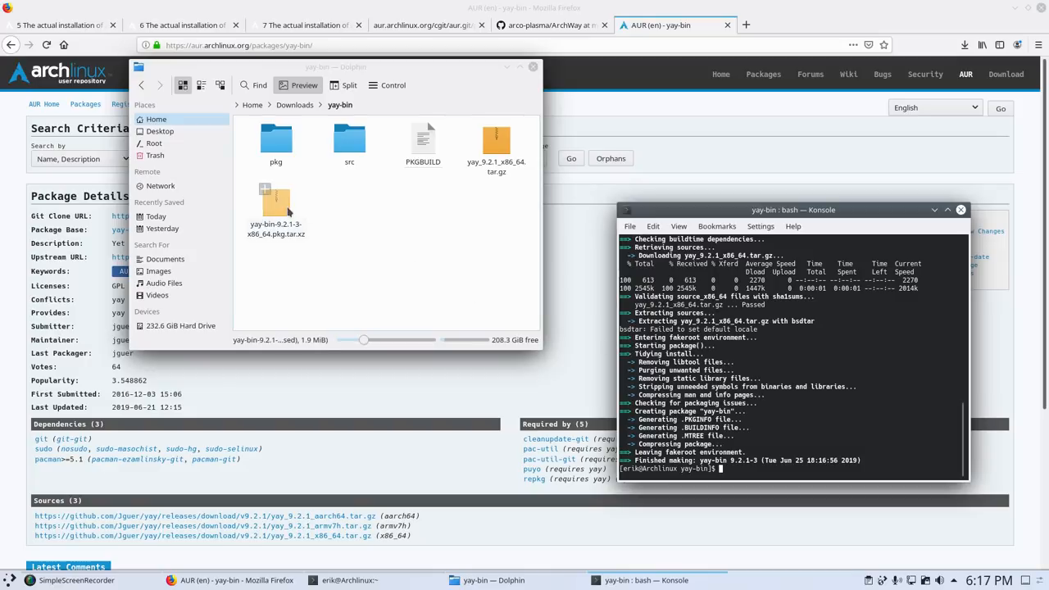
double_click(276, 205)
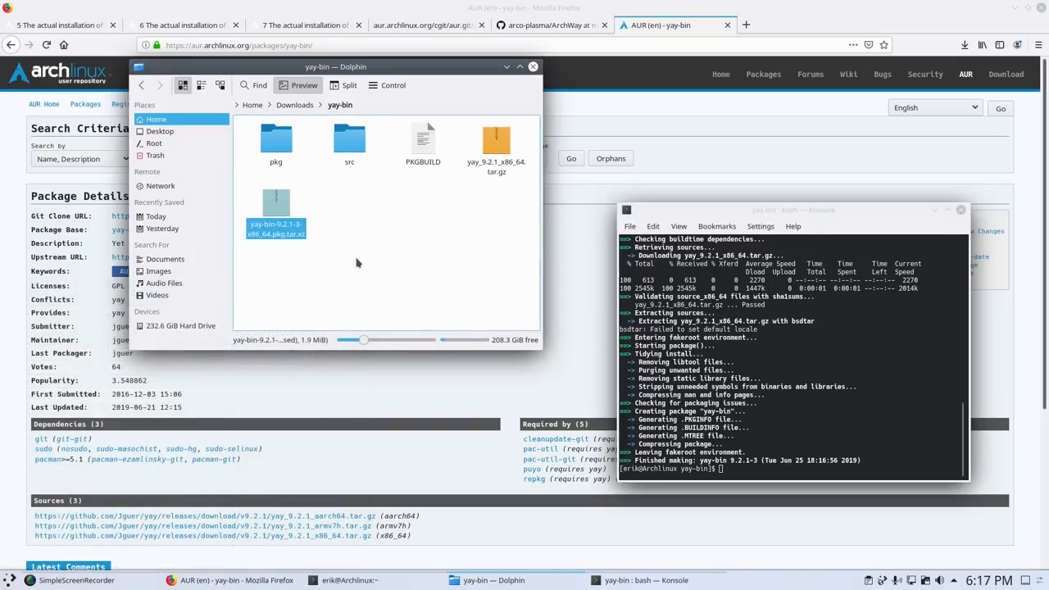
type("sudo")
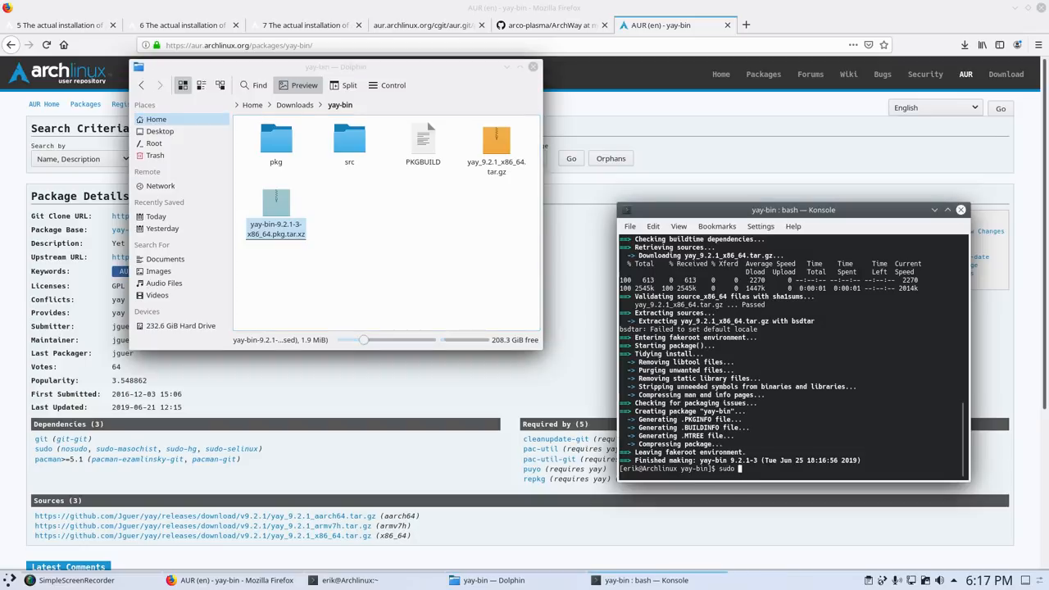
type("pacman -")
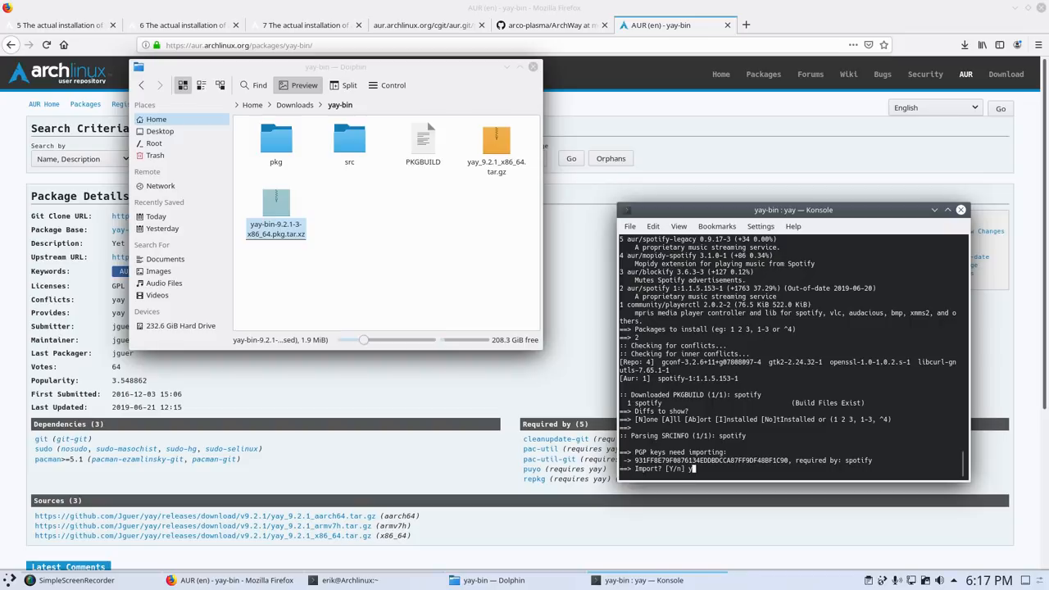
type("y")
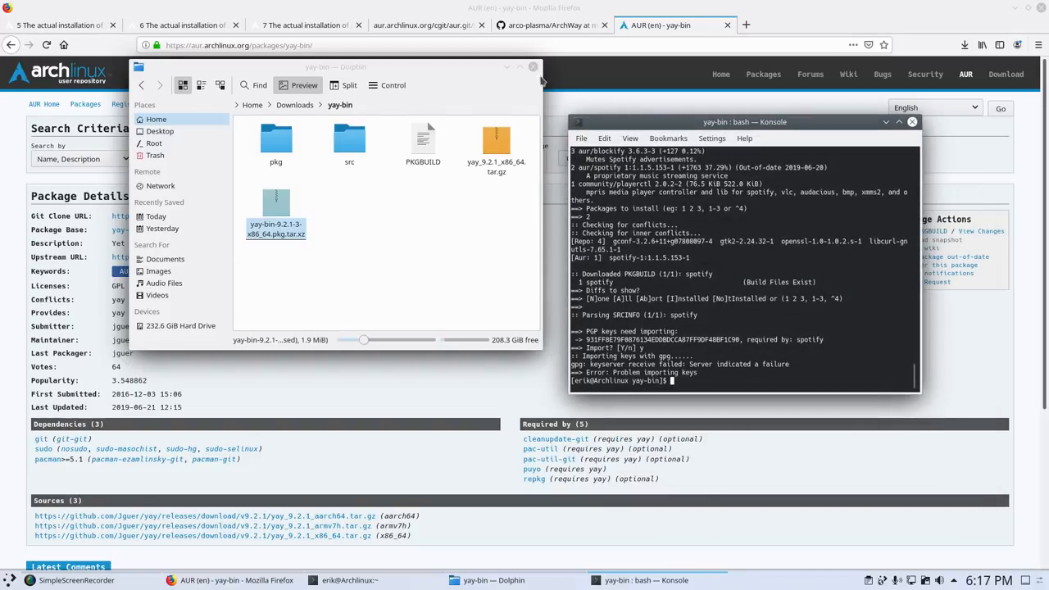
left_click(533, 66)
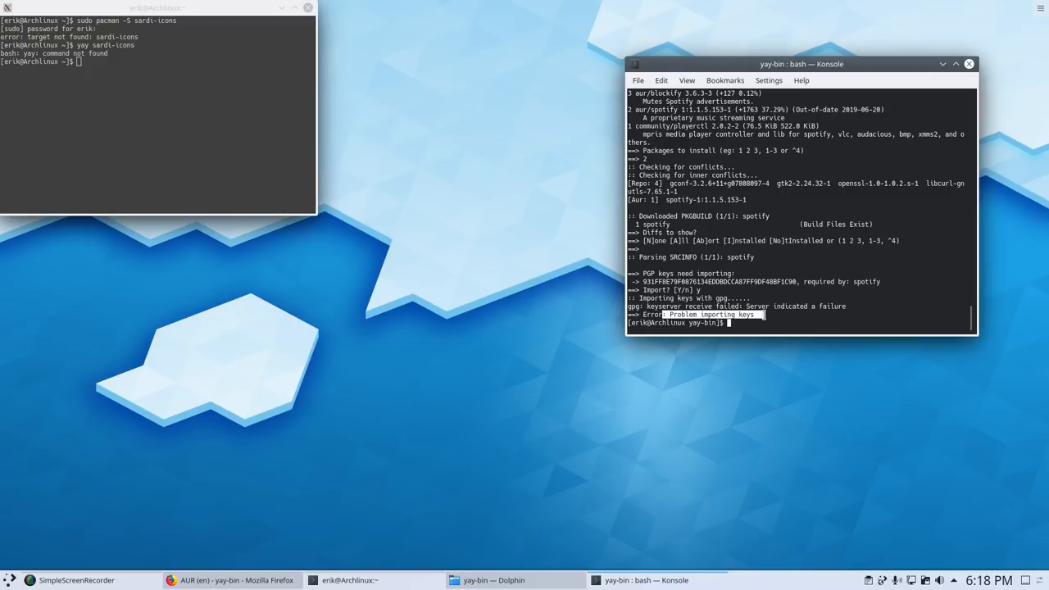
mouse_move(698, 403)
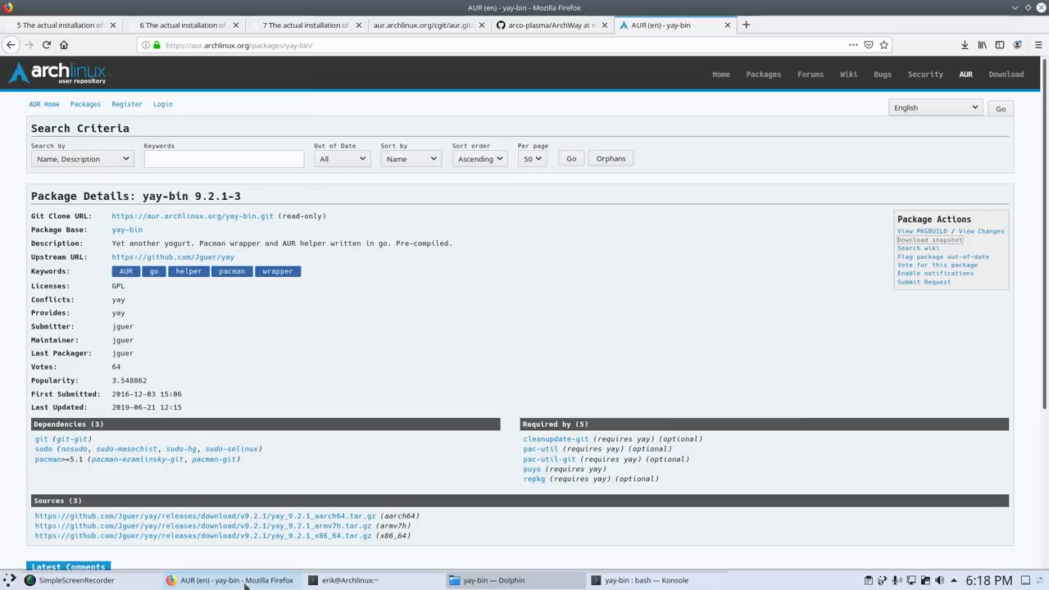
mouse_move(536, 204)
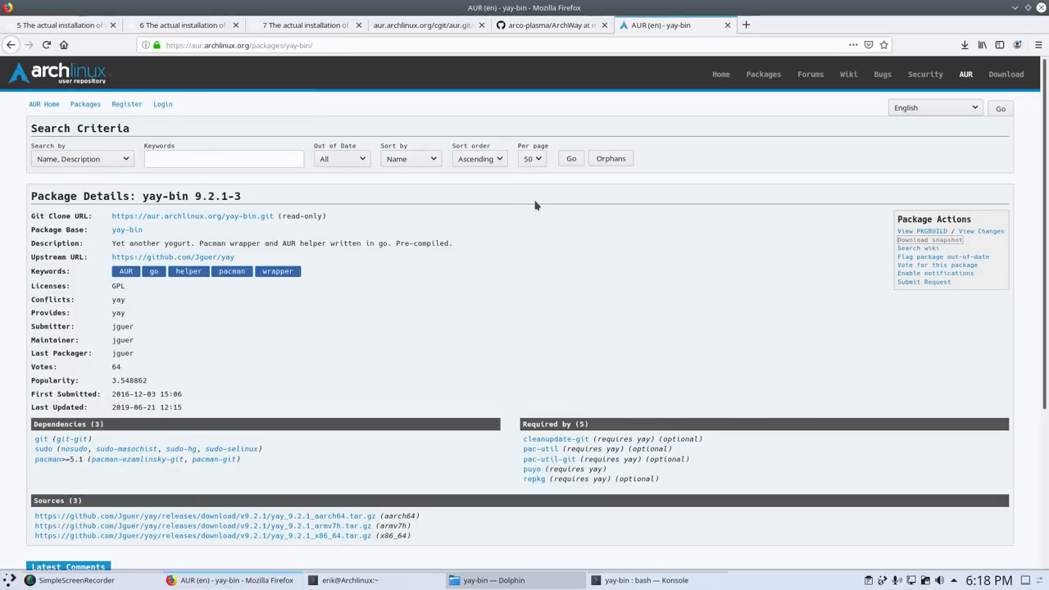
Show the arco-plasma repository's Clone or download options and select its URL
left_click(550, 24)
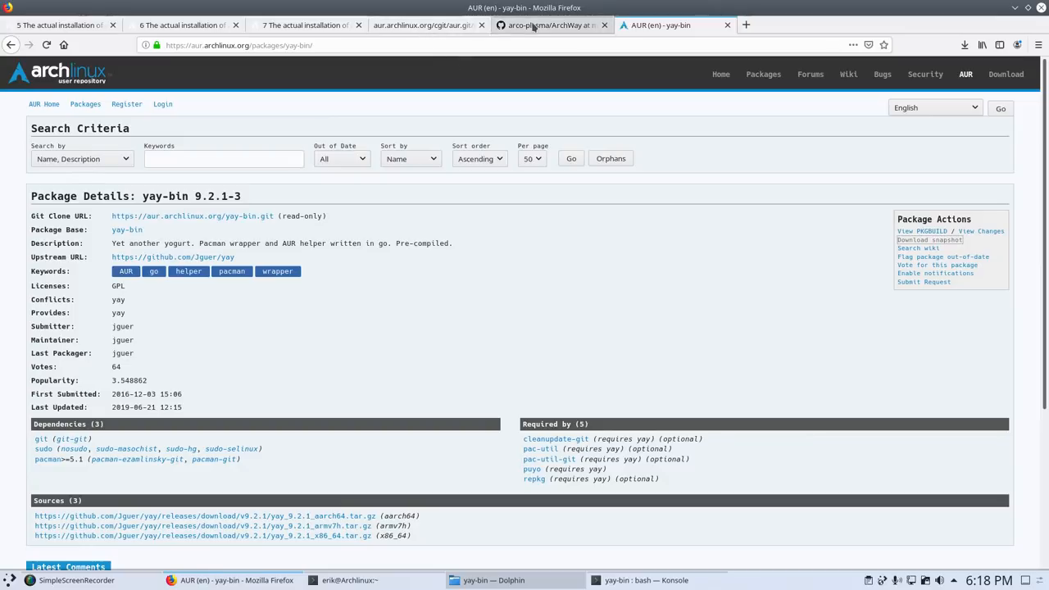
left_click(549, 25)
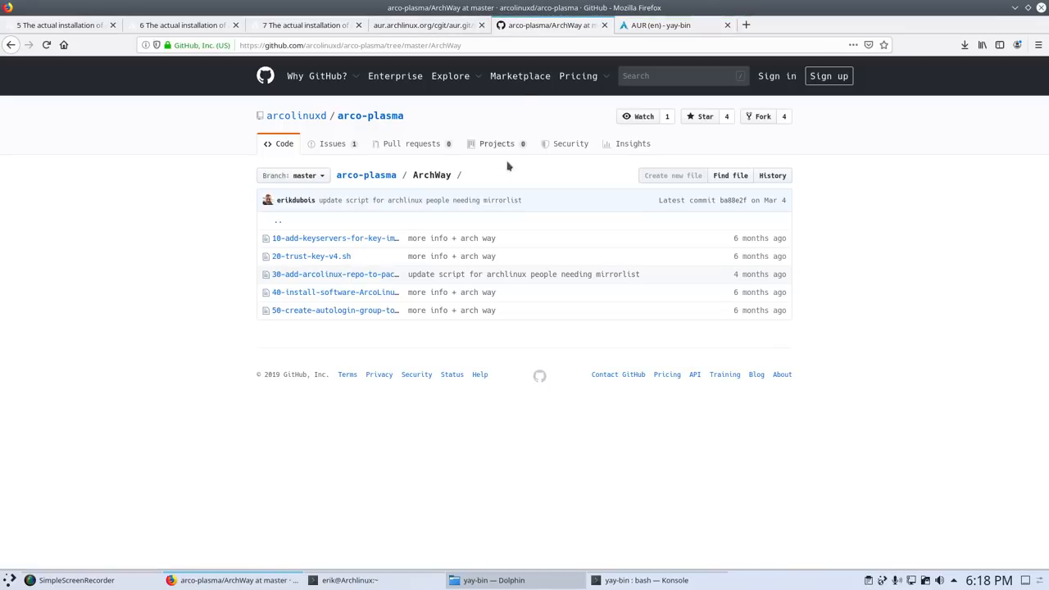
mouse_move(334, 237)
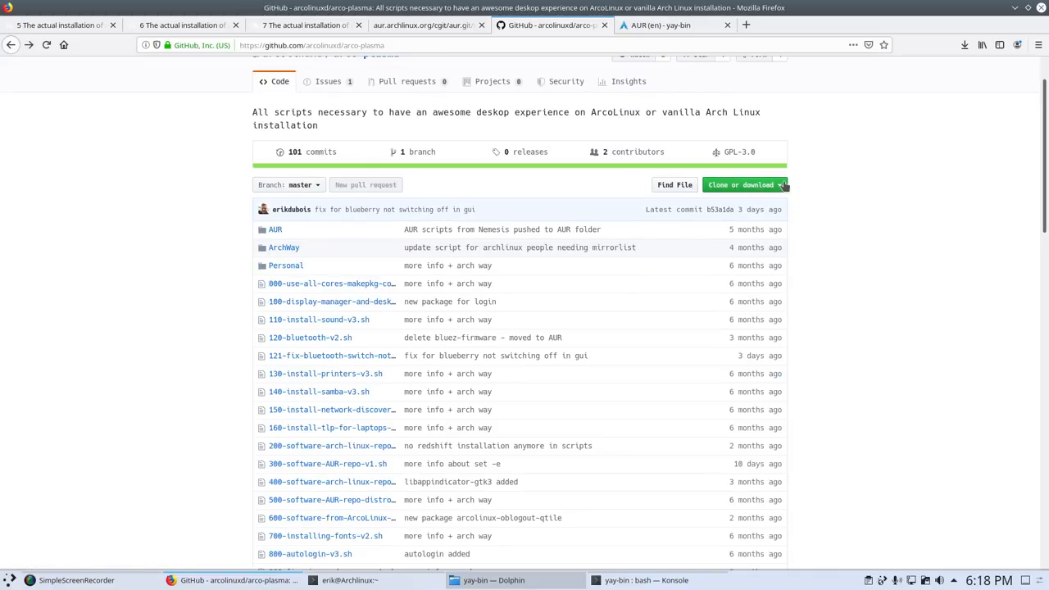
left_click(740, 185)
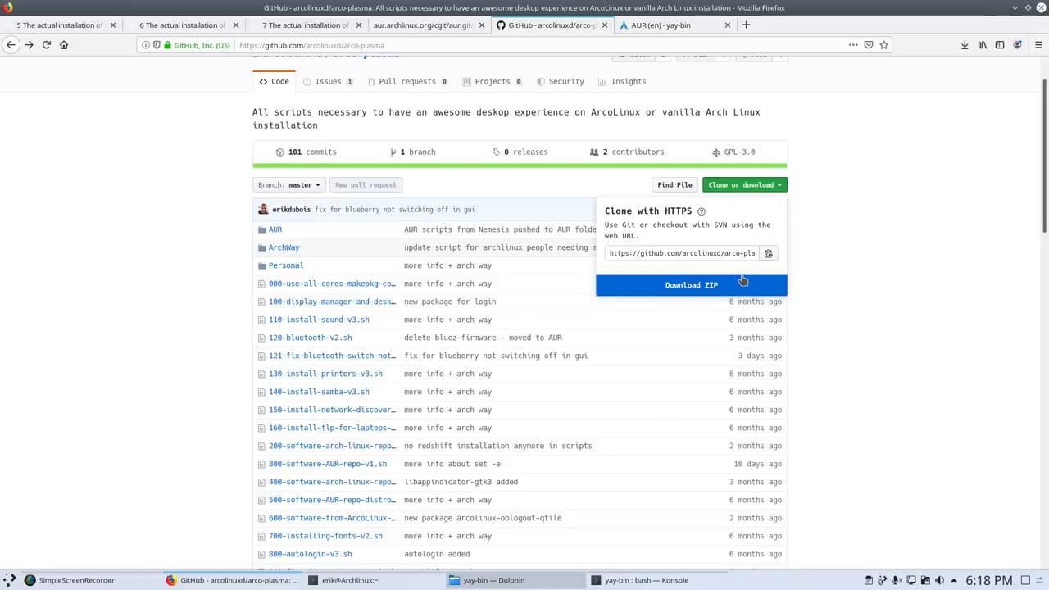
mouse_move(284, 246)
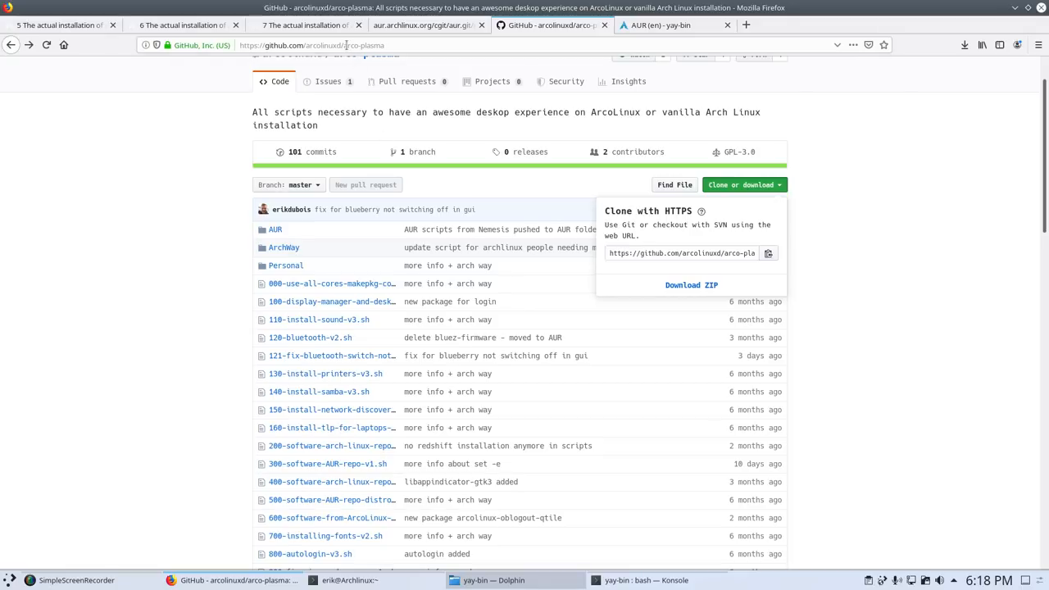
double_click(363, 45)
type("ARCO")
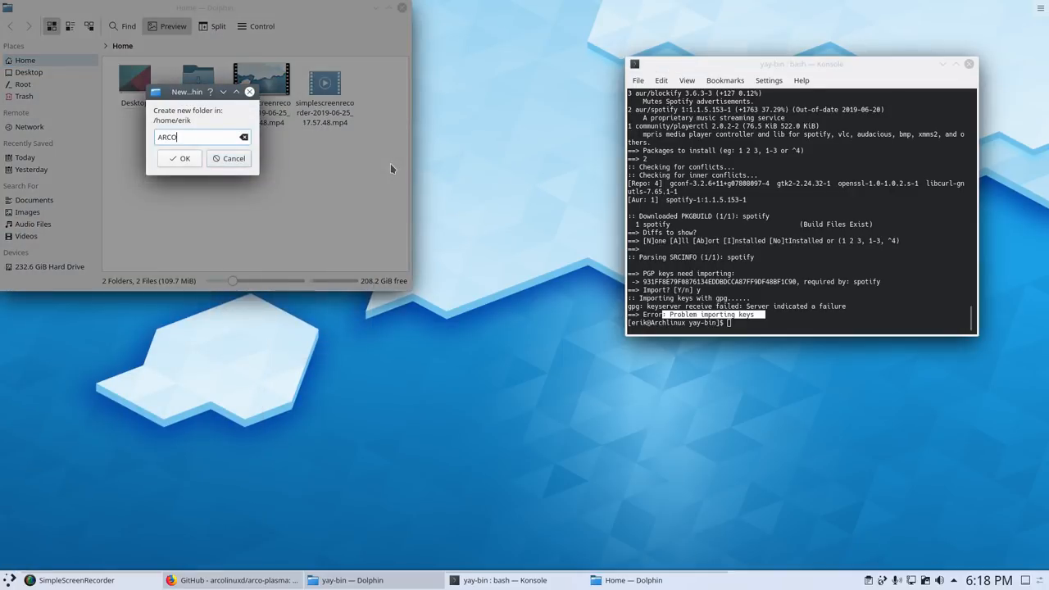
Create the ARCOLINUXD folder and git clone arco-plasma into it from a terminal there
left_click(180, 157)
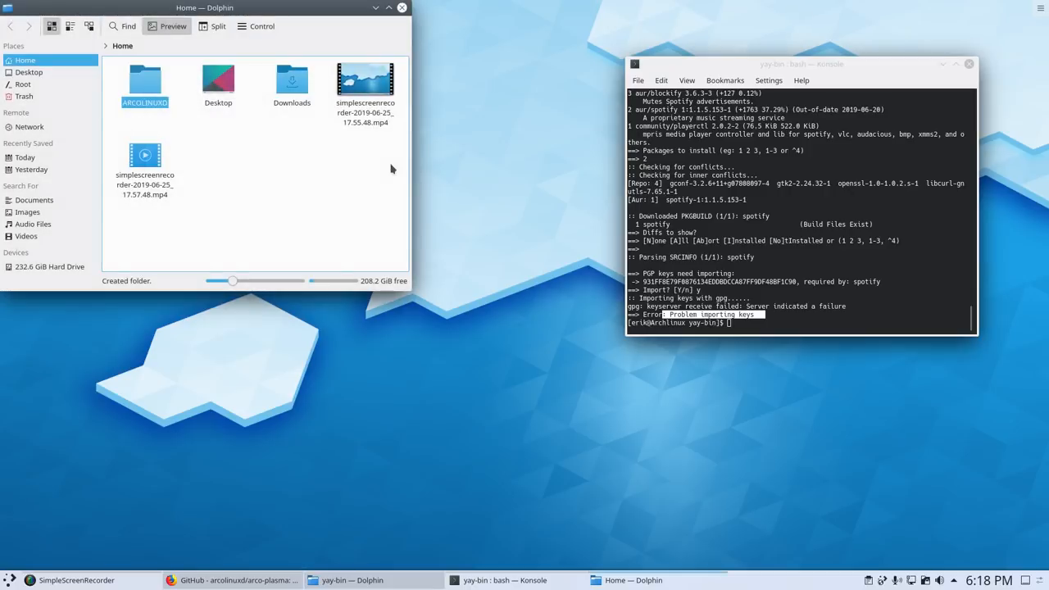
double_click(145, 79)
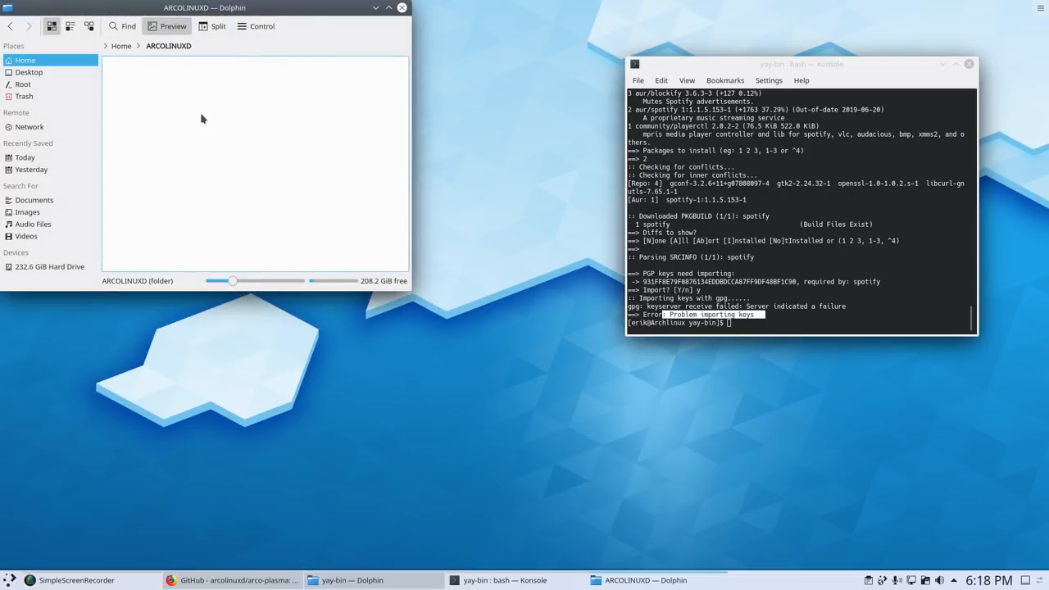
right_click(203, 119)
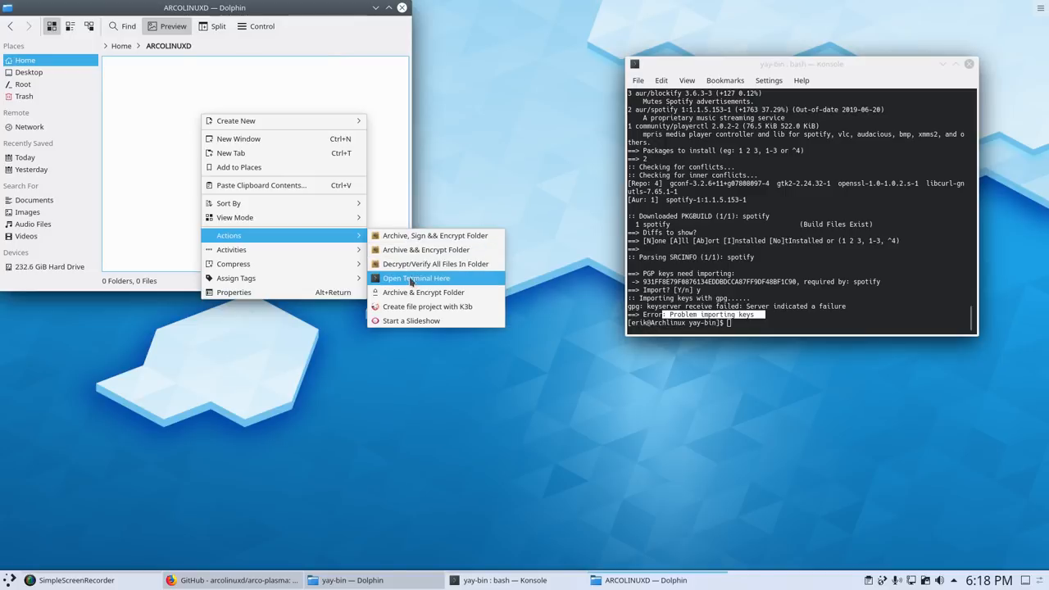
left_click(417, 277)
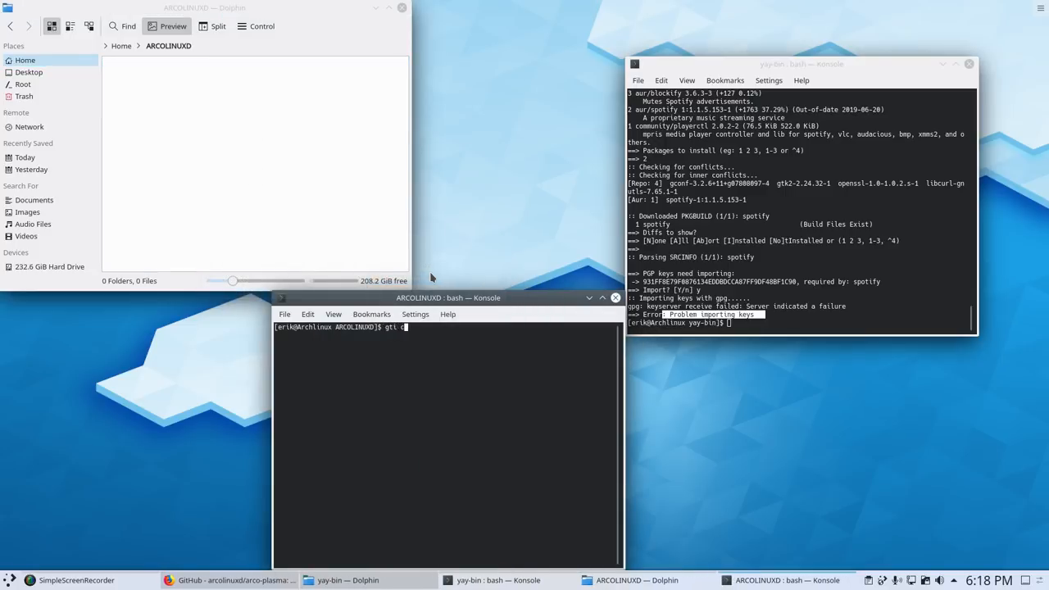
type("clo")
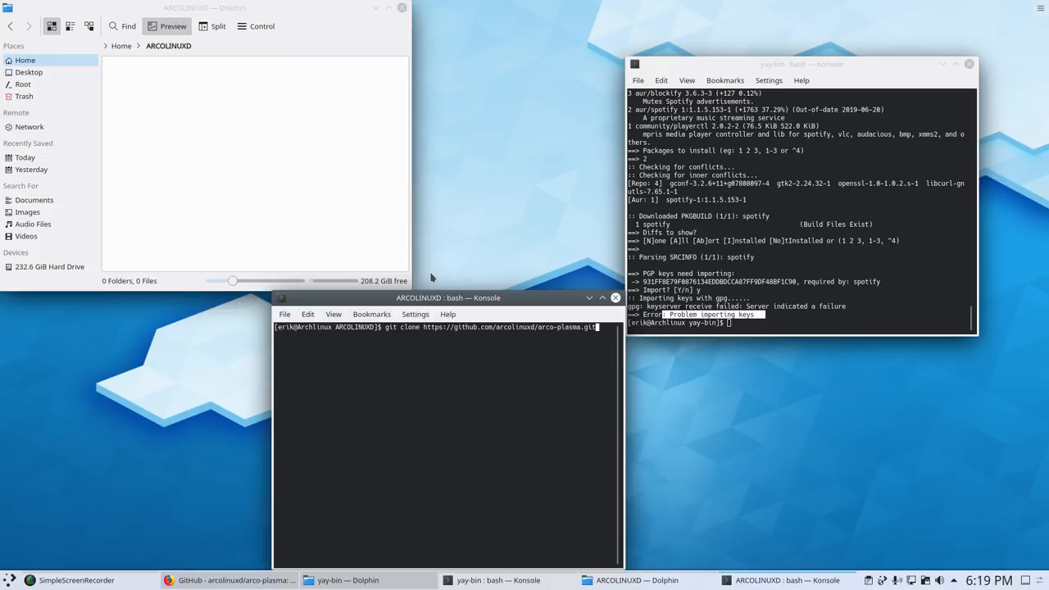
key("Return")
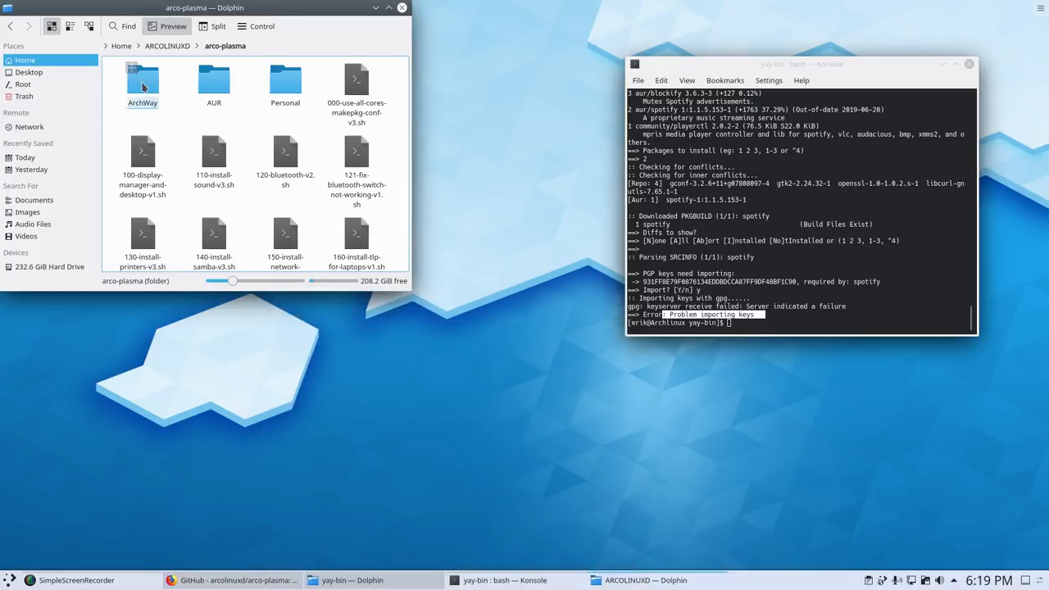
Open the ArchWay folder and view the 10-add-keyservers script's contents
double_click(142, 80)
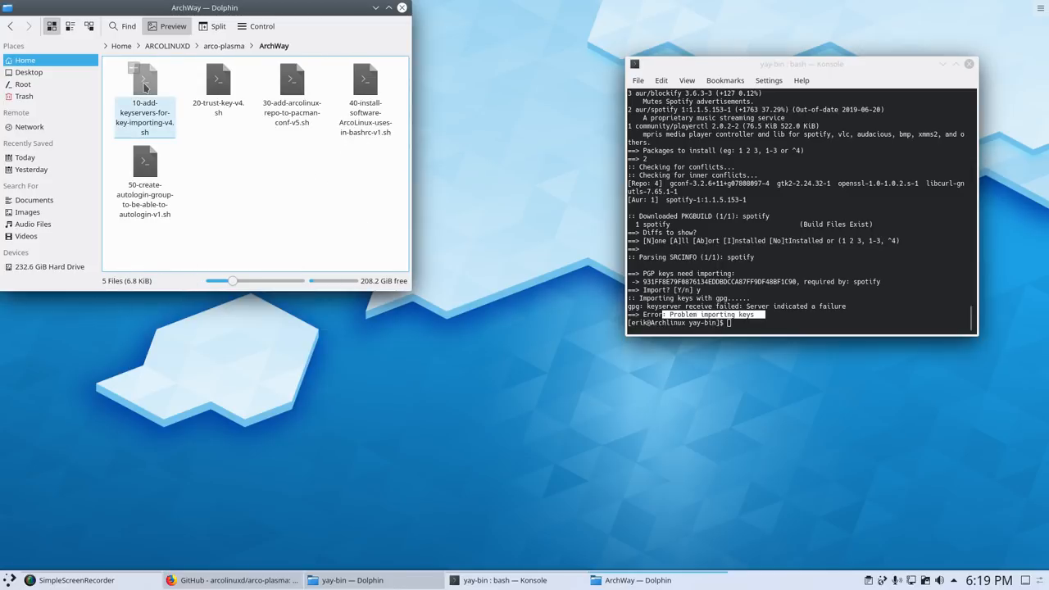
right_click(144, 86)
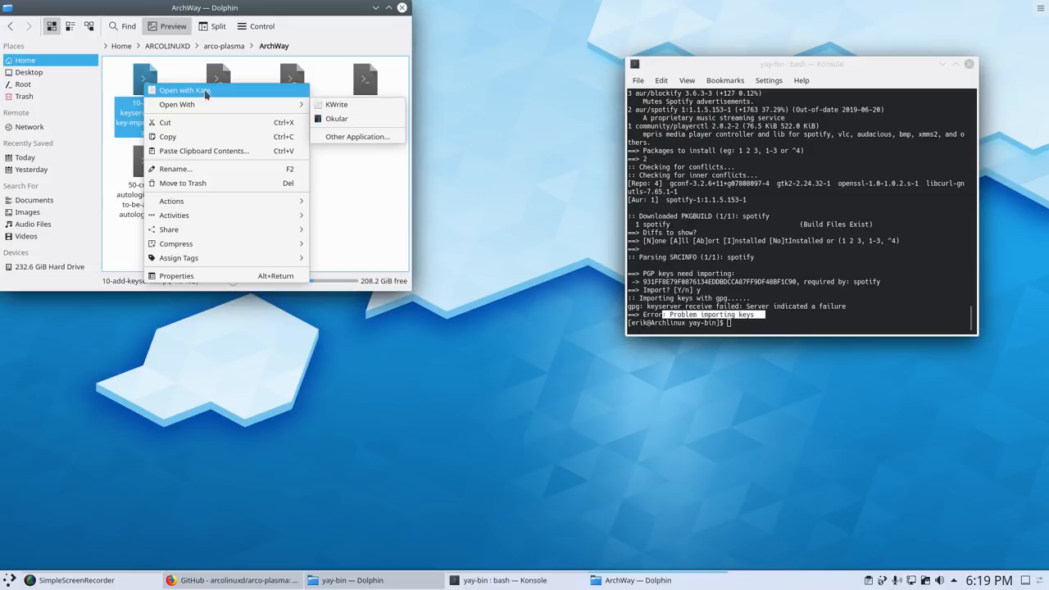
left_click(184, 91)
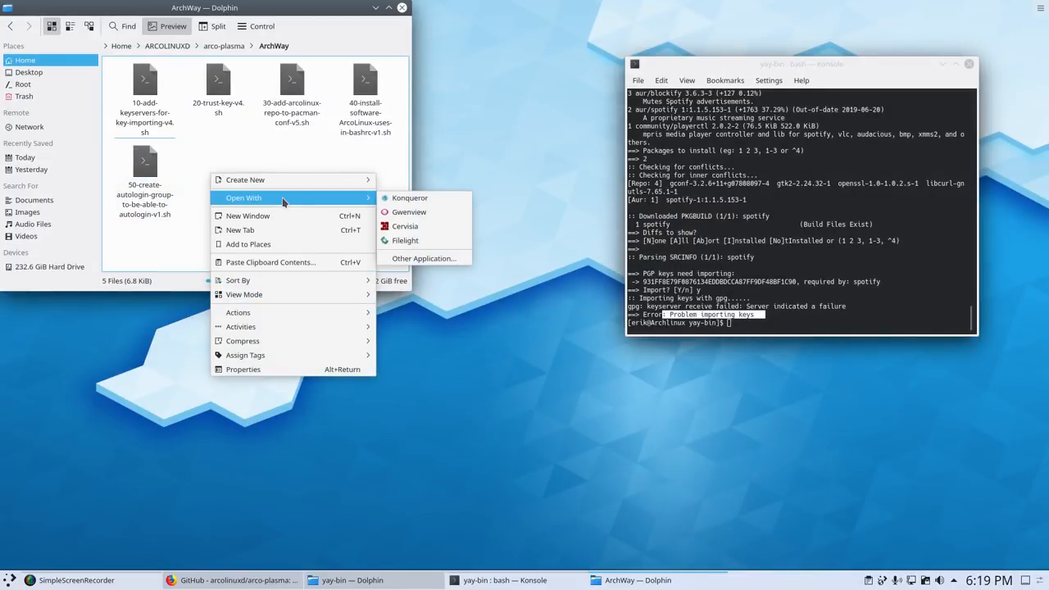
mouse_move(238, 312)
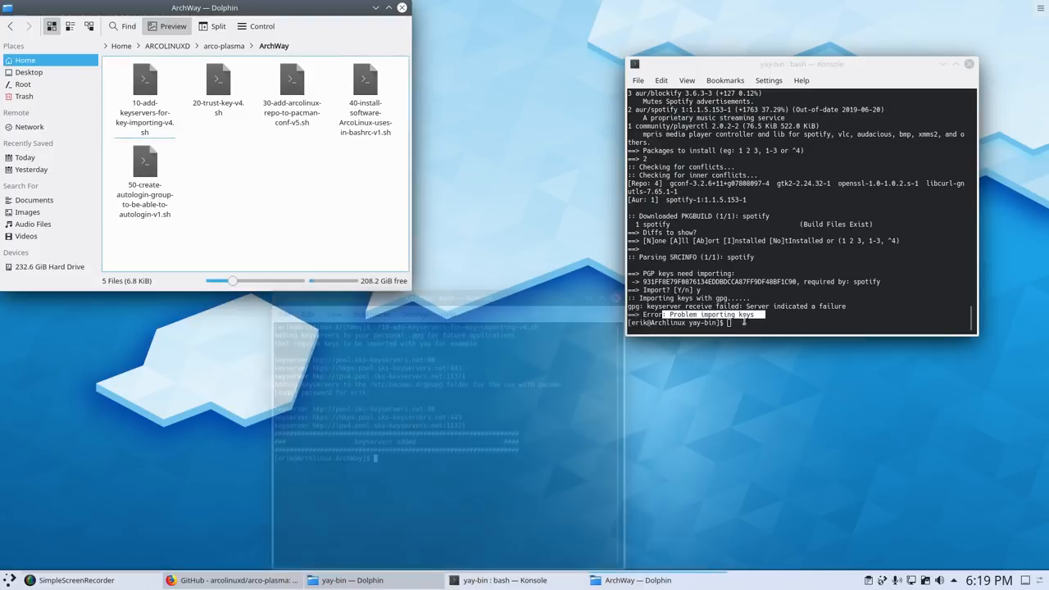
Rerun yay spotify, pick option 2, skip diffs and accept the PGP key import
type("yay spotify")
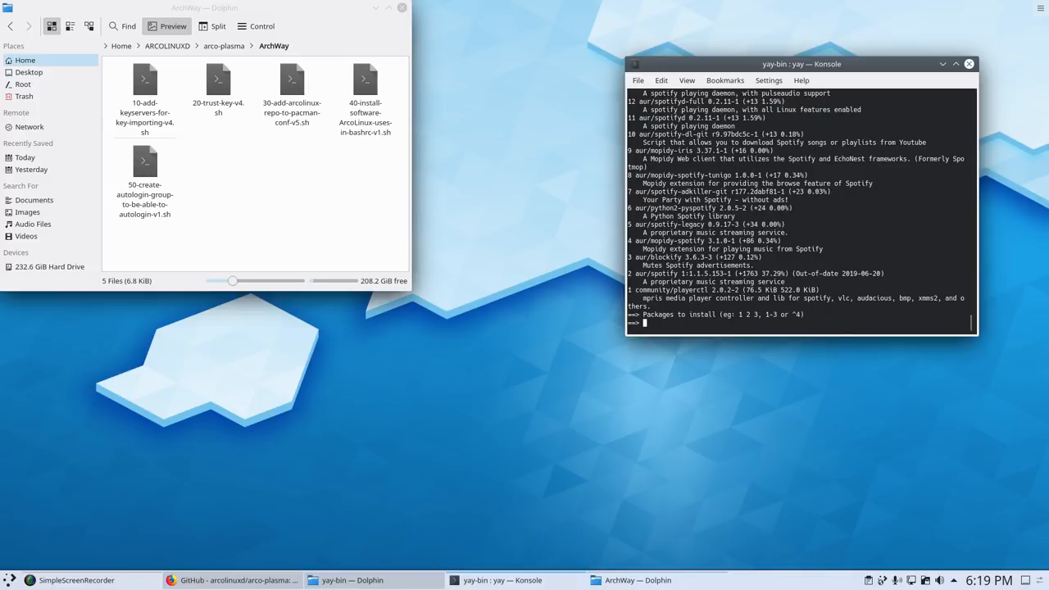
type("2")
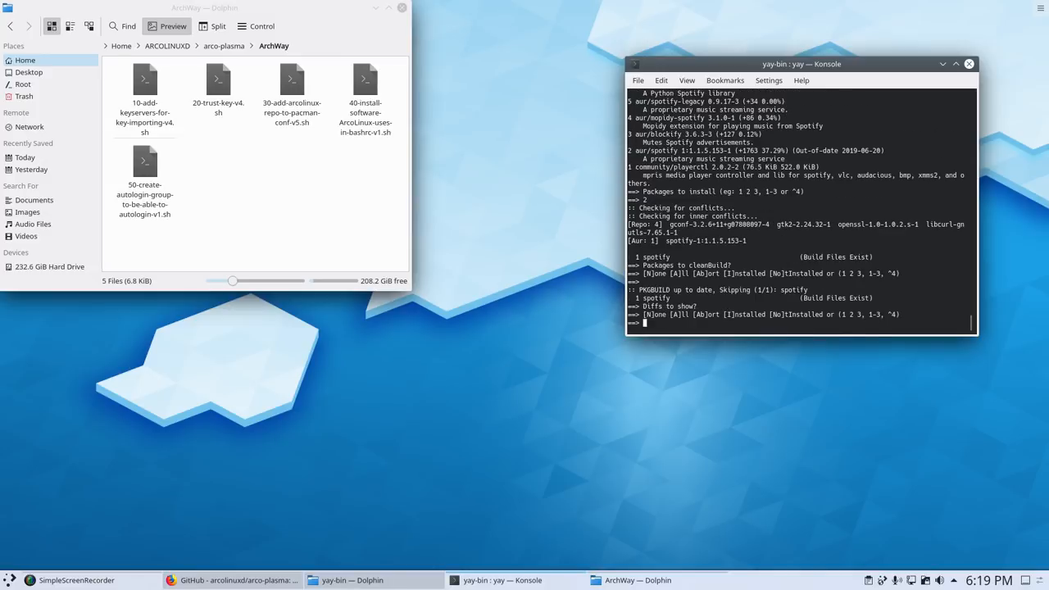
key("Return")
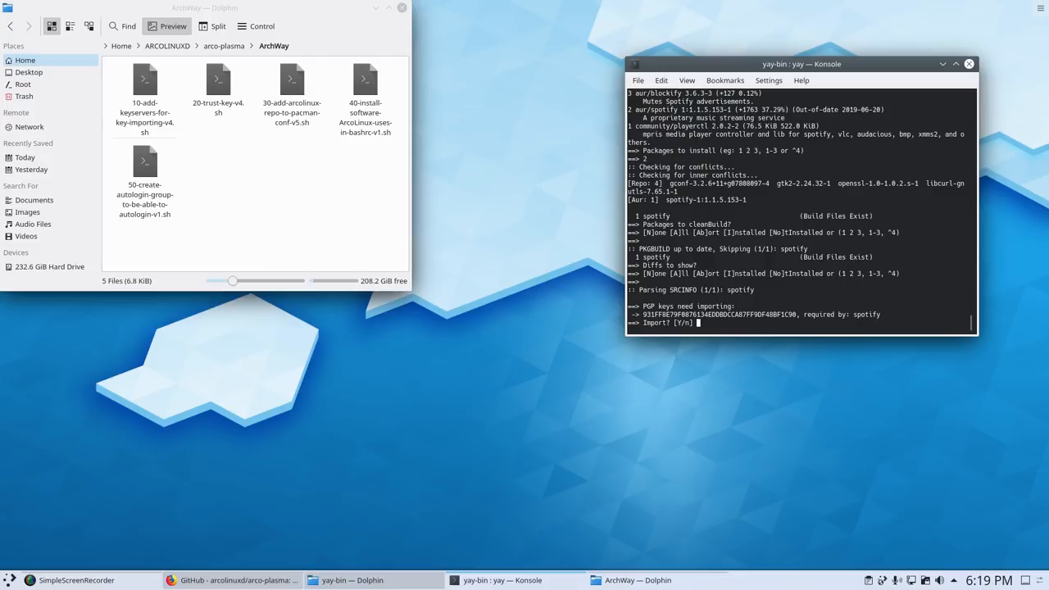
type("y")
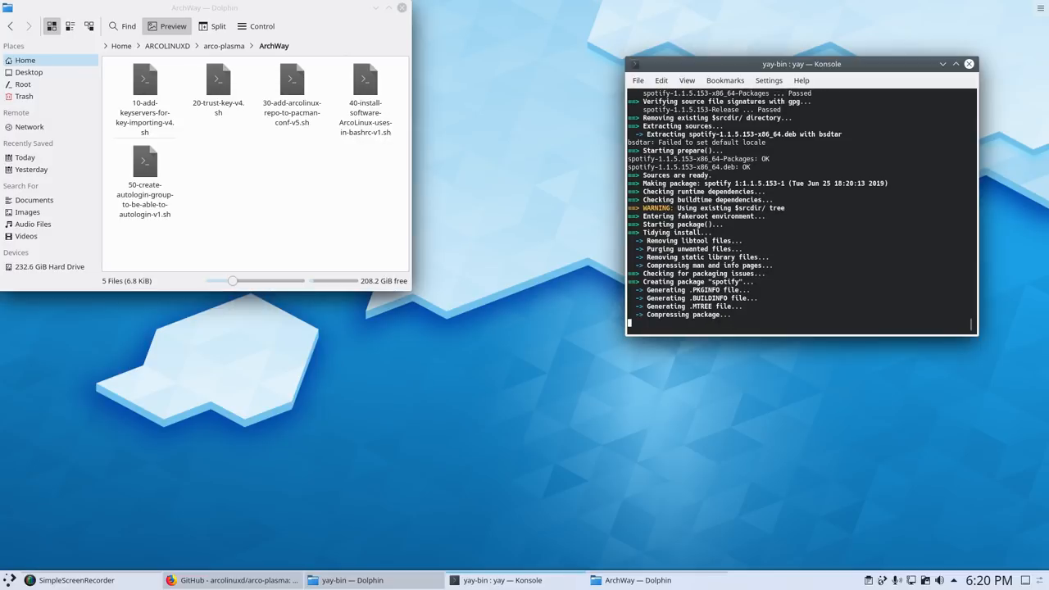
mouse_move(800, 298)
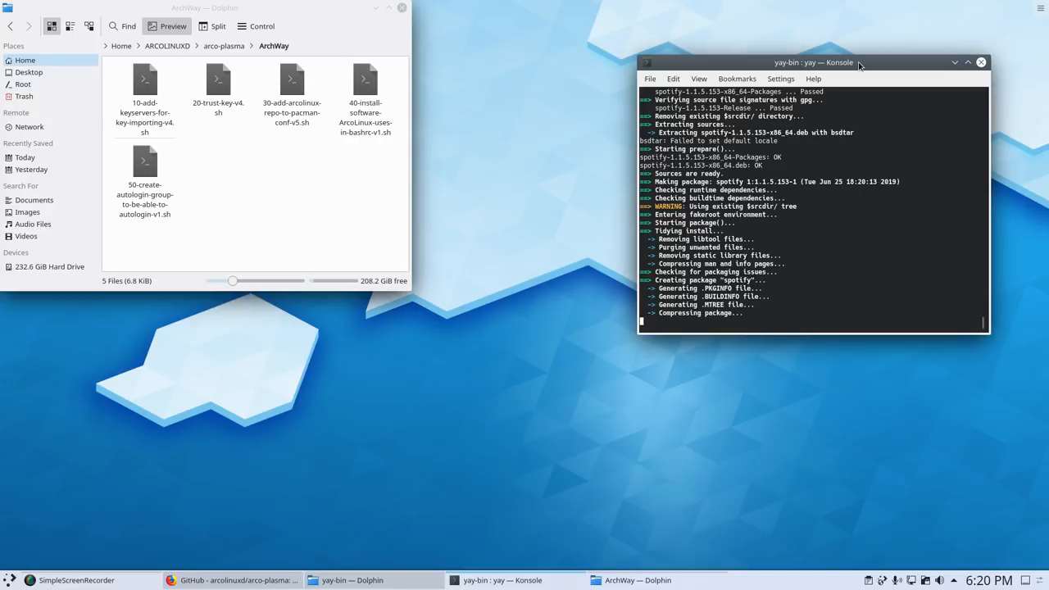
Shift the terminal window right and return Dolphin to the Home folder
left_click_drag(820, 62, 859, 260)
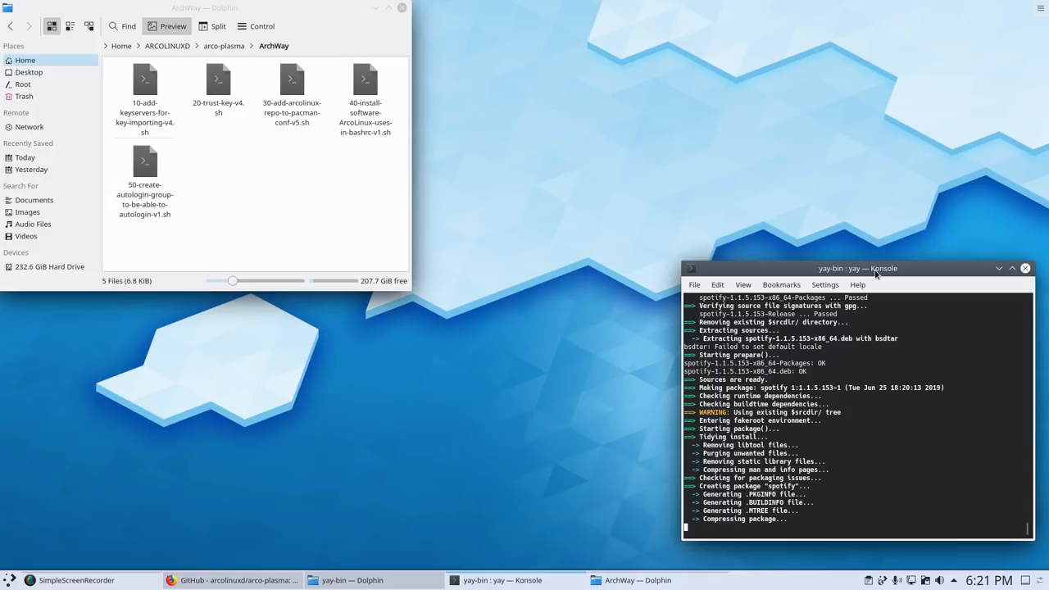
mouse_move(899, 272)
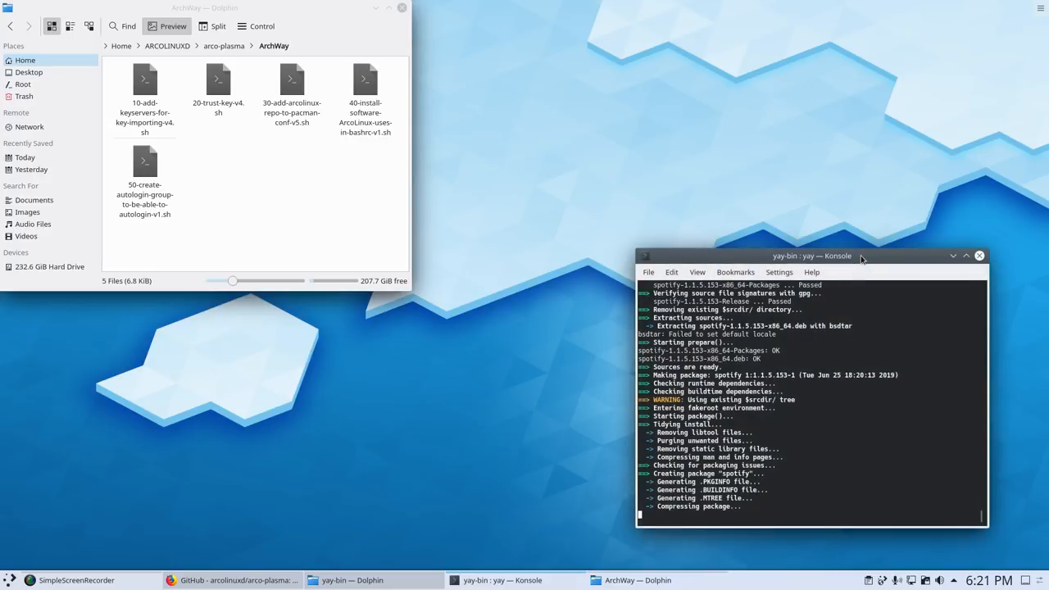
mouse_move(335, 199)
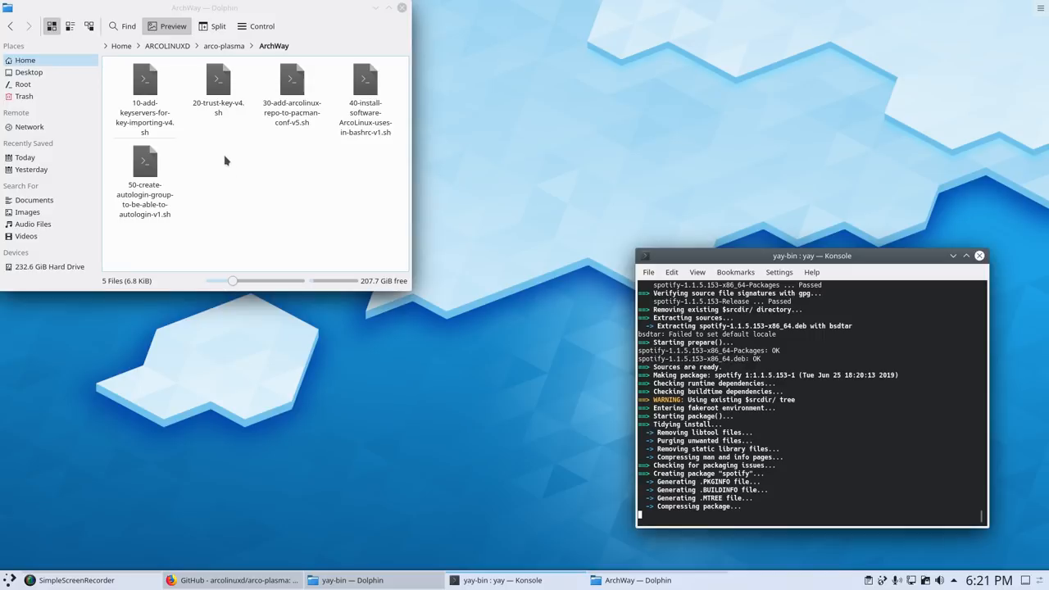
left_click(218, 90)
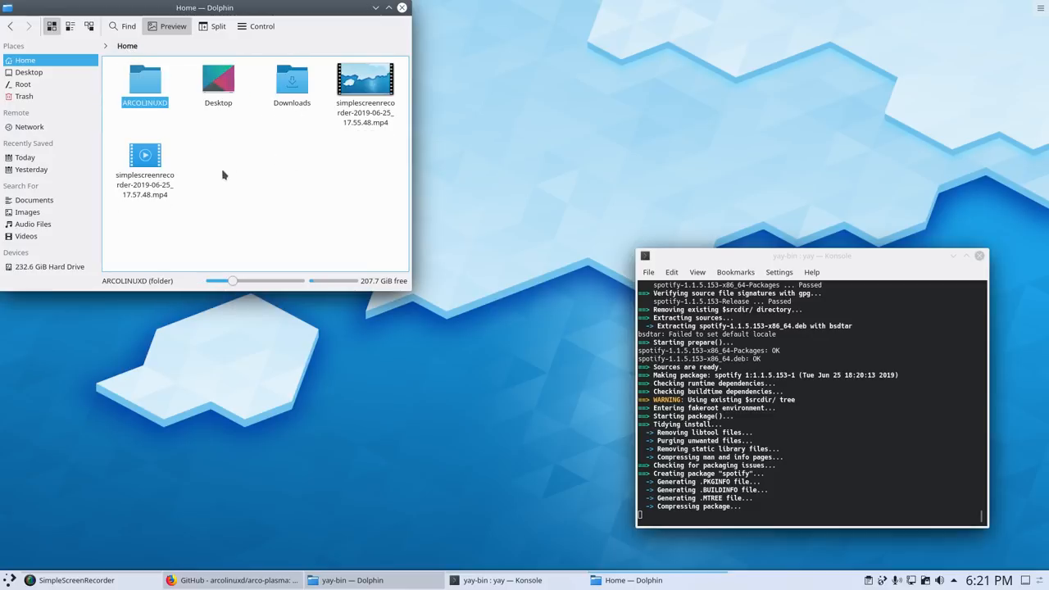
Show hidden home files with Ctrl+H, close Konsole, and clear the launcher's 'spo' search
key("ctrl+h")
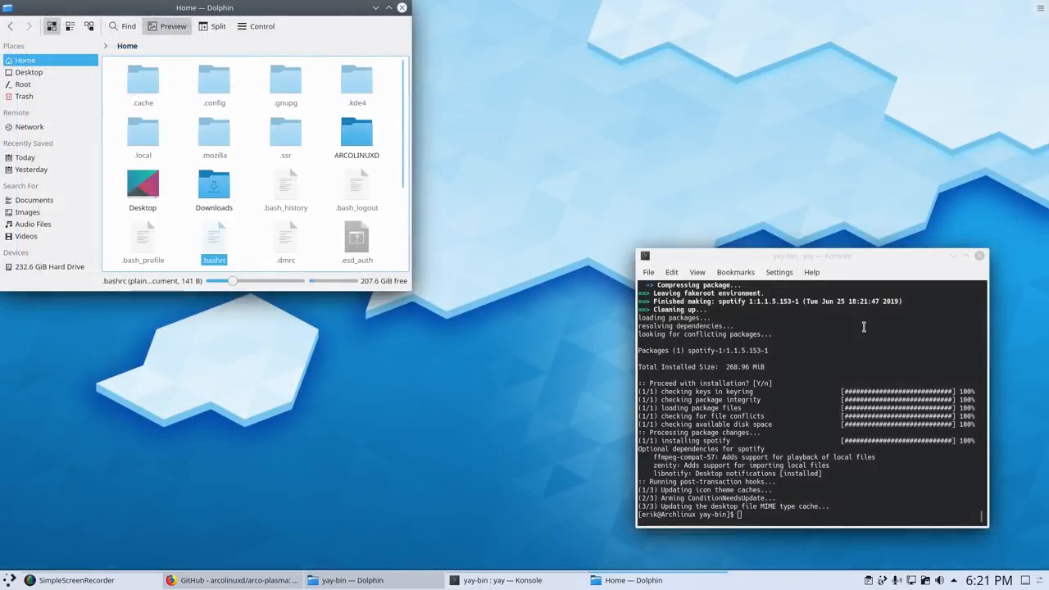
left_click(979, 256)
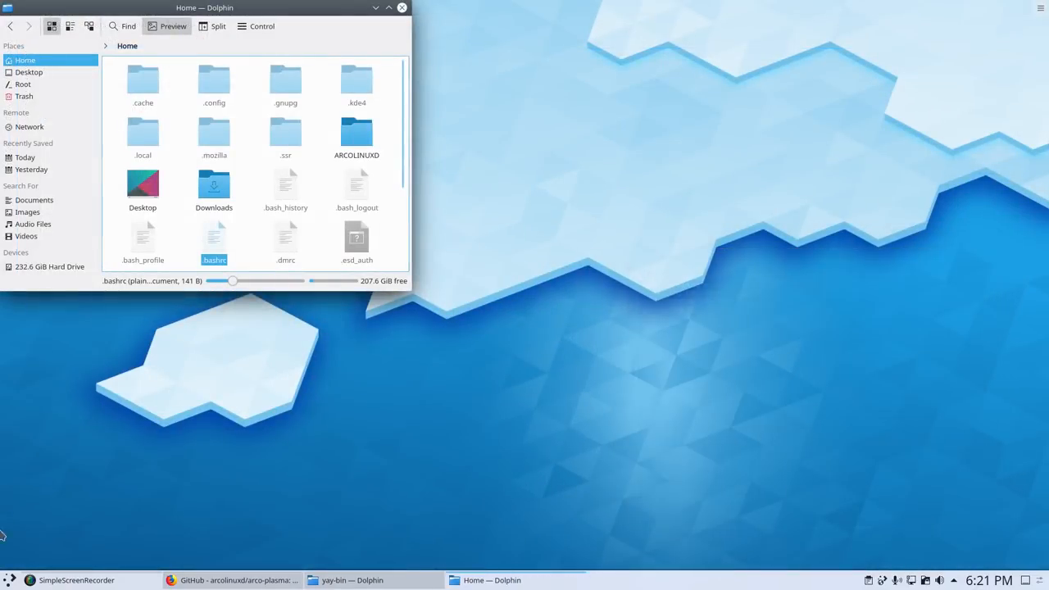
type("spo")
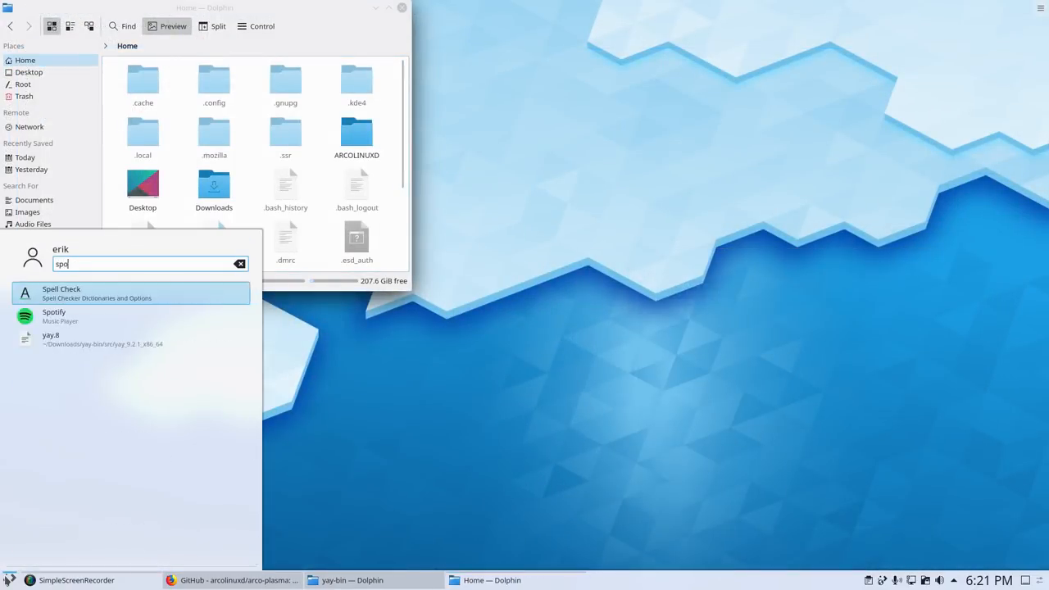
left_click(54, 316)
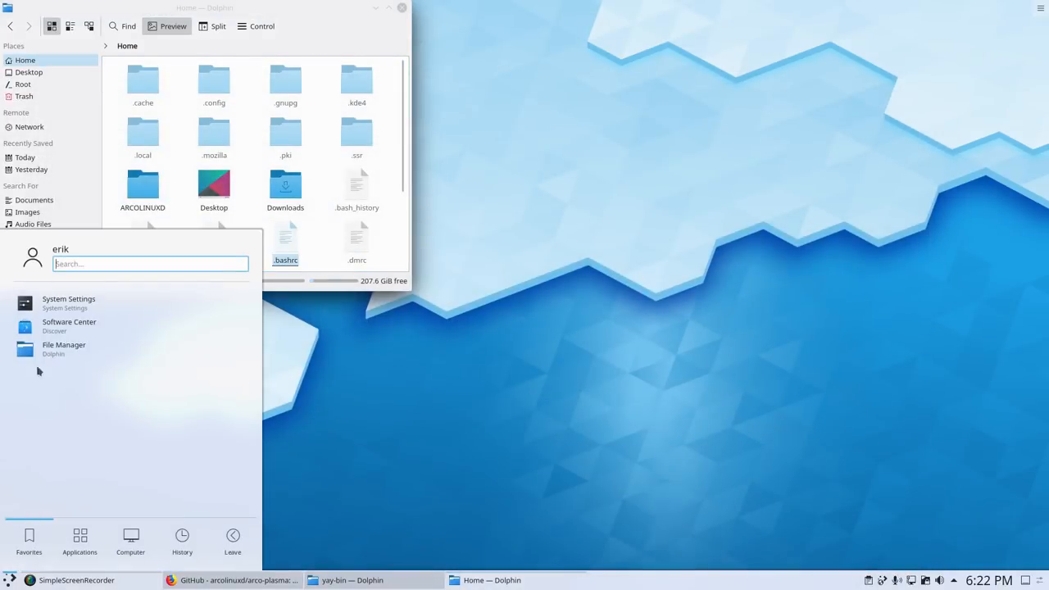
Enable Wobbly Windows under Desktop Behavior > Desktop Effects, then close System Settings
left_click(69, 302)
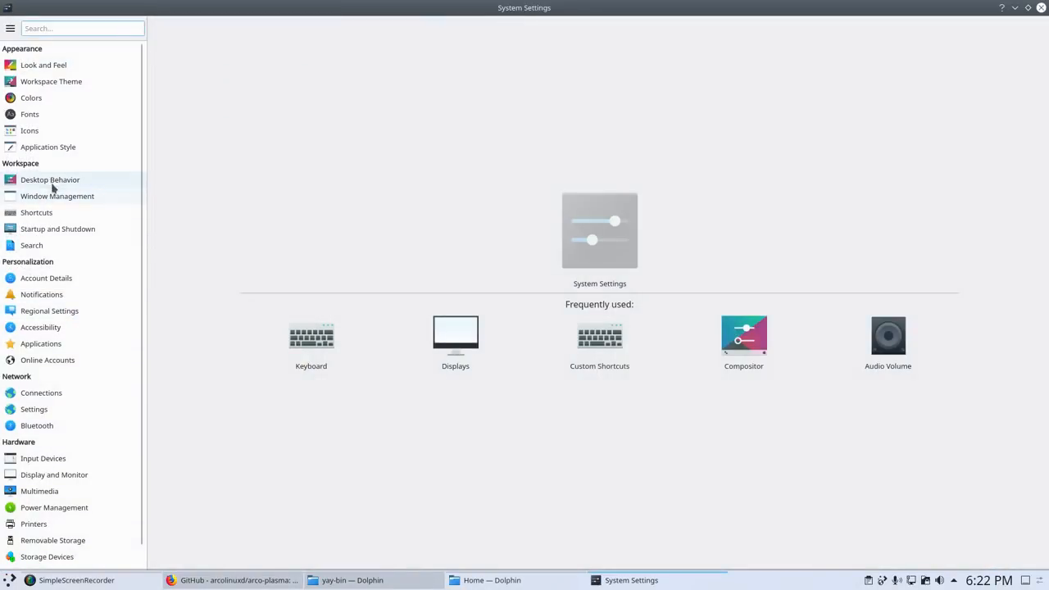
left_click(50, 179)
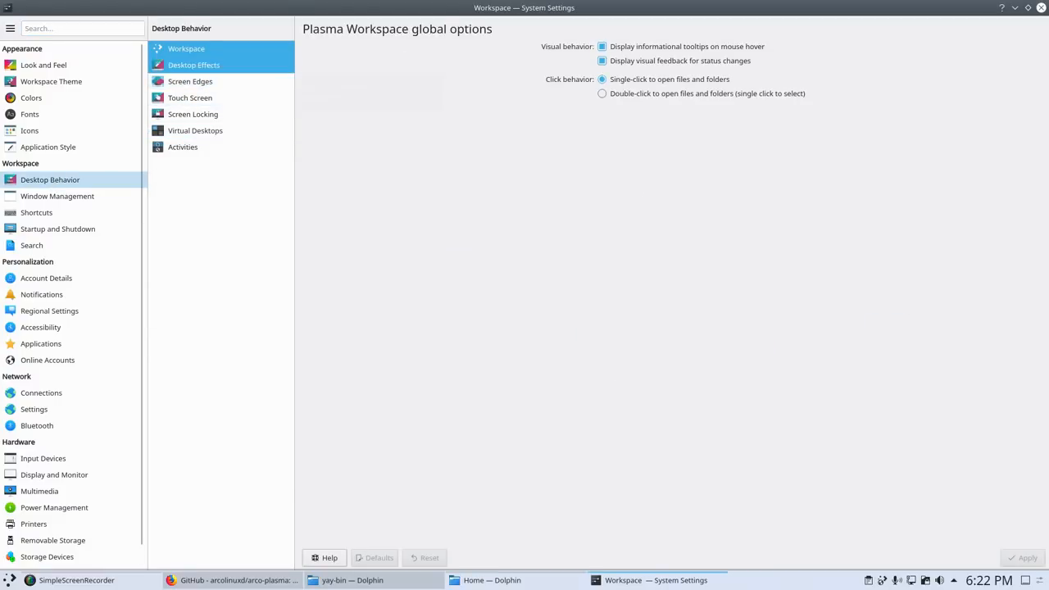
left_click(194, 65)
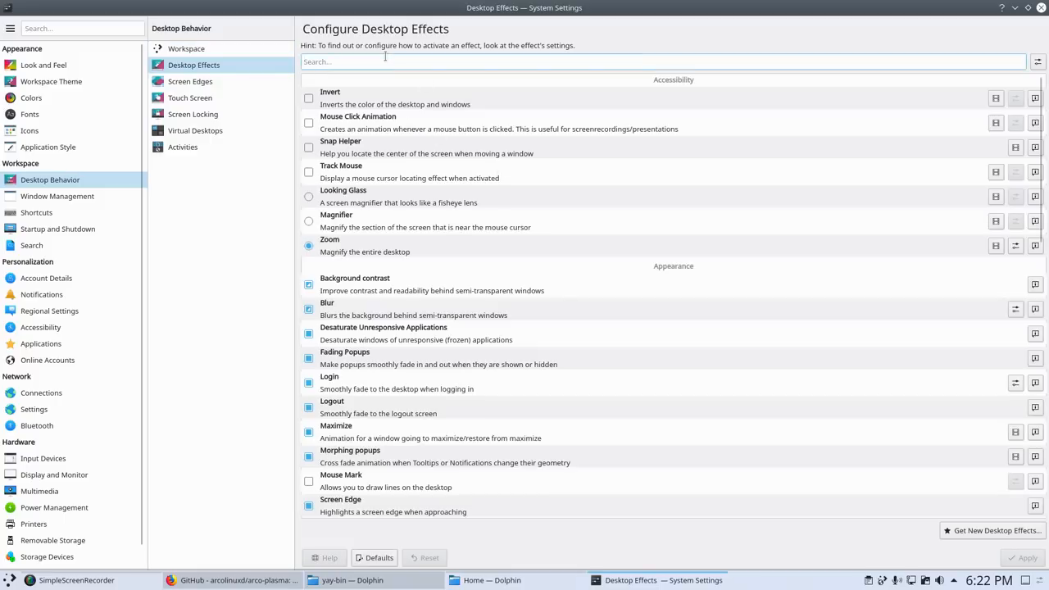
type("wo")
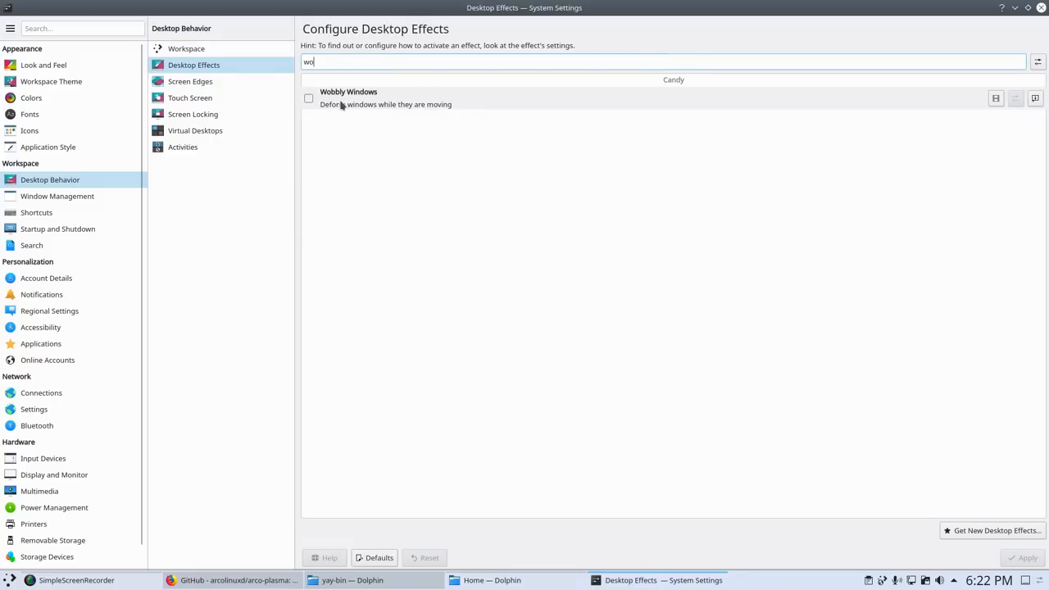
left_click(308, 99)
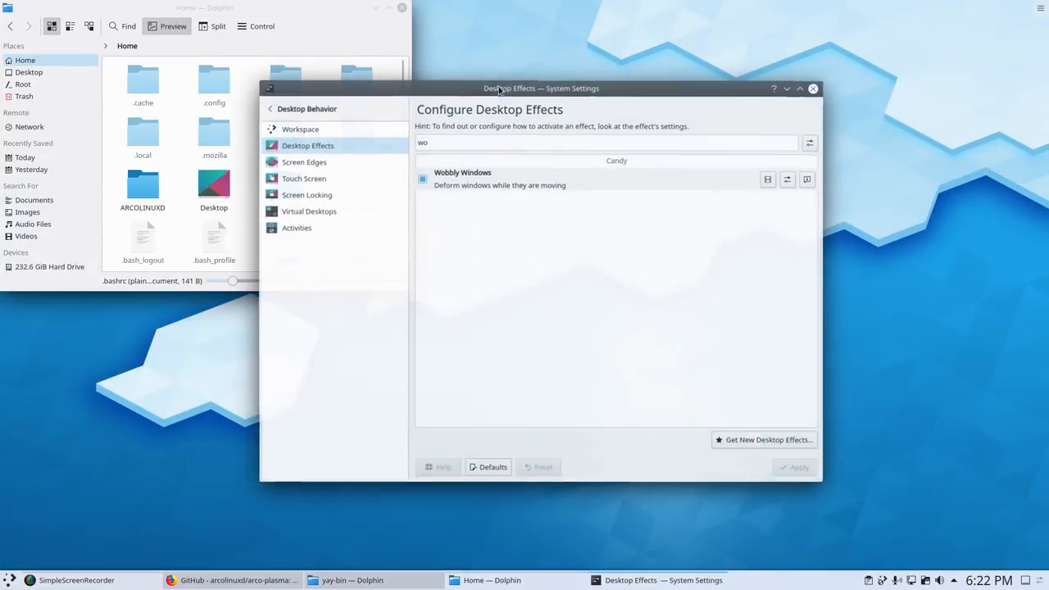
left_click(812, 88)
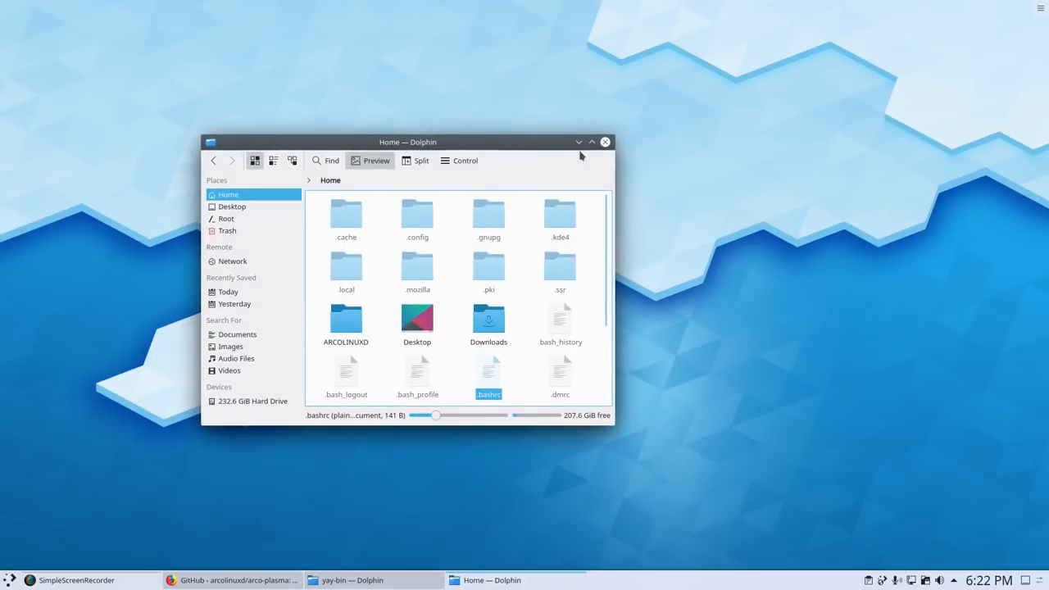
mouse_move(606, 142)
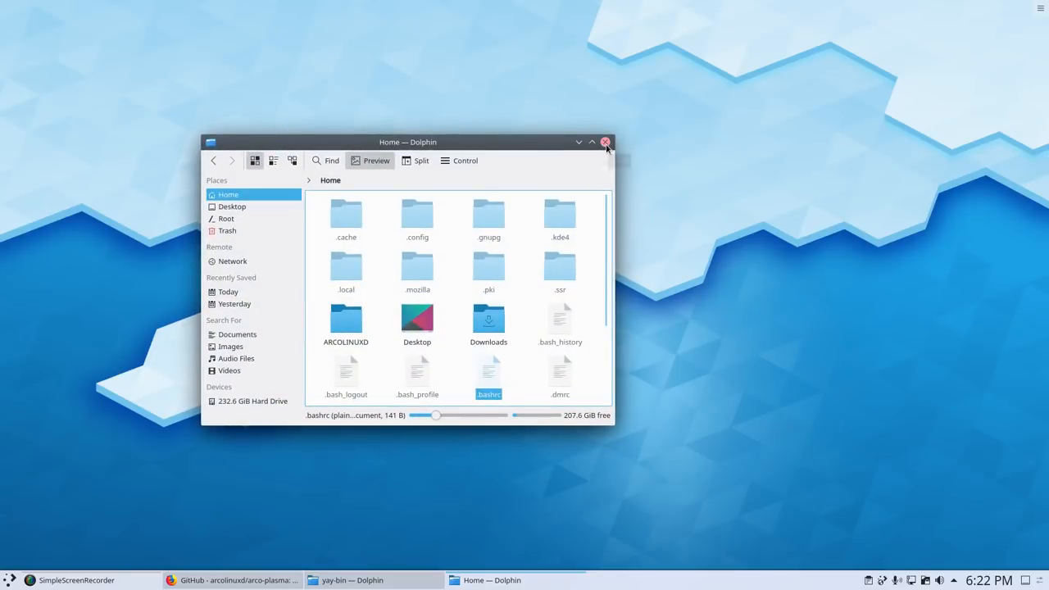
Close the Home Dolphin window, restore the other from the taskbar, and open ARCOLINUXD
left_click(605, 142)
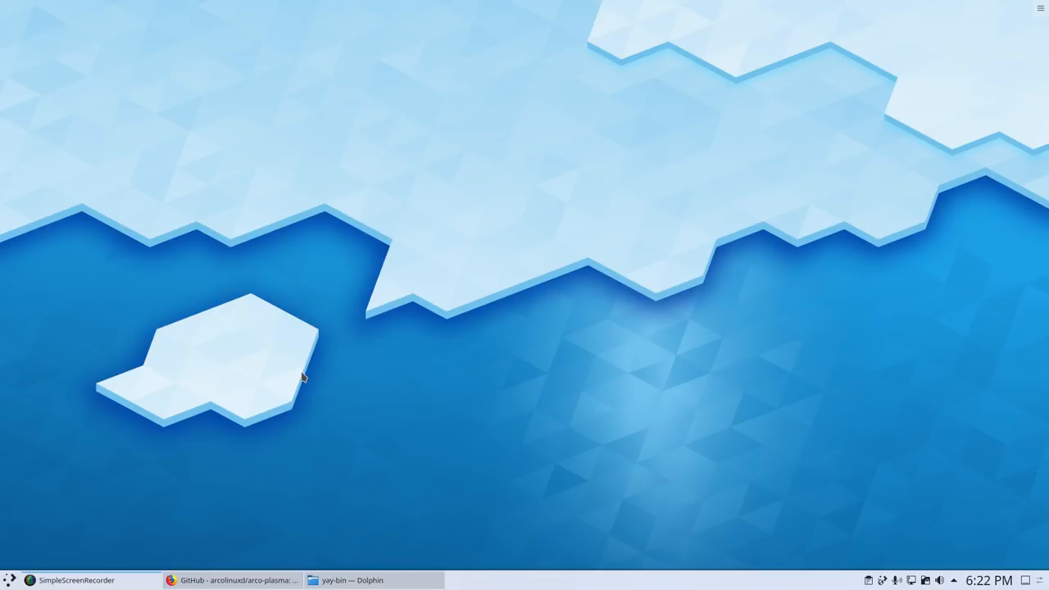
mouse_move(379, 439)
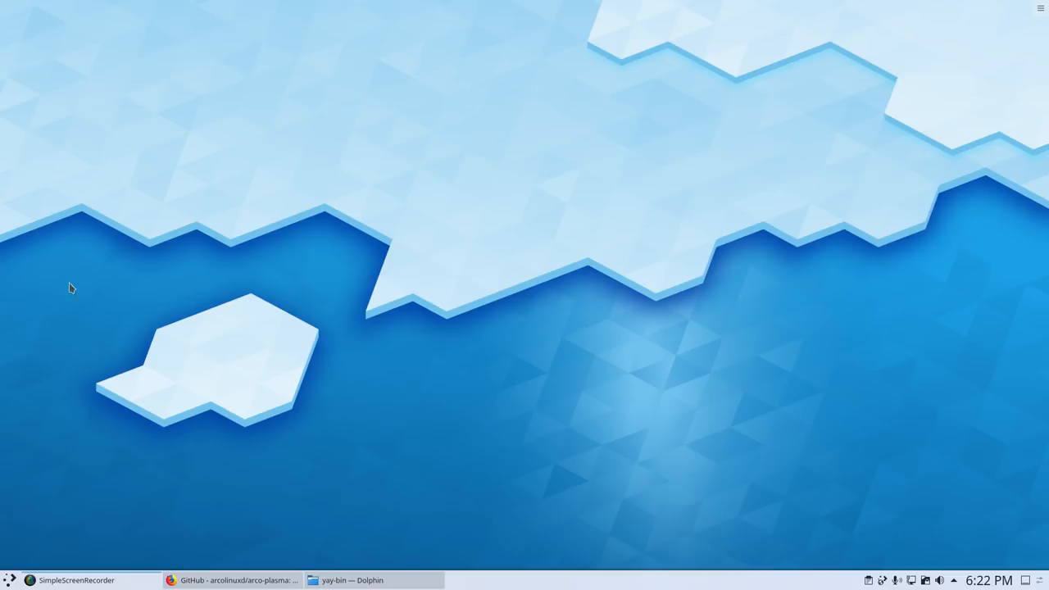
mouse_move(70, 250)
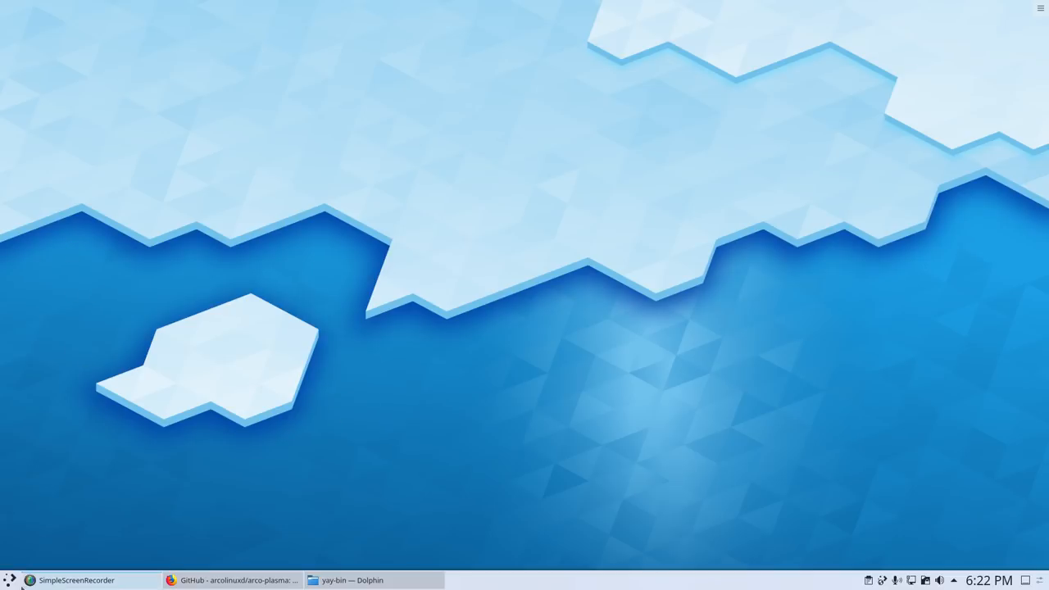
mouse_move(10, 579)
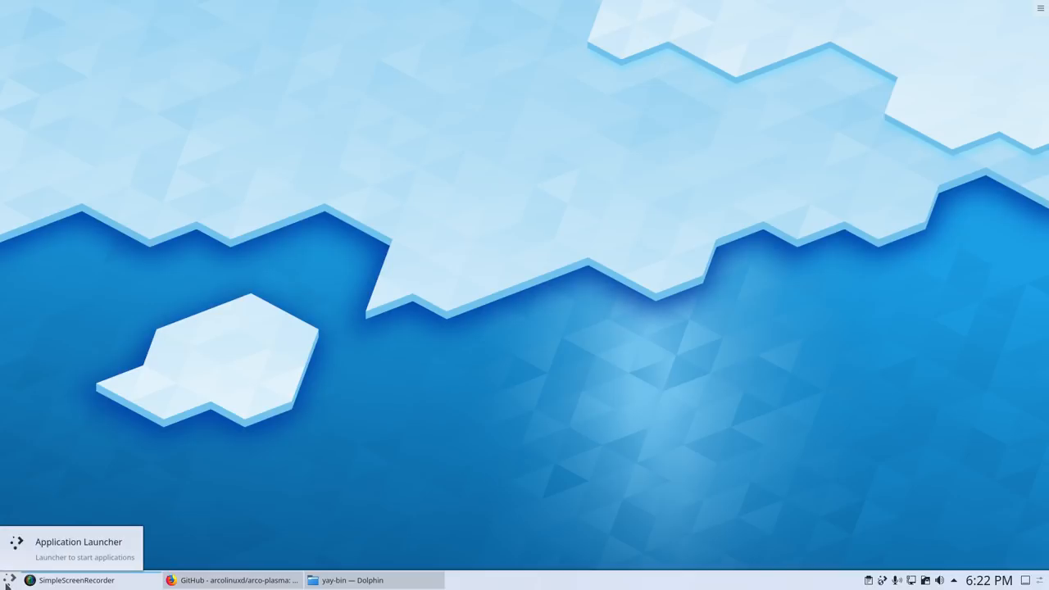
mouse_move(353, 580)
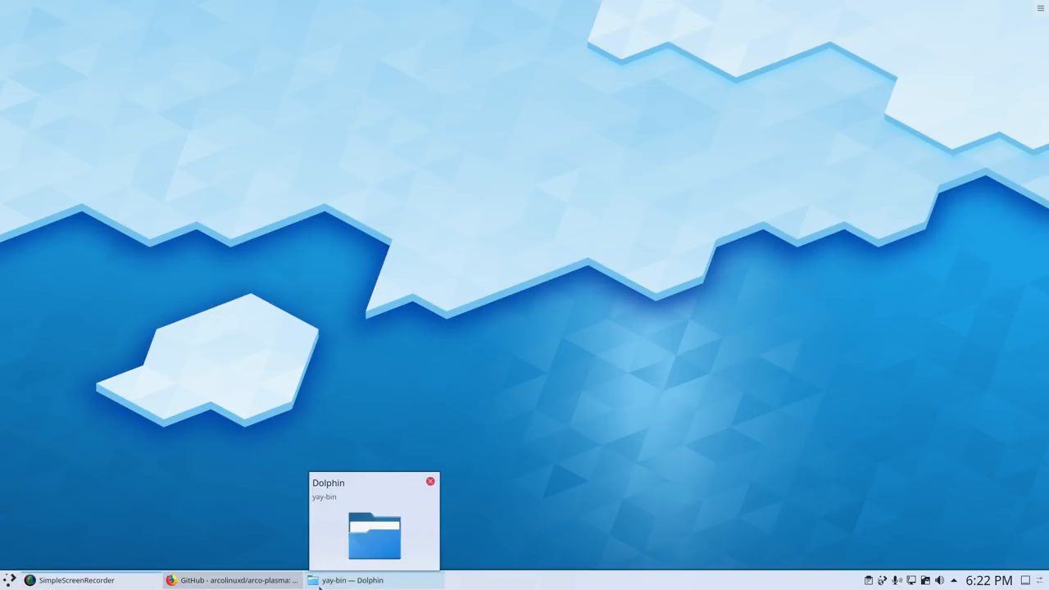
left_click(353, 580)
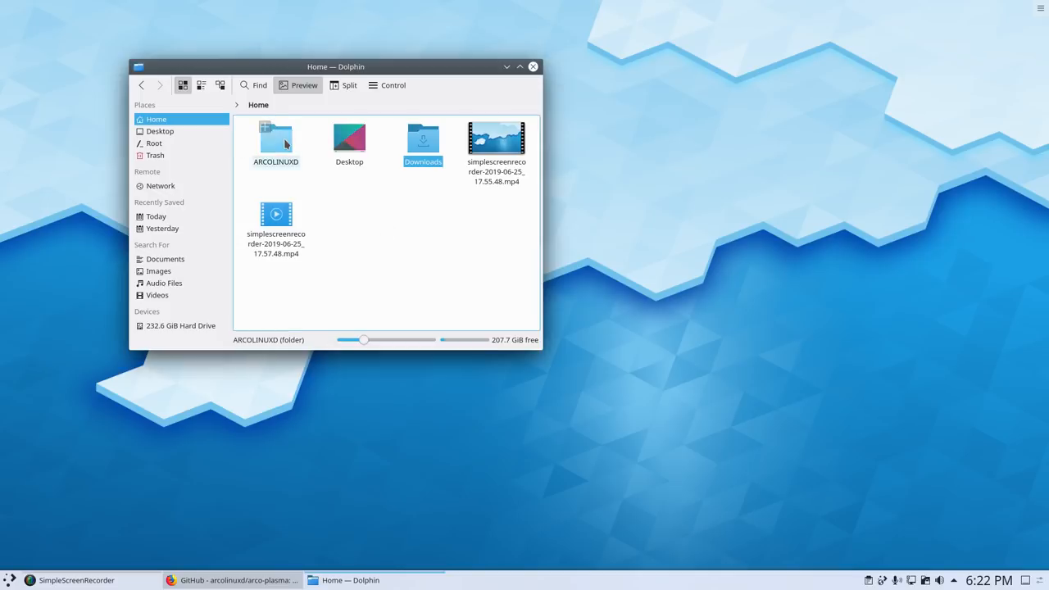
double_click(276, 138)
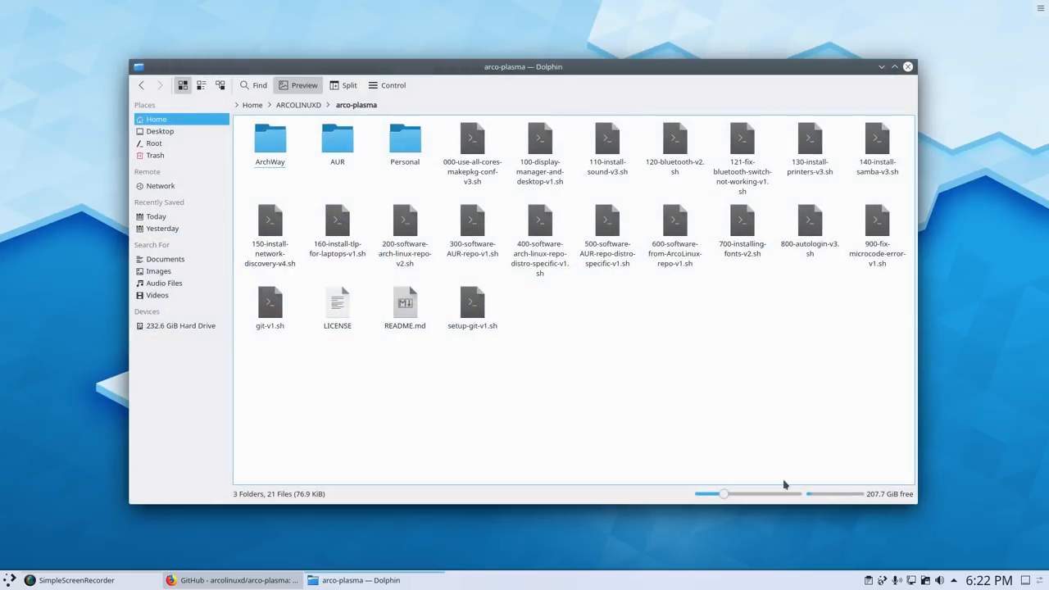
mouse_move(458, 347)
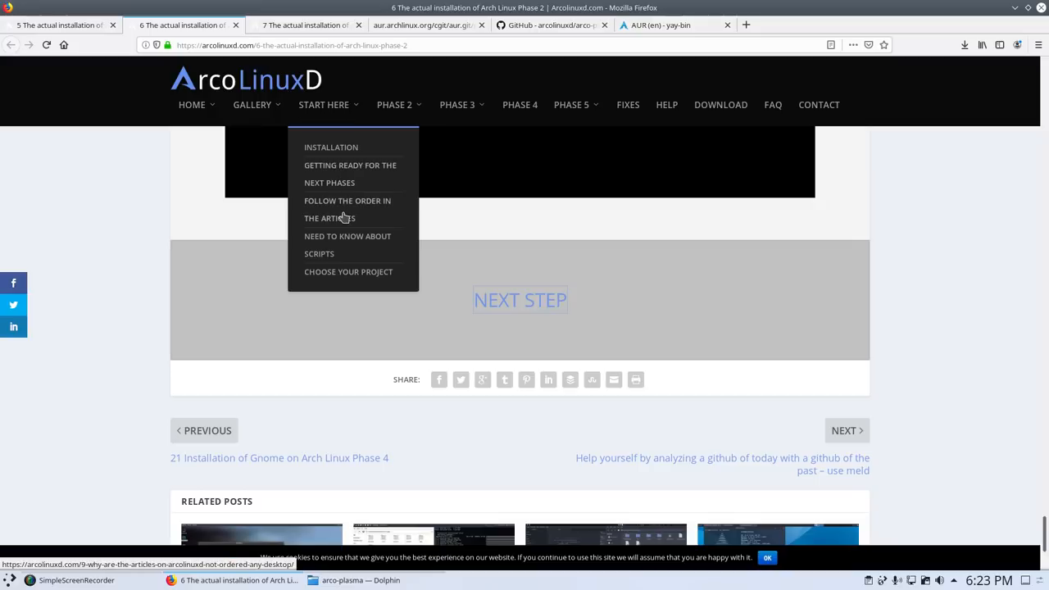
mouse_move(334, 273)
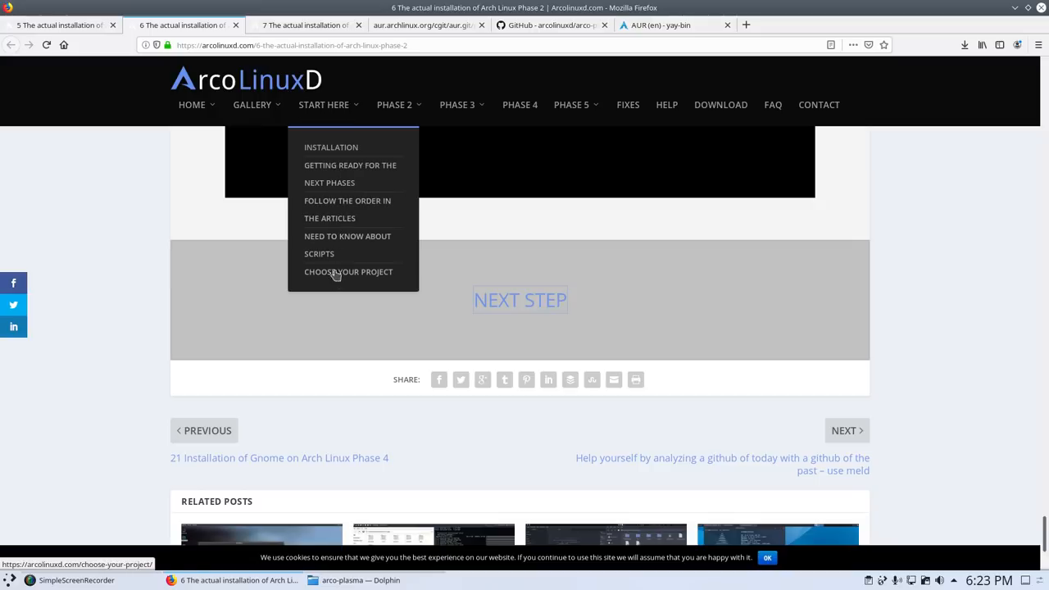
Open the 'Getting ready for the next phases' article and scroll down to its Read More box
left_click(349, 174)
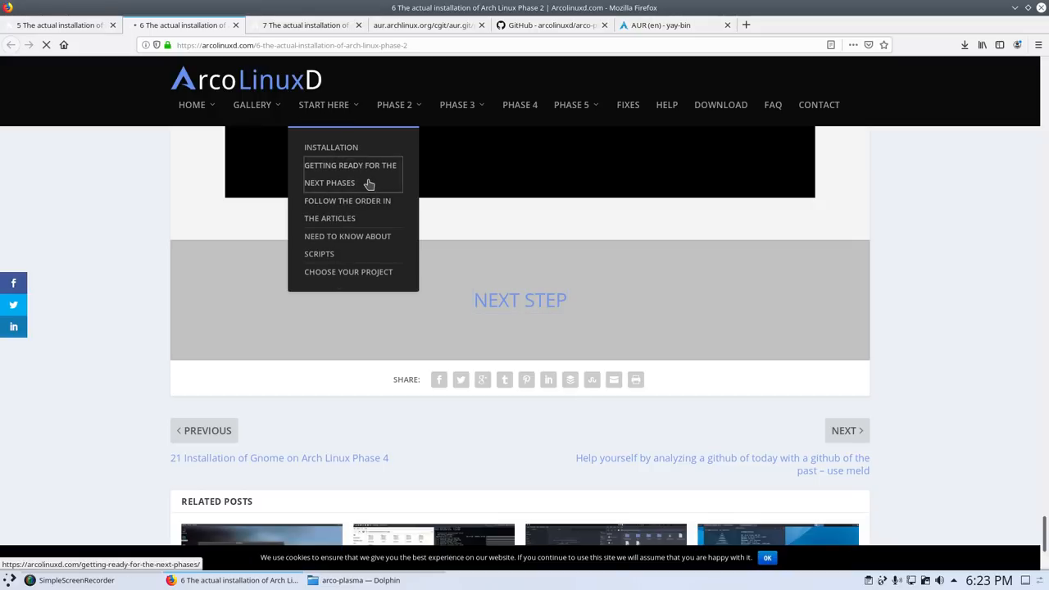
left_click(350, 174)
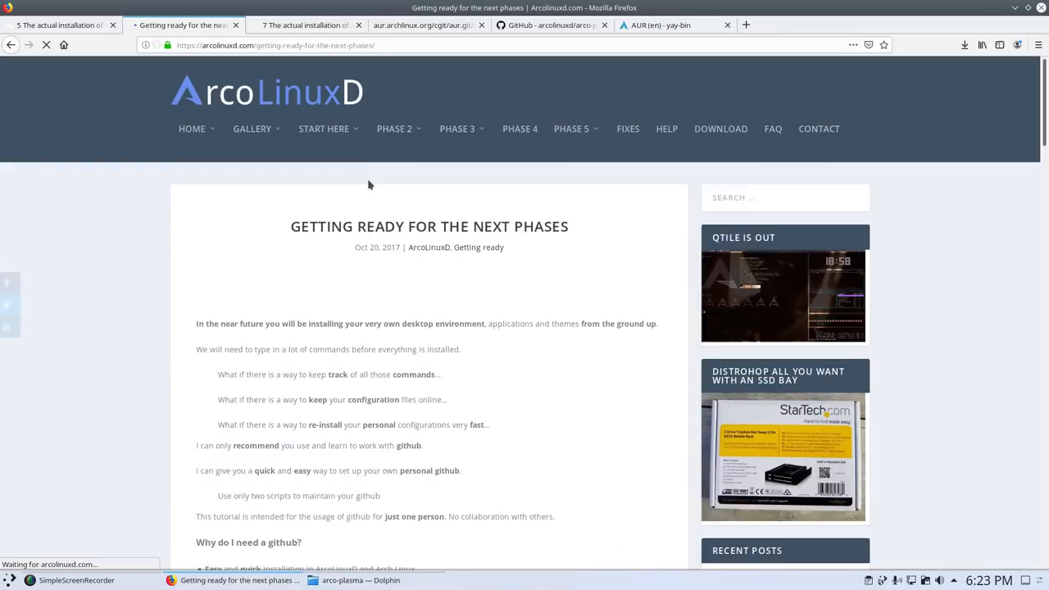
scroll("down", 3)
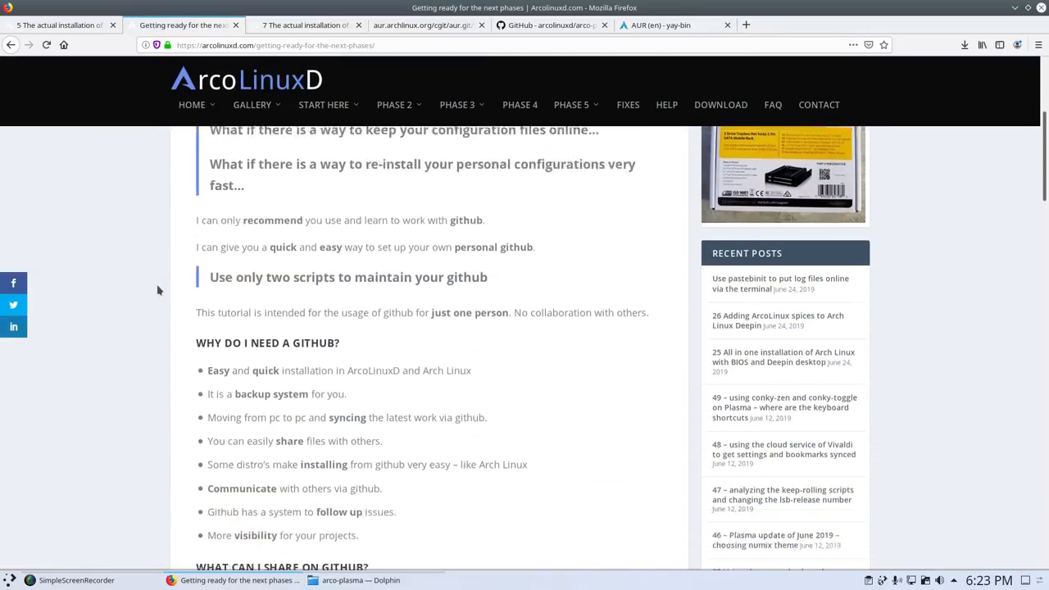
scroll("down", 3)
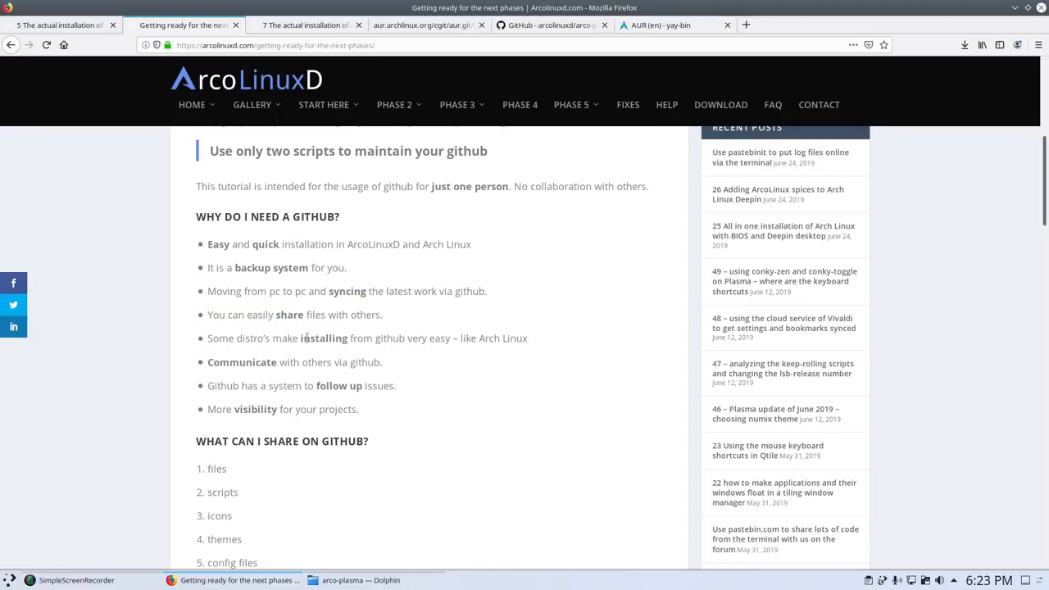
scroll("down", 3)
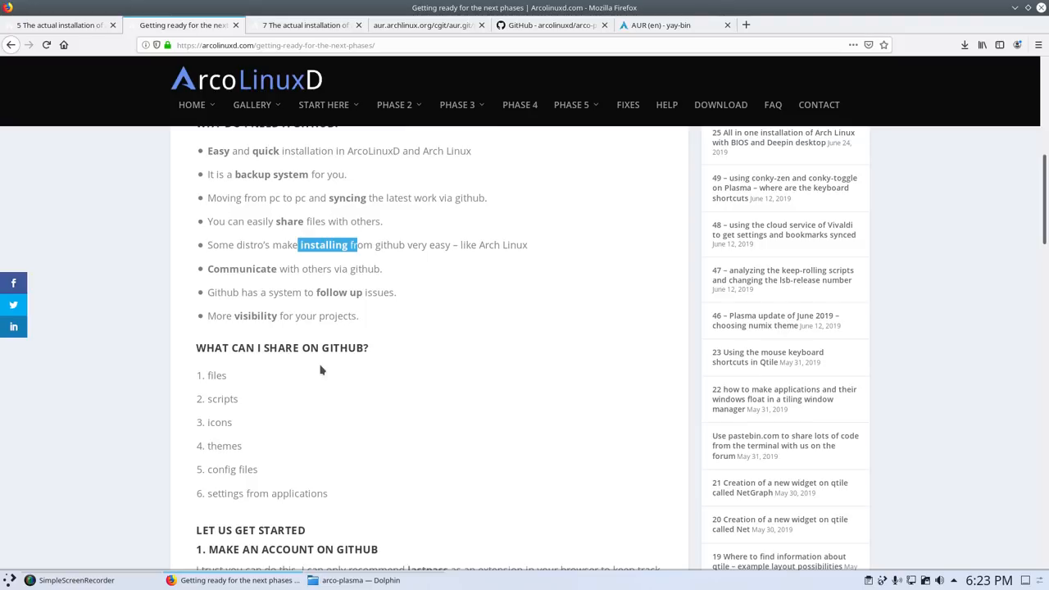
mouse_move(322, 366)
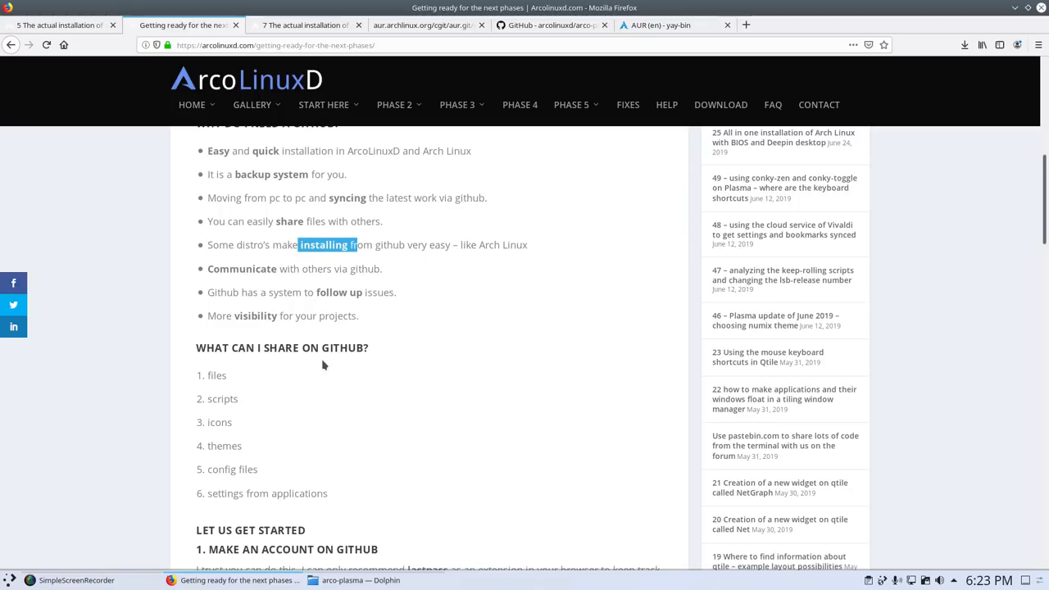
scroll("down", 3)
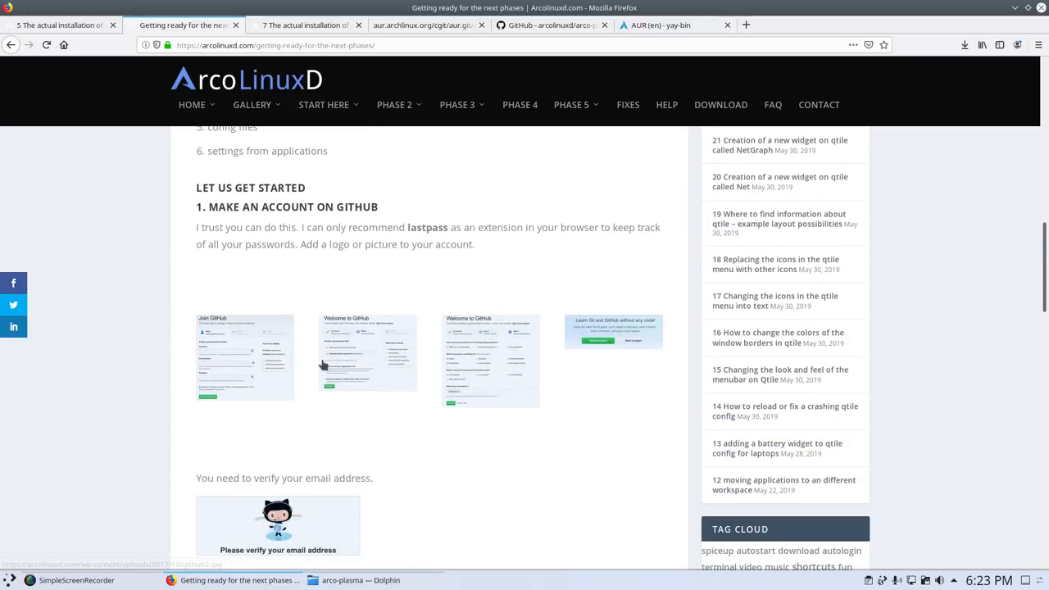
scroll("down", 3)
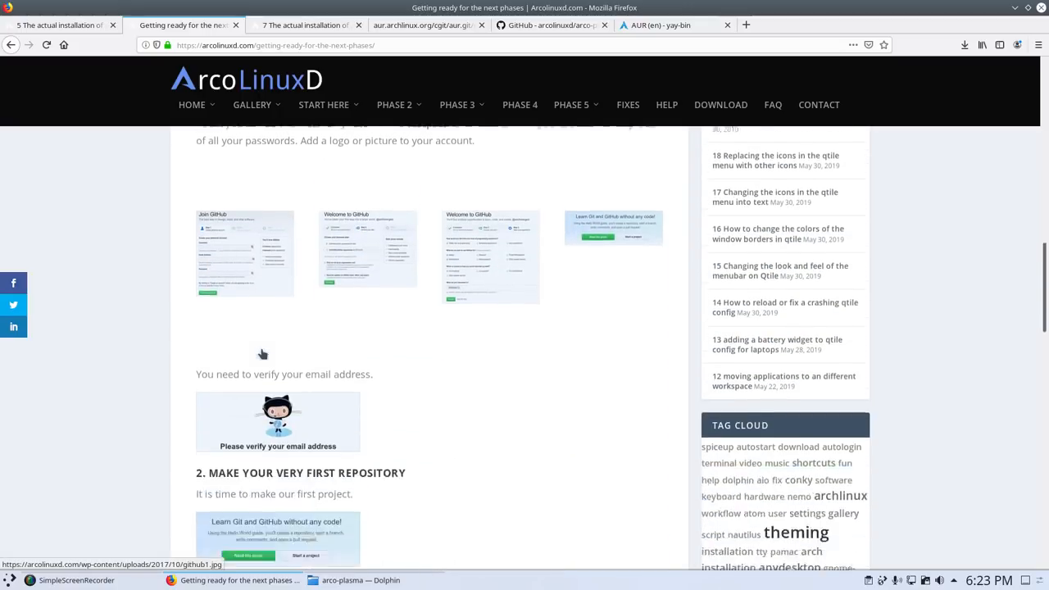
scroll("down", 3)
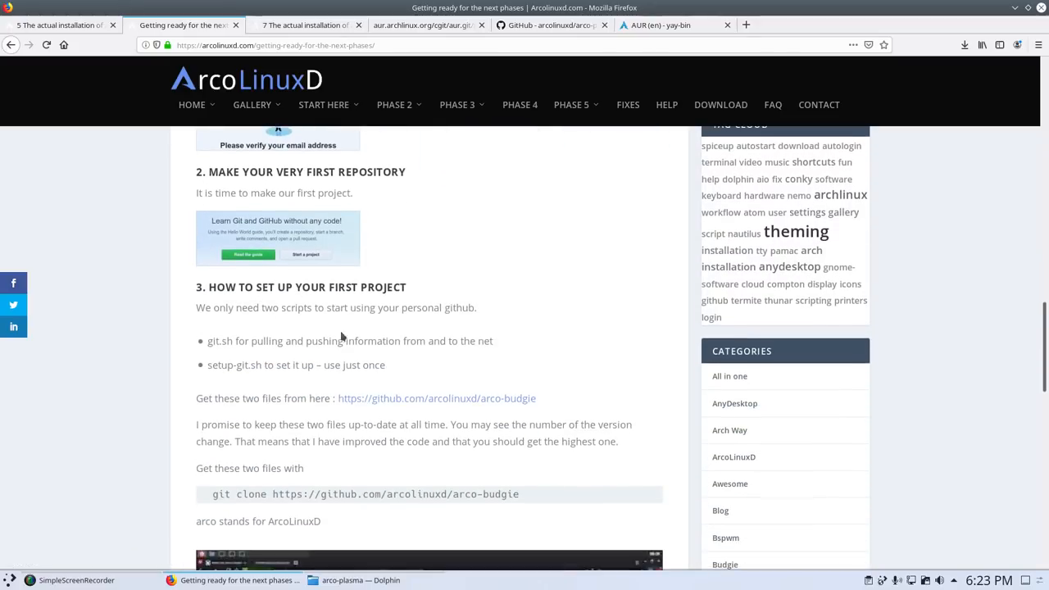
scroll("down", 3)
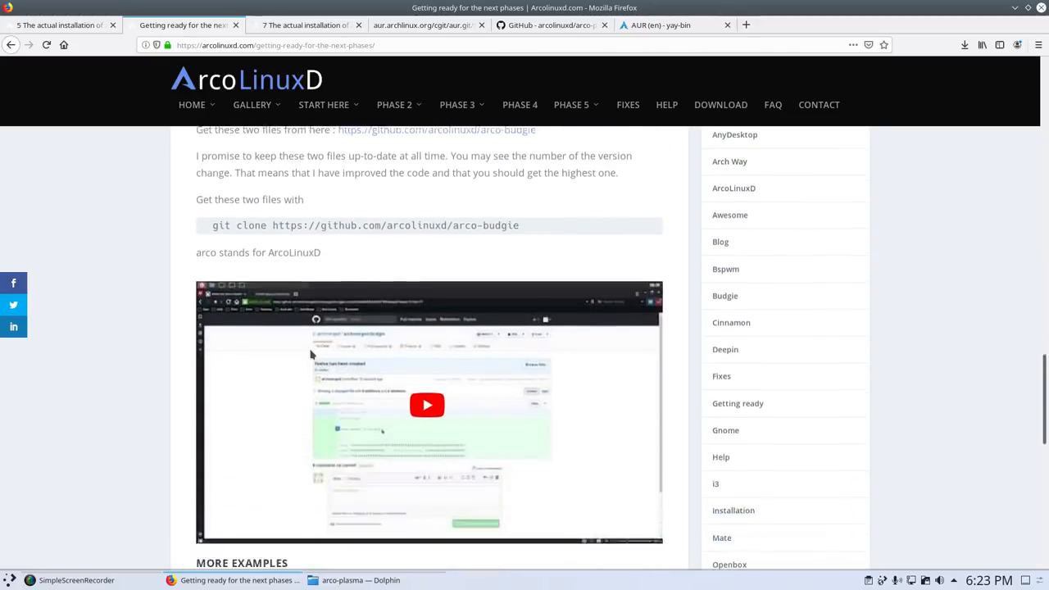
scroll("down", 3)
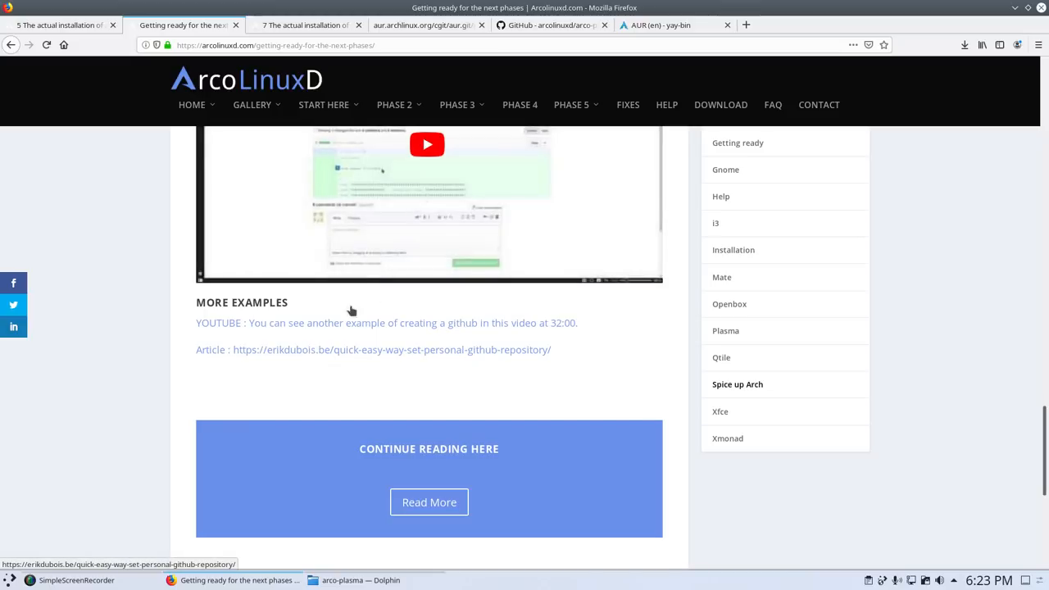
scroll("down", 3)
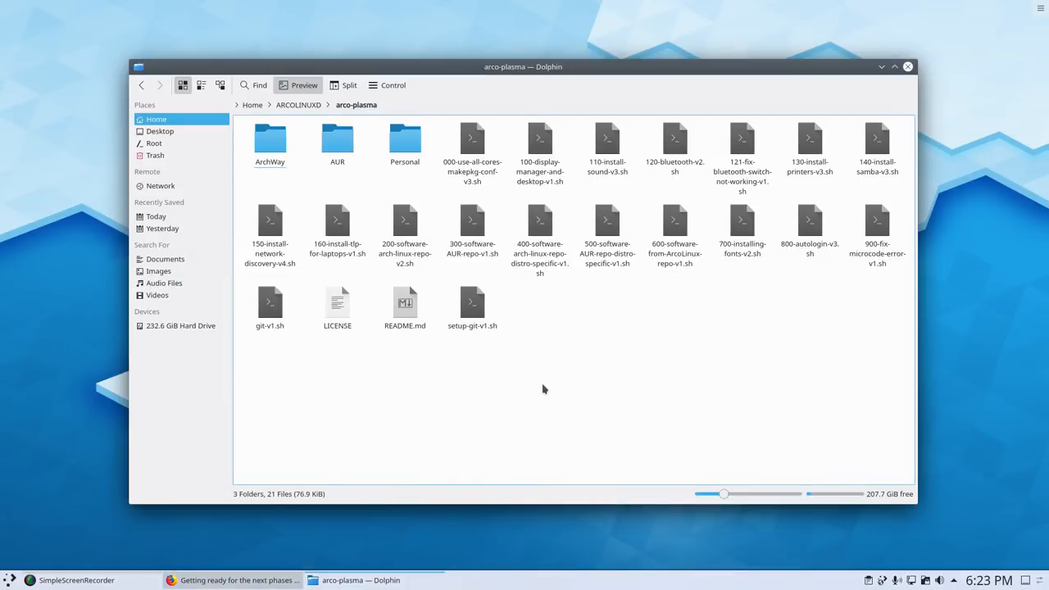
Go up to ARCOLINUXD, close Dolphin, browse the launcher's History, then dismiss it
left_click(298, 104)
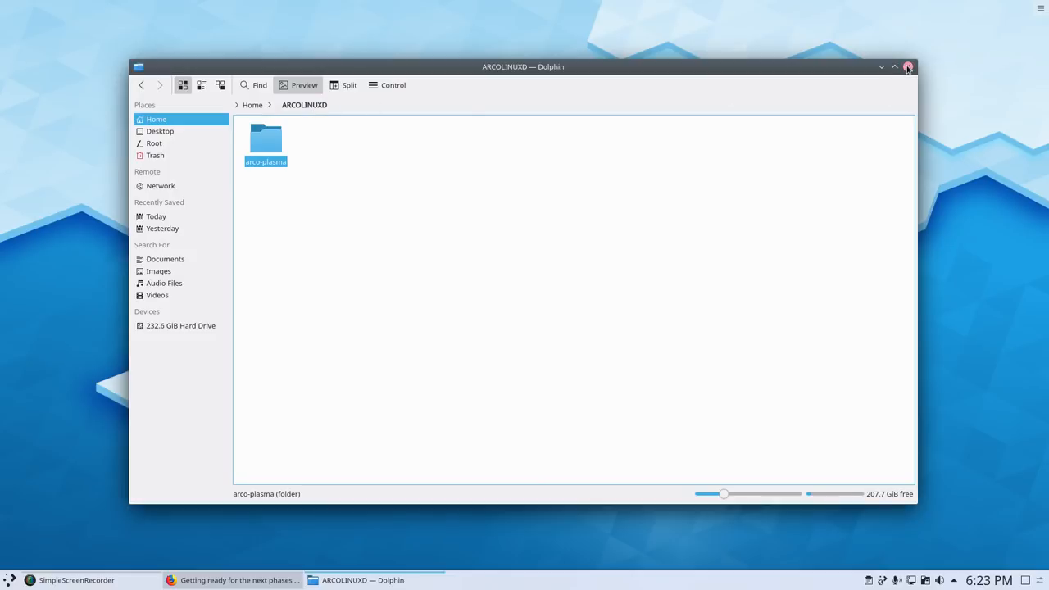
left_click(908, 66)
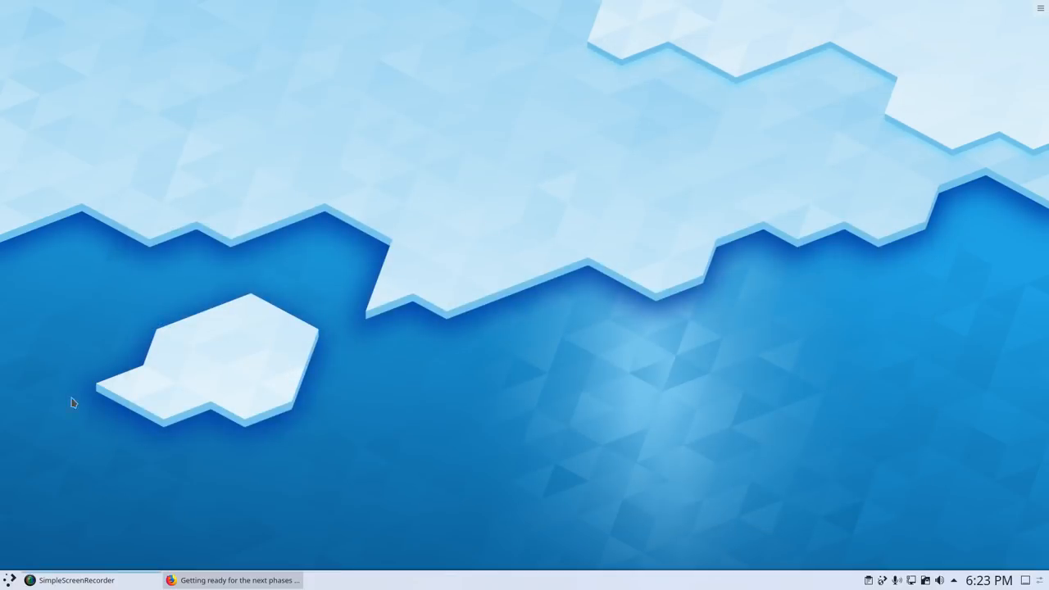
left_click(10, 579)
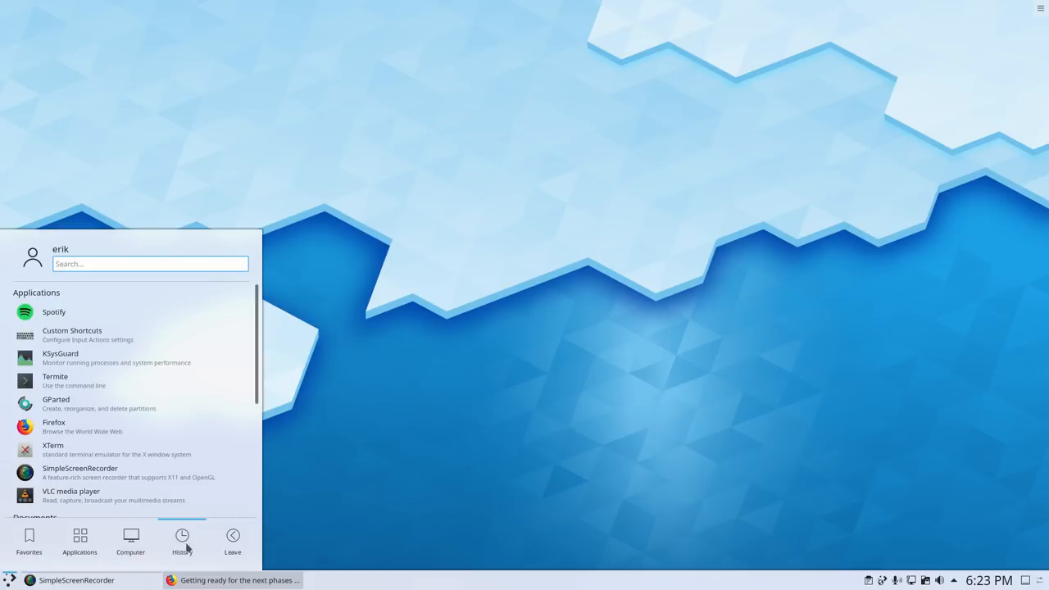
left_click(233, 539)
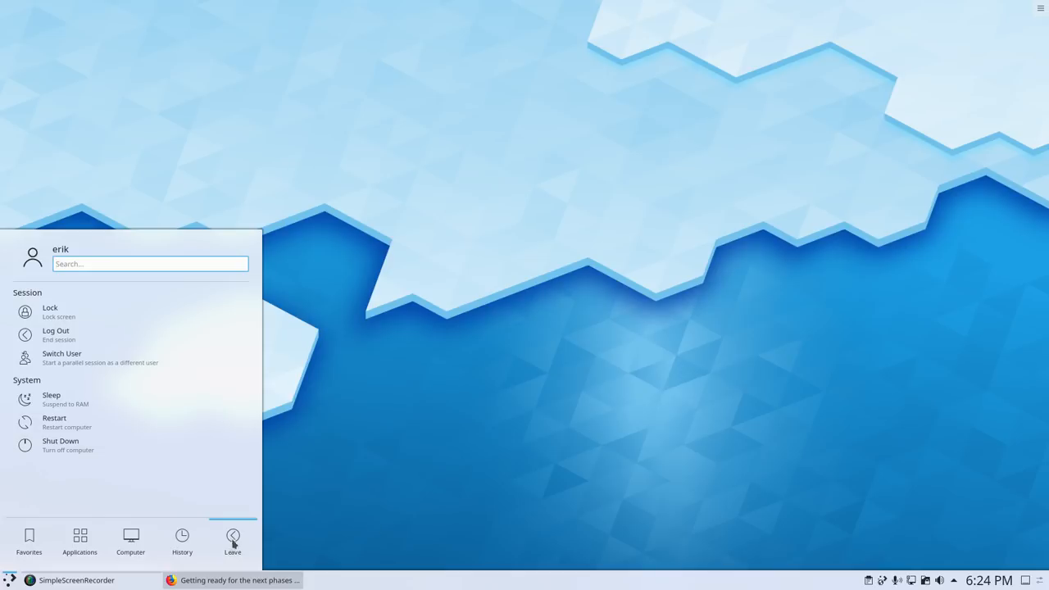
left_click(656, 467)
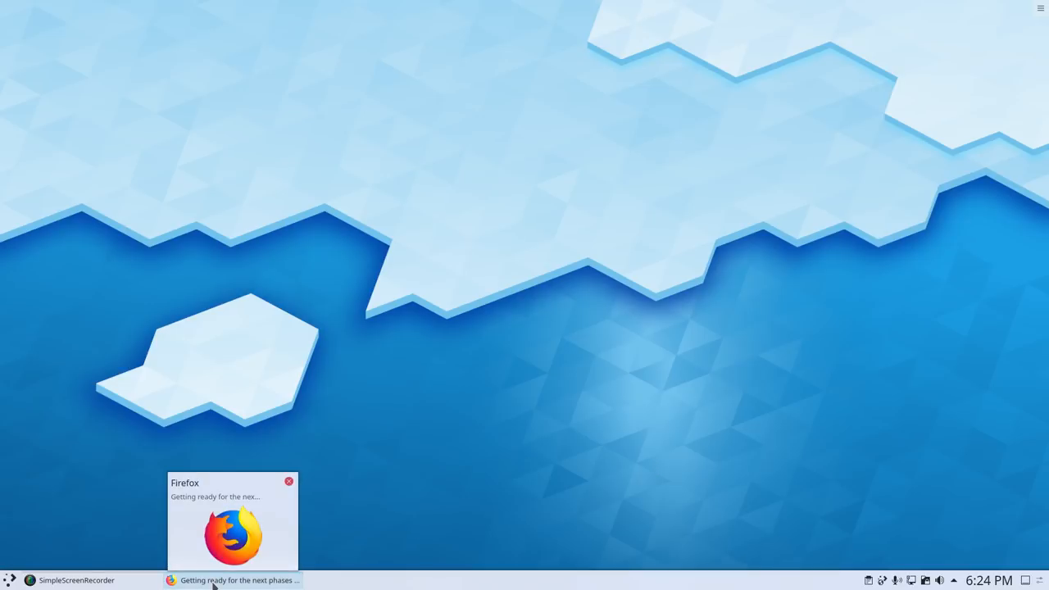
mouse_move(440, 501)
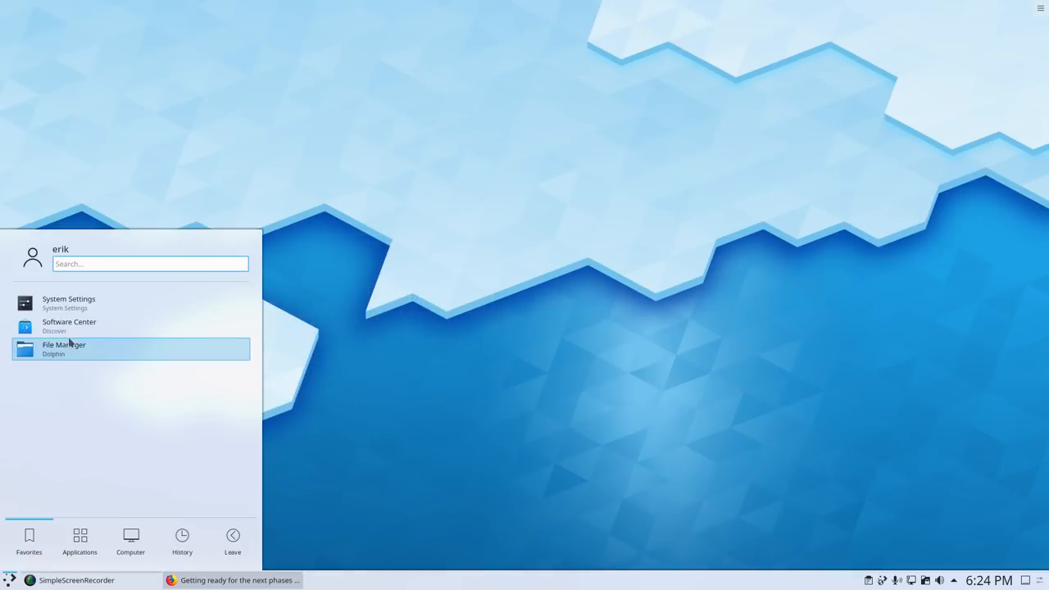
Reopen Dolphin into ARCOLINUXD's arco-plasma ArchWay folder and open a terminal there
left_click(63, 348)
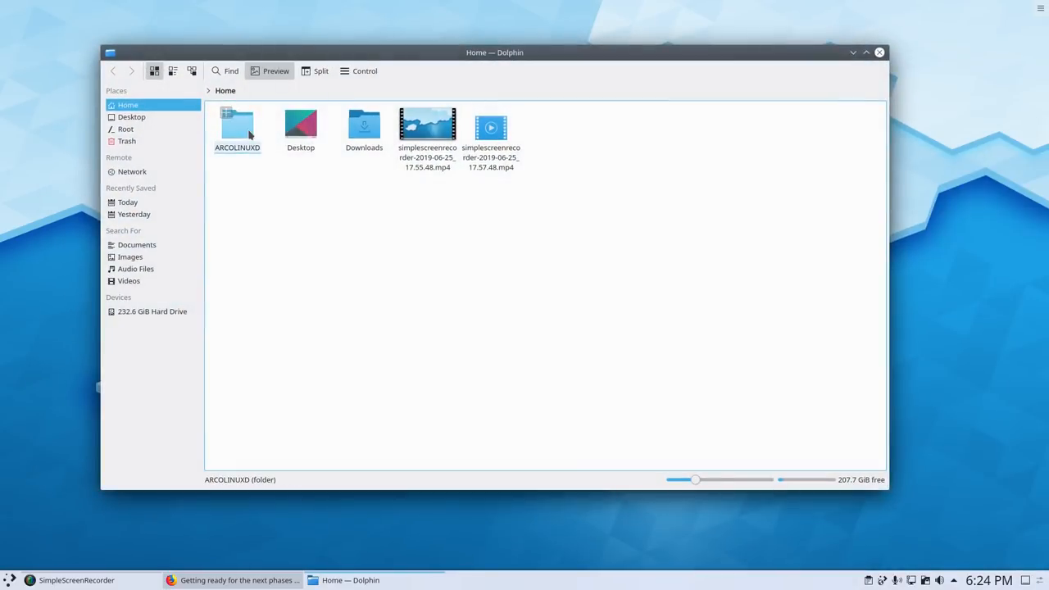
double_click(236, 127)
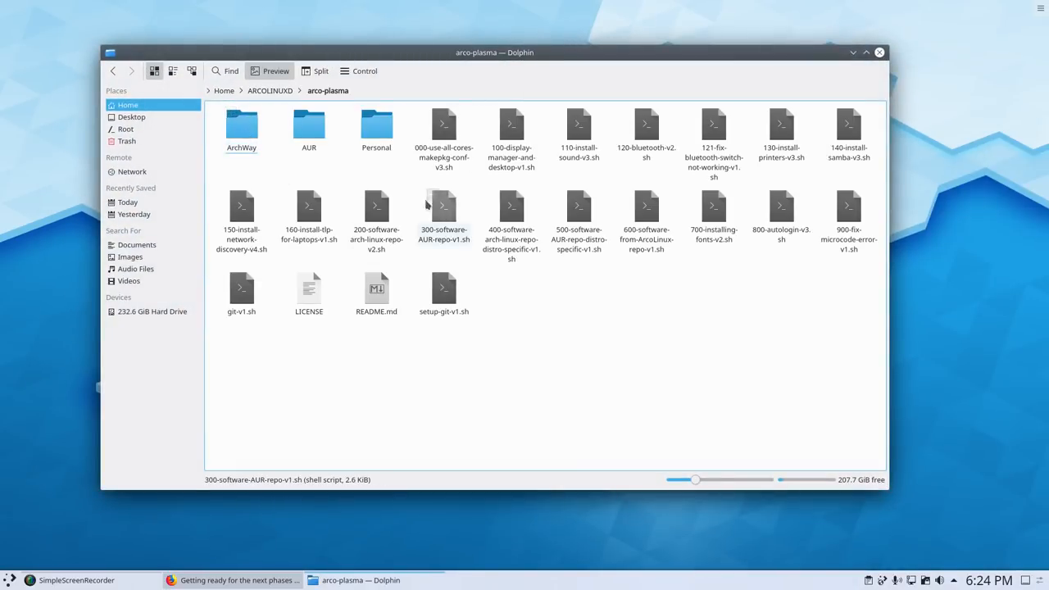
double_click(241, 127)
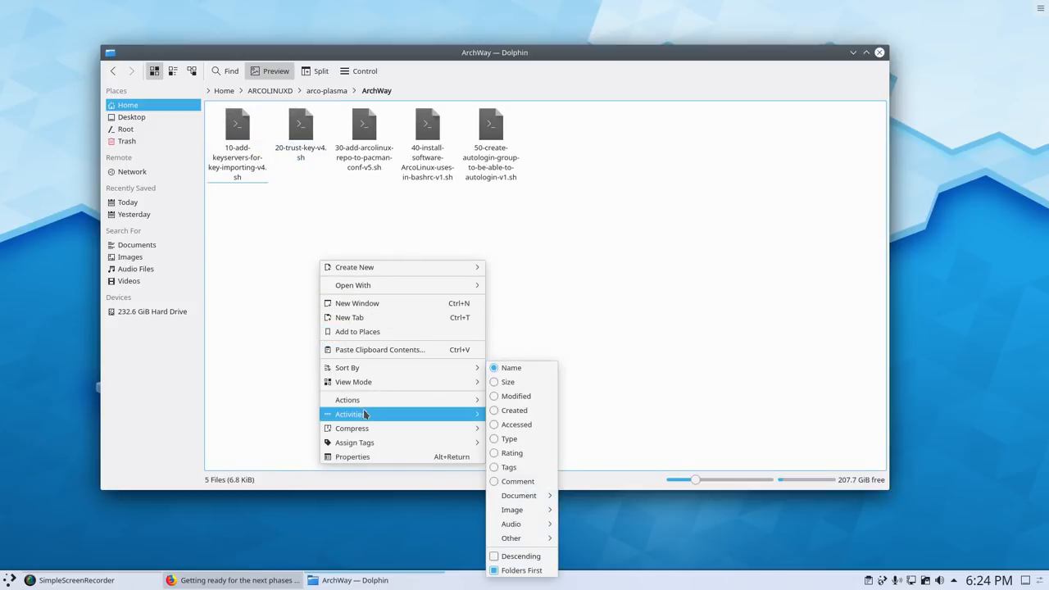
left_click(346, 399)
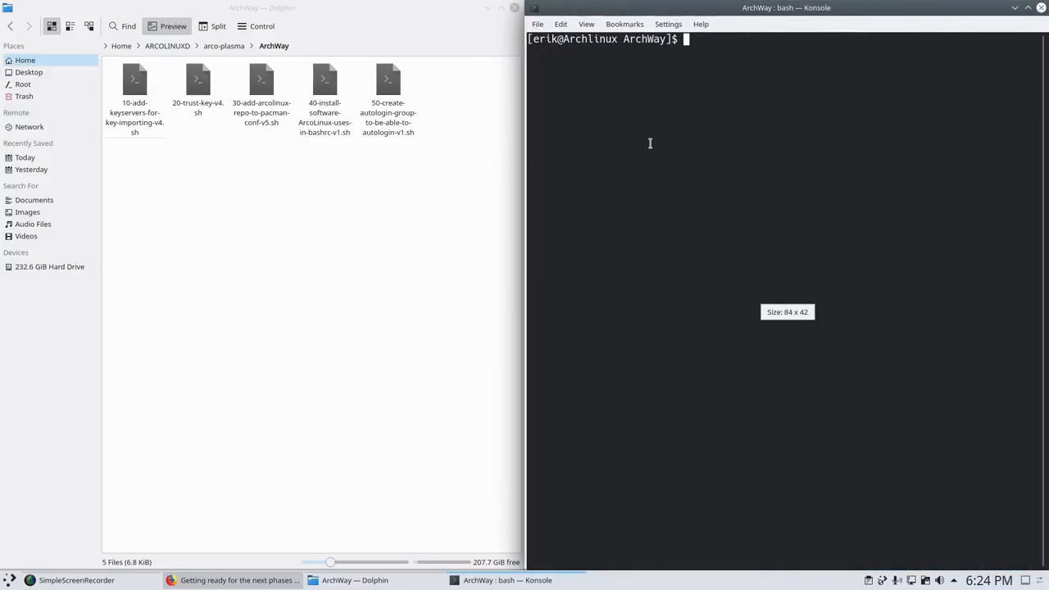
Run ./20-trust-key-v4.sh and follow its gpg key refresh output
type("./20-trust-key-v4.sh")
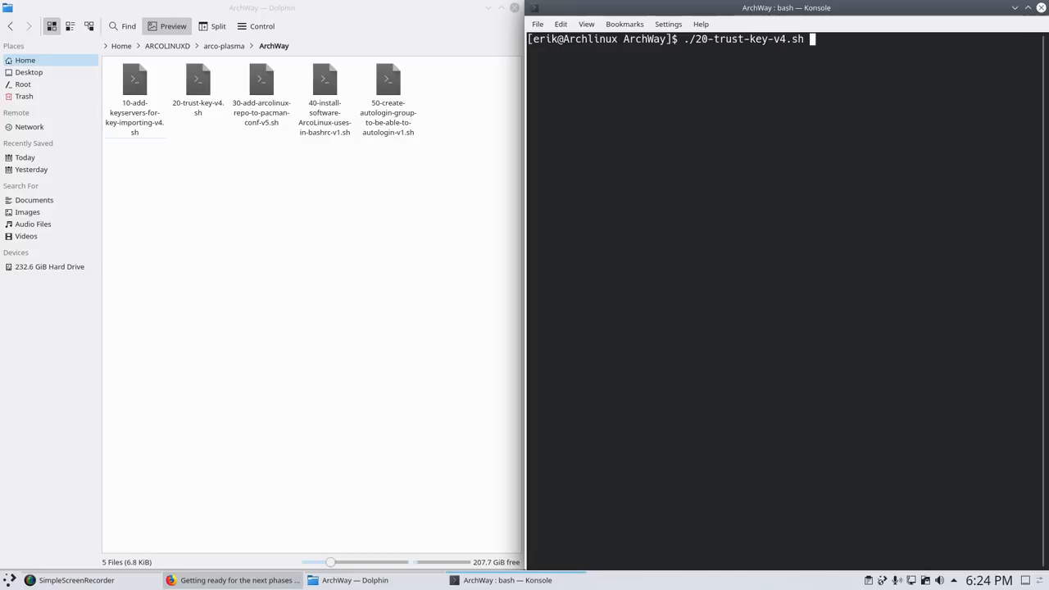
key("Return")
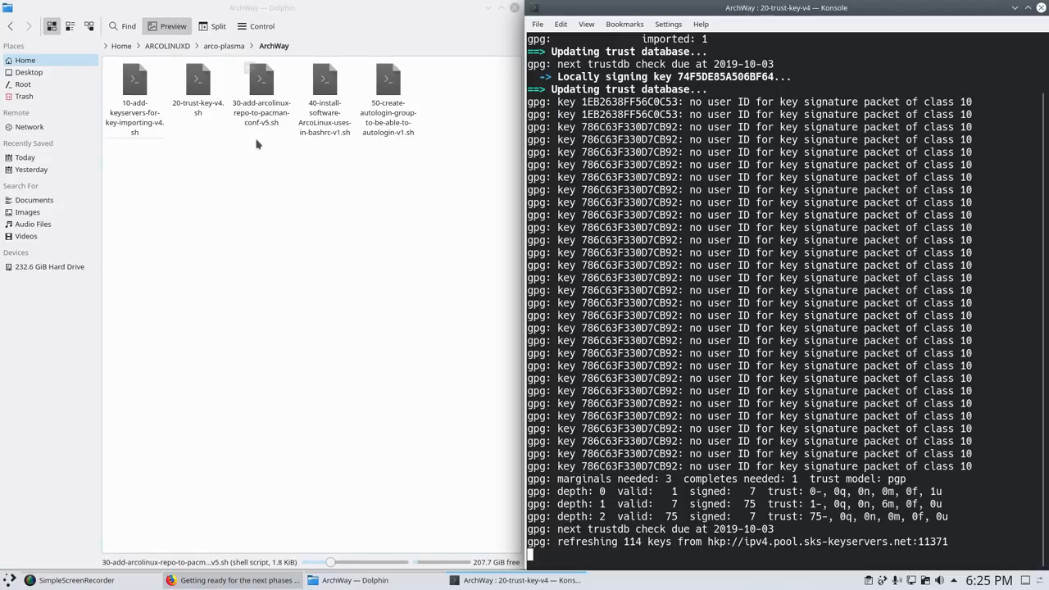
left_click(261, 82)
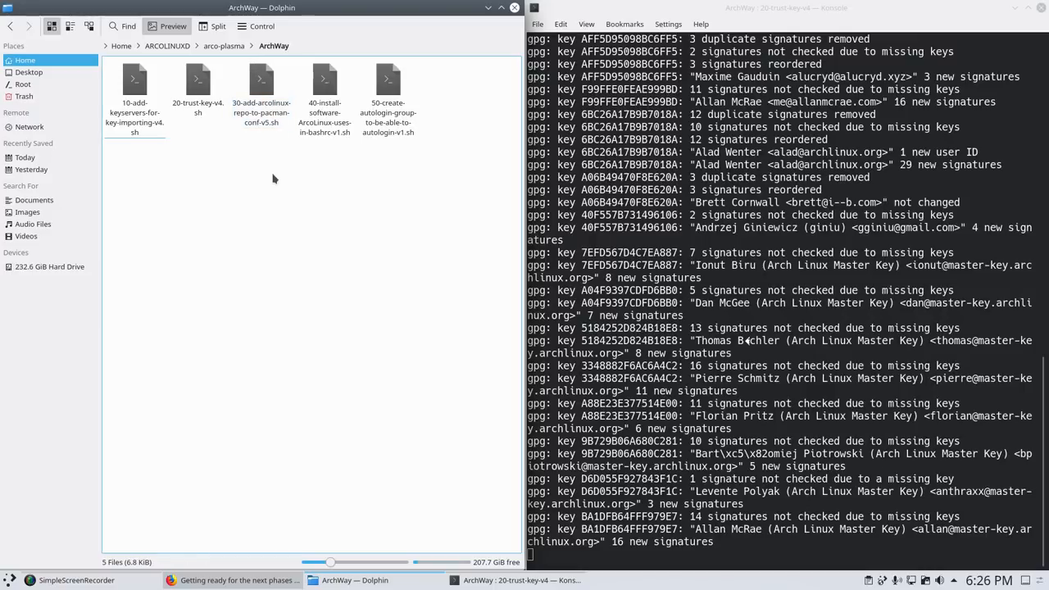
scroll("down", 3)
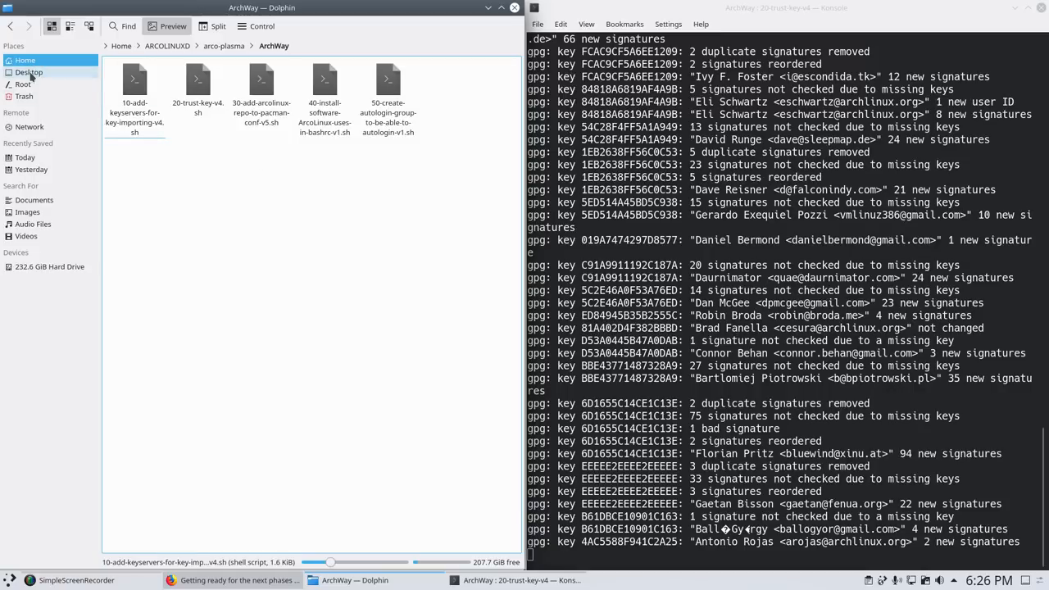
Browse from Root into /etc and open pacman.conf in Kate
left_click(23, 83)
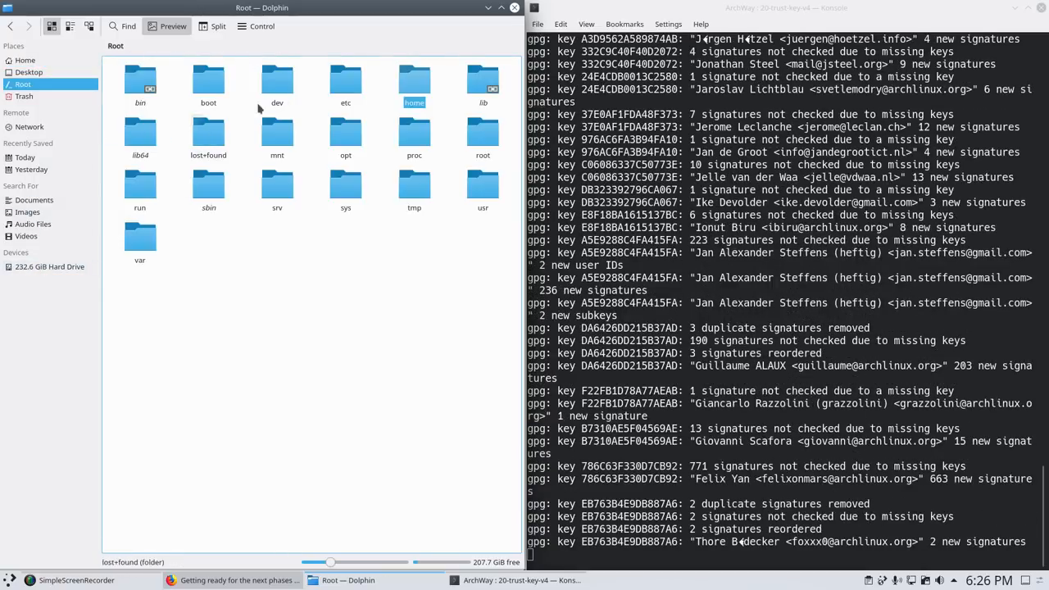
double_click(345, 77)
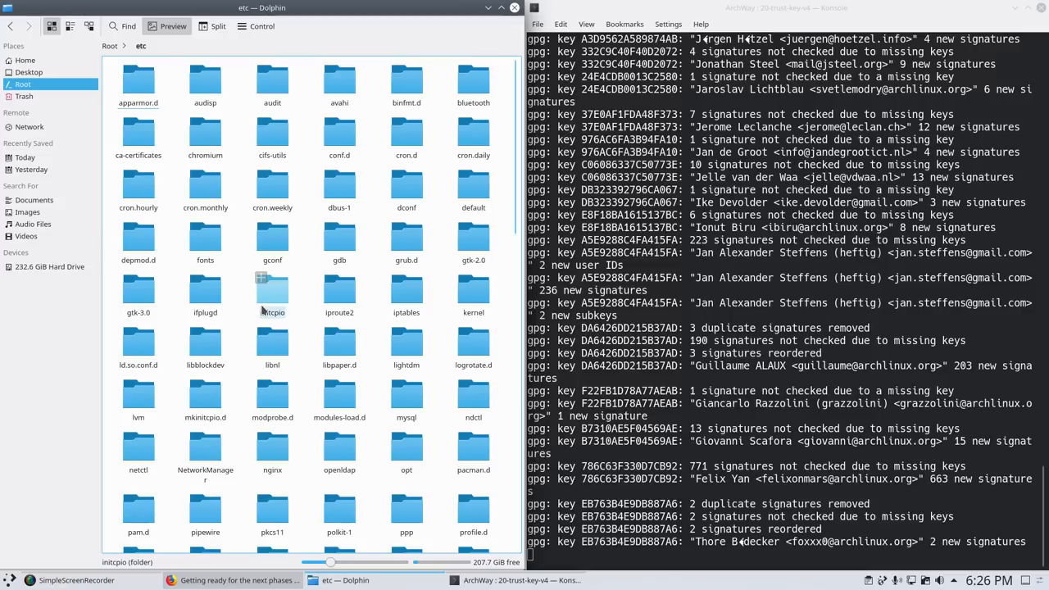
left_click(472, 449)
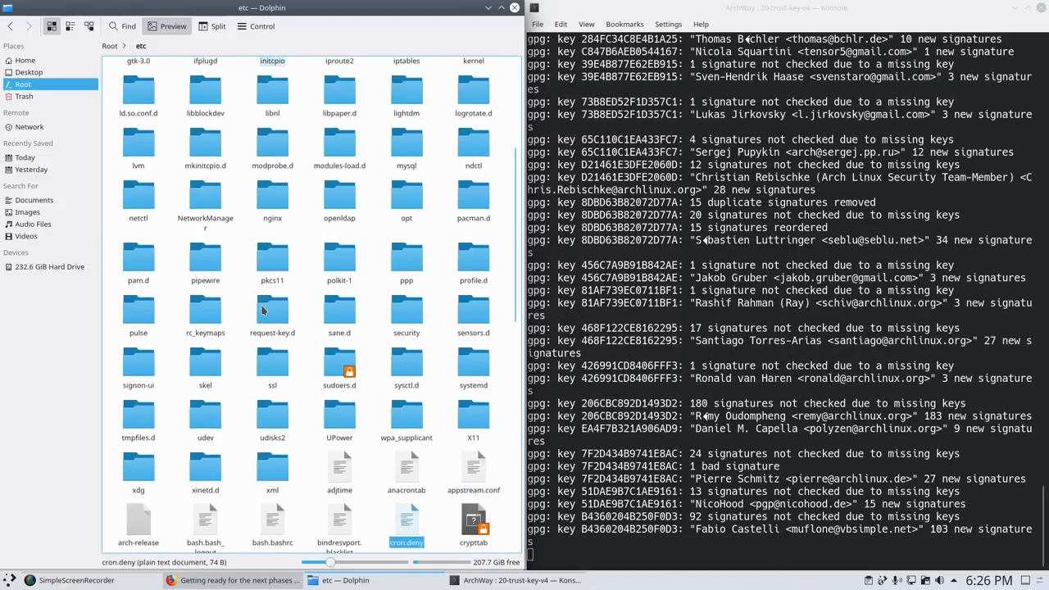
scroll("down", 3)
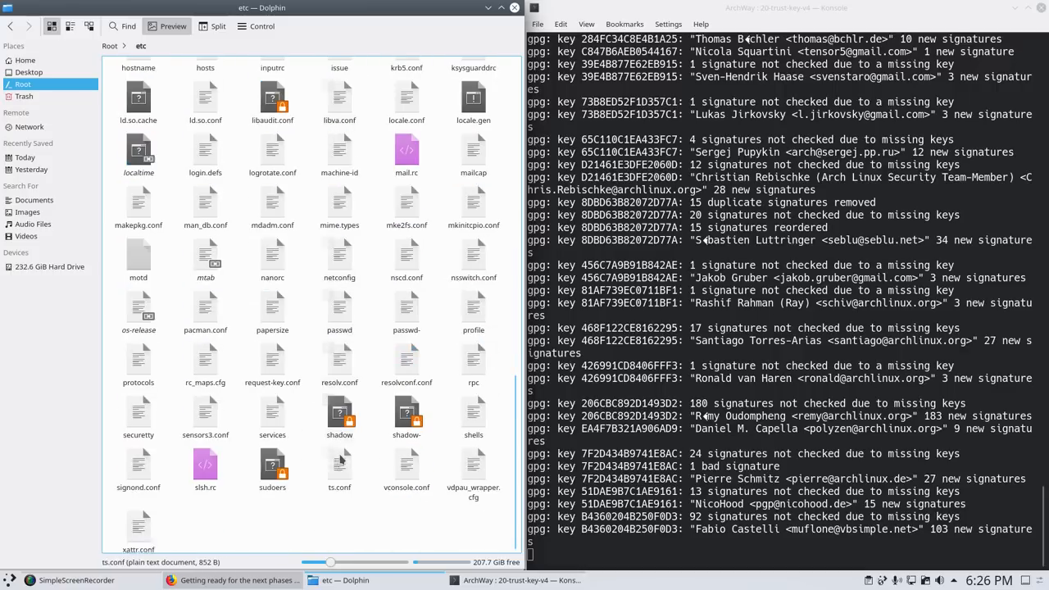
left_click(204, 304)
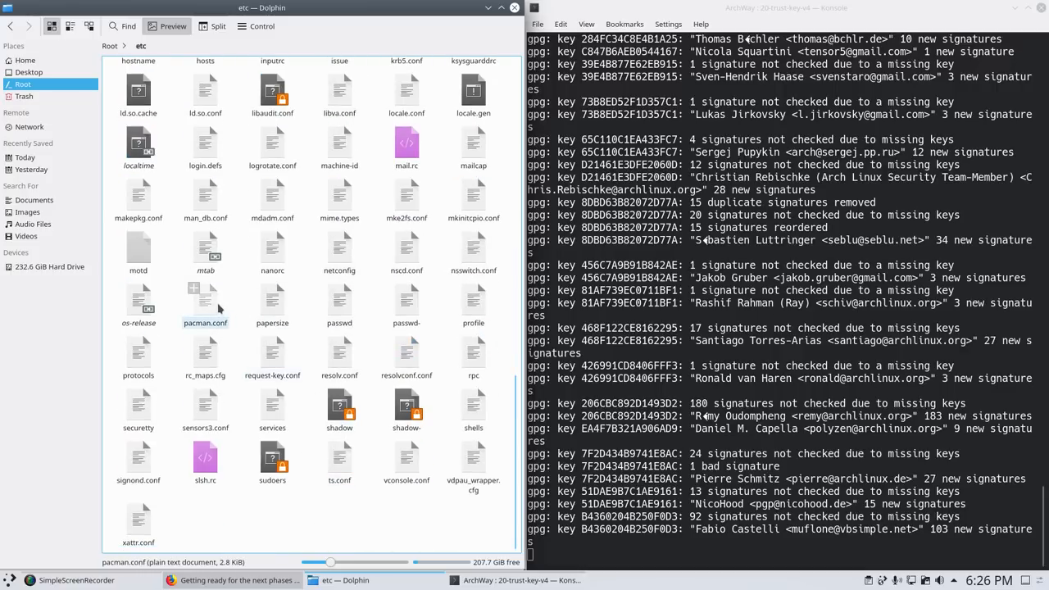
double_click(204, 303)
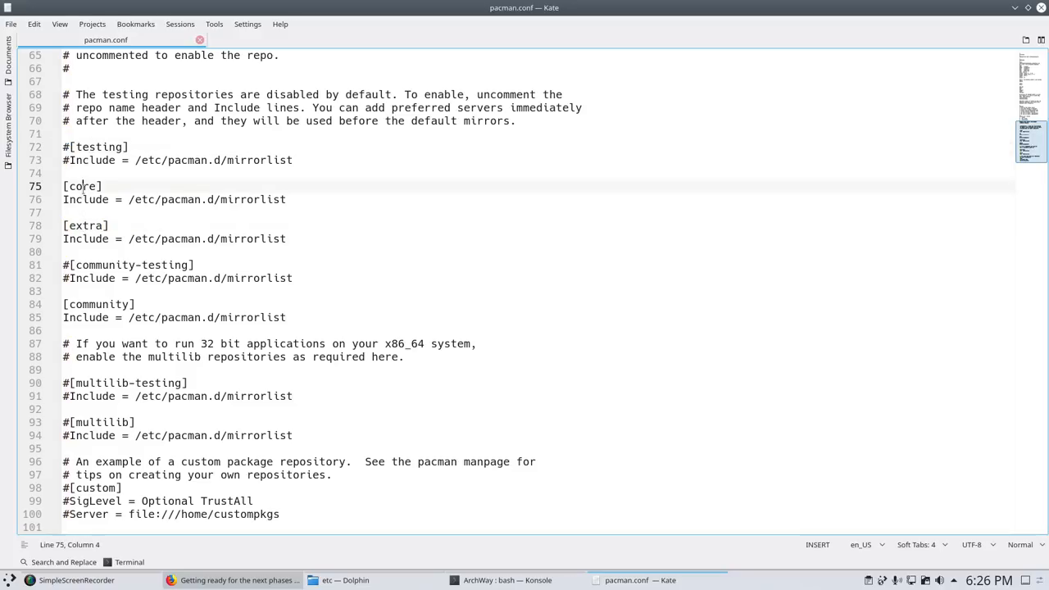
Point out the [core] and [community-testing] repository sections in pacman.conf
left_click(96, 264)
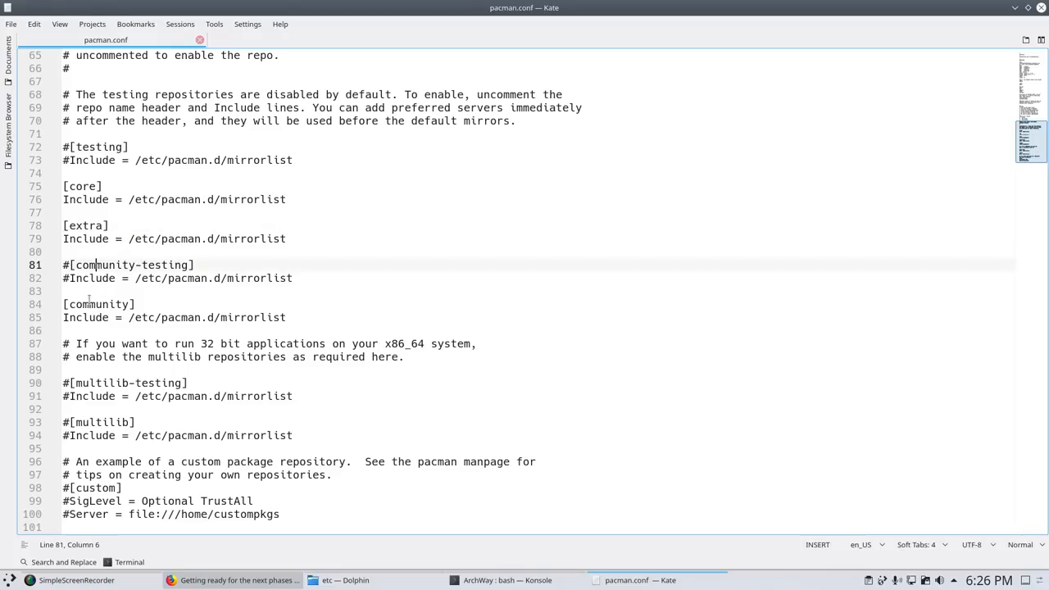
left_click(100, 383)
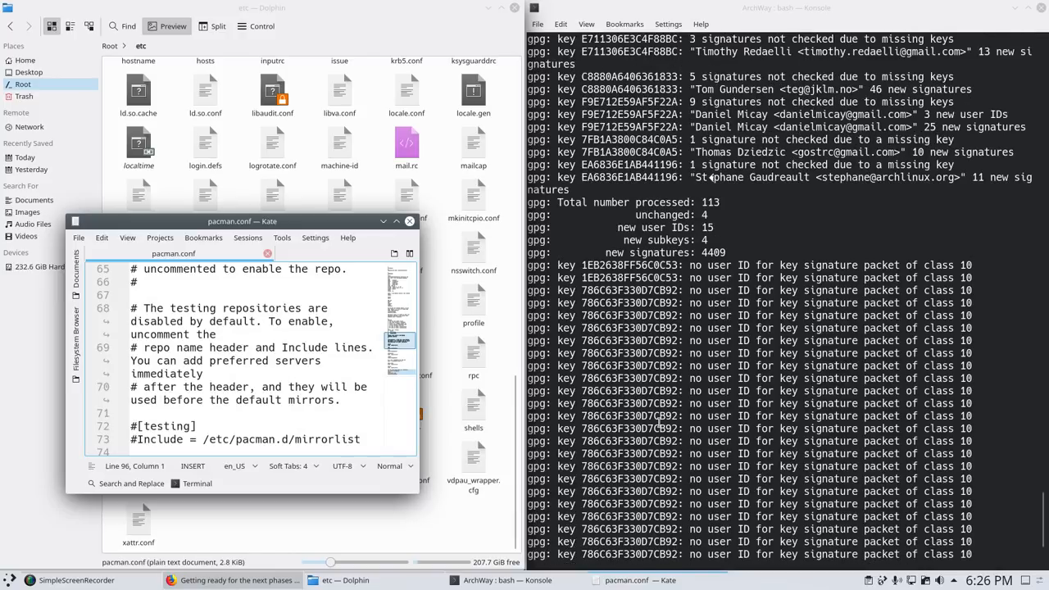
Run ./30-add-arcolinux-repo-to-pacman-conf-v5.sh to add the ArcoLinux repos and mirrorlist
scroll("down", 3)
type("ls")
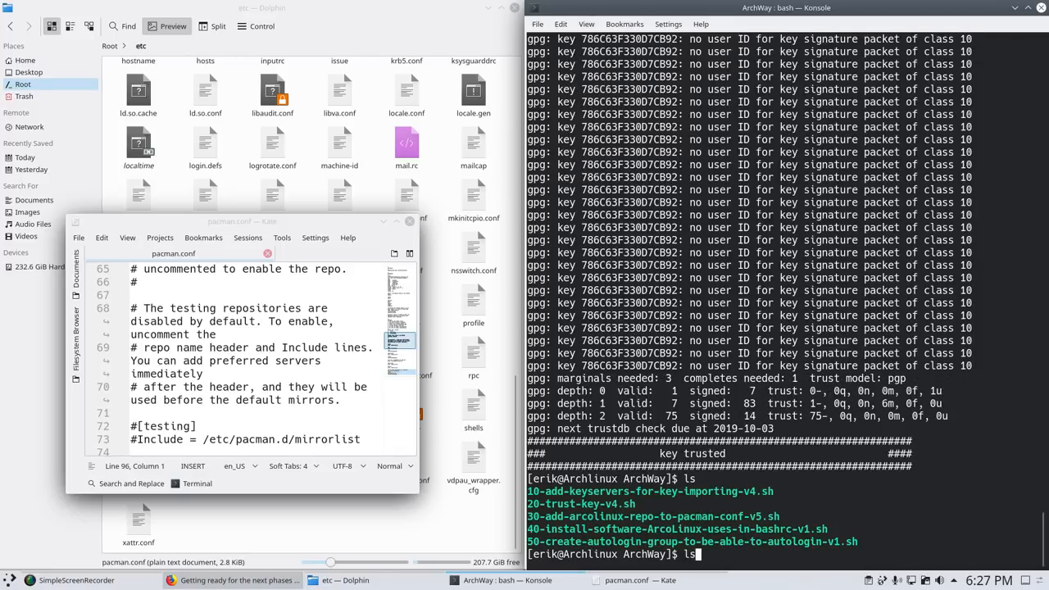
type("./20-trust-key-v4.sh")
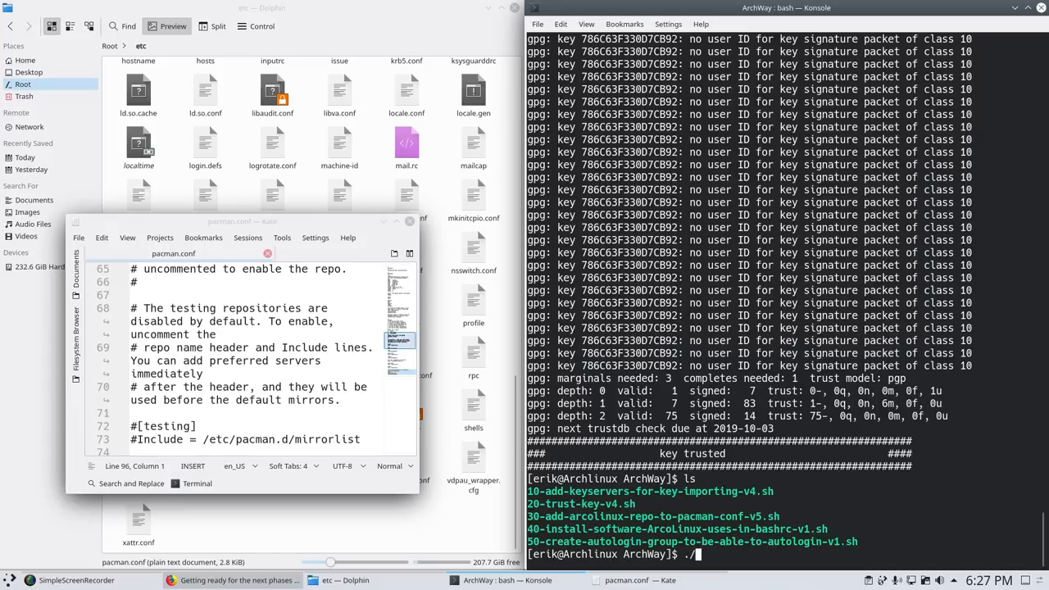
type("./30-add-arcolinux-repo-to-pacman-conf-v5.sh")
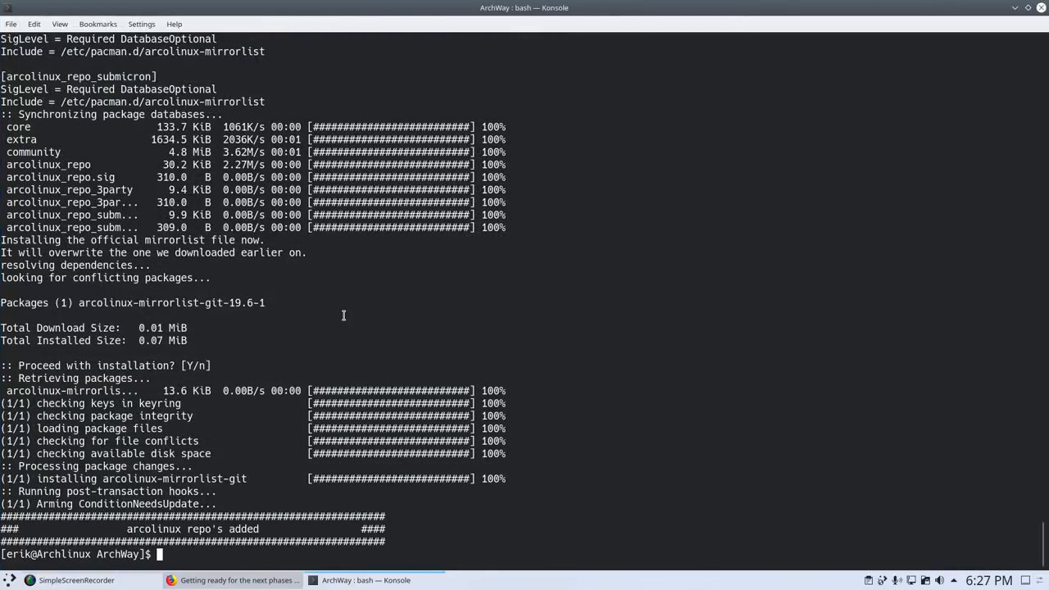
Install arcolinux-bin-git with sudo pacman -S, then try the skel command
type("sudo pacamn")
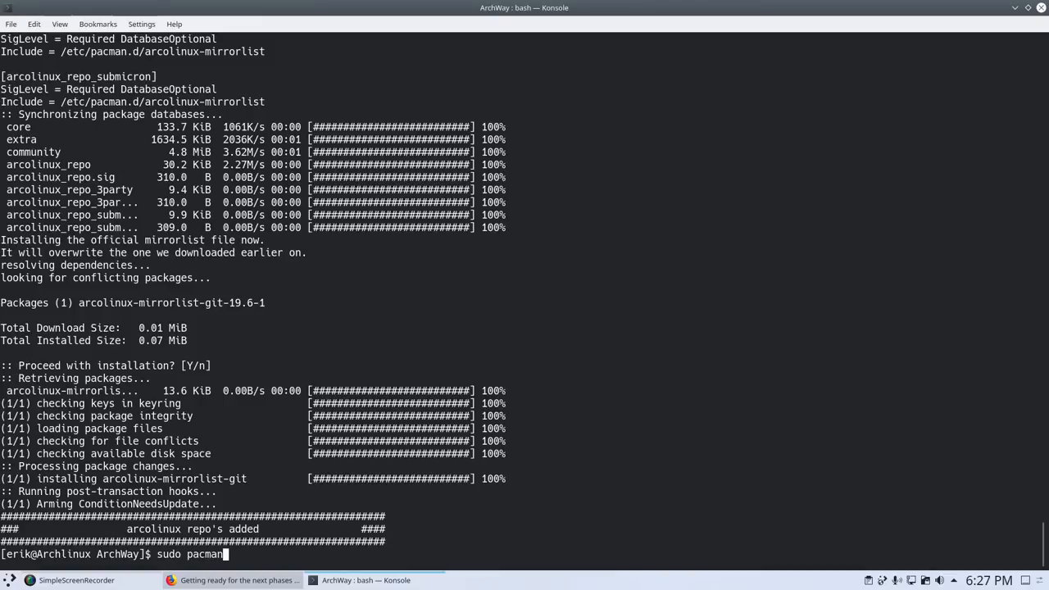
type("-S")
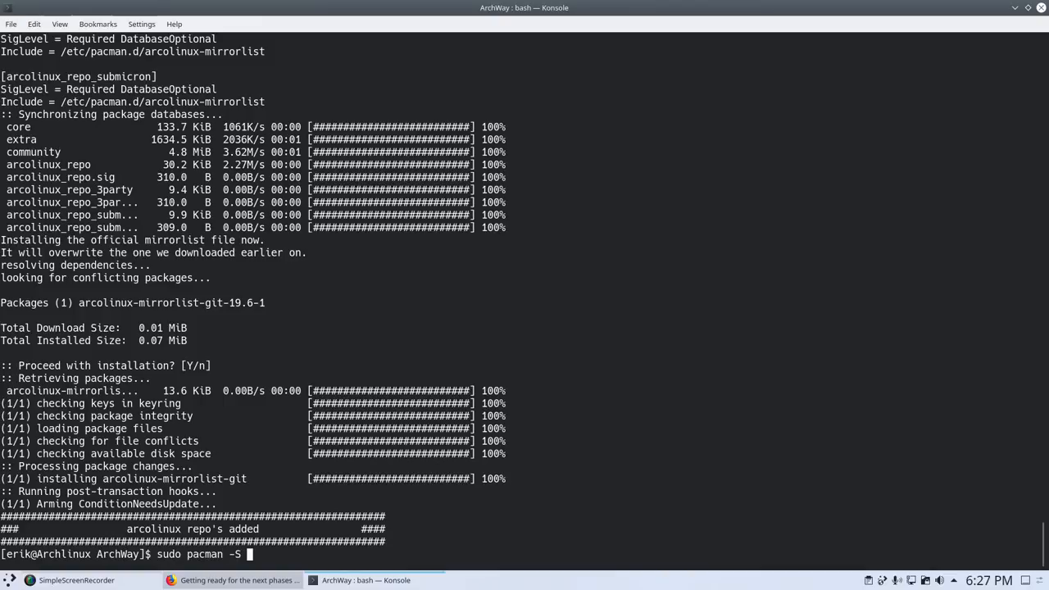
type("arcolinux-")
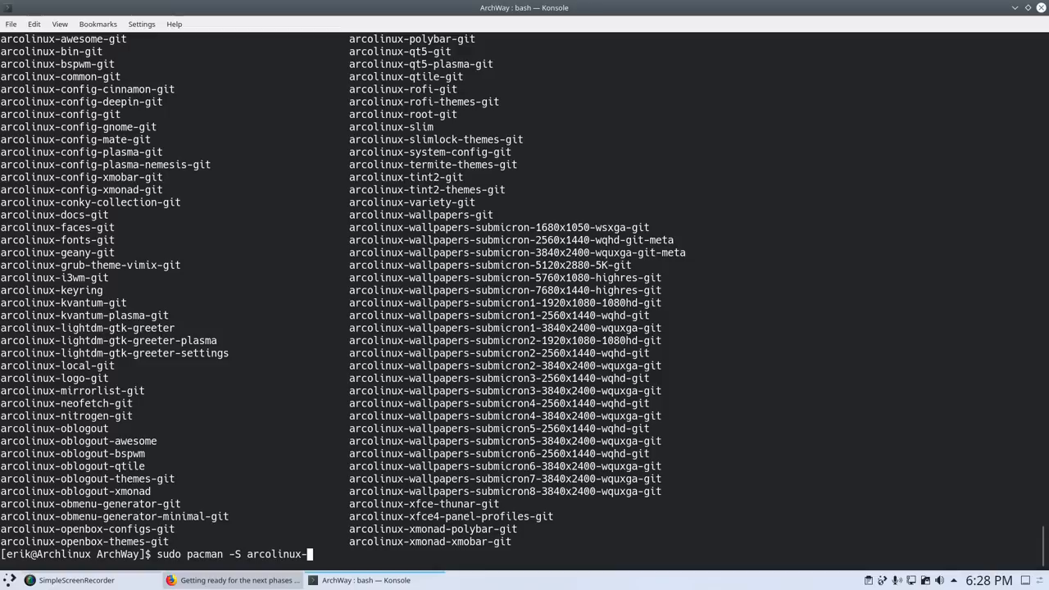
type("bin-git")
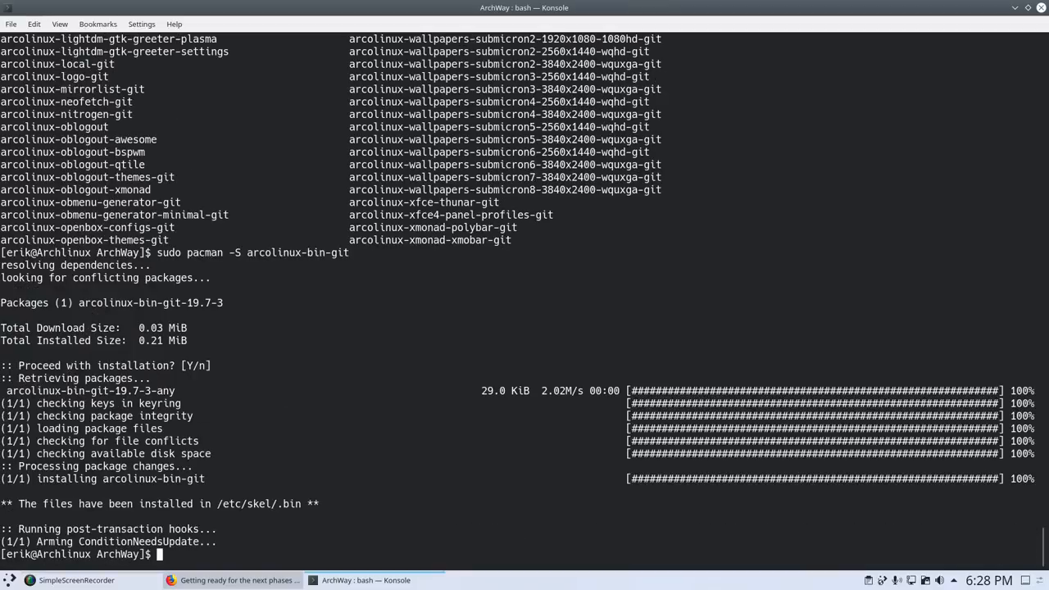
type("skel")
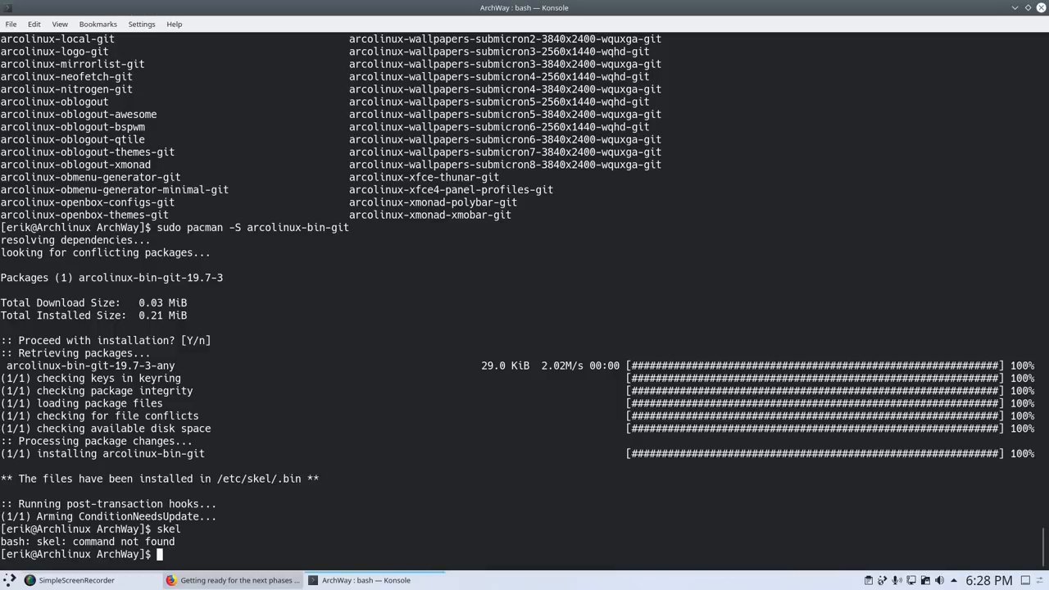
Install arcolinux-config-plasma-git via sudo pacman -S with Tab completion, confirming with y
type("sudo pacman")
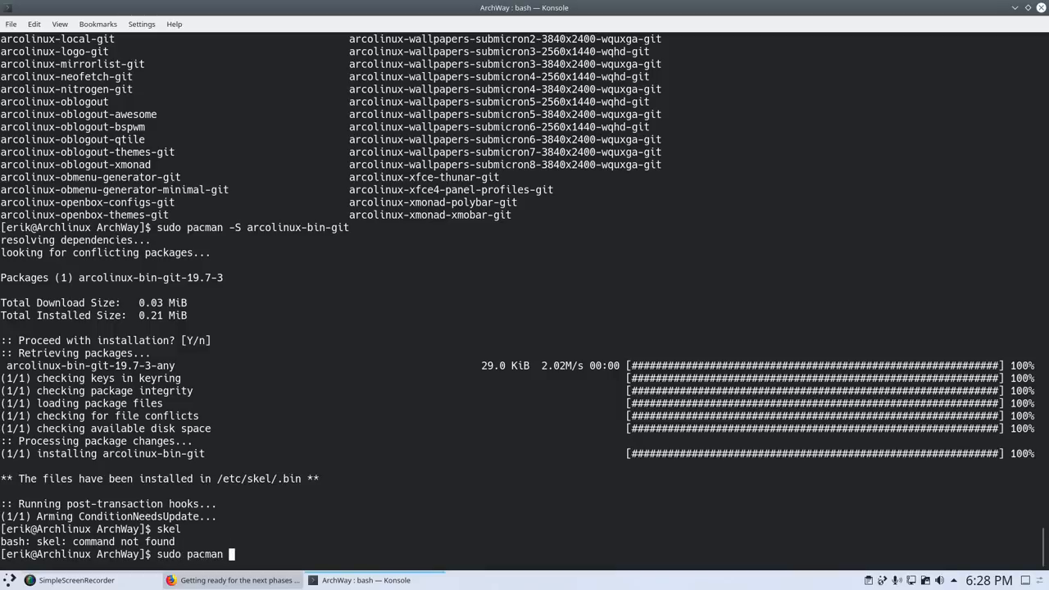
type("-S")
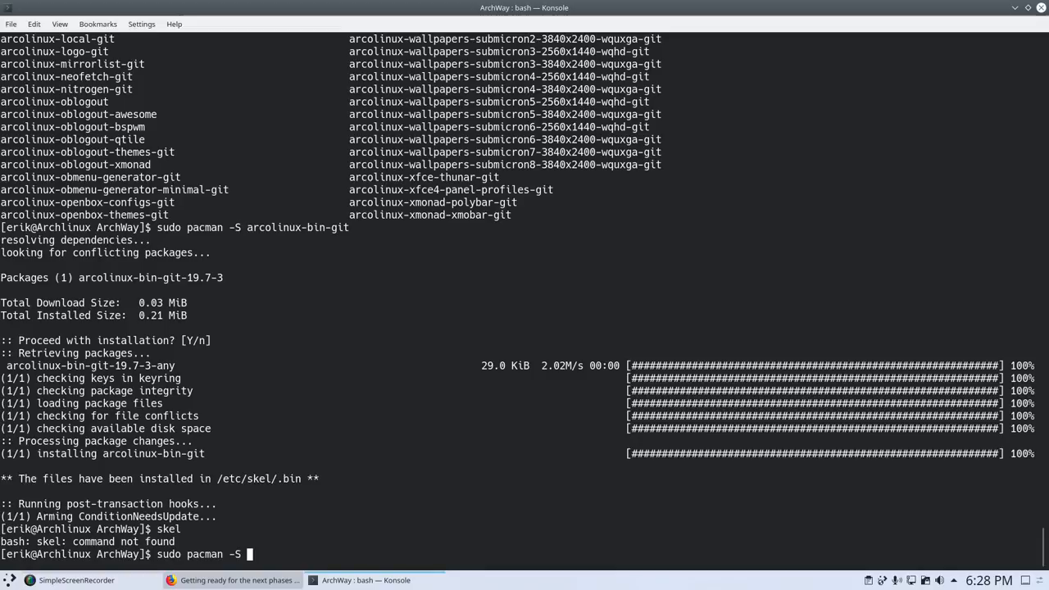
type("arcolinux-p")
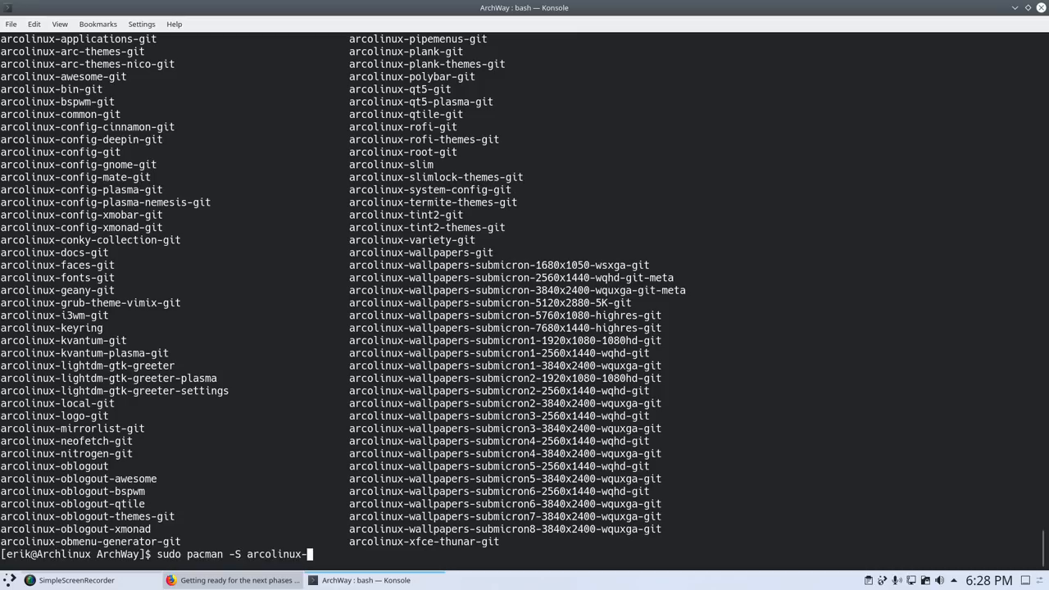
type("con")
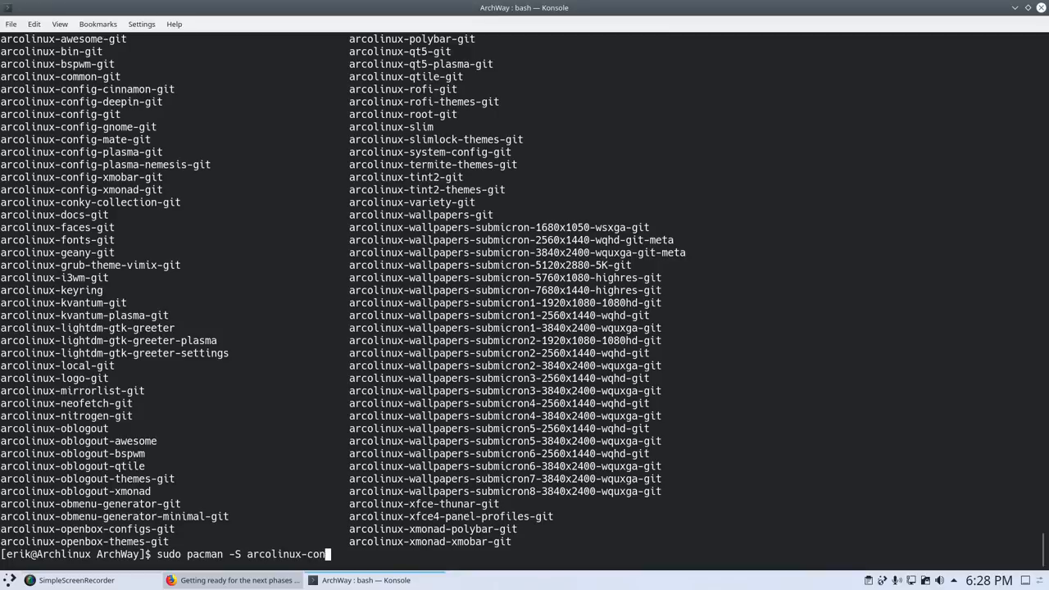
key("Tab")
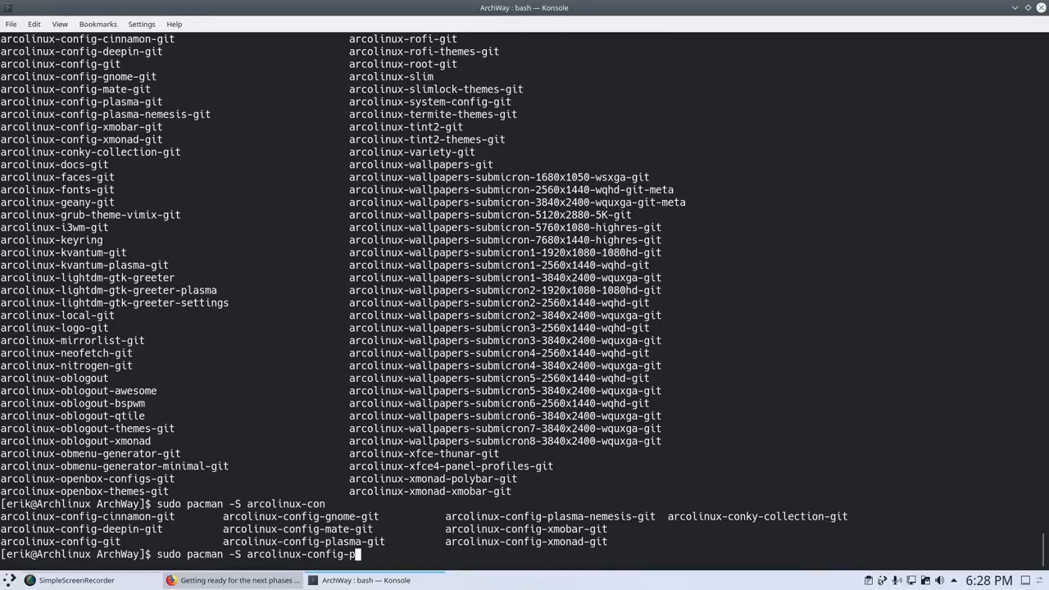
type("lasma-git")
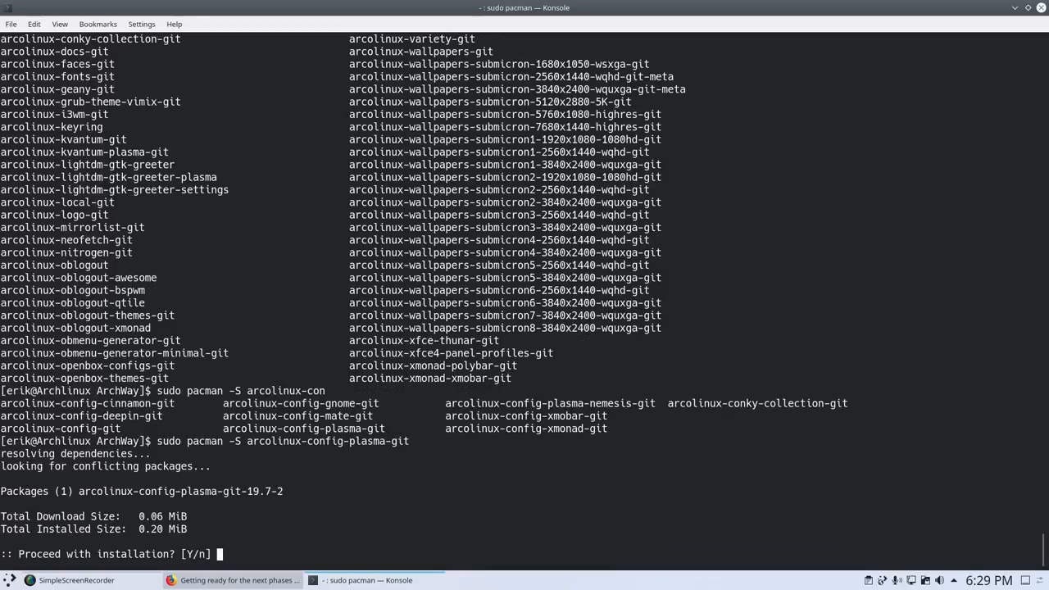
type("y")
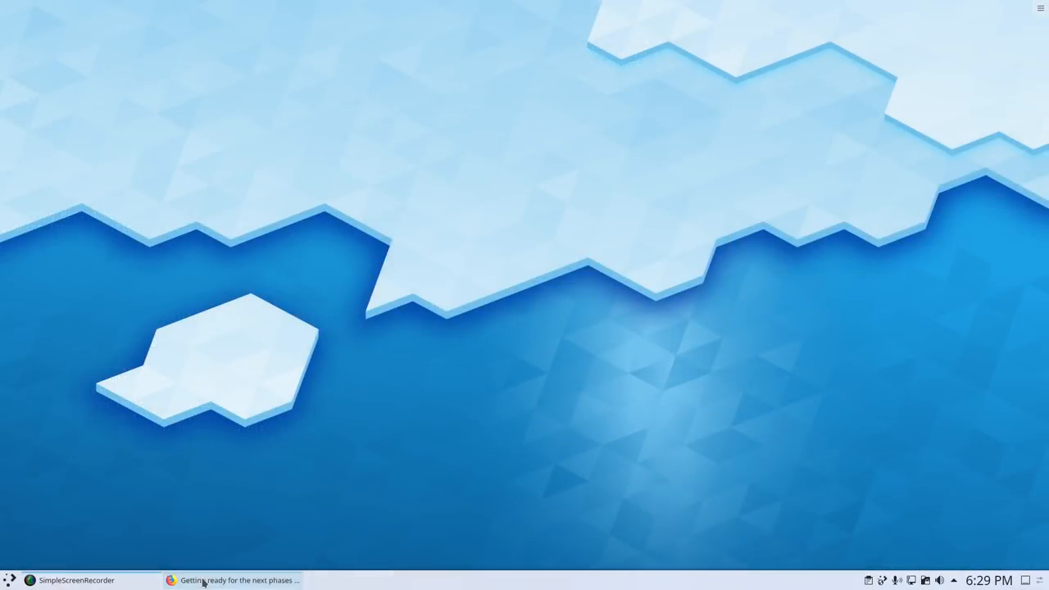
Reopen Dolphin, browse from Root to /etc/skel, and open .bashrc in Kate
left_click(10, 579)
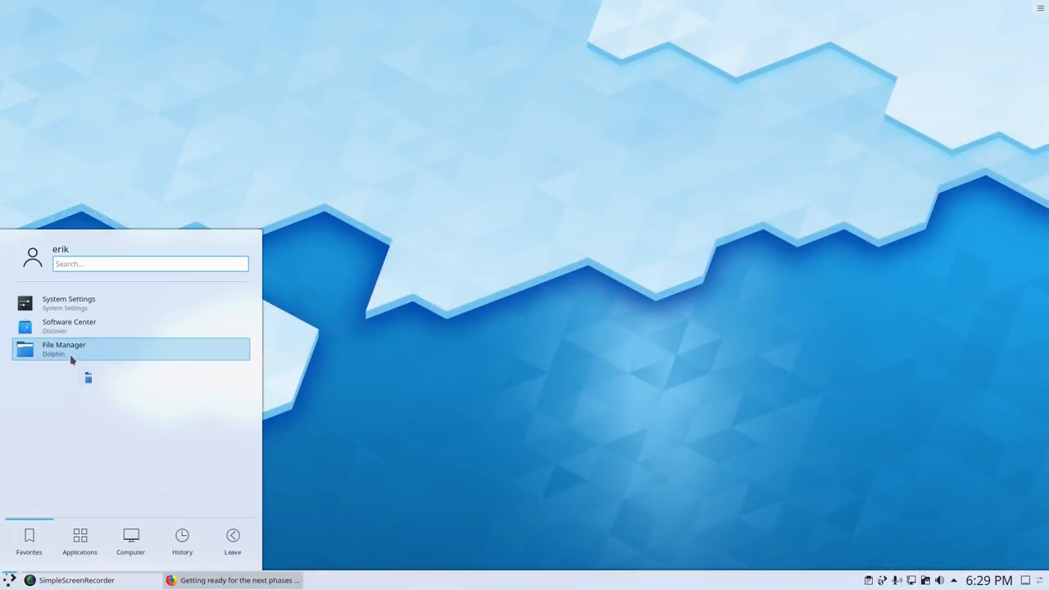
left_click(63, 348)
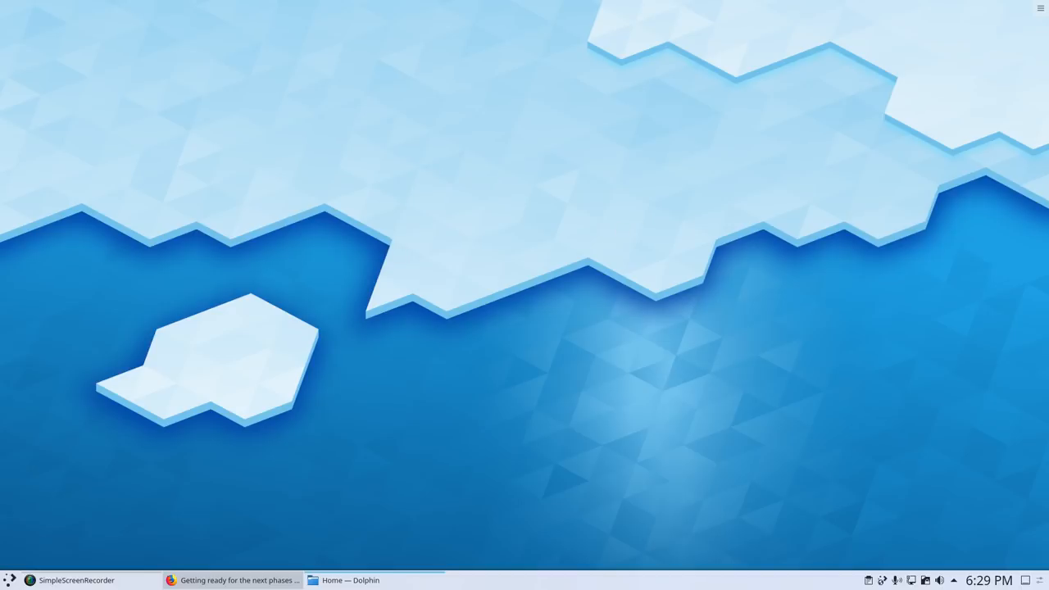
left_click(351, 580)
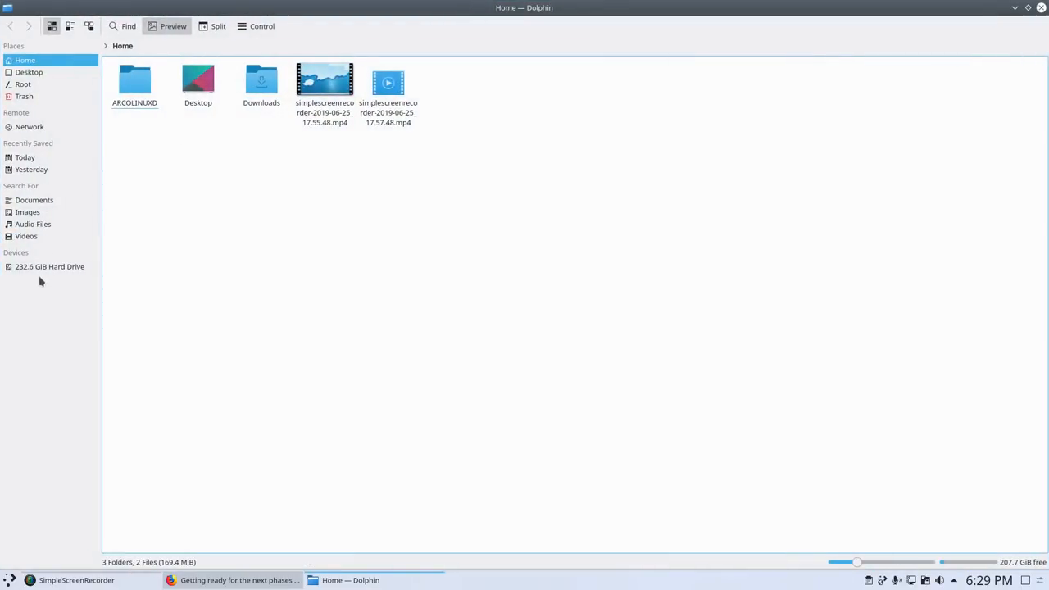
left_click(23, 85)
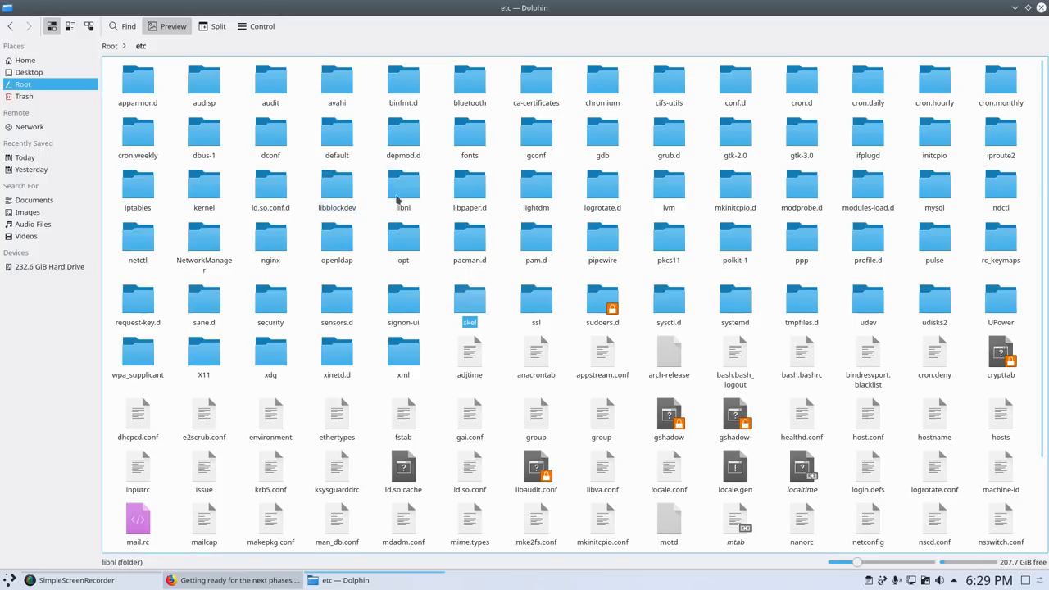
double_click(469, 299)
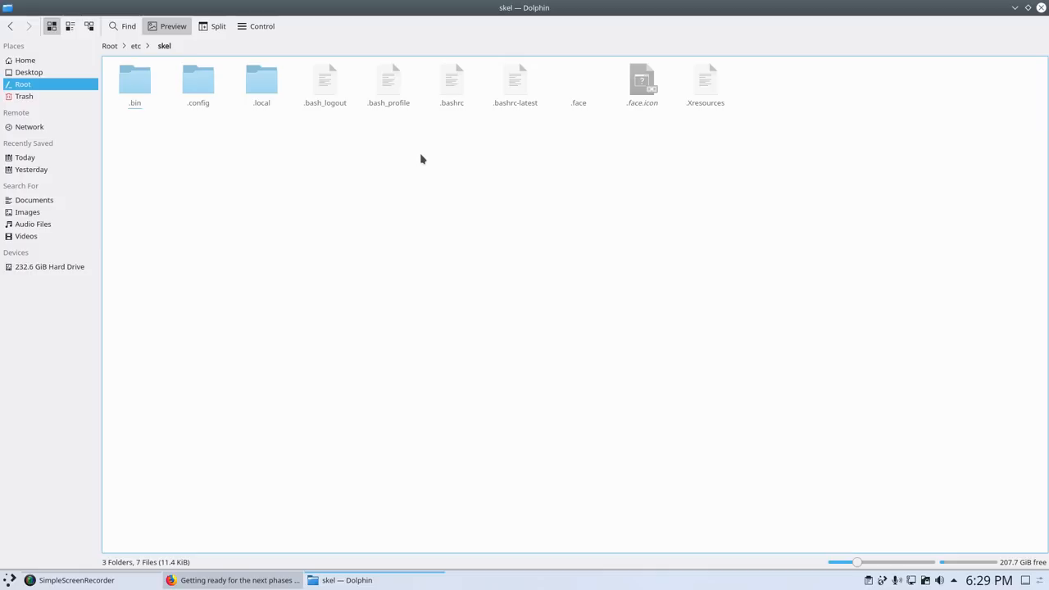
mouse_move(437, 148)
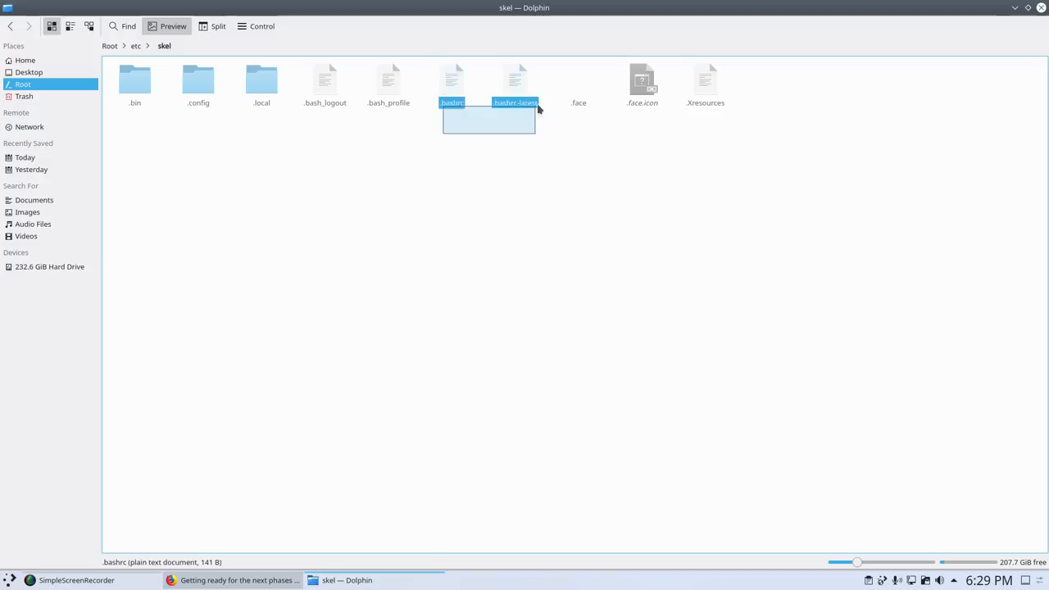
double_click(452, 82)
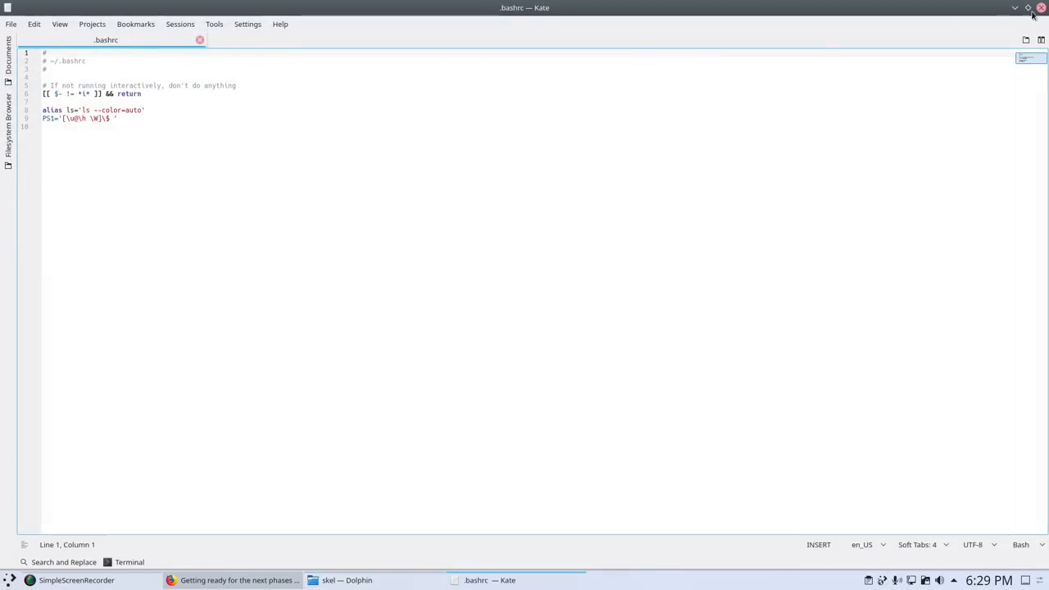
Close .bashrc, read .bashrc-latest down to its neofetch line, then close Kate
left_click(346, 580)
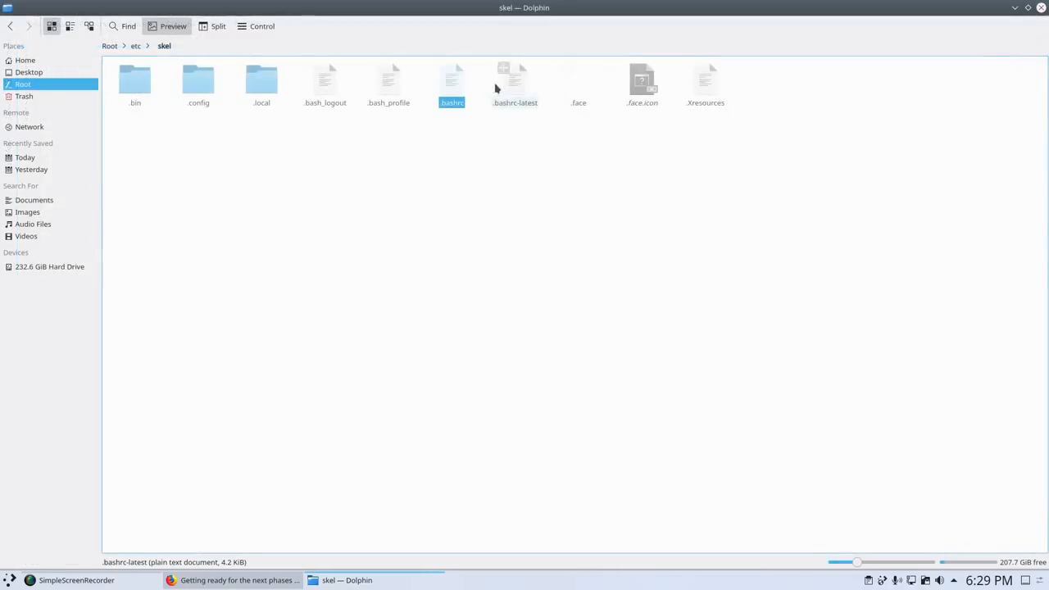
double_click(514, 80)
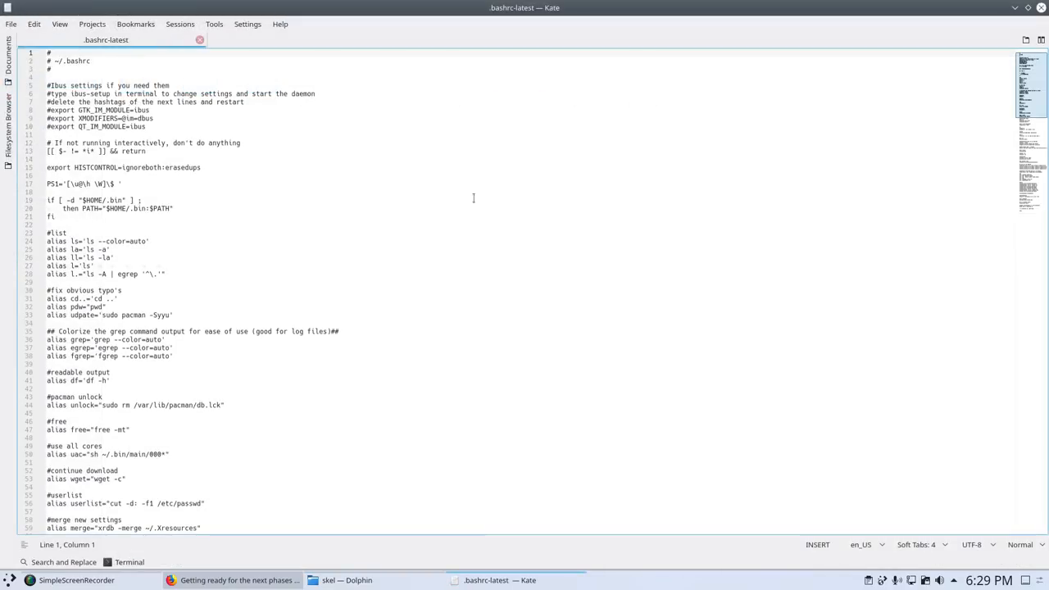
scroll("down", 3)
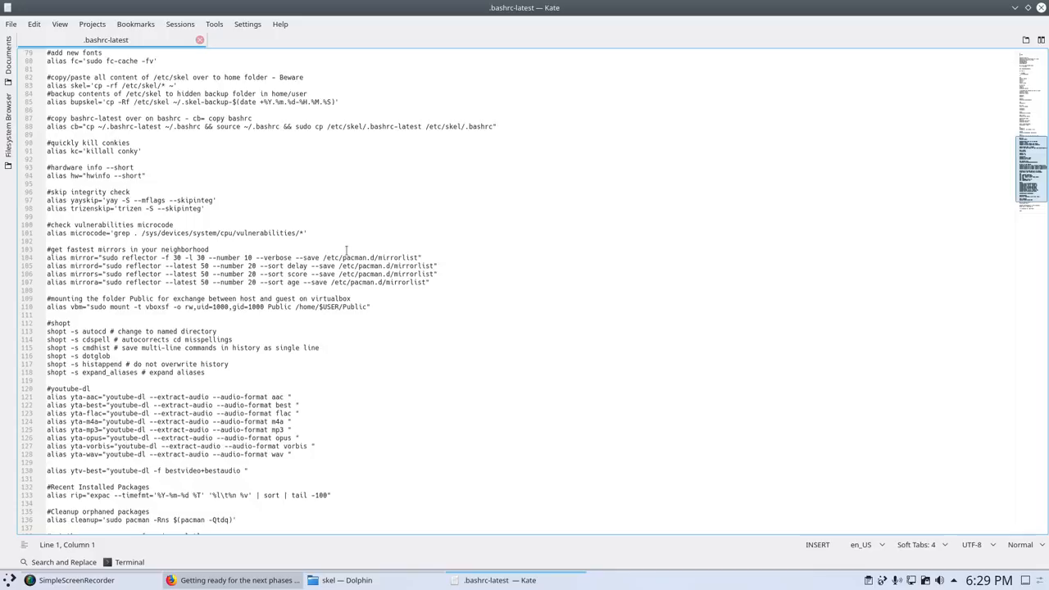
scroll("down", 3)
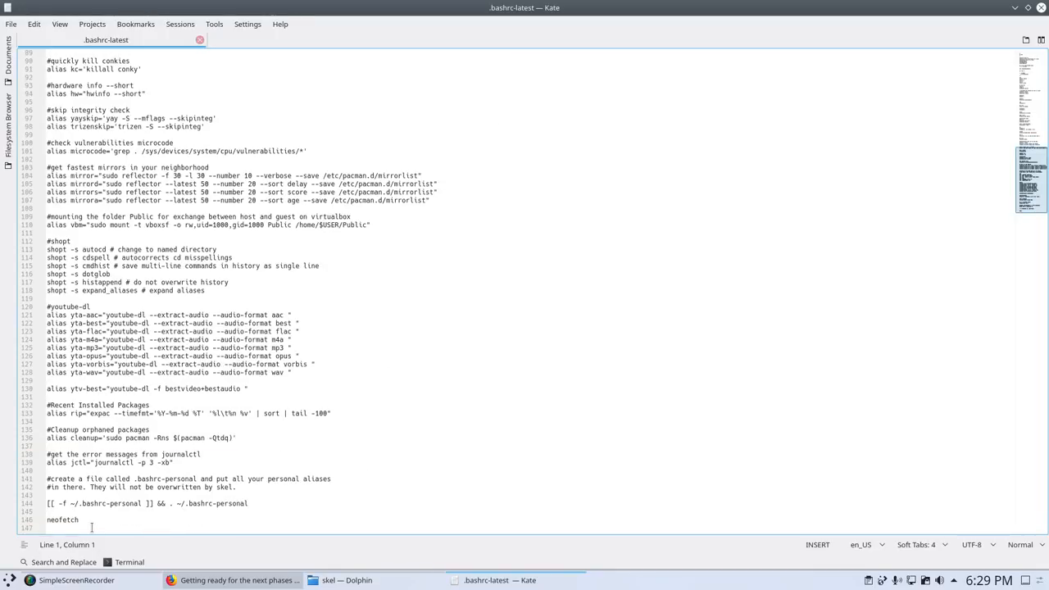
left_click(346, 580)
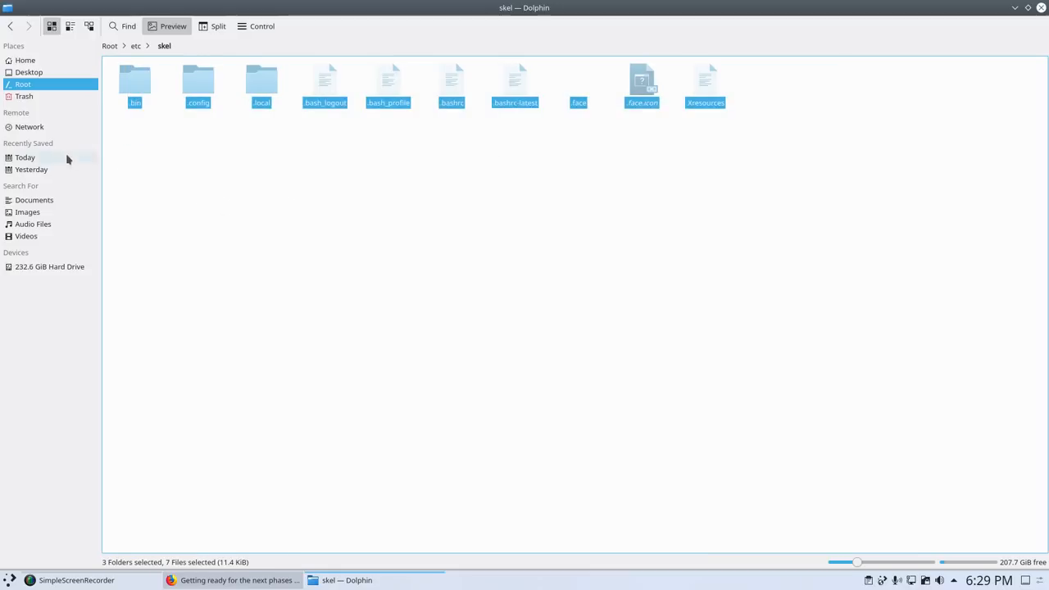
Paste the /etc/skel files into home, merging all conflicting folders, then inspect .config
left_click(24, 60)
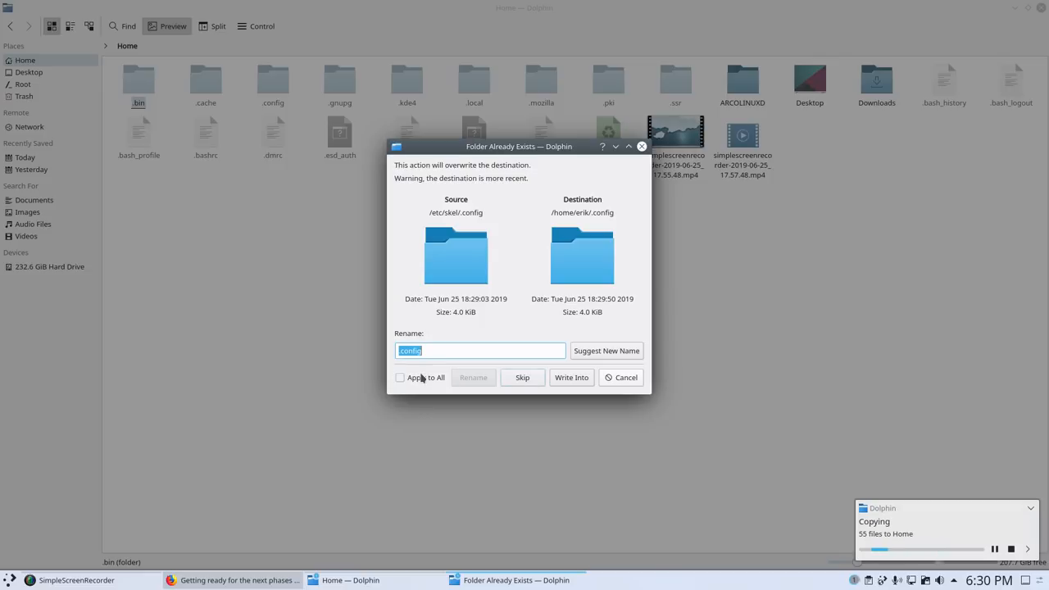
left_click(400, 377)
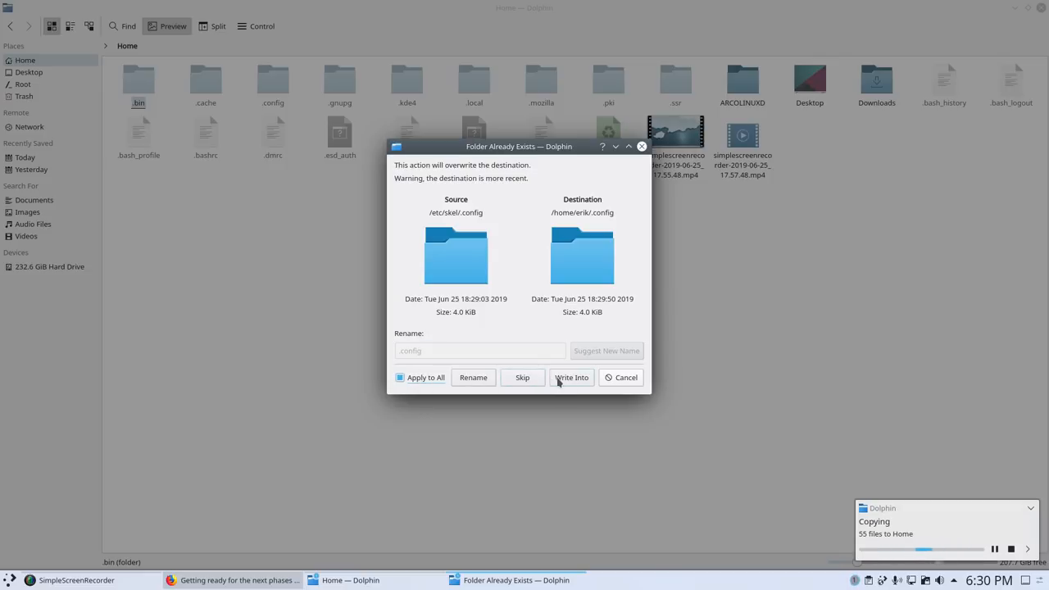
left_click(572, 377)
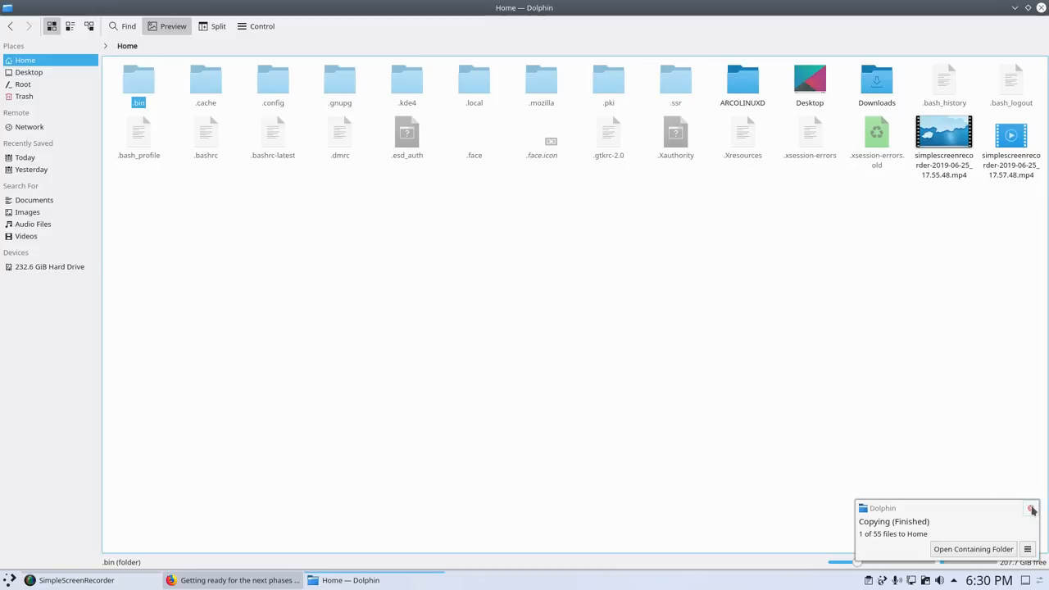
left_click(1032, 509)
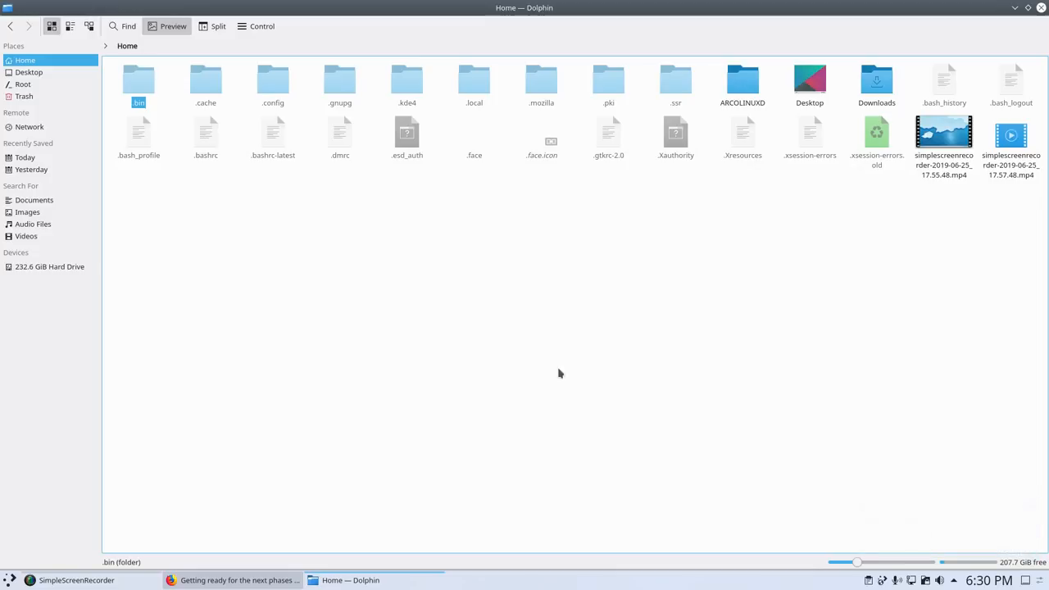
left_click(222, 236)
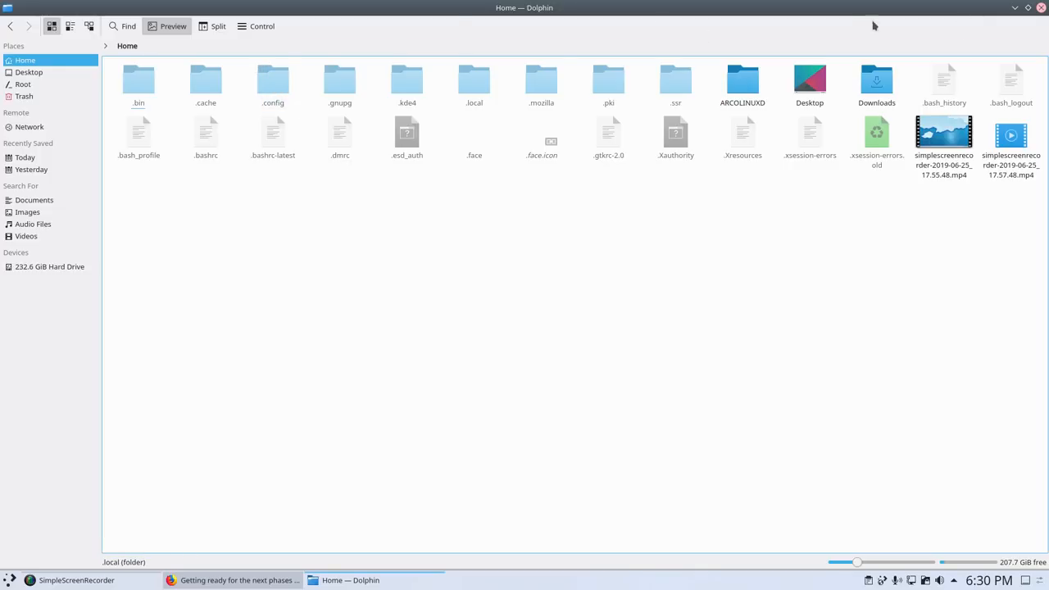
double_click(273, 82)
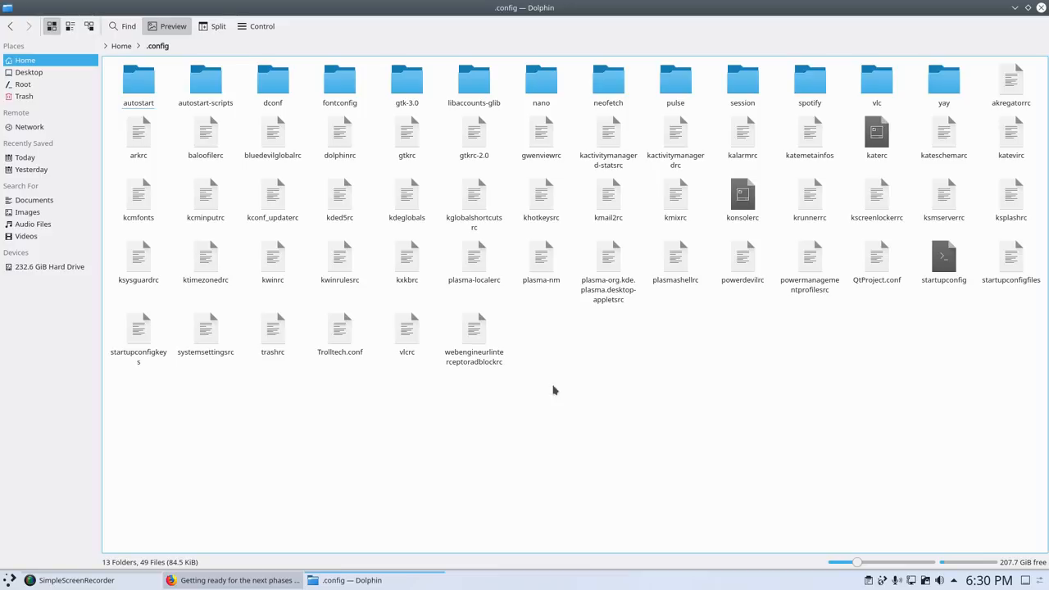
mouse_move(1042, 8)
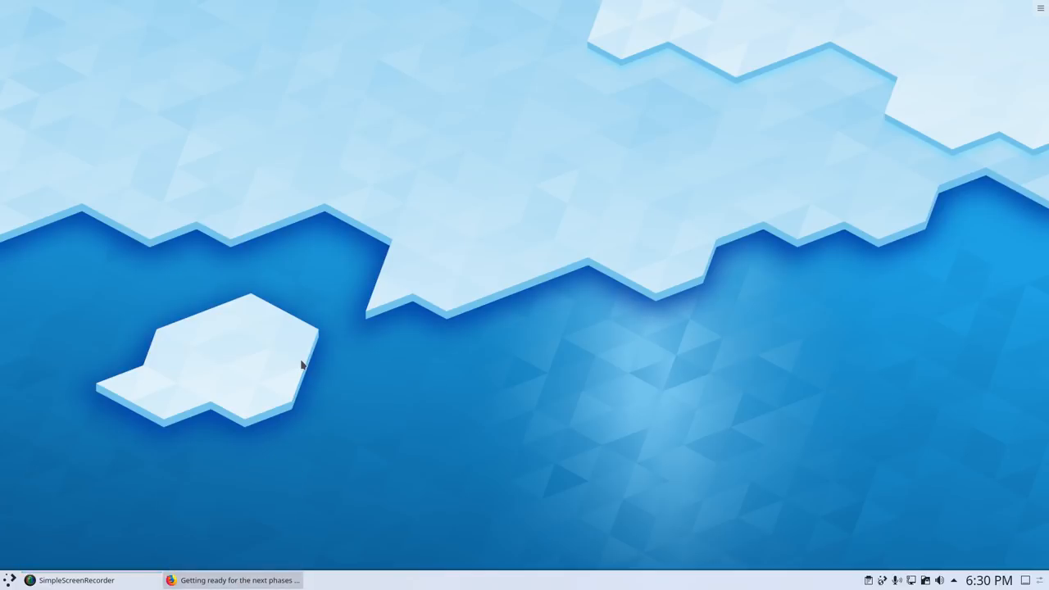
mouse_move(264, 318)
type("yay")
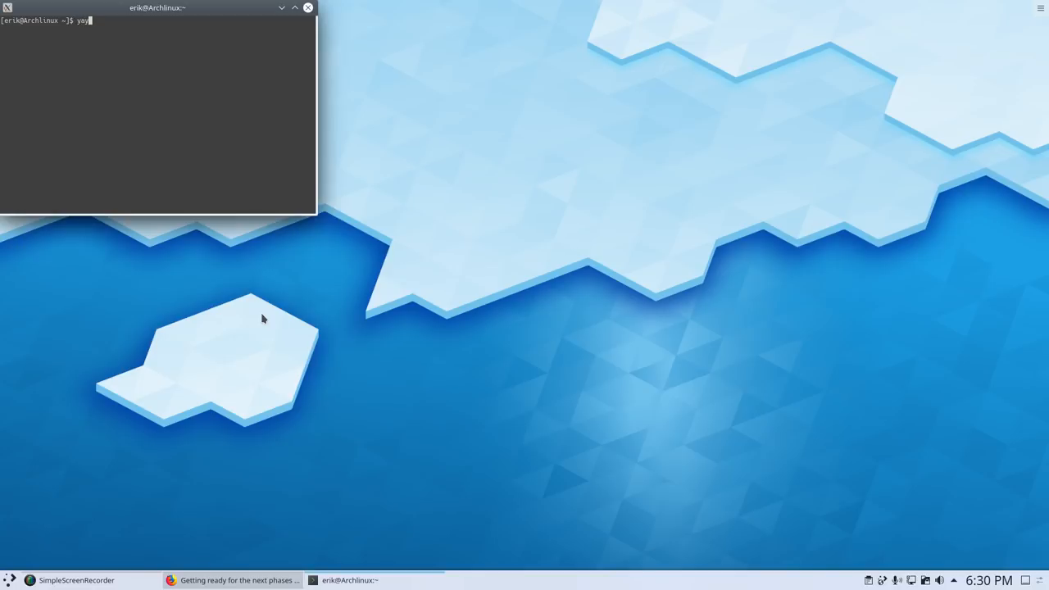
Search yay for sardi and pick option 2, aur/sardi-icons, to start its build
type("sardi")
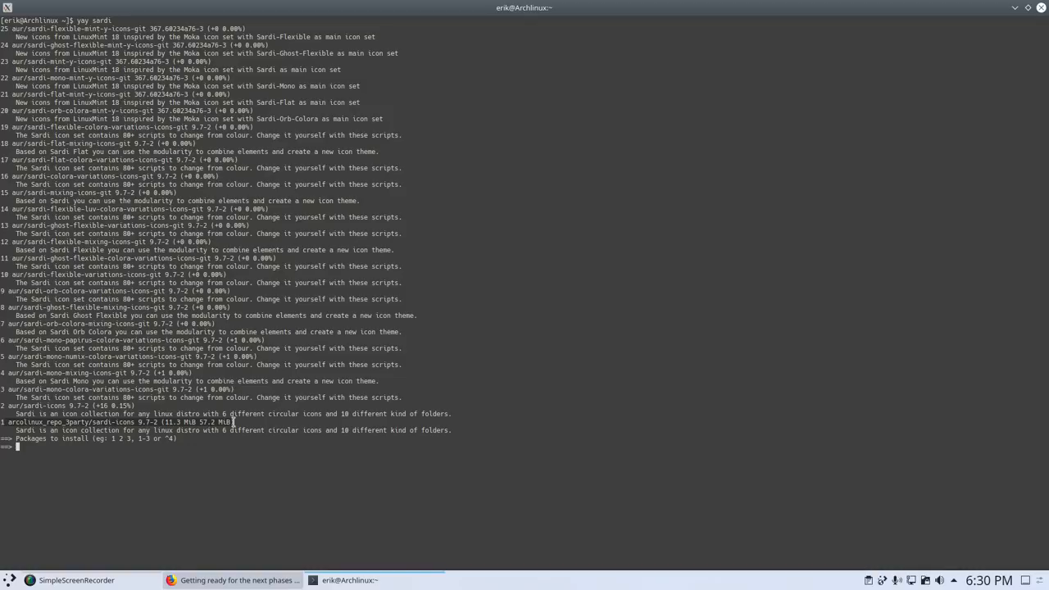
mouse_move(23, 405)
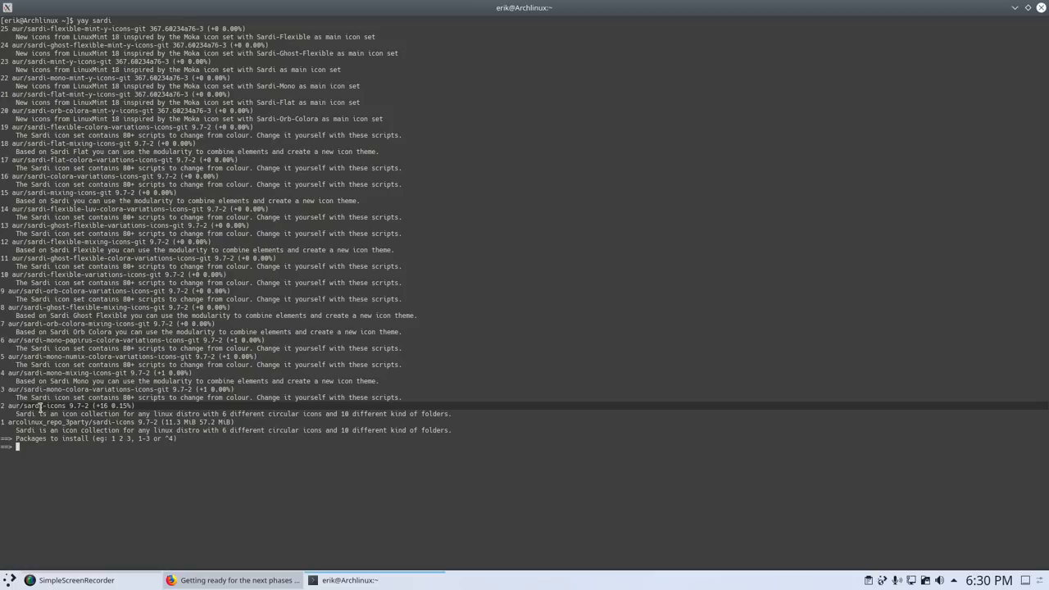
mouse_move(66, 509)
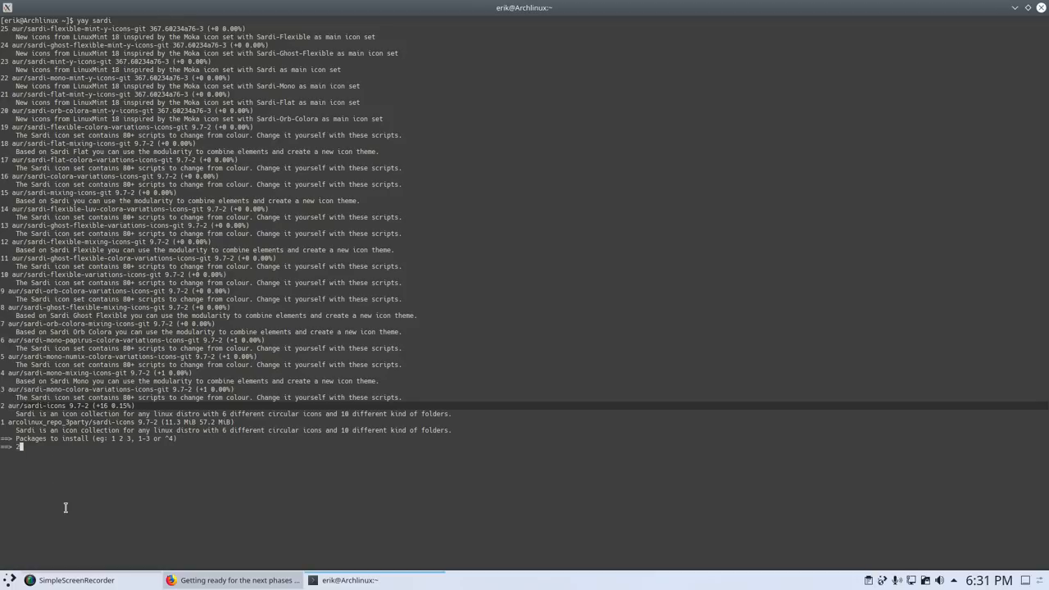
type("2")
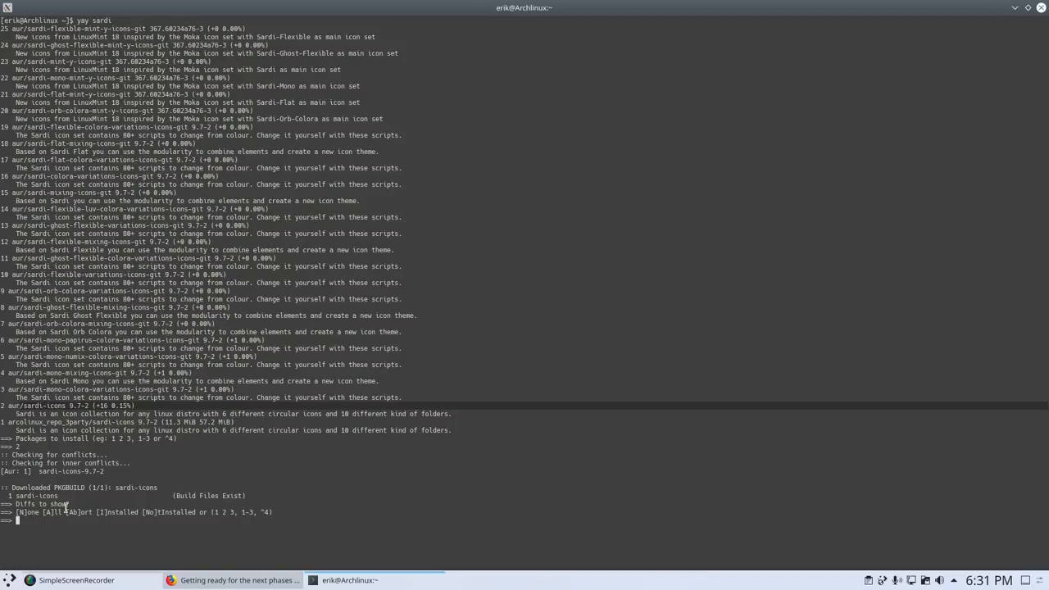
key("N")
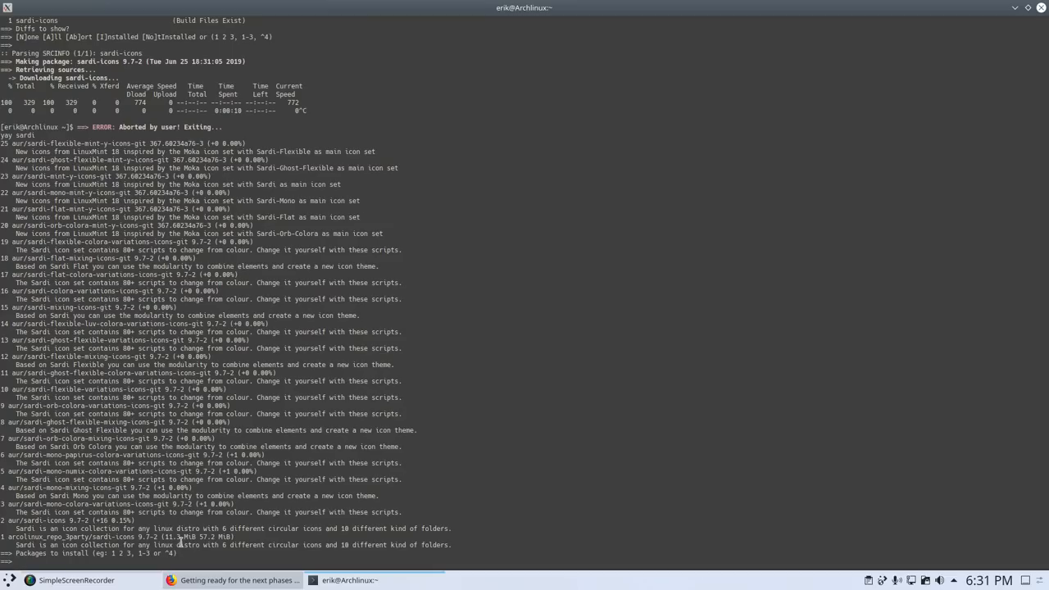
type("2")
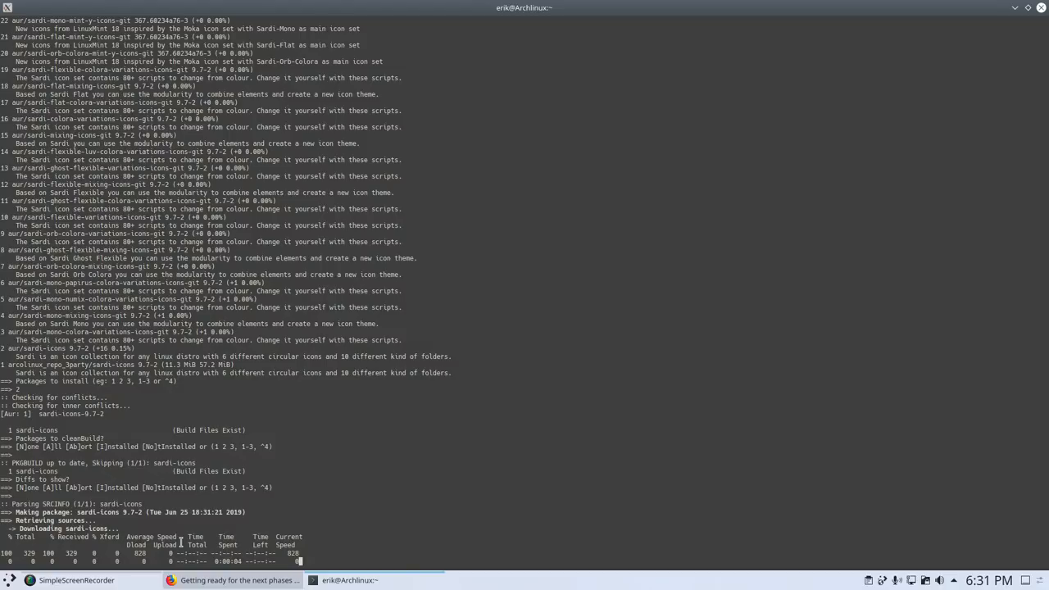
key("ctrl+c")
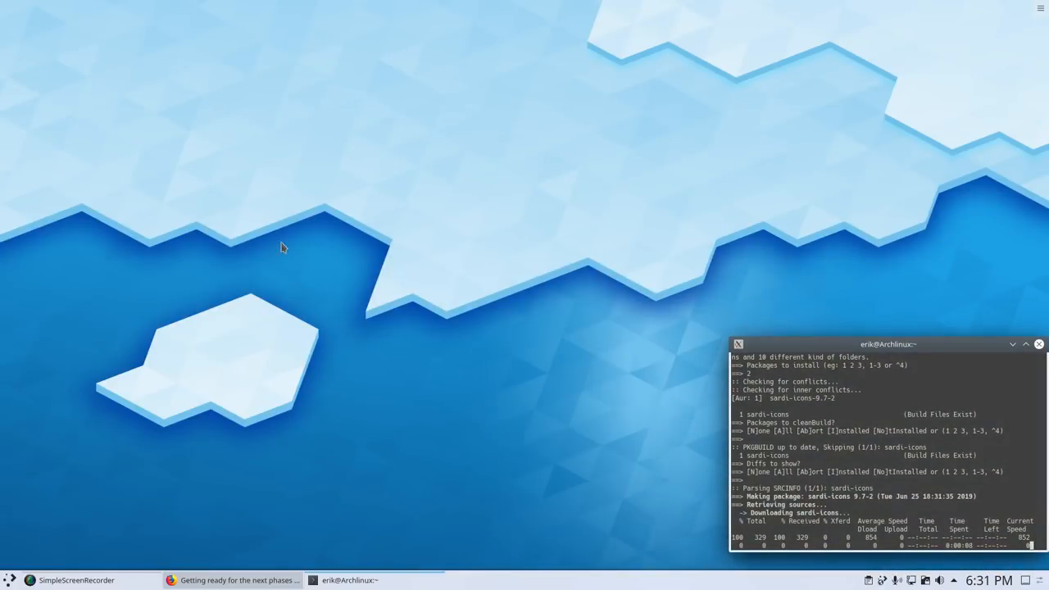
Rerun yay sardi and choose option 1, arcolinux_repo_3party/sardi-icons
left_click(9, 580)
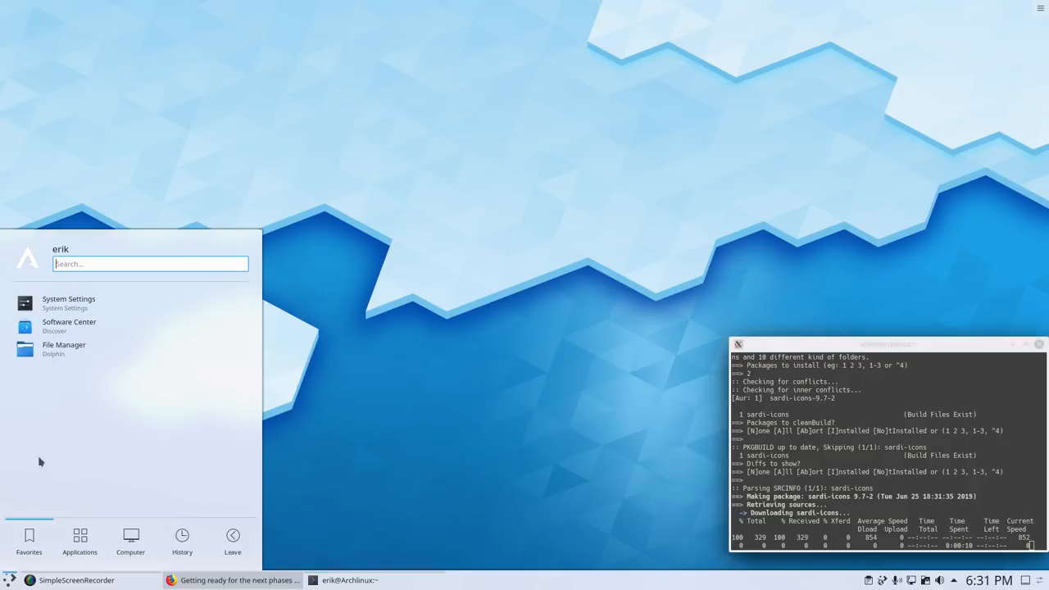
left_click(63, 349)
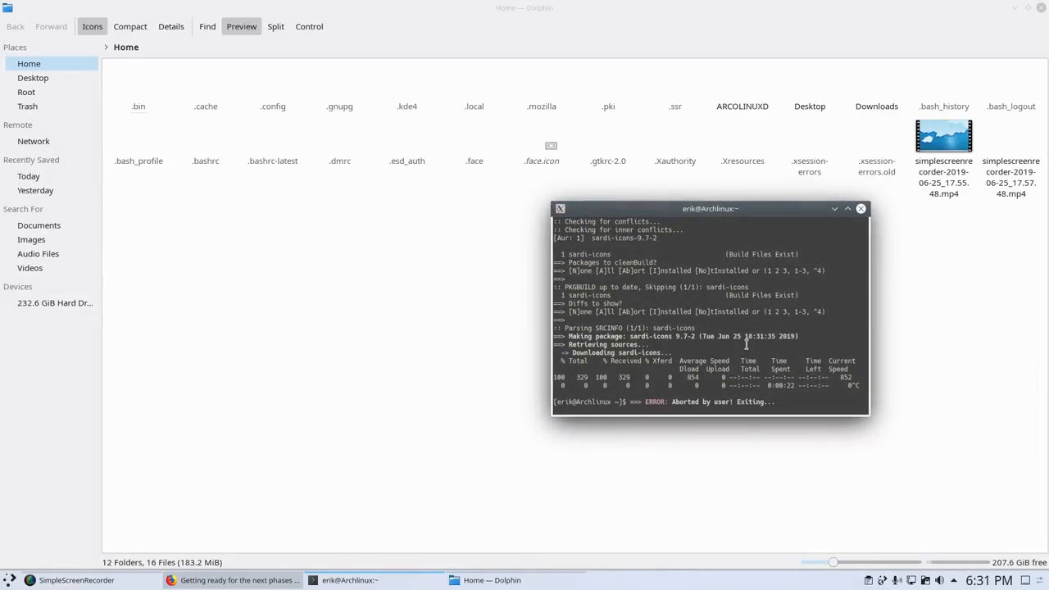
type("yay sardi")
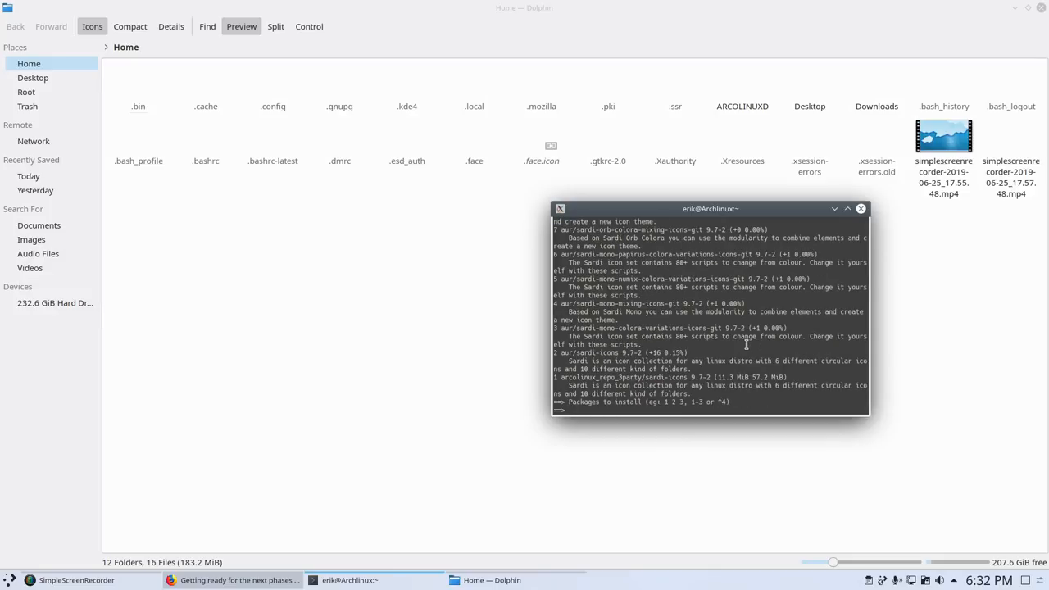
type("1")
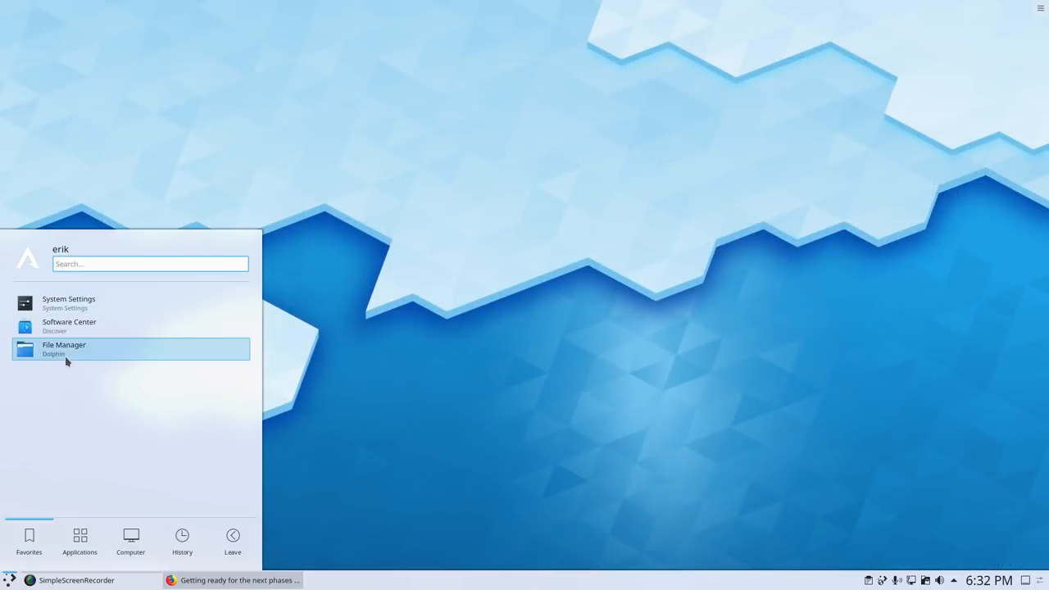
Launch System Settings from the launcher's Favorites after glancing at the Leave options
left_click(63, 349)
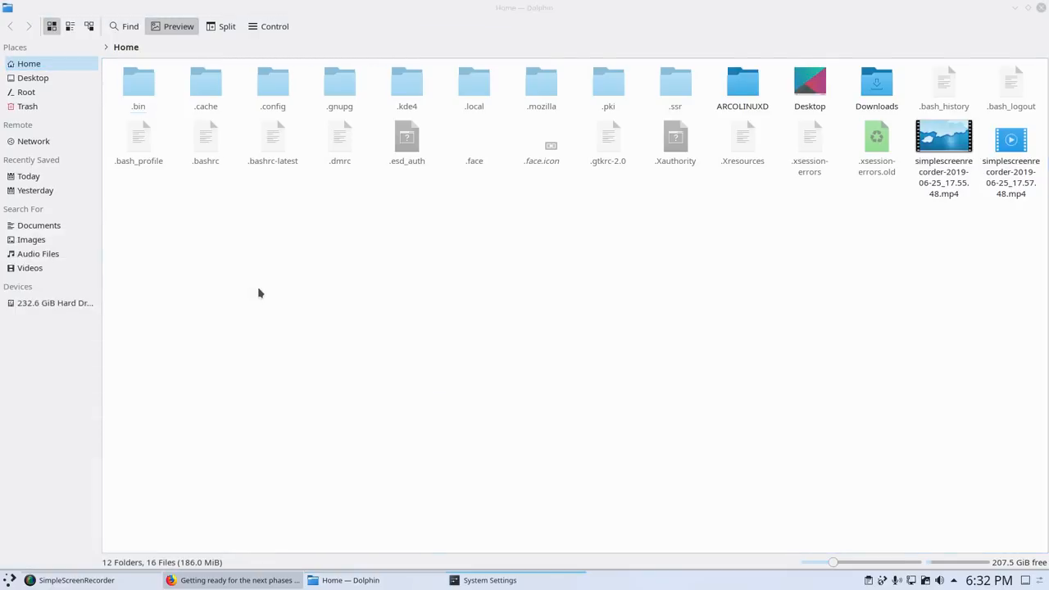
left_click(489, 580)
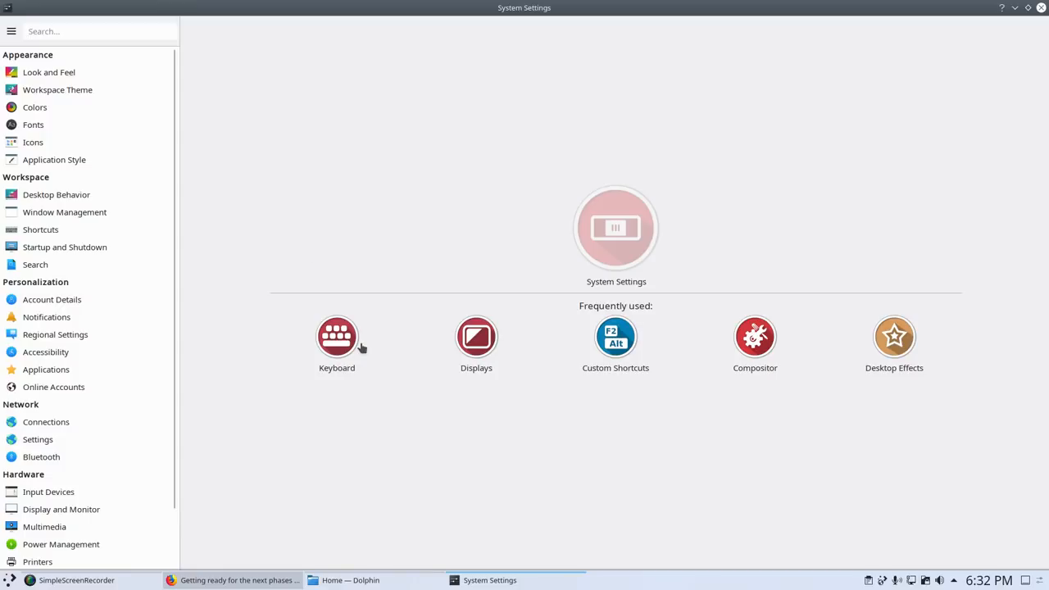
mouse_move(955, 38)
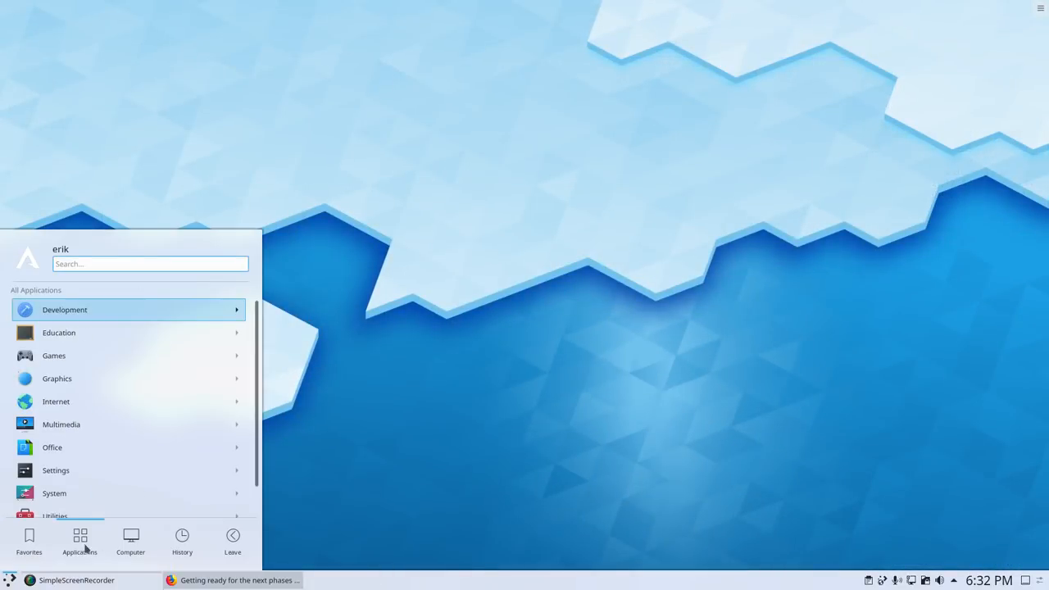
left_click(28, 540)
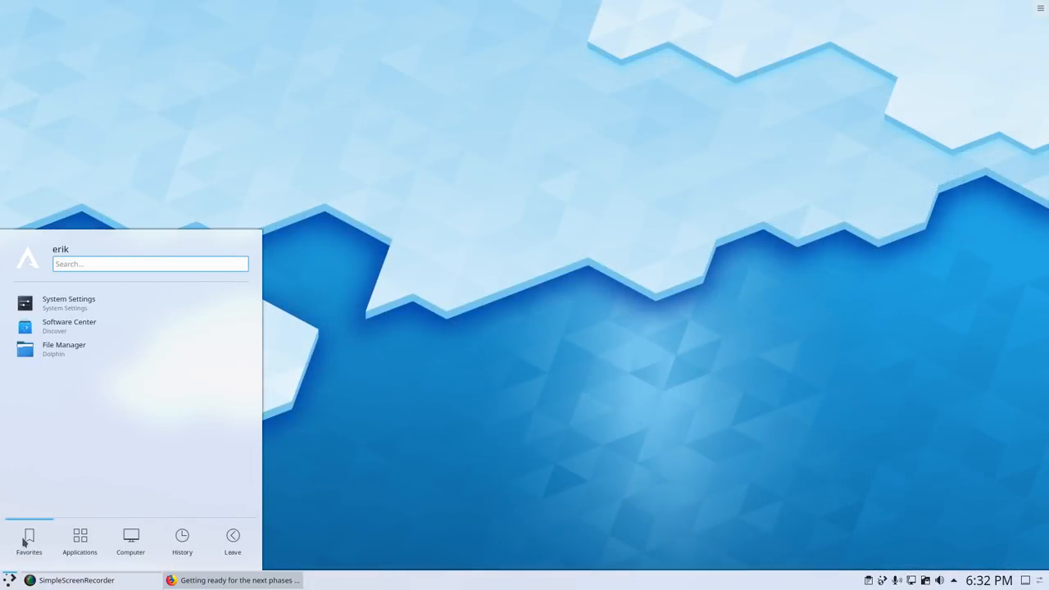
left_click(233, 541)
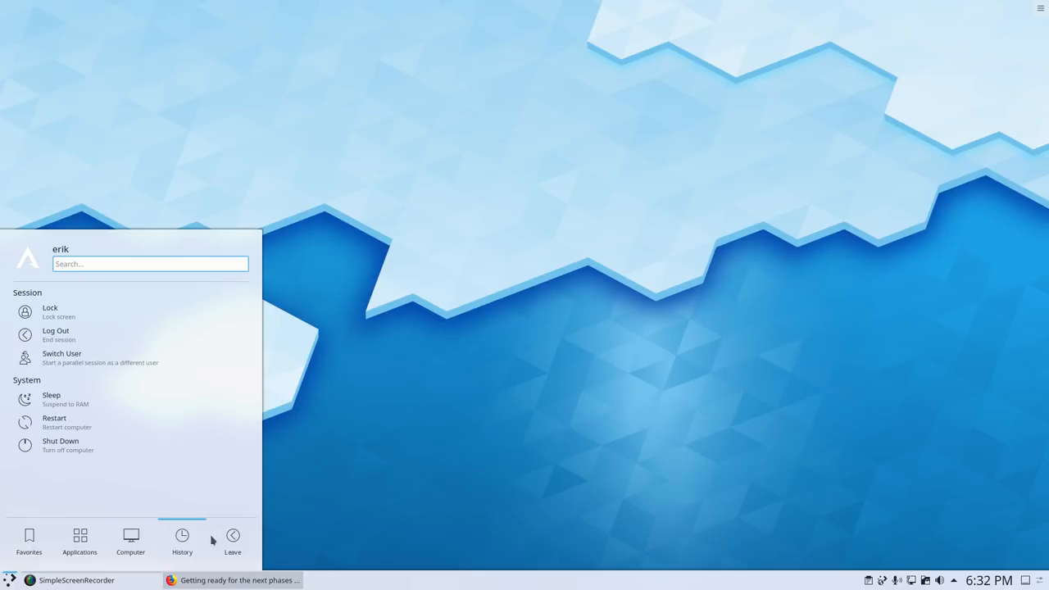
left_click(29, 541)
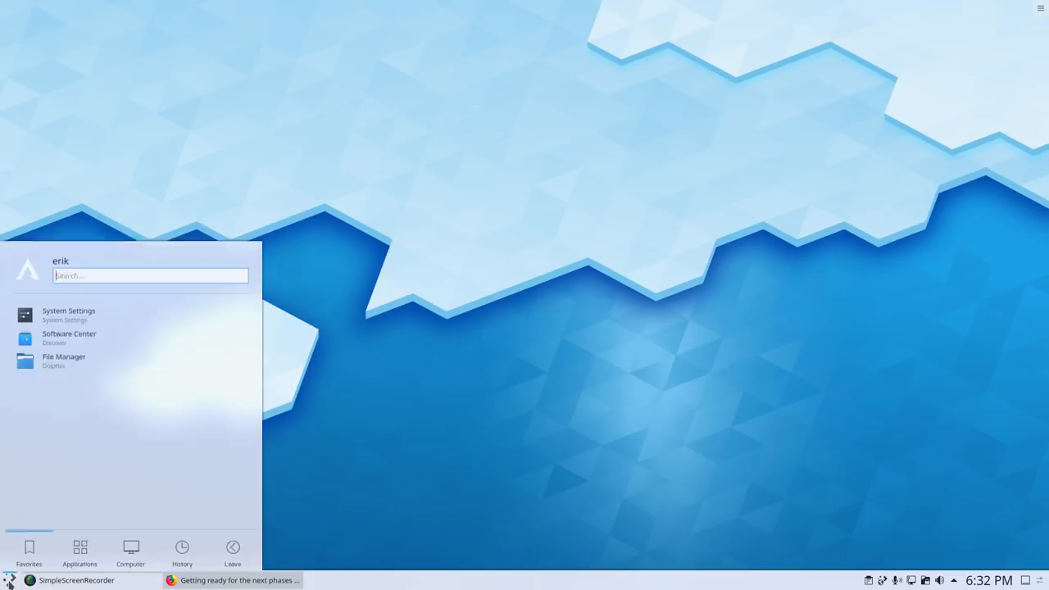
left_click(69, 314)
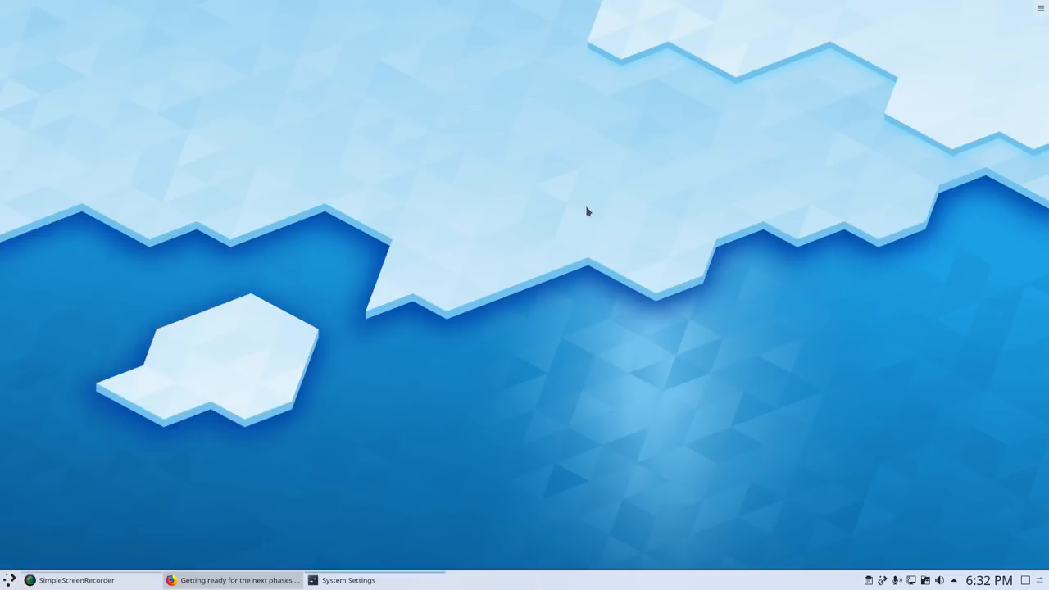
left_click(347, 580)
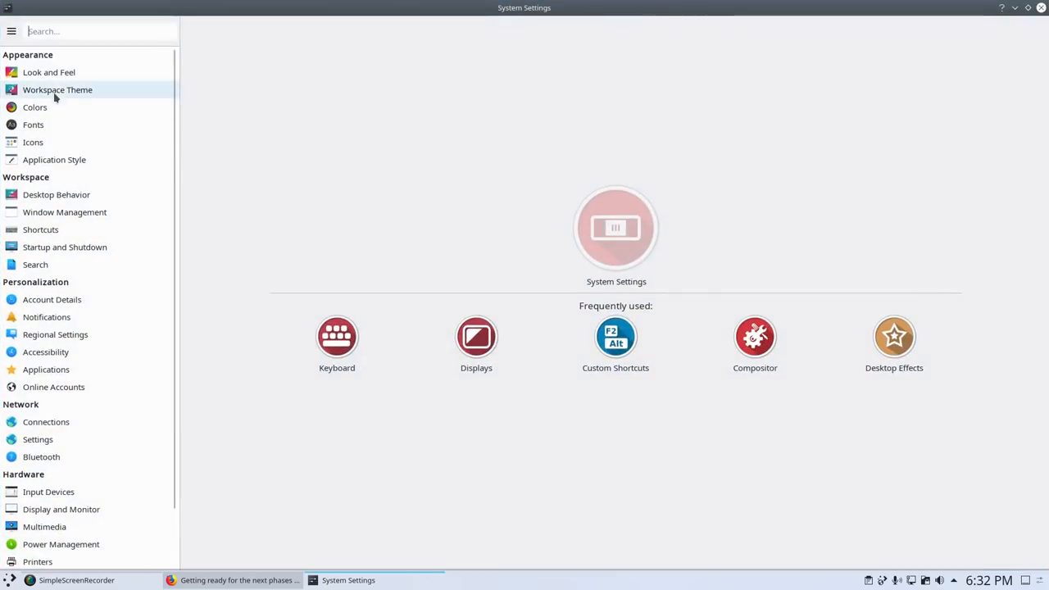
Select the Sardi icon theme on the Icons page and apply it
left_click(48, 72)
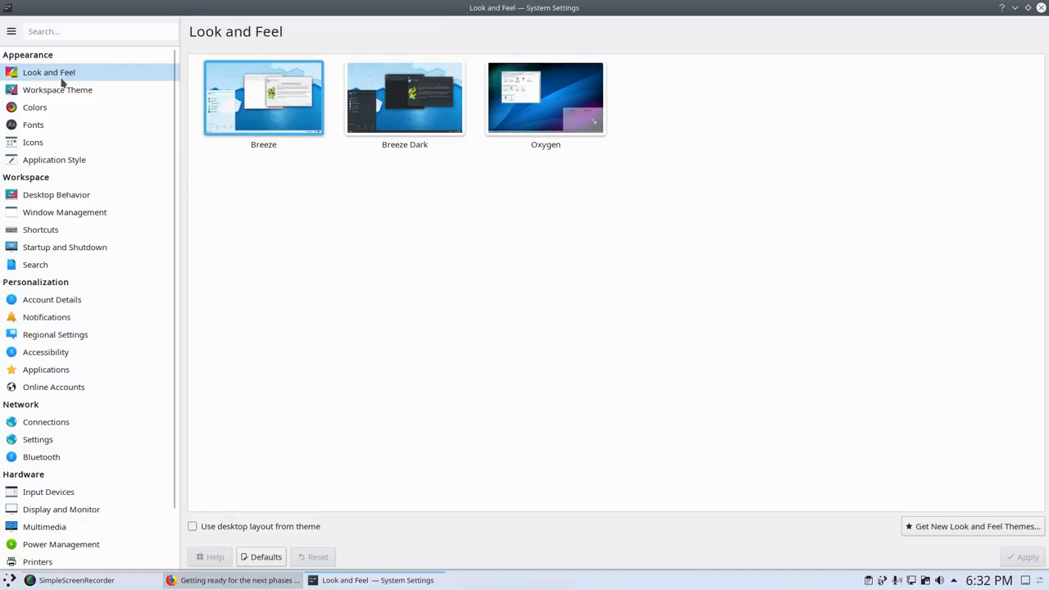
mouse_move(33, 142)
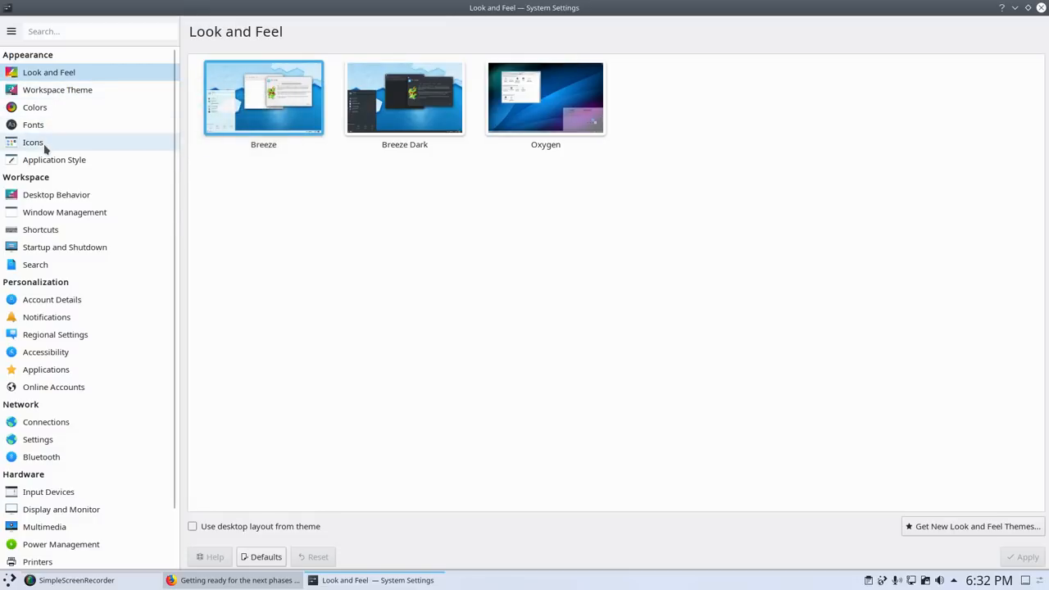
left_click(32, 142)
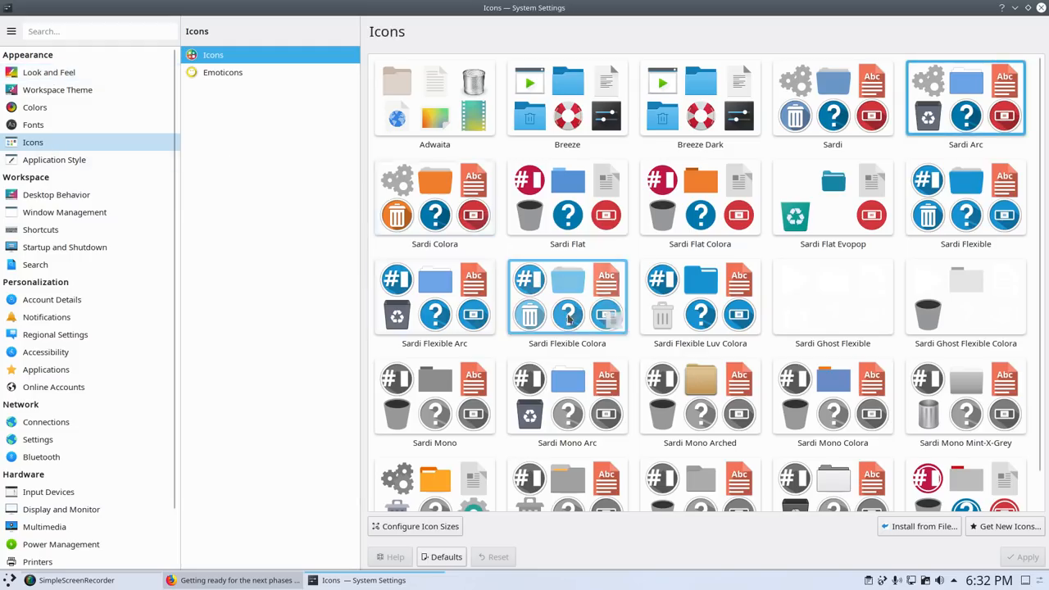
left_click(434, 298)
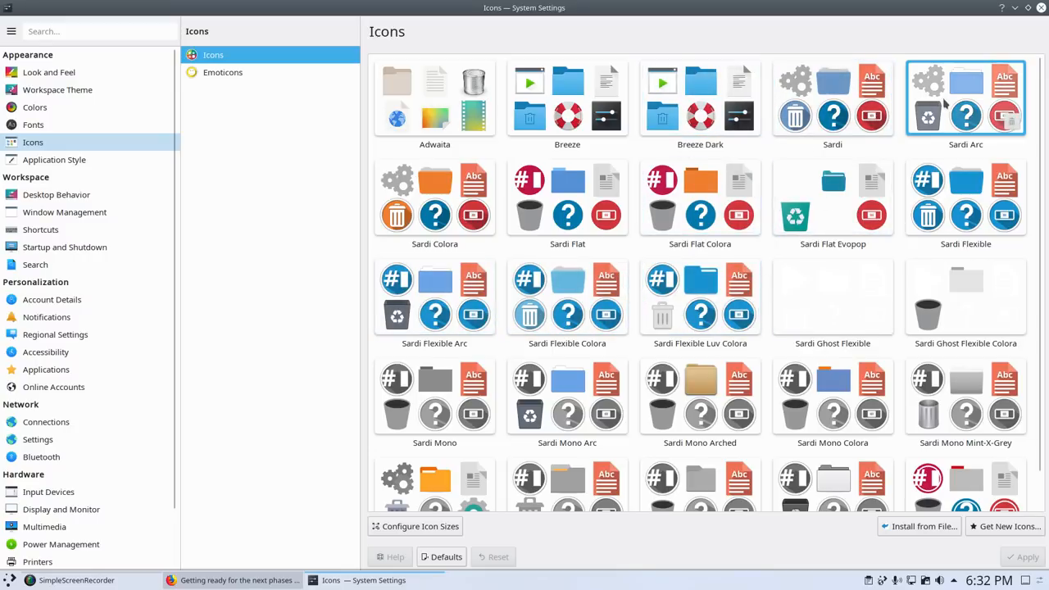
left_click(1023, 556)
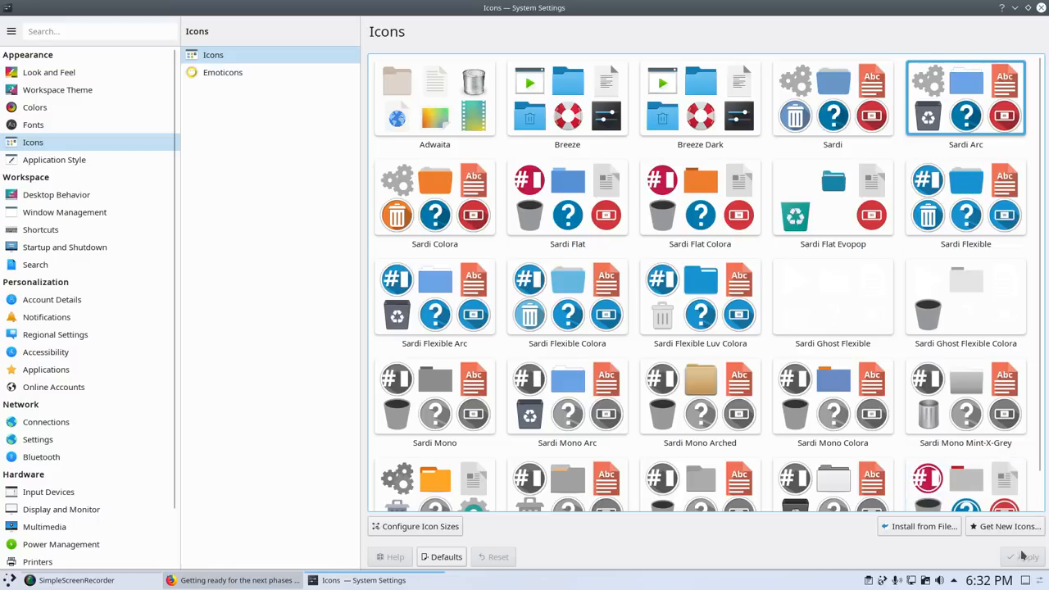
left_click(833, 197)
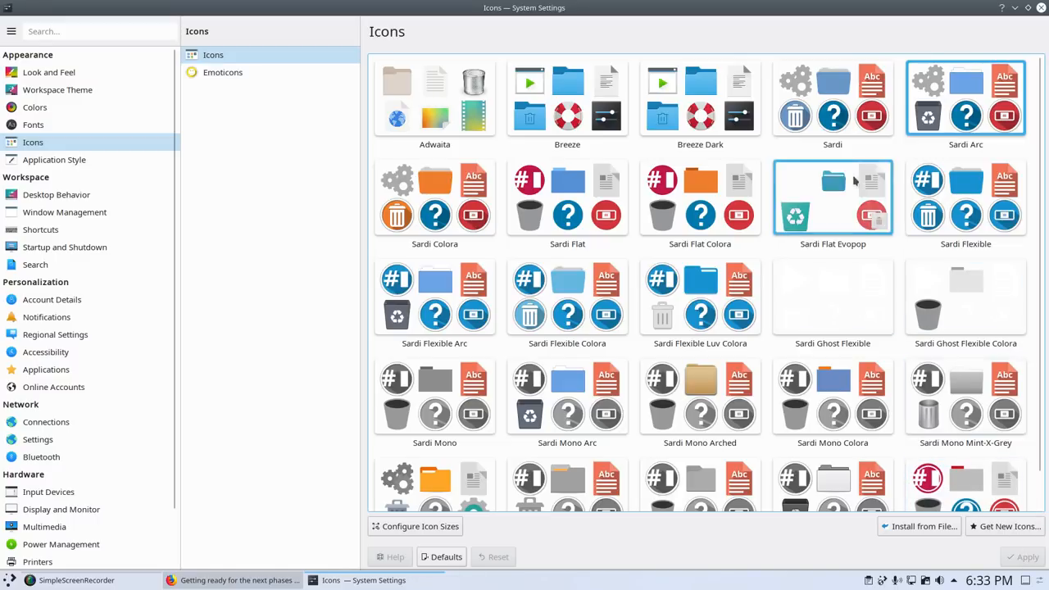
left_click(832, 98)
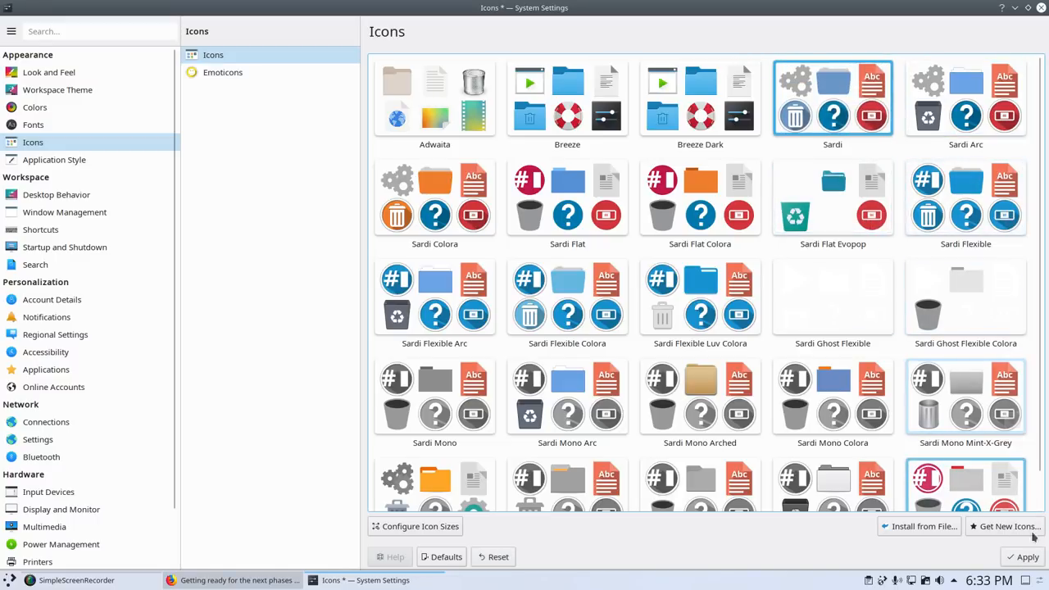
left_click(1021, 556)
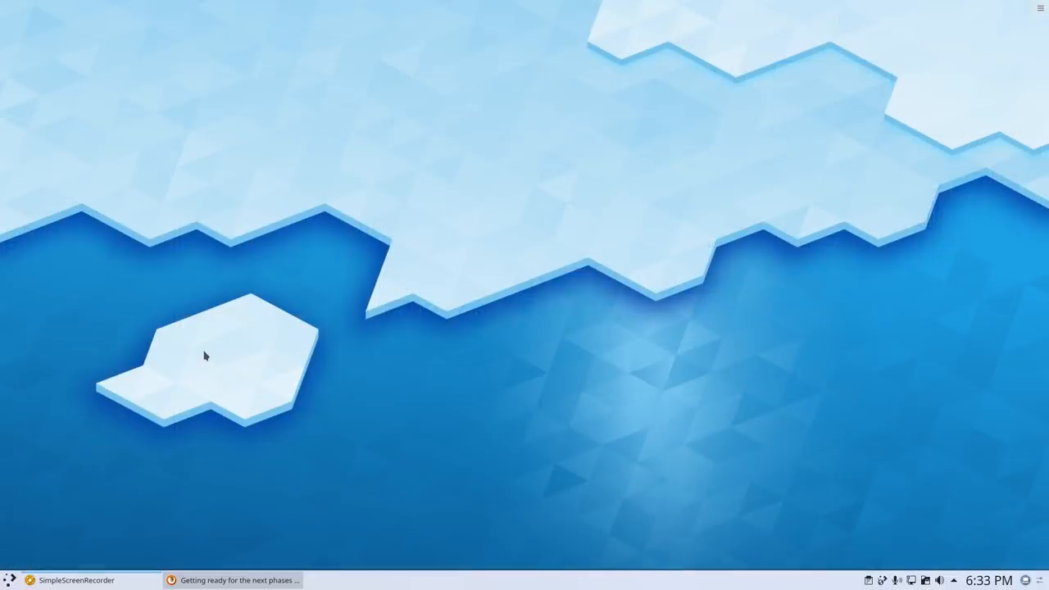
Reopen System Settings to confirm Sardi is the active icon theme, then close it
left_click(10, 580)
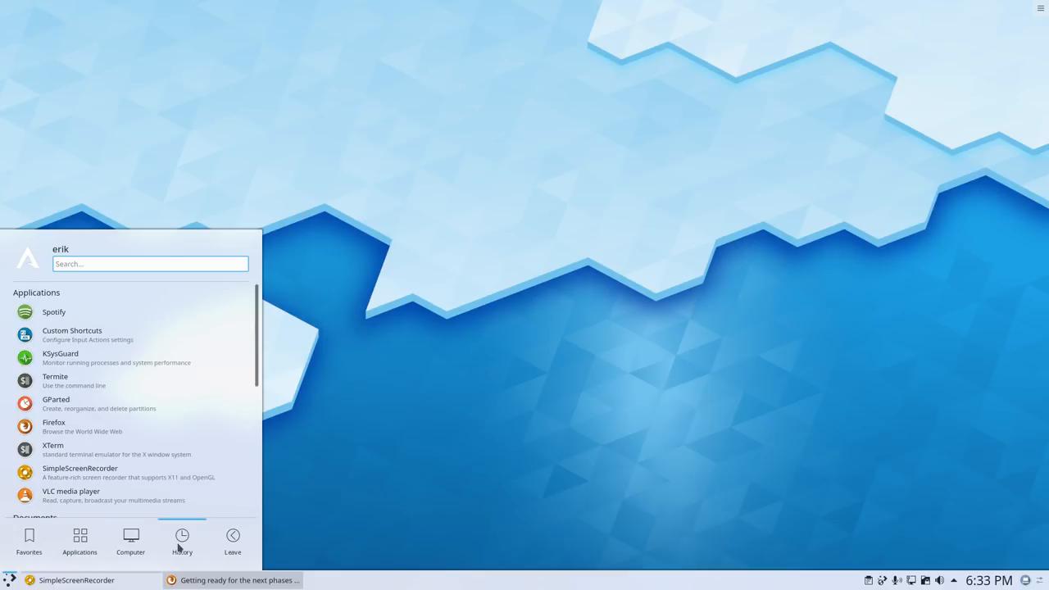
left_click(28, 537)
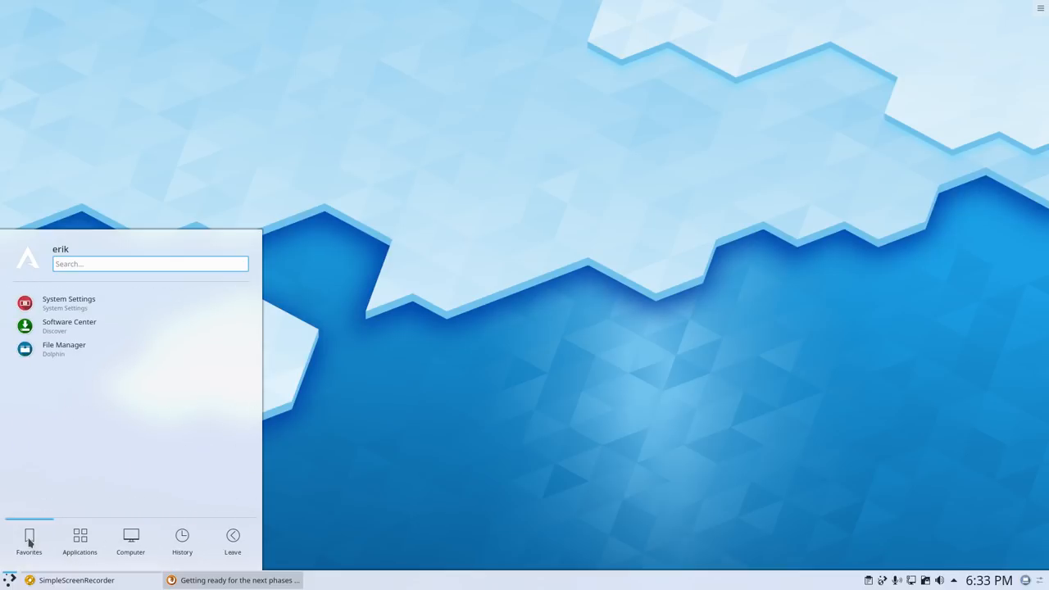
left_click(68, 302)
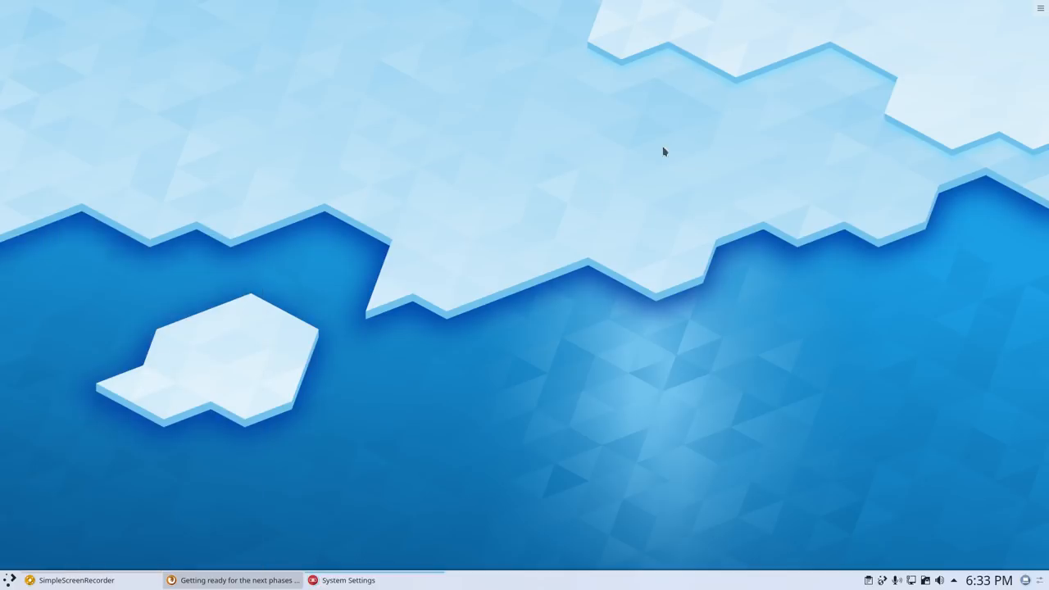
mouse_move(692, 123)
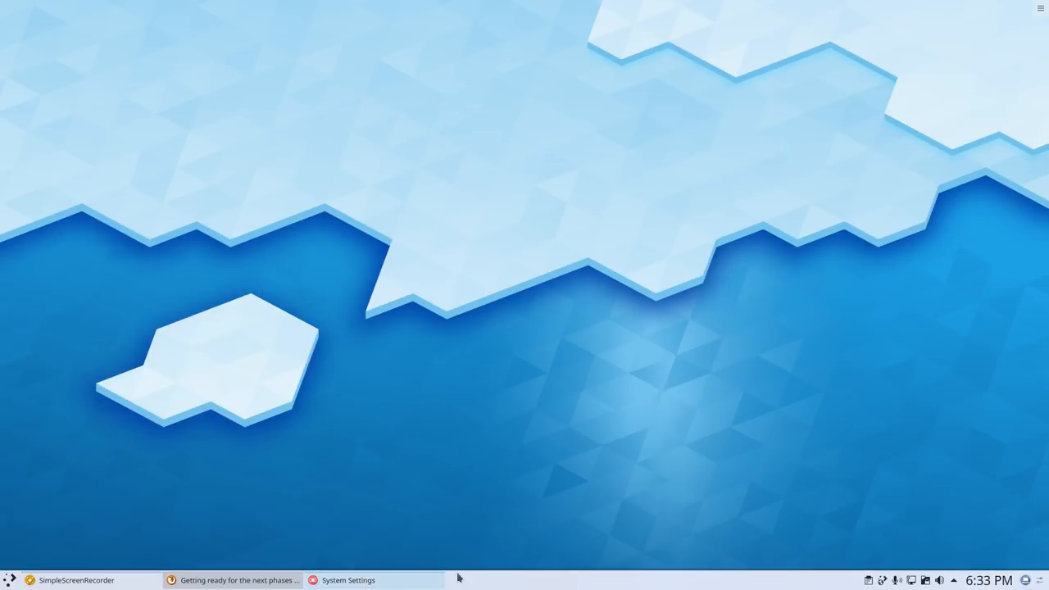
left_click(346, 580)
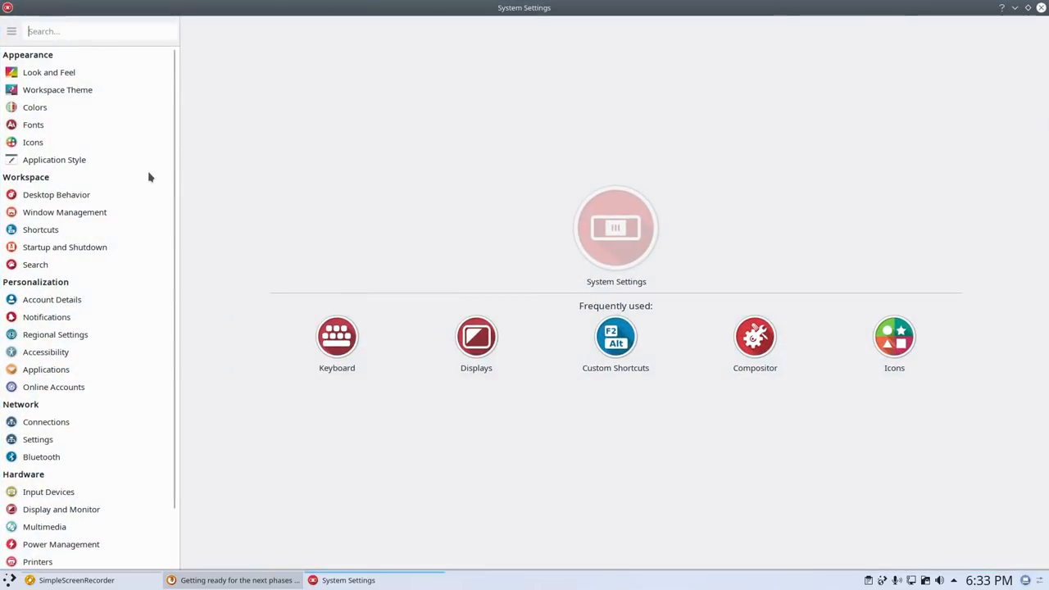
left_click(32, 142)
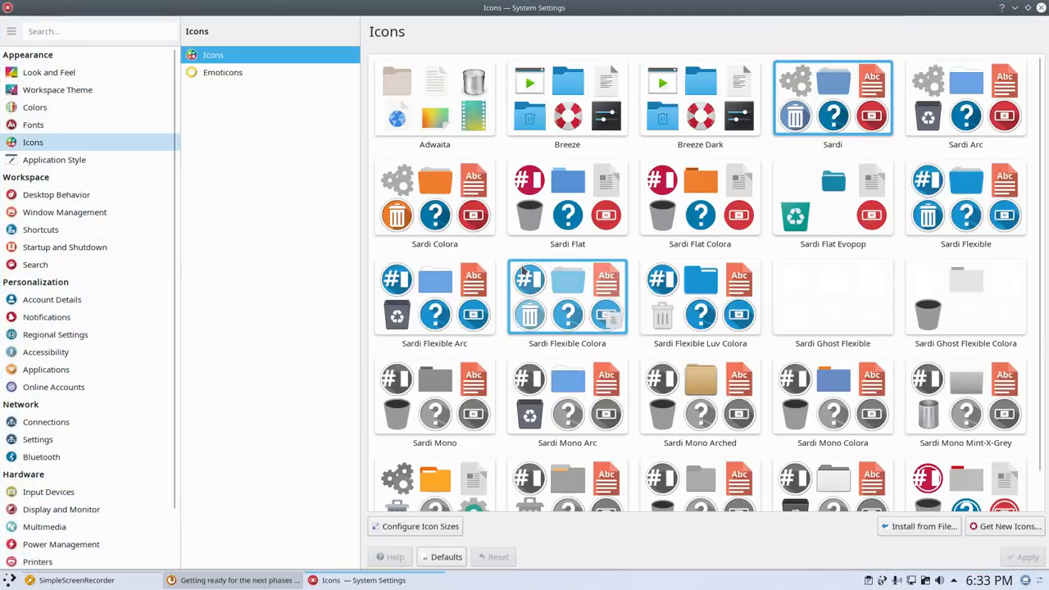
left_click(966, 99)
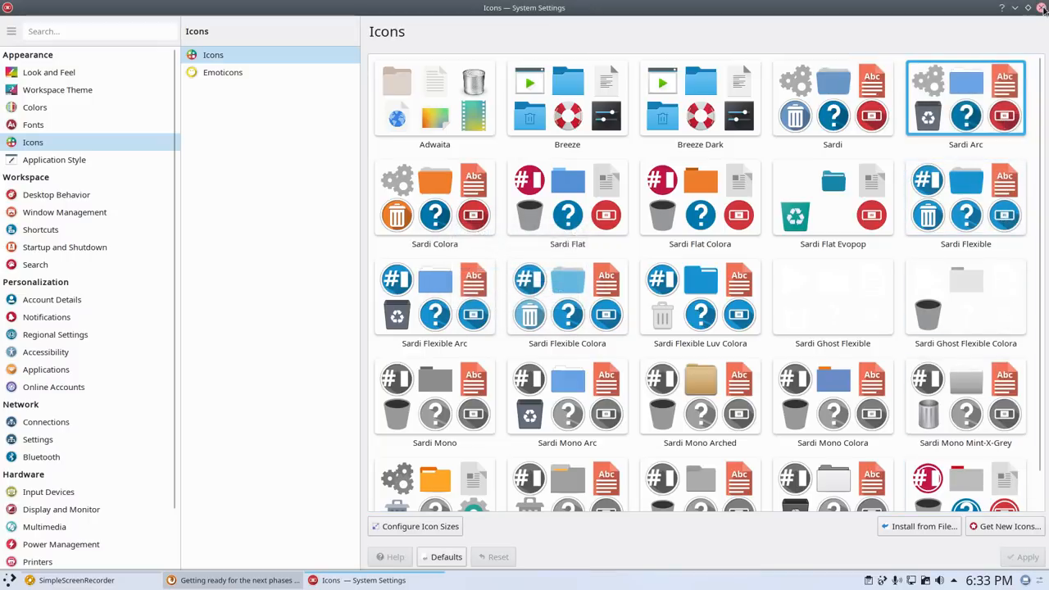
left_click(8, 581)
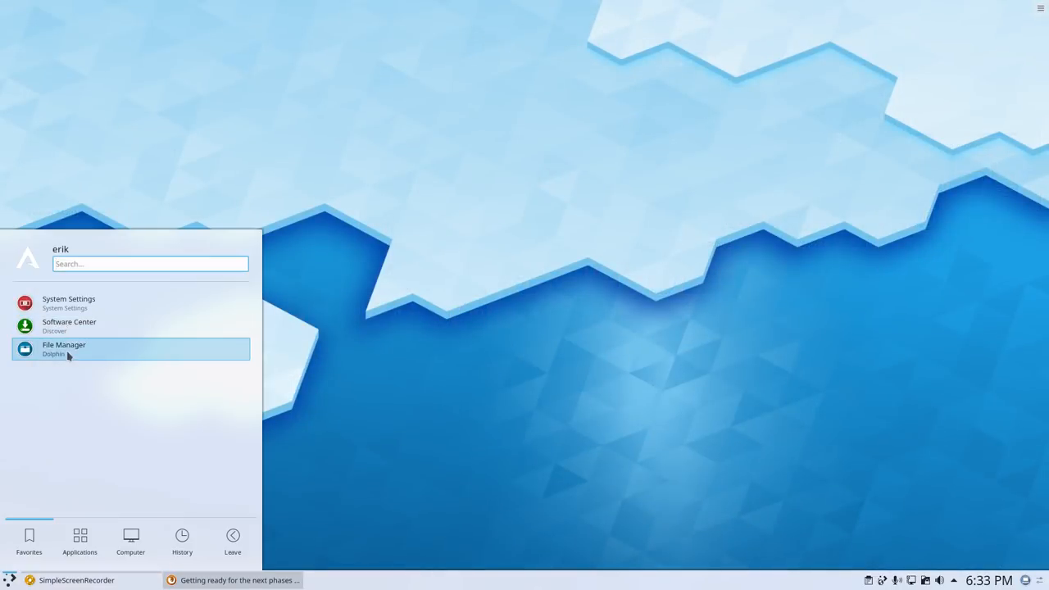
Browse Dolphin into ARCOLINUXD/arco-plasma/ArchWay to show its five setup scripts
left_click(63, 348)
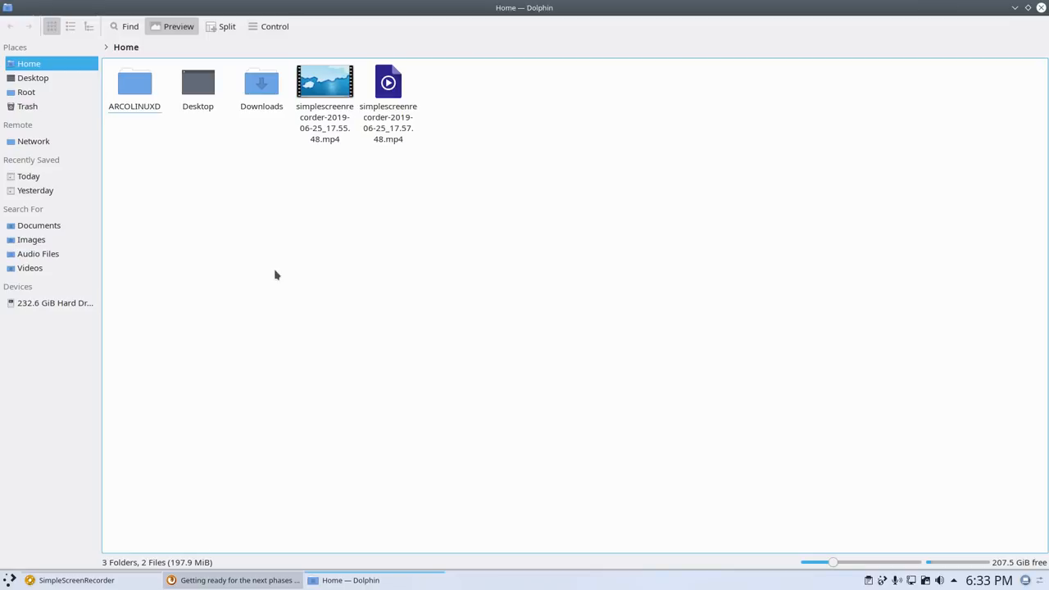
double_click(134, 82)
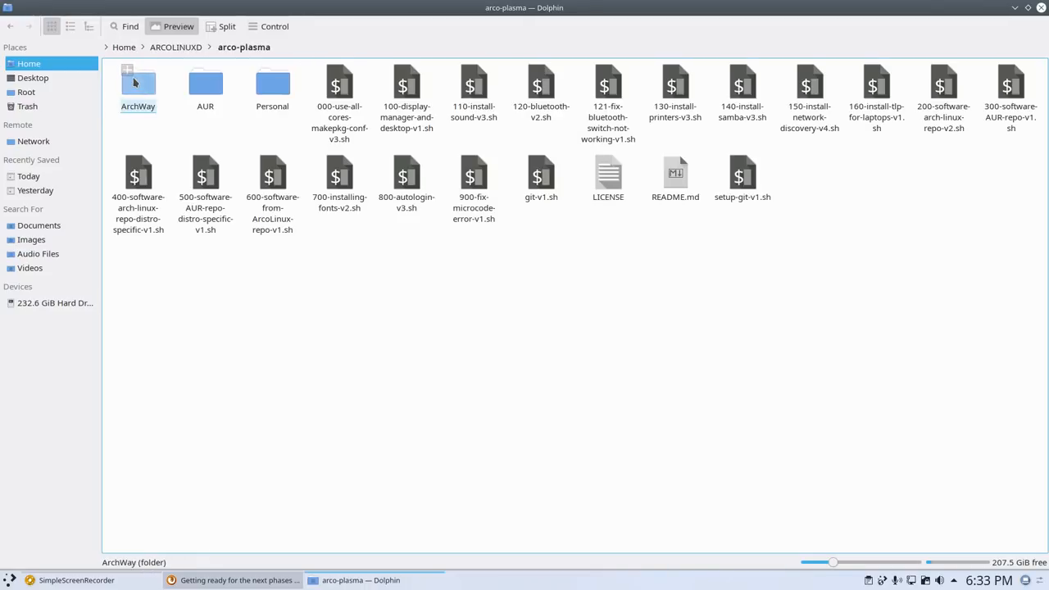
double_click(138, 86)
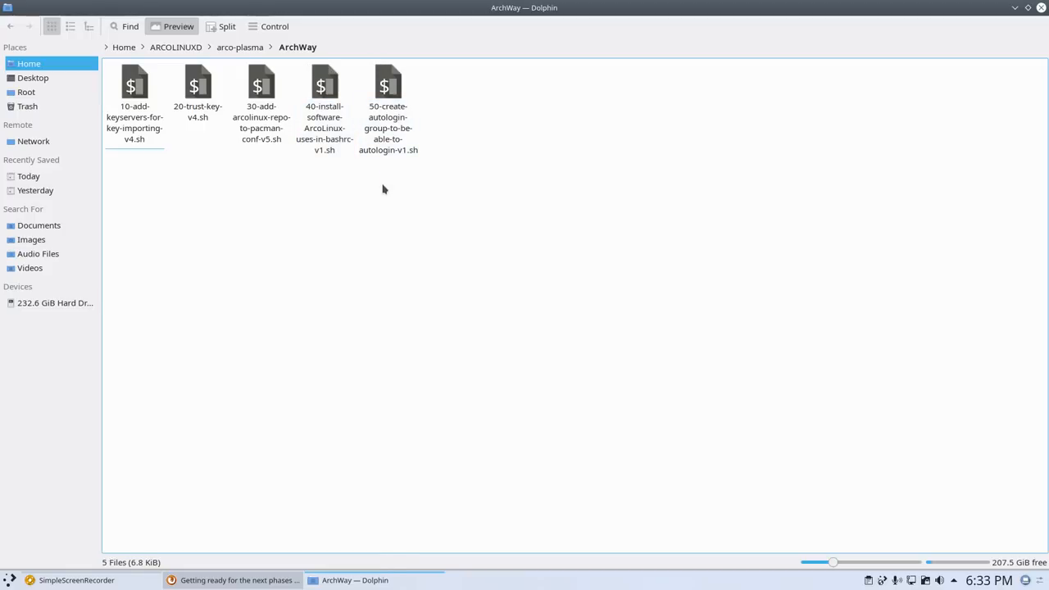
left_click(8, 580)
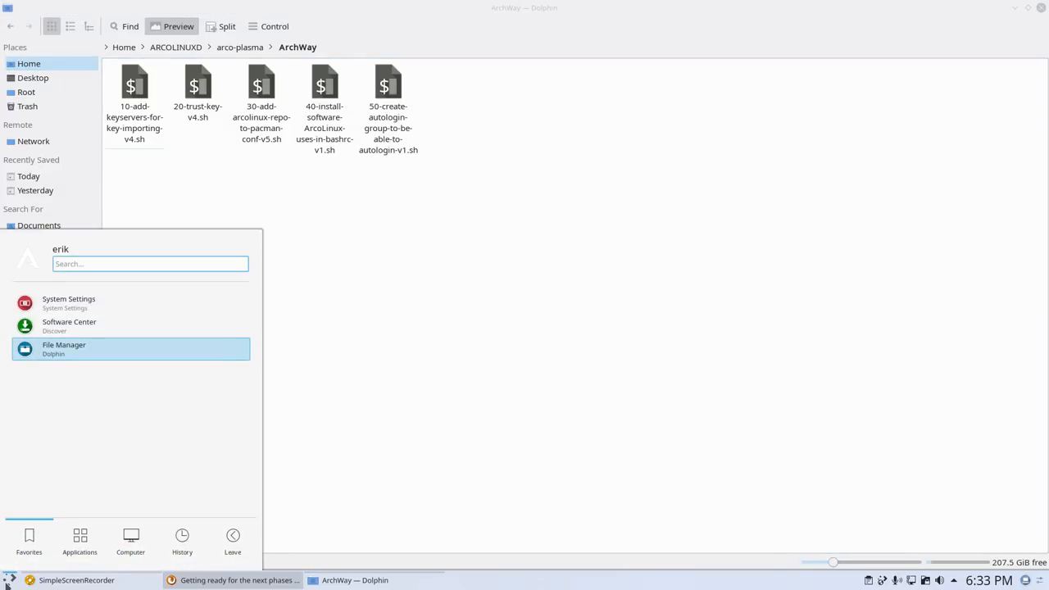
Enable Auto Login in the SDDM Login Screen's Advanced settings and apply with the admin password
type("auto")
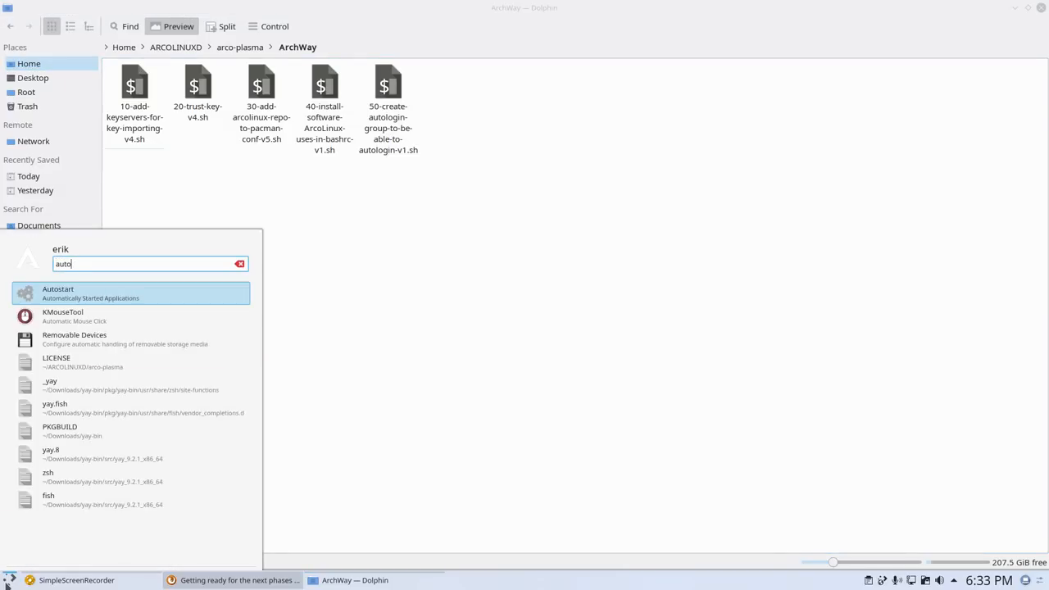
key("Backspace")
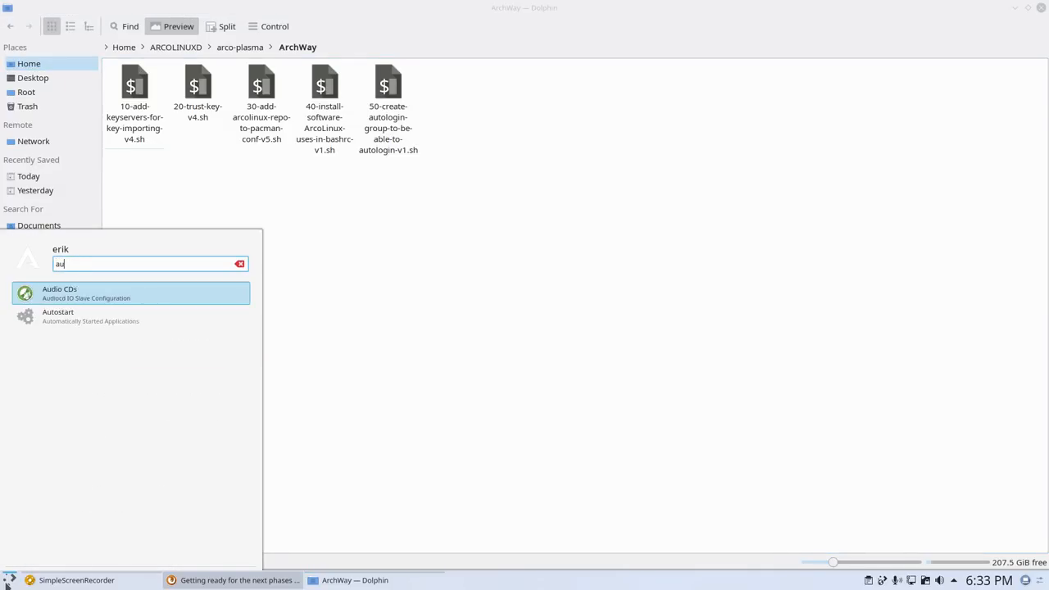
type("login")
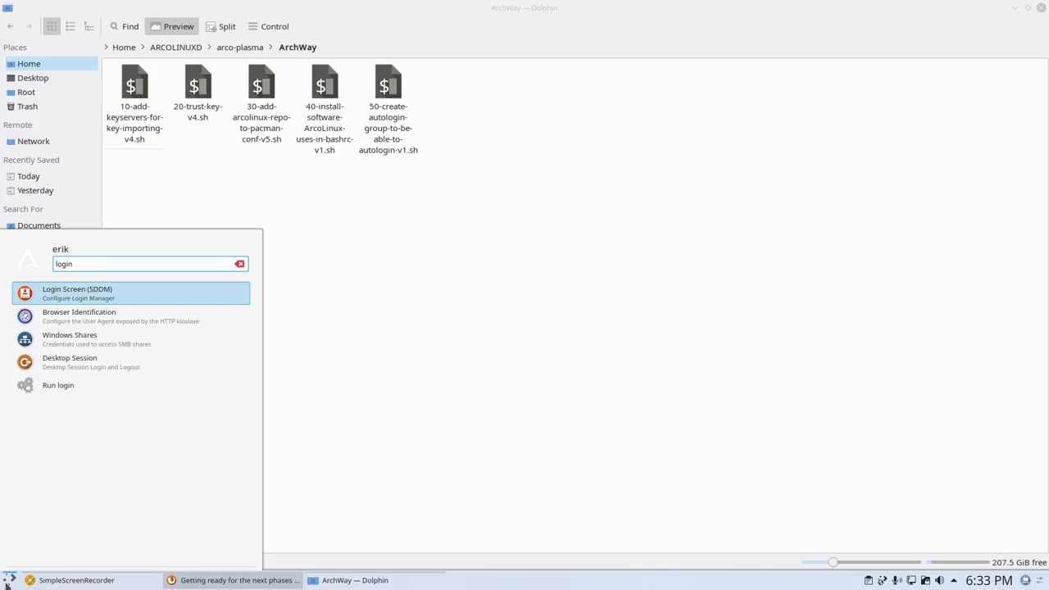
left_click(77, 293)
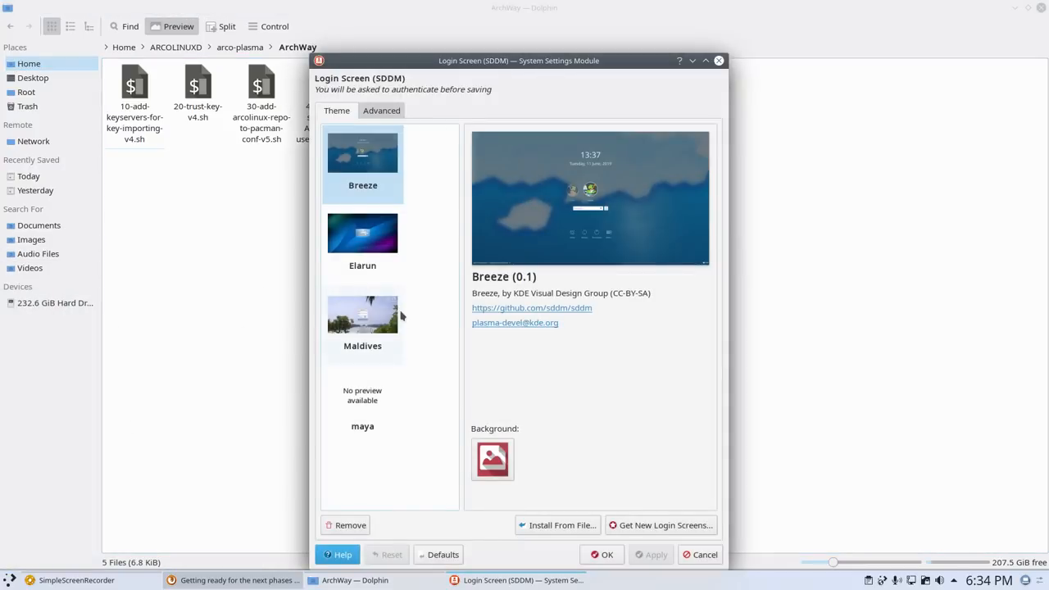
left_click(381, 111)
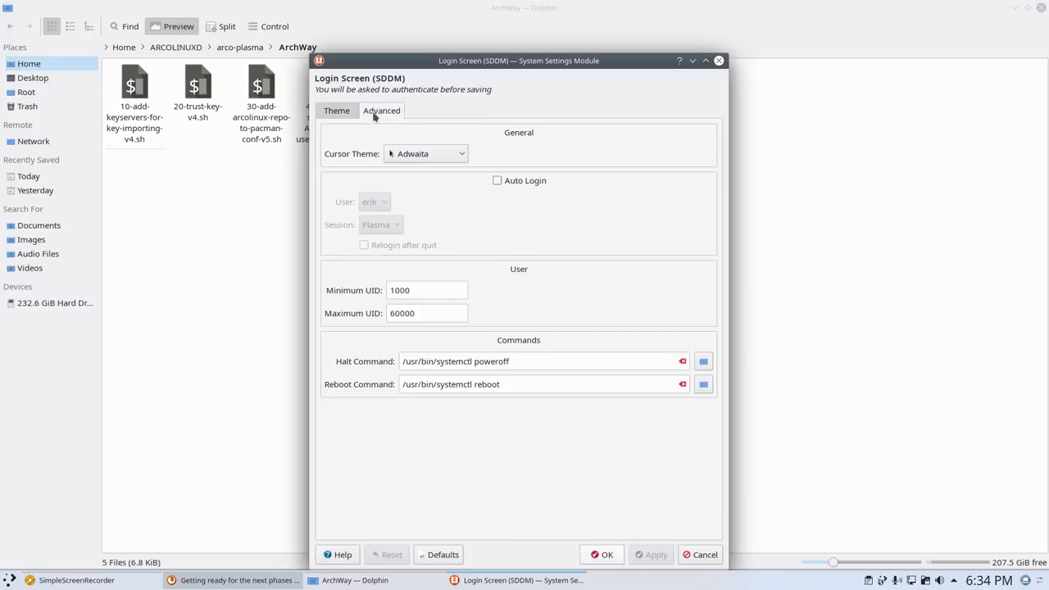
mouse_move(378, 245)
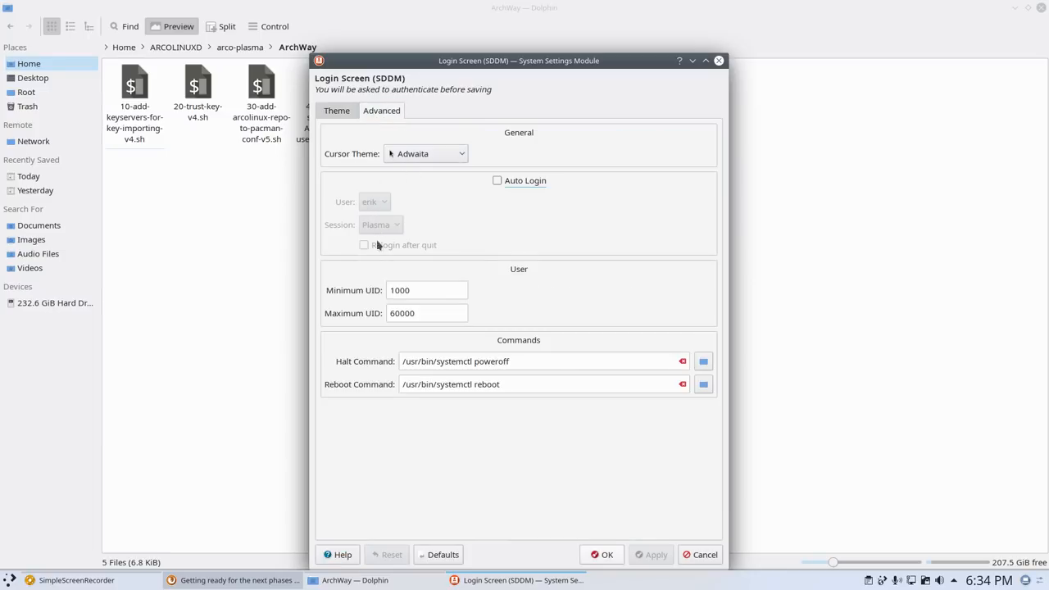
left_click(496, 180)
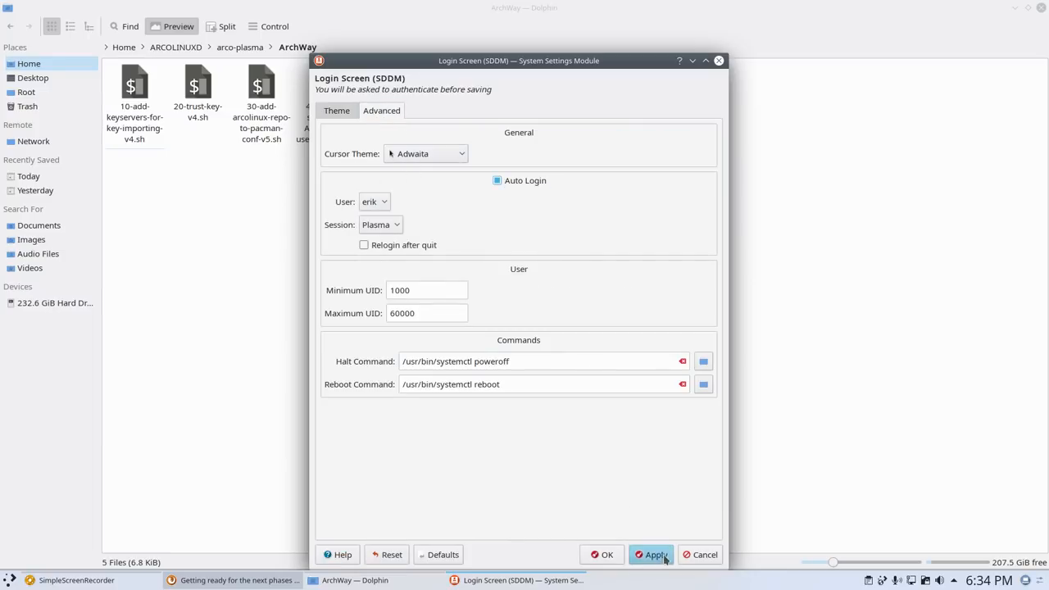
left_click(655, 554)
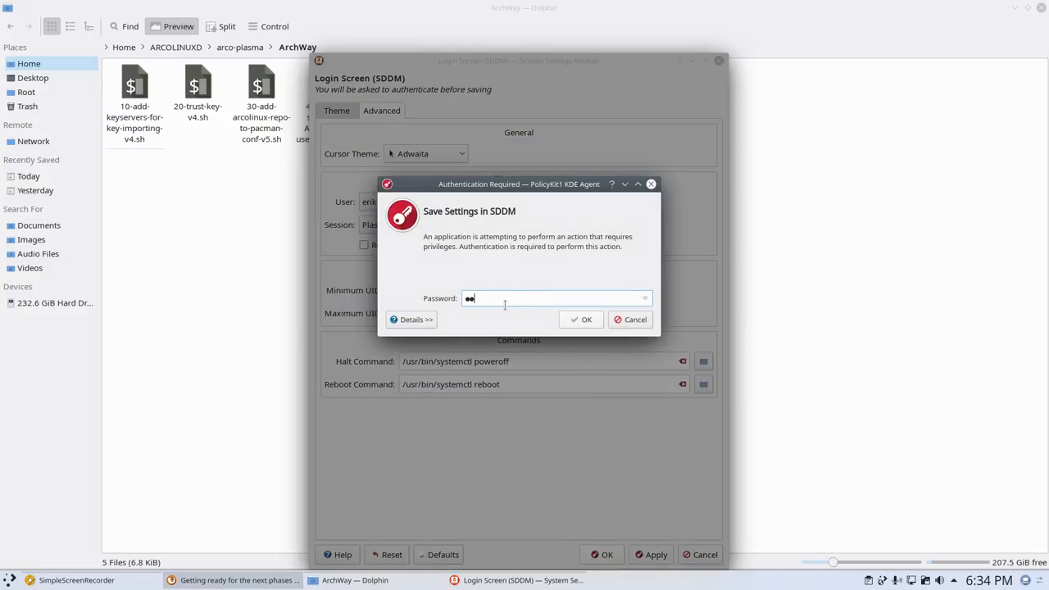
left_click(581, 319)
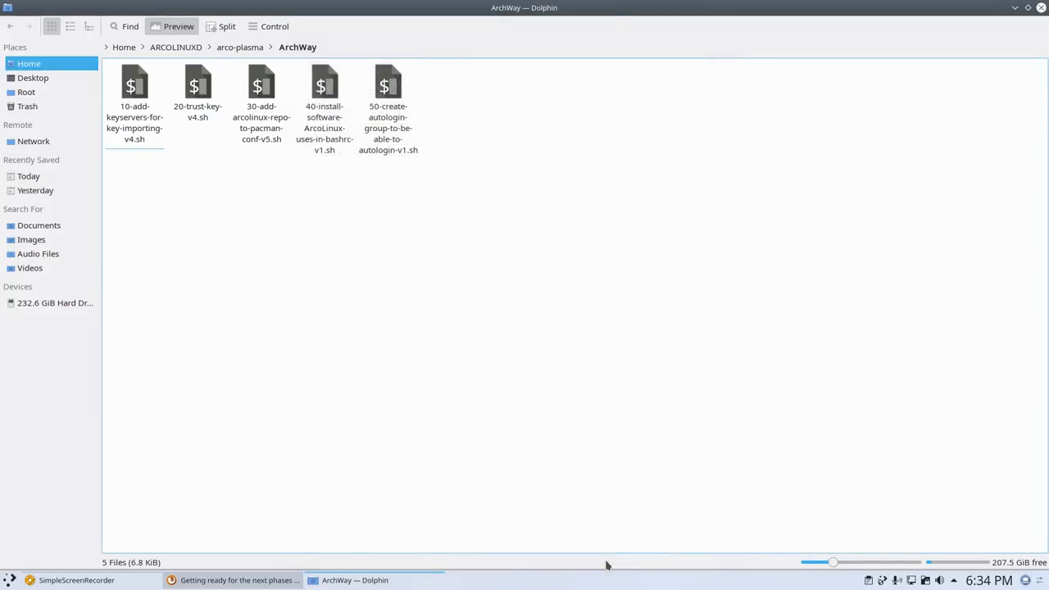
mouse_move(344, 251)
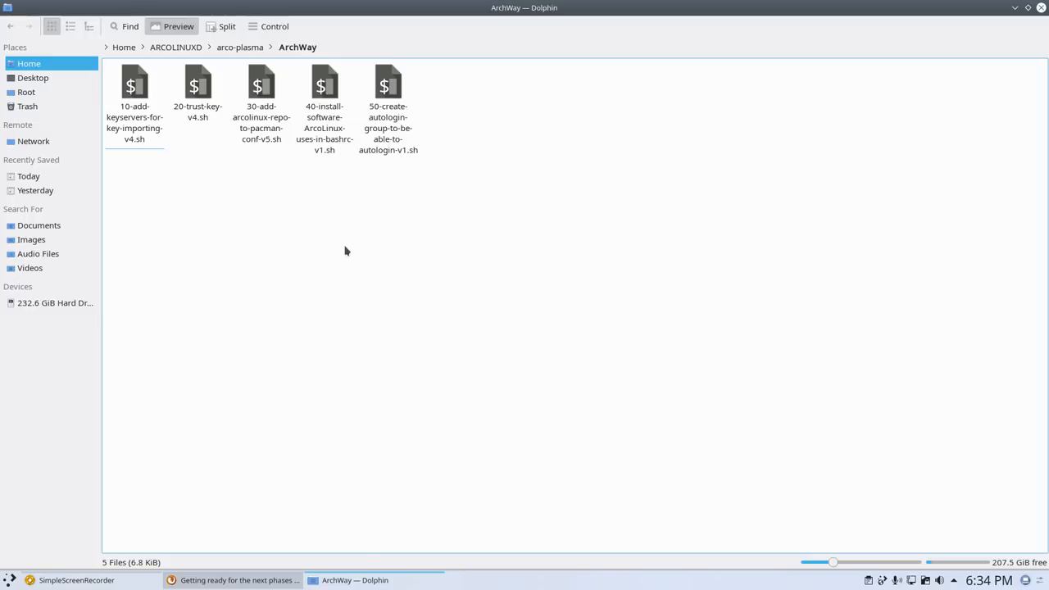
Review 40-install-software-ArcoLinux-uses-in-bashrc-v1.sh in Kate and run it in a terminal
left_click(324, 86)
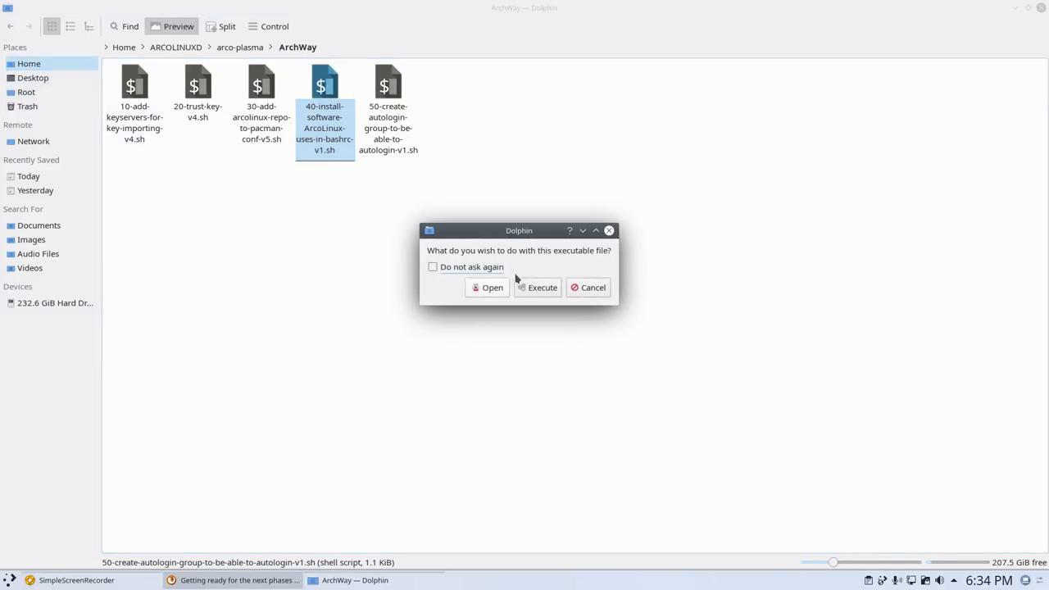
left_click(487, 287)
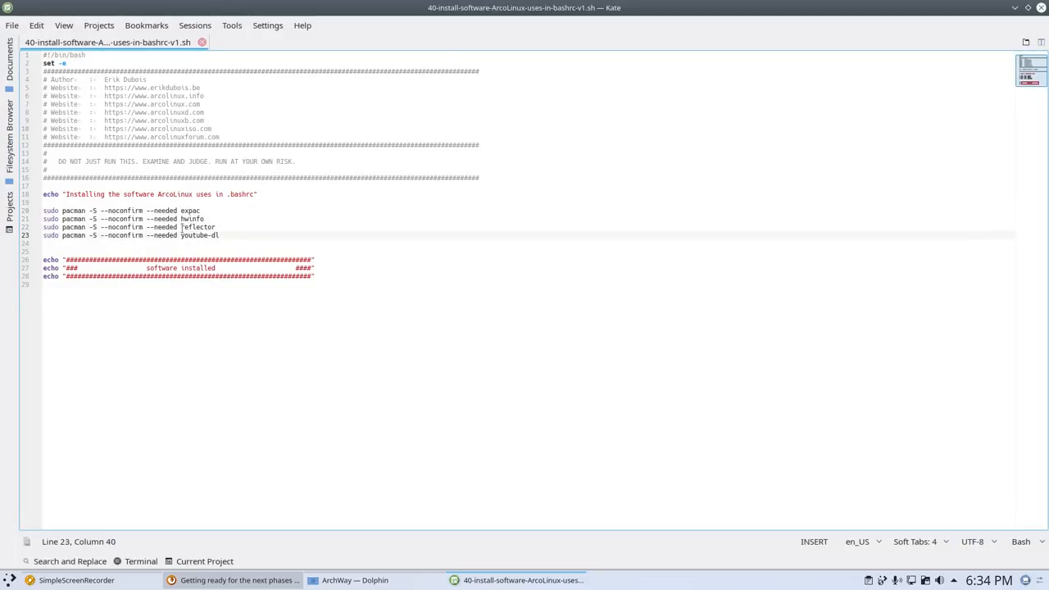
double_click(197, 227)
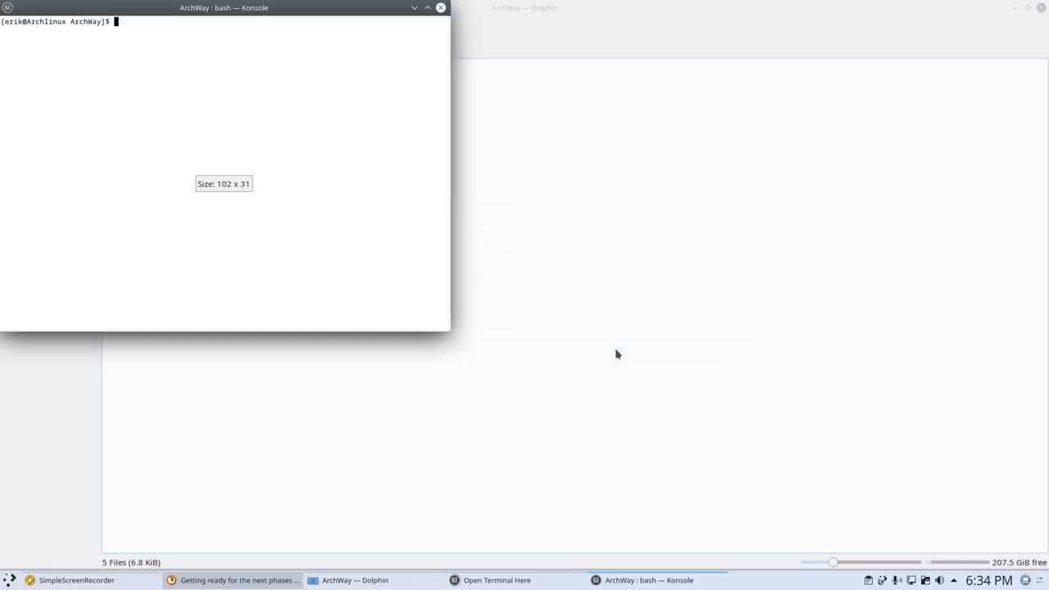
type("./40-install-software-ArcoLinux-uses-in-bashrc-v1.sh")
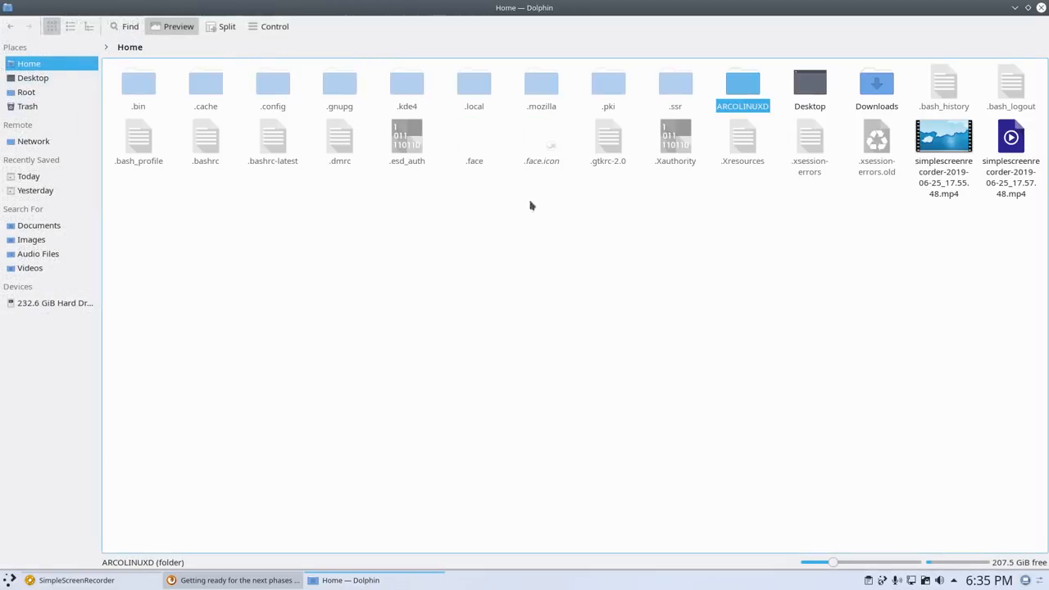
mouse_move(305, 225)
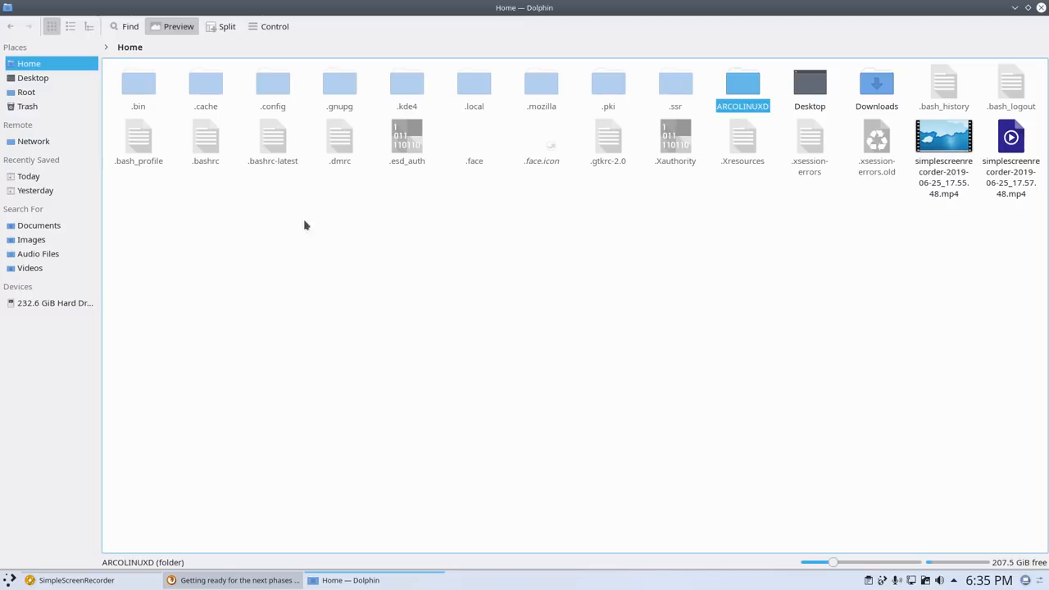
Overwrite .bashrc with the contents of .bashrc-latest in Kate and save it
double_click(206, 139)
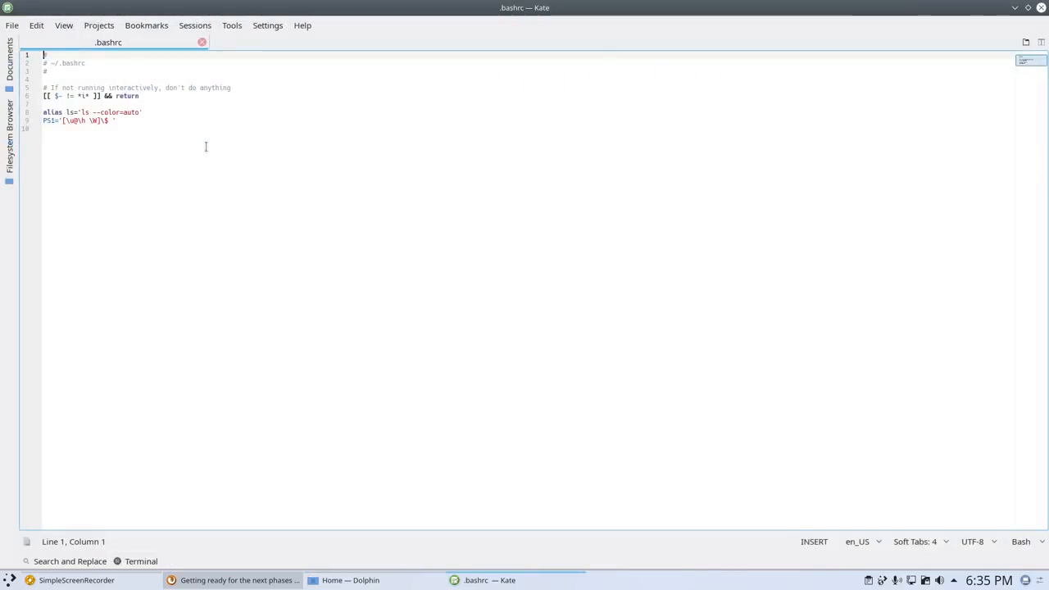
left_click(350, 580)
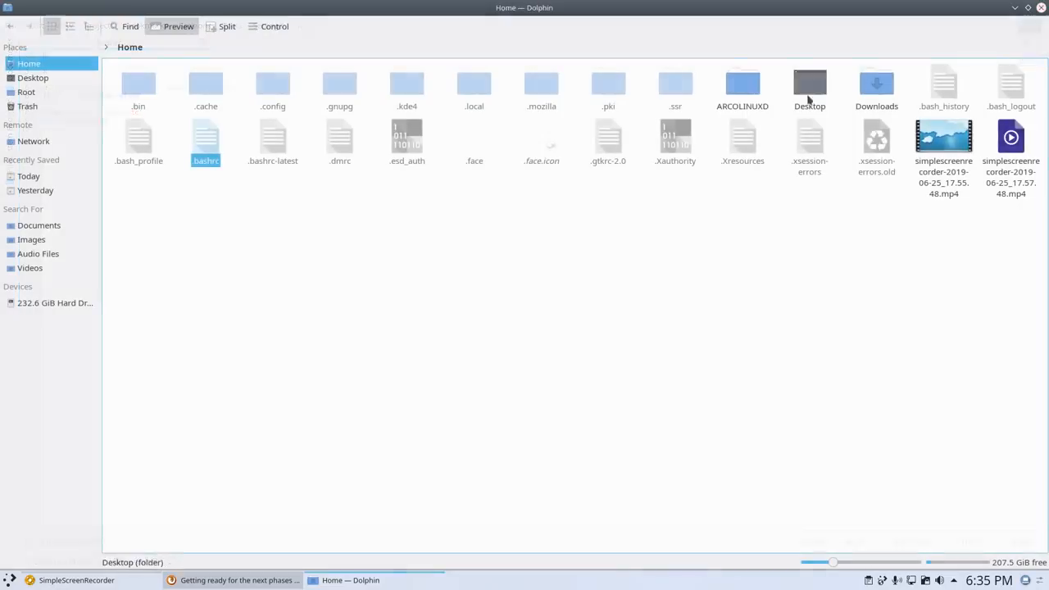
double_click(272, 144)
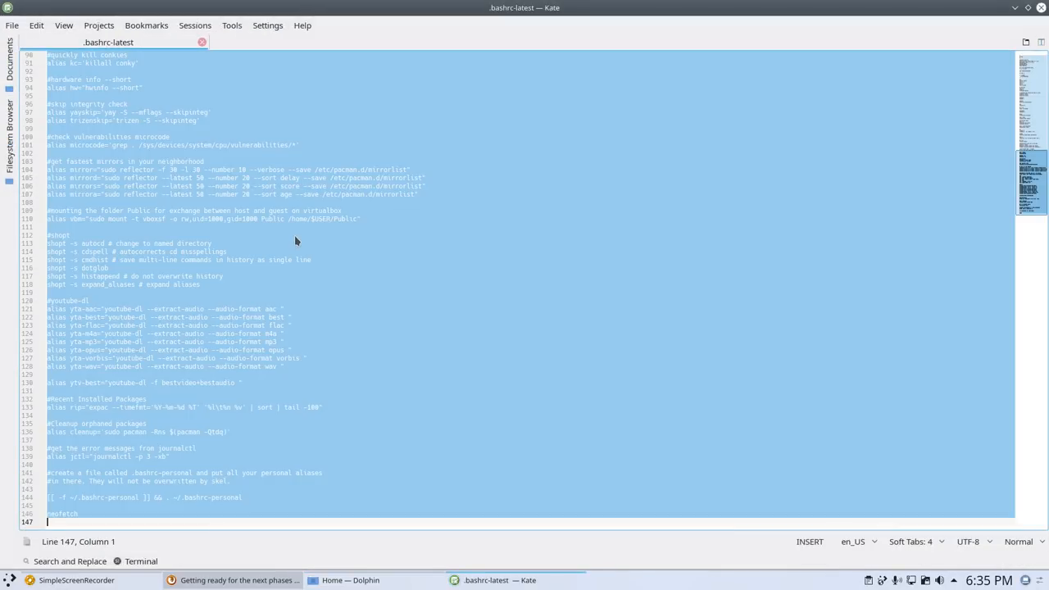
mouse_move(710, 138)
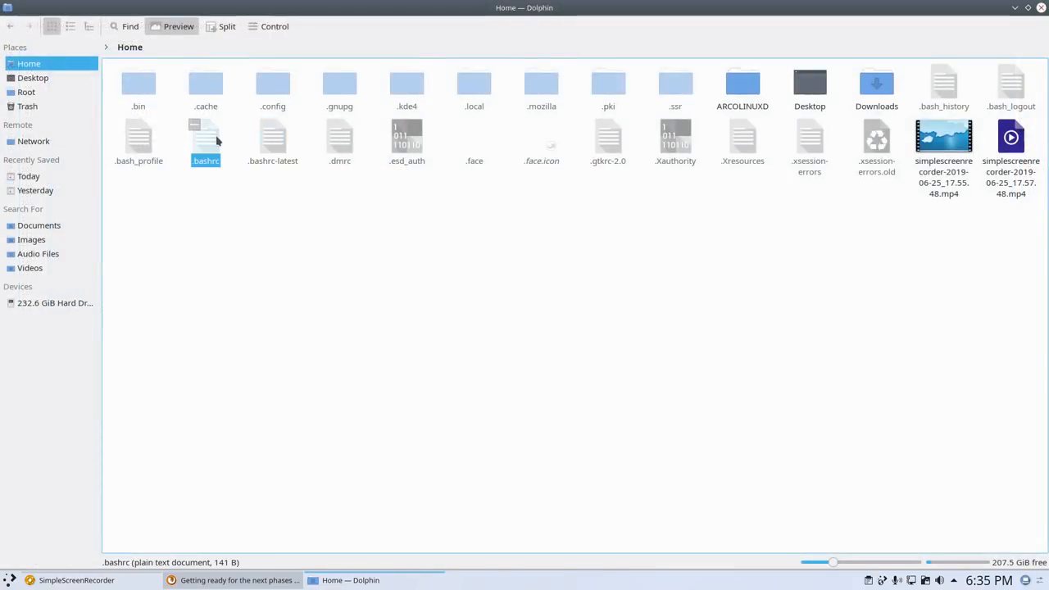
double_click(206, 137)
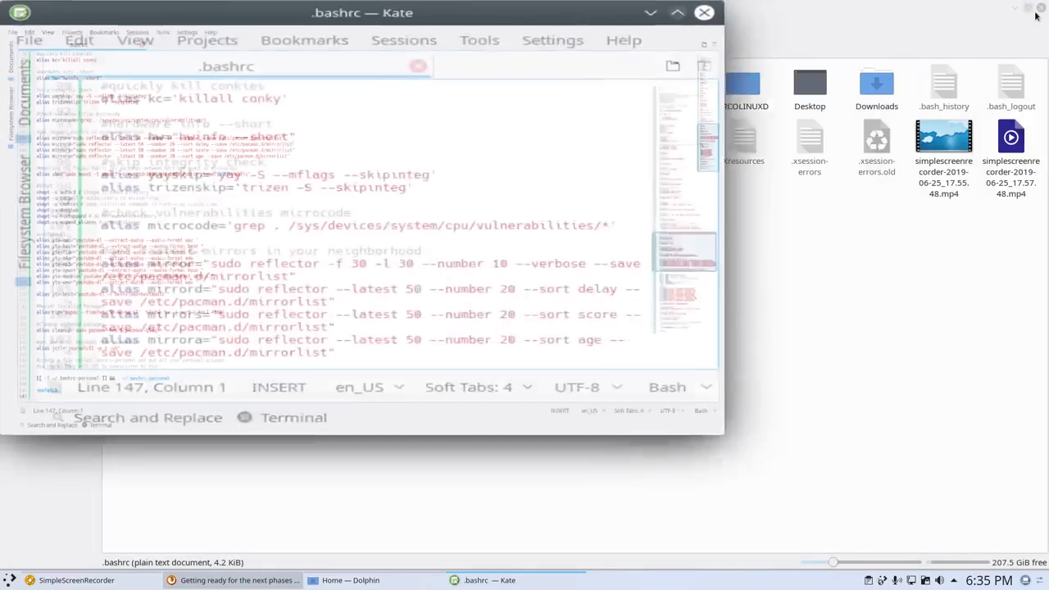
left_click(349, 580)
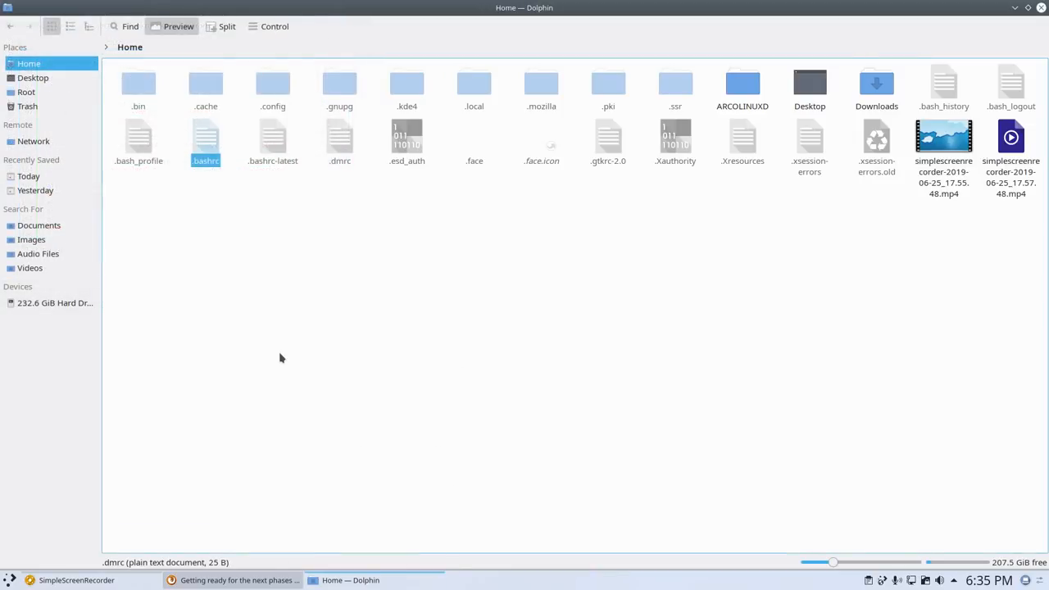
right_click(281, 358)
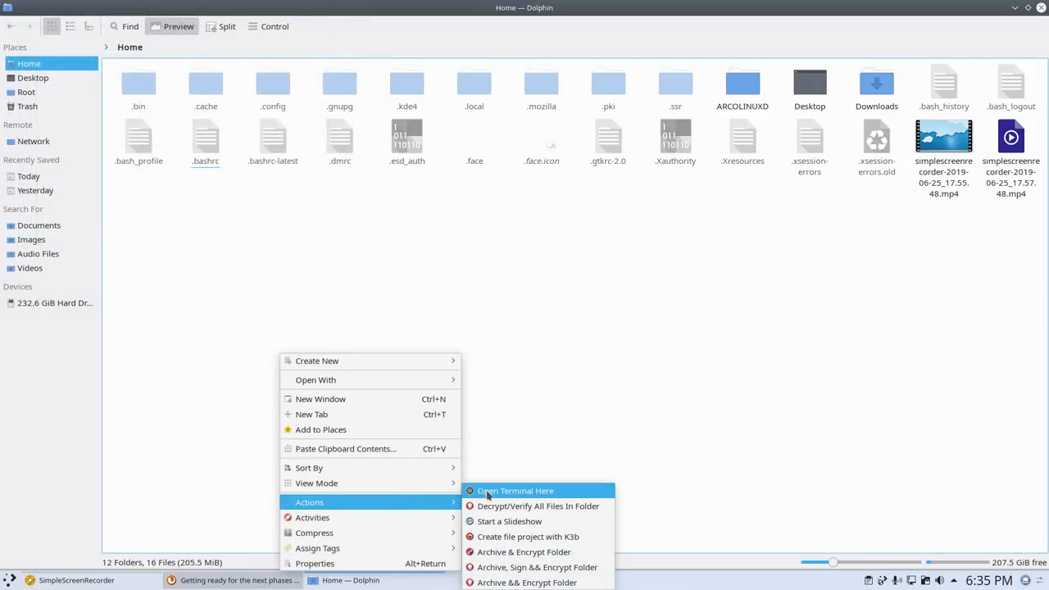
Source the new .bashrc, then run update and pksyua, which find nothing to upgrade
left_click(515, 490)
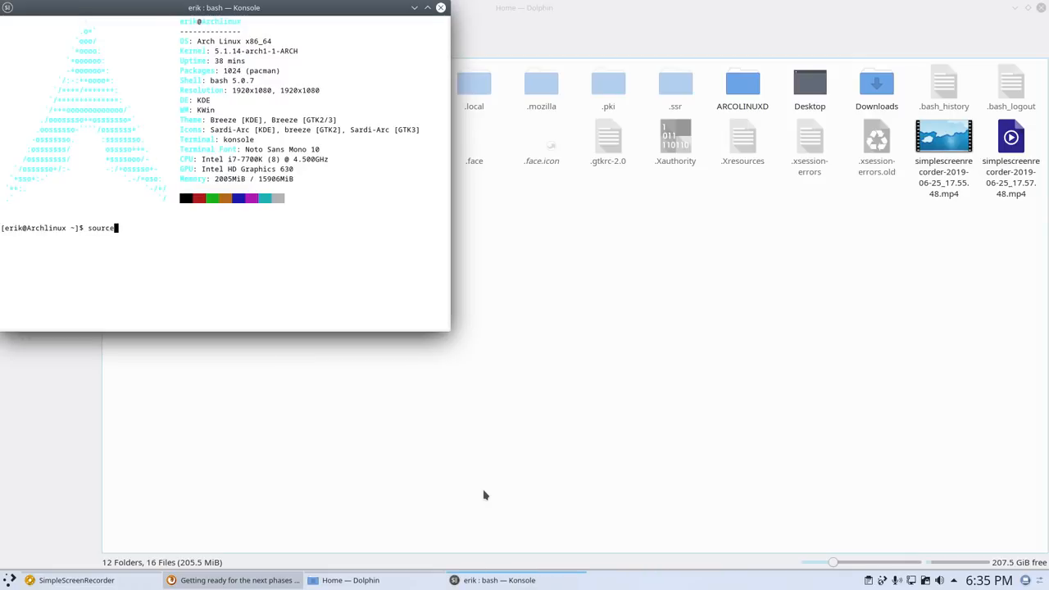
type(".b")
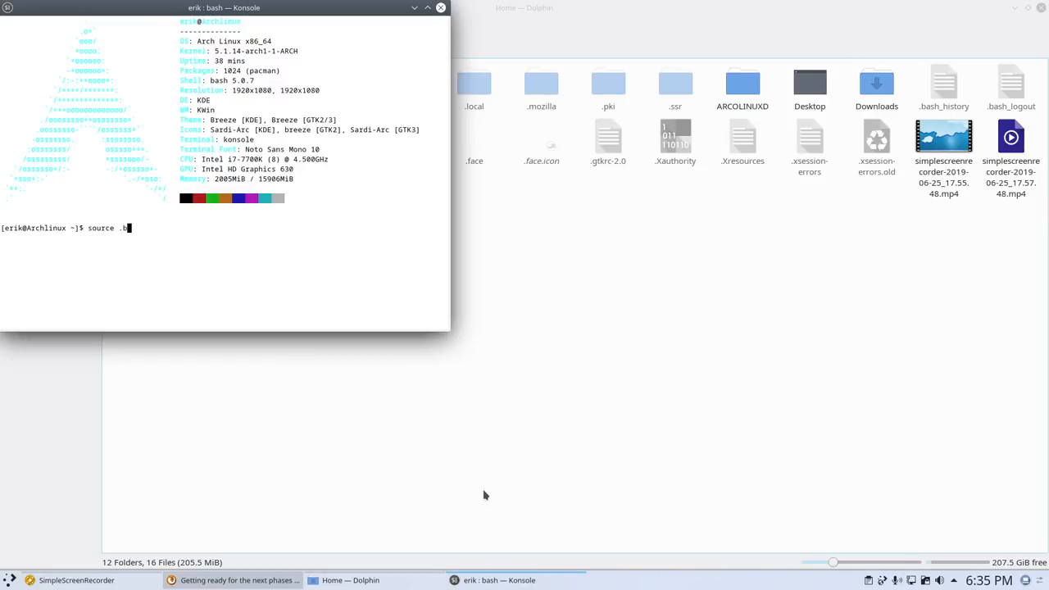
key("Tab")
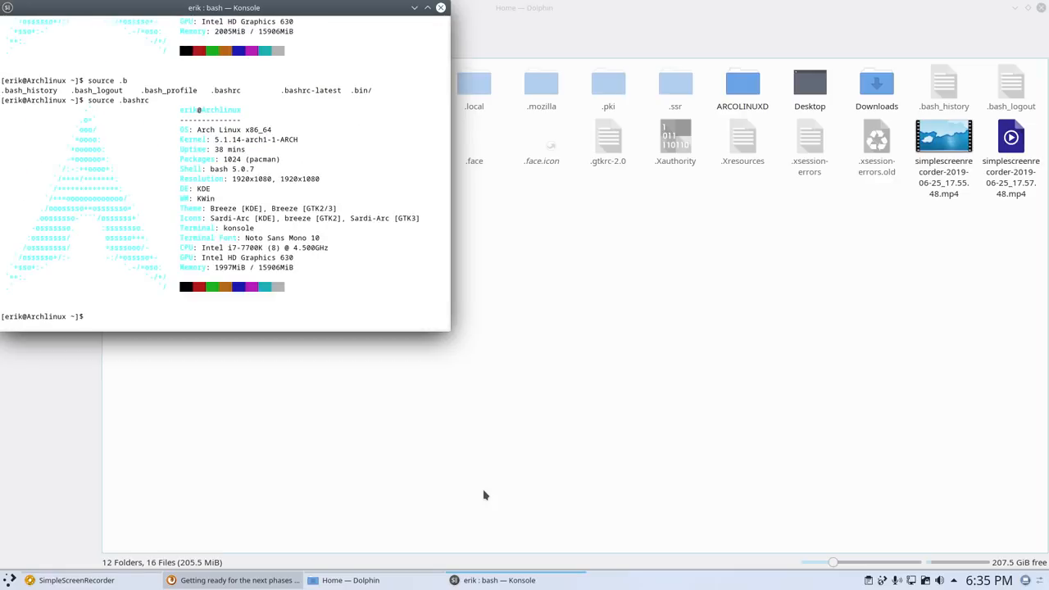
type("update")
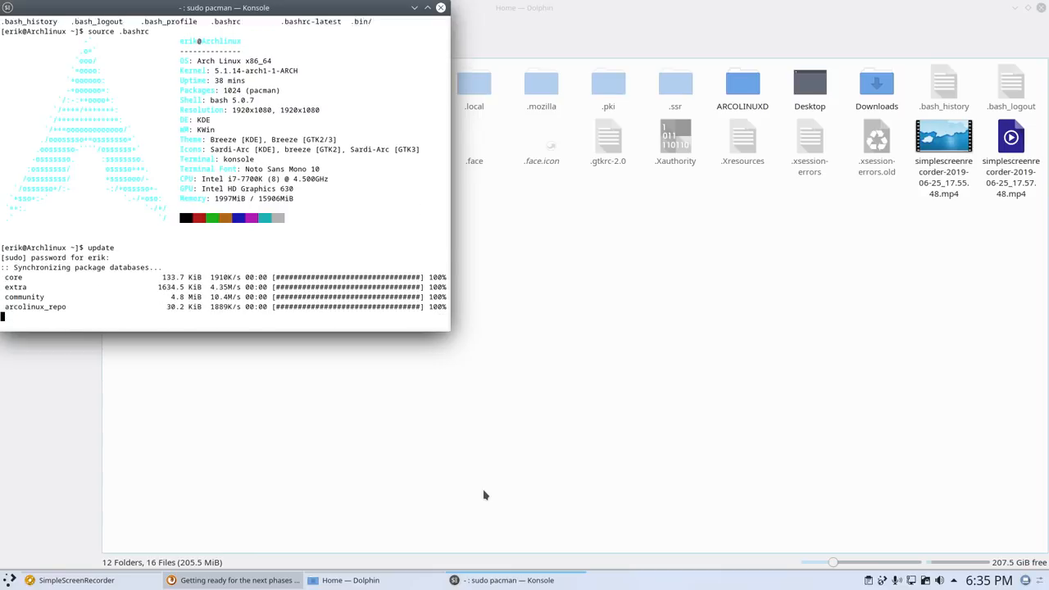
type("pksyua")
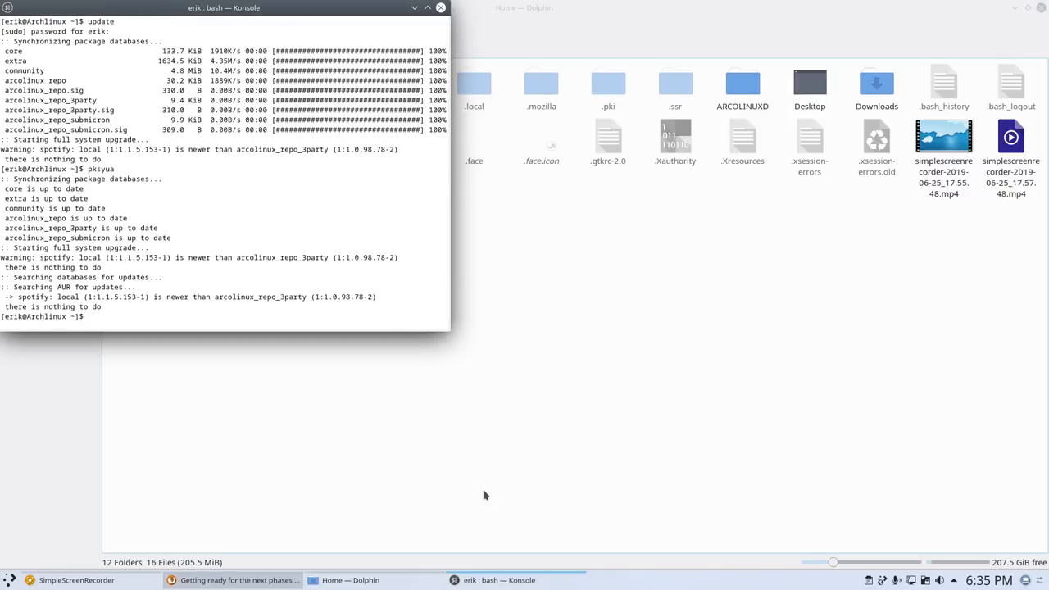
mouse_move(312, 342)
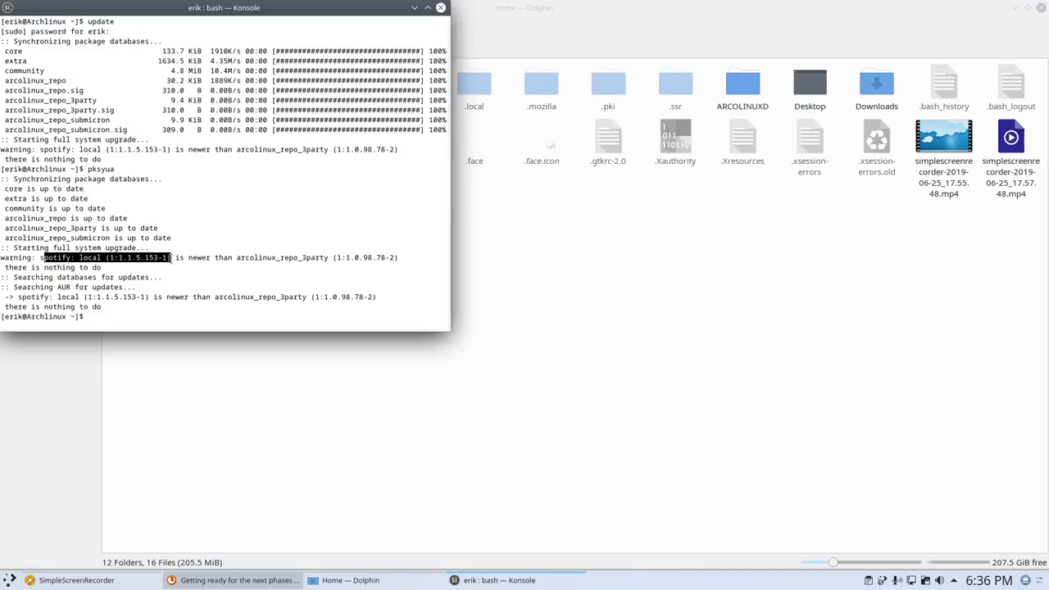
left_click_drag(45, 258, 332, 267)
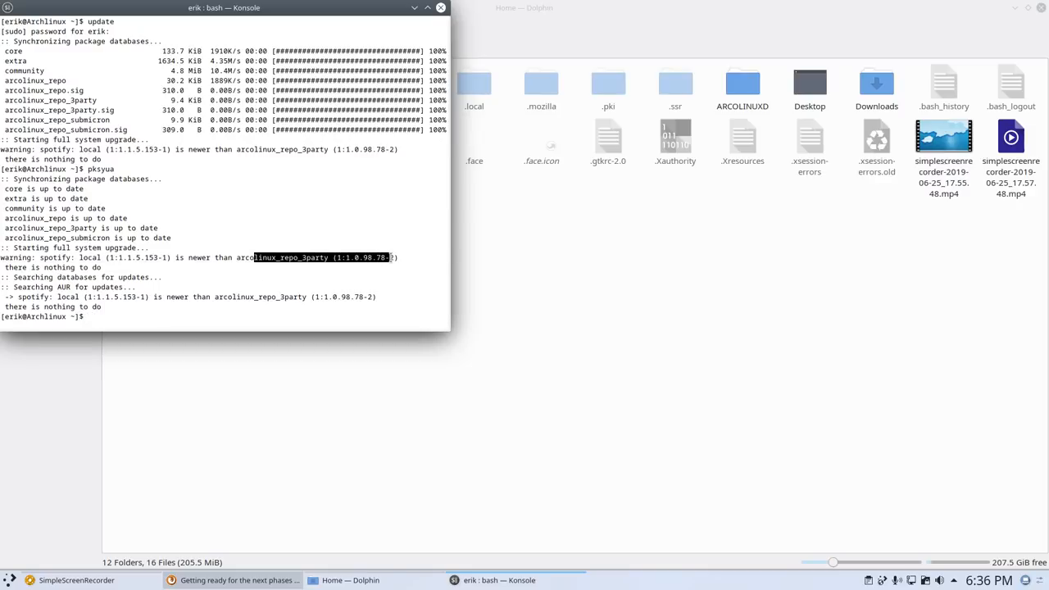
mouse_move(388, 284)
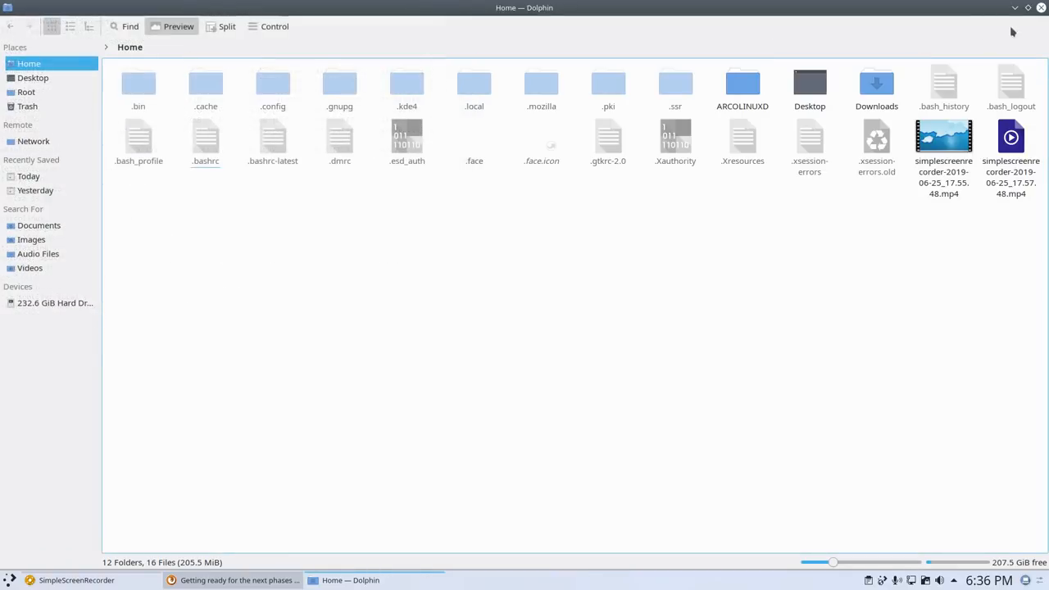
Close Dolphin, then quit Firefox and confirm closing all six tabs
left_click(1015, 7)
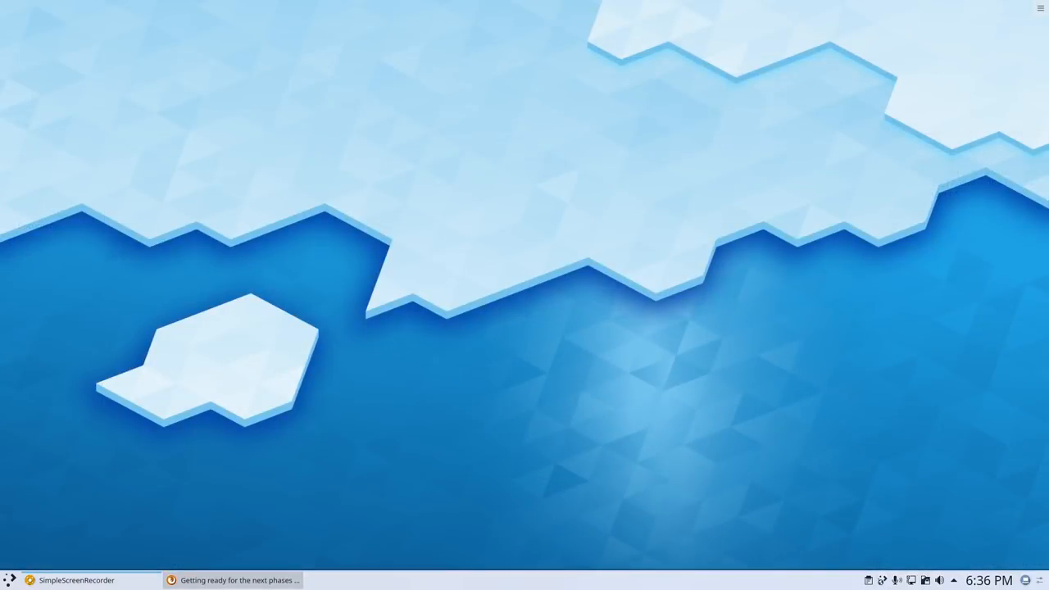
mouse_move(652, 258)
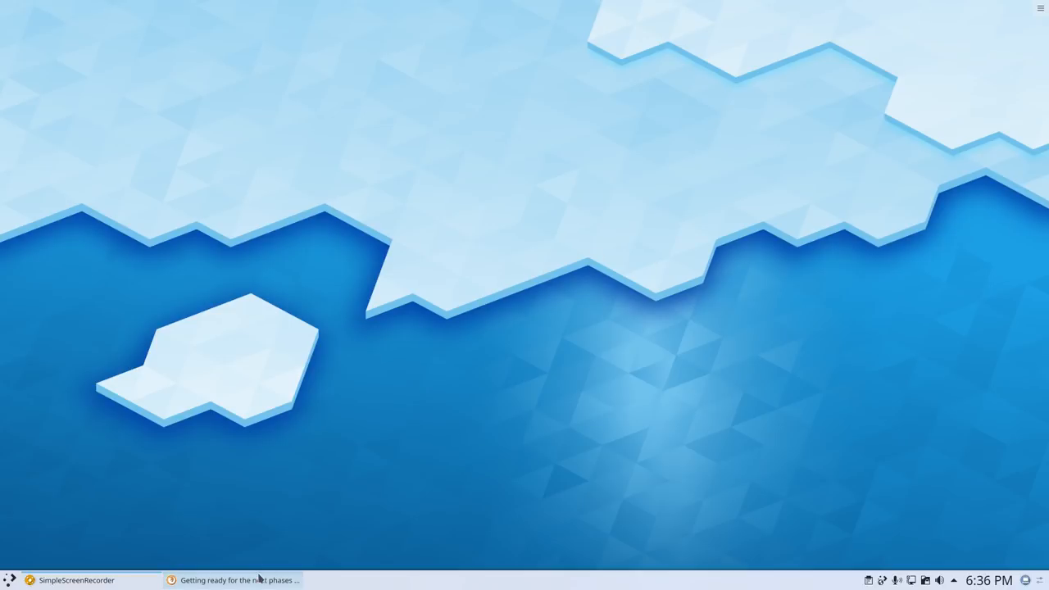
left_click(239, 579)
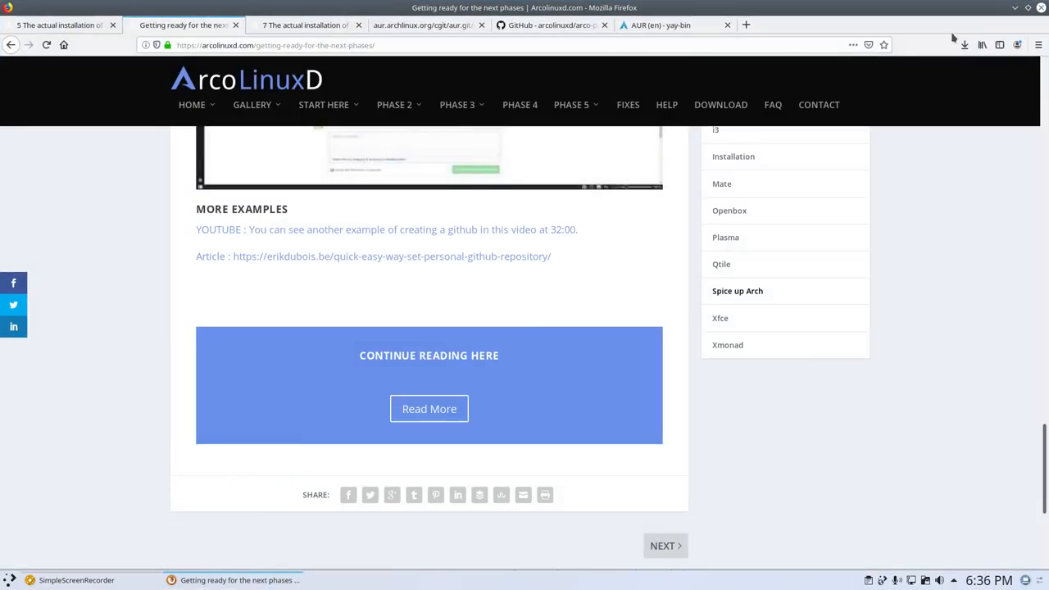
mouse_move(1041, 8)
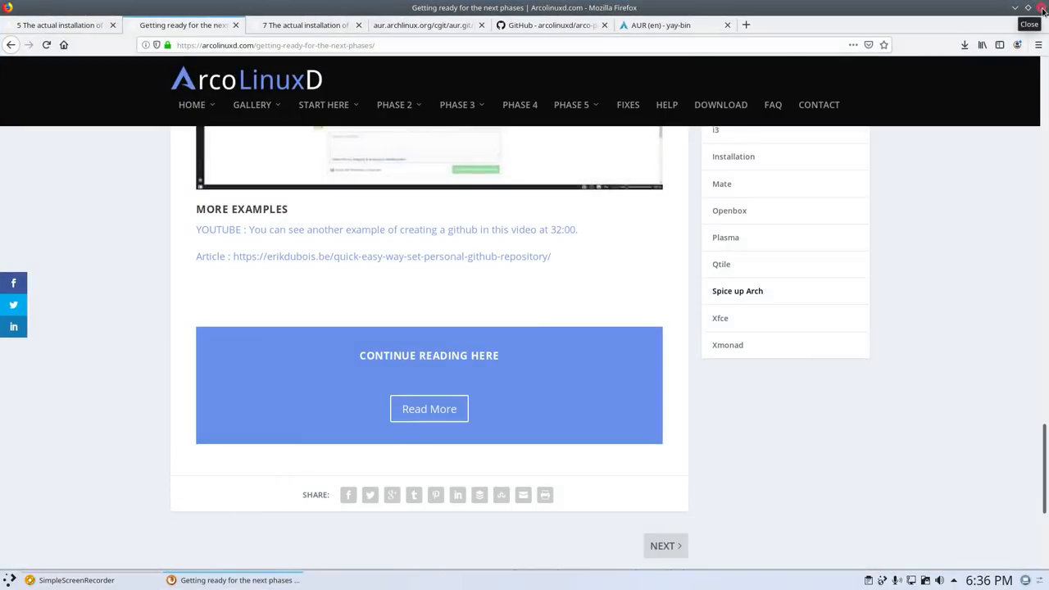
mouse_move(973, 57)
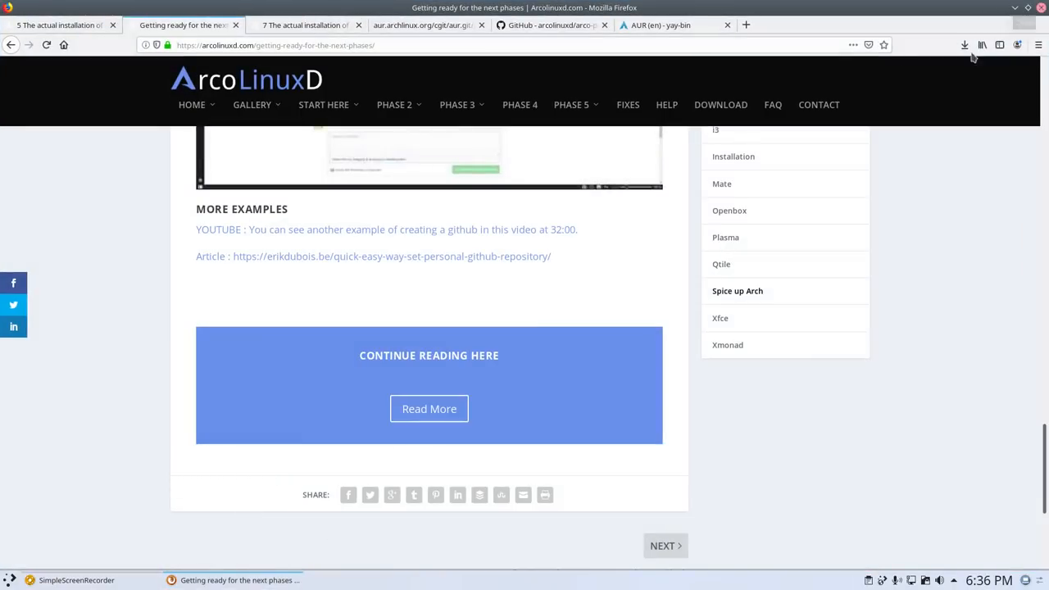
left_click(1025, 8)
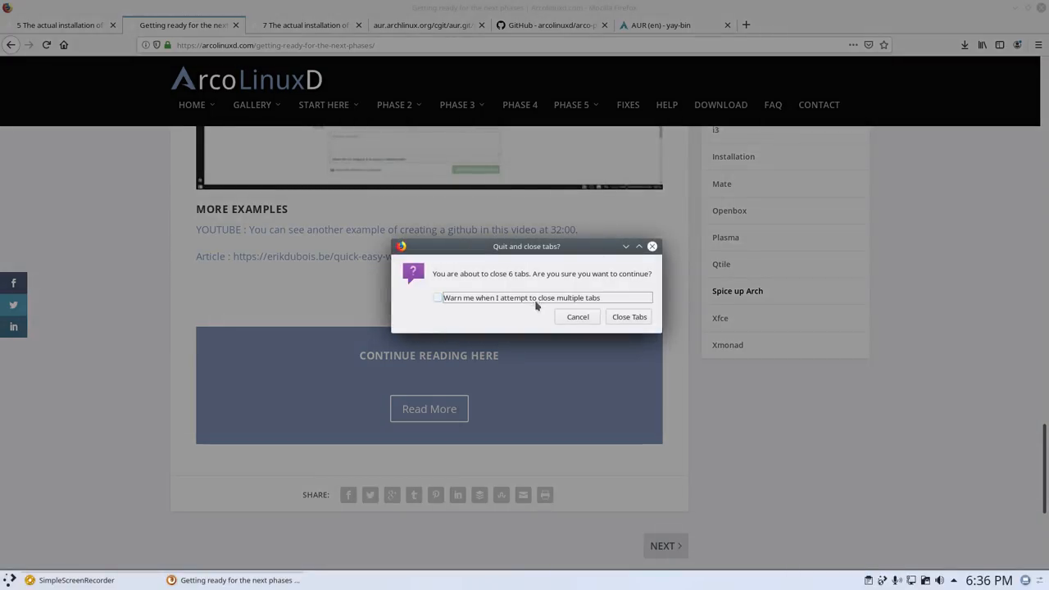
left_click(629, 317)
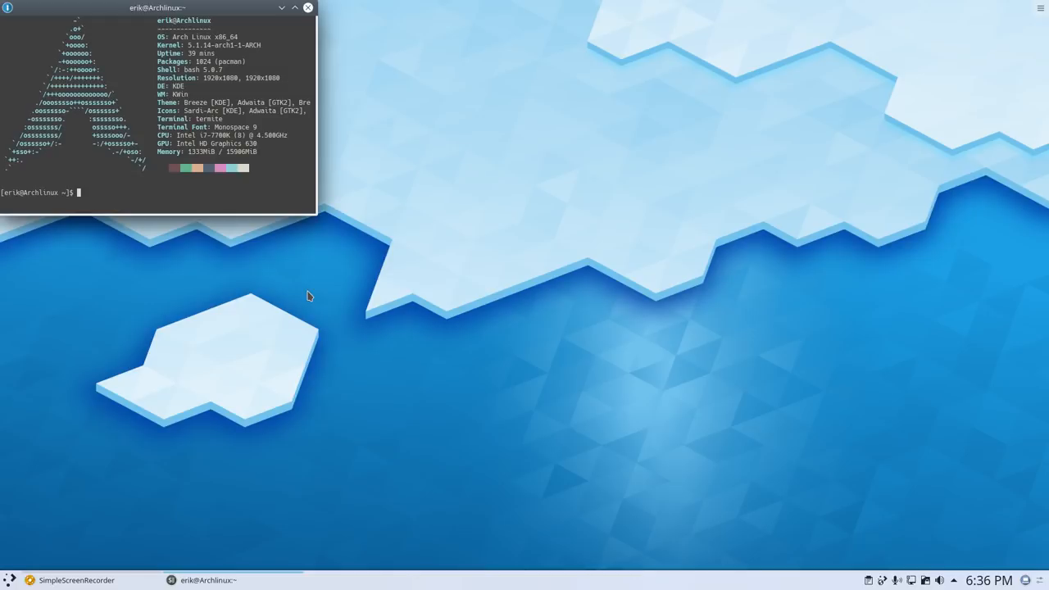
Move the Termite window to the right and type 'sudo pacman -S arco'
left_click_drag(160, 8, 770, 86)
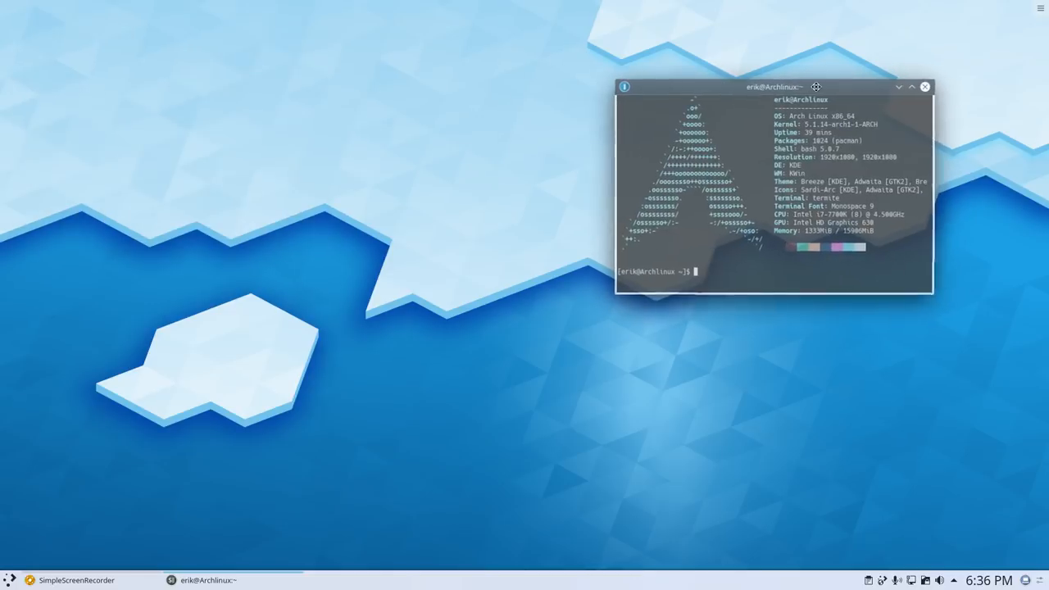
mouse_move(150, 423)
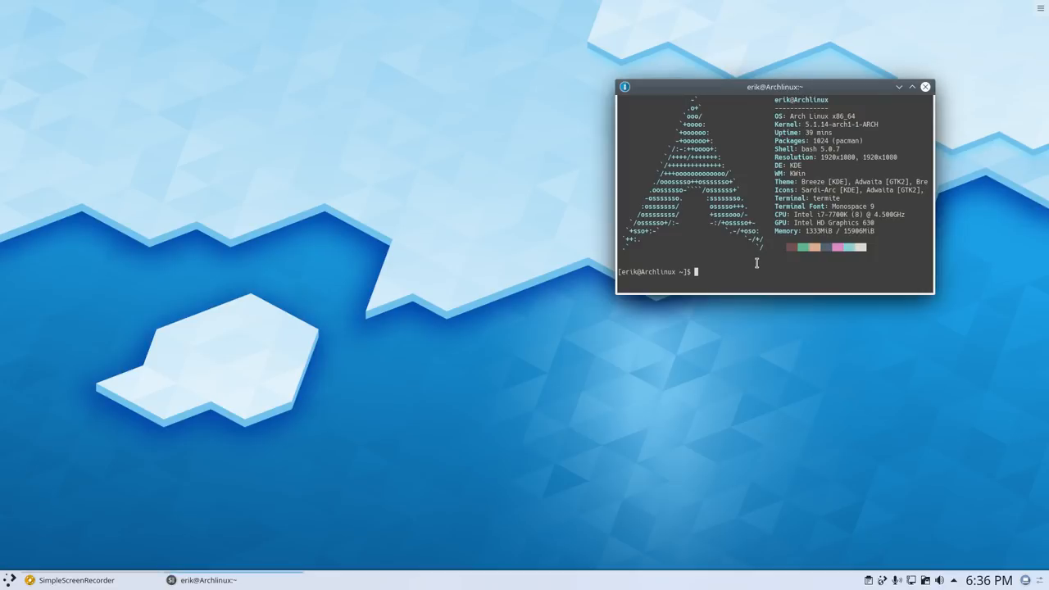
type("s")
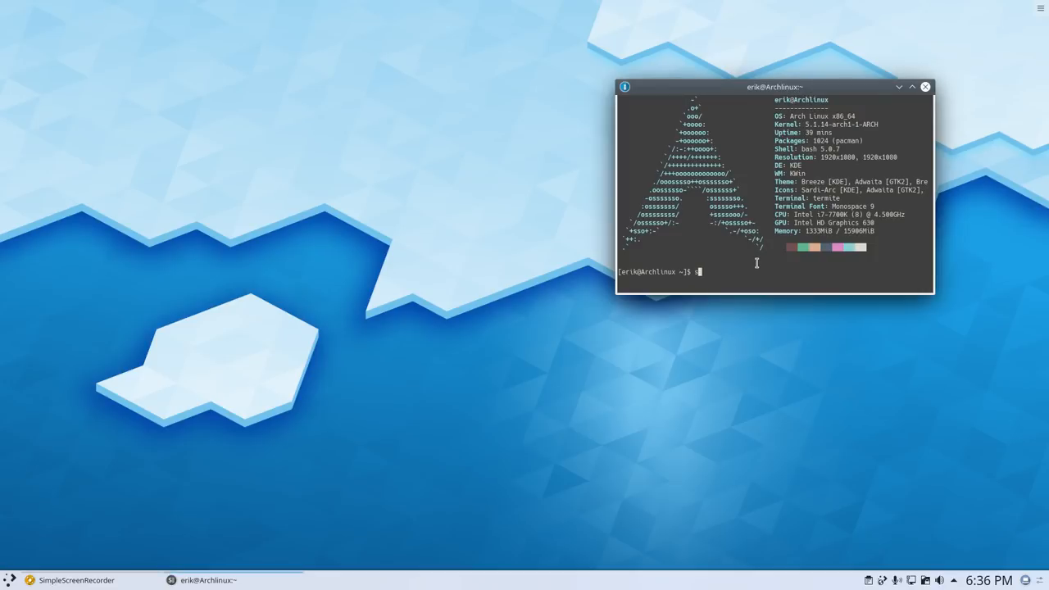
type("sudo pacman")
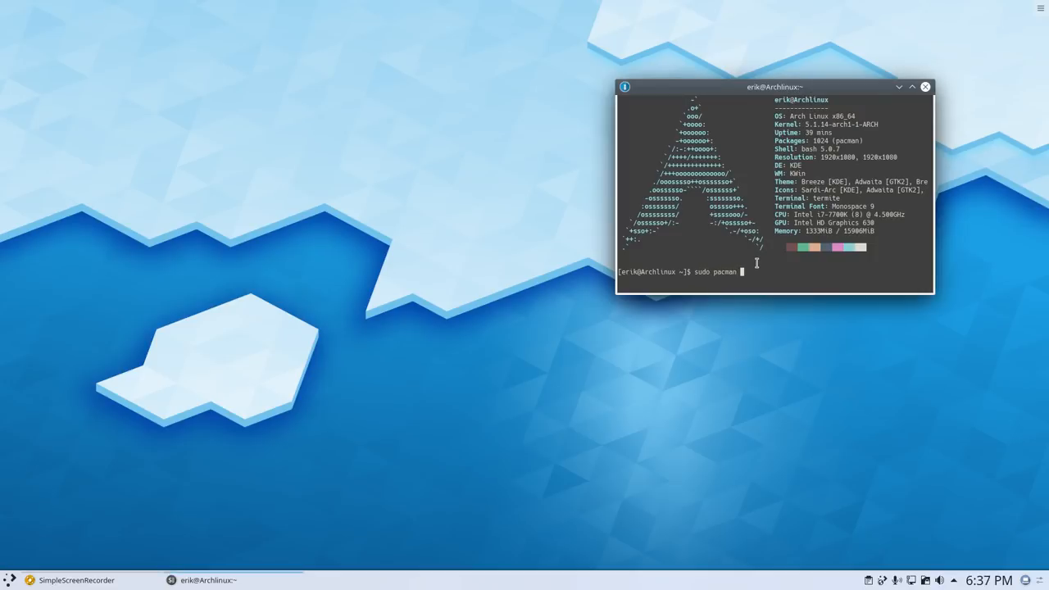
type("-S arco")
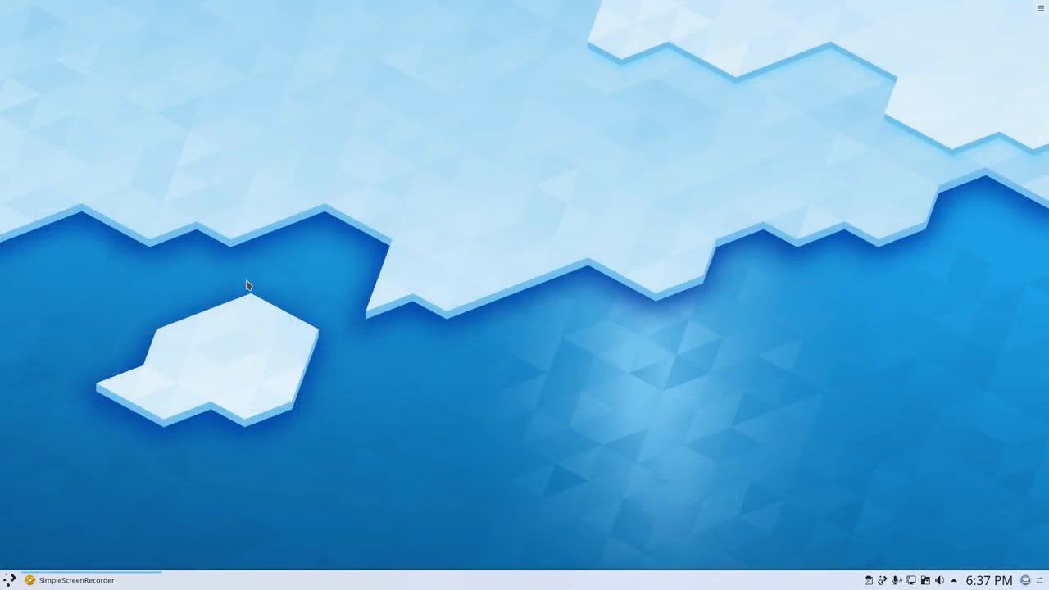
left_click(9, 580)
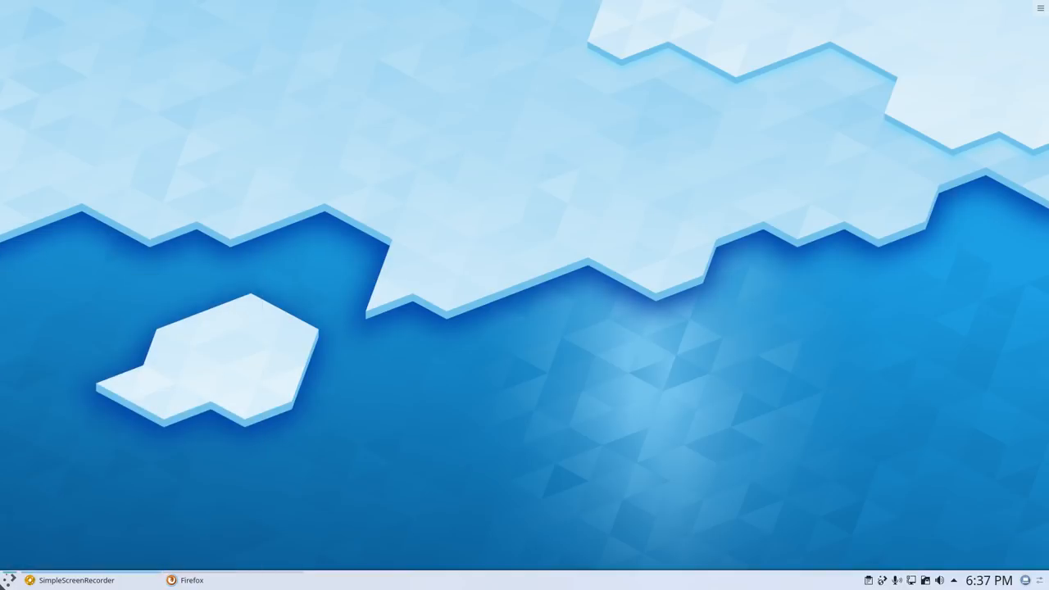
left_click(186, 580)
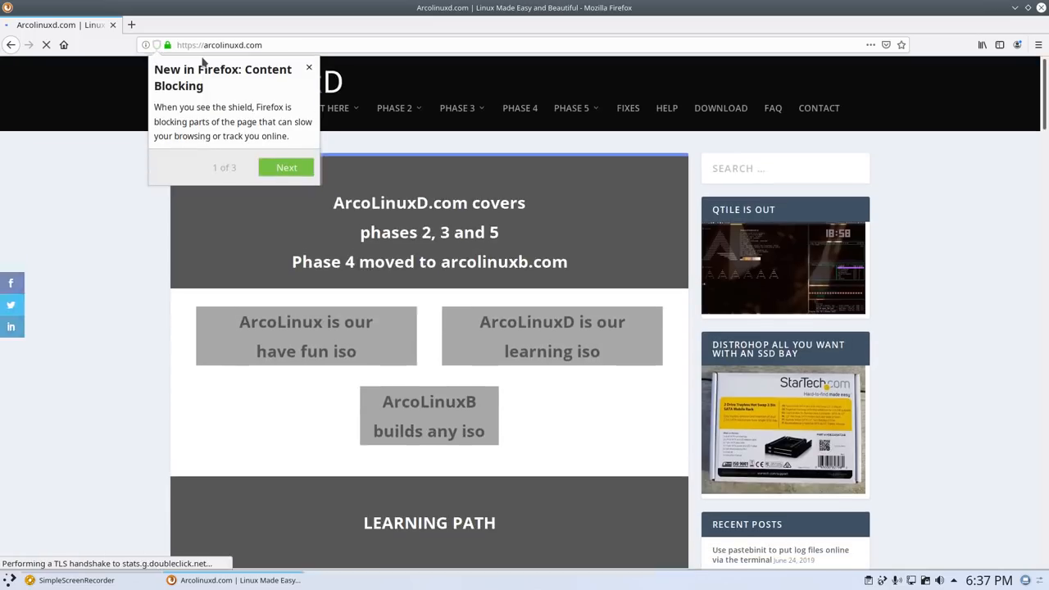
scroll("down", 3)
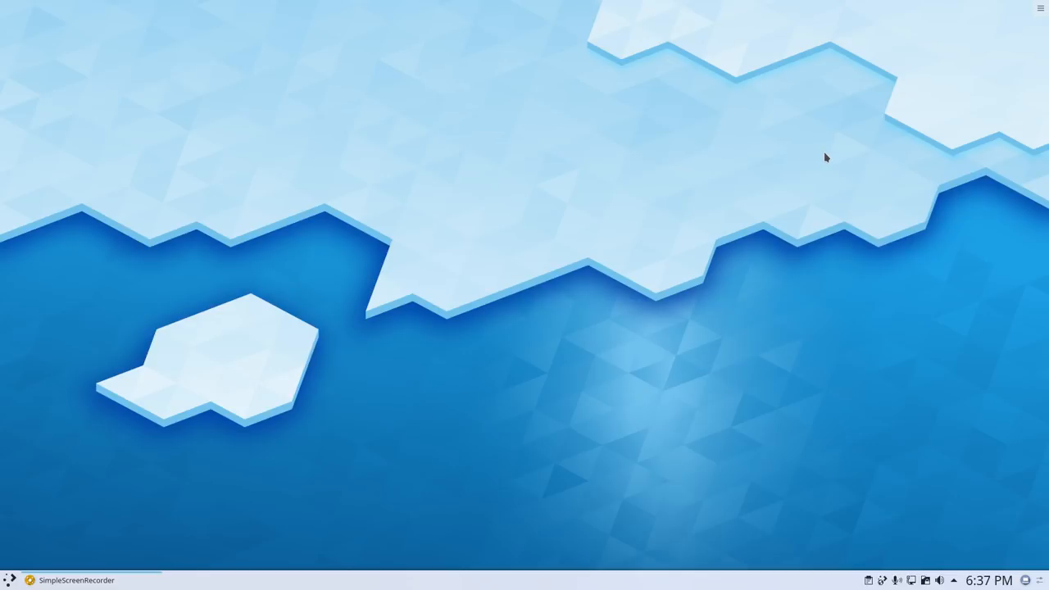
mouse_move(801, 182)
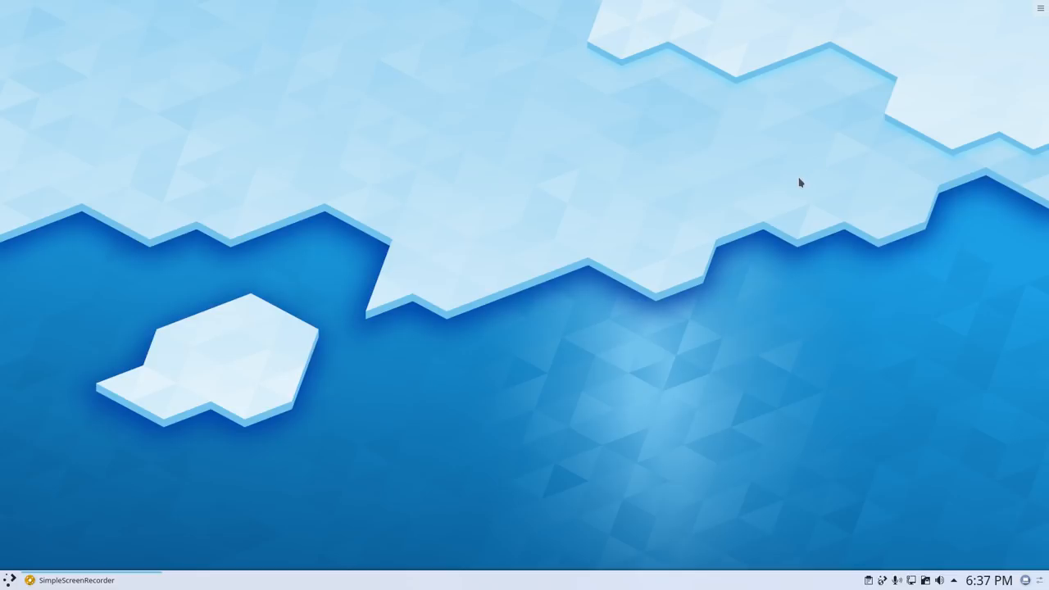